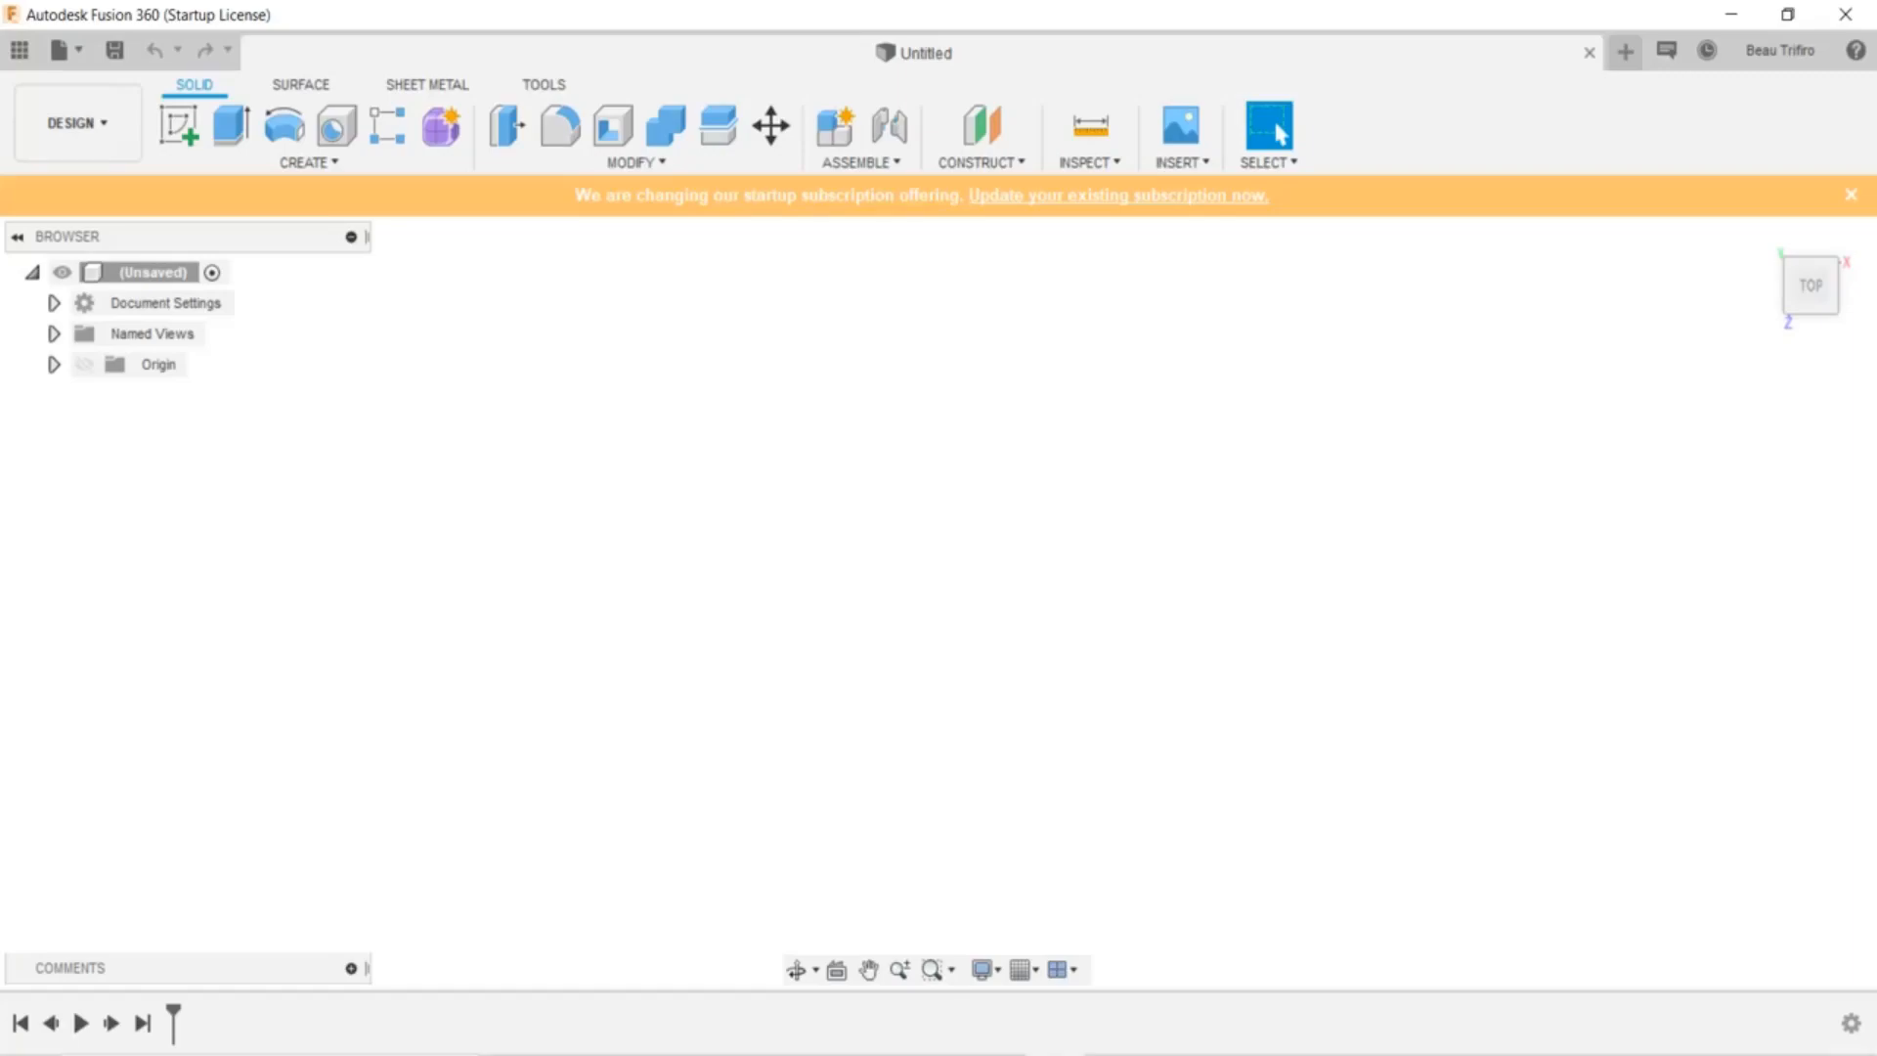
Start a new sketch on the top XY plane with the 2-Point Rectangle tool active
left_click(180, 123)
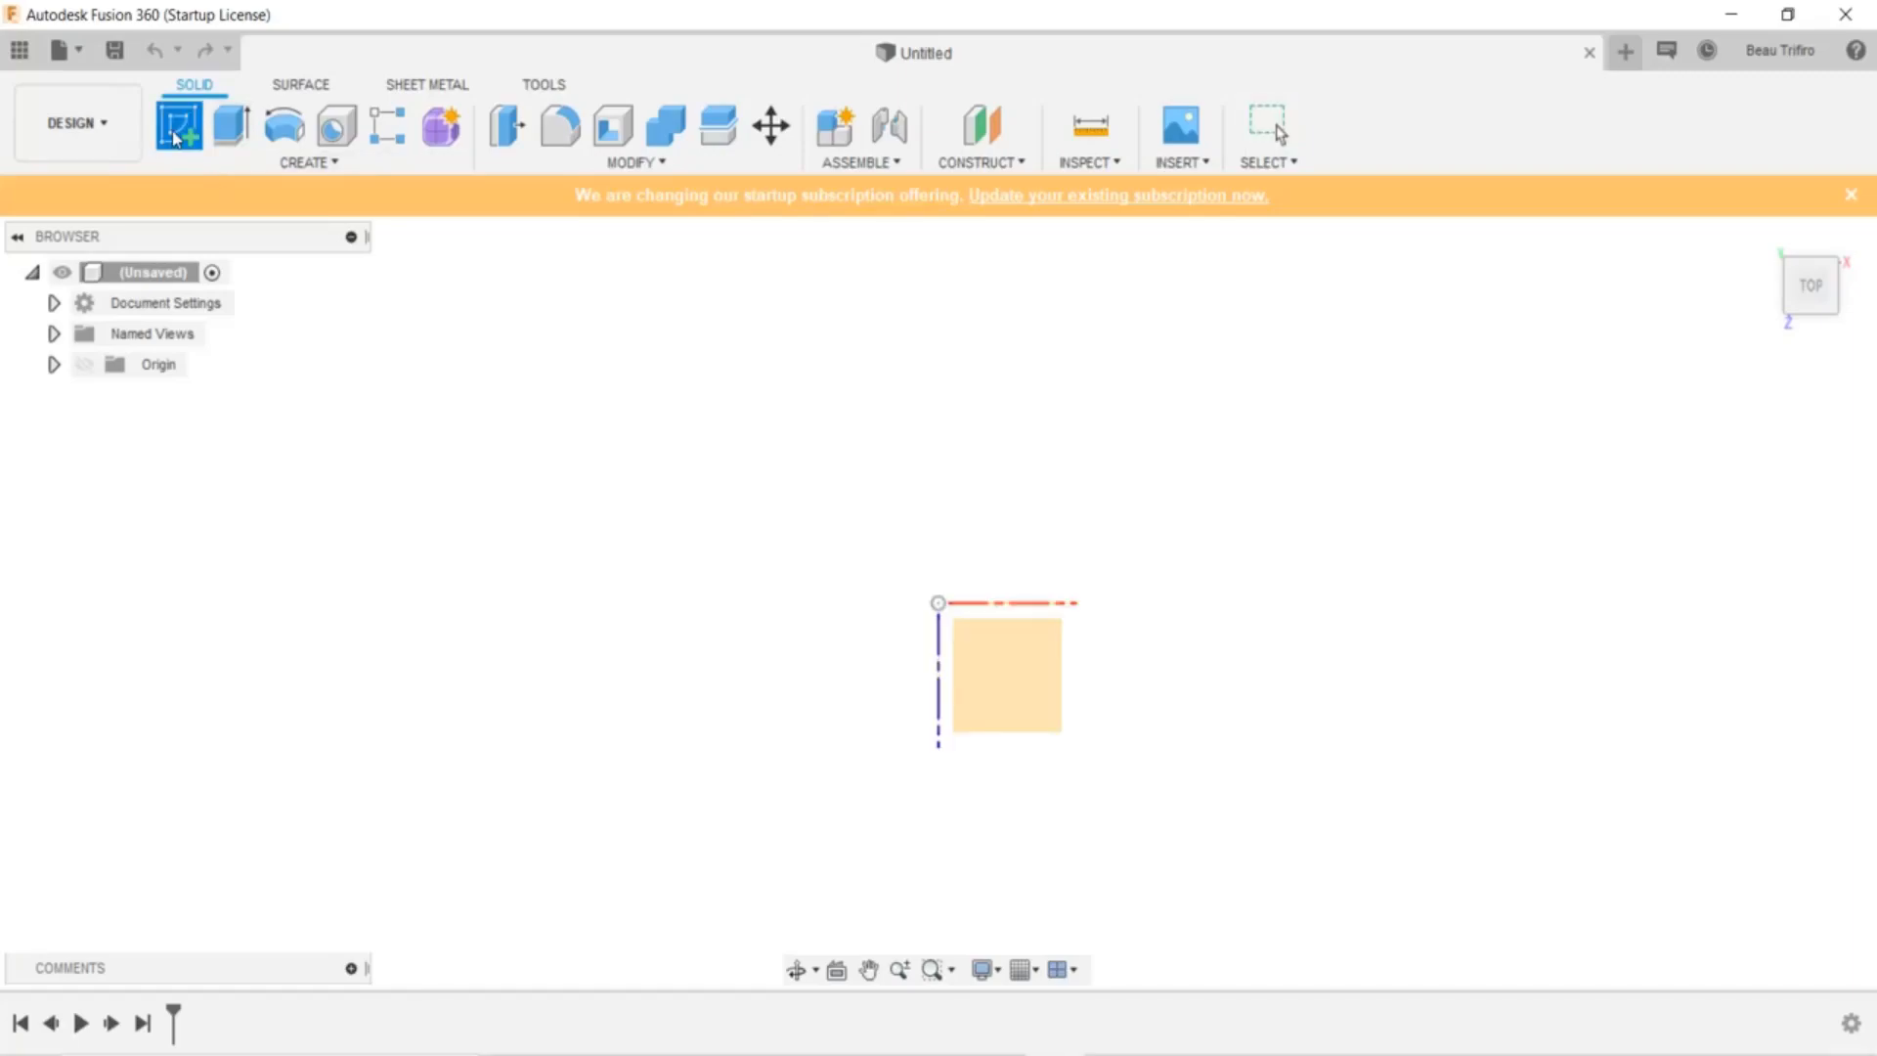
left_click(181, 126)
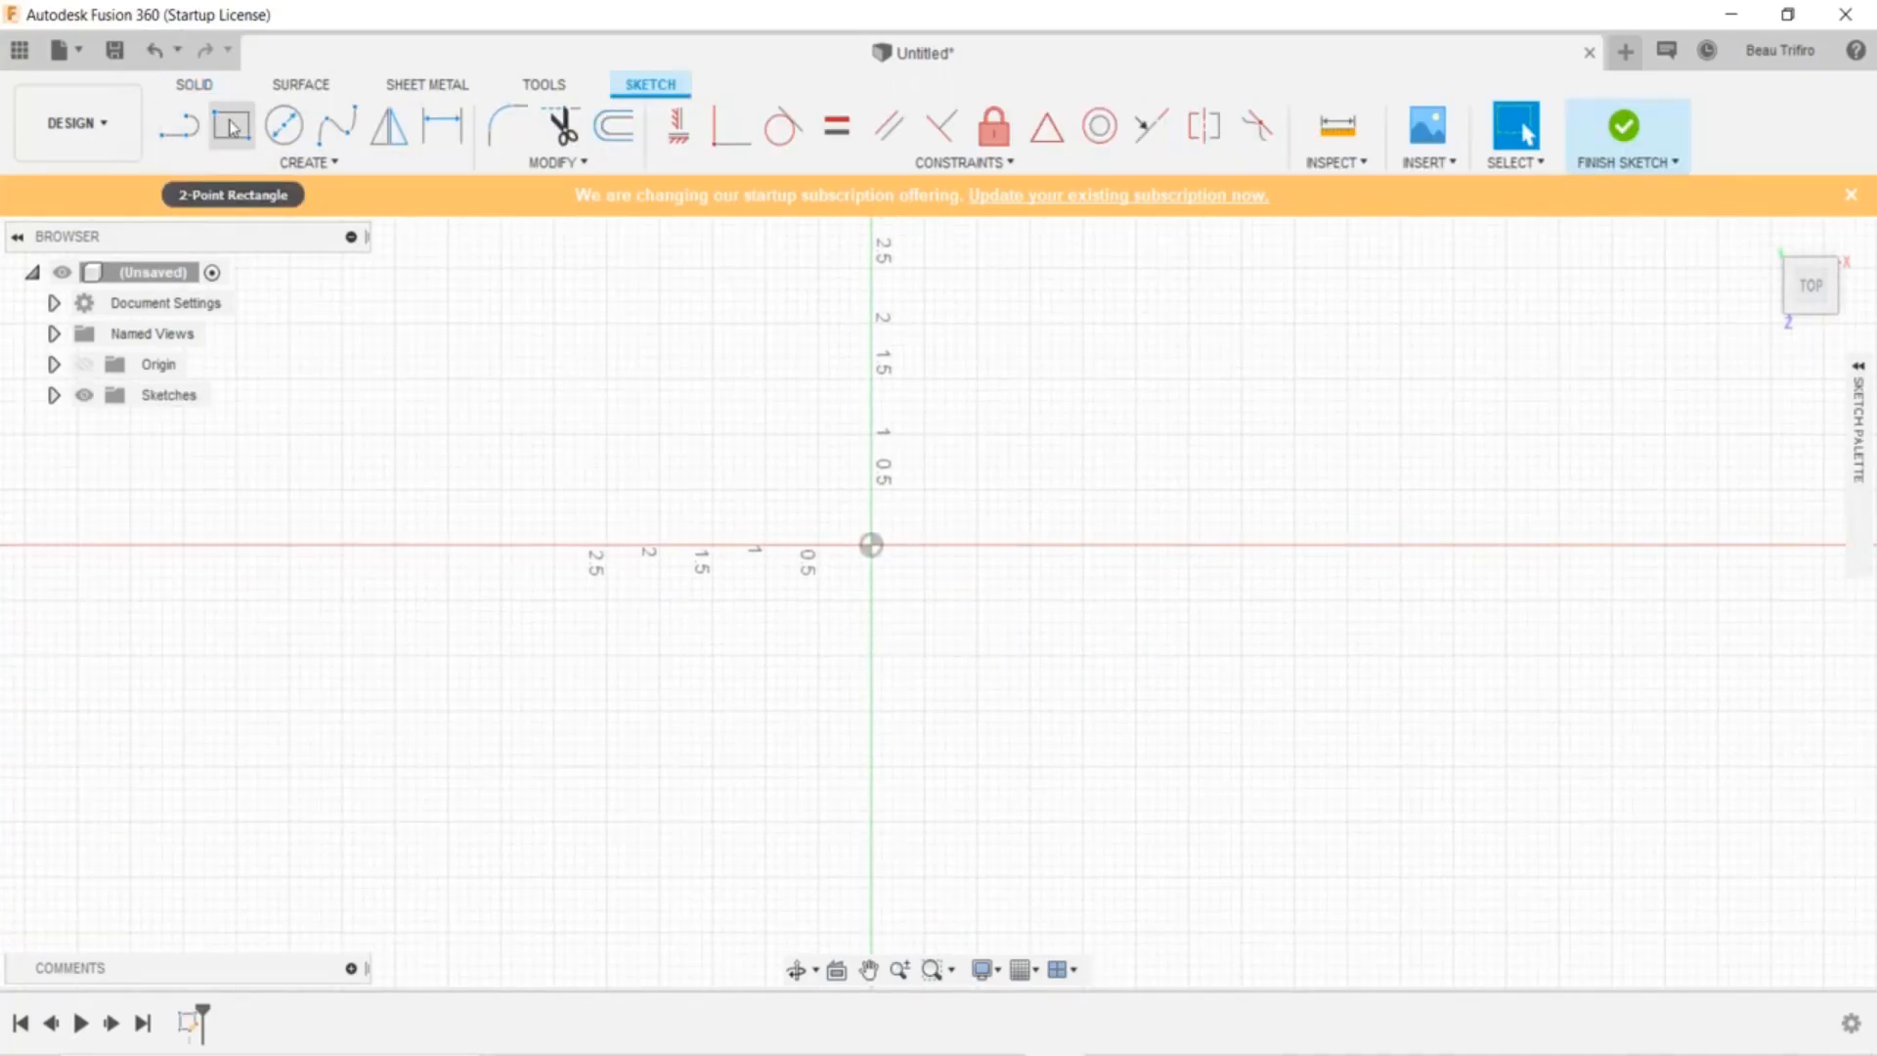
left_click(235, 126)
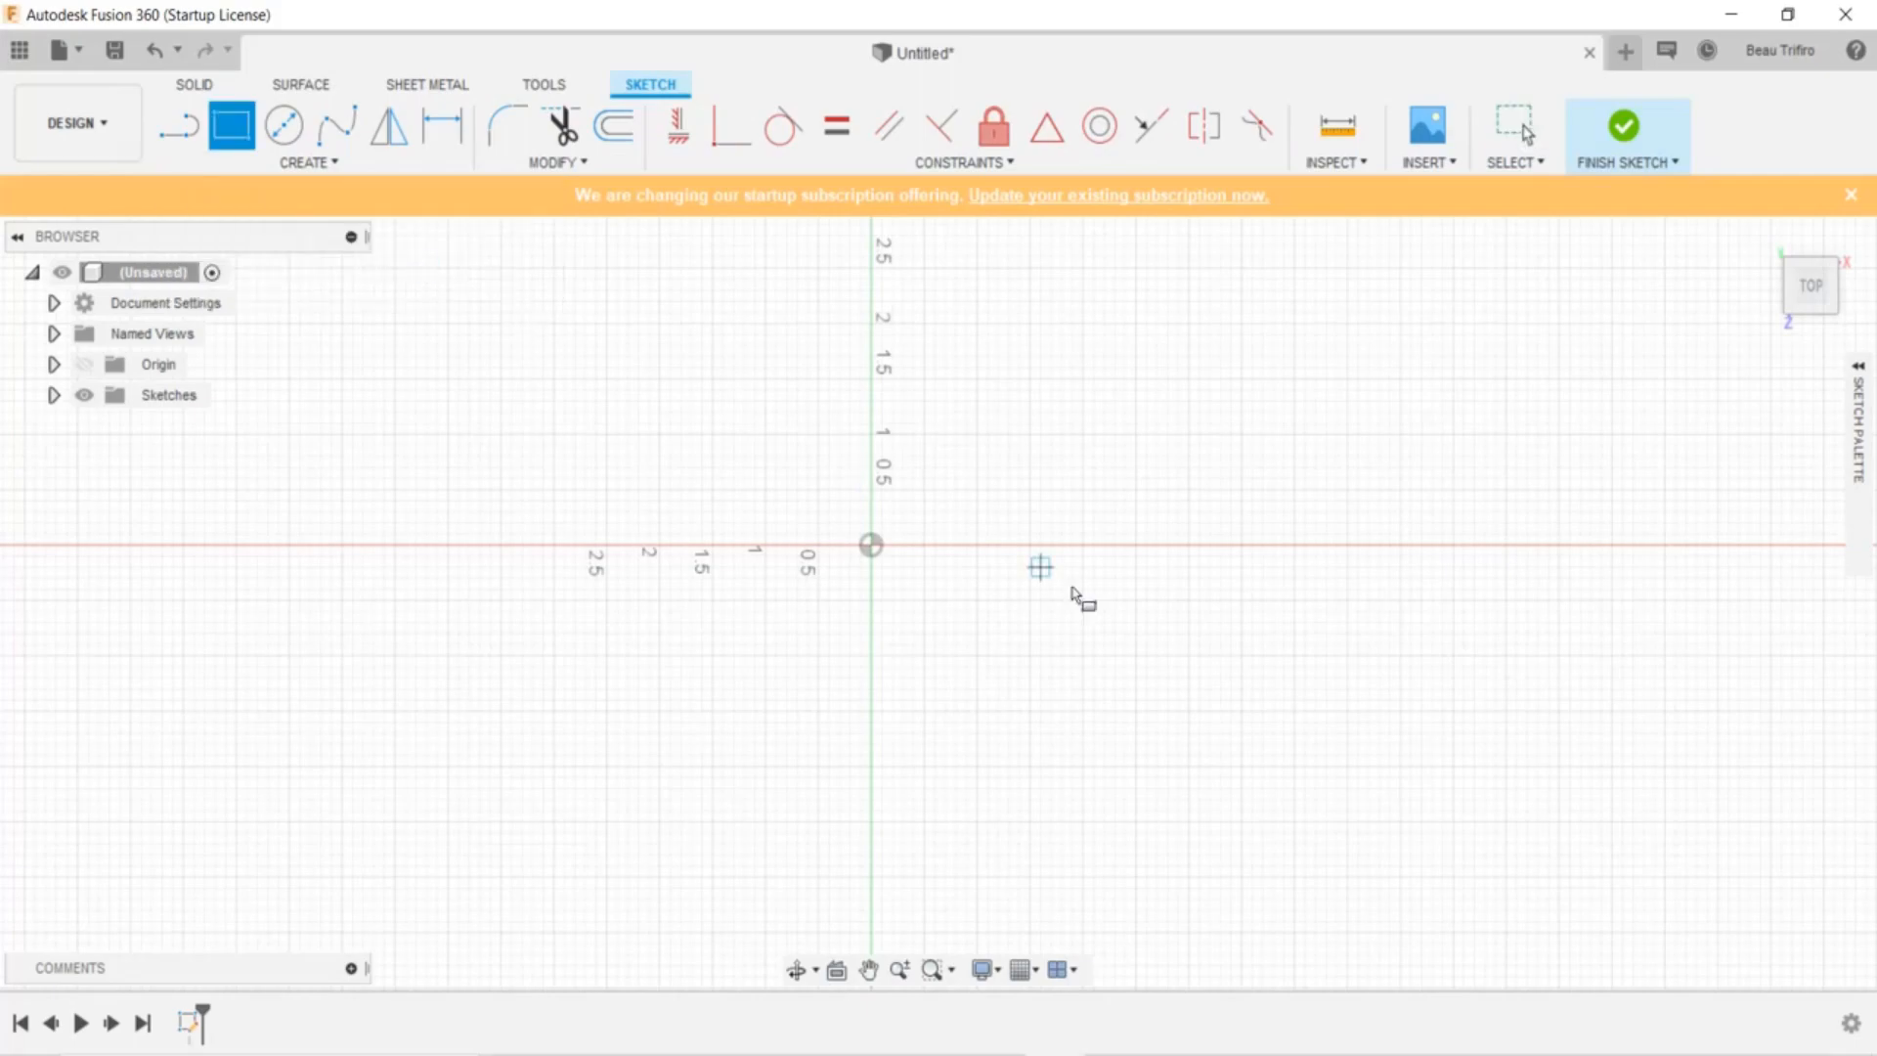
mouse_move(871, 544)
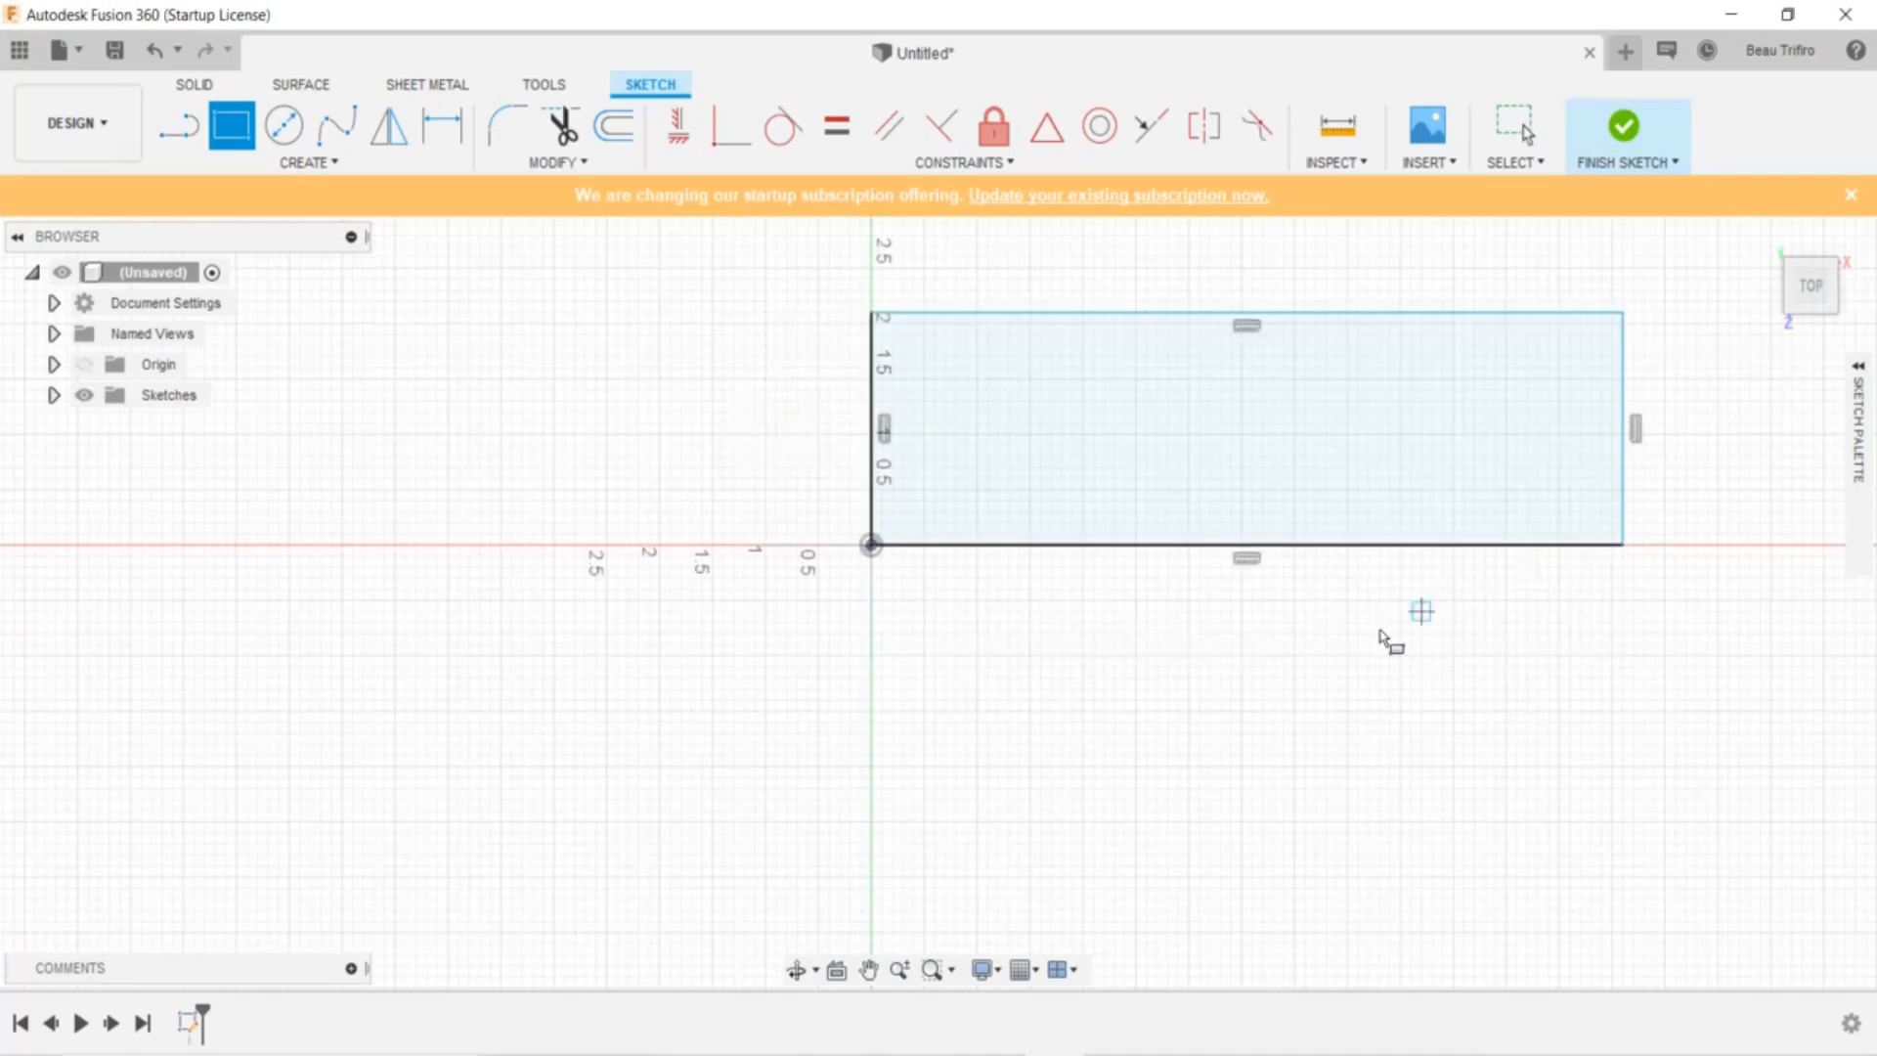
Draw the 32.50 × 8.50 deck rectangle from the origin
left_click(1246, 543)
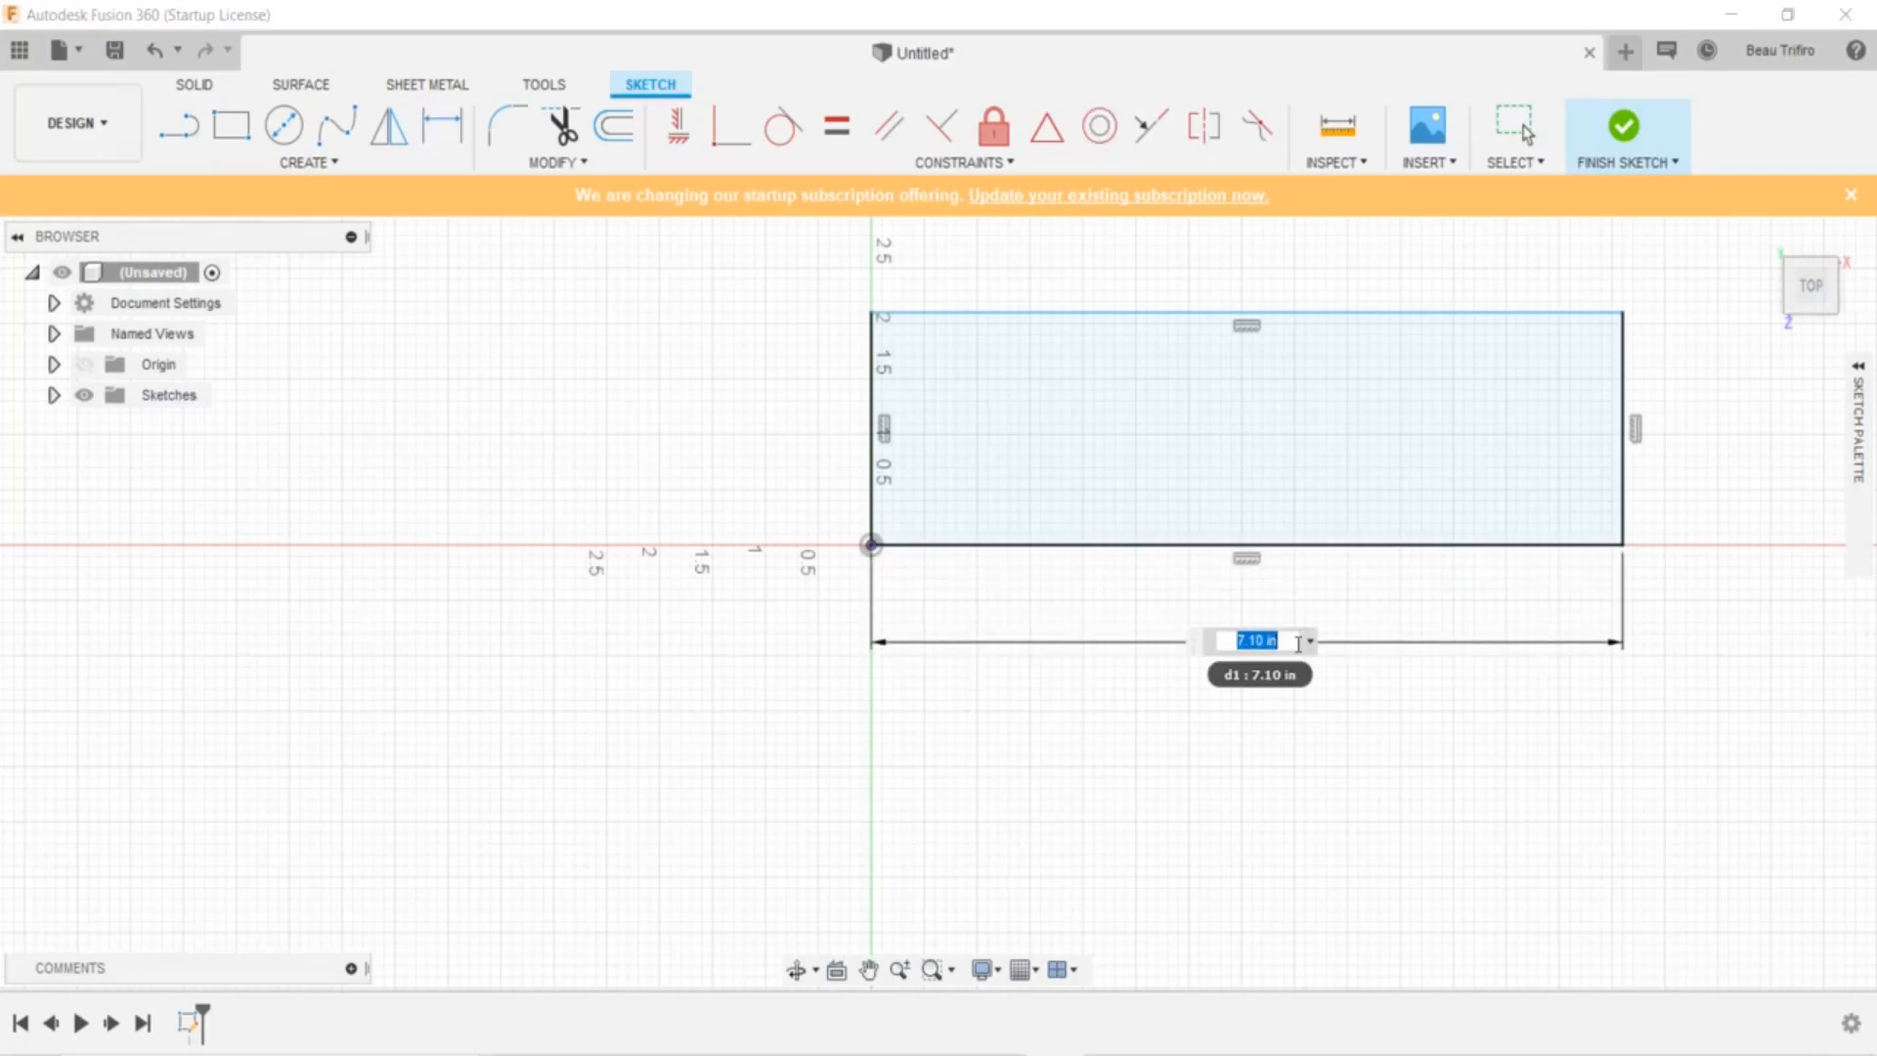
type("3")
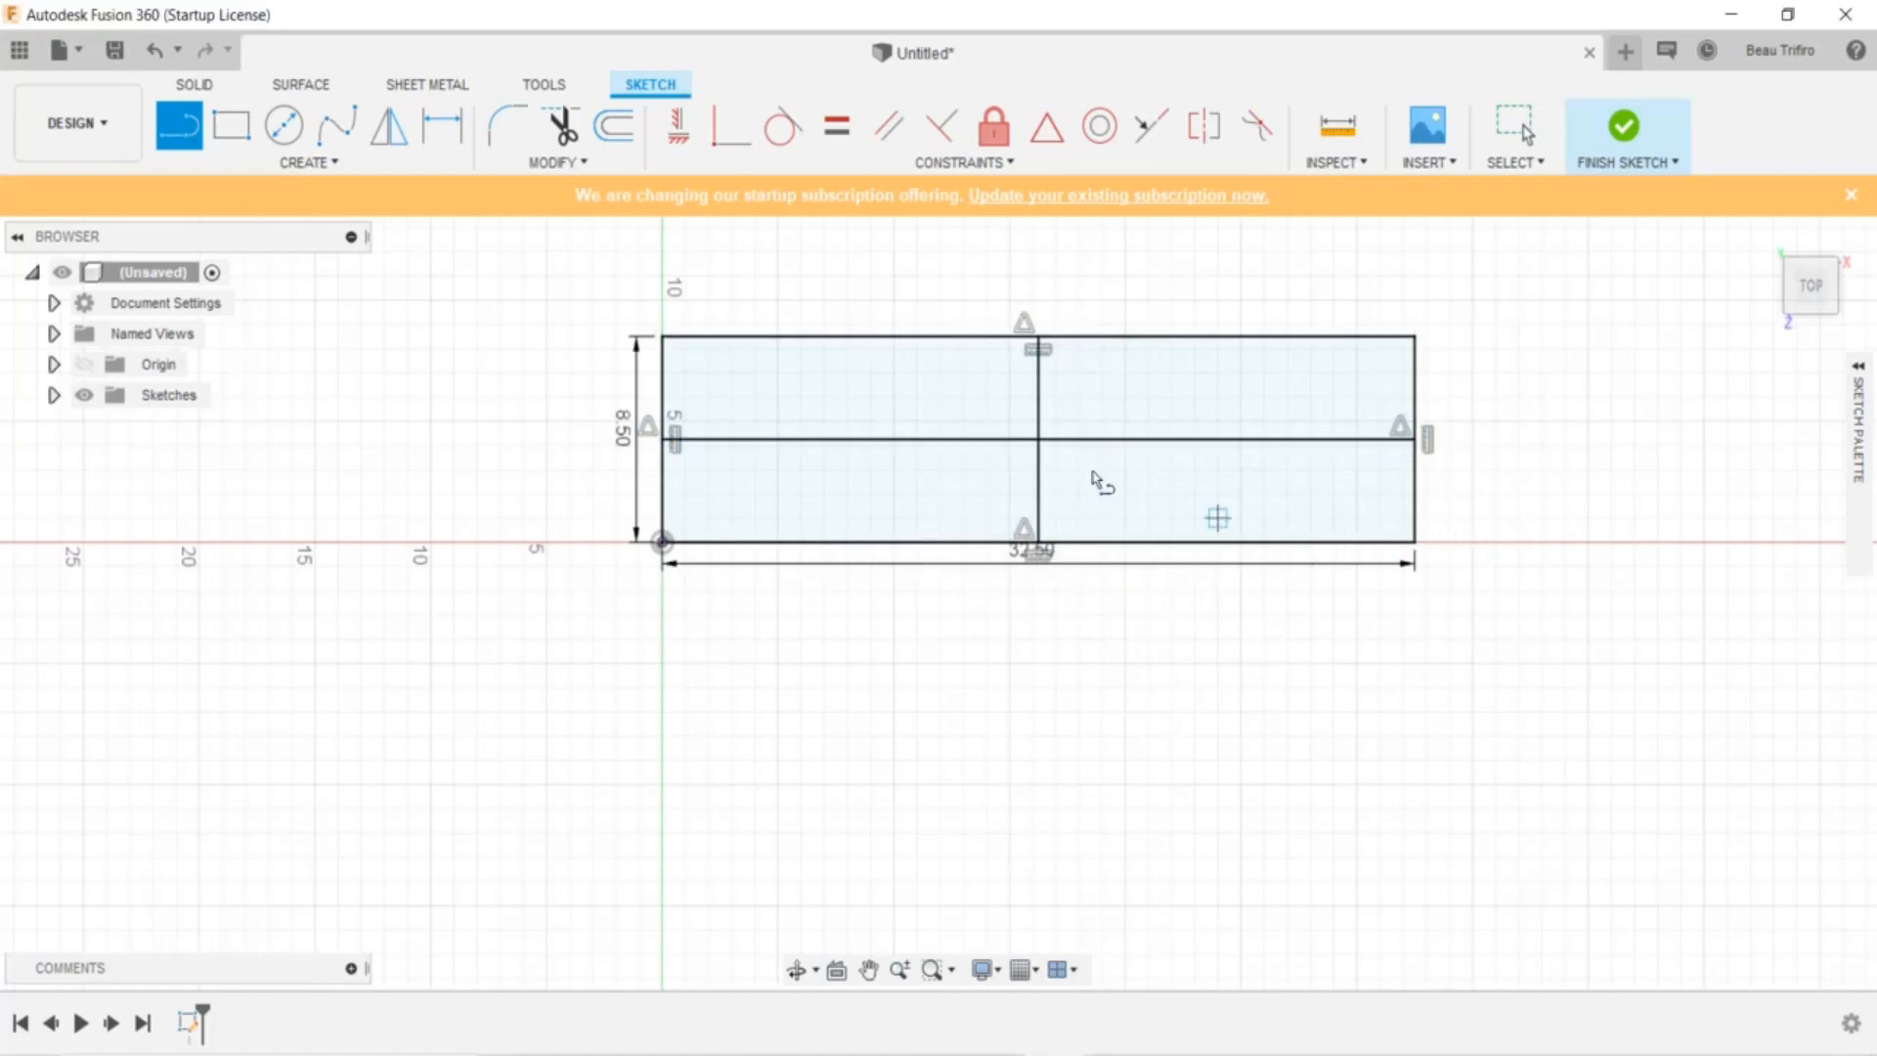
mouse_move(763, 380)
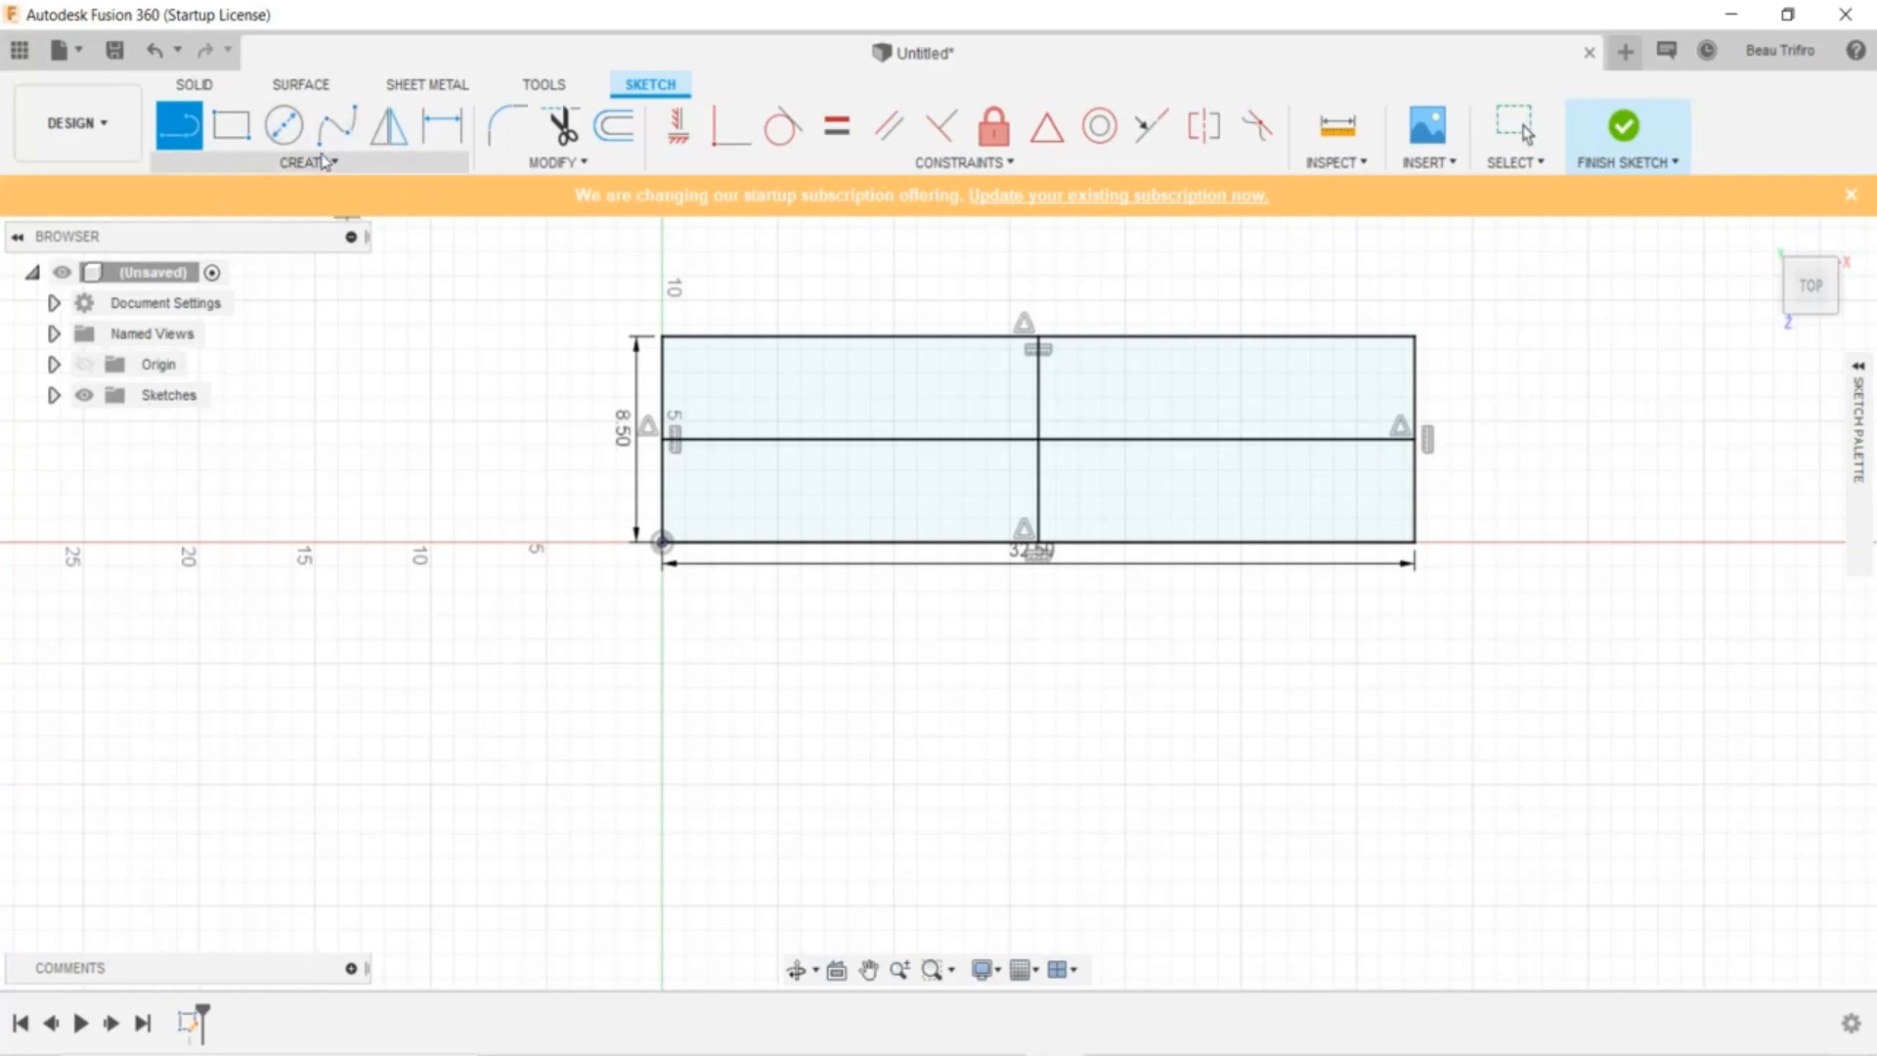
mouse_move(233, 126)
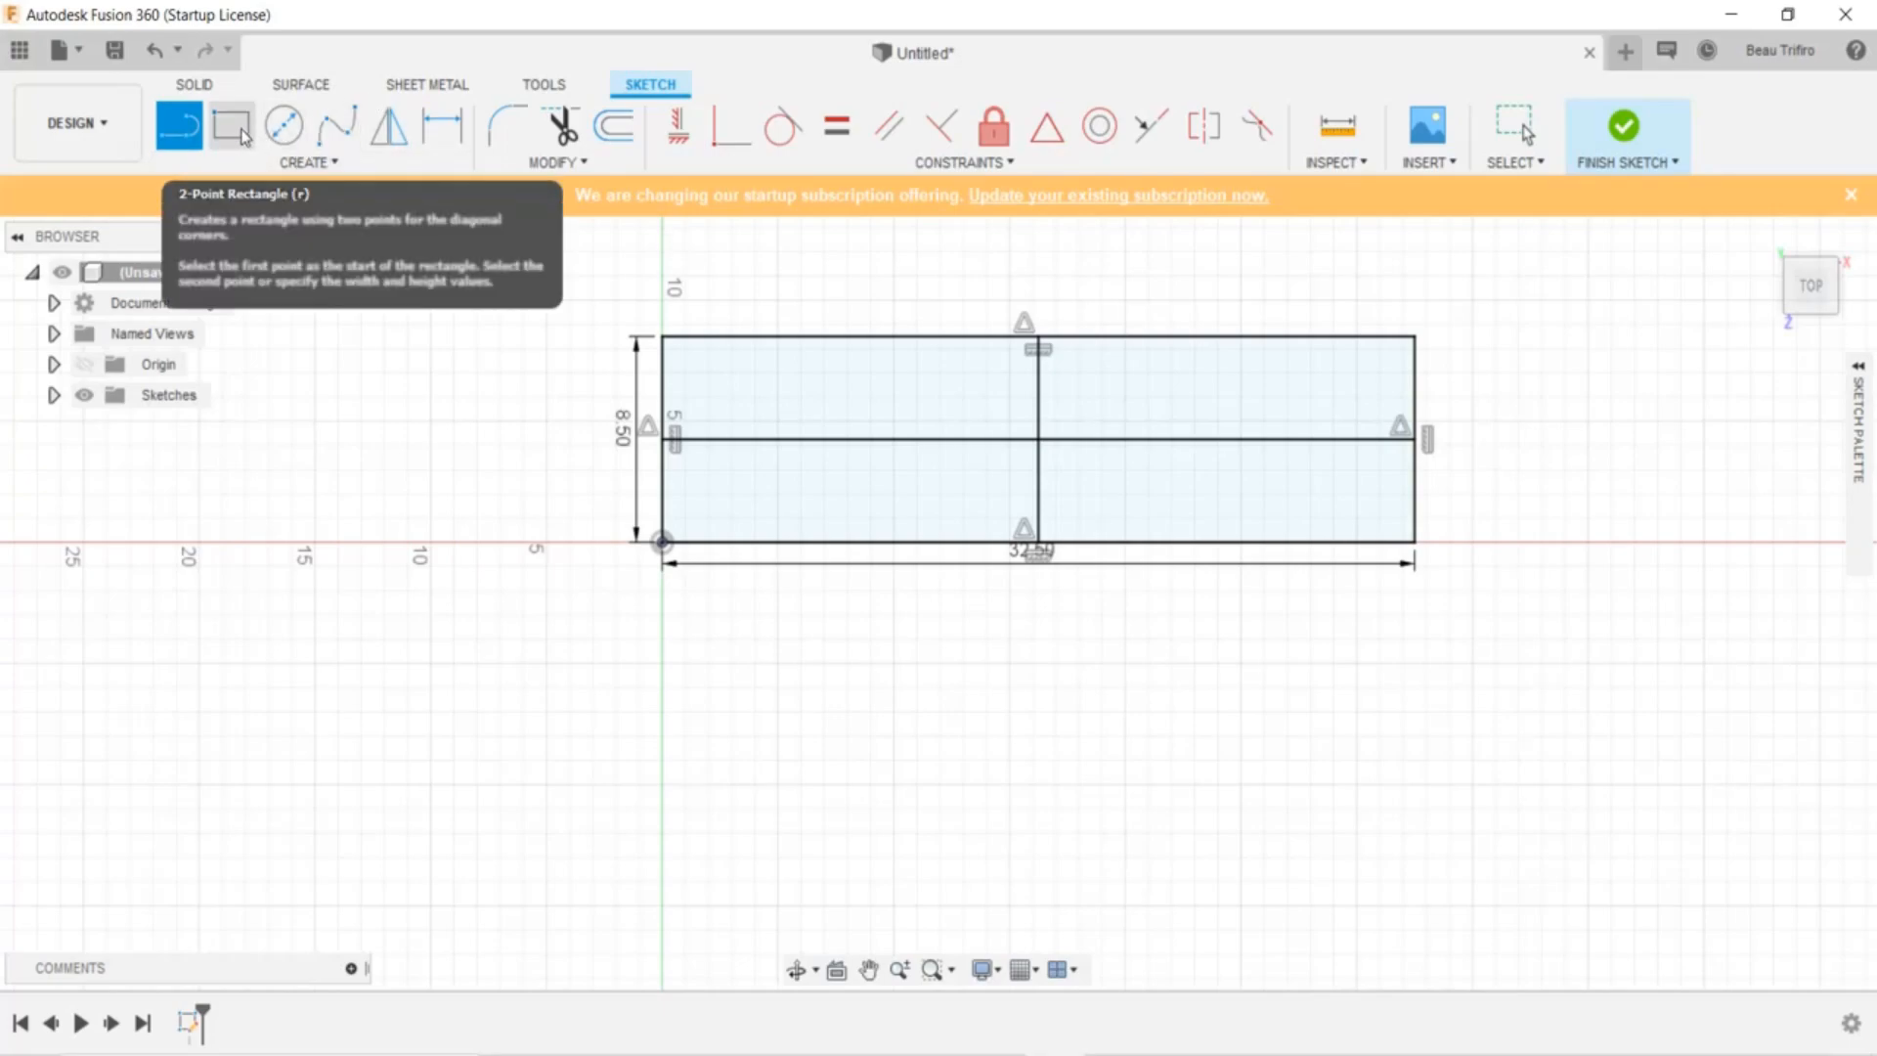
Draw a 2.125 × 1.625 truck rectangle dimensioned 7.25 from the centre line
left_click(234, 126)
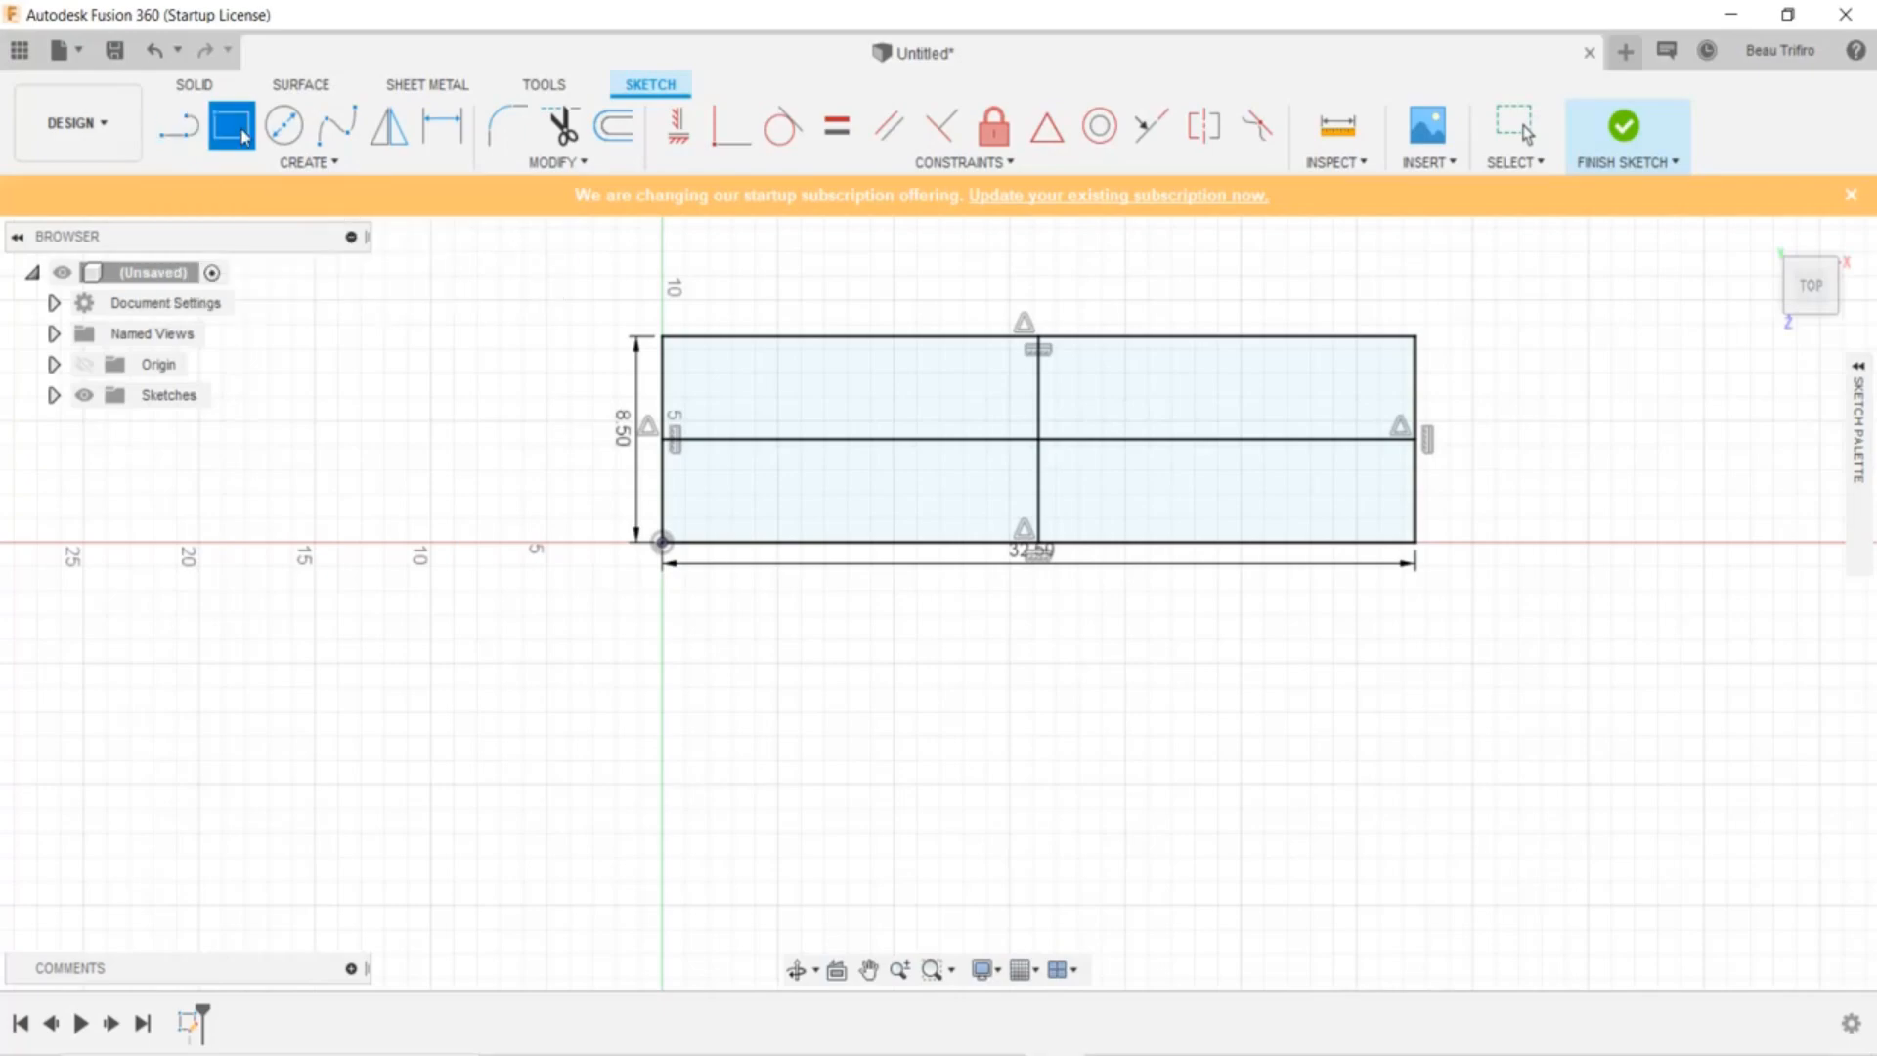
left_click(233, 127)
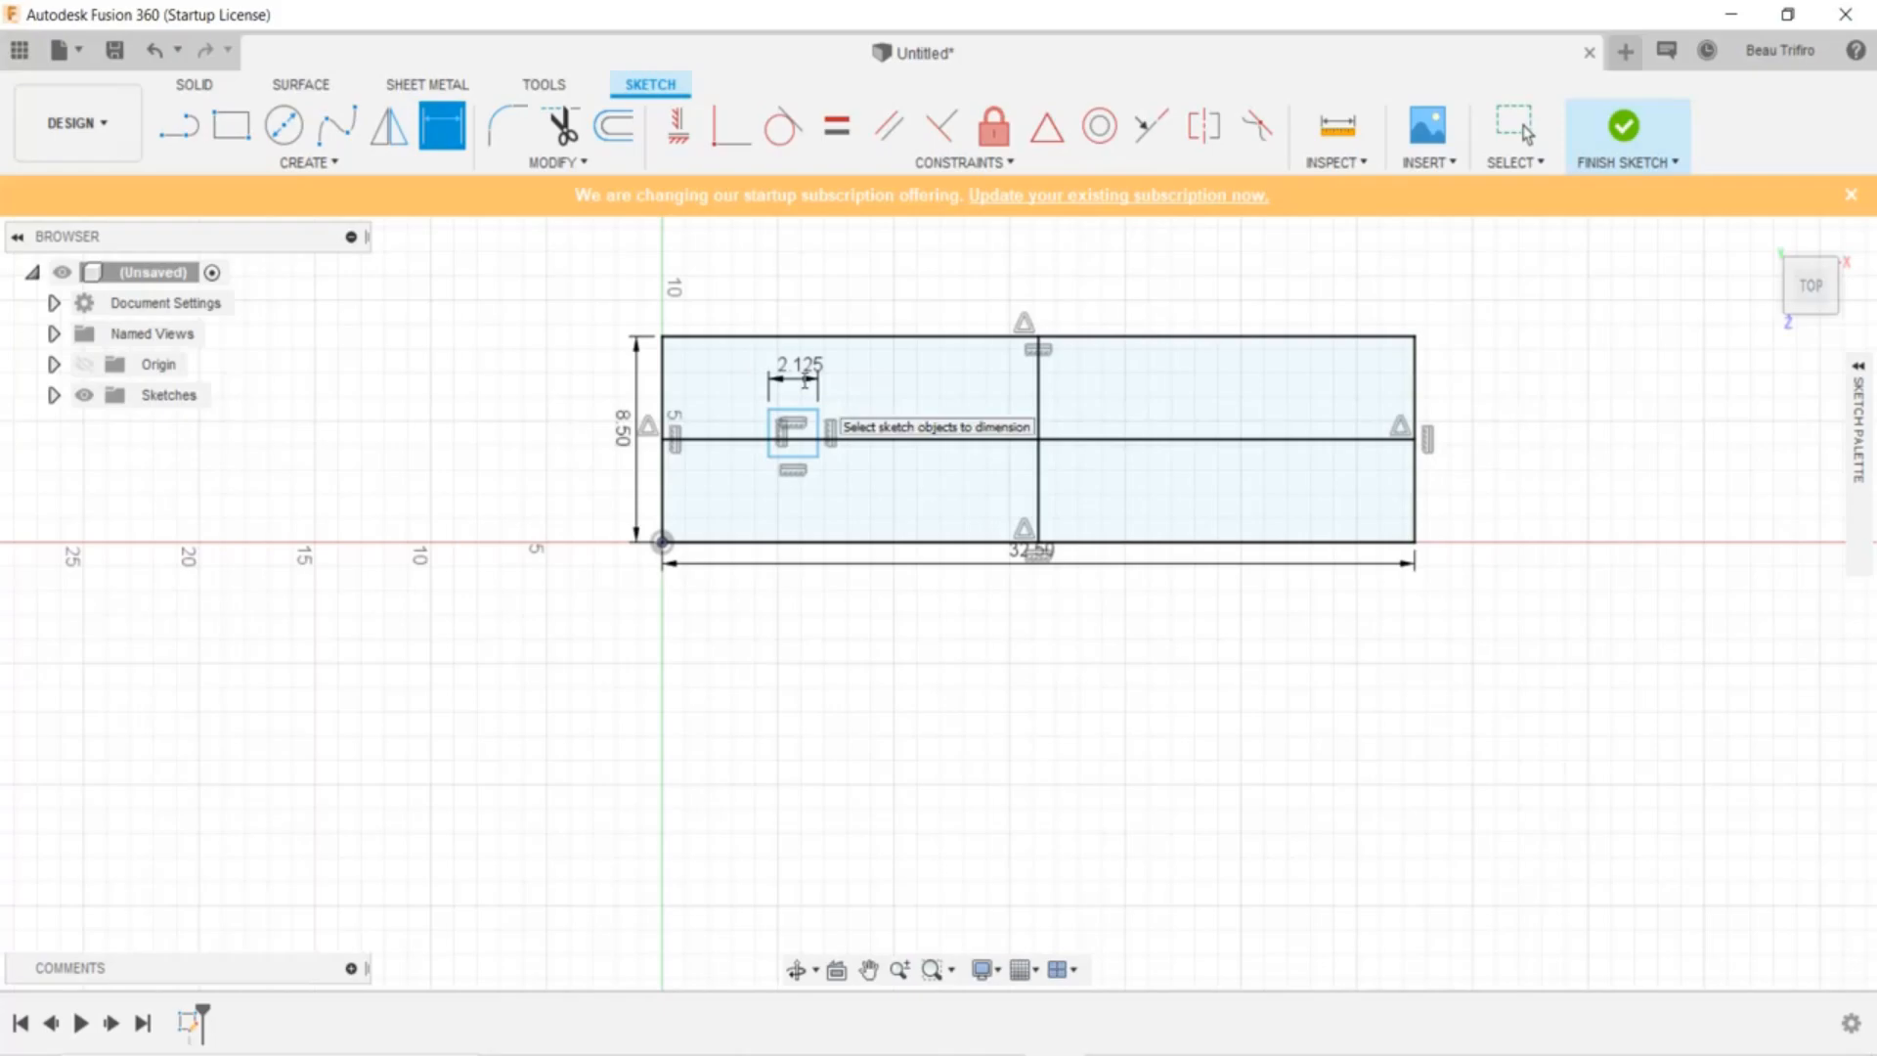
scroll("down", 3)
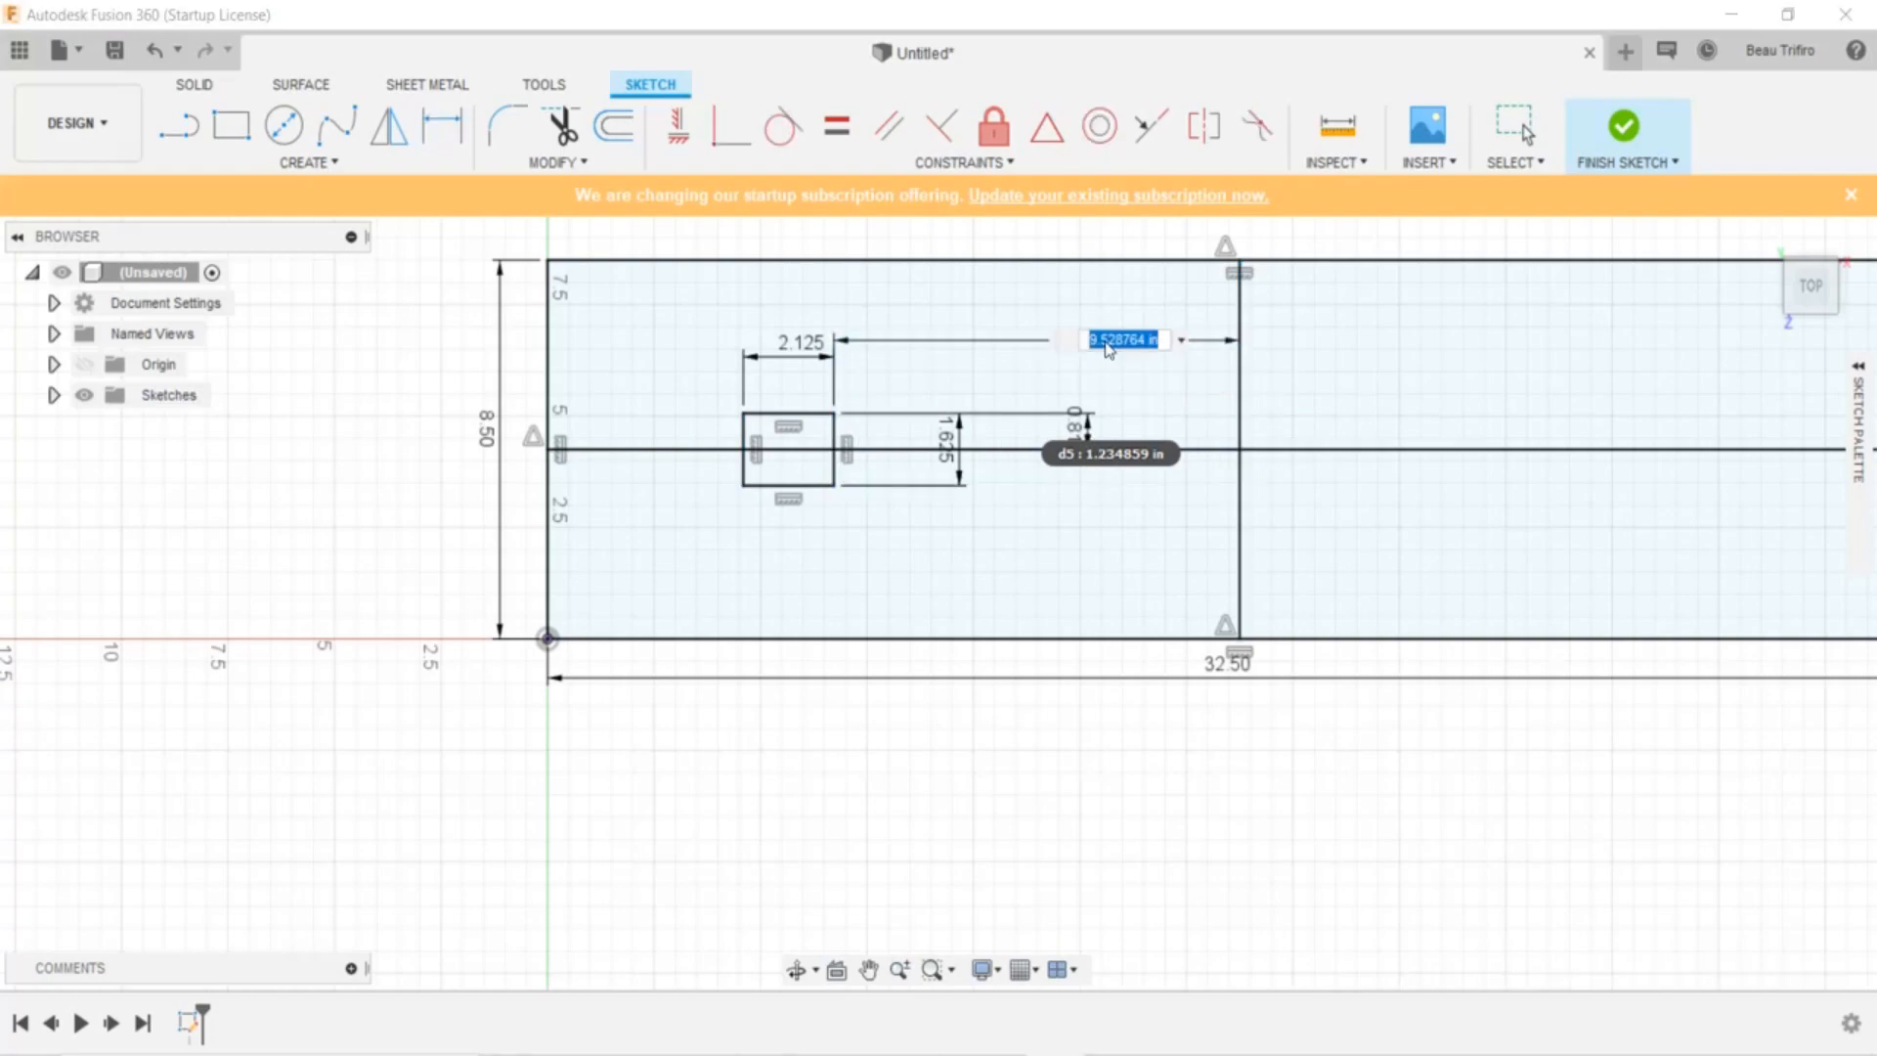
type("14.5/2")
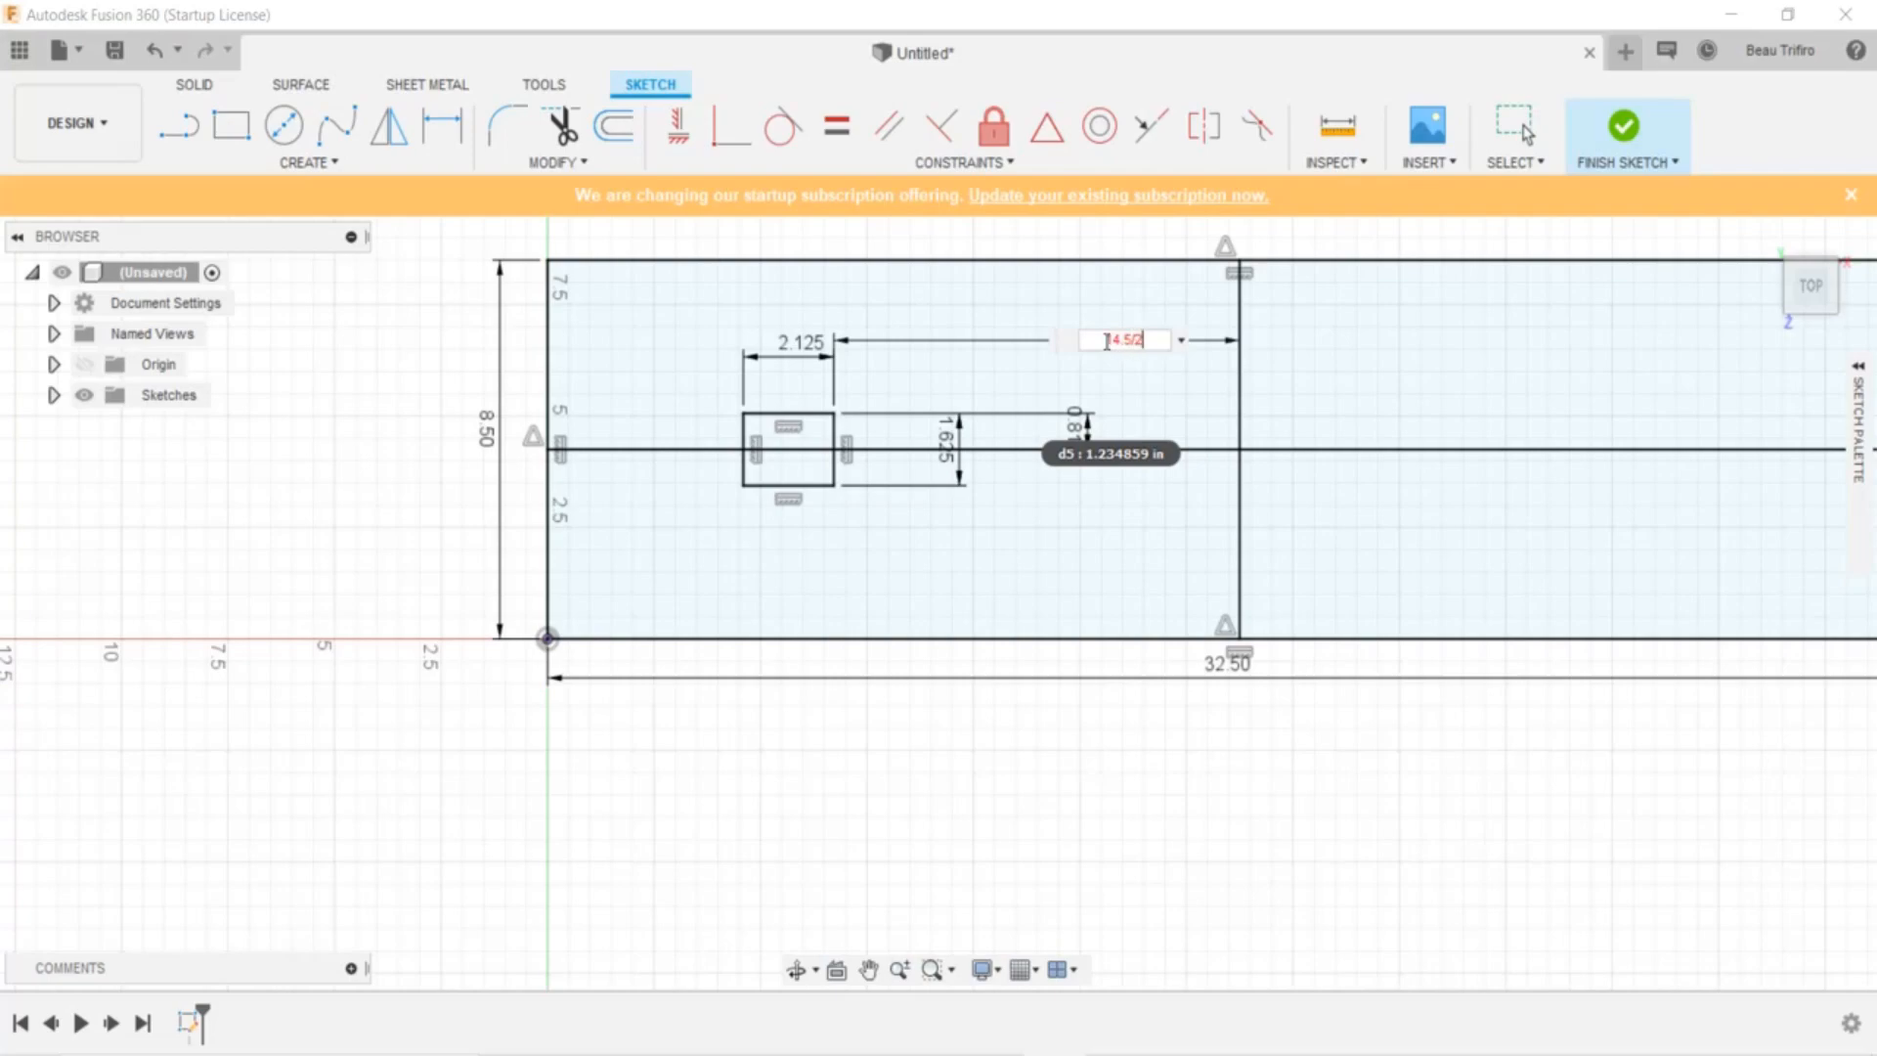
key("Return")
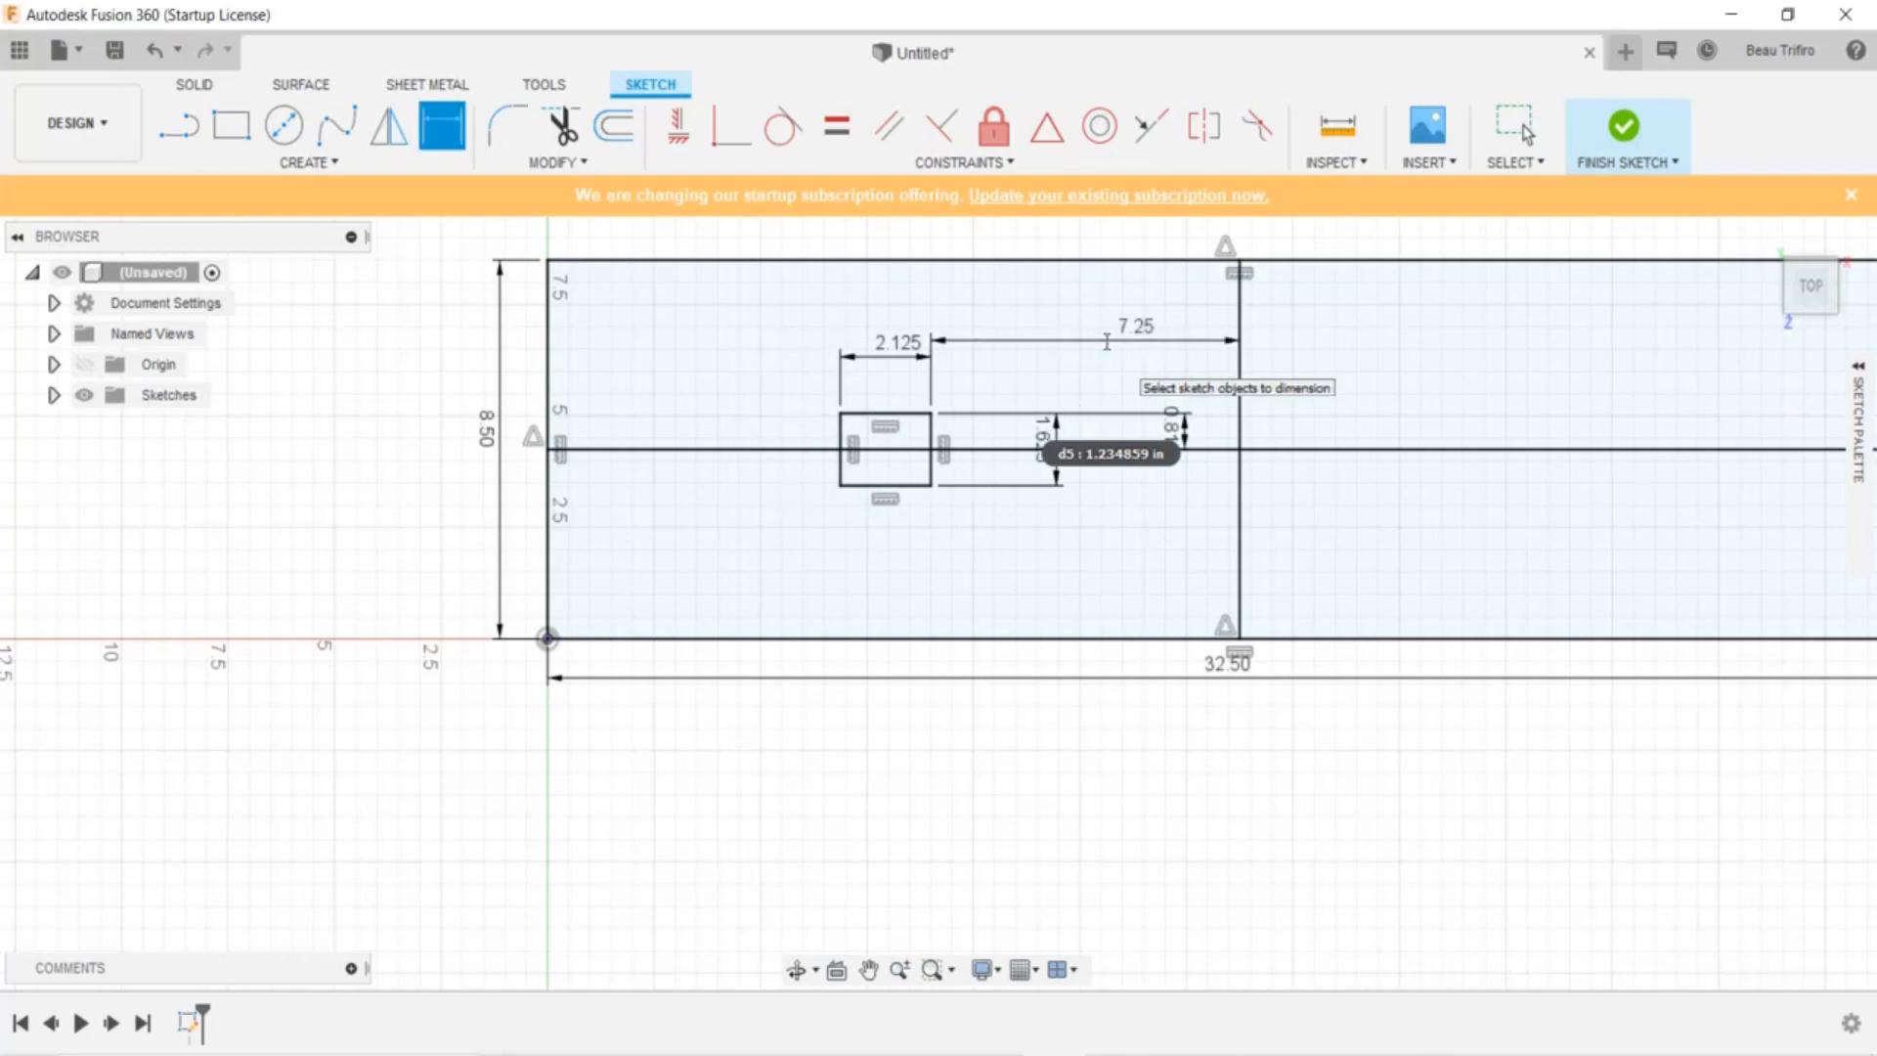
mouse_move(336, 133)
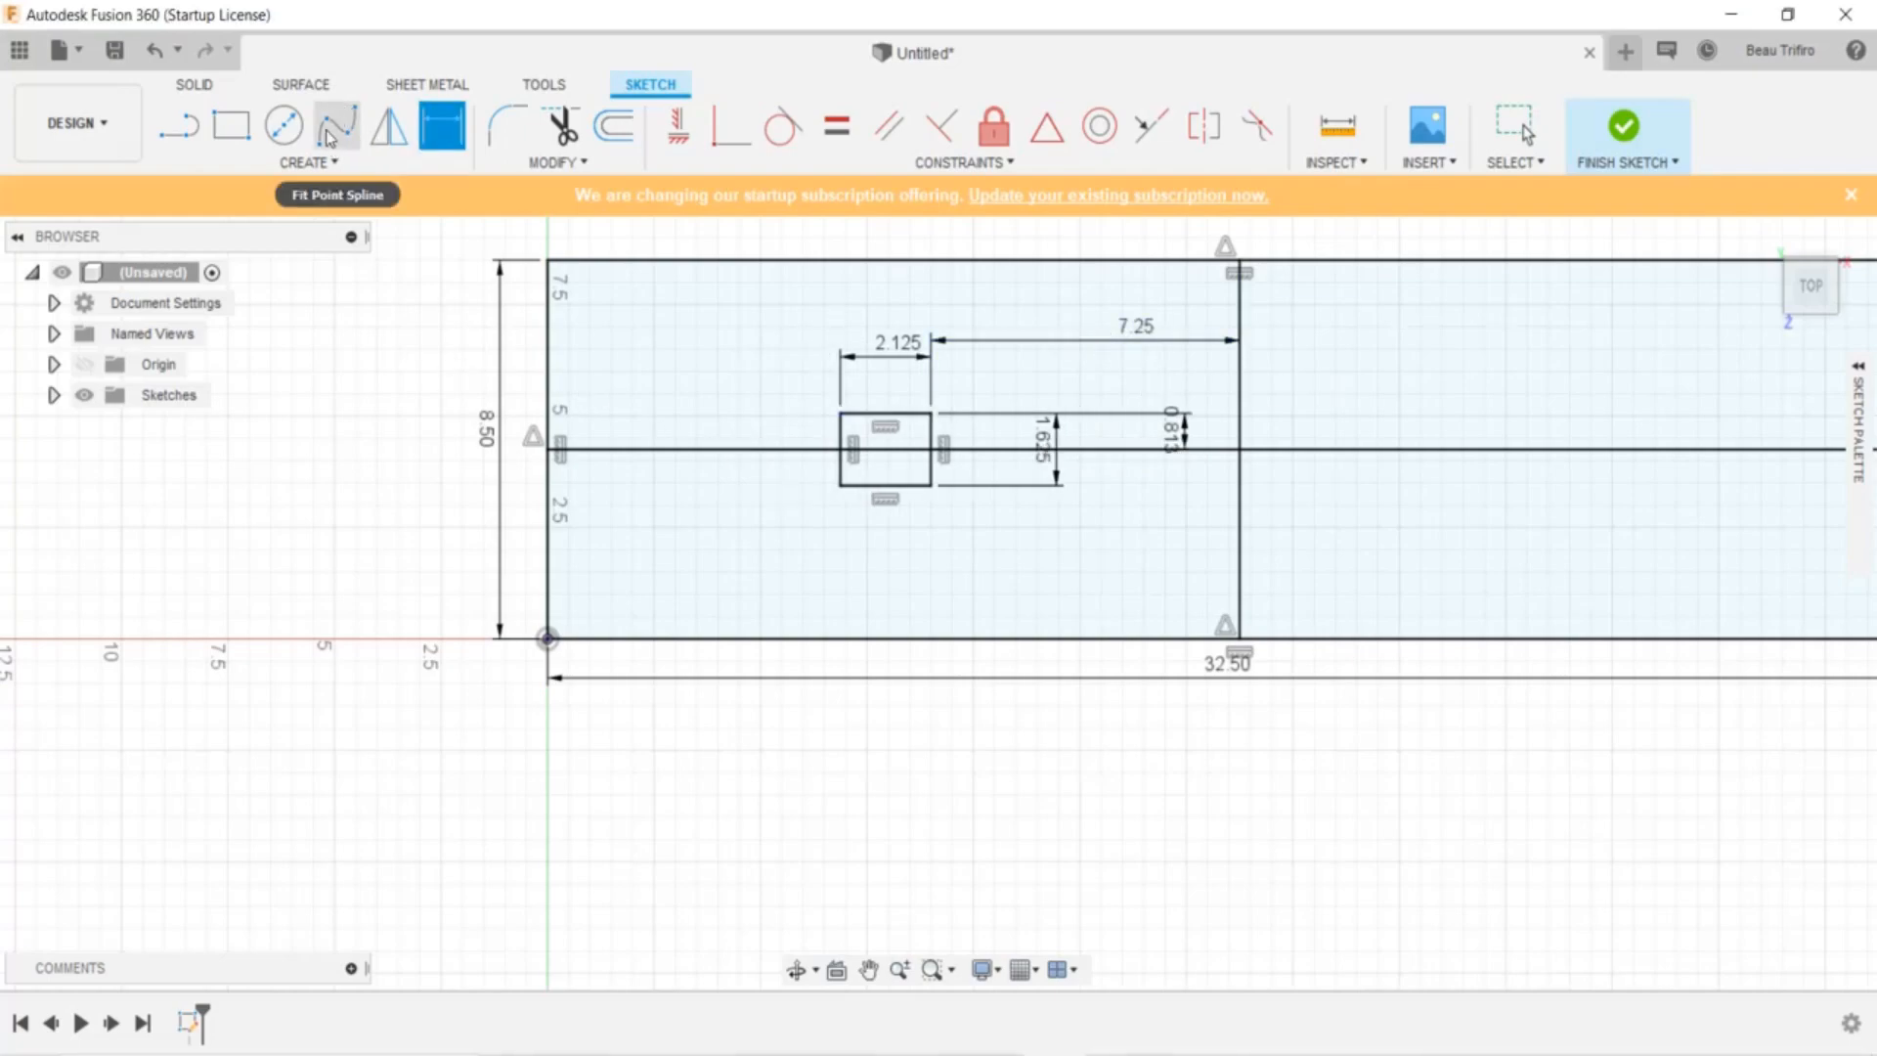
mouse_move(337, 126)
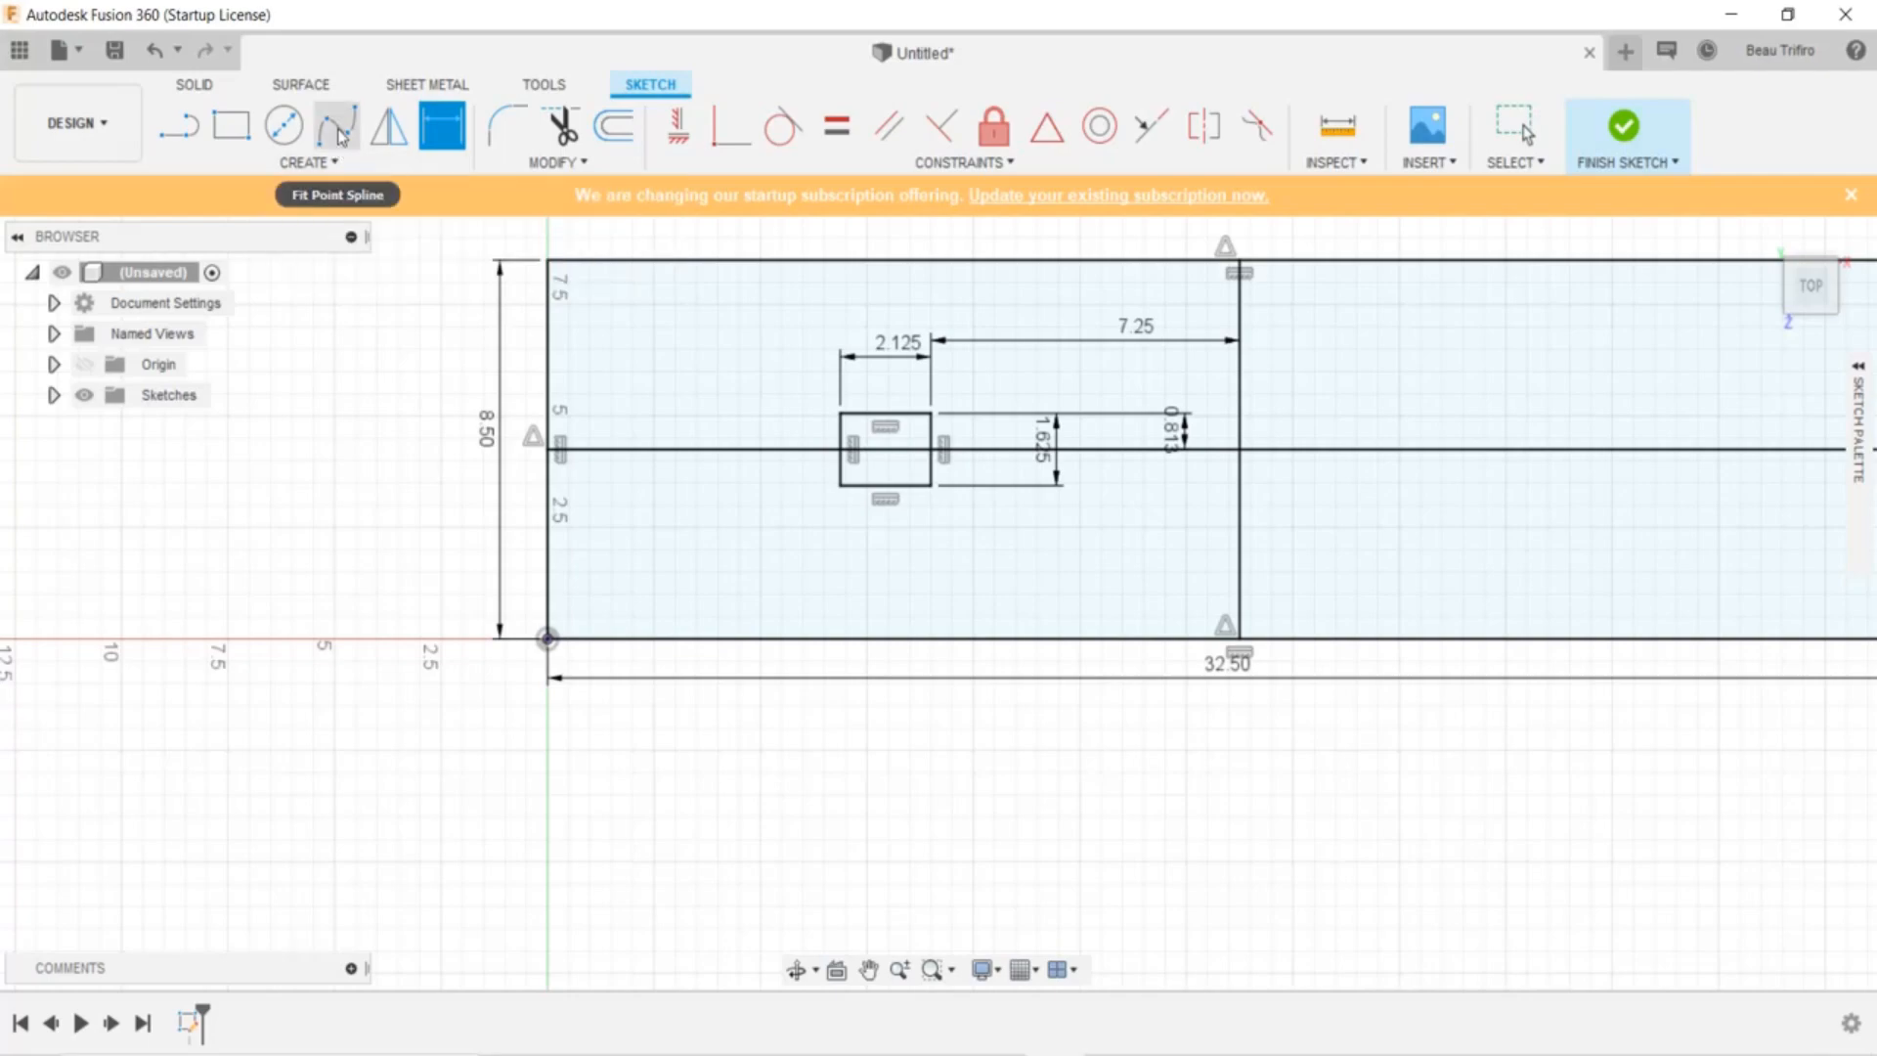
mouse_move(341, 126)
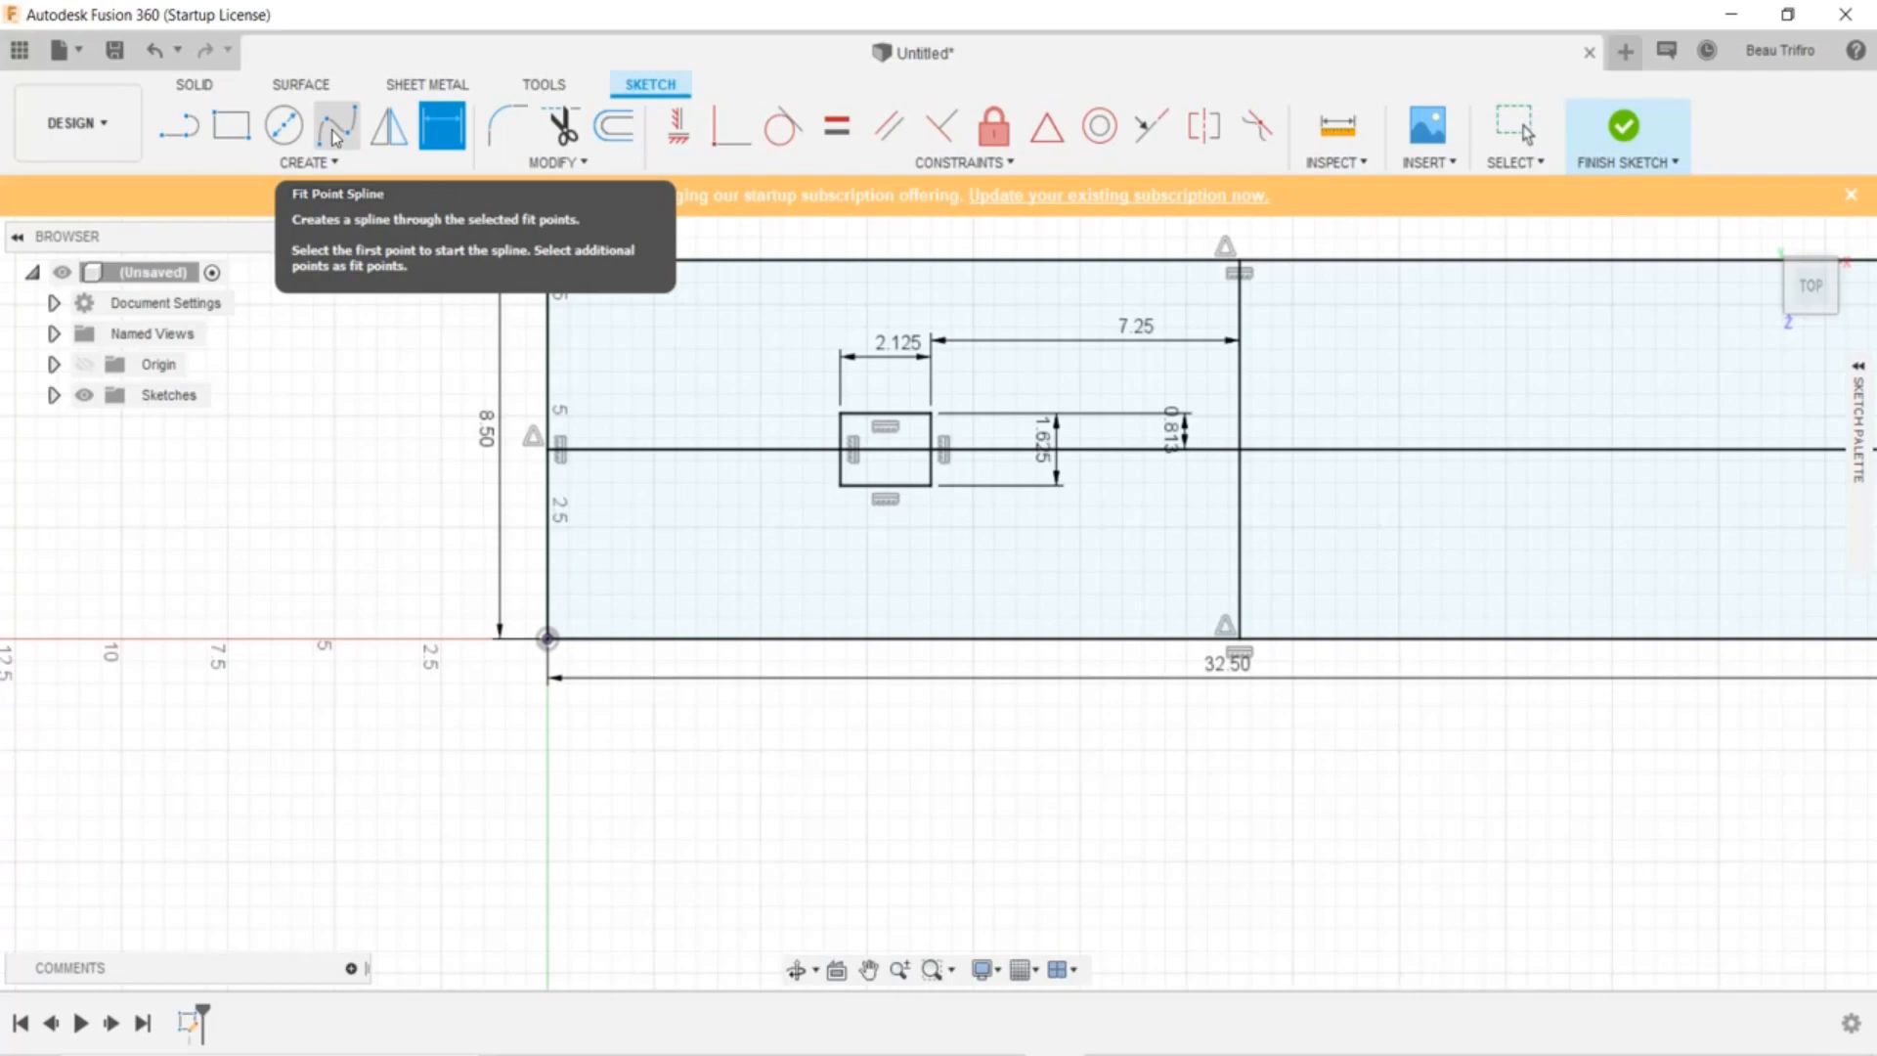
mouse_move(343, 145)
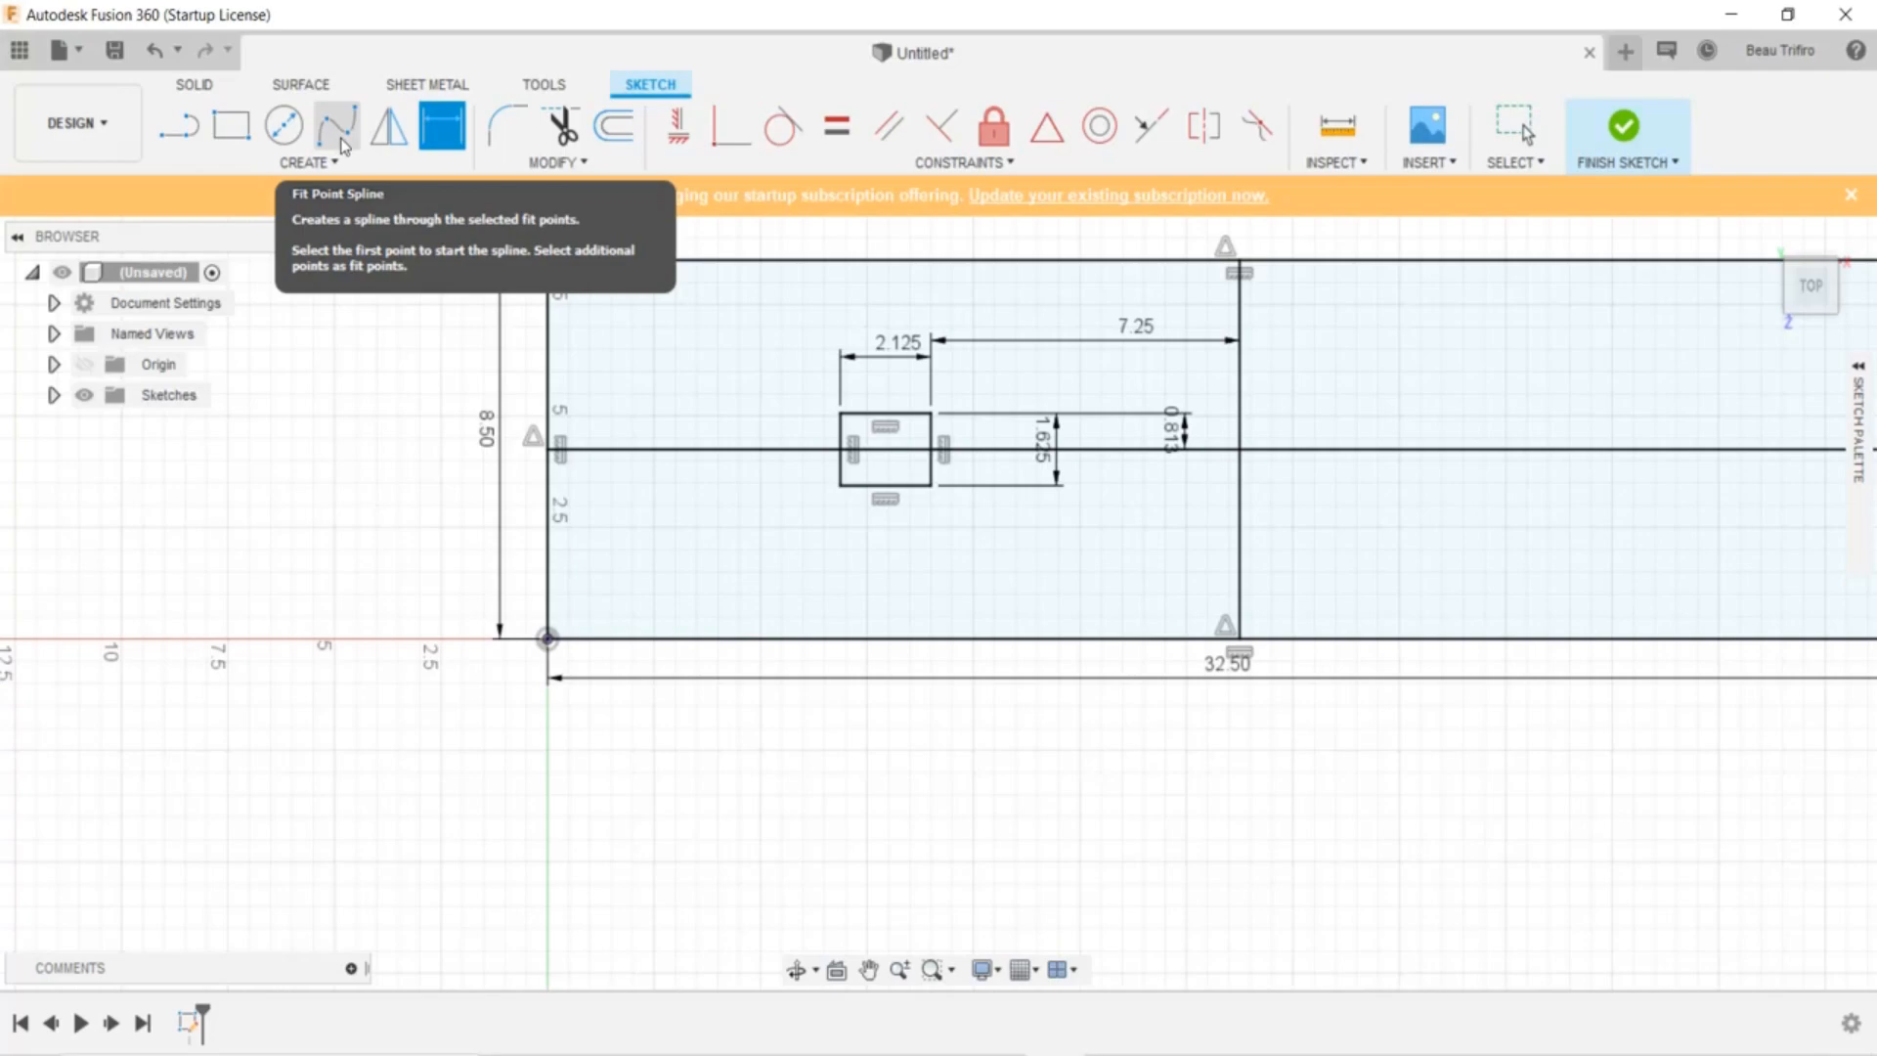
left_click(303, 163)
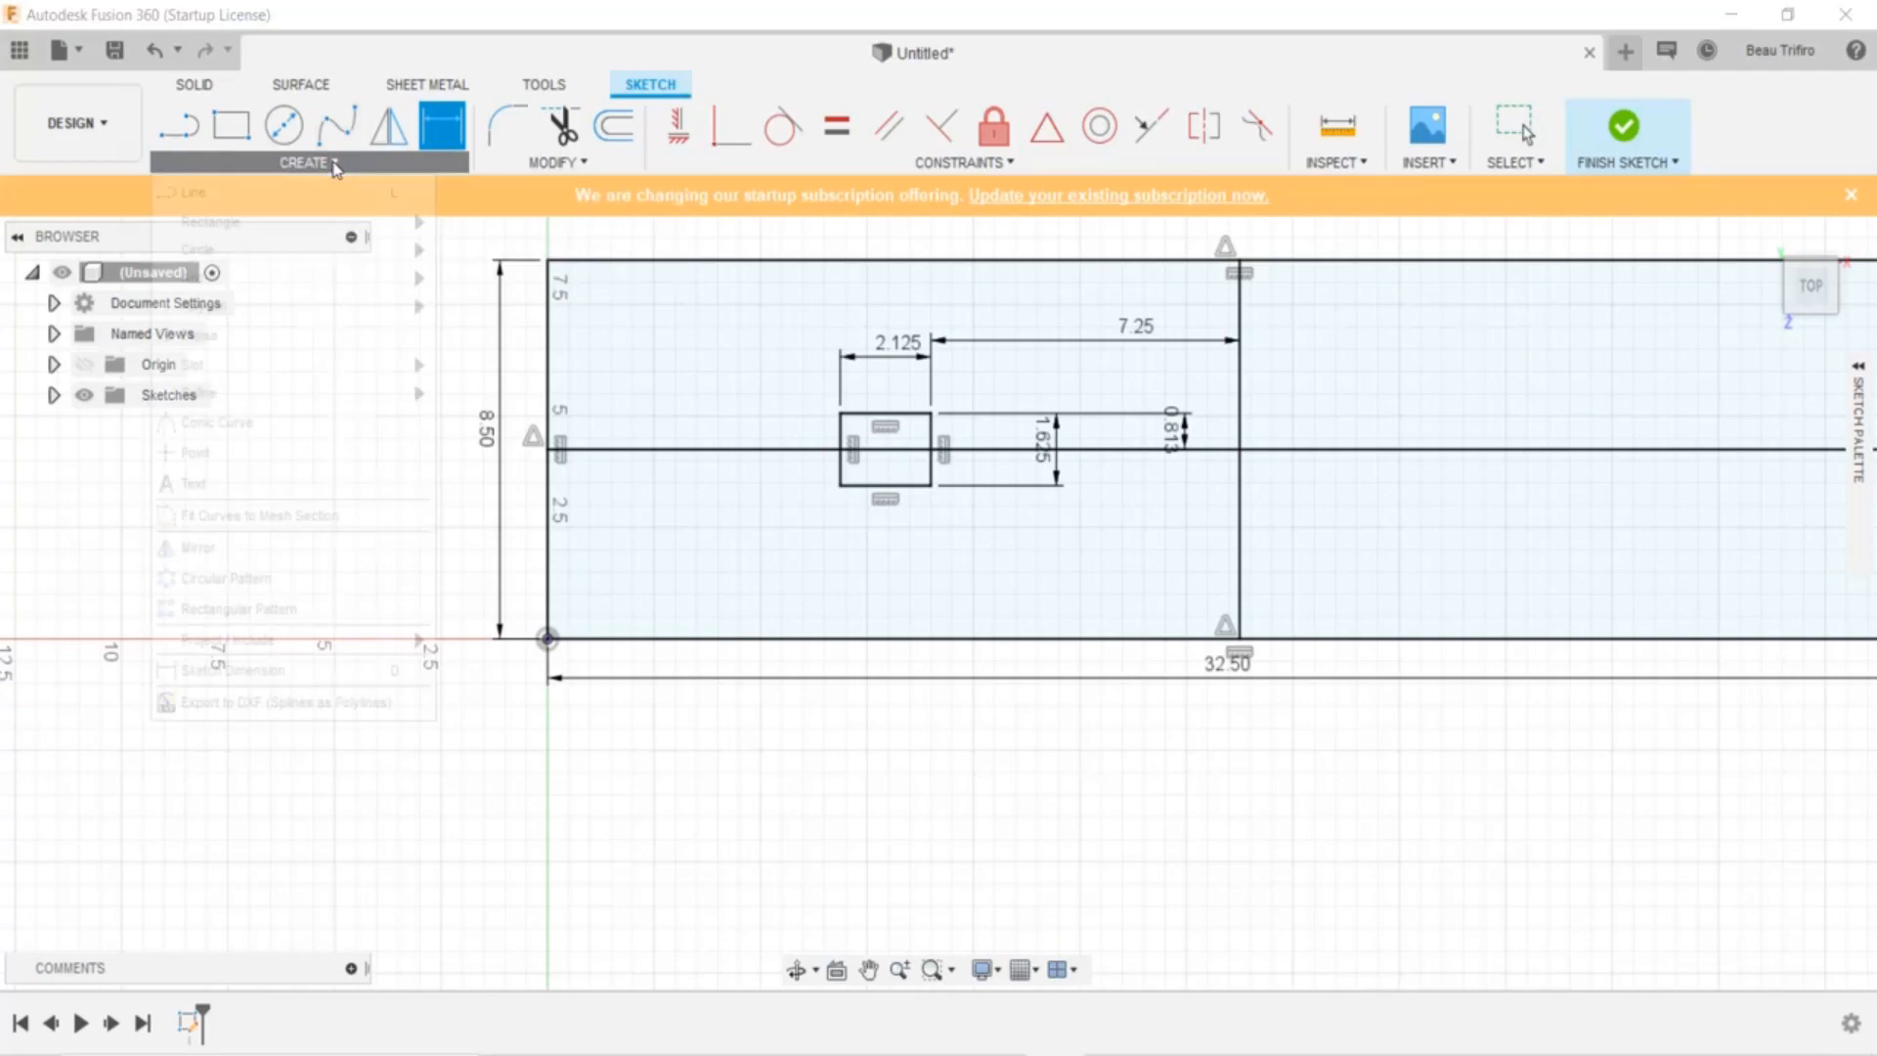
left_click(303, 161)
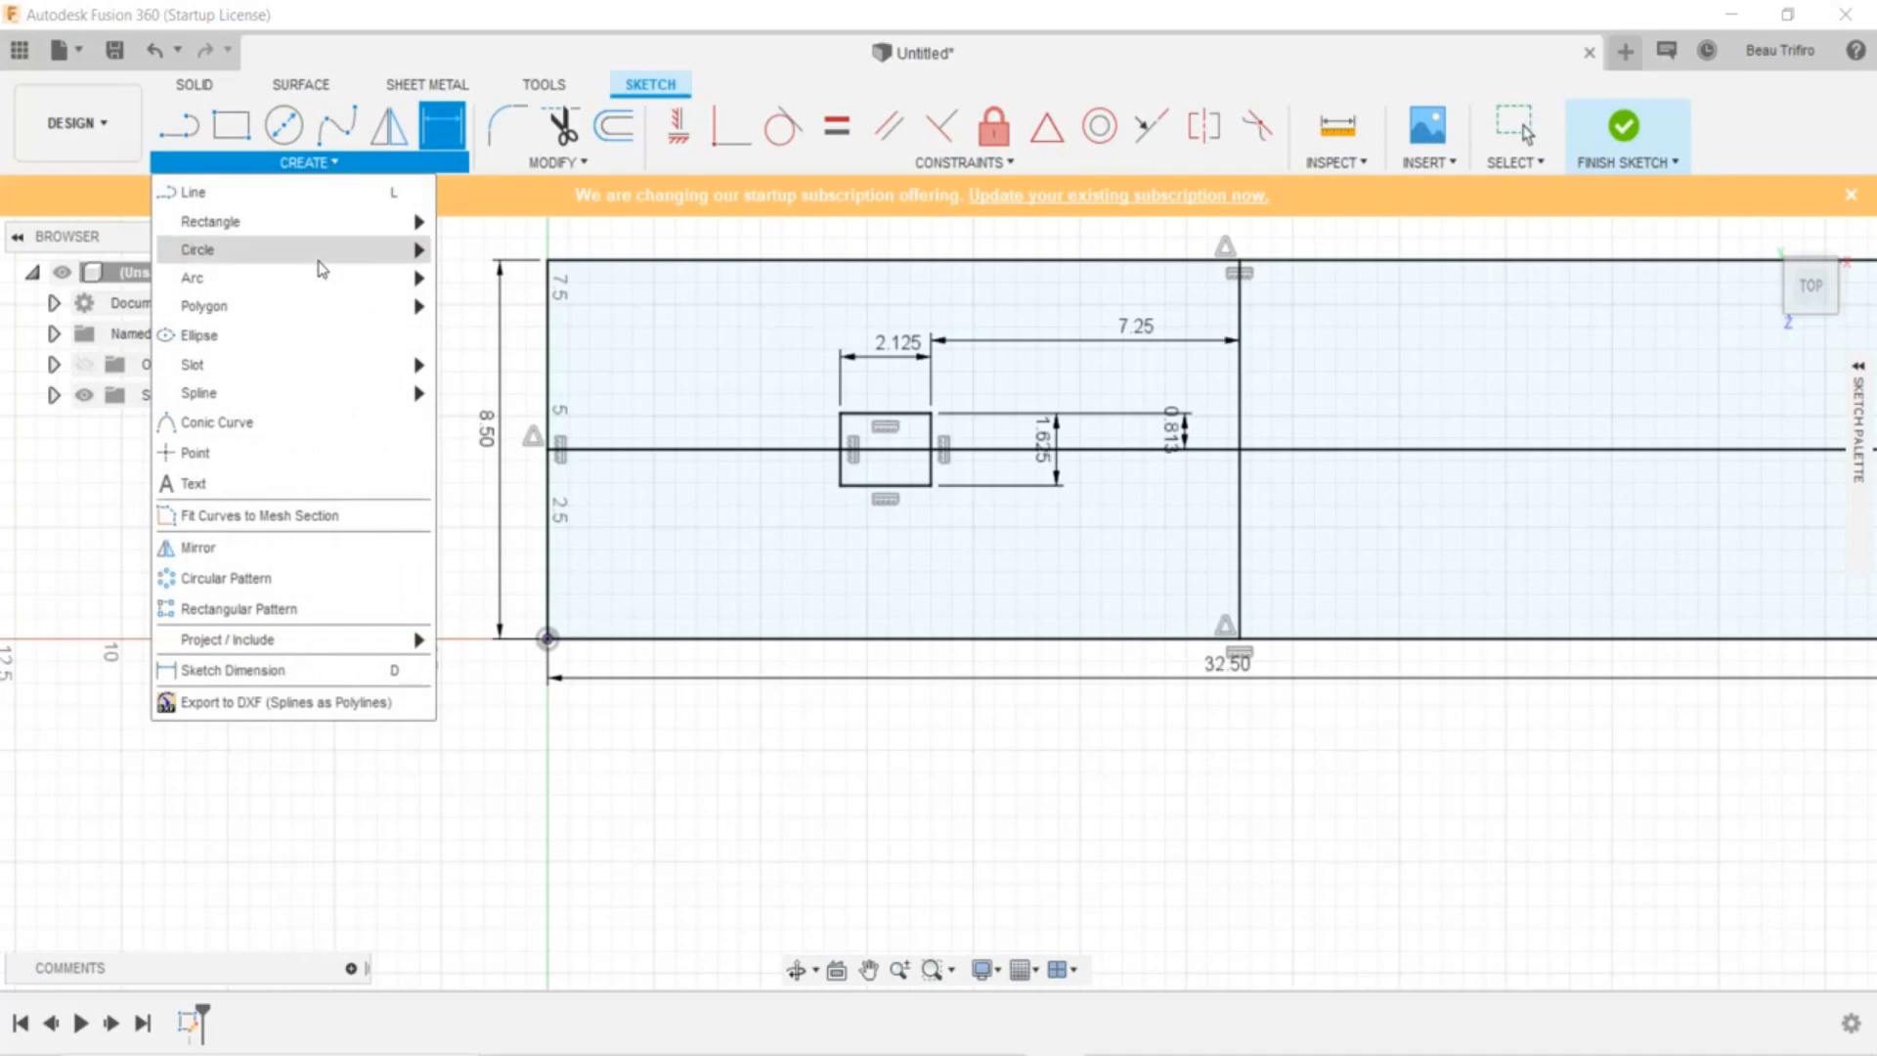
mouse_move(199, 393)
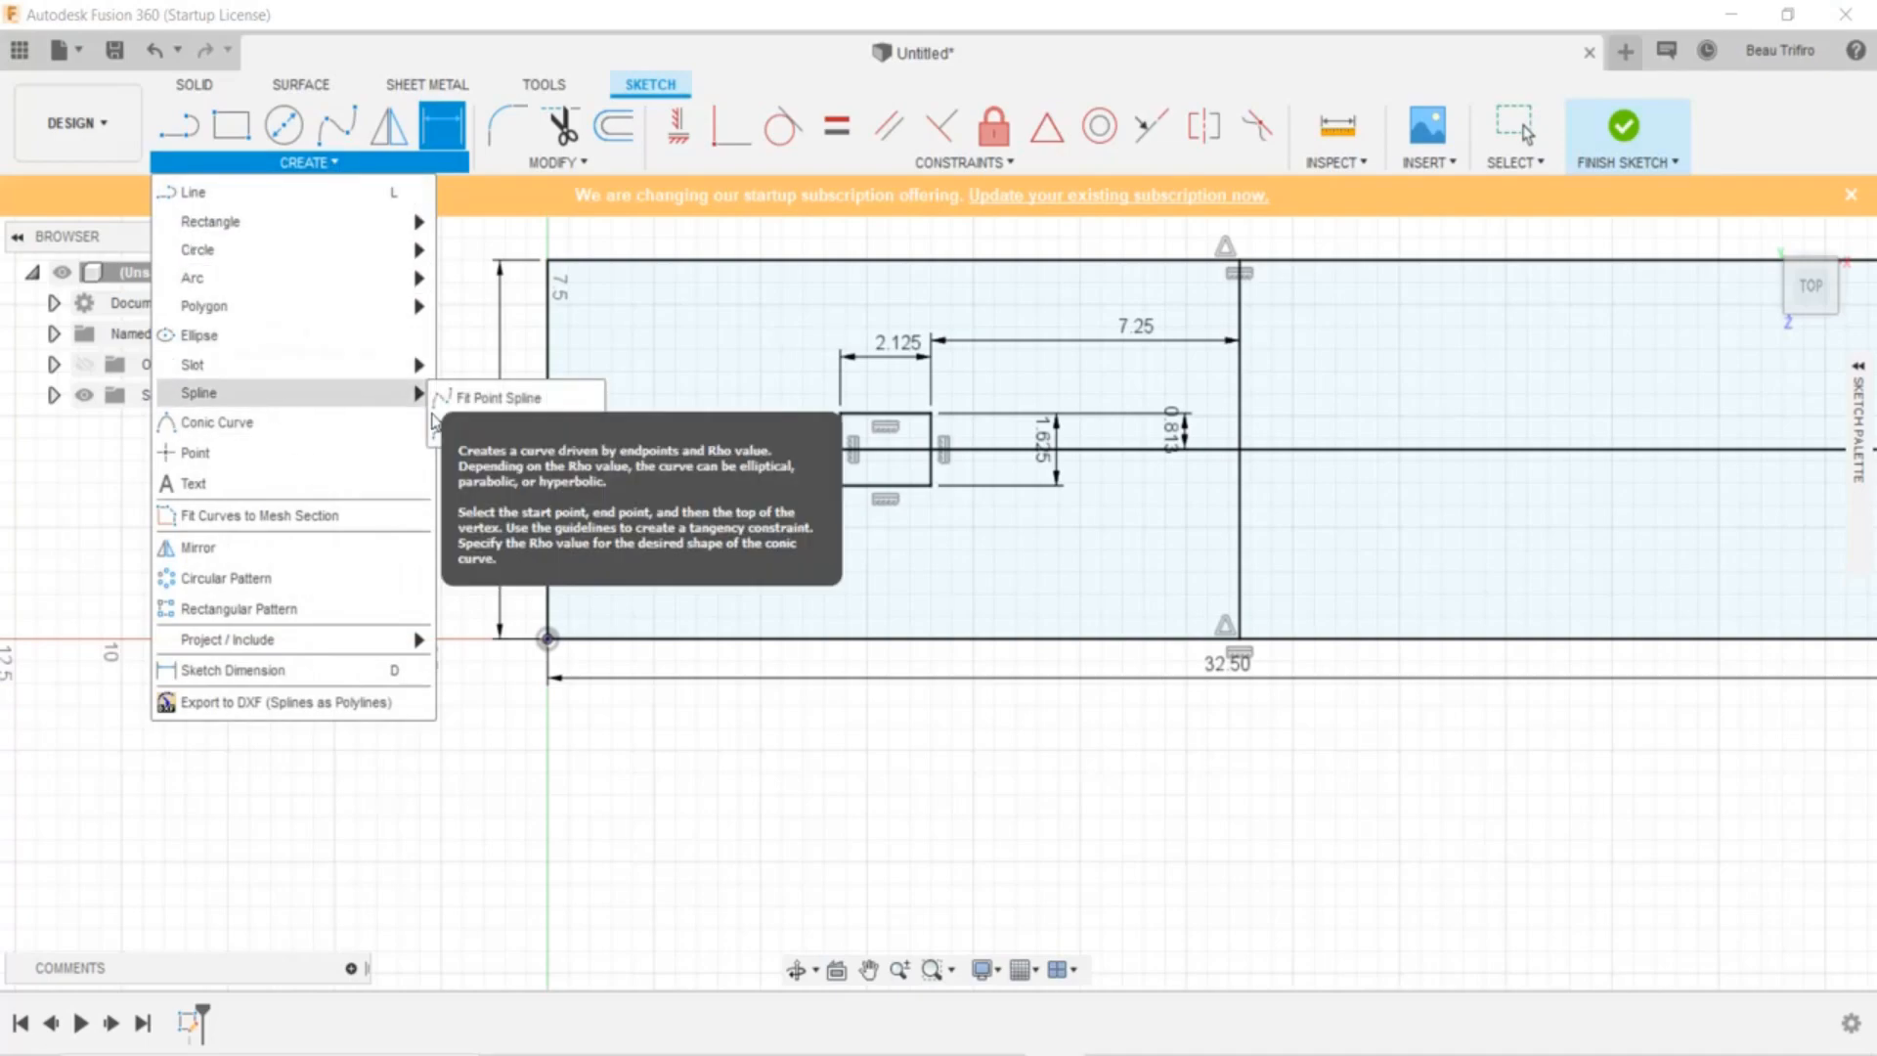
mouse_move(507, 428)
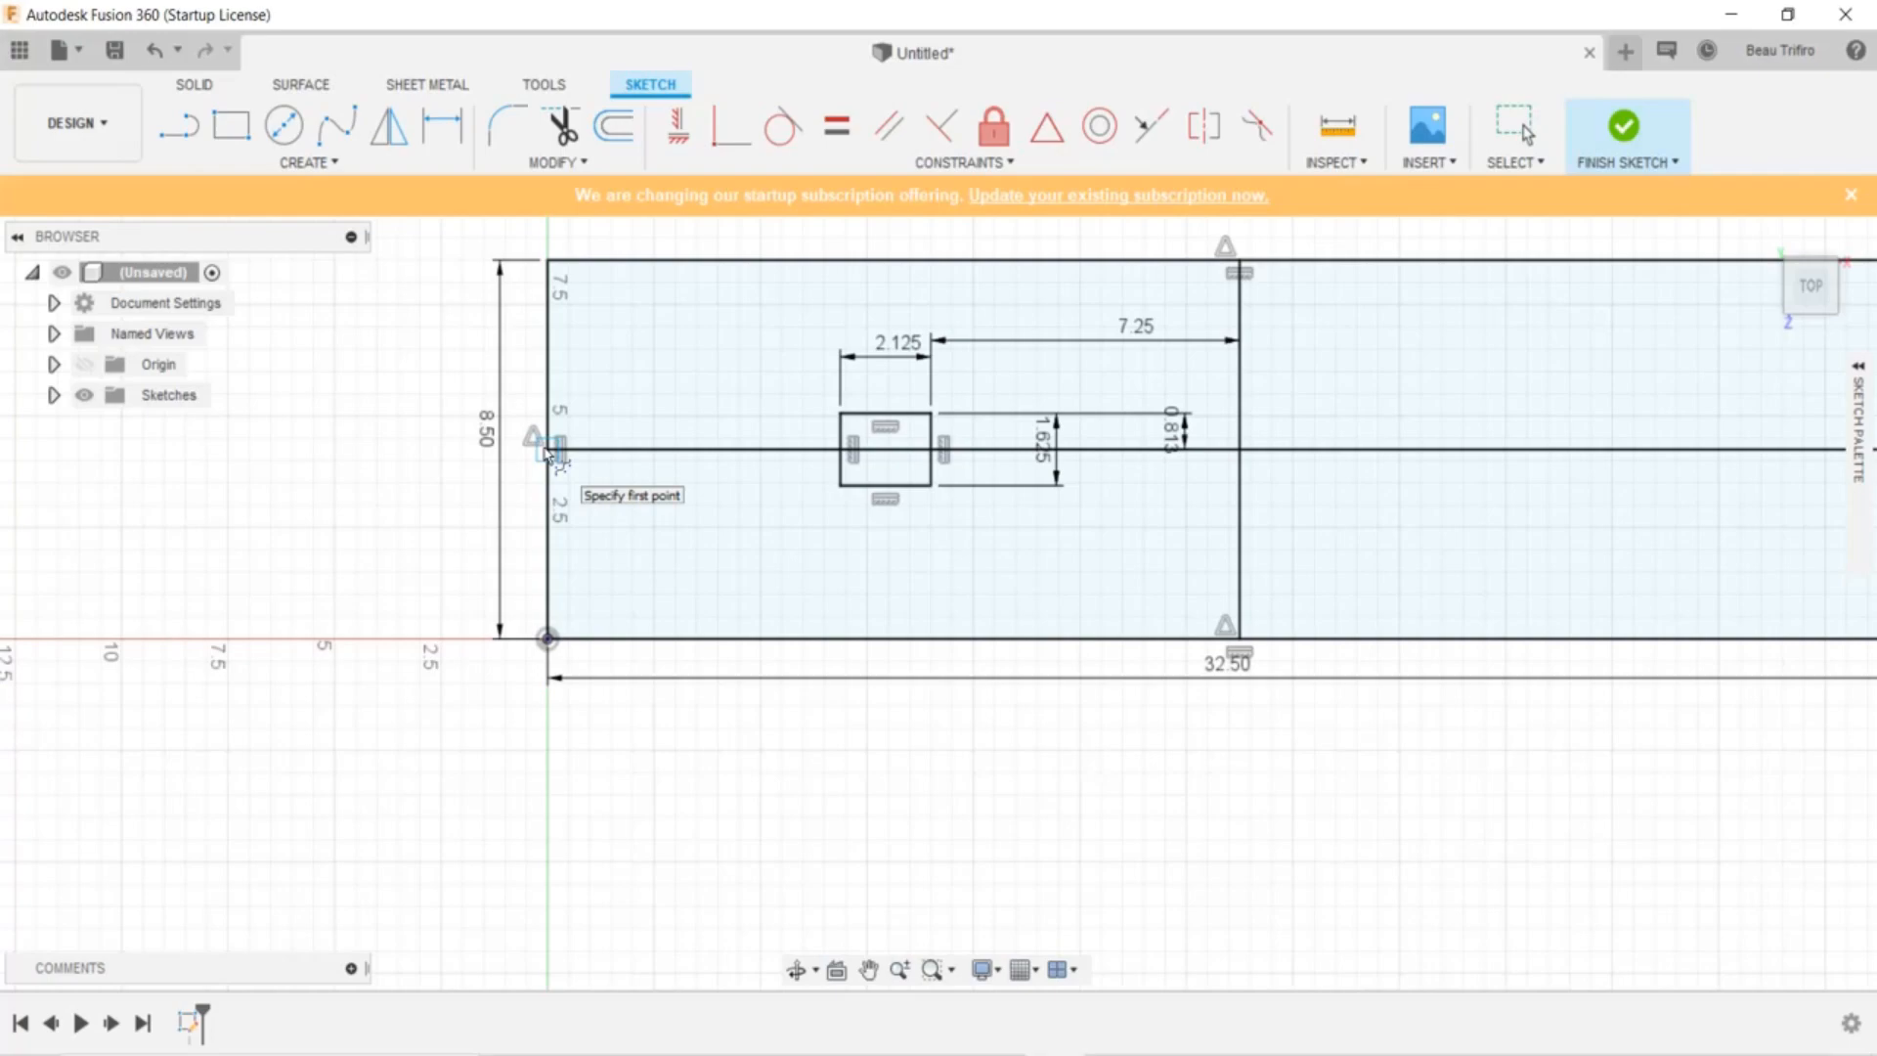
mouse_move(554, 460)
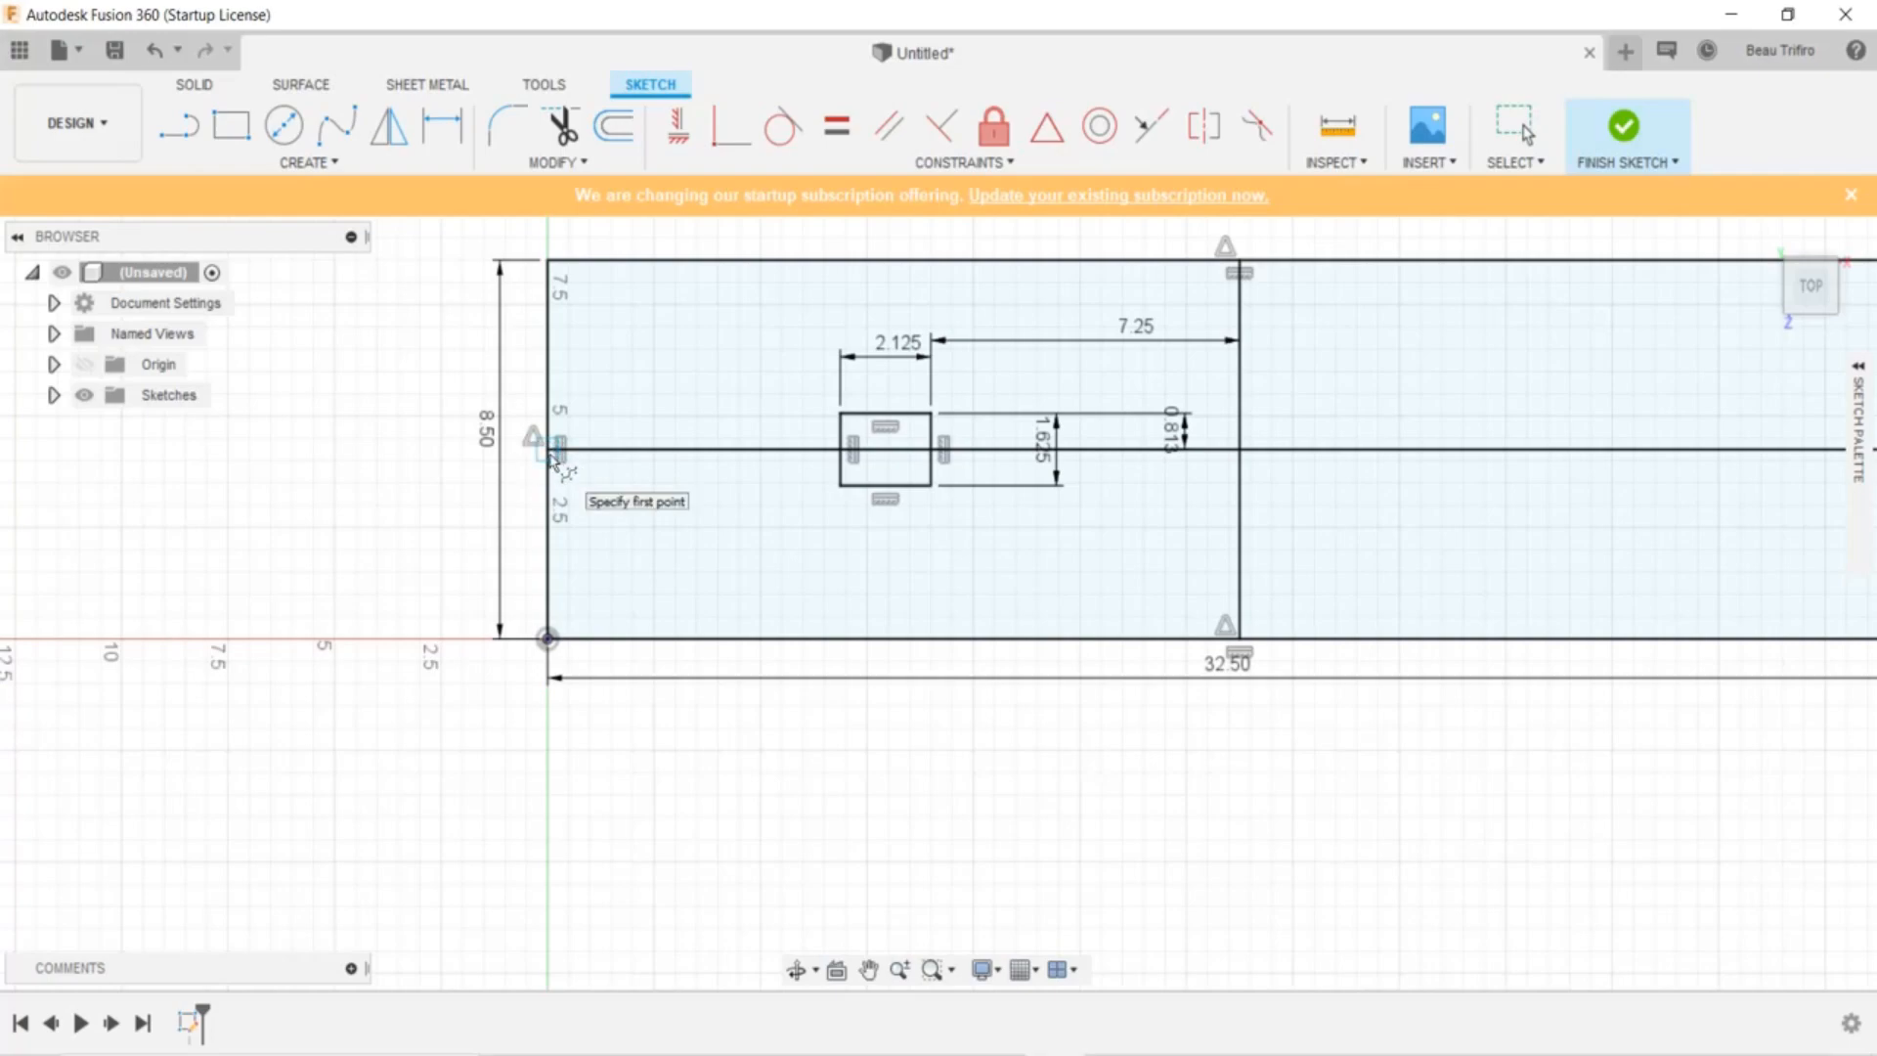
mouse_move(595, 409)
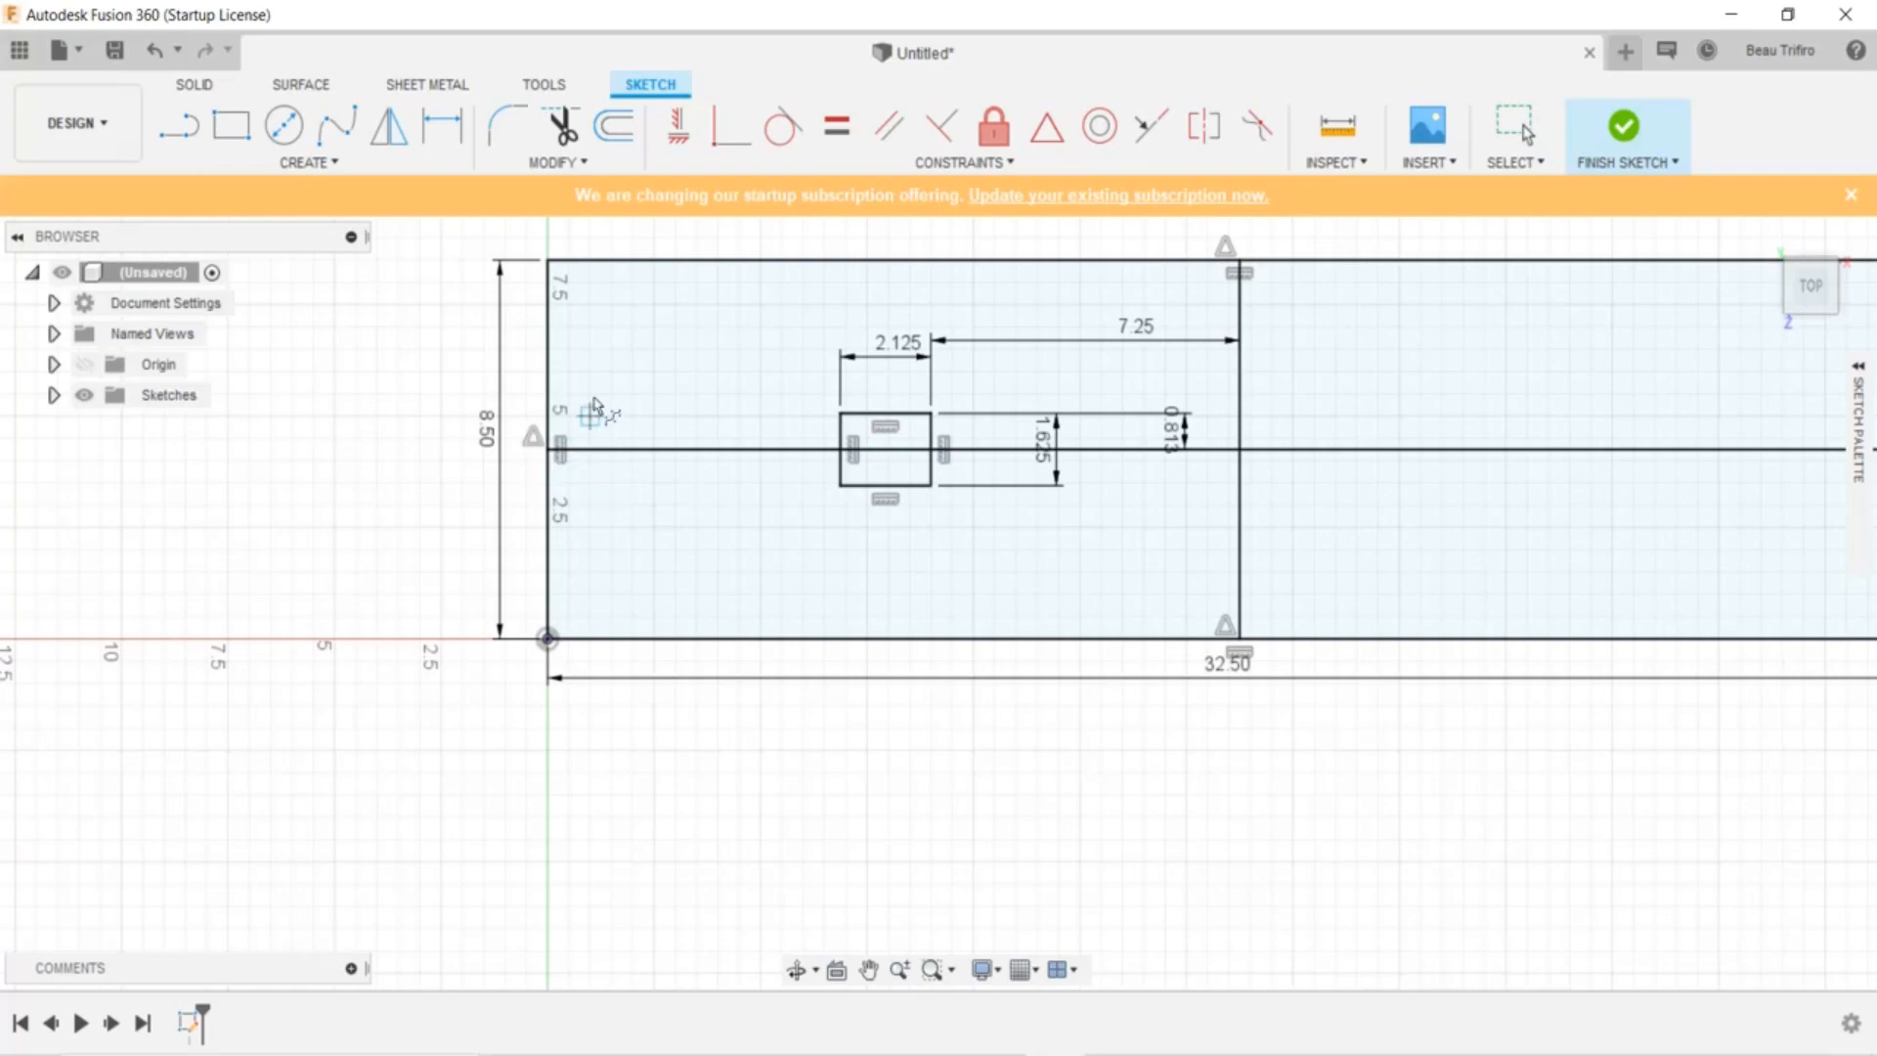
mouse_move(892, 266)
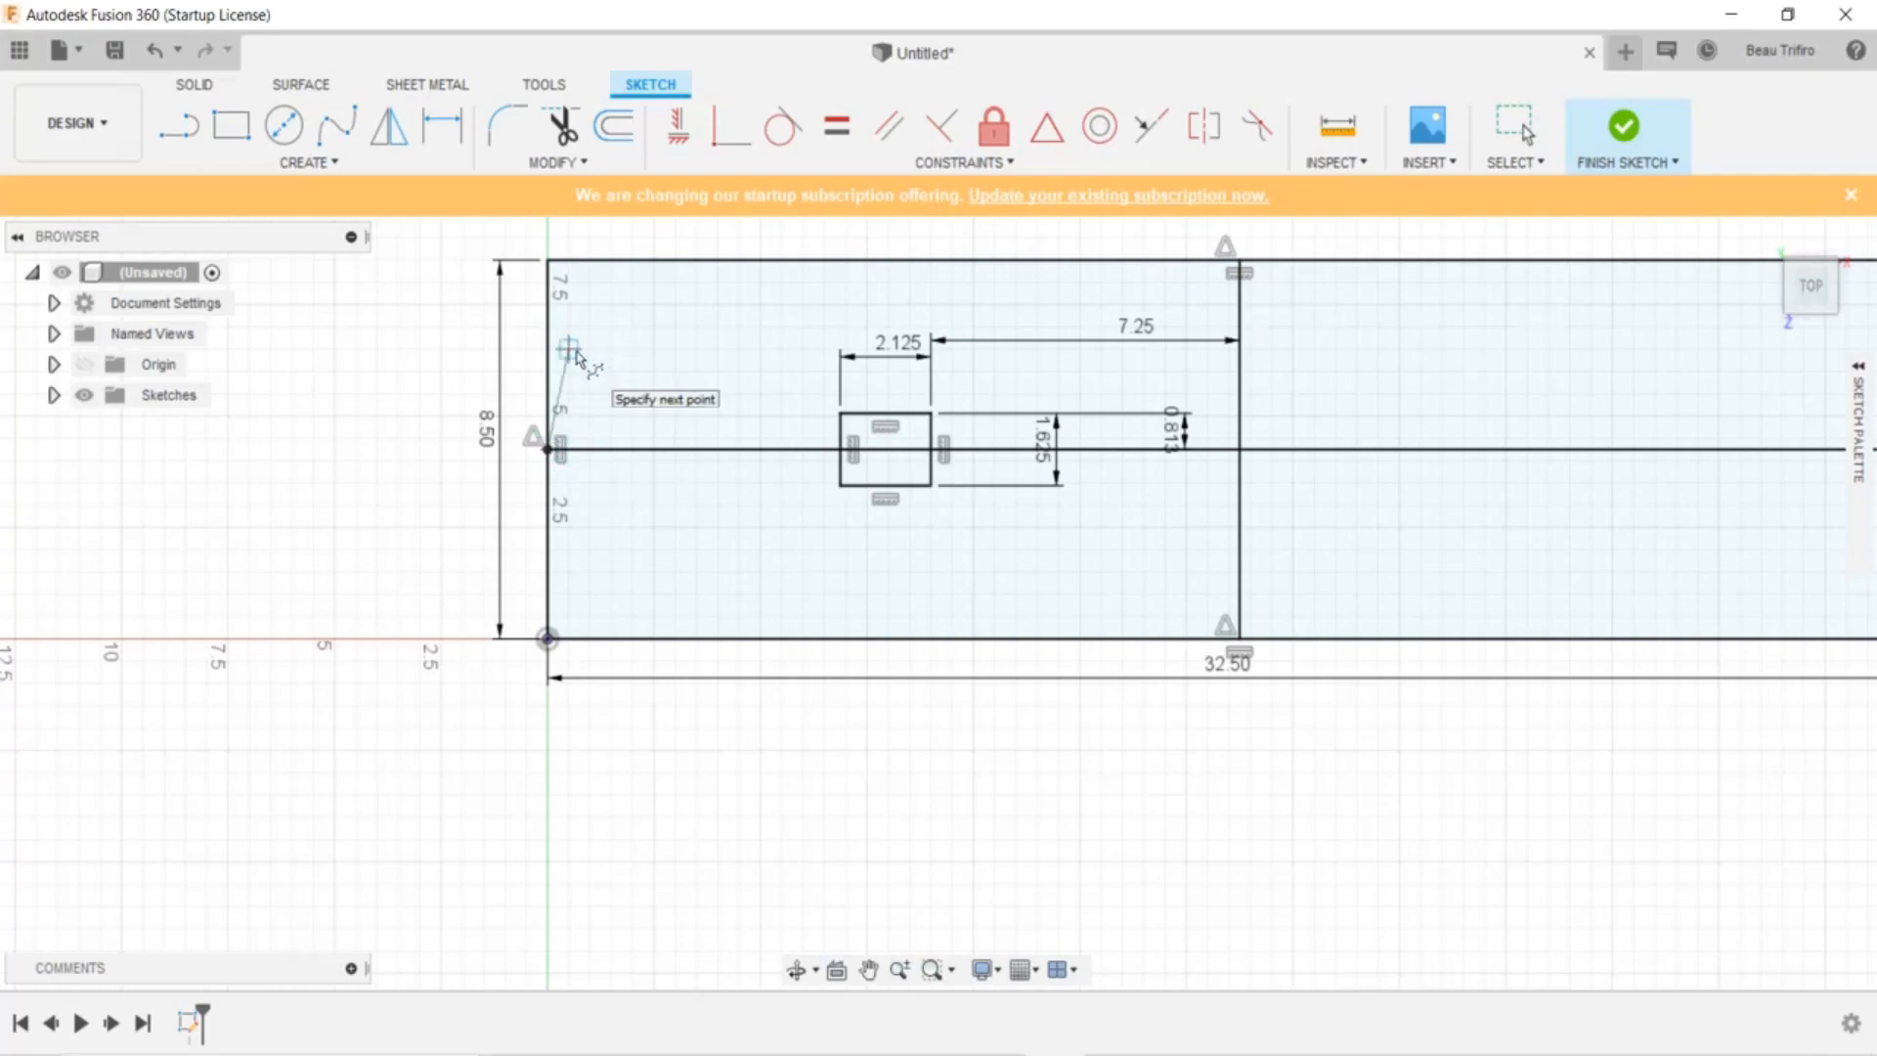
left_click(763, 255)
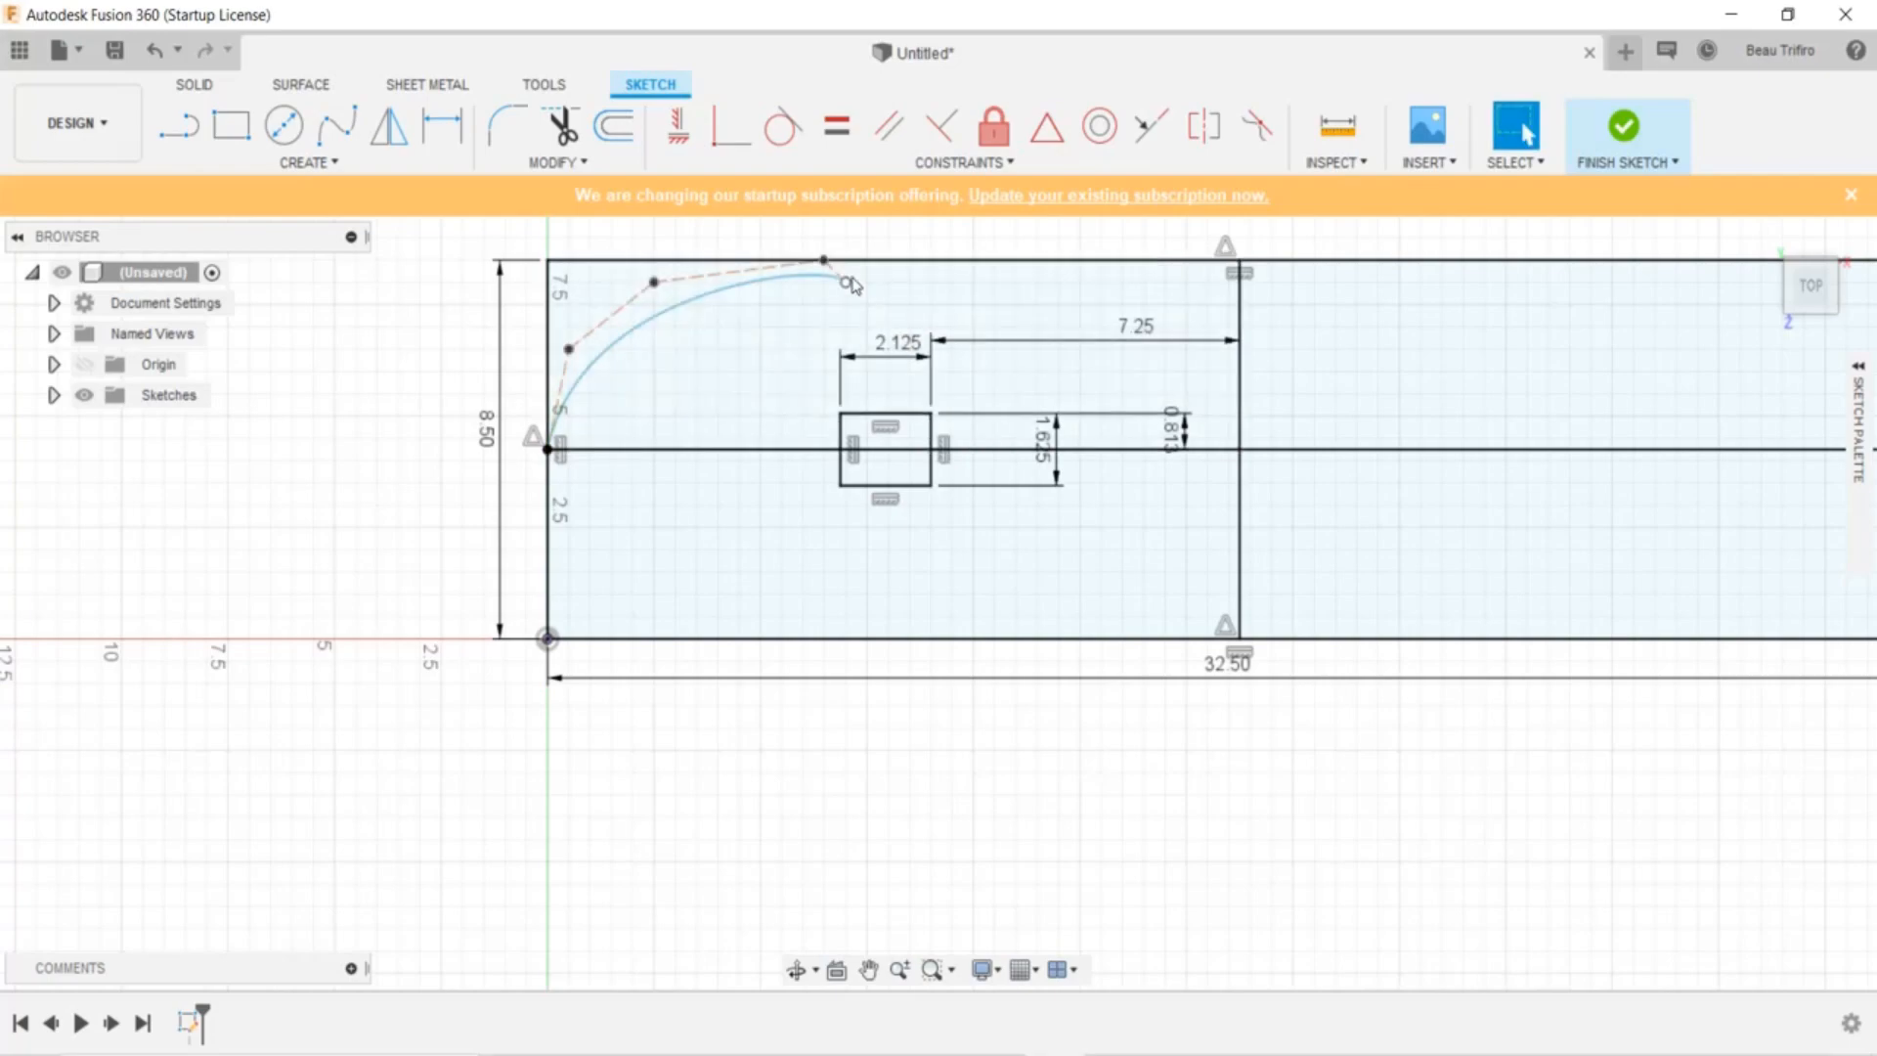
mouse_move(834, 313)
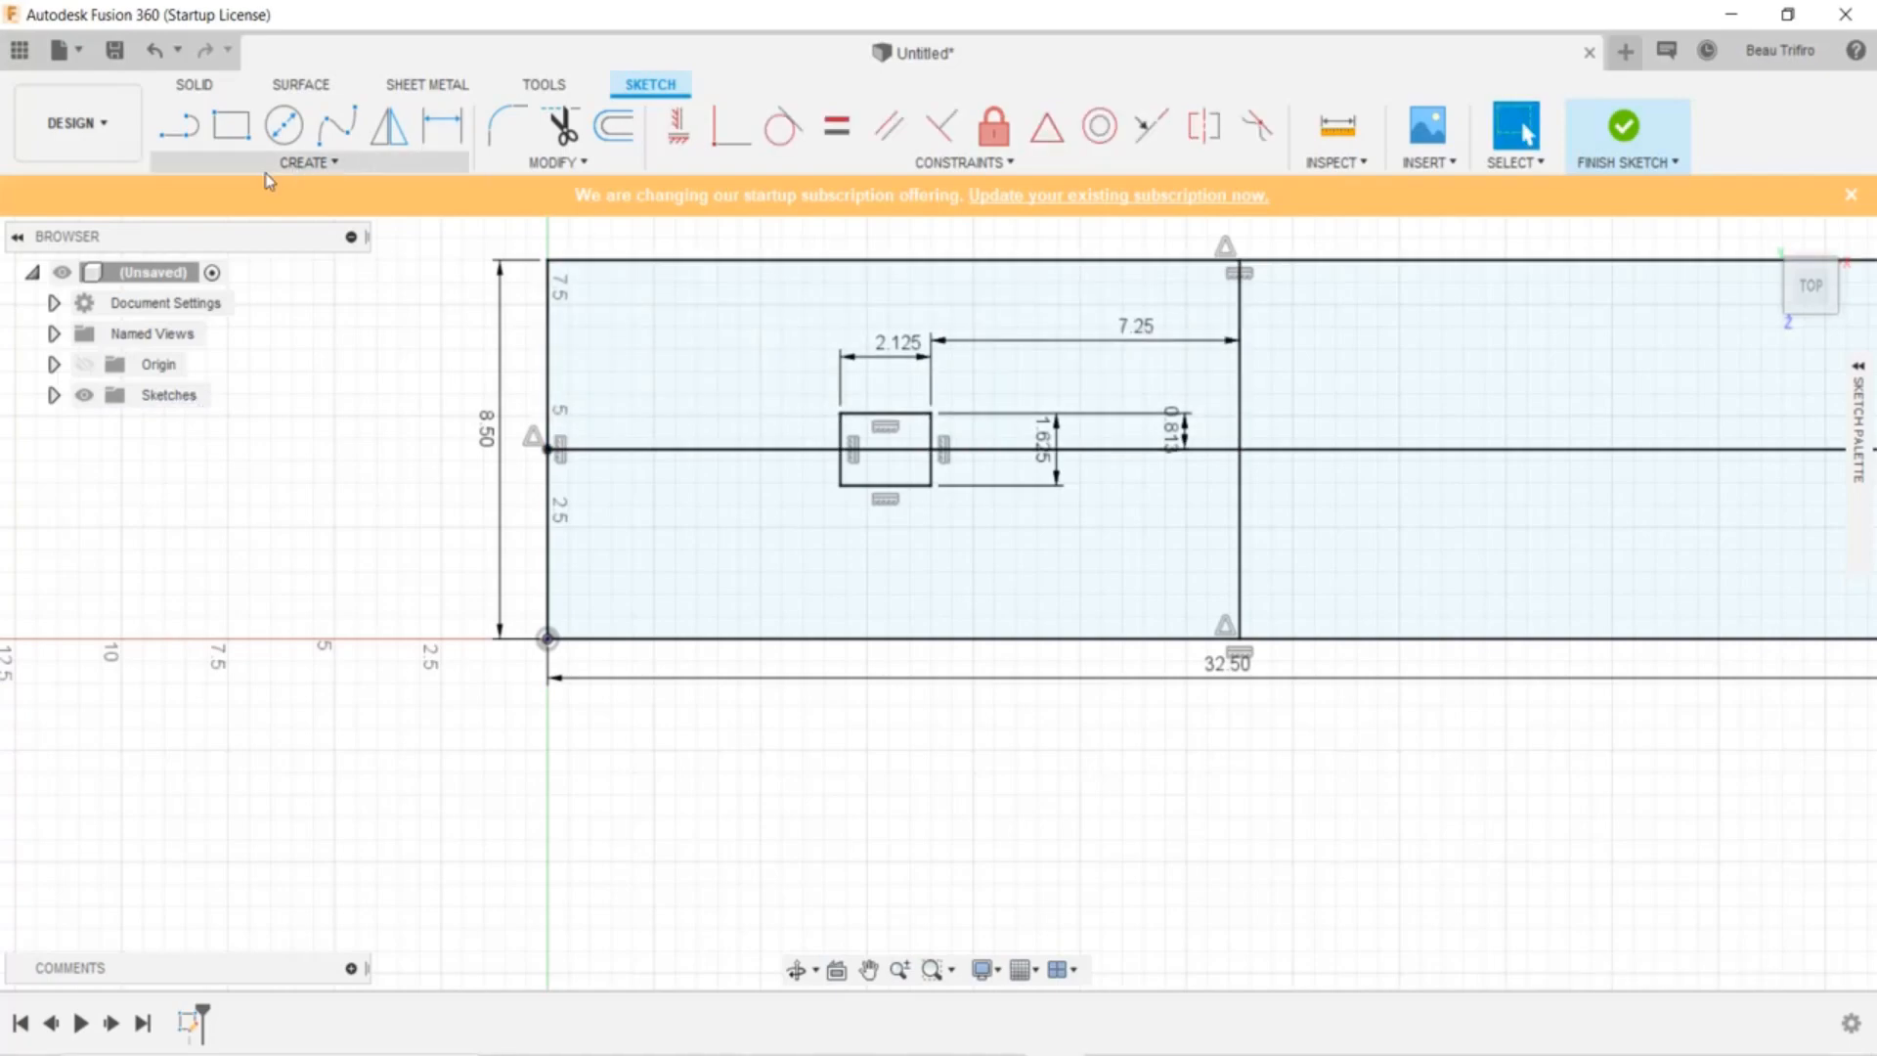
Round the top-left corner with a conic curve from the left edge to the top edge
left_click(309, 162)
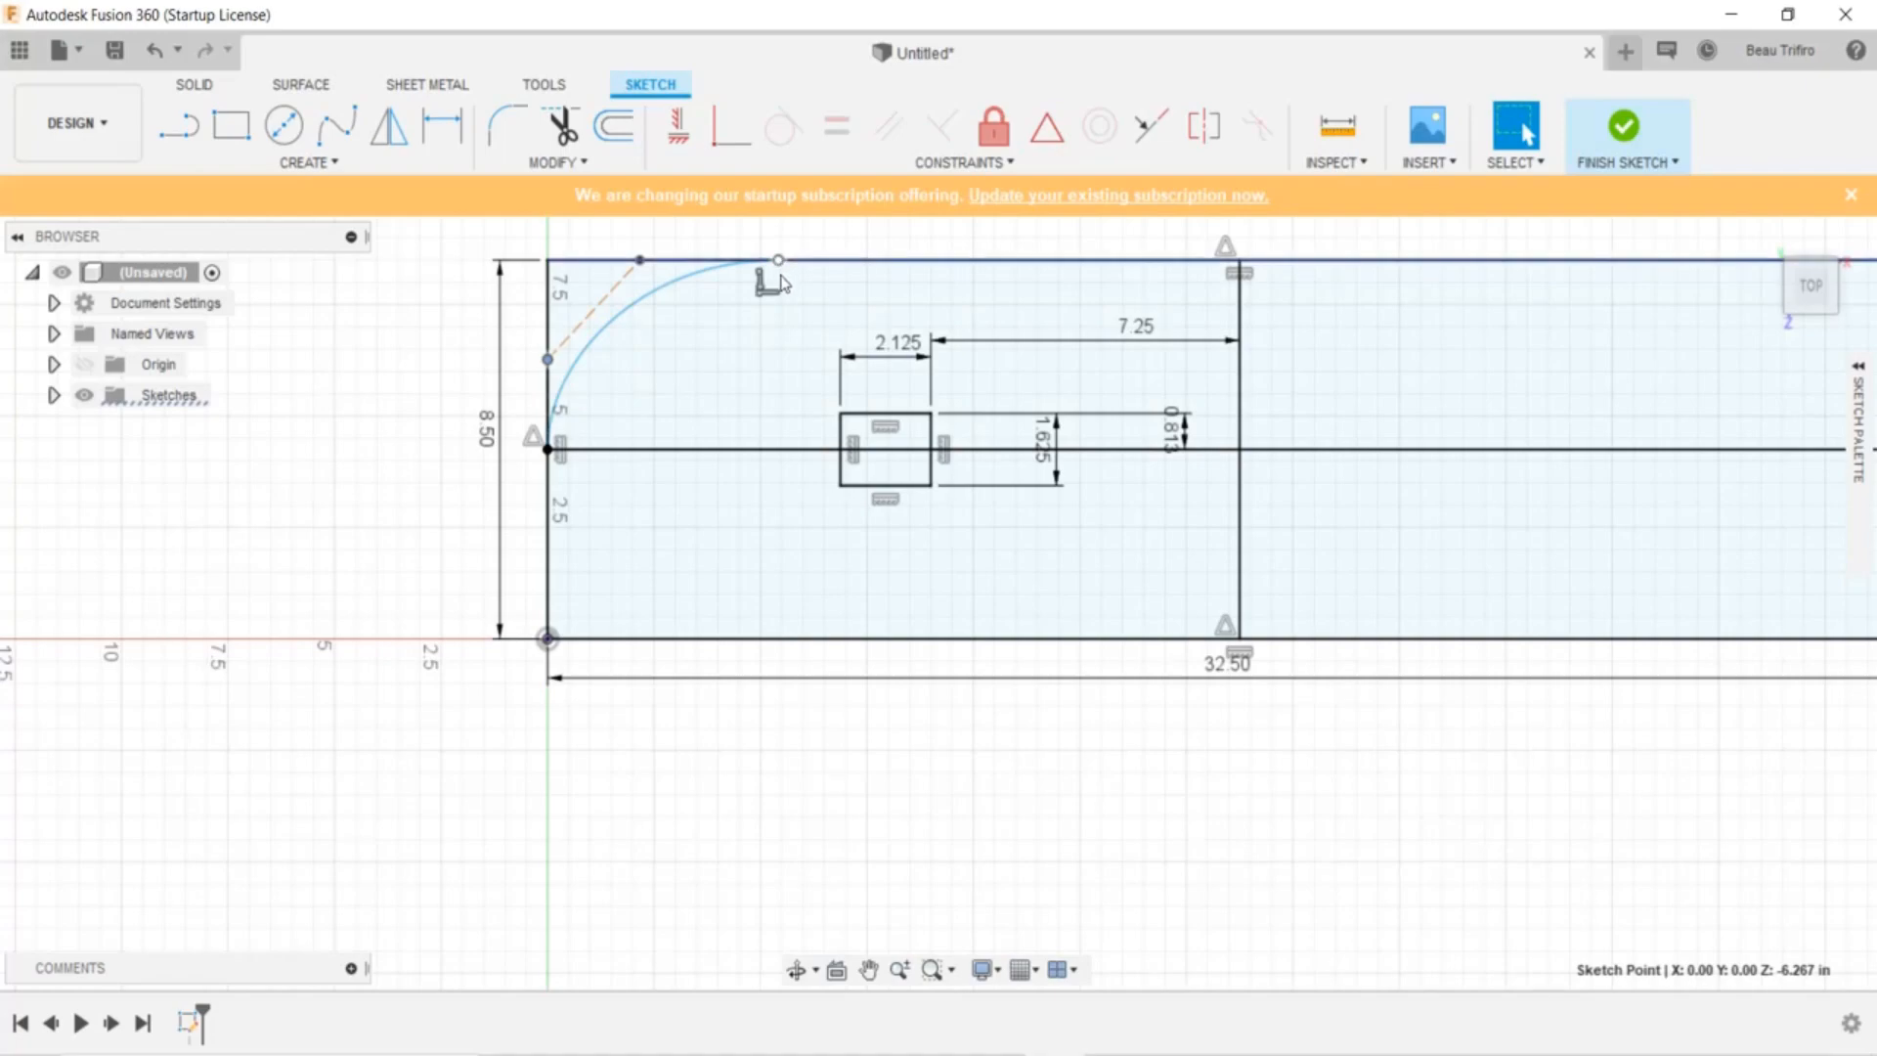
mouse_move(786, 267)
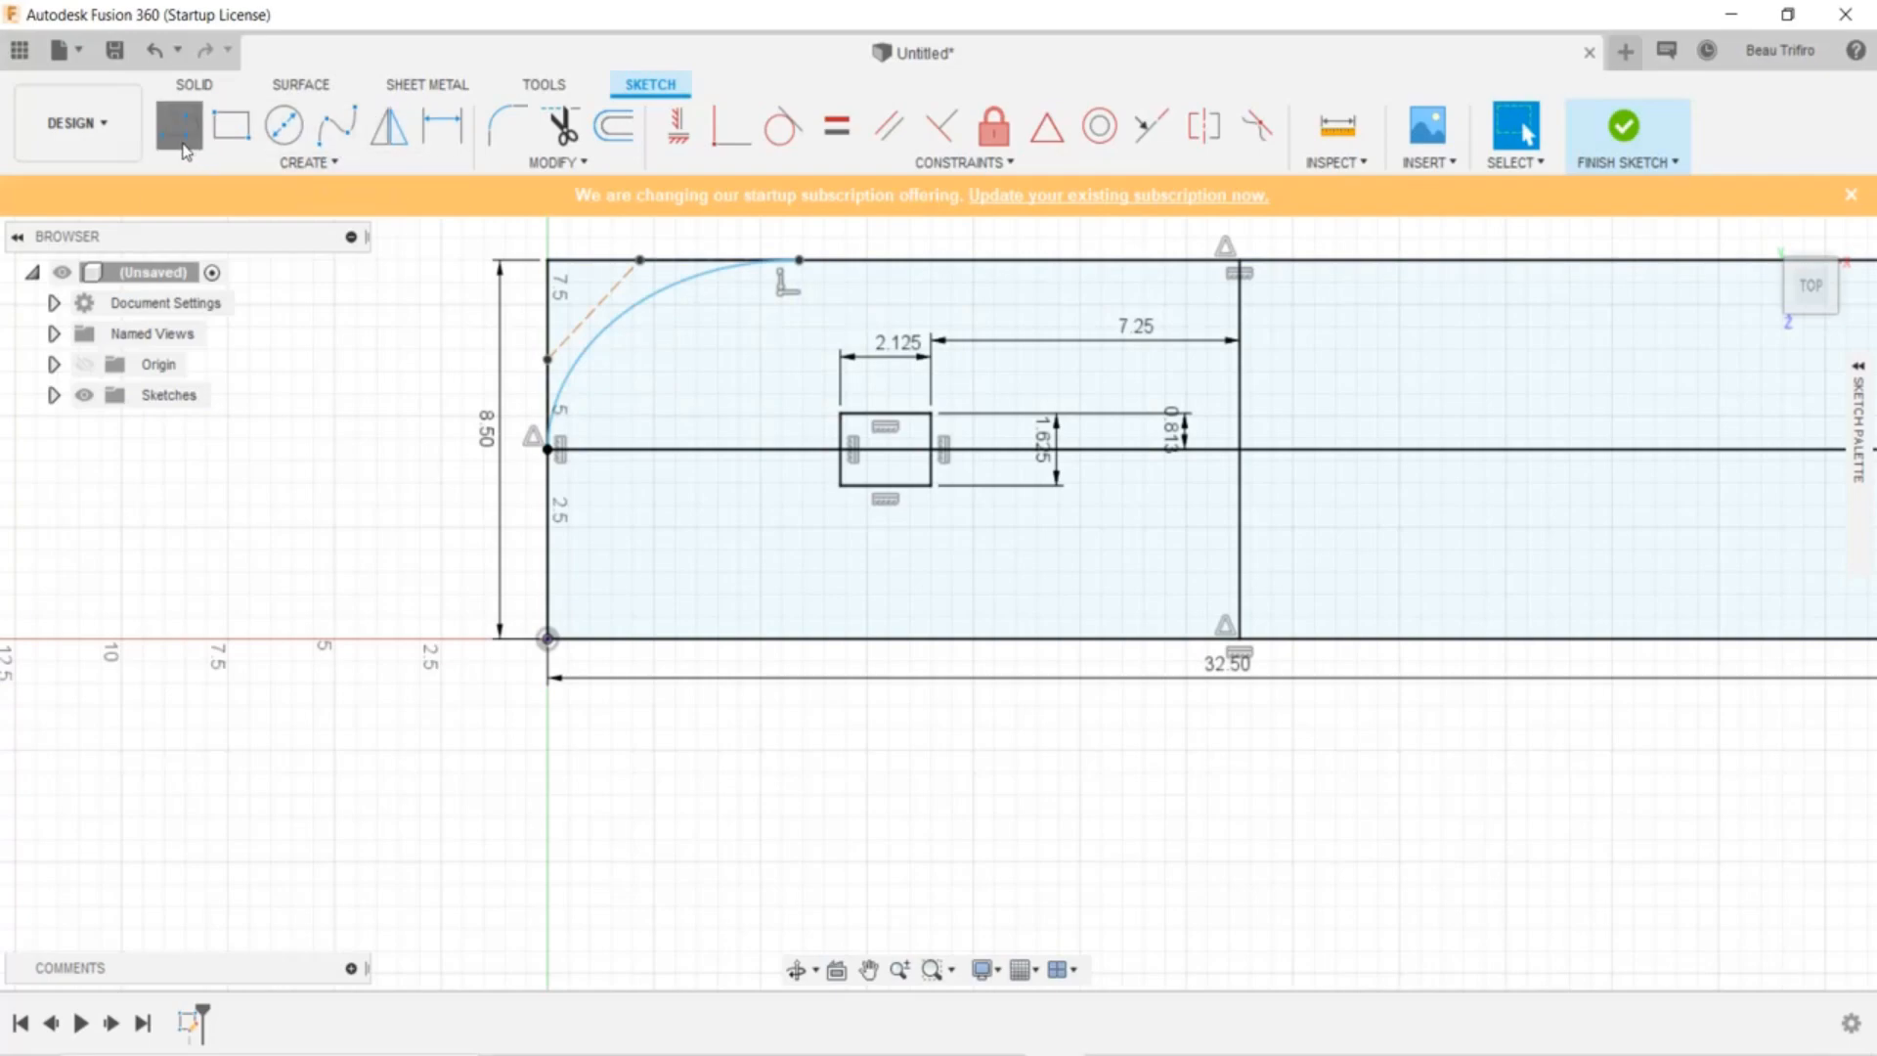
Draw a vertical line from the small rectangle to the top edge and make it construction
left_click(180, 127)
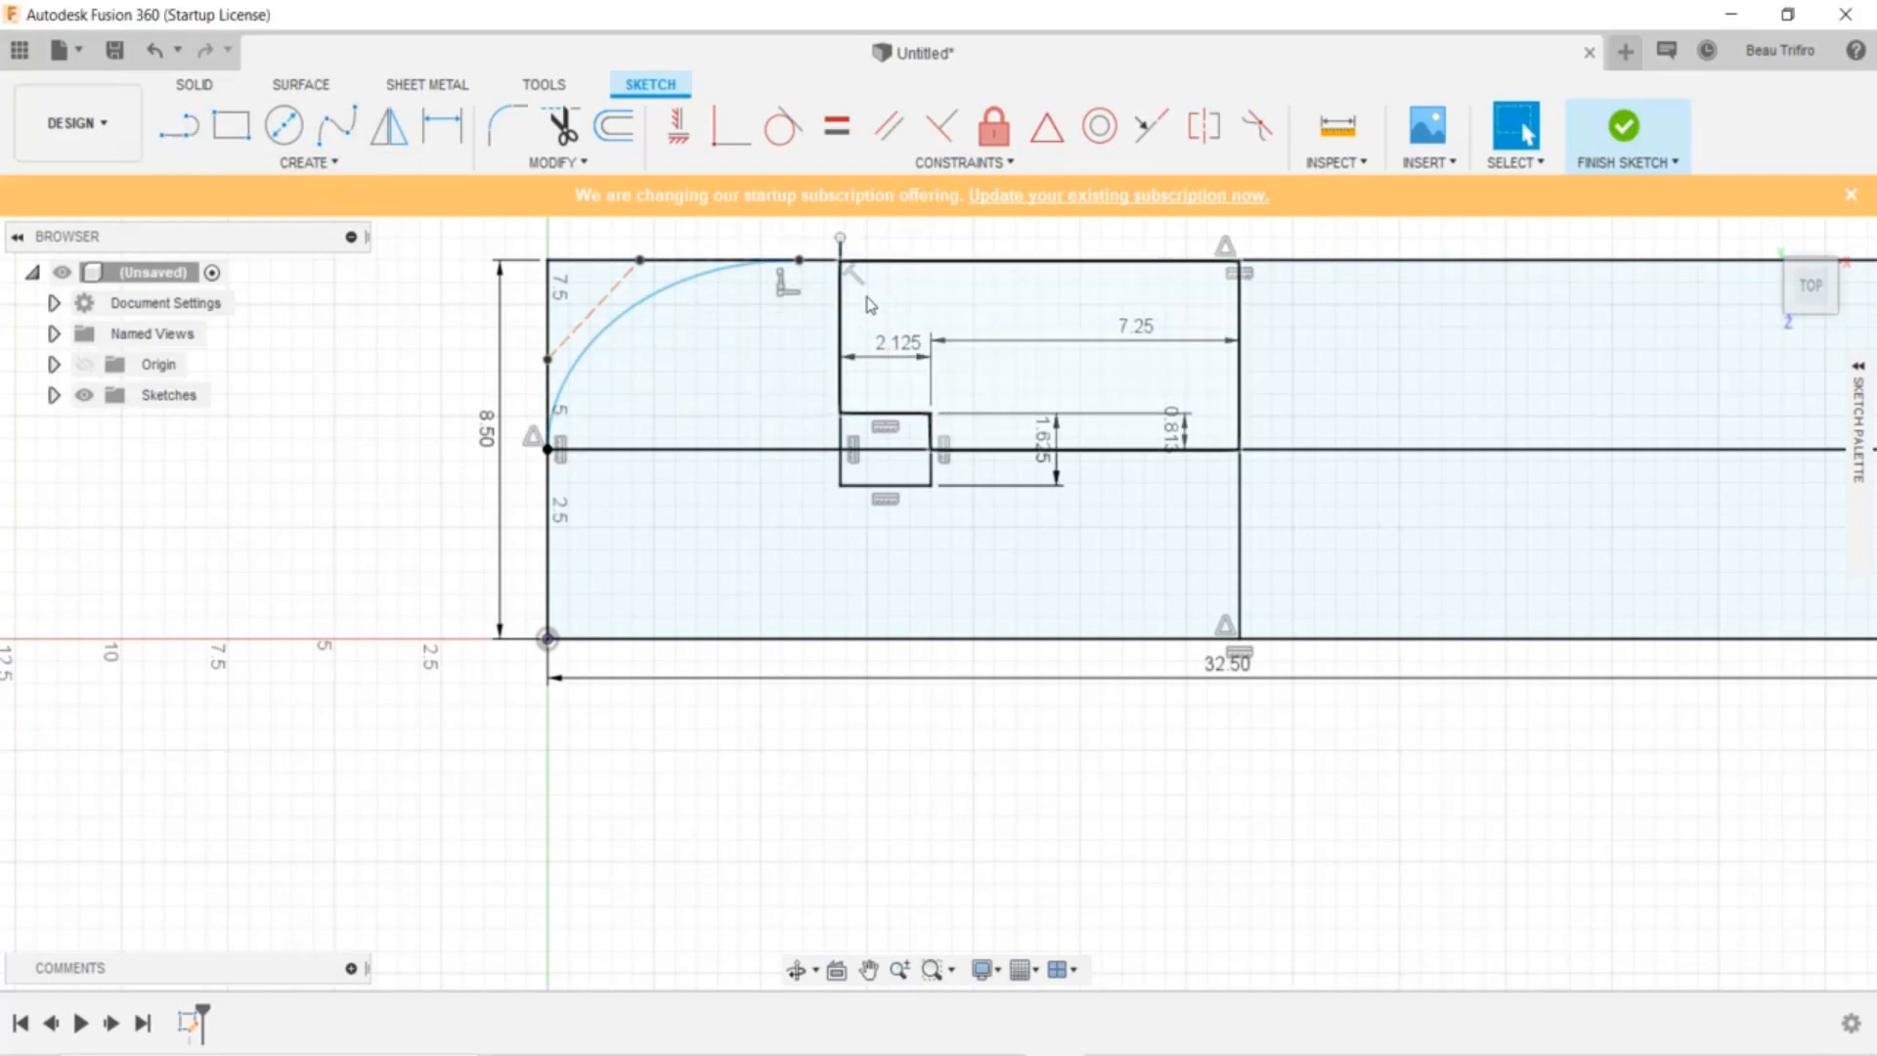
left_click(839, 359)
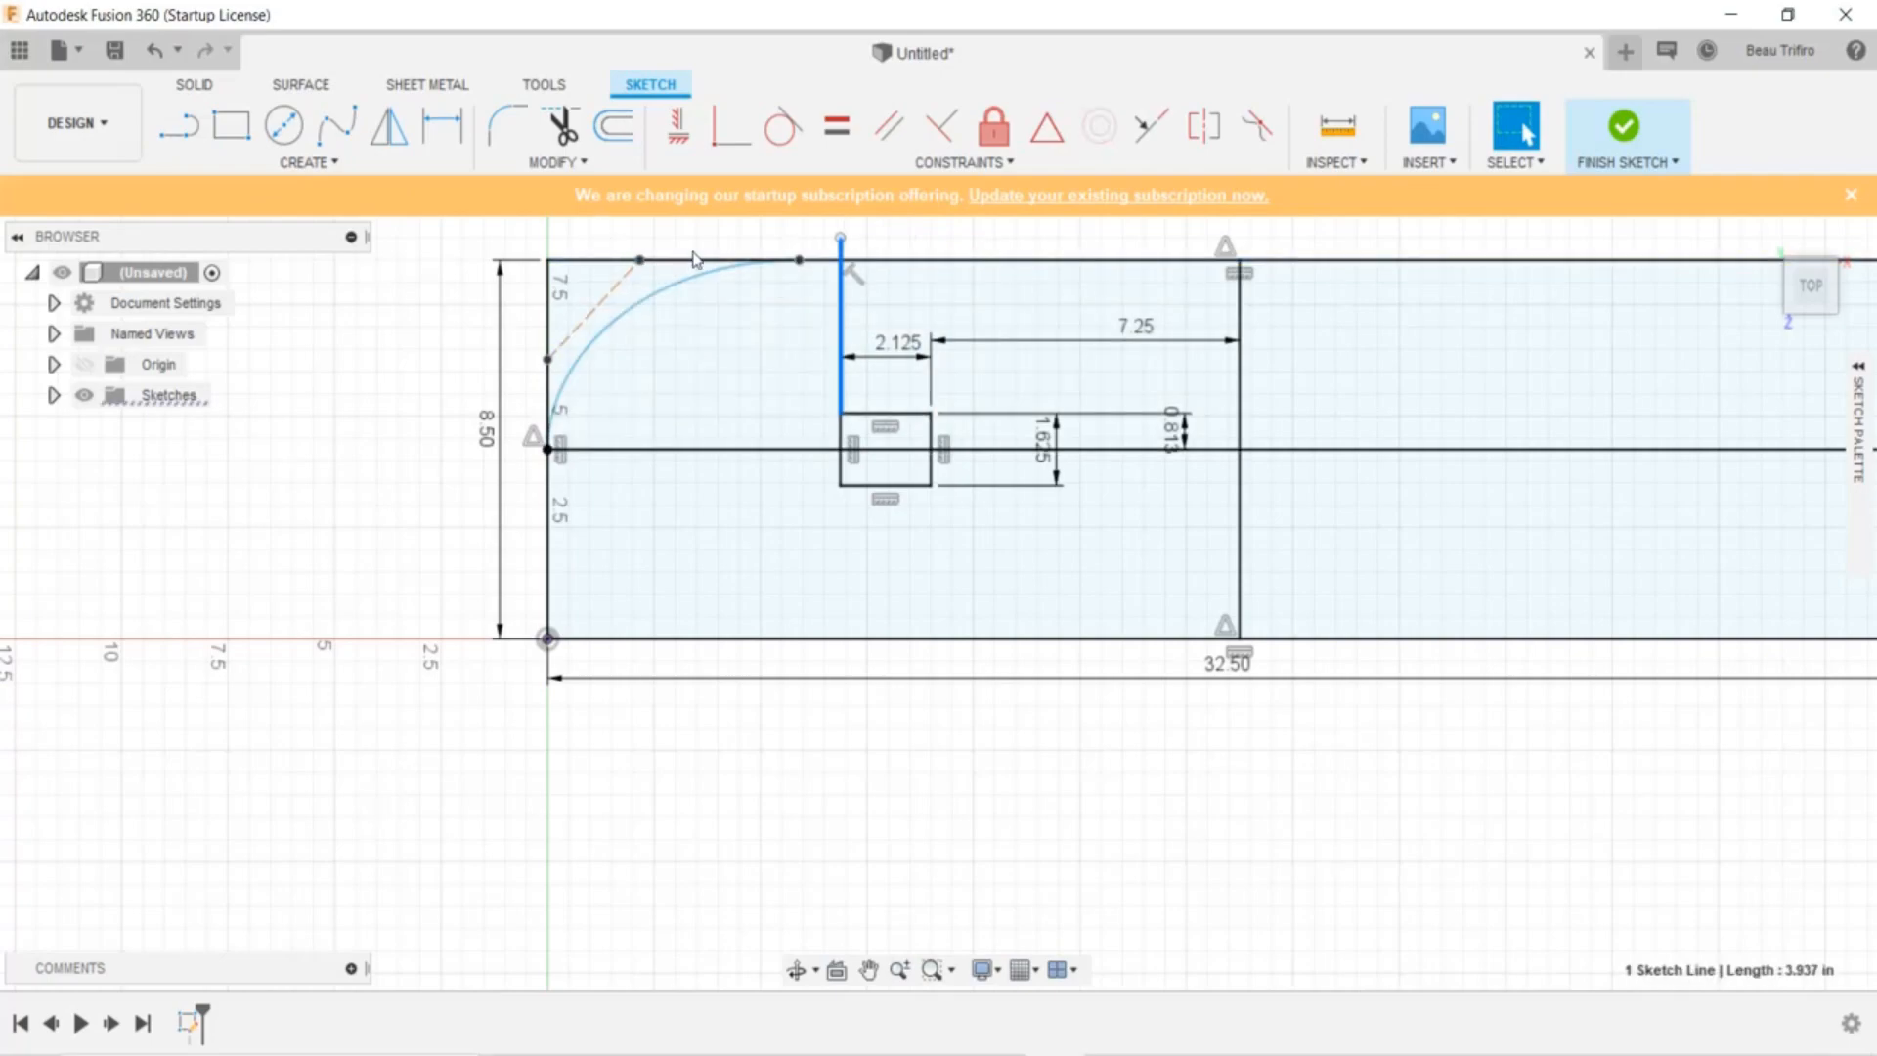
right_click(838, 305)
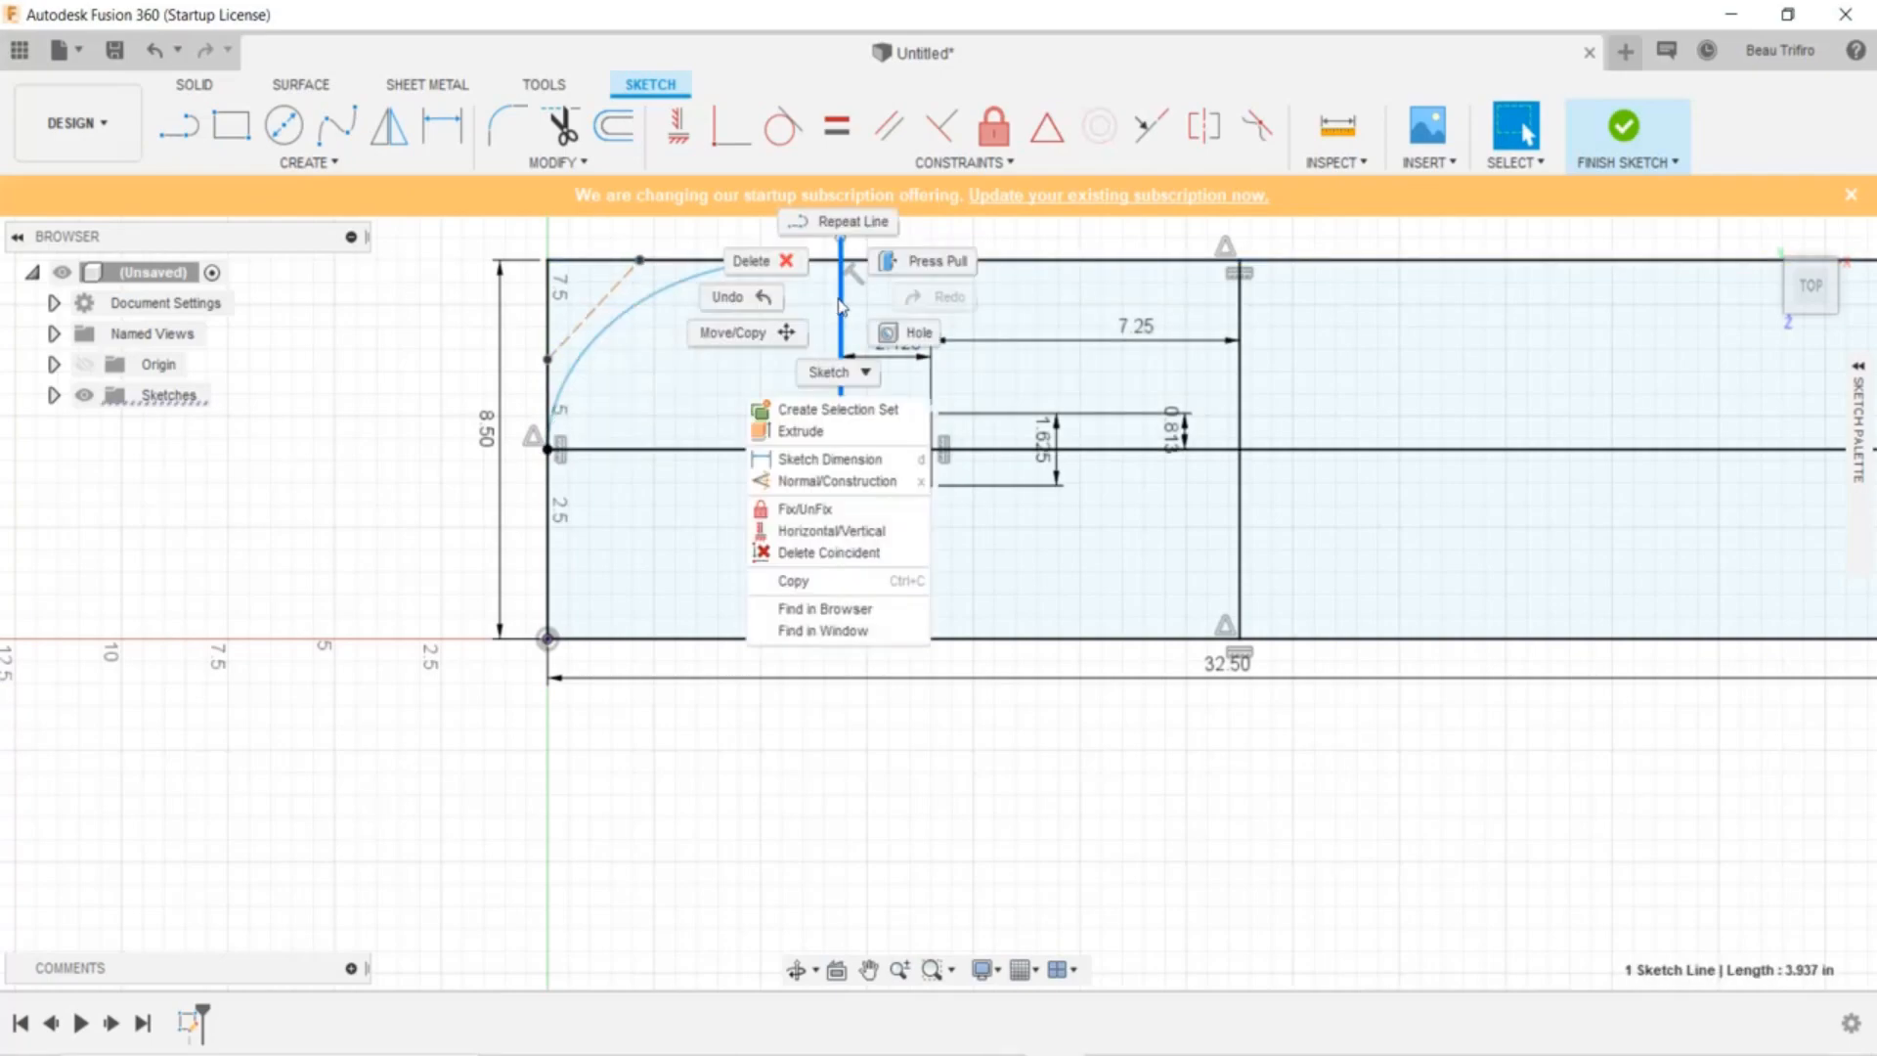
mouse_move(838, 480)
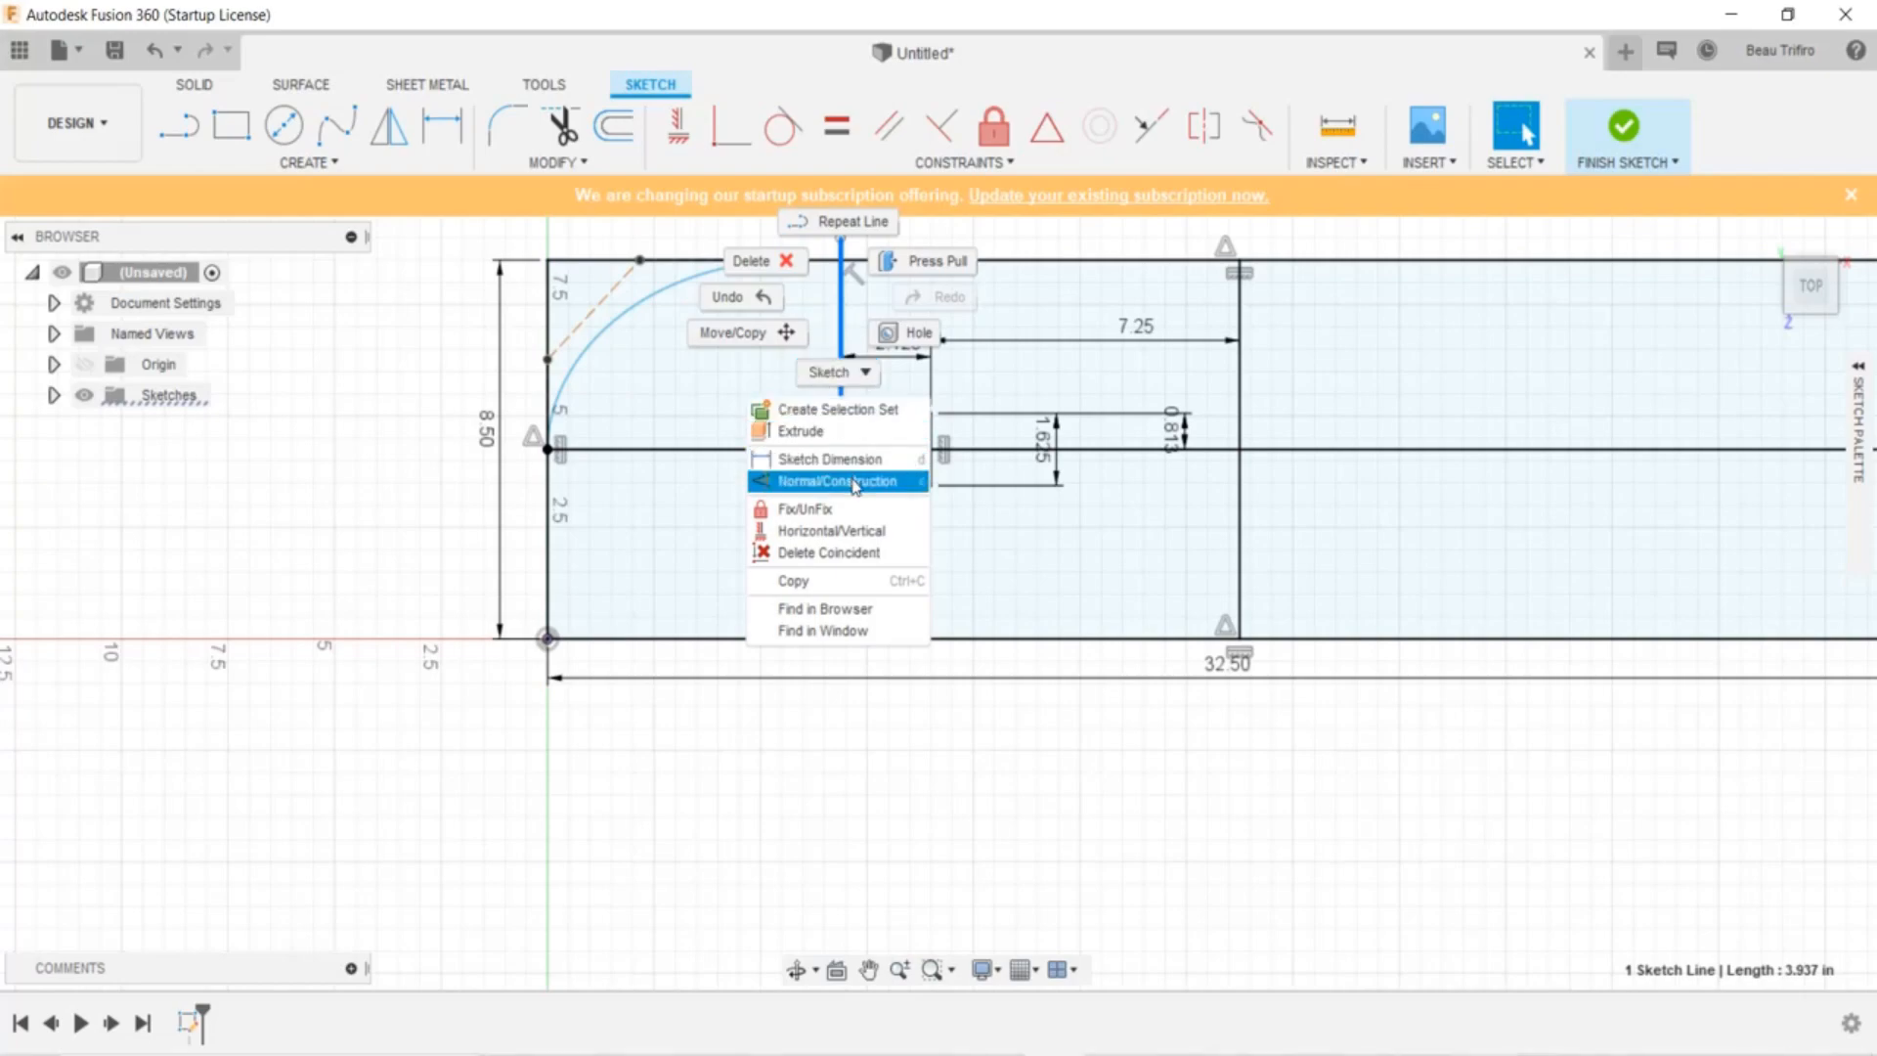
left_click(840, 481)
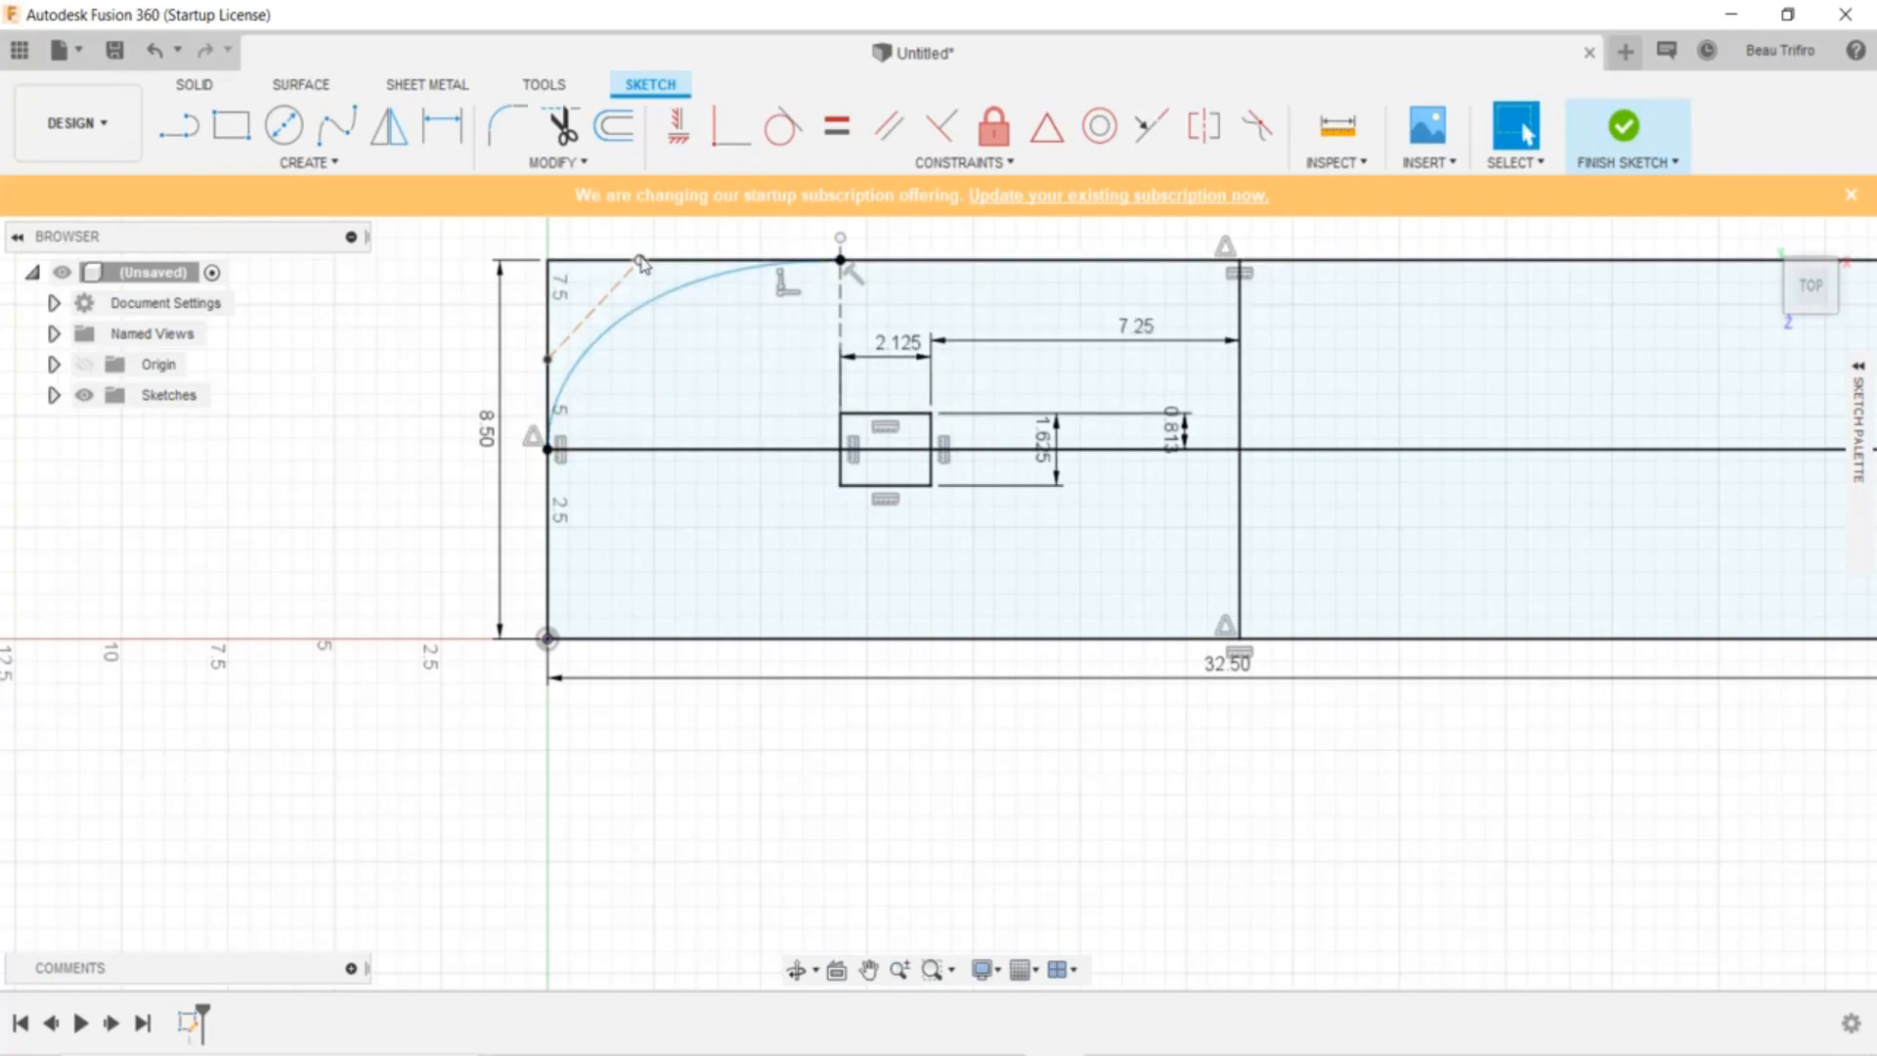
left_click(549, 325)
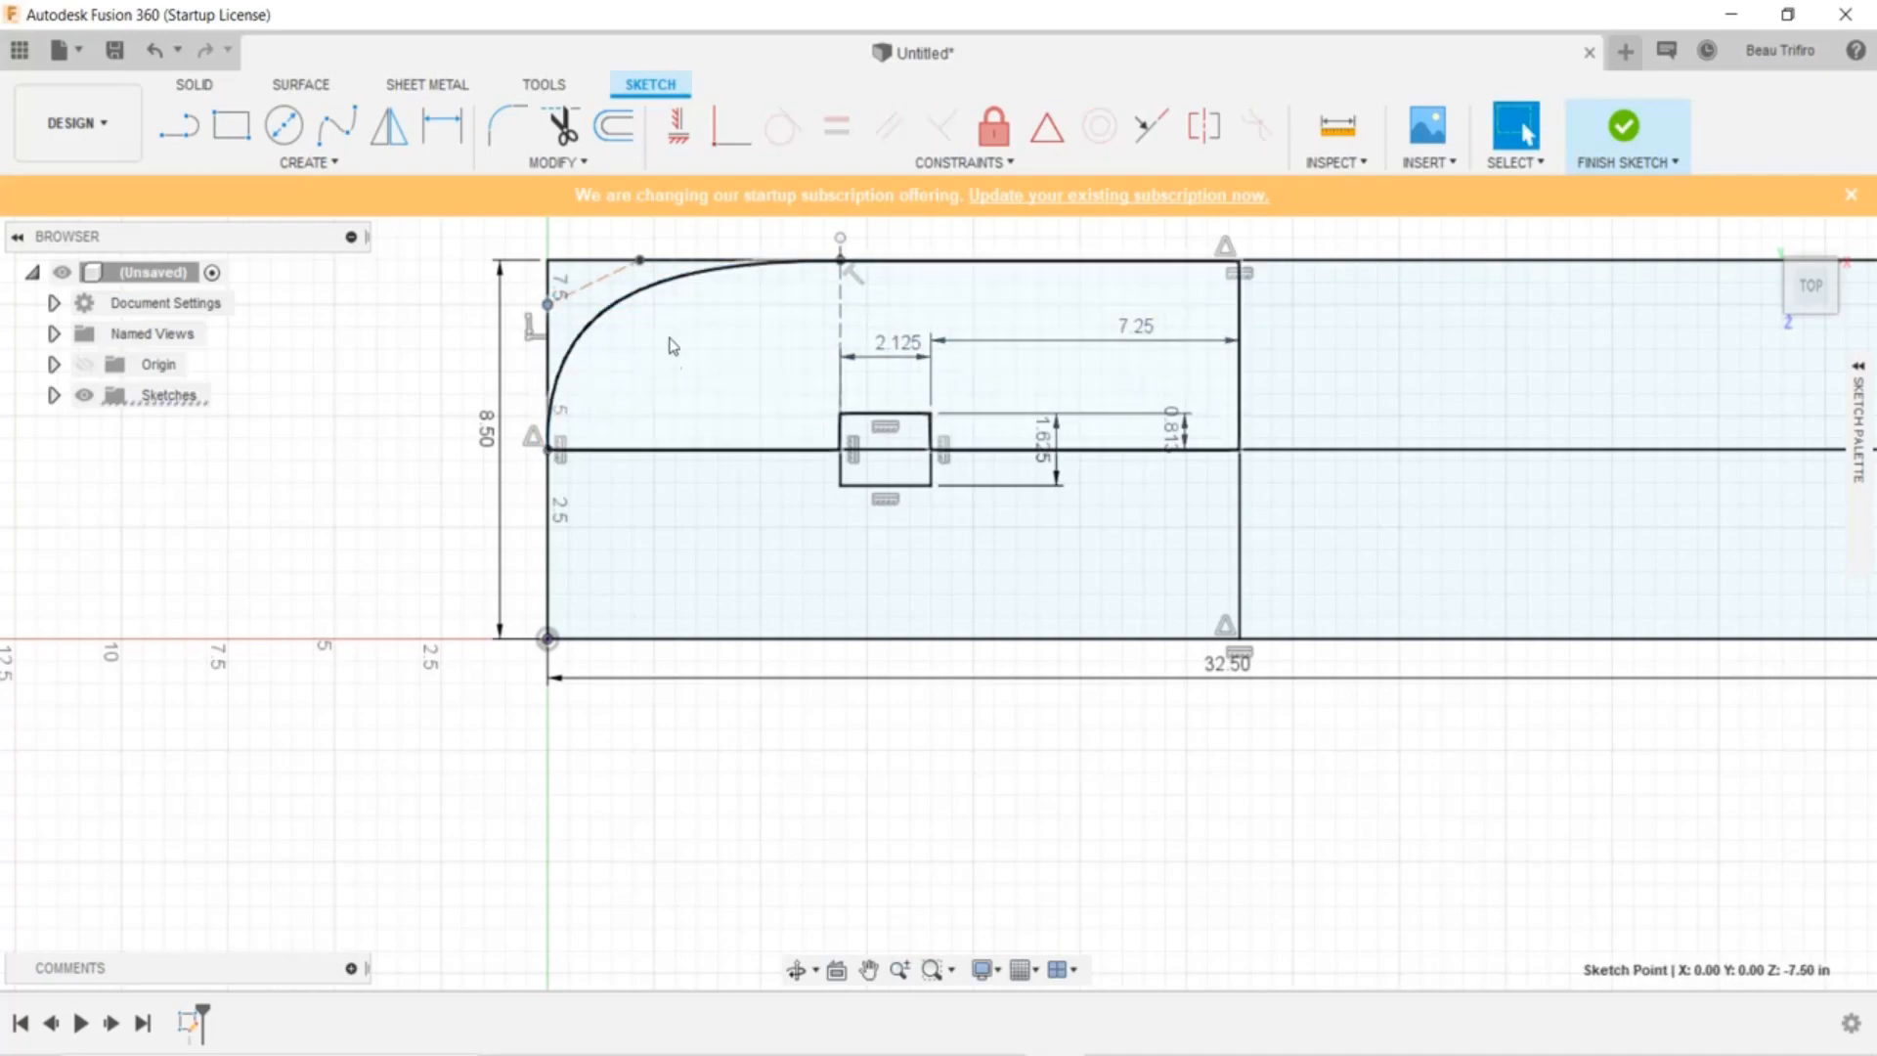
mouse_move(390, 126)
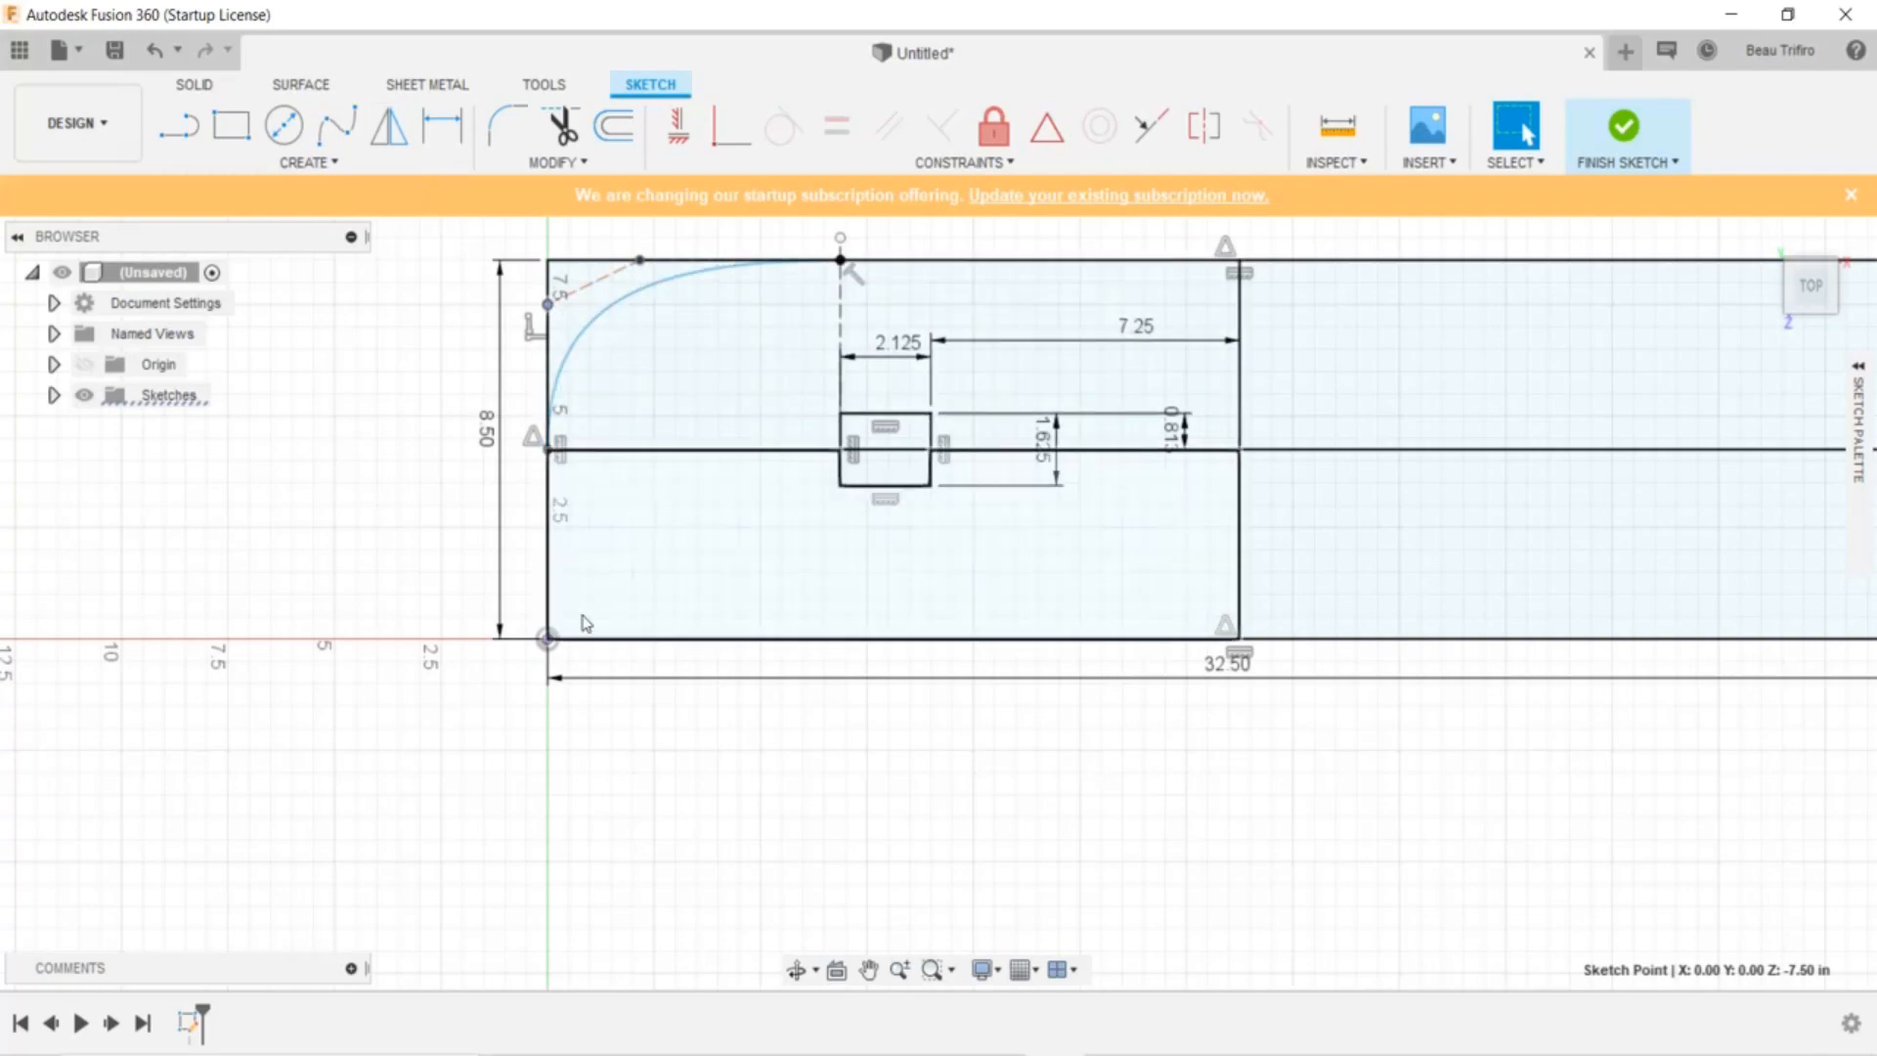
mouse_move(605, 517)
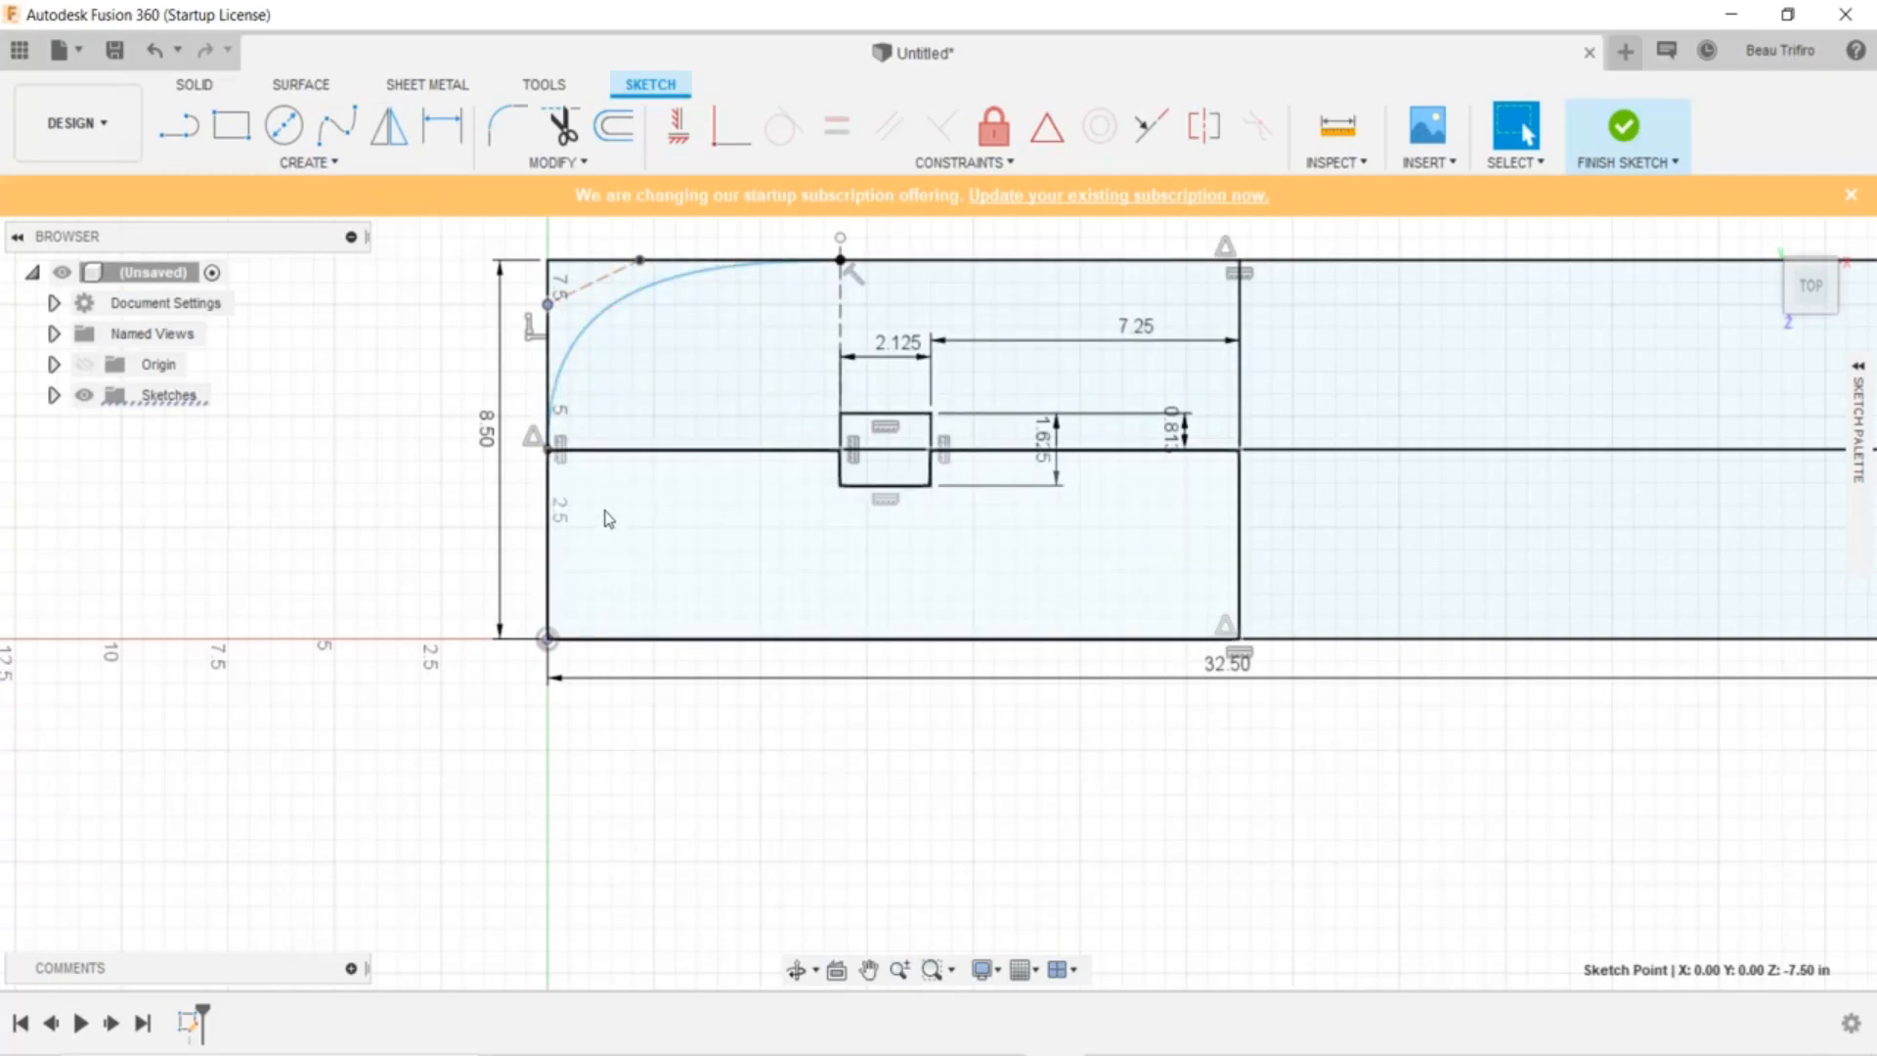
left_click(388, 124)
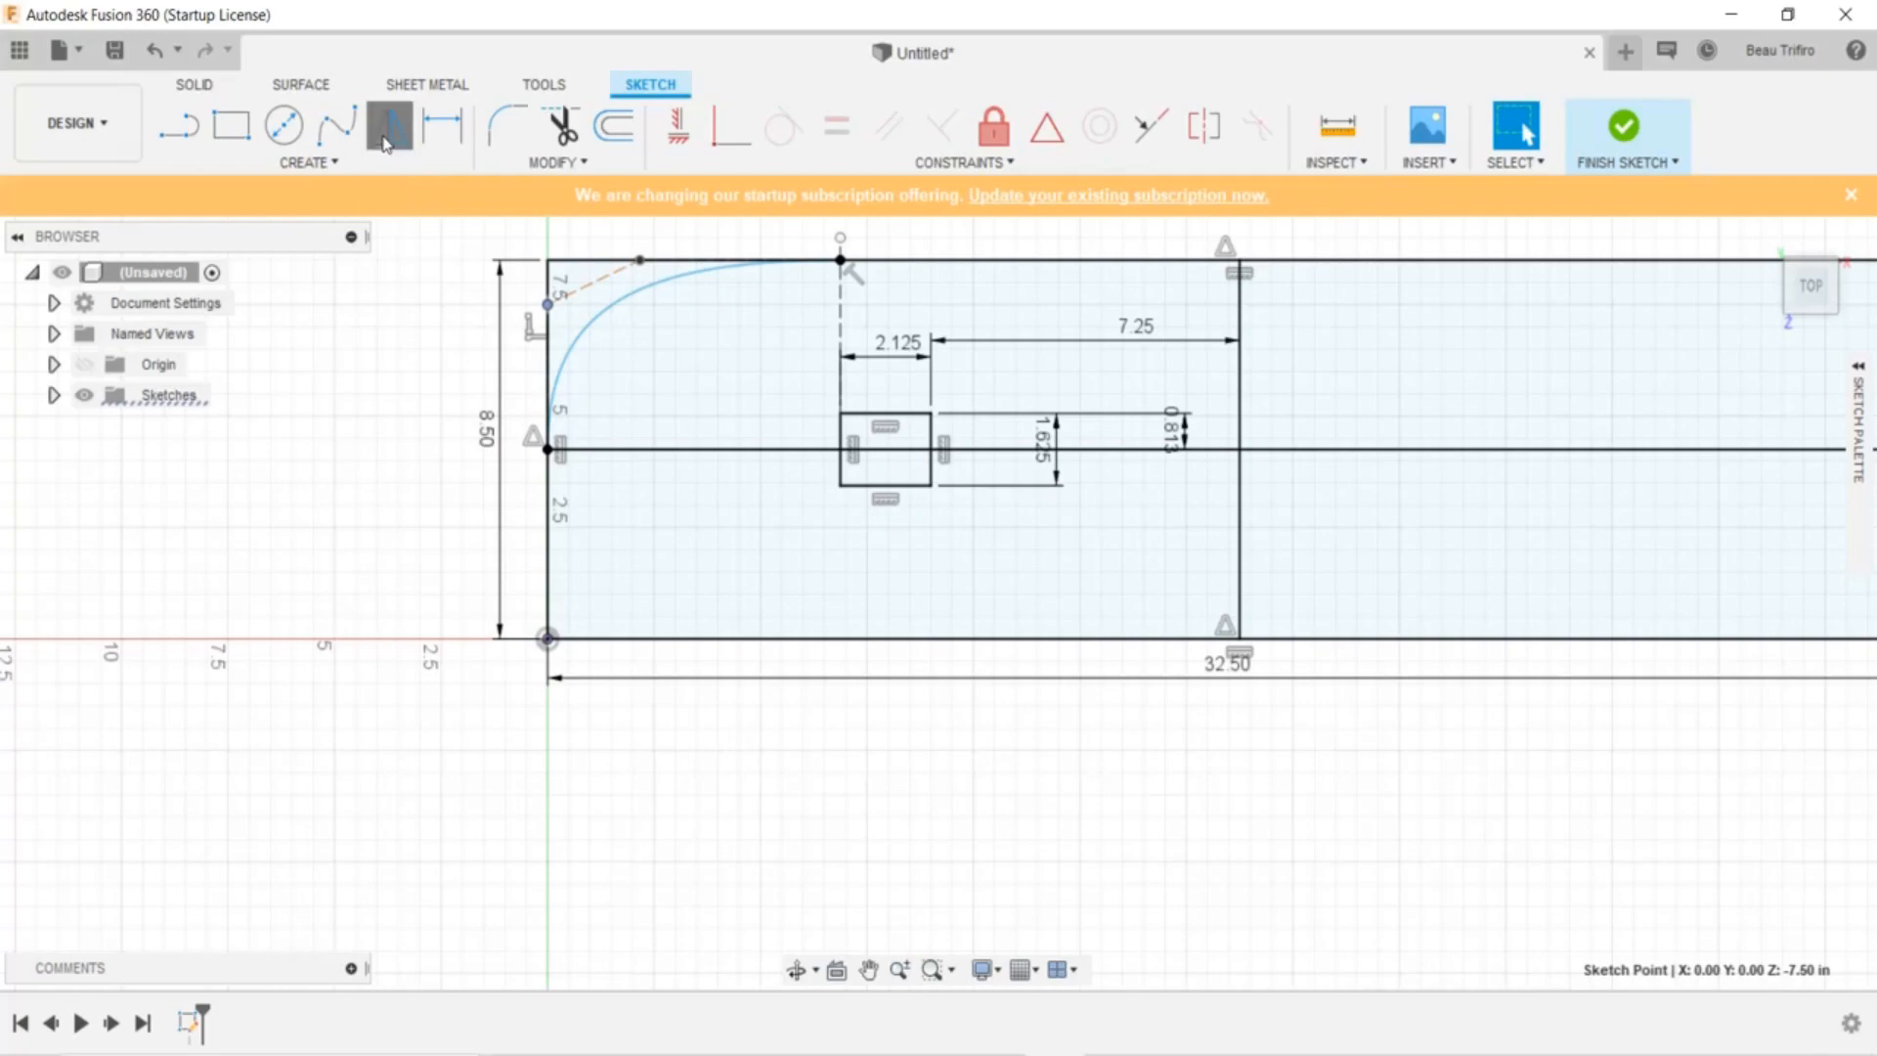
Mirror the nose curve across the horizontal centre line to round the lower-left corner
left_click(389, 127)
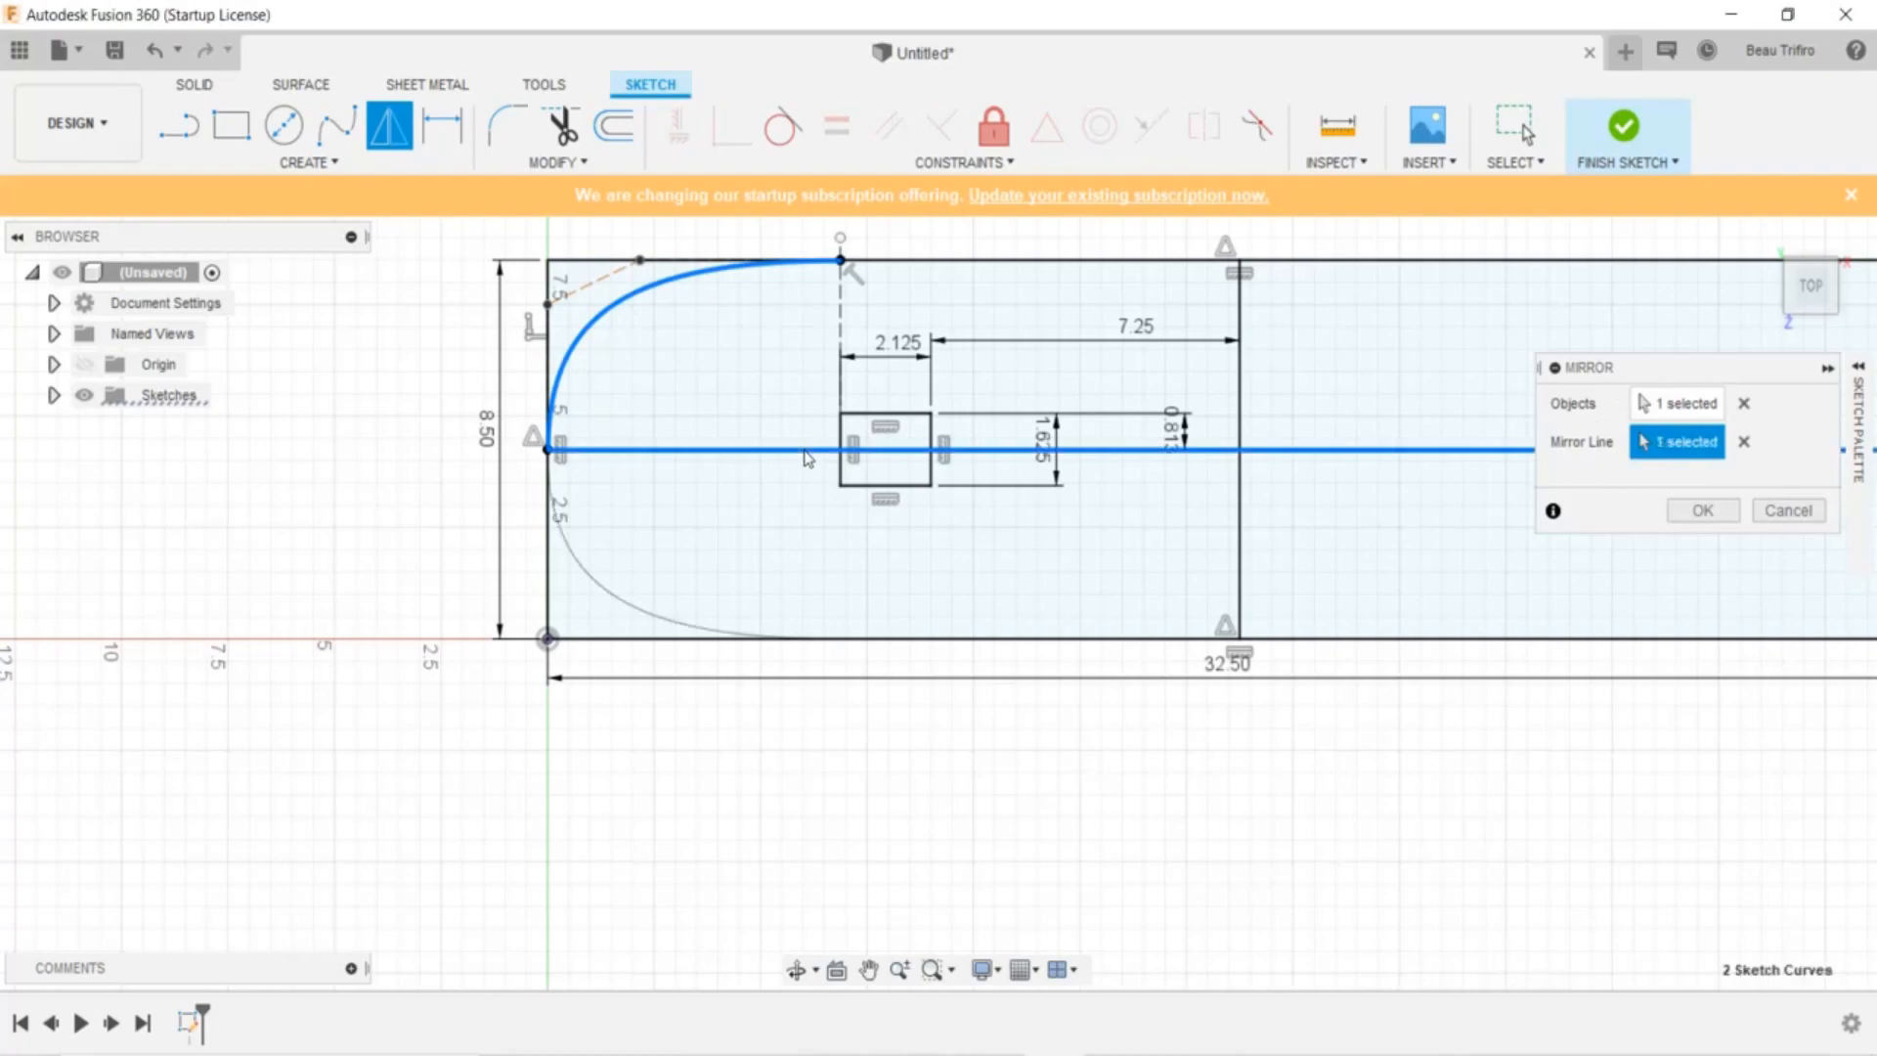
left_click(1700, 510)
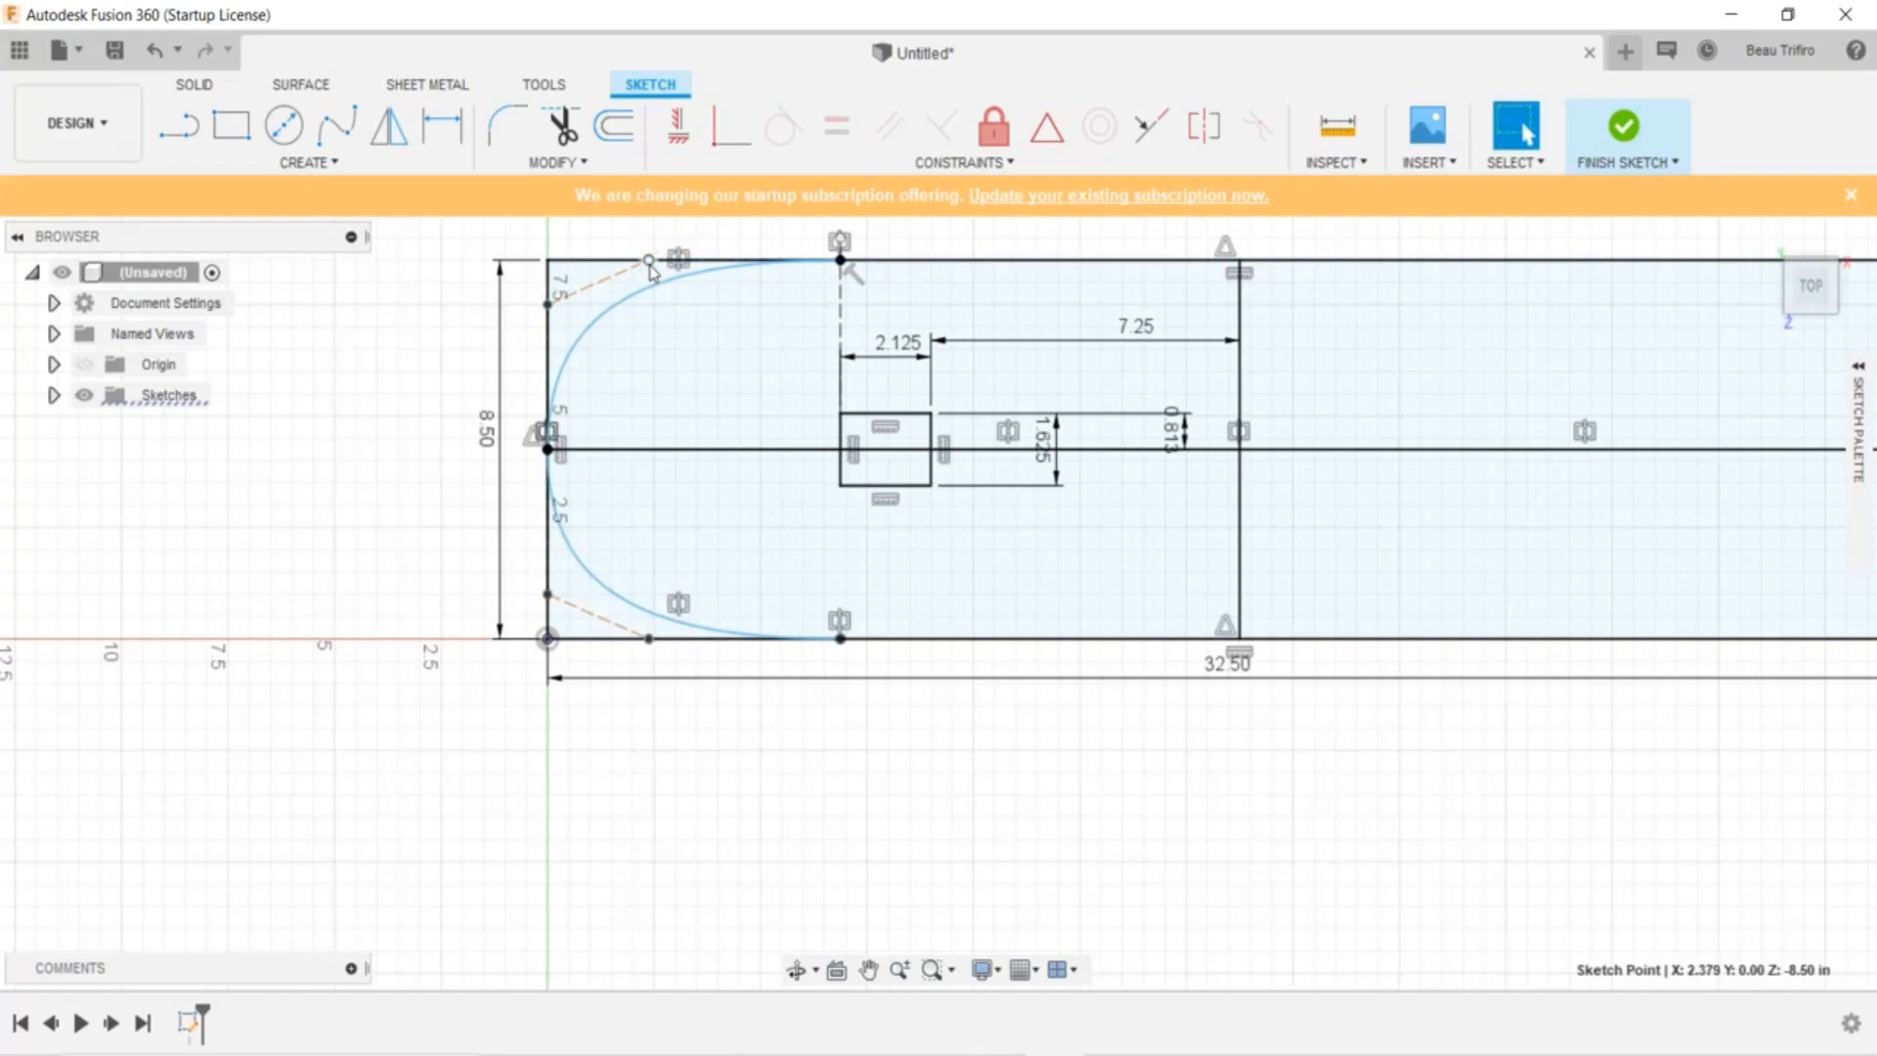
left_click(670, 270)
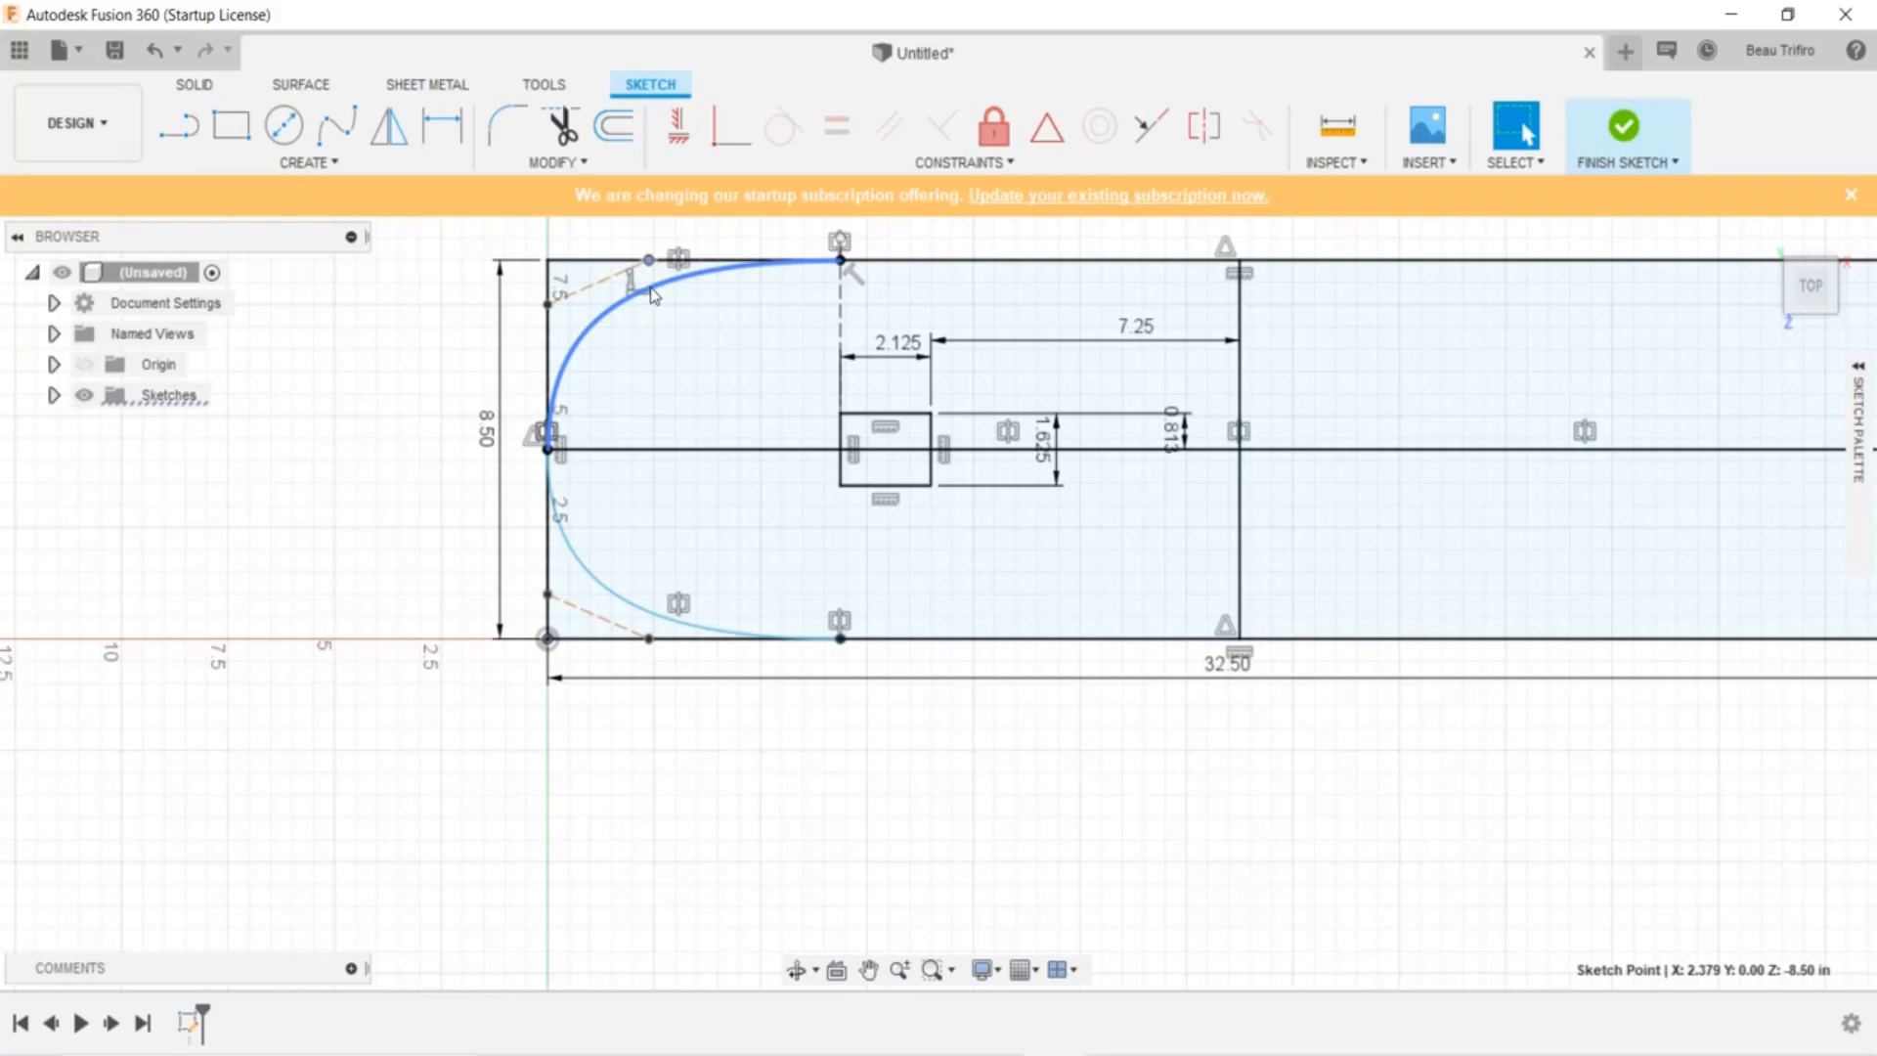
left_click(809, 383)
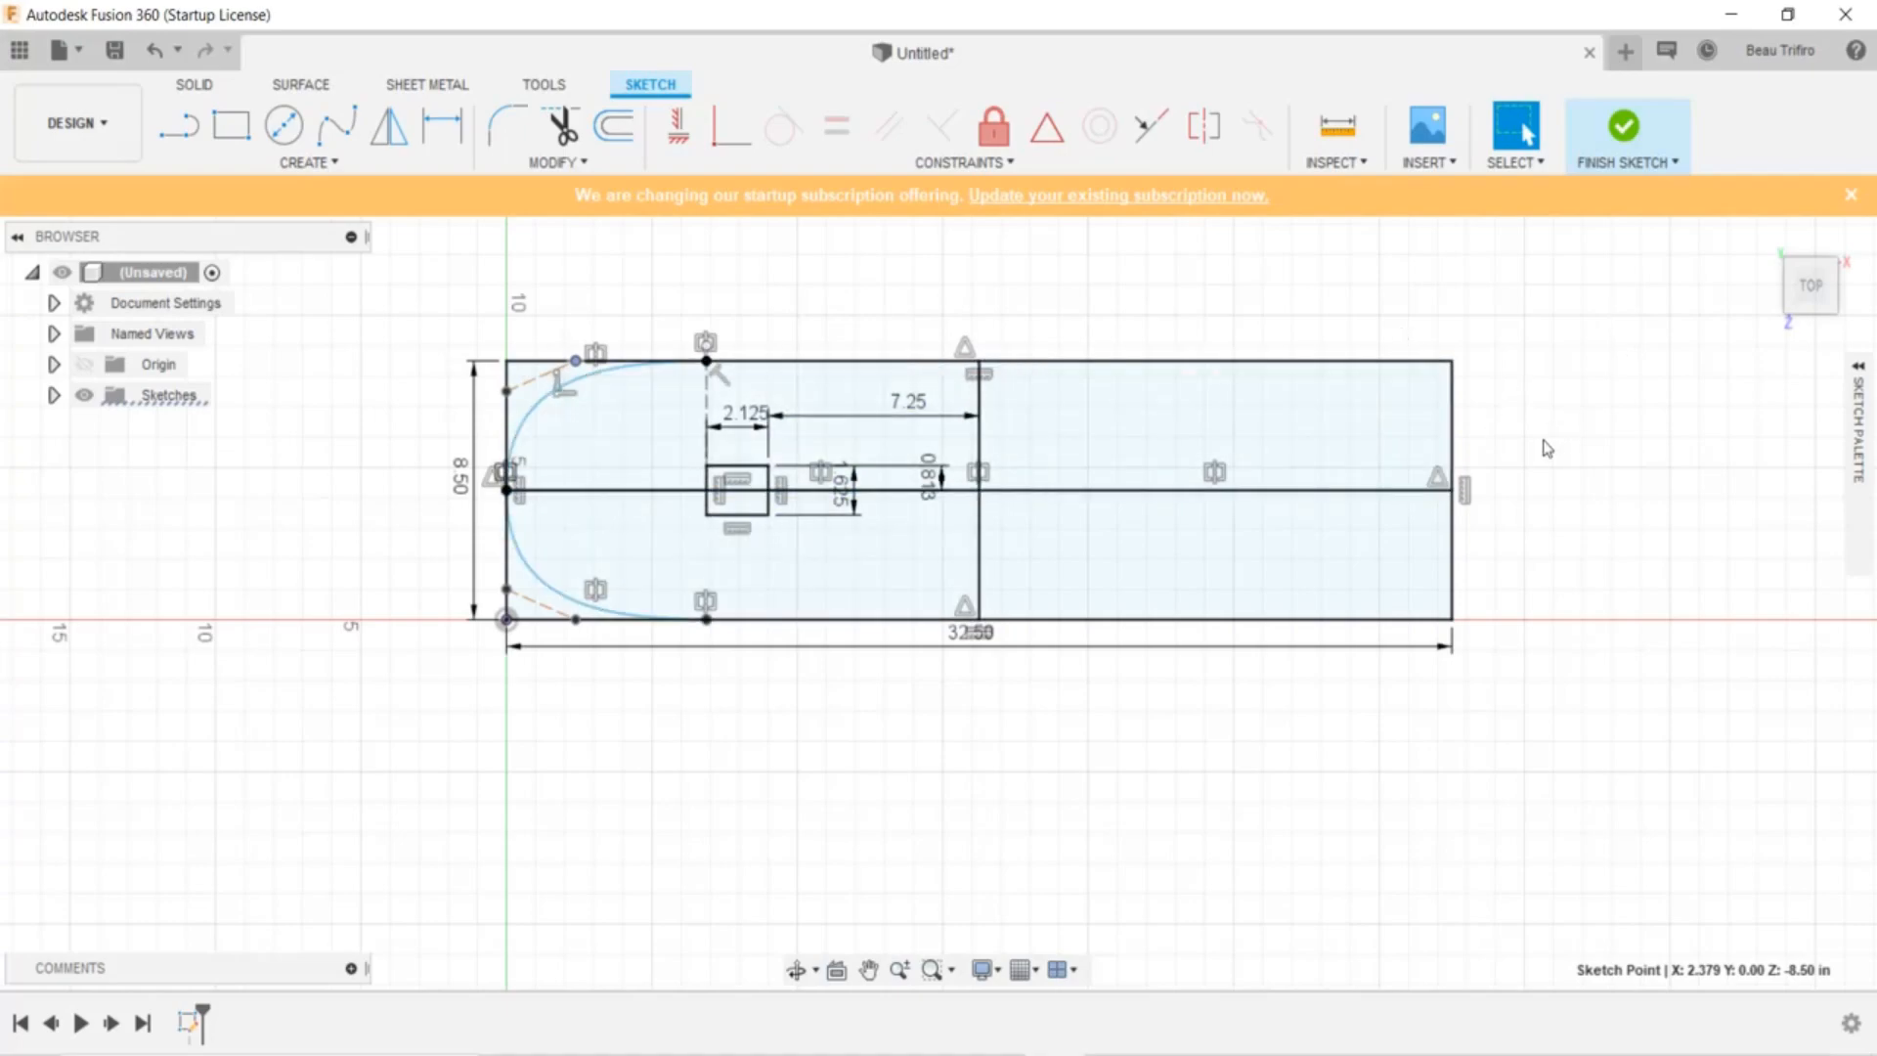
mouse_move(390, 128)
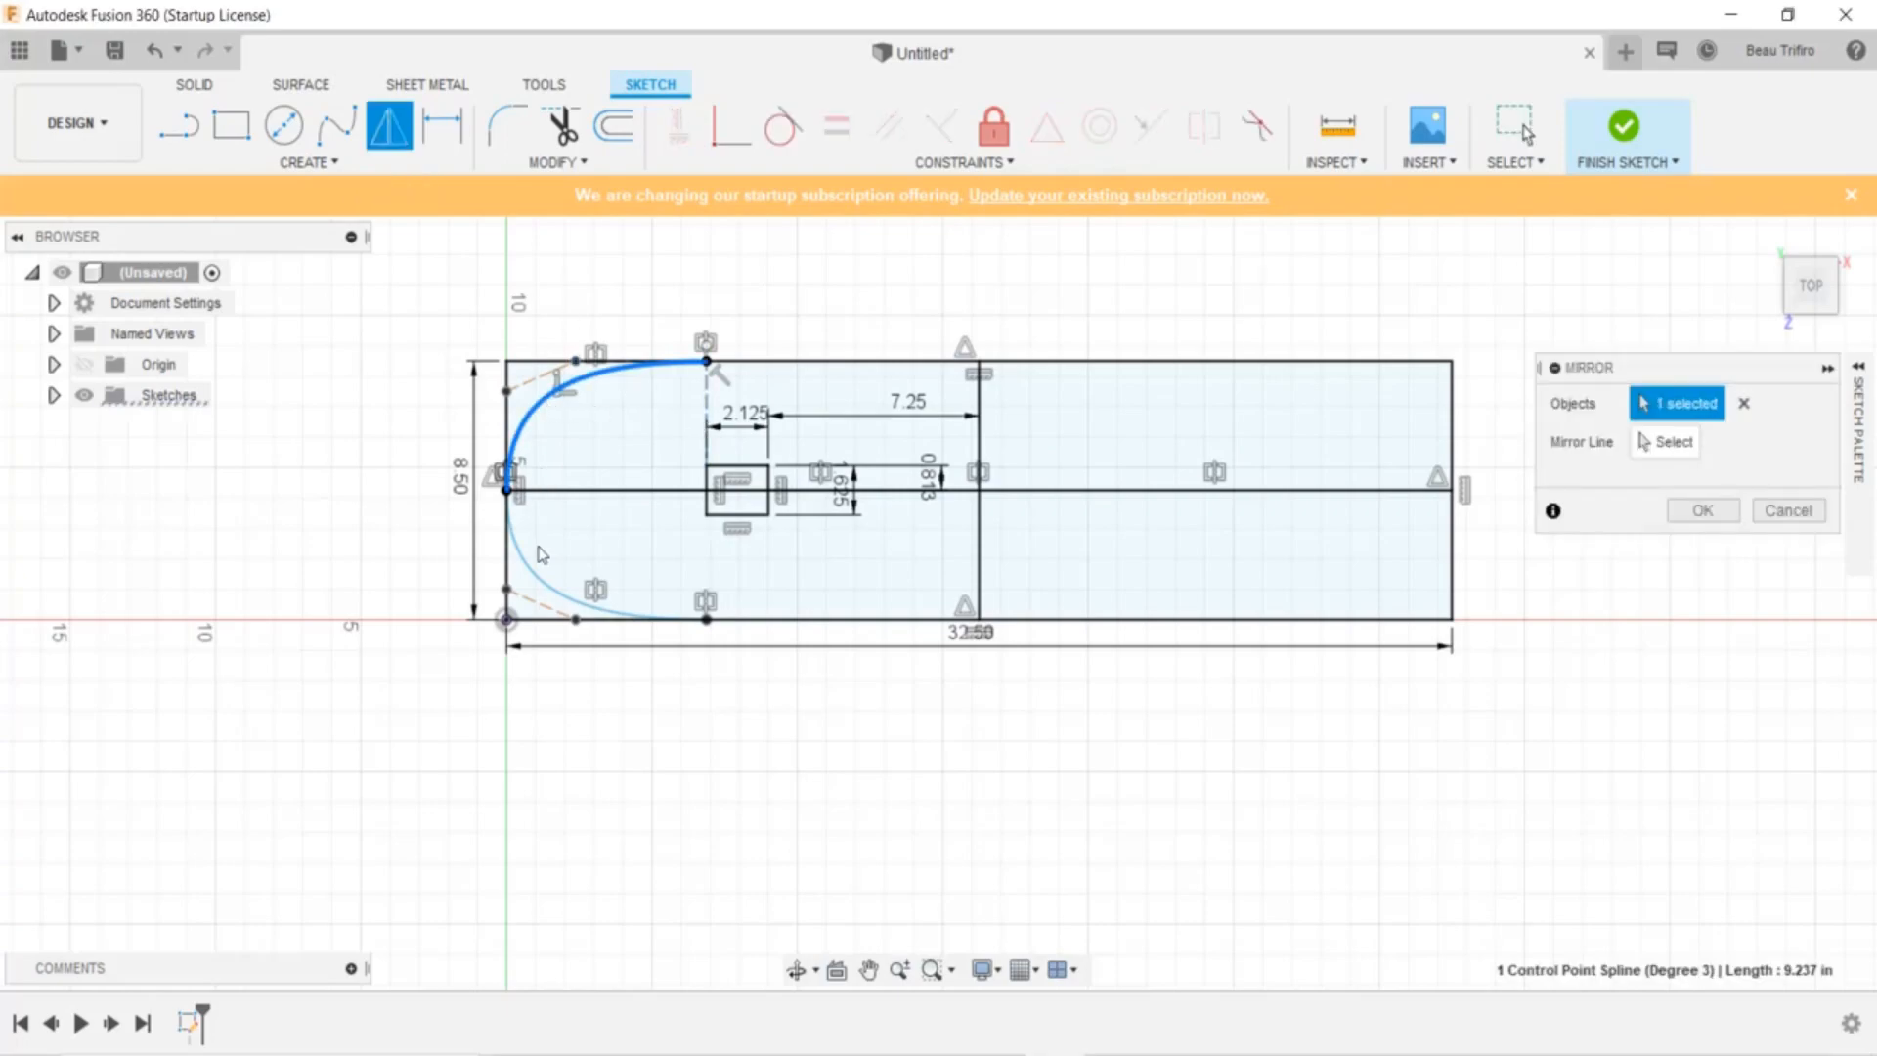
Mirror both nose curves, the centre line and the truck square across the vertical middle line
left_click(730, 512)
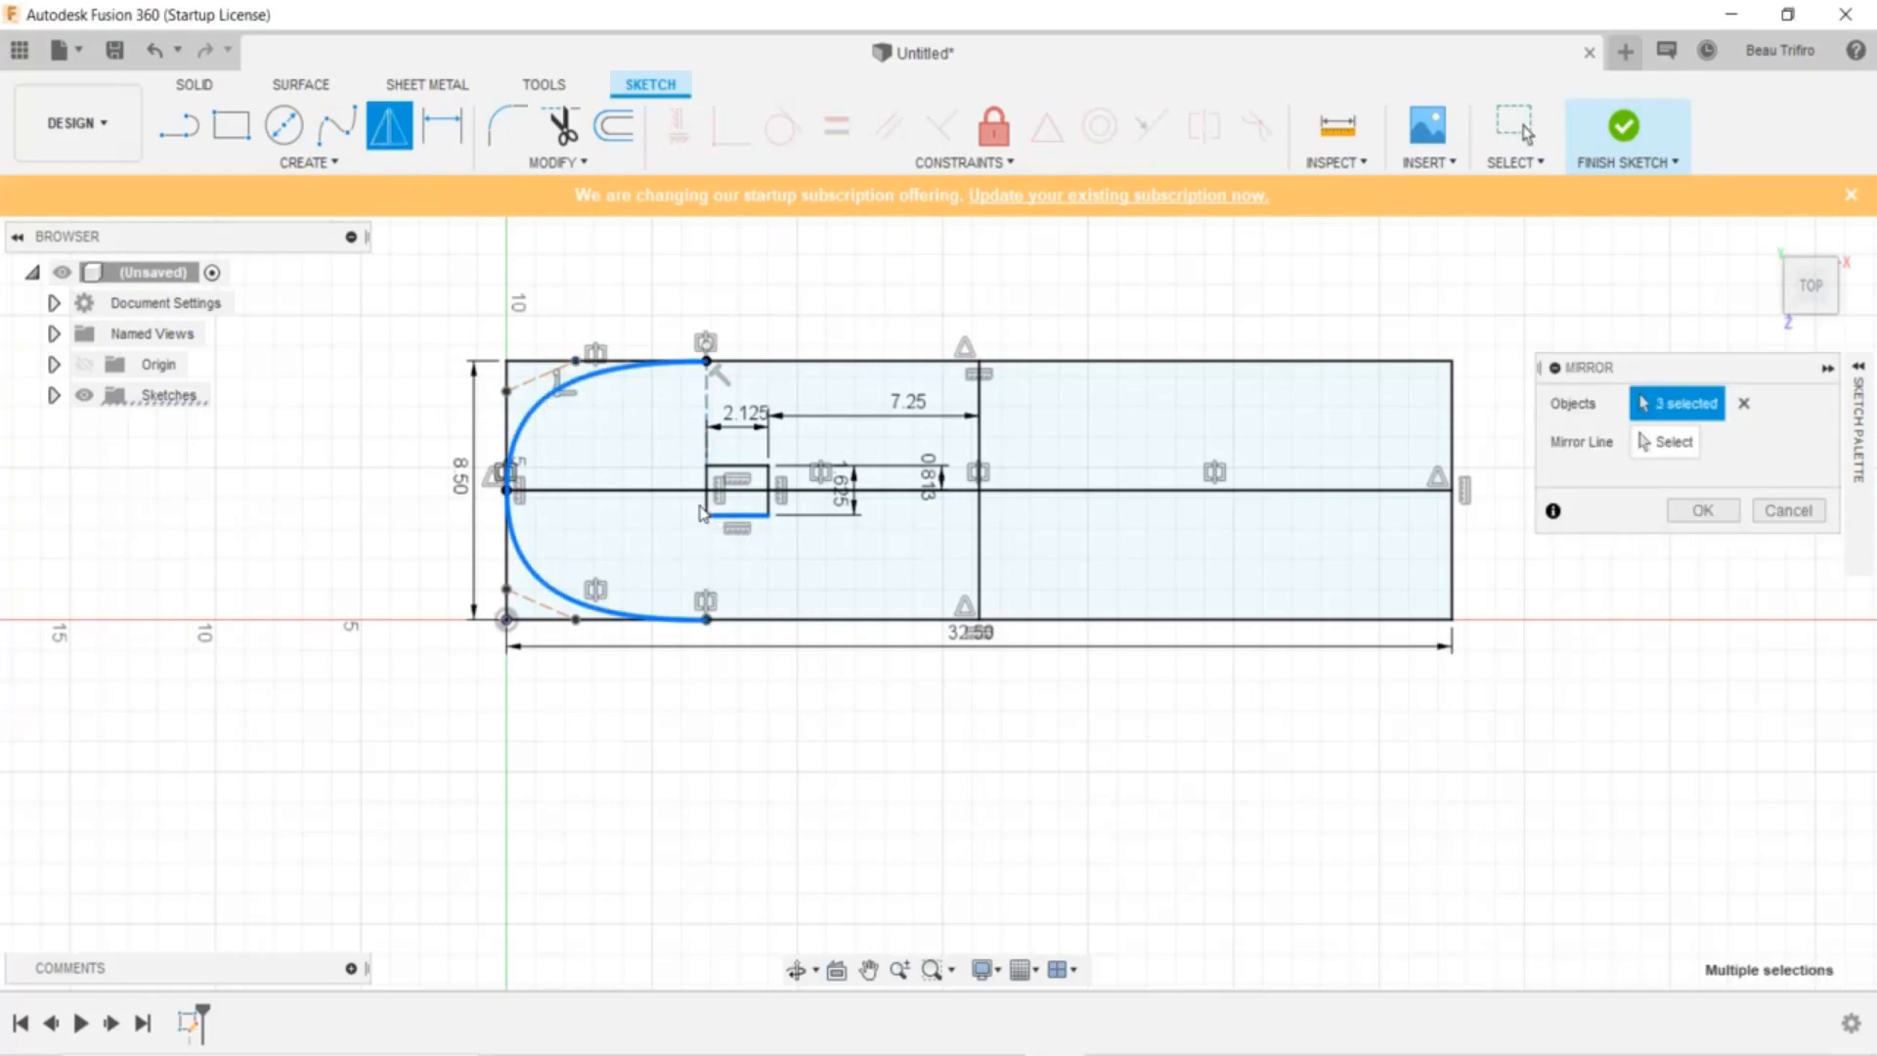
left_click(736, 485)
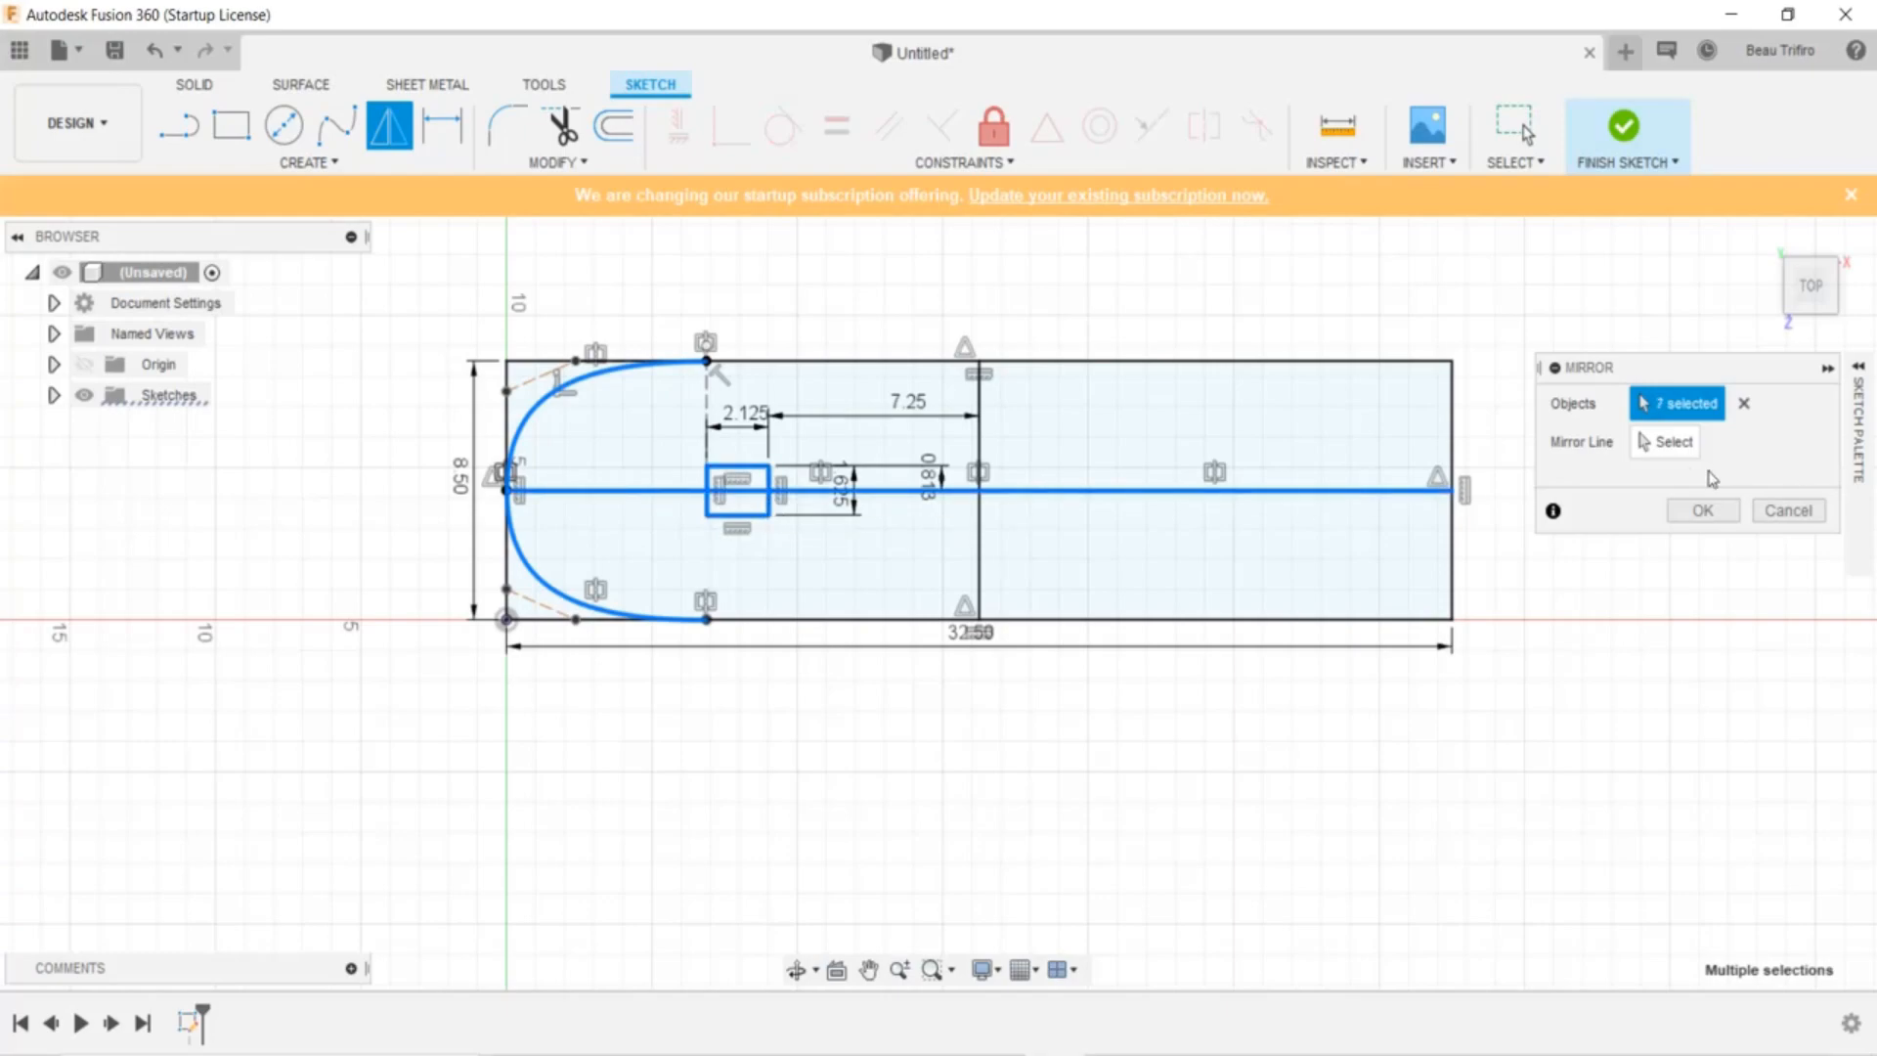
left_click(976, 479)
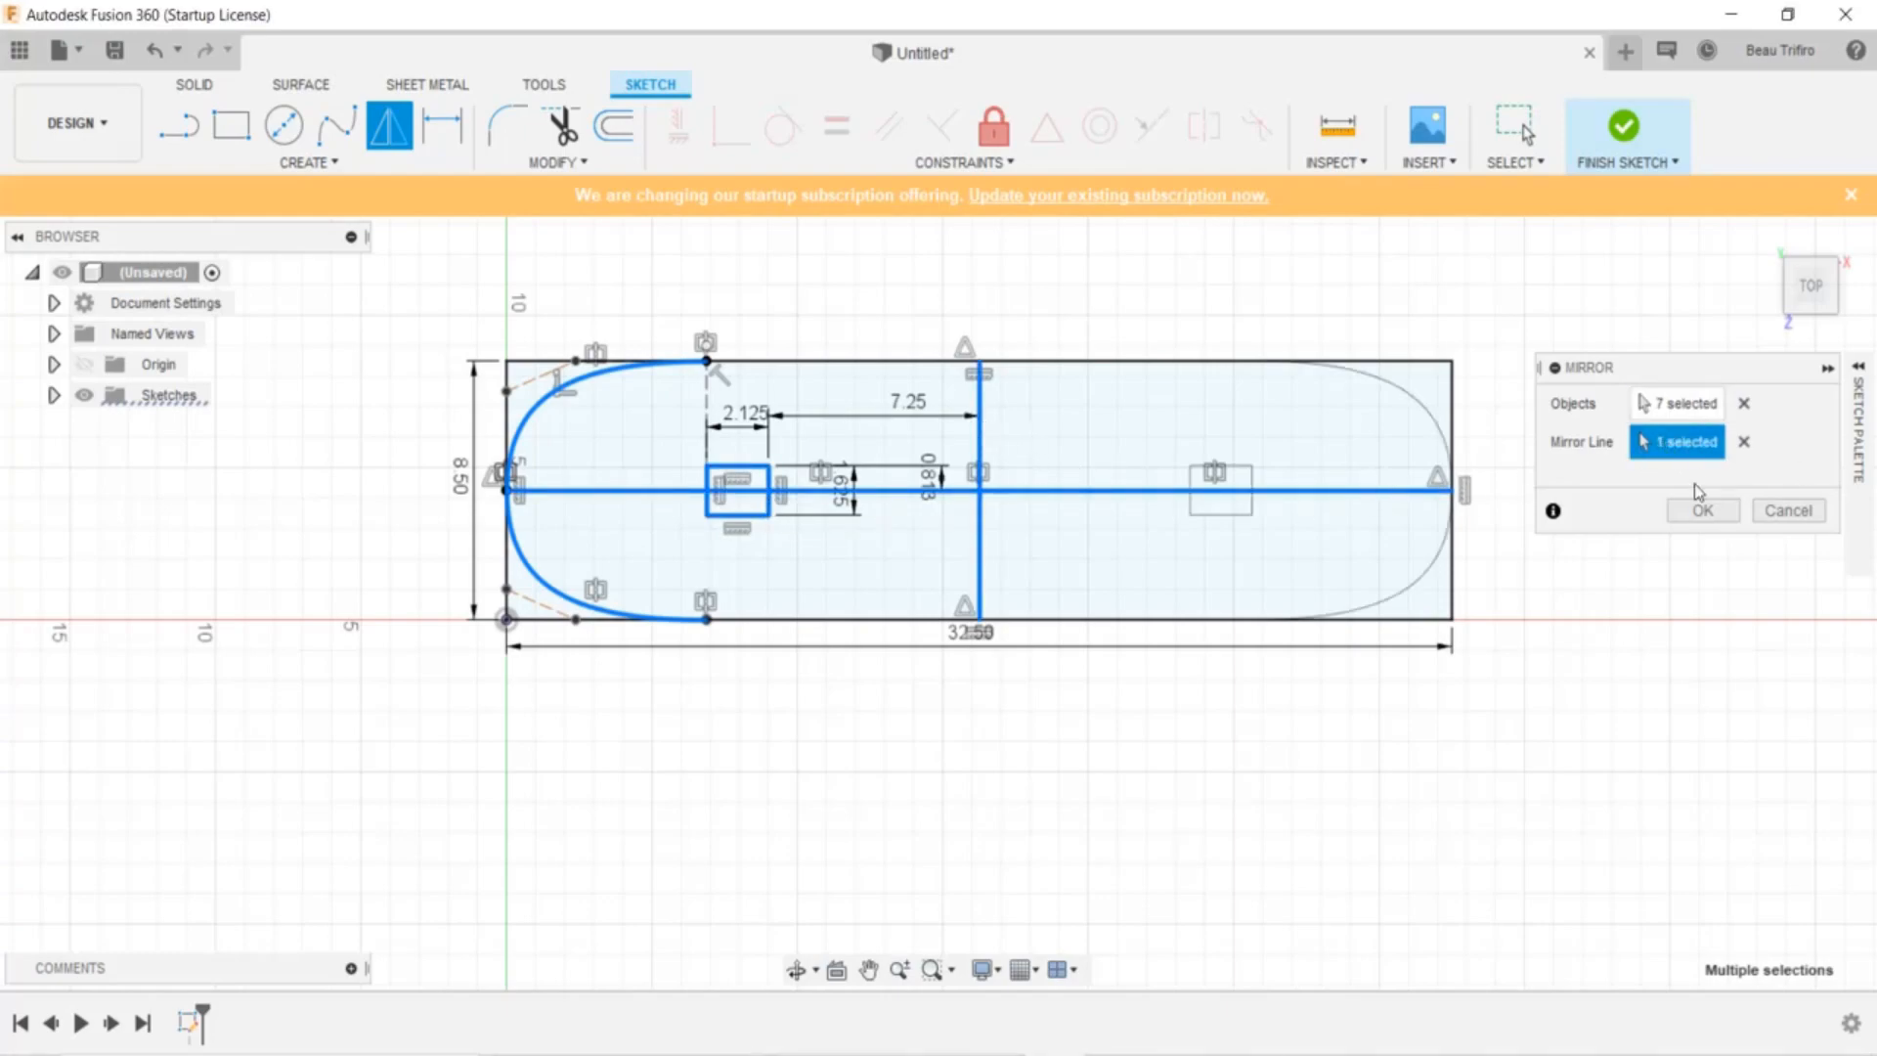
left_click(1701, 510)
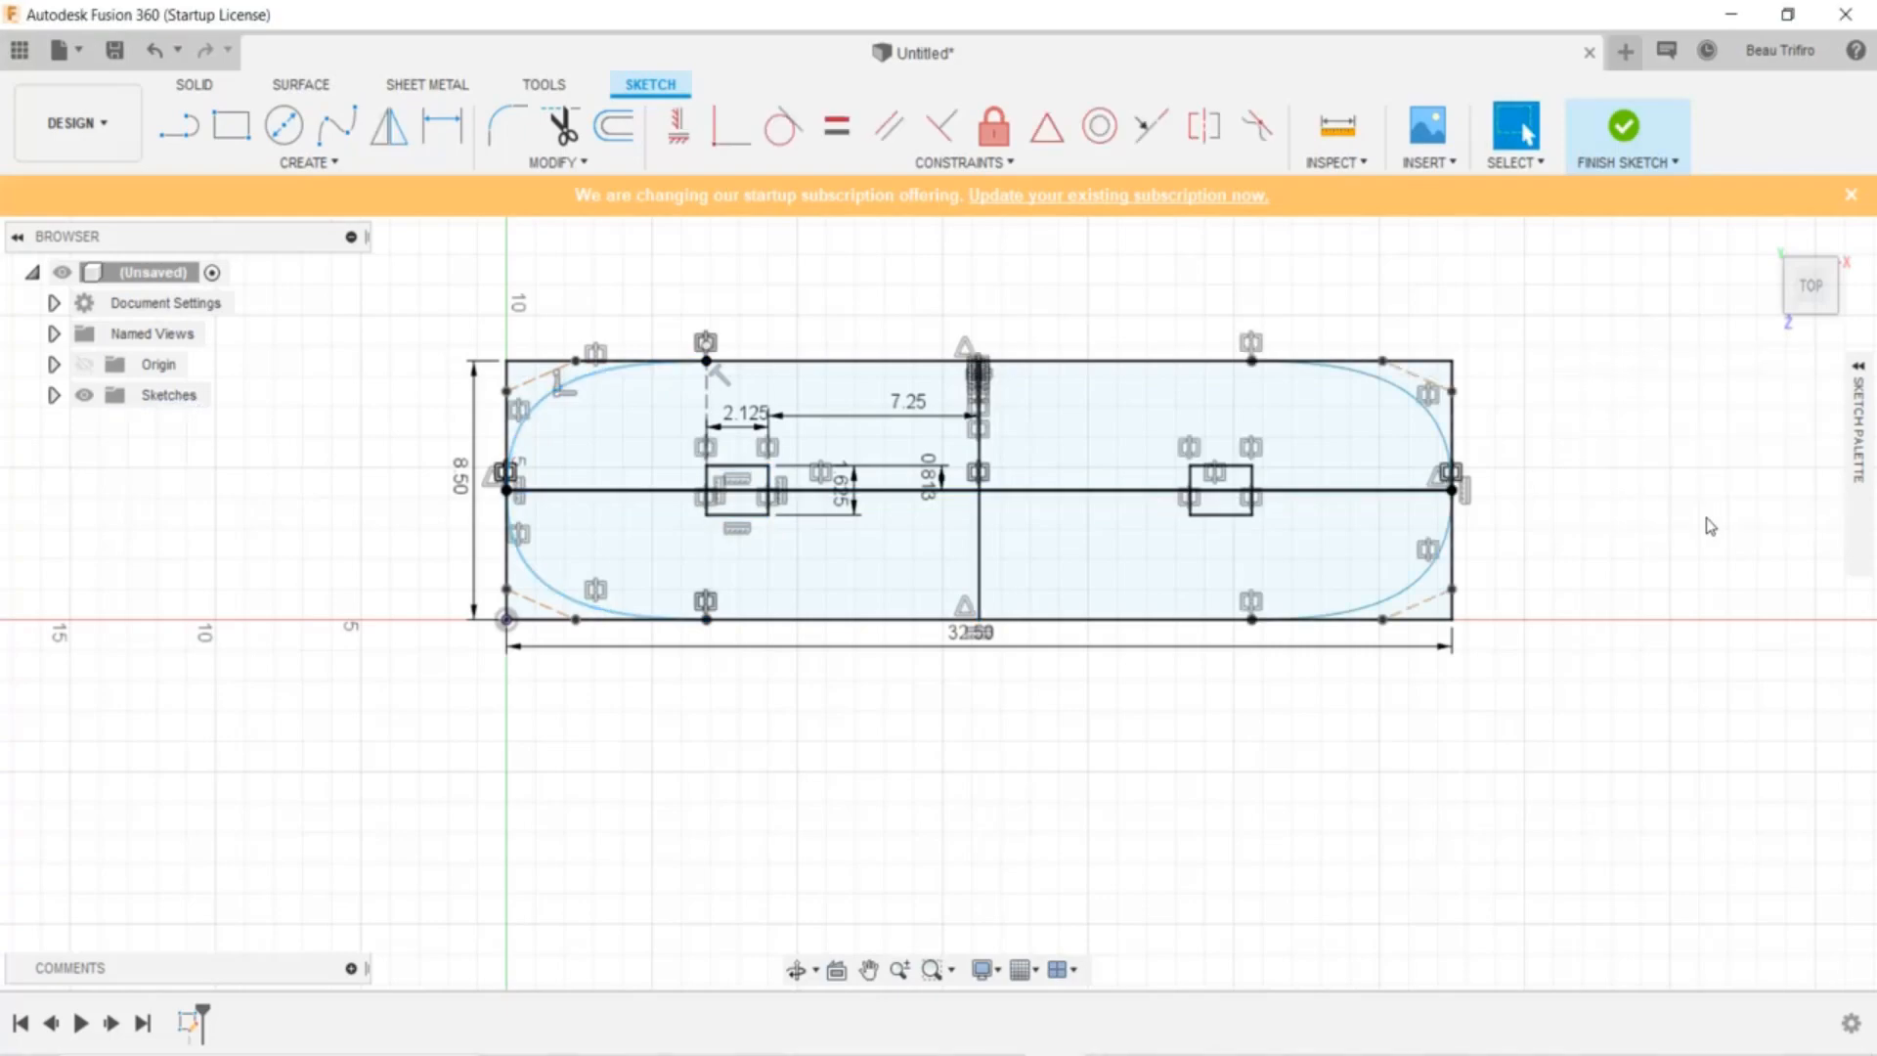
mouse_move(1592, 293)
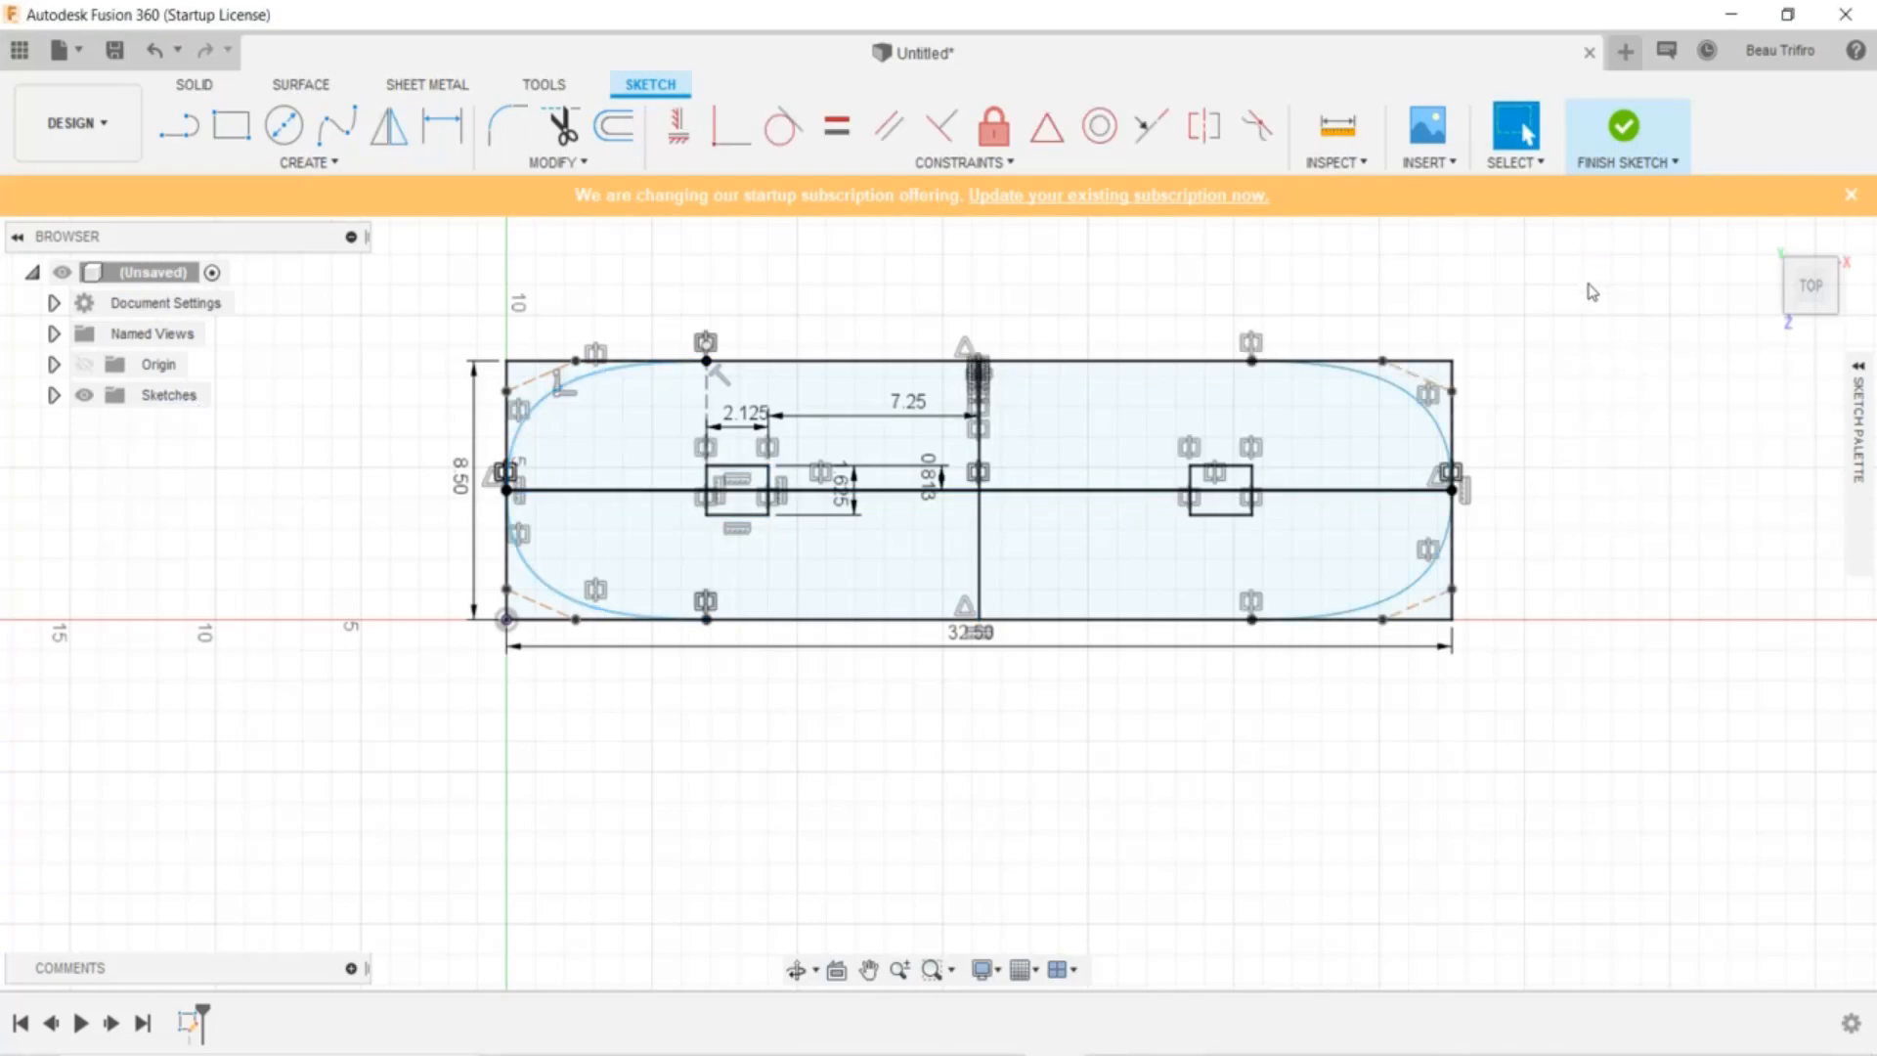
mouse_move(1607, 481)
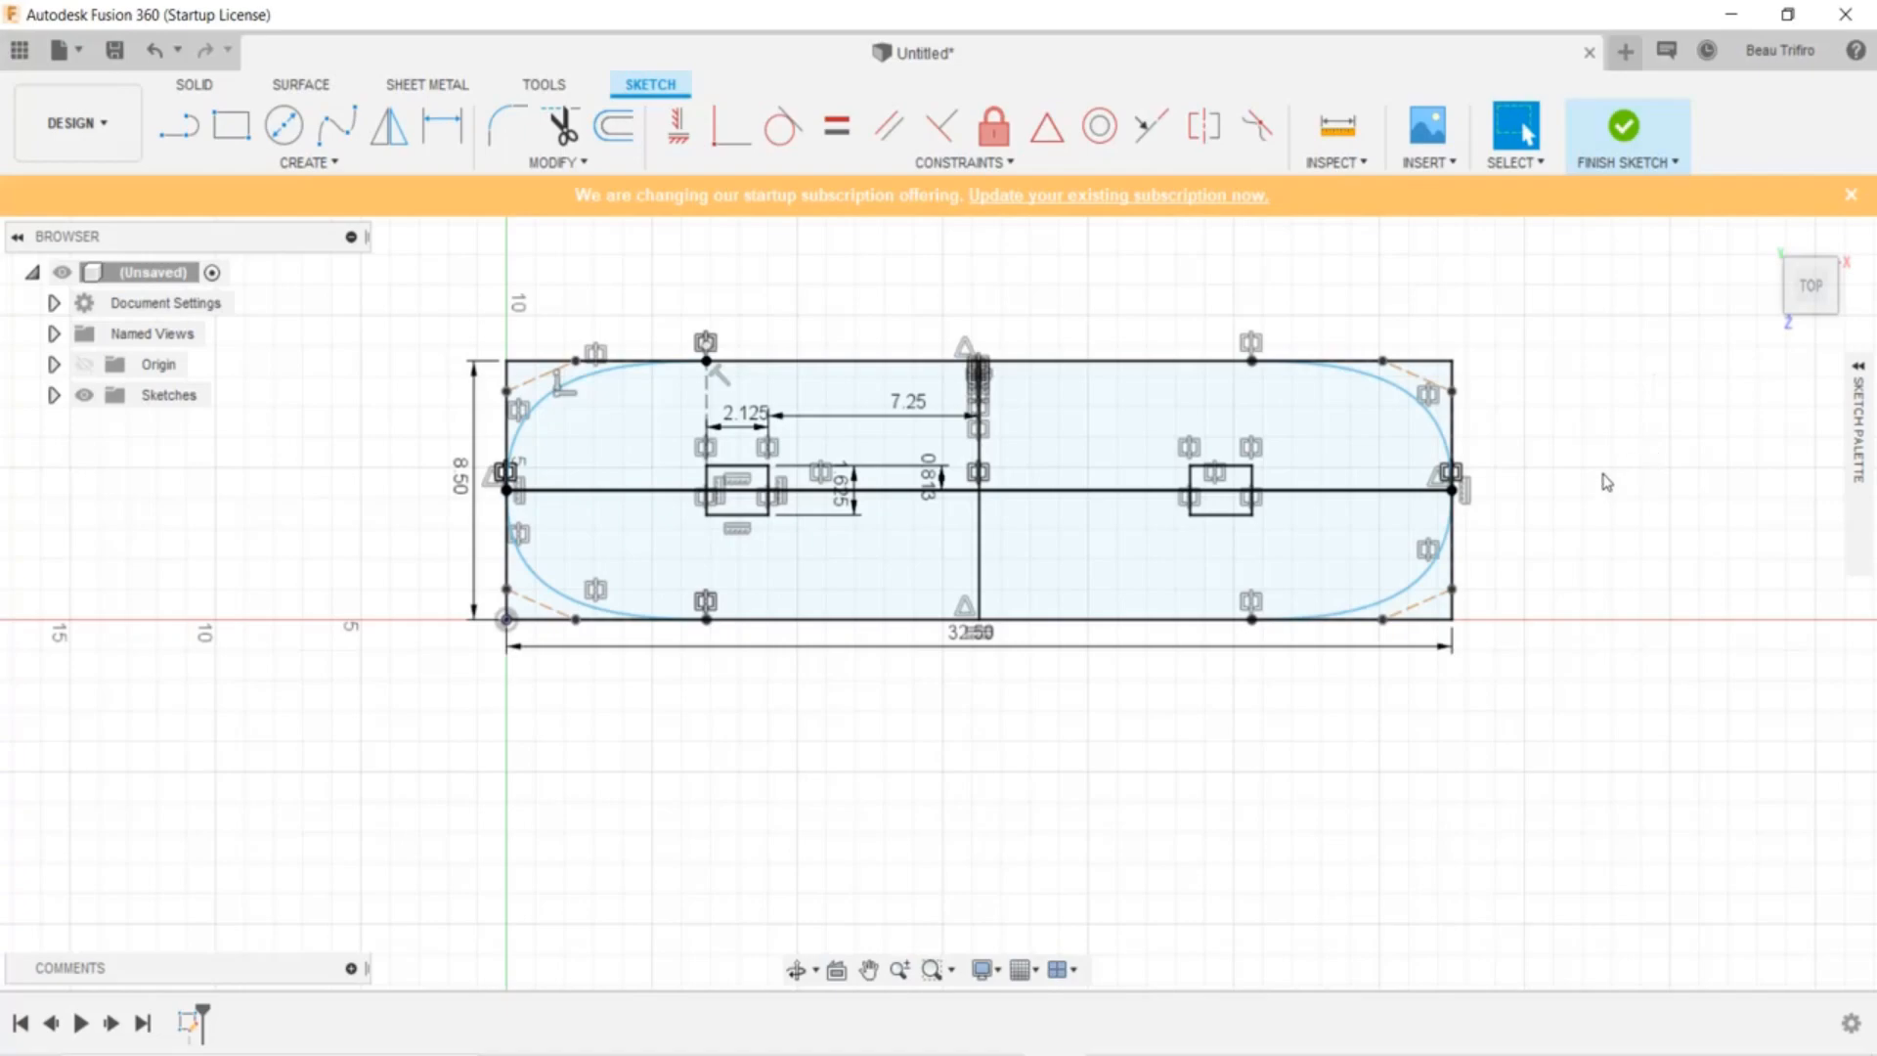
left_click(980, 503)
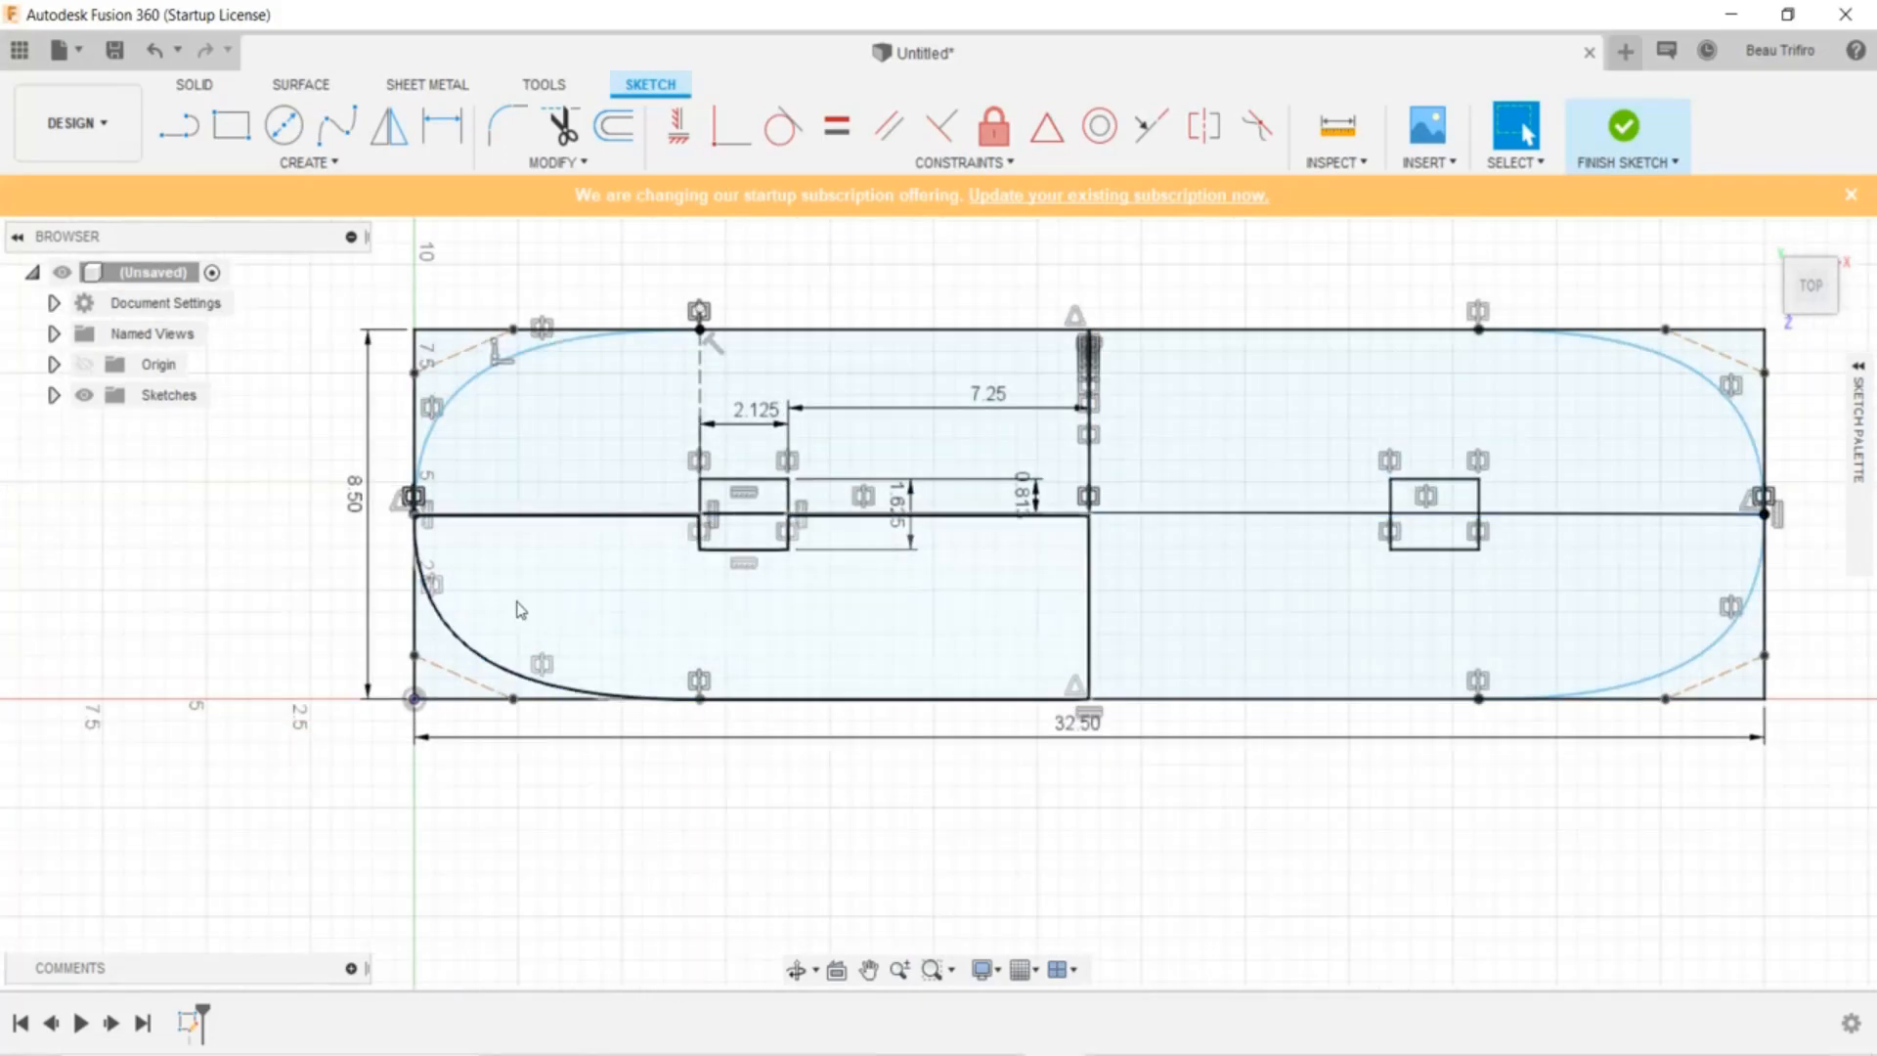
mouse_move(634, 561)
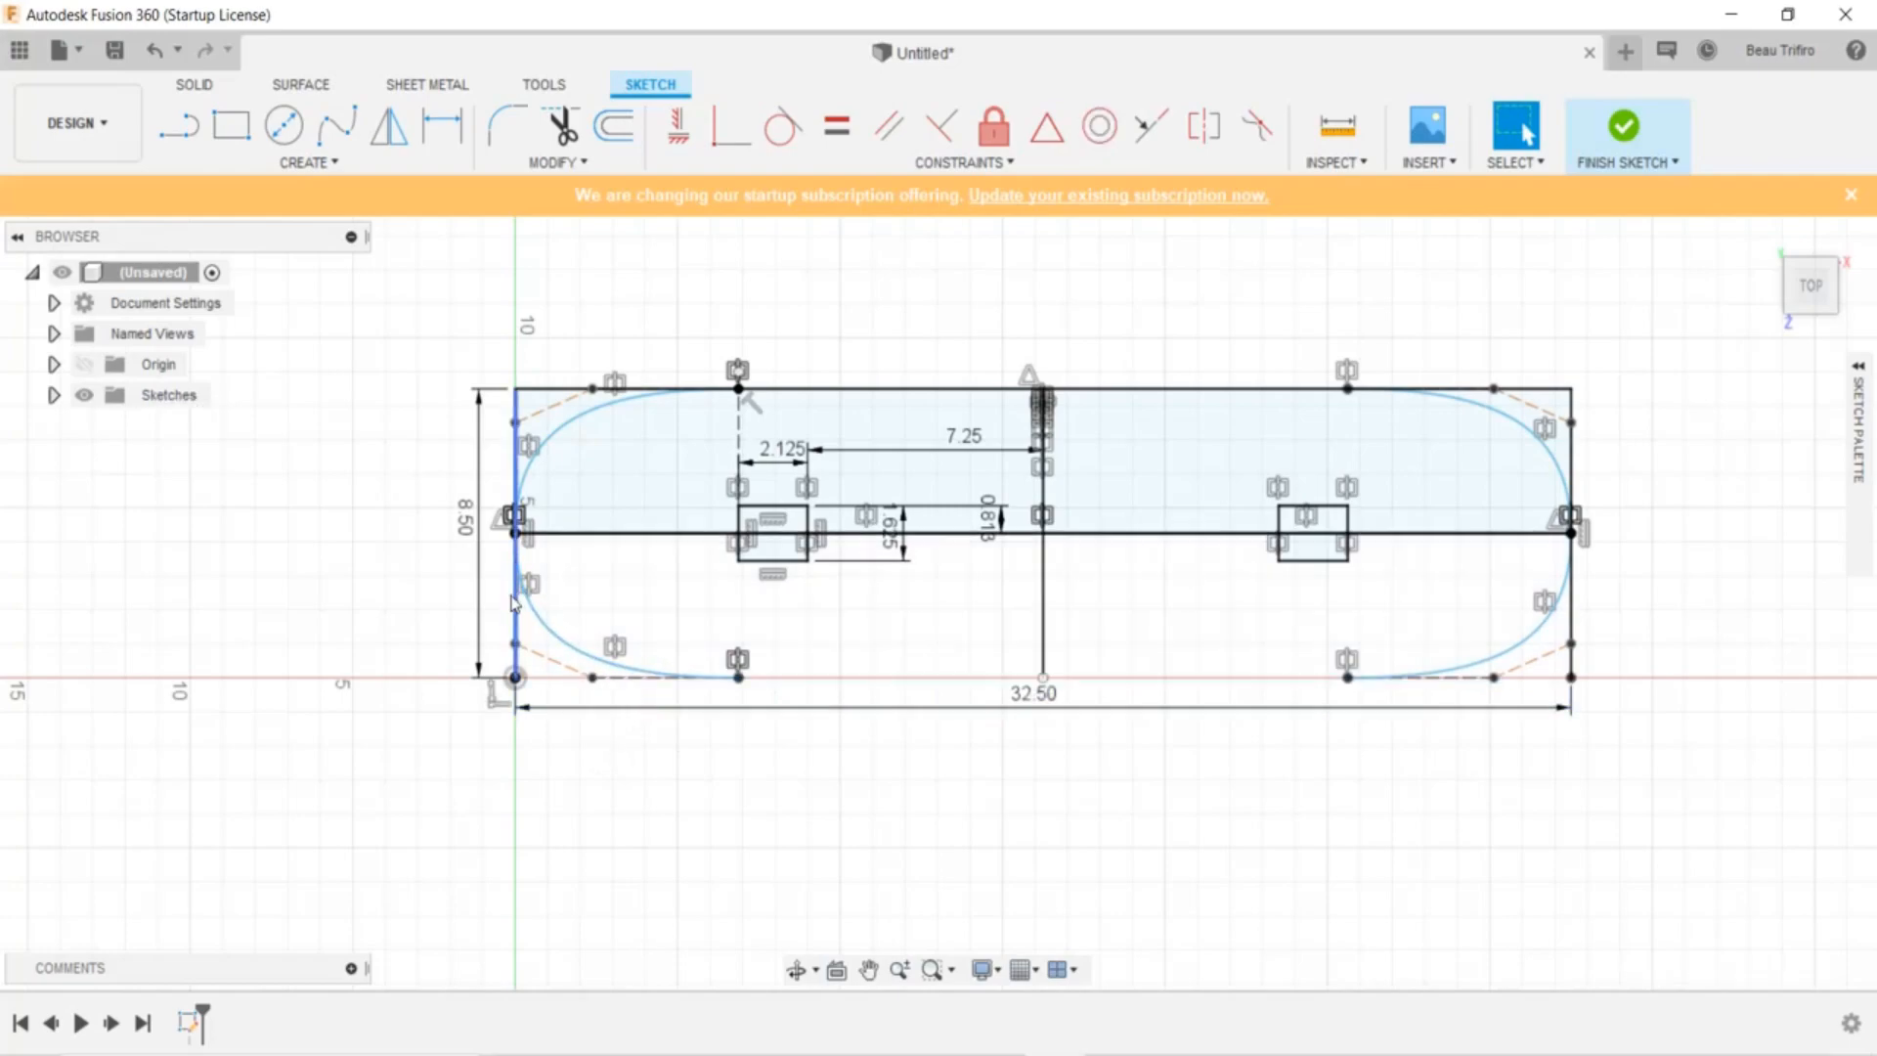
Delete the outer rectangle's straight edges along with their 8.50 and 32.50 dimensions
left_click(644, 400)
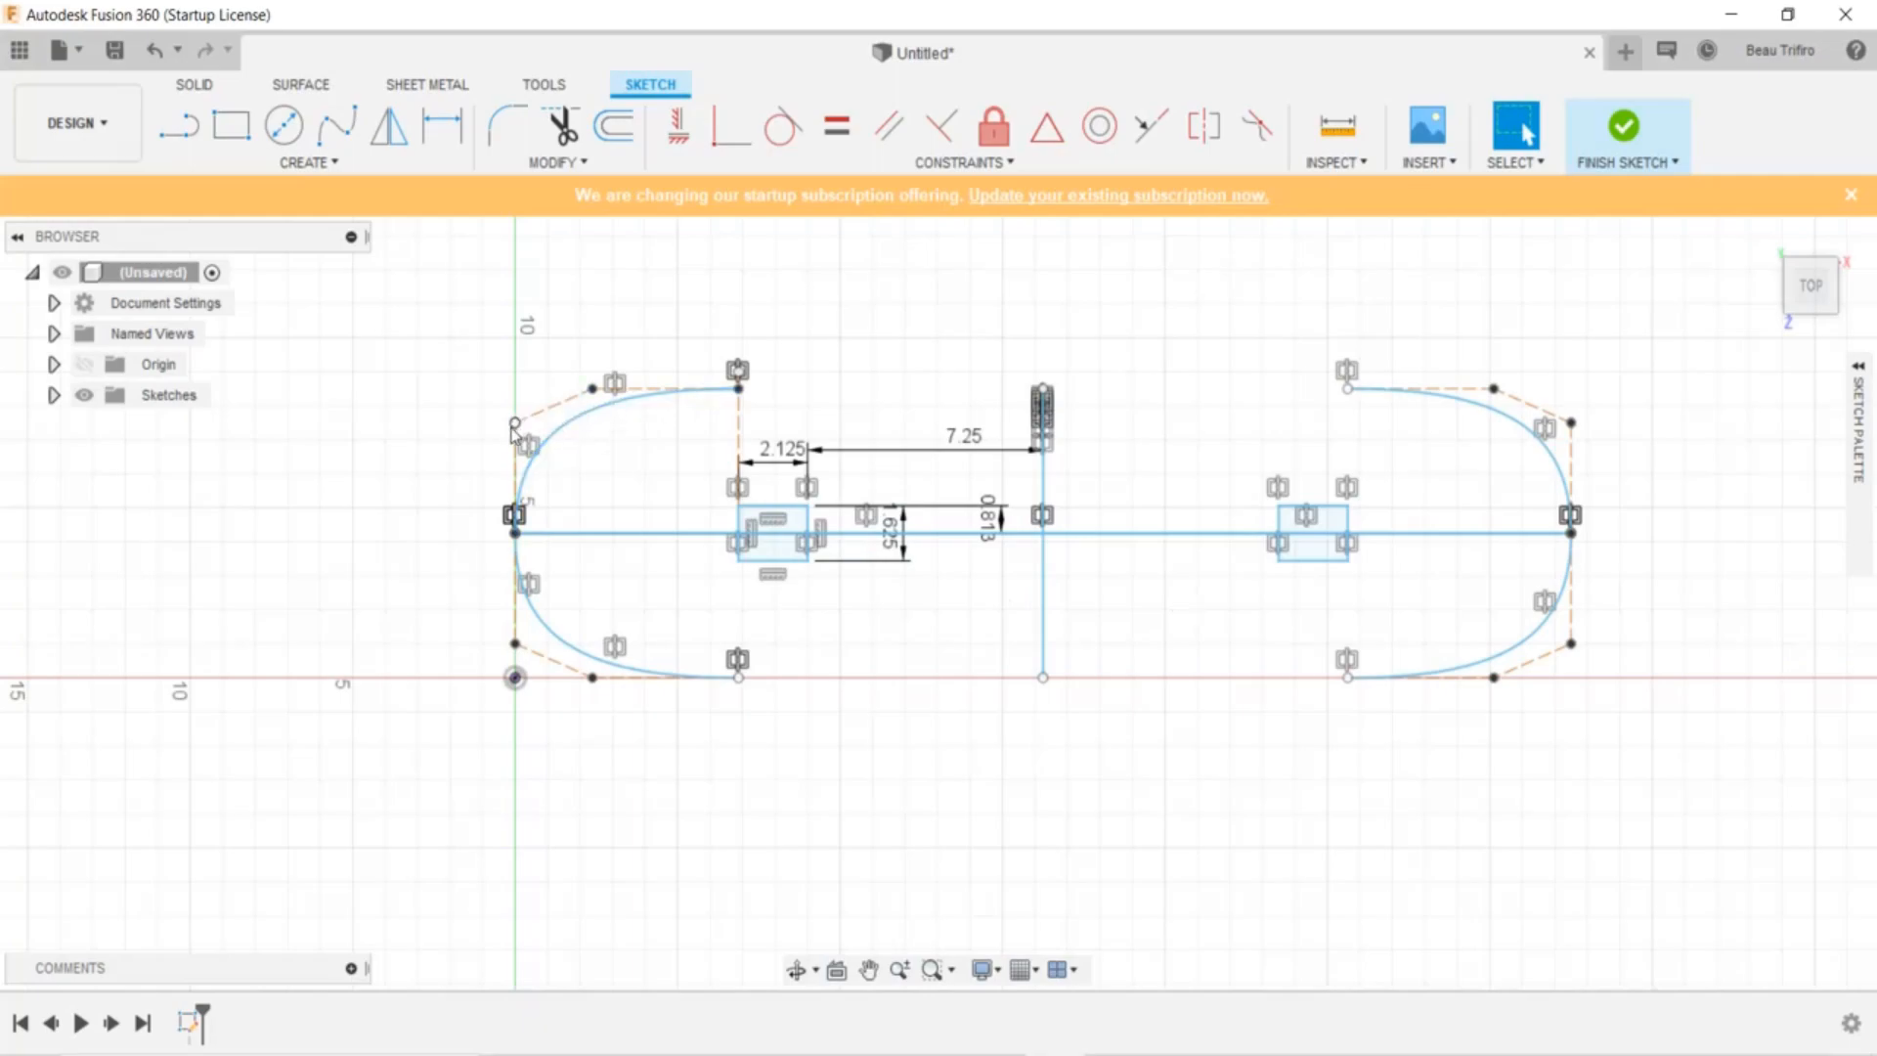
mouse_move(574, 412)
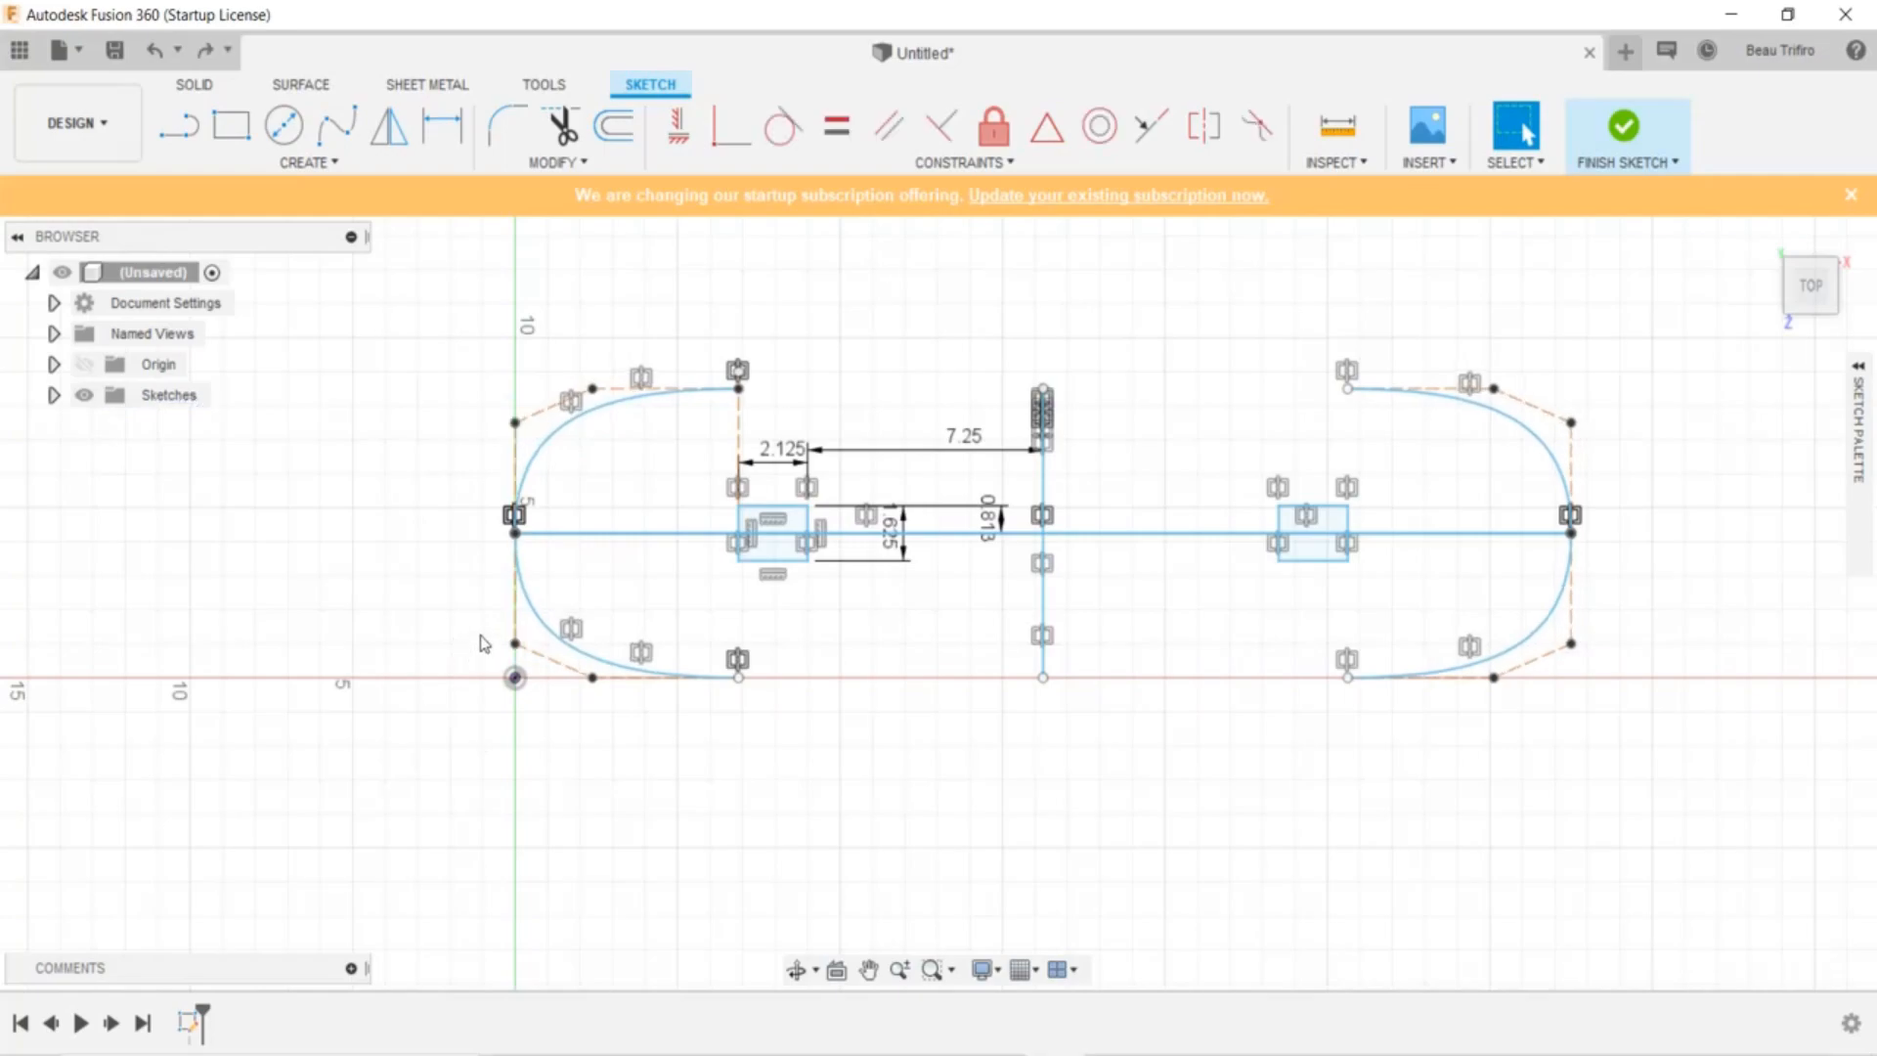
mouse_move(645, 616)
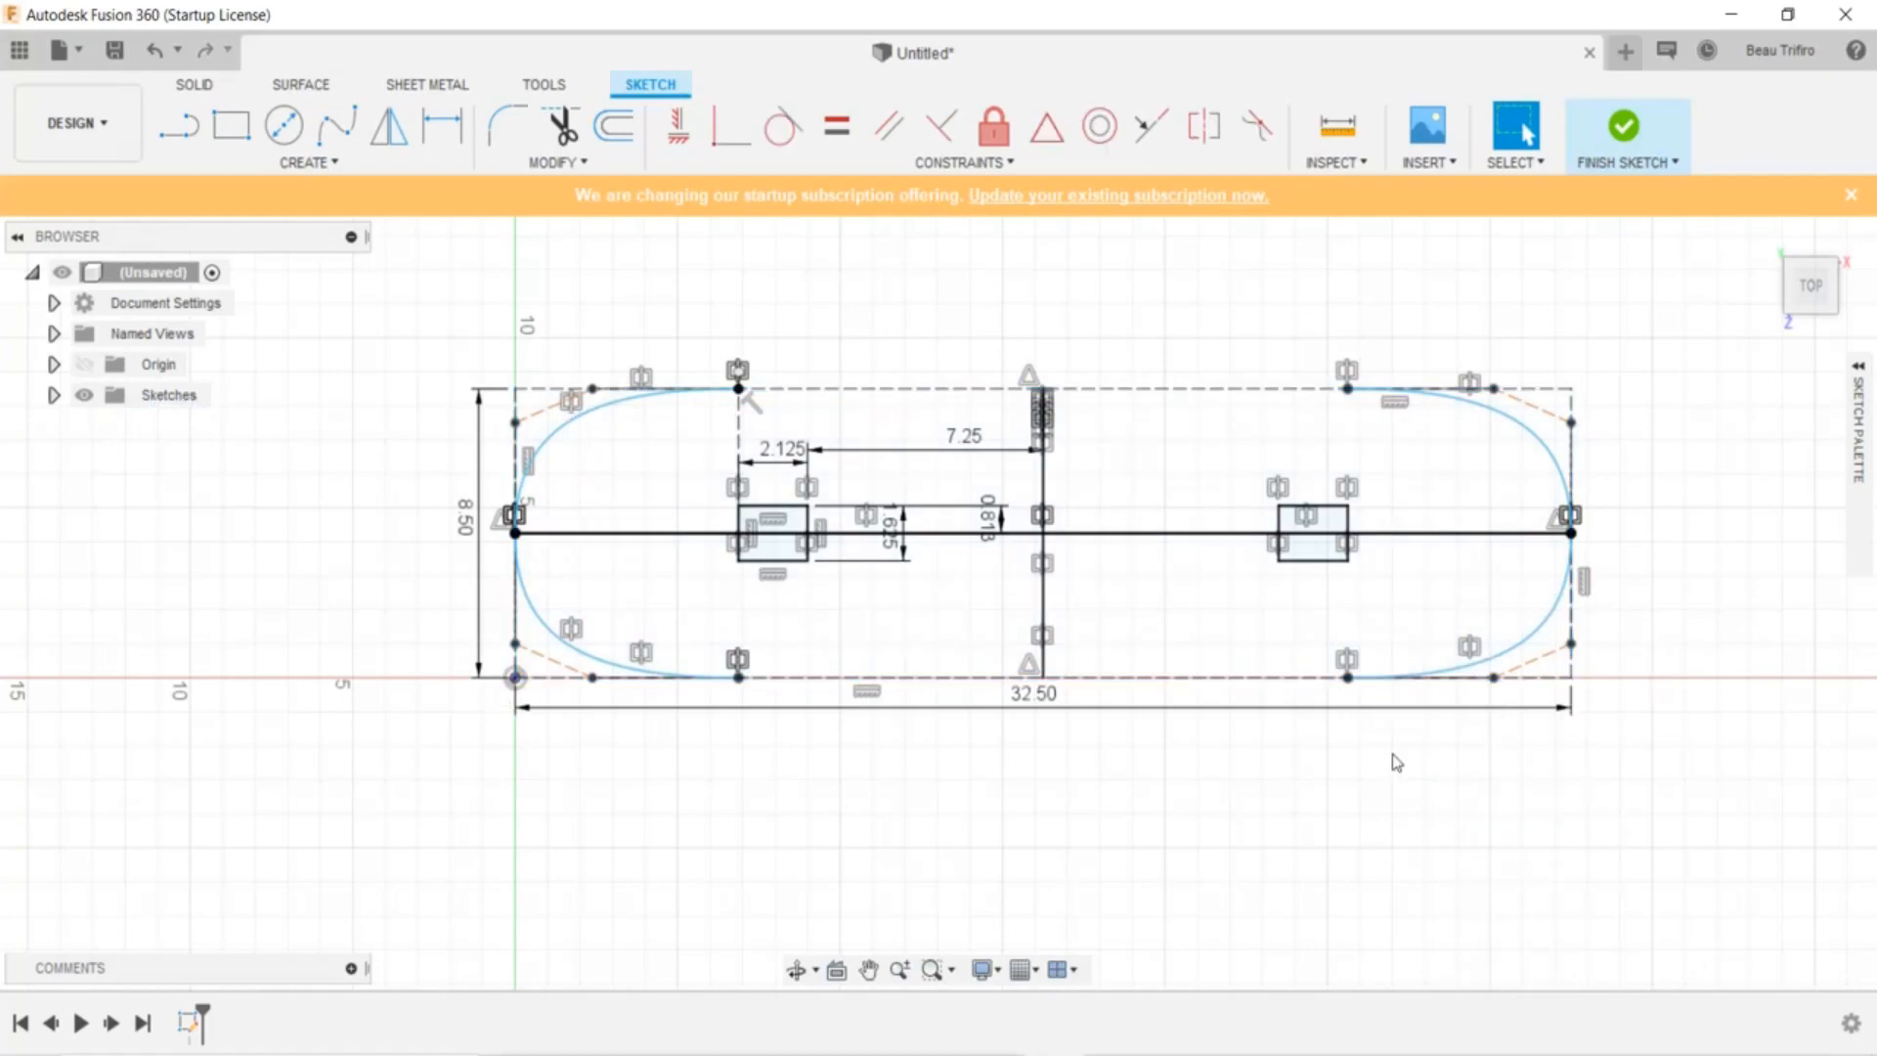
mouse_move(564, 516)
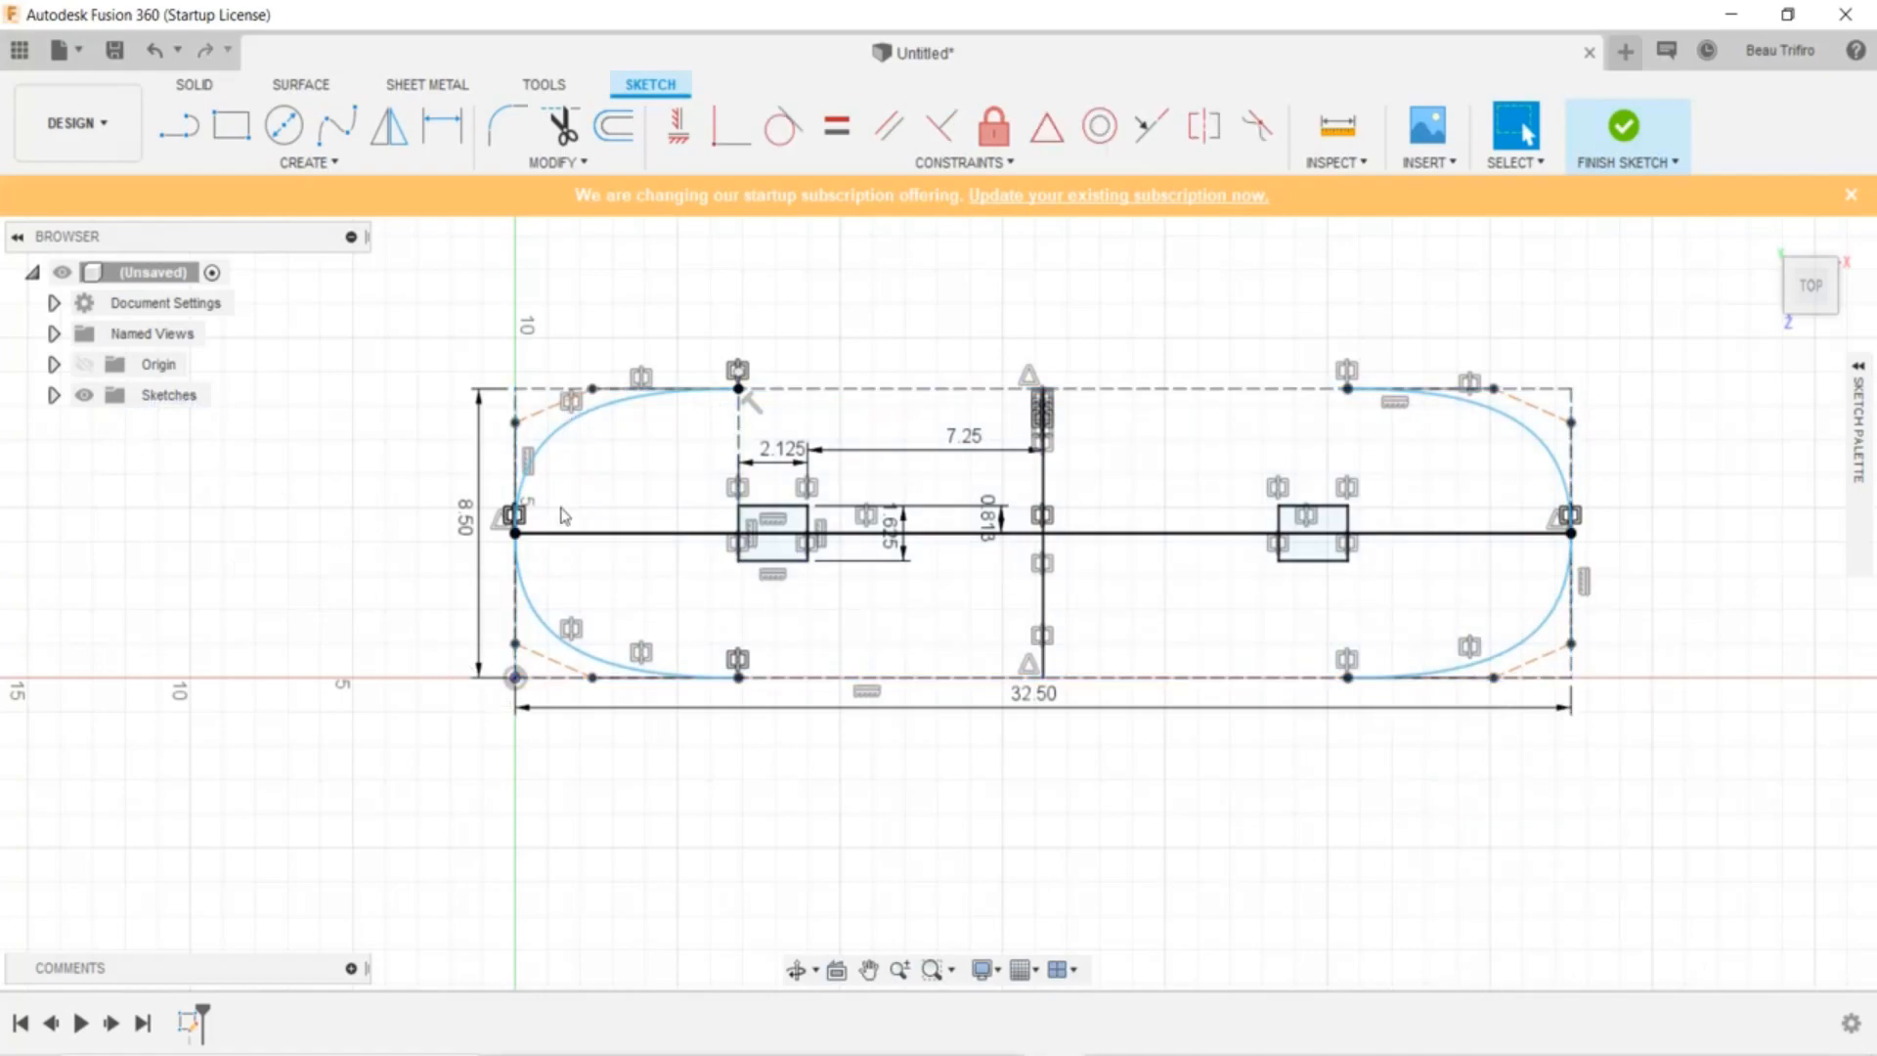
mouse_move(680, 316)
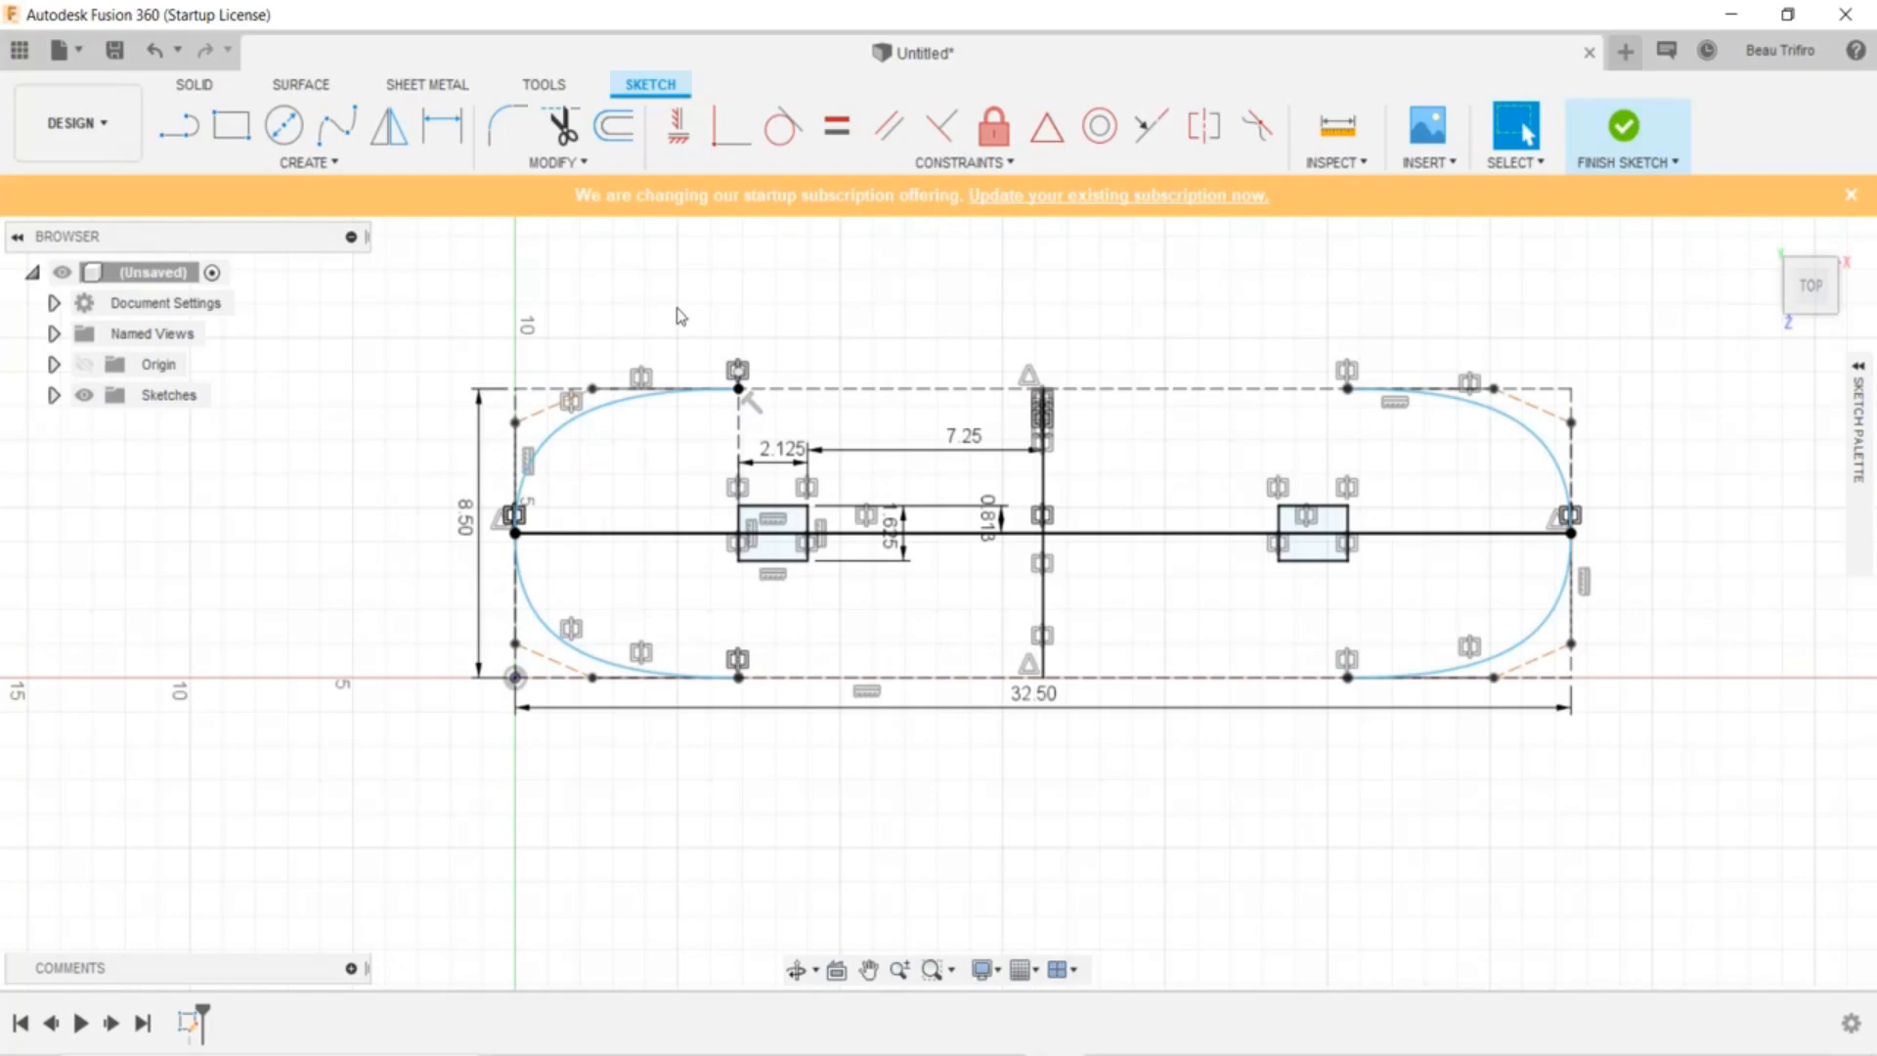
mouse_move(677, 336)
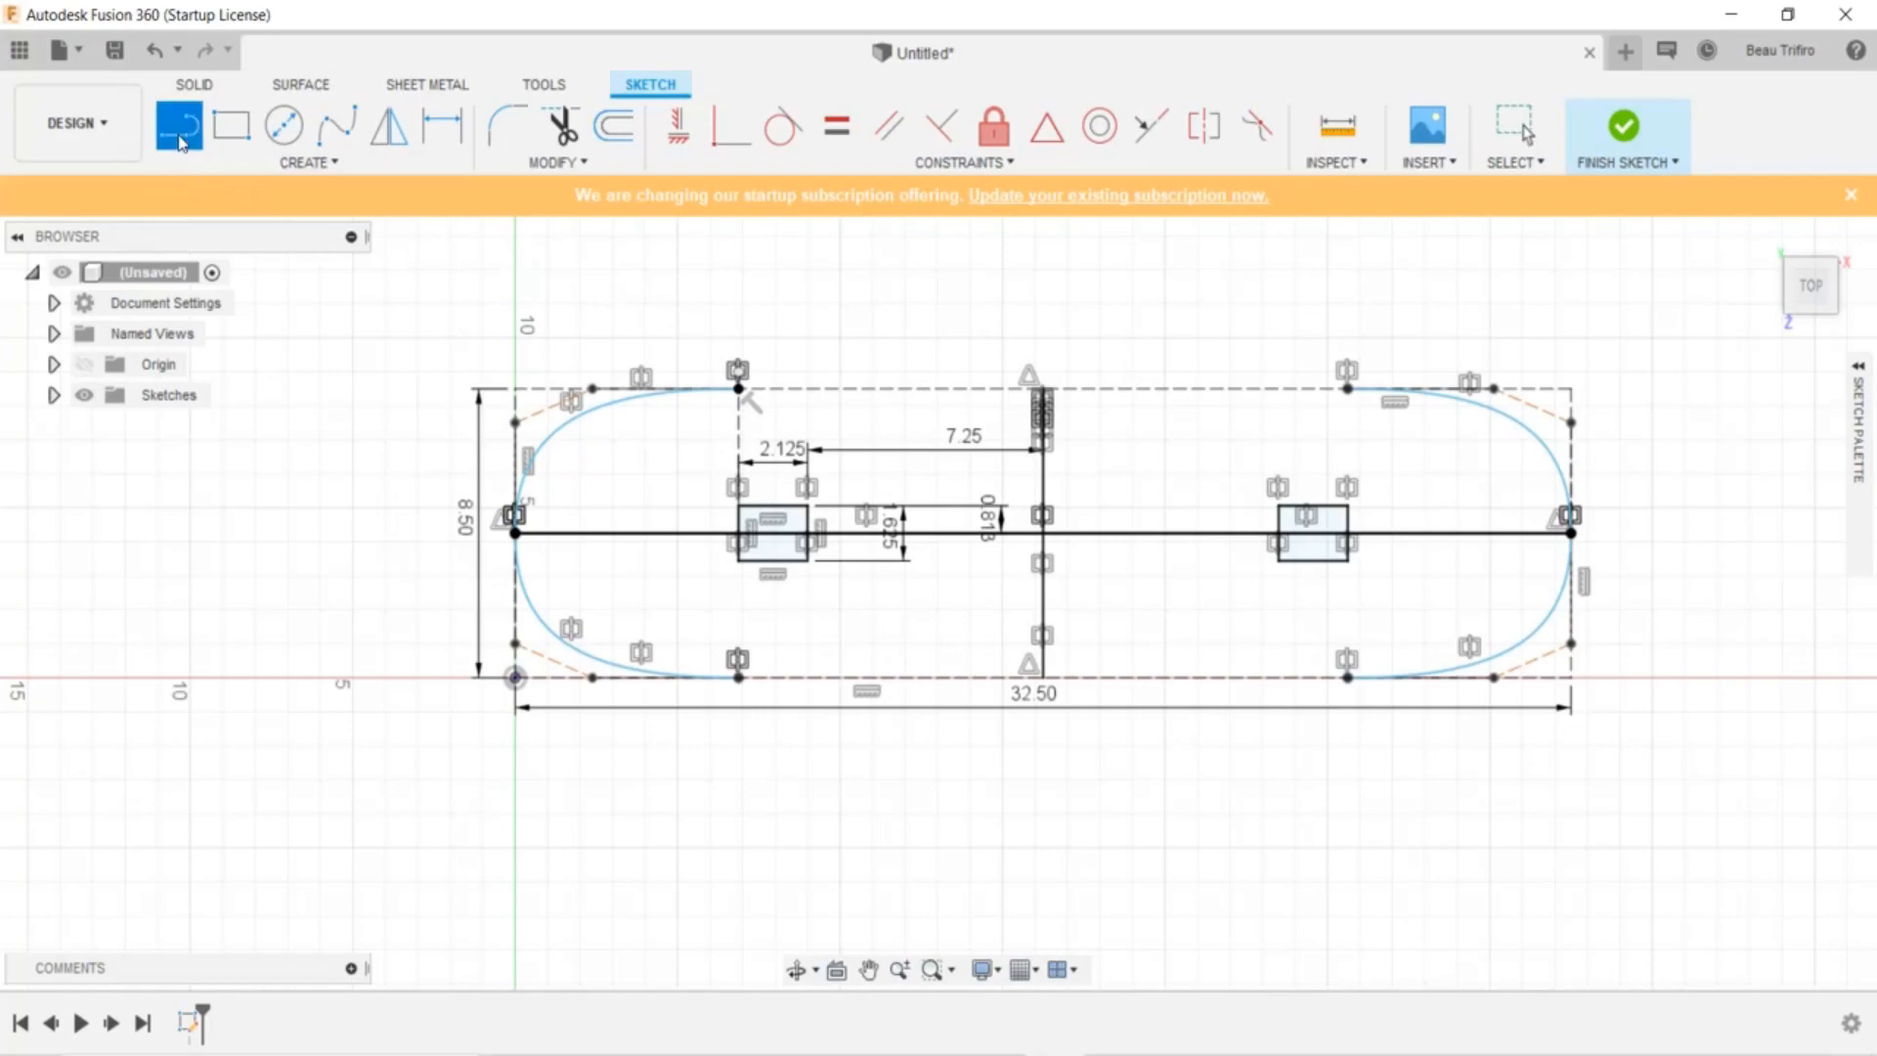
Draw straight top and bottom edges joining the curve ends, then finish the sketch
left_click(1347, 389)
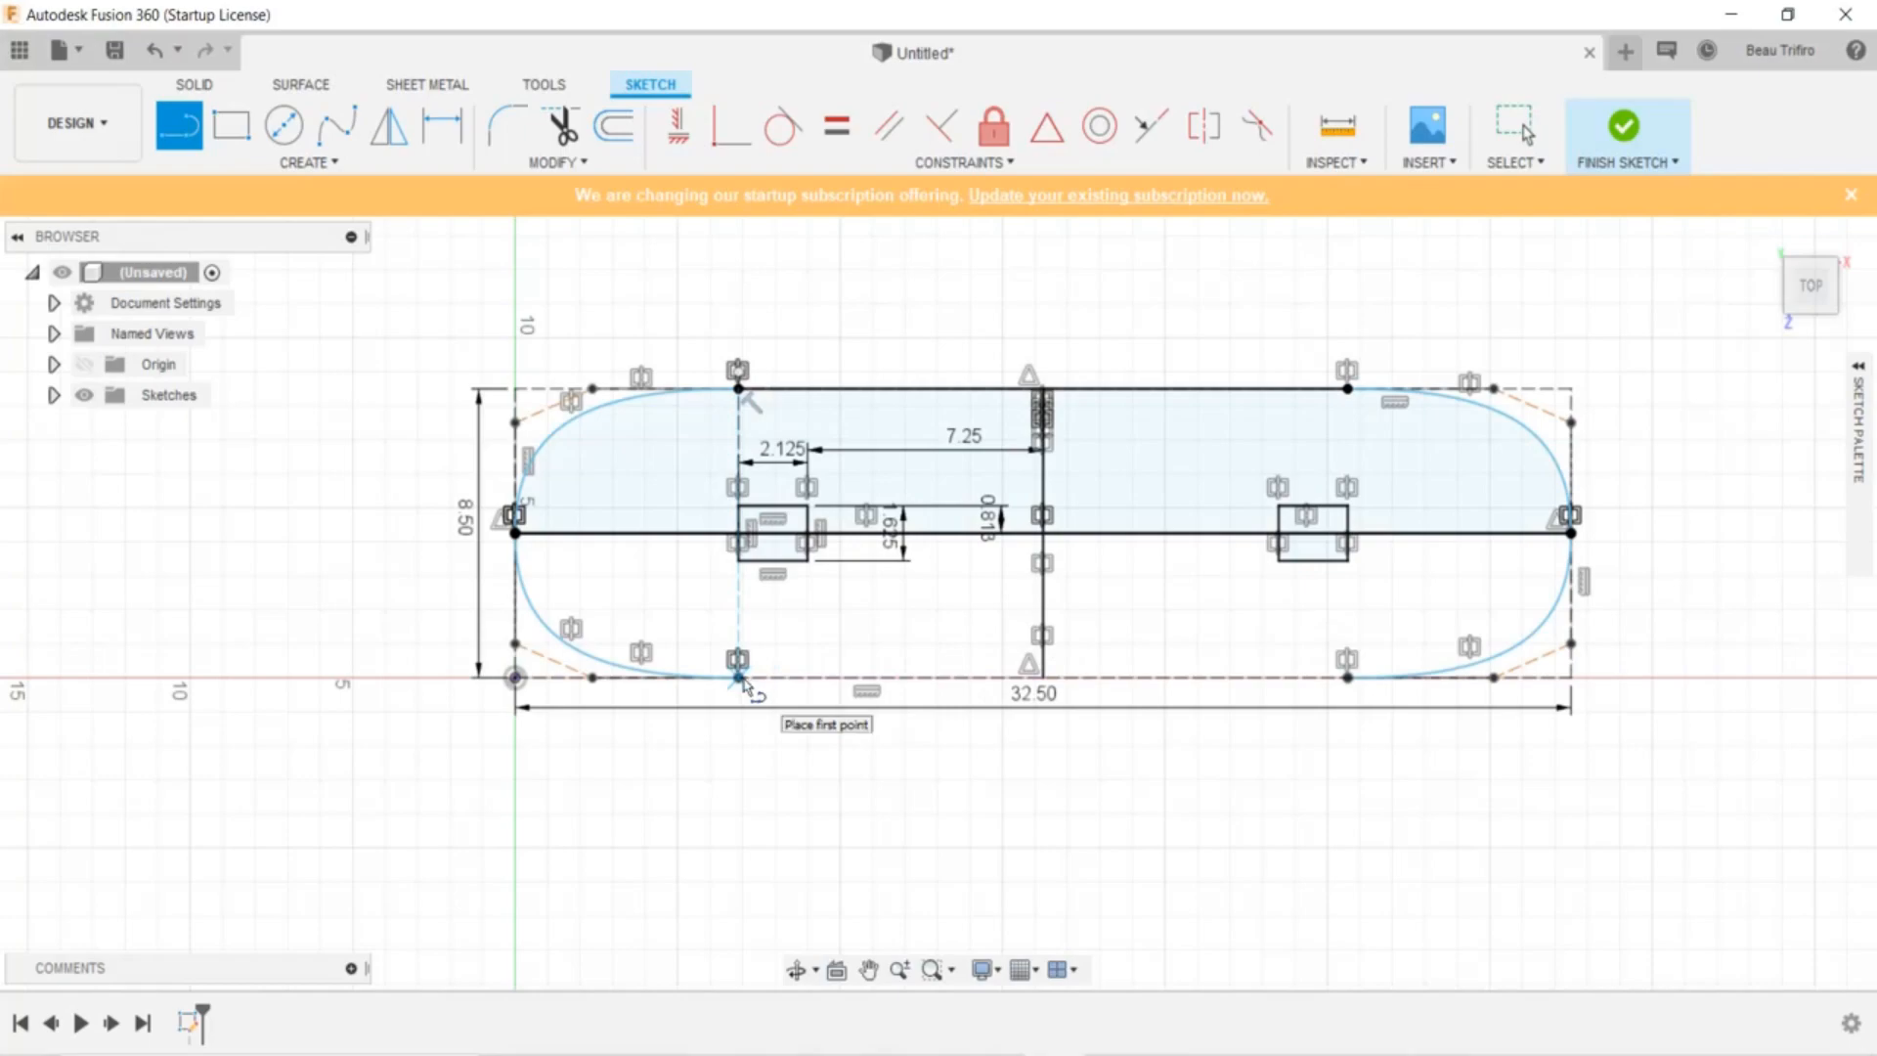
left_click(1334, 682)
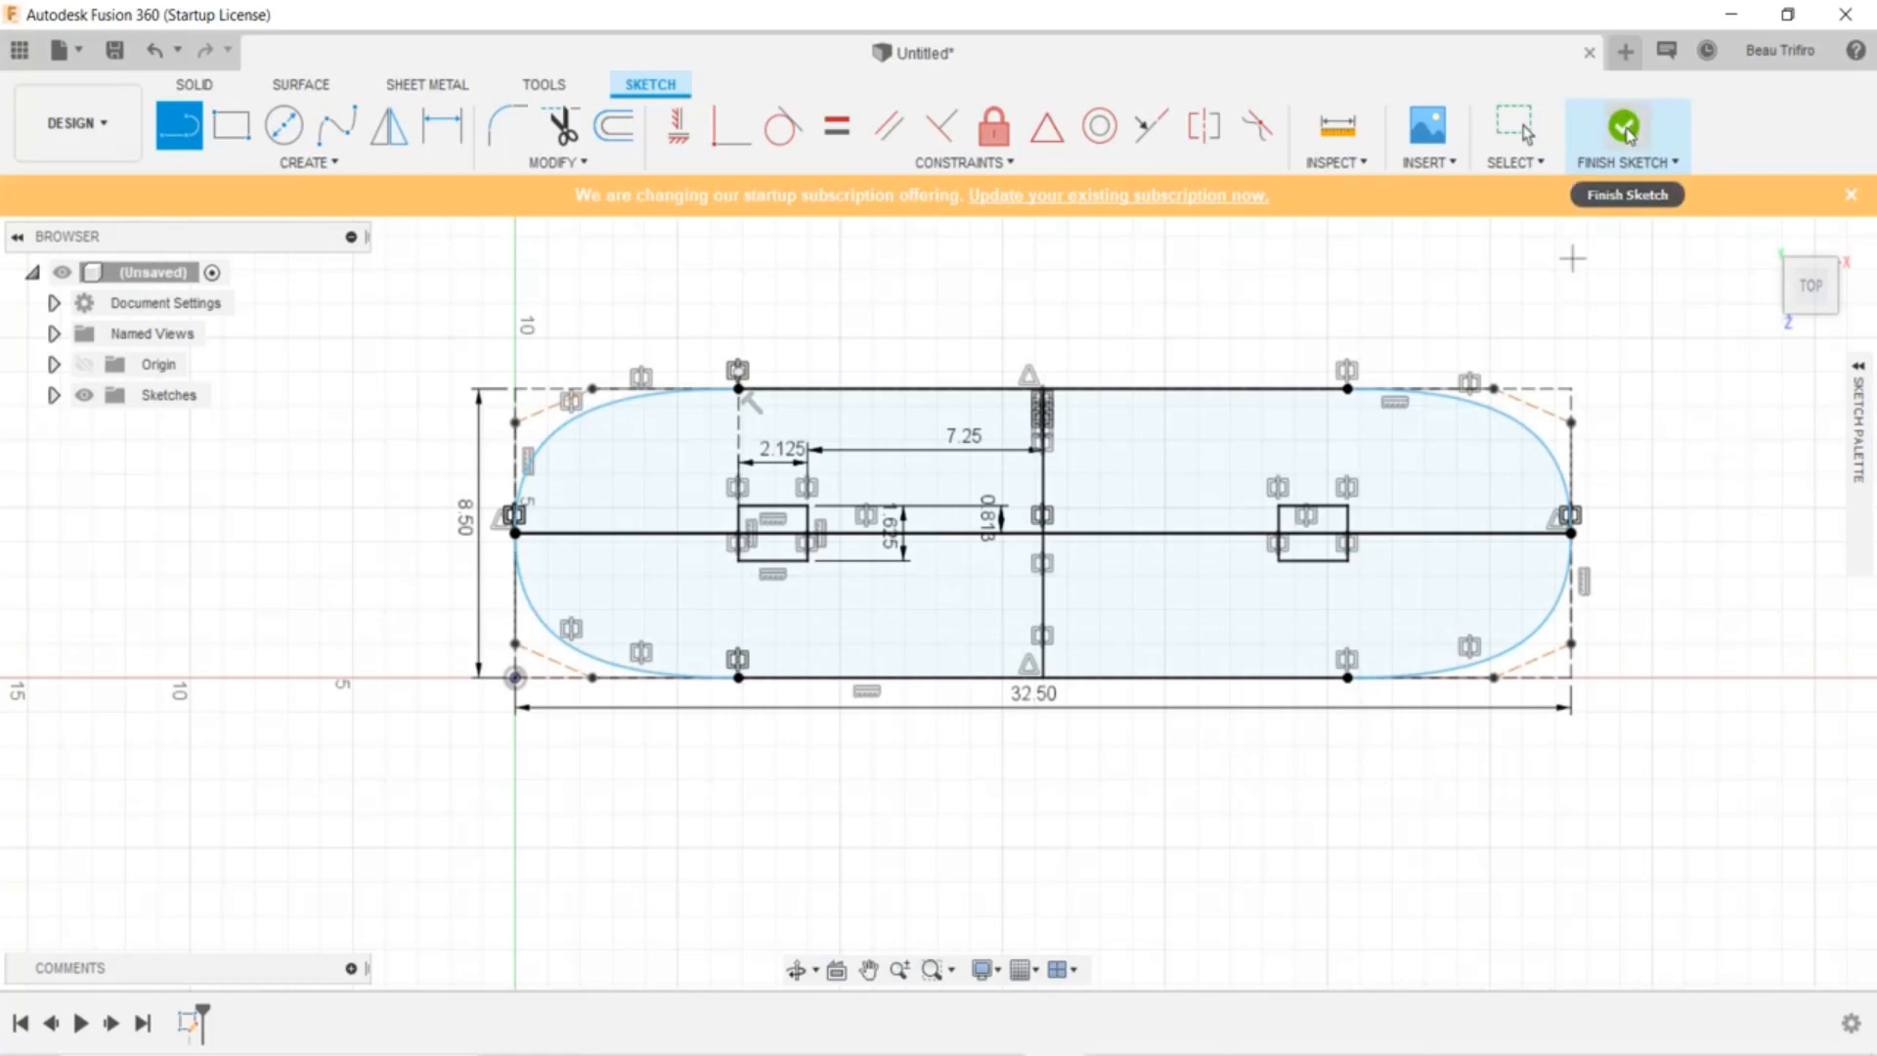
left_click(1626, 129)
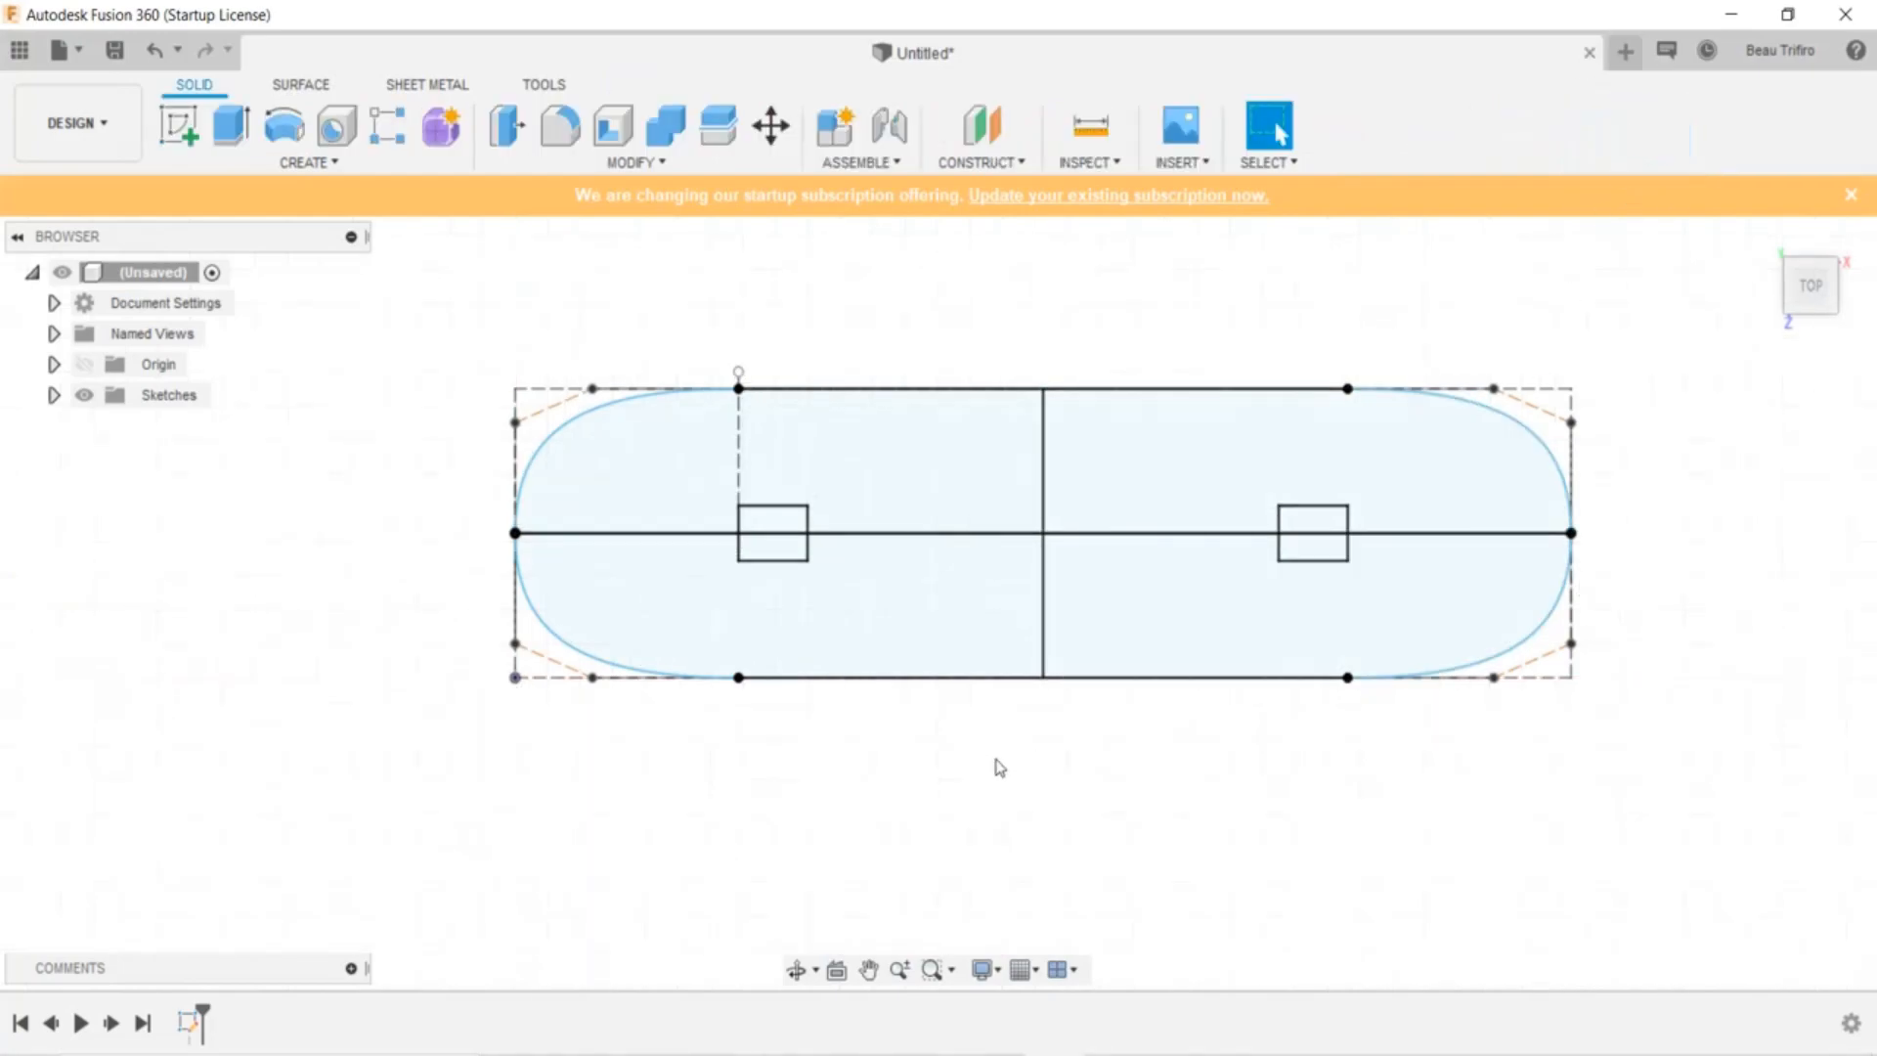
mouse_move(940, 875)
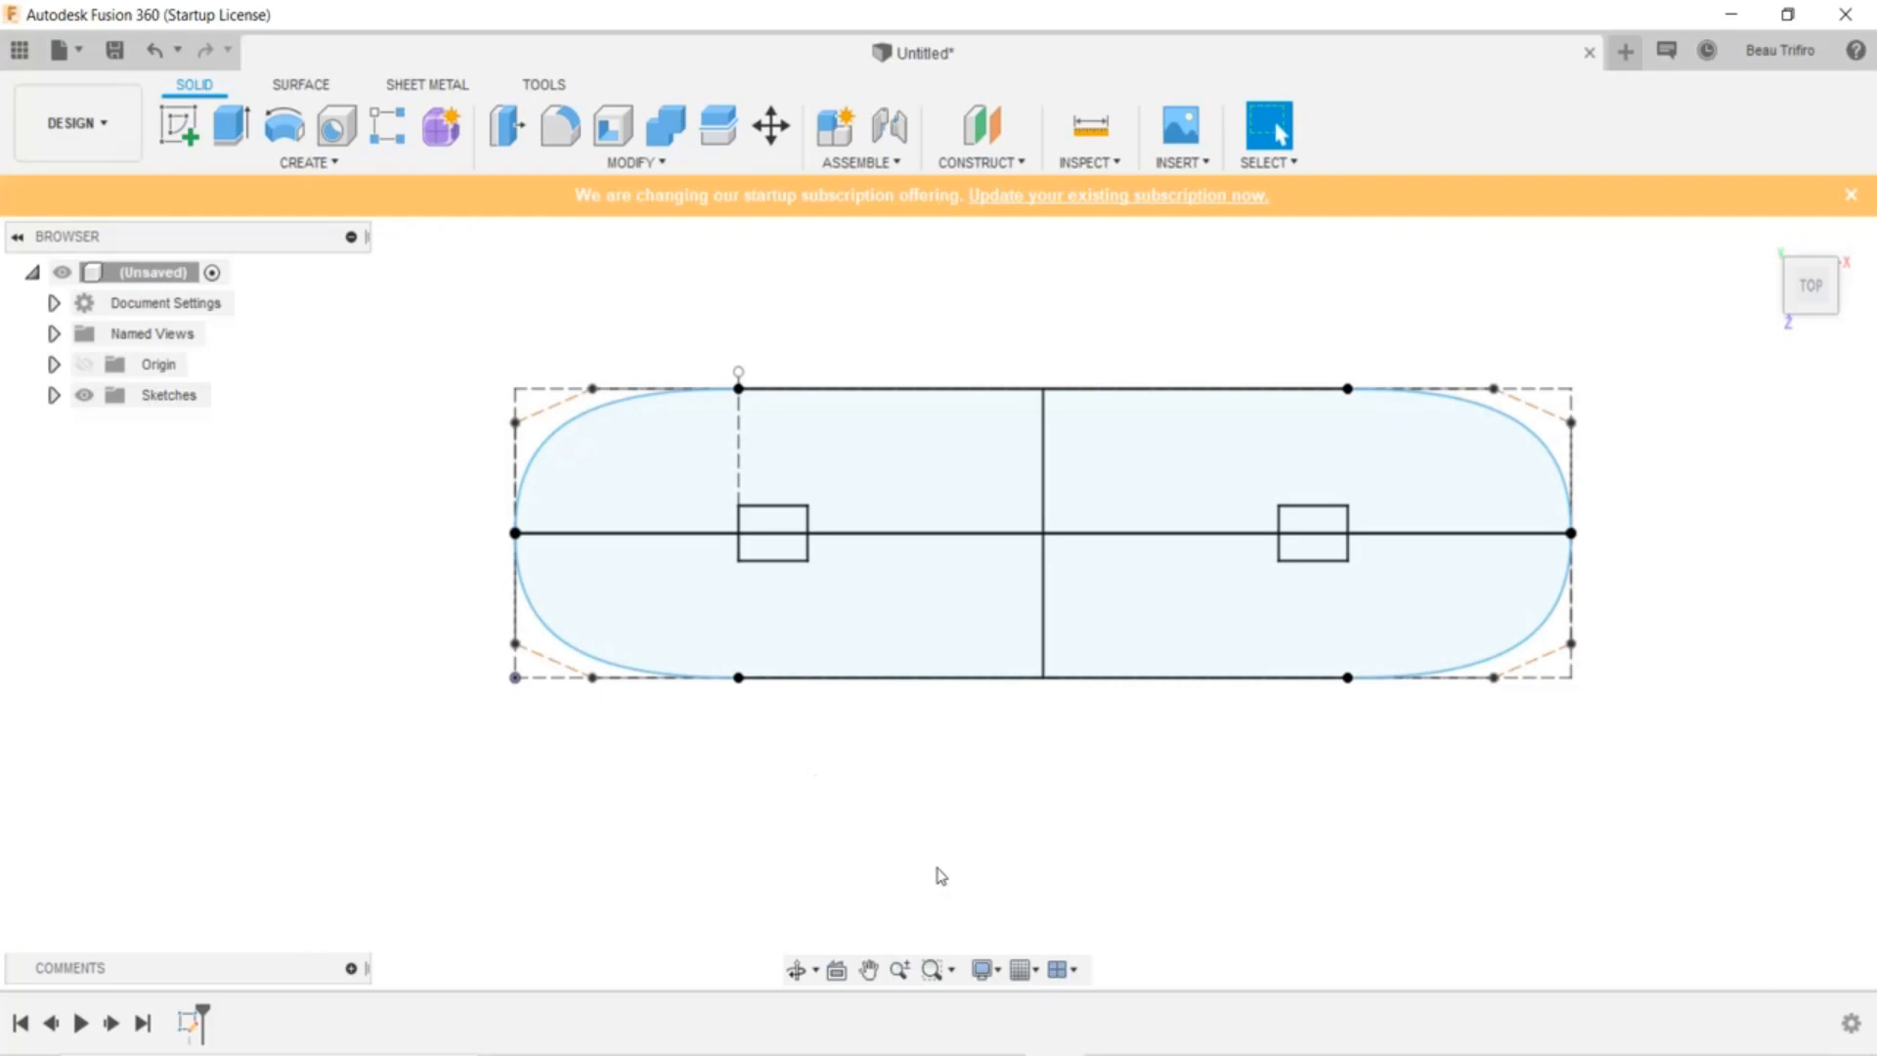
mouse_move(215, 597)
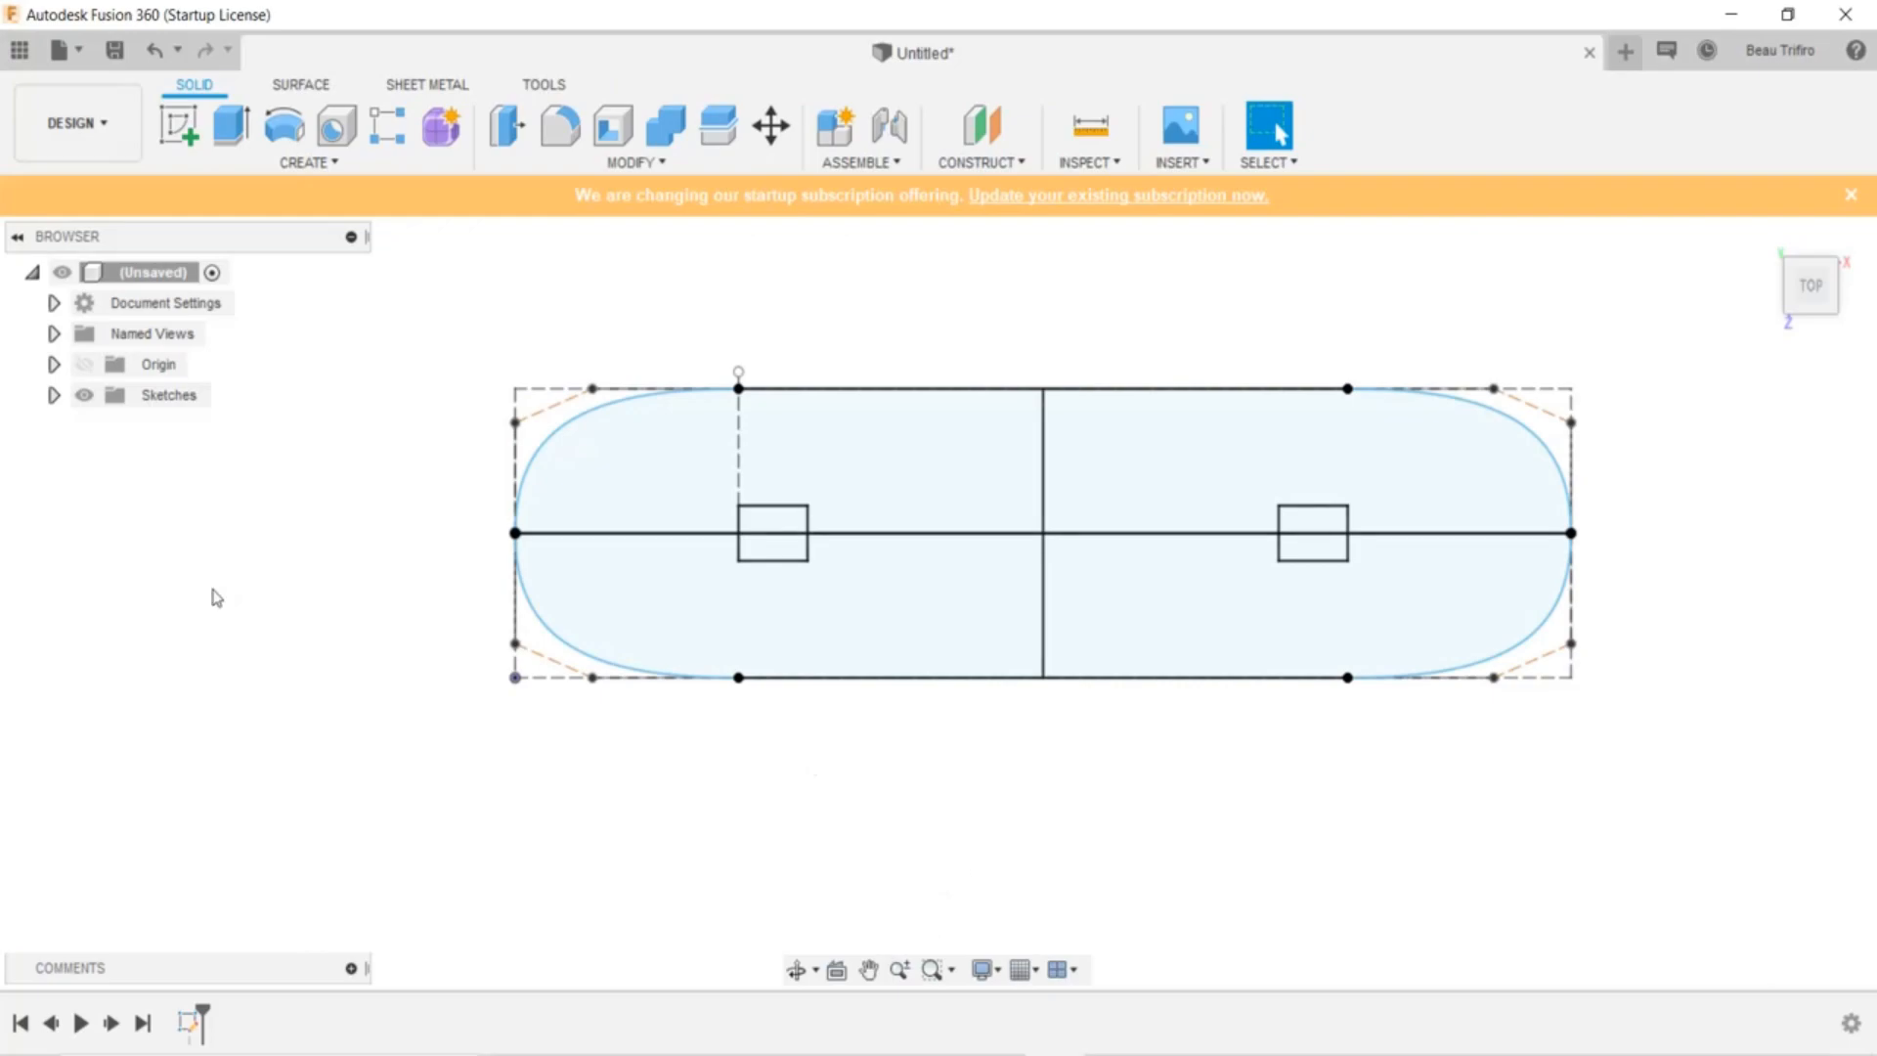
mouse_move(154, 235)
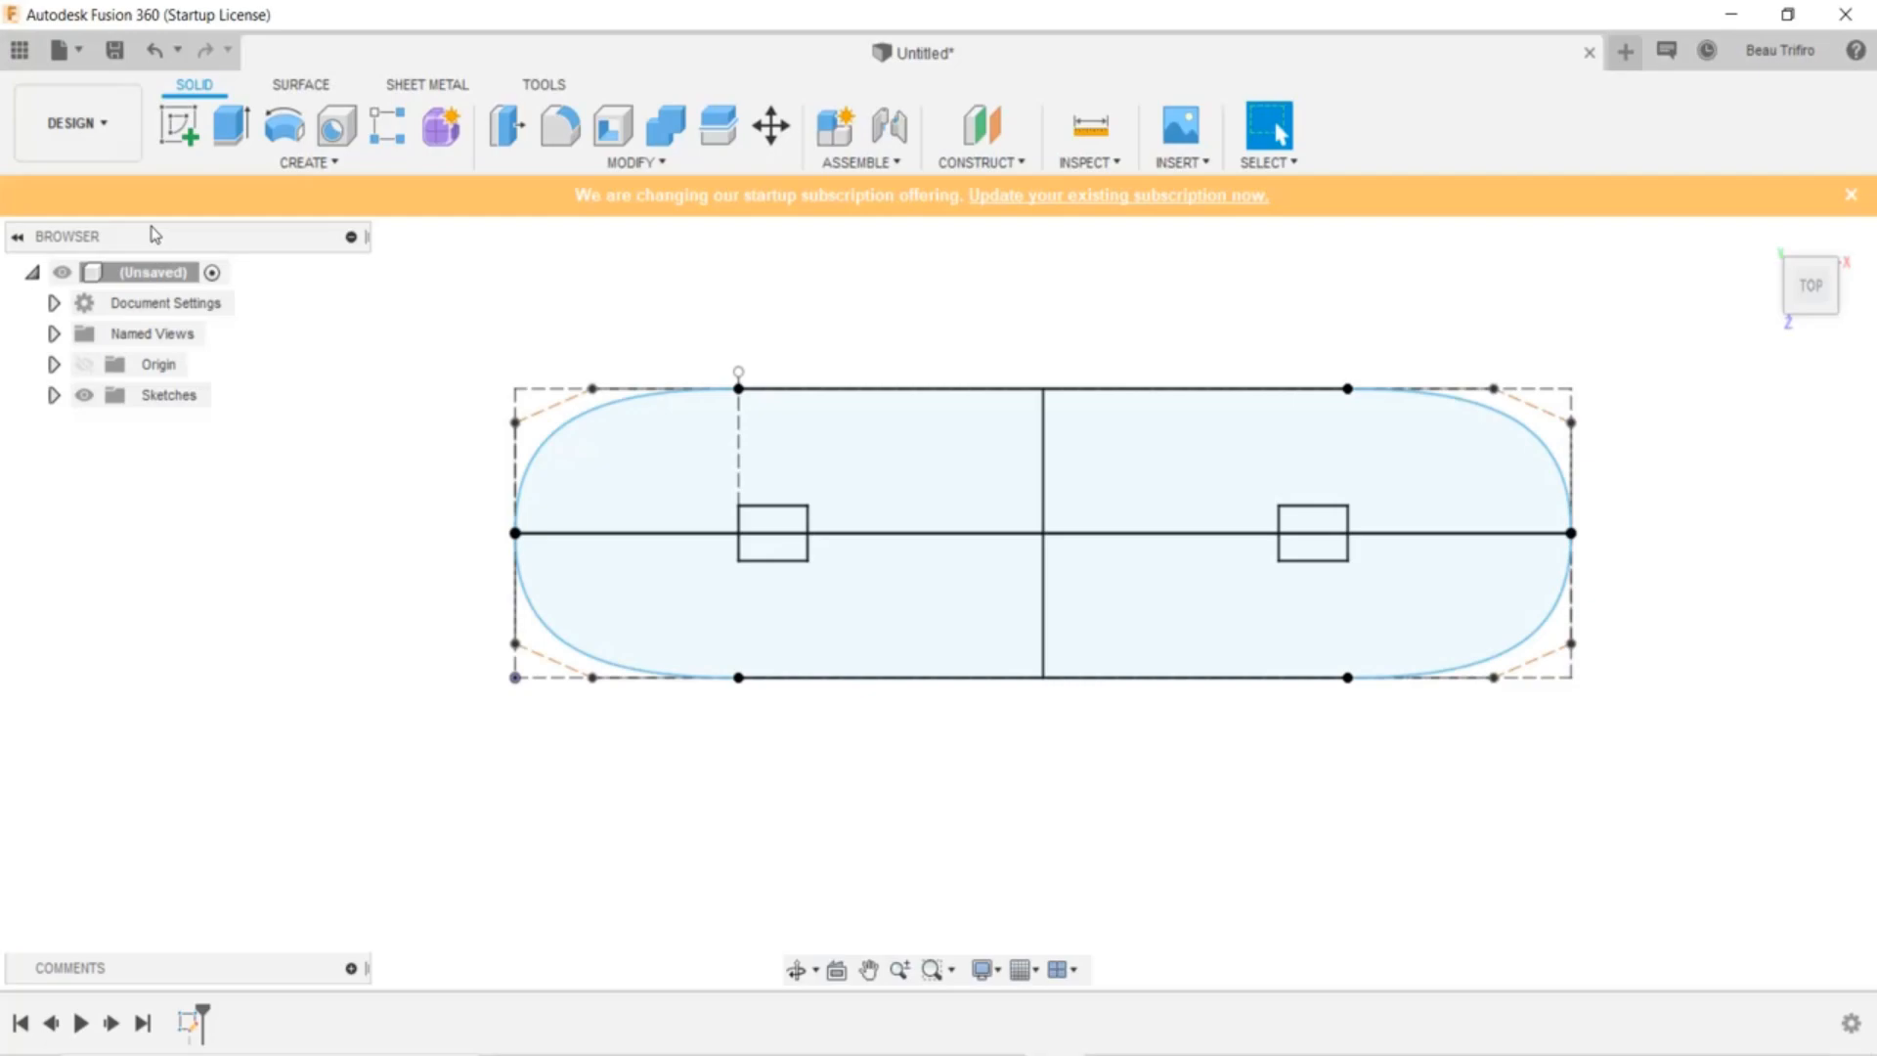
left_click(76, 122)
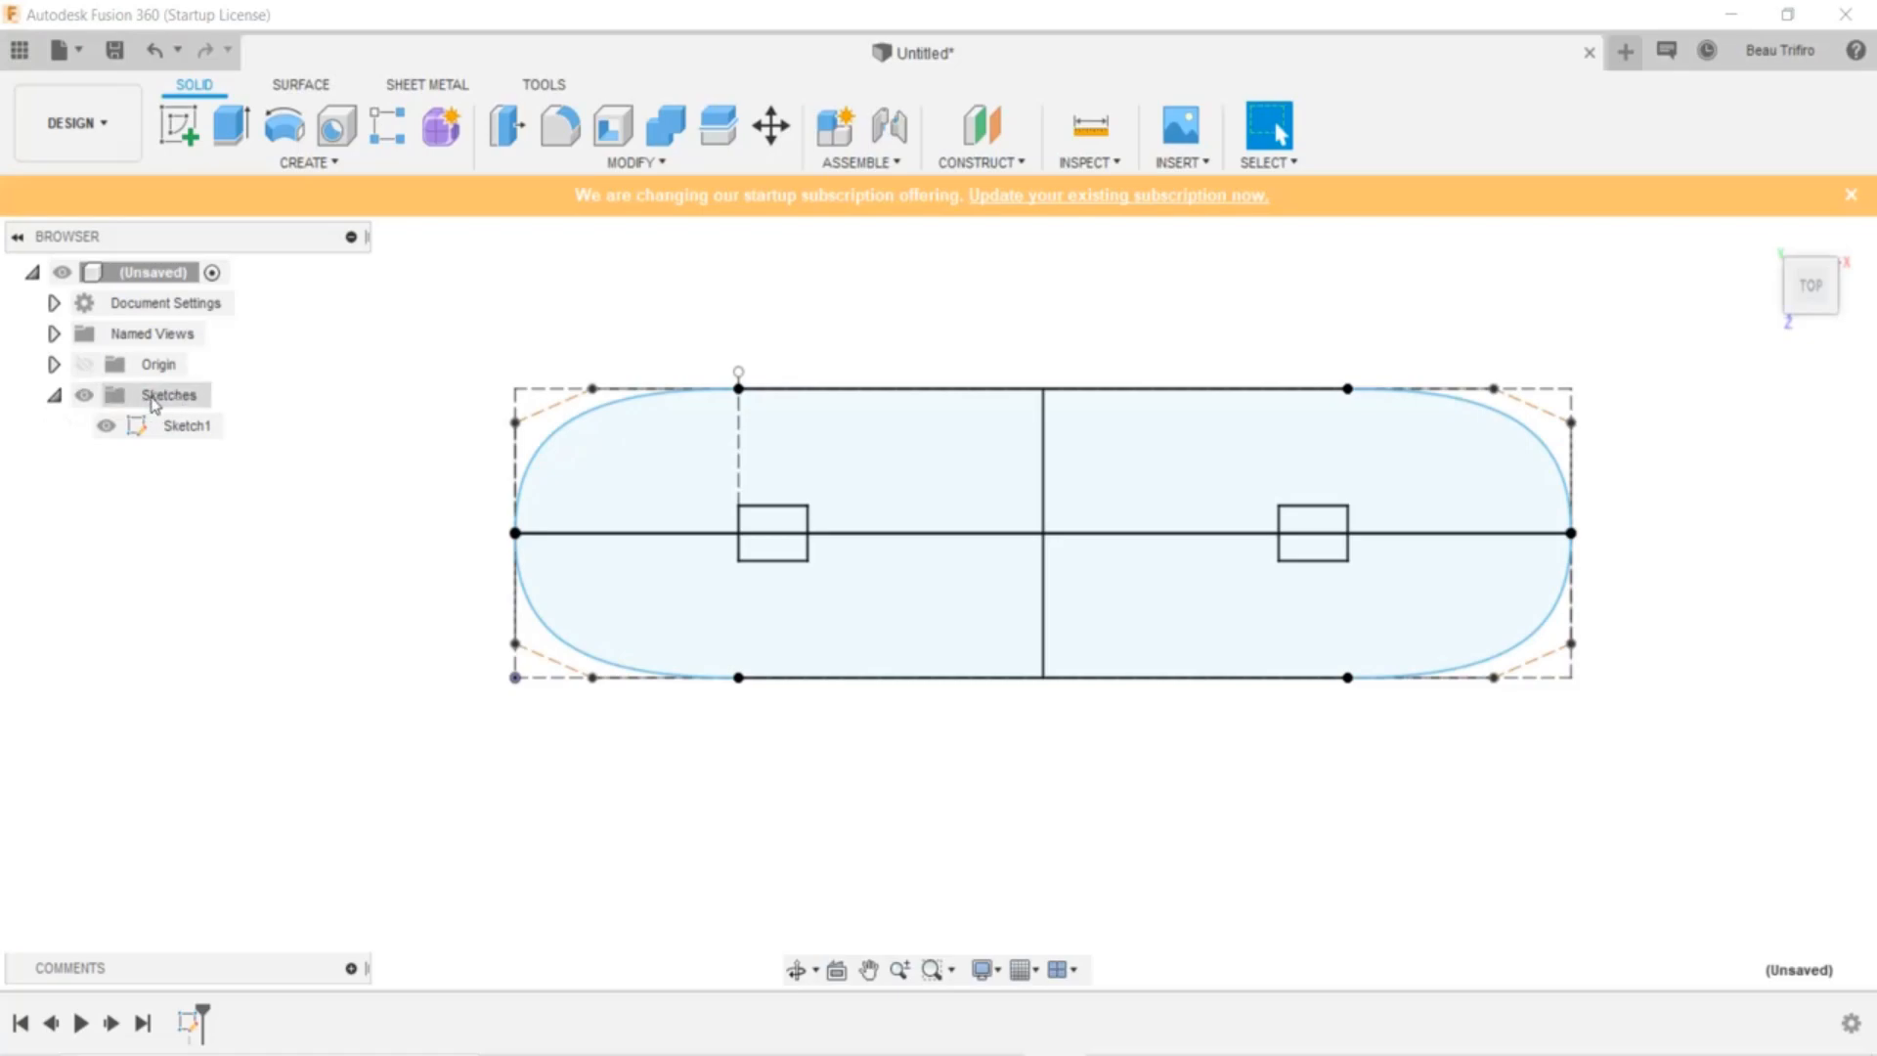
mouse_move(188, 406)
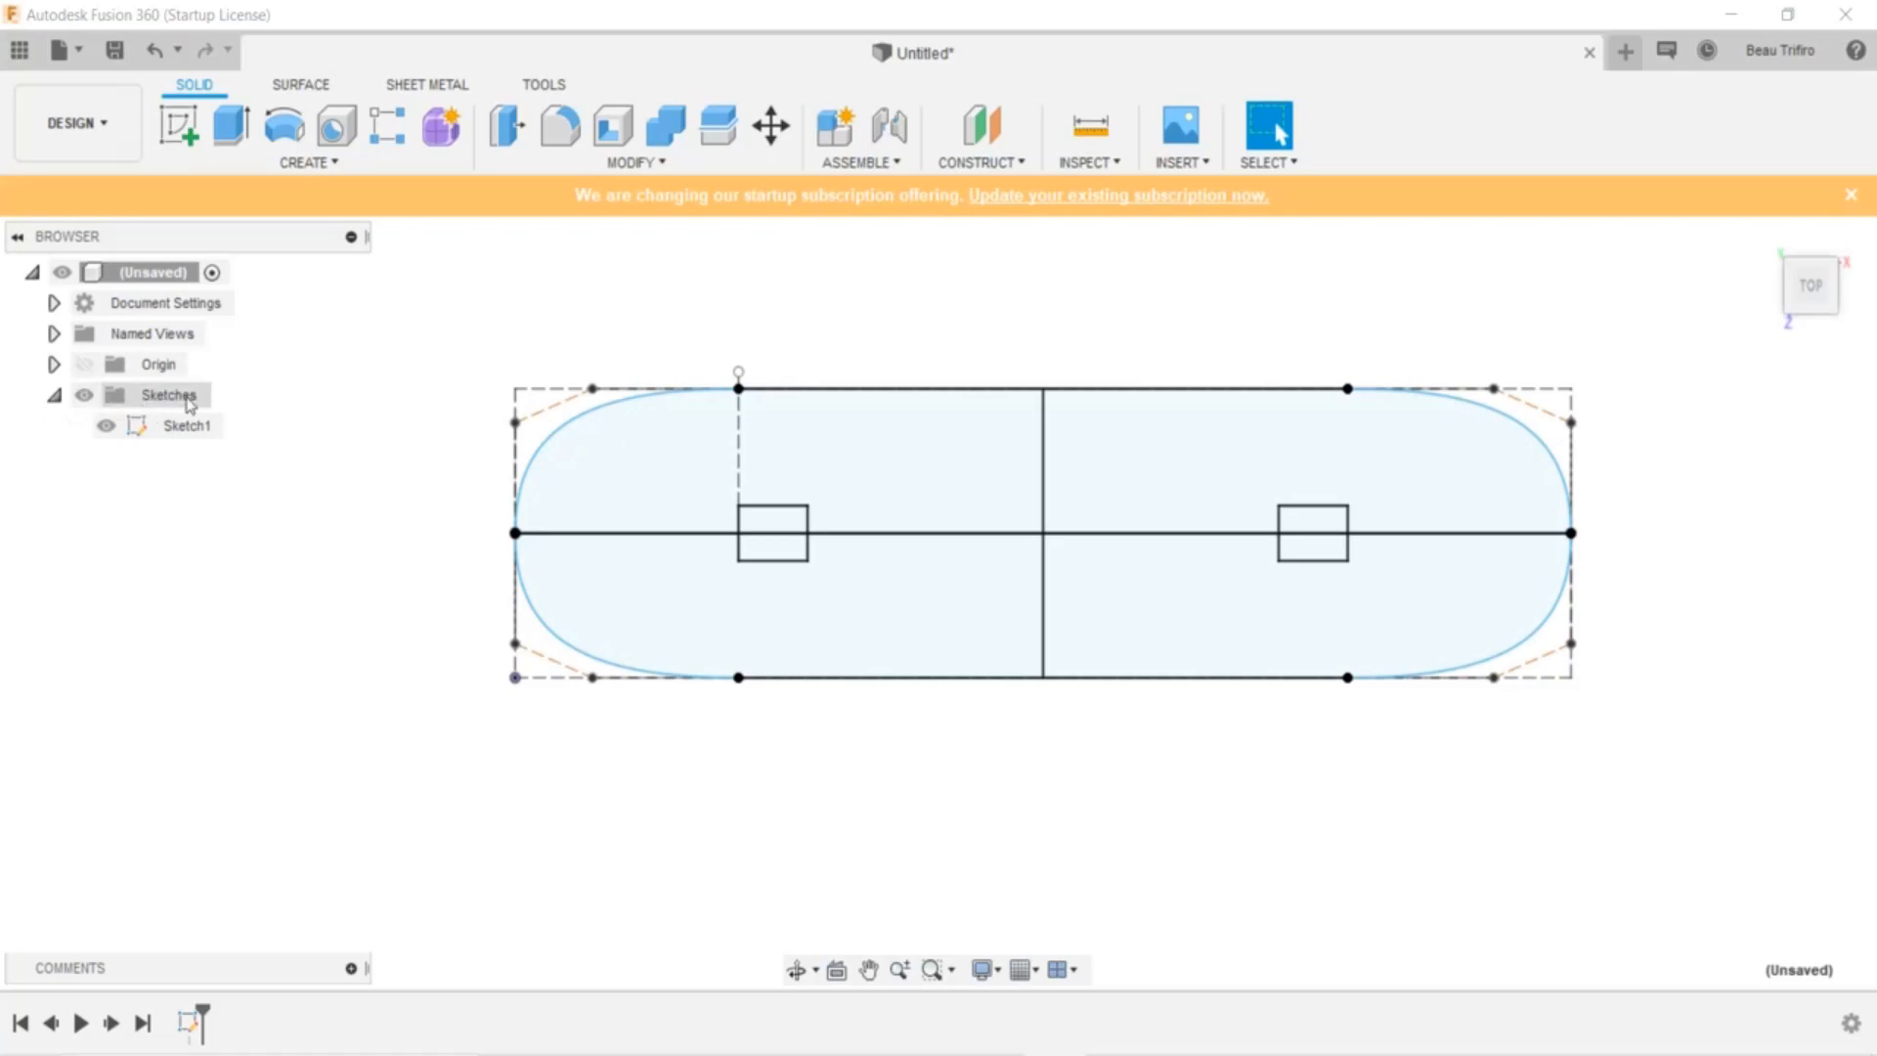
mouse_move(191, 419)
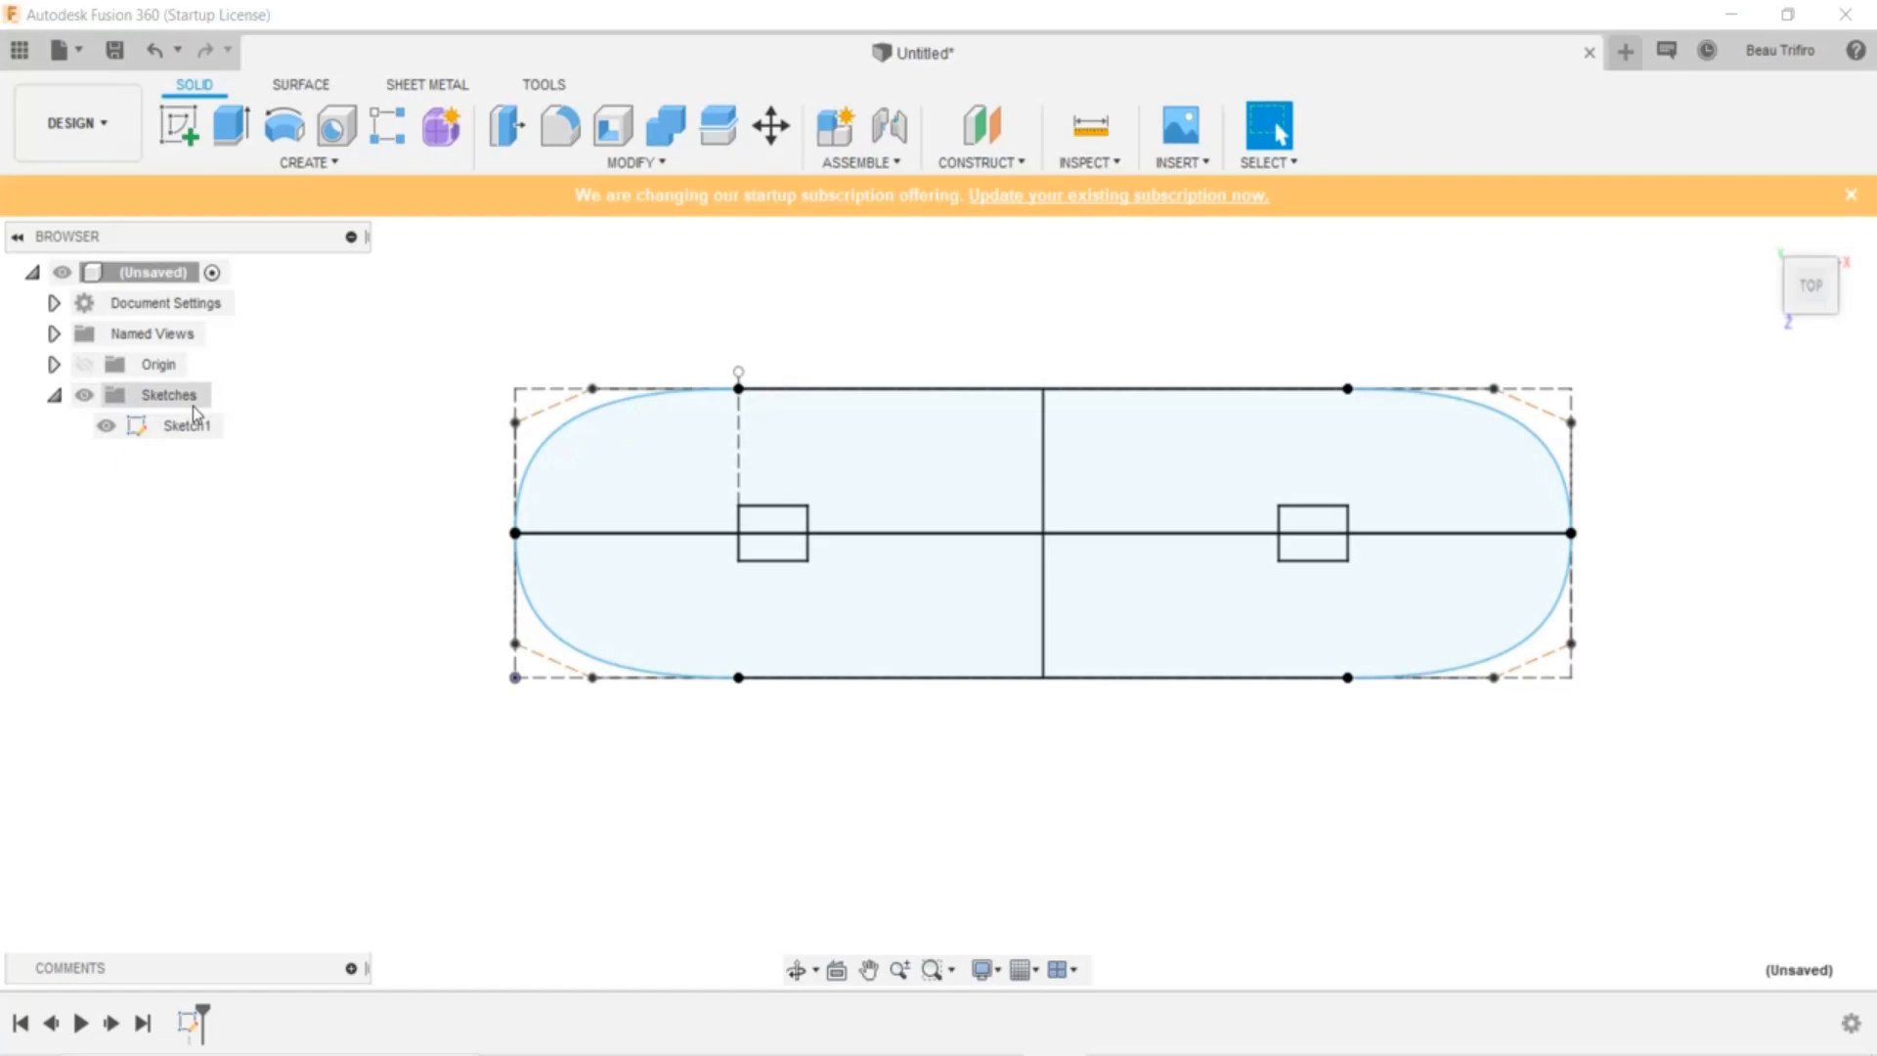
left_click(186, 425)
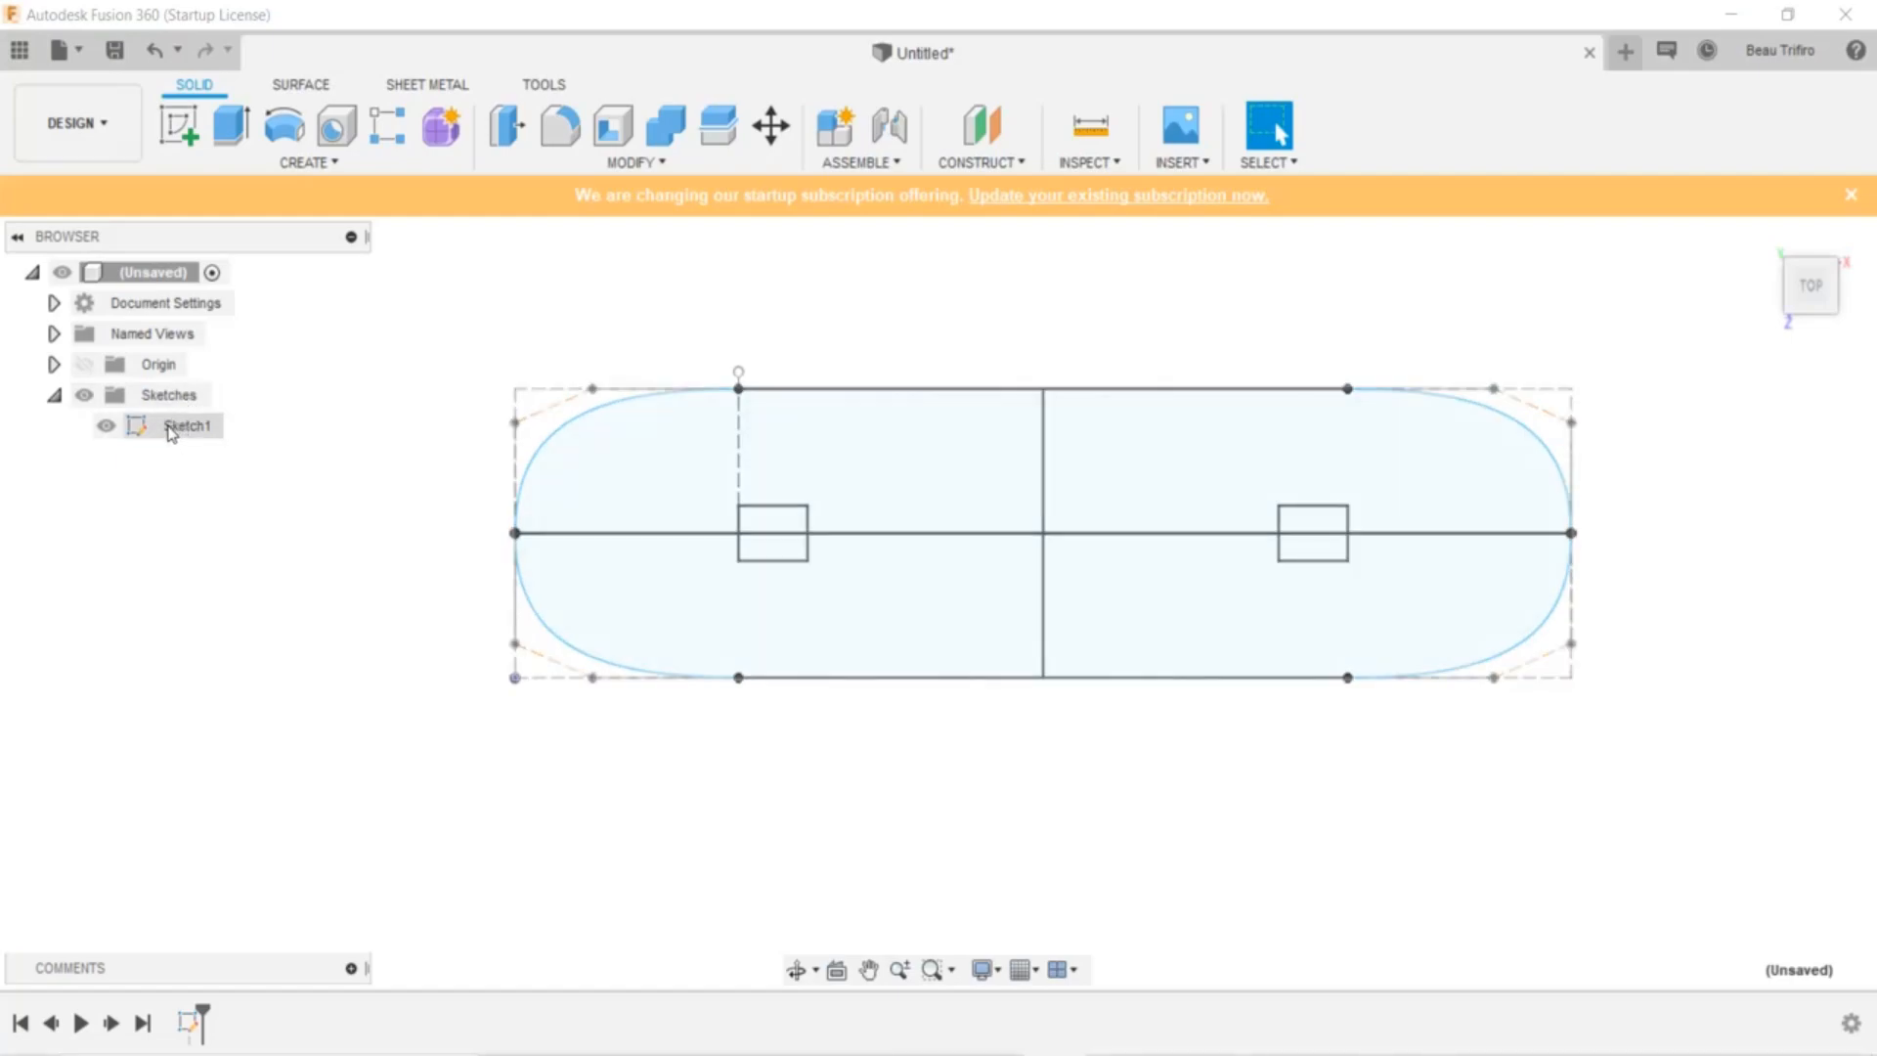
right_click(187, 425)
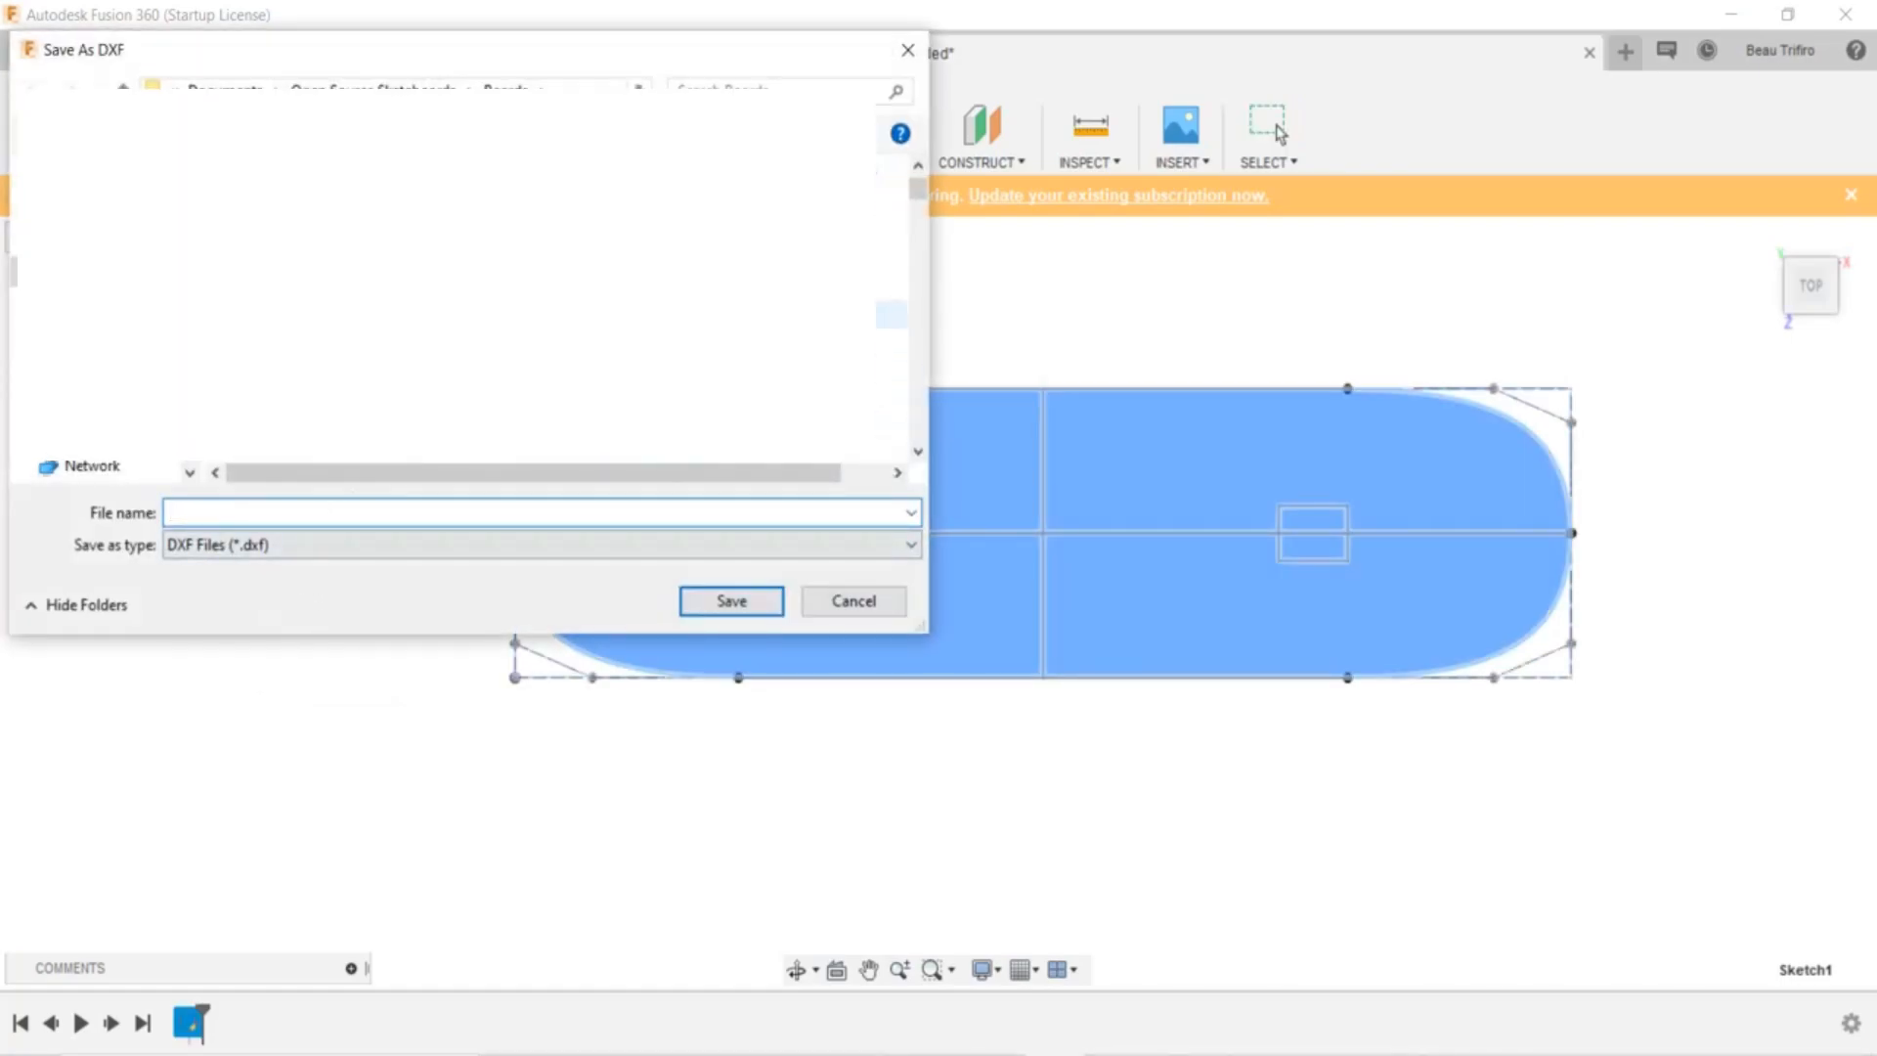
left_click(539, 511)
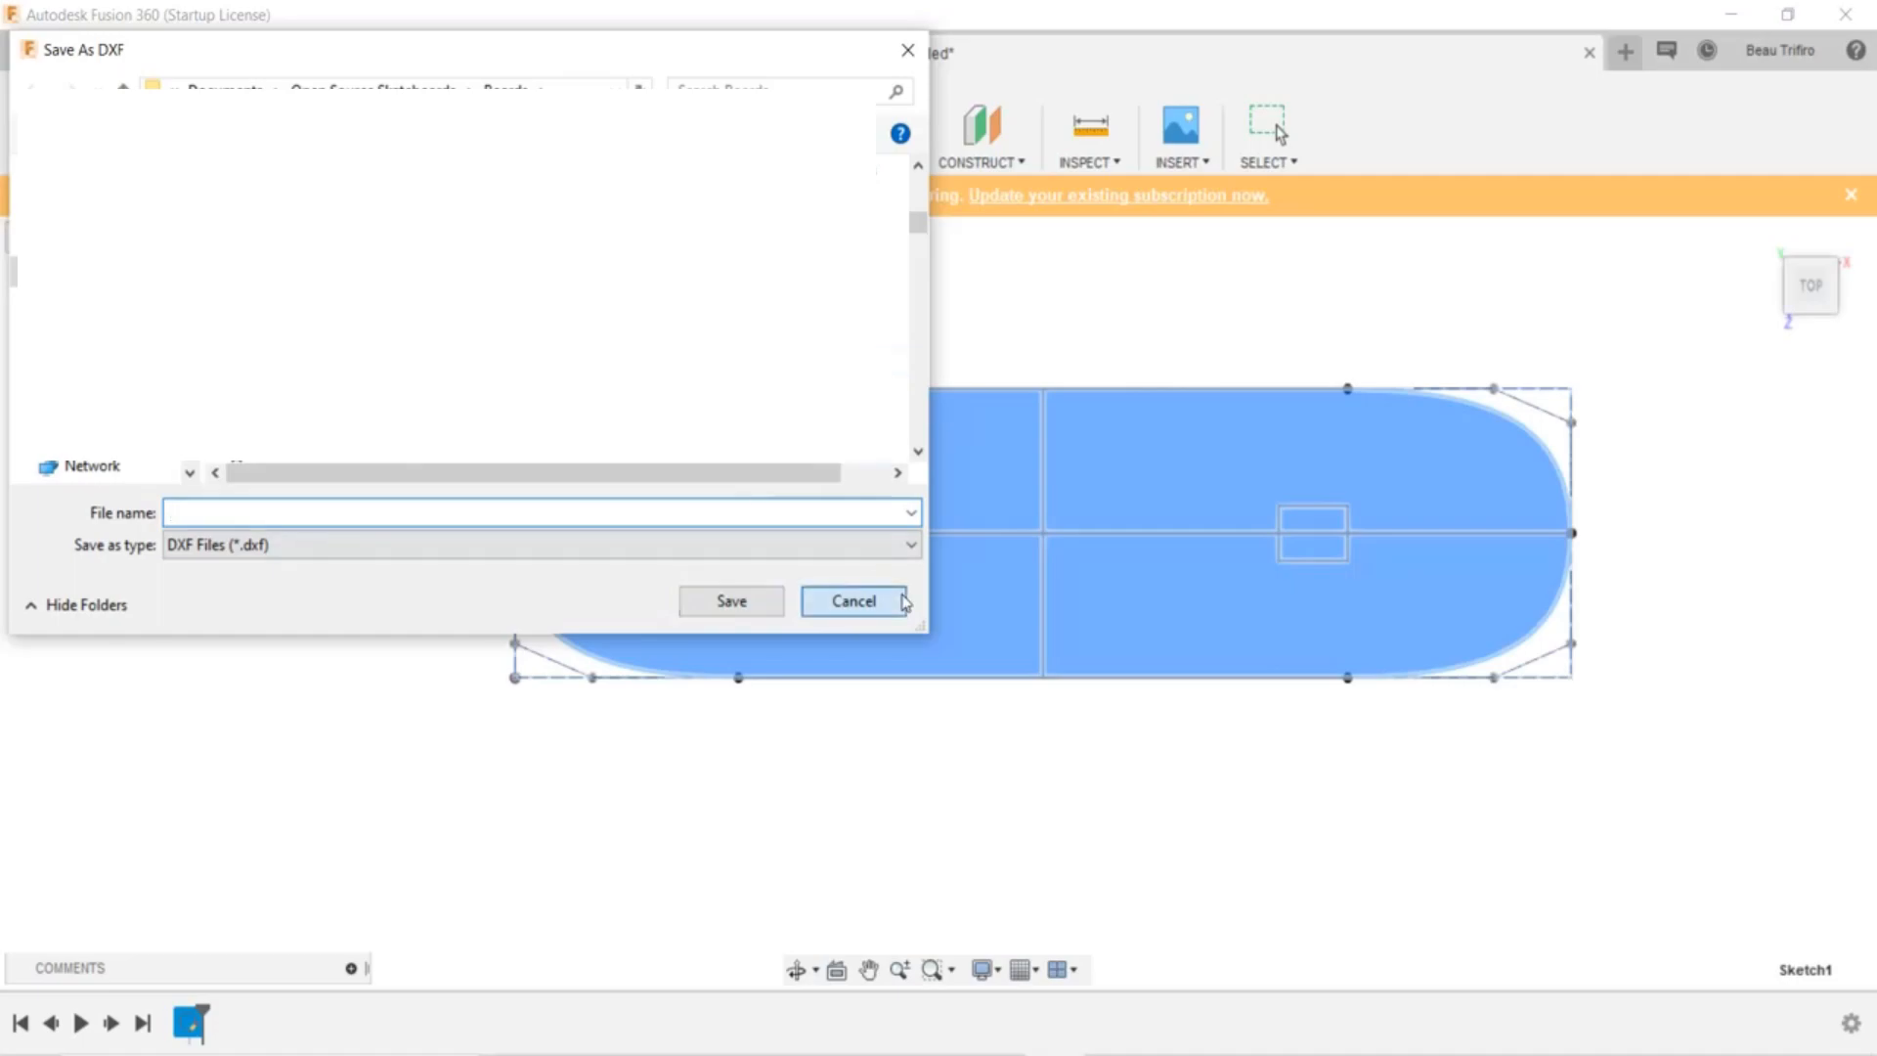
left_click(852, 602)
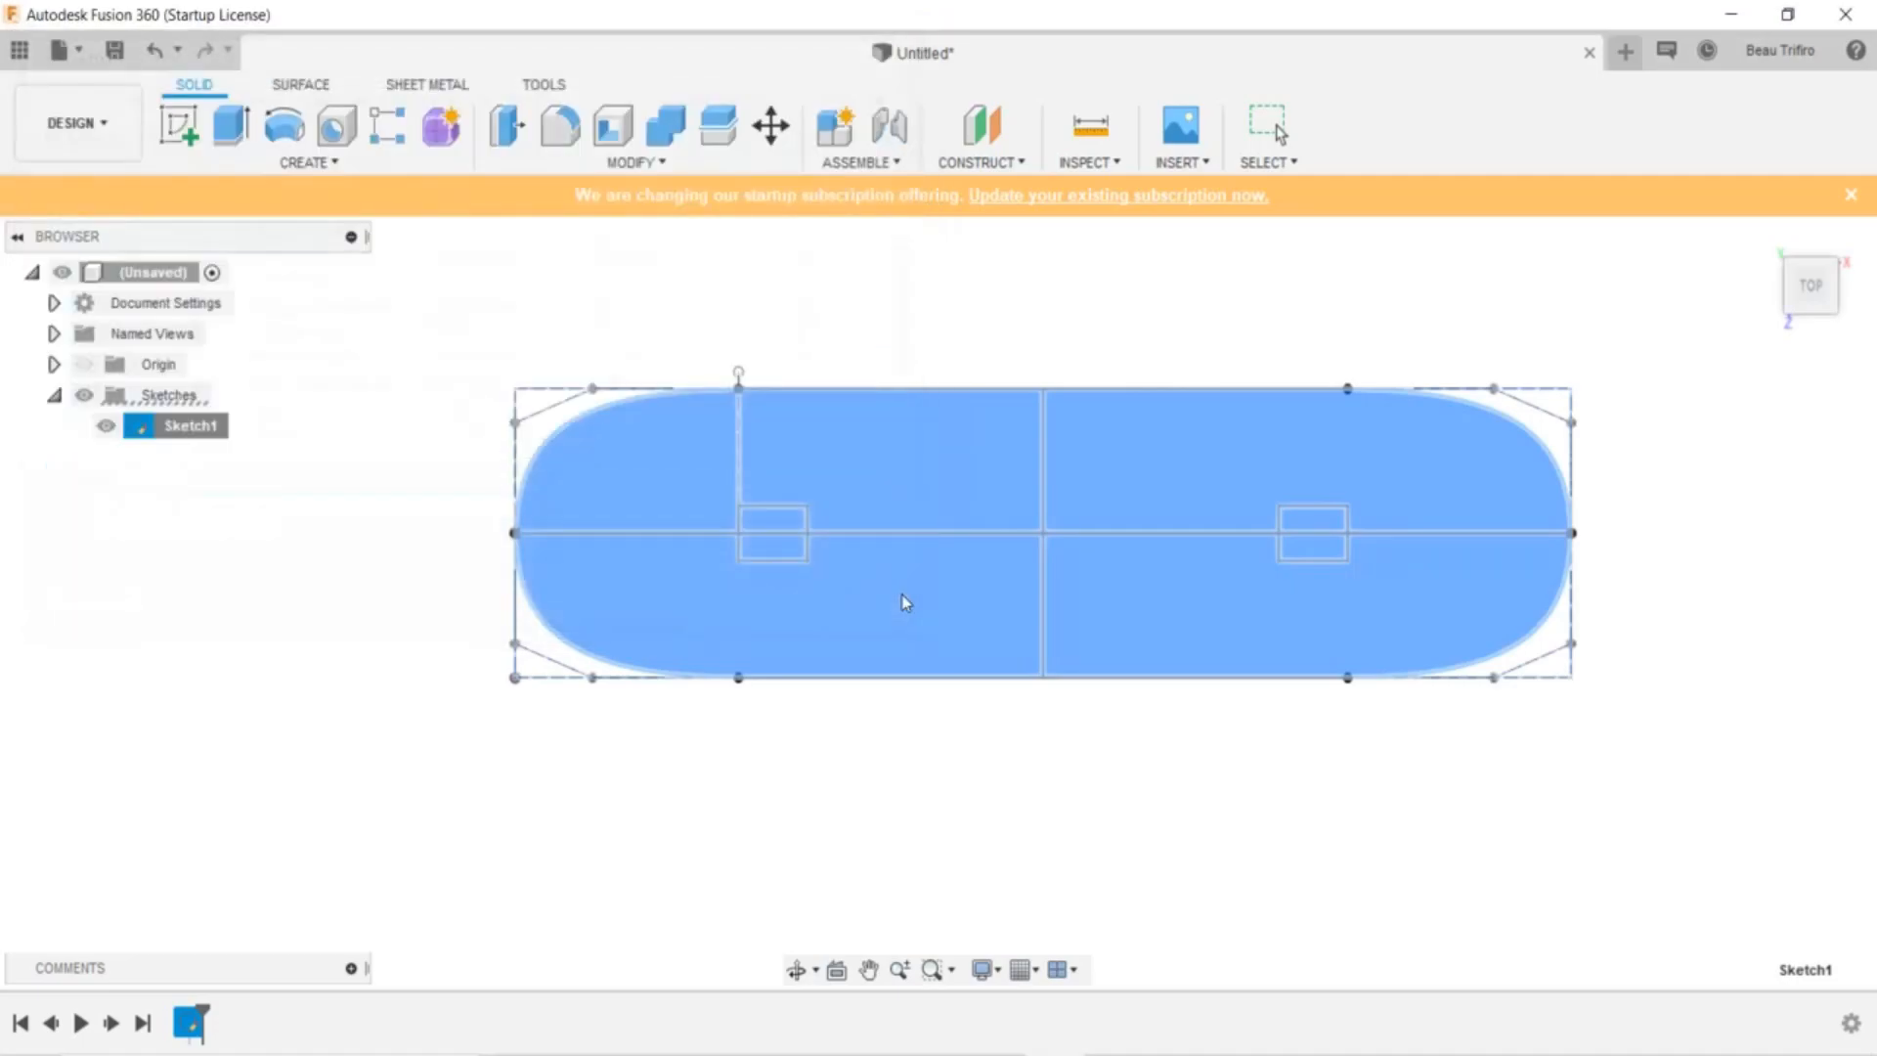
left_click(903, 602)
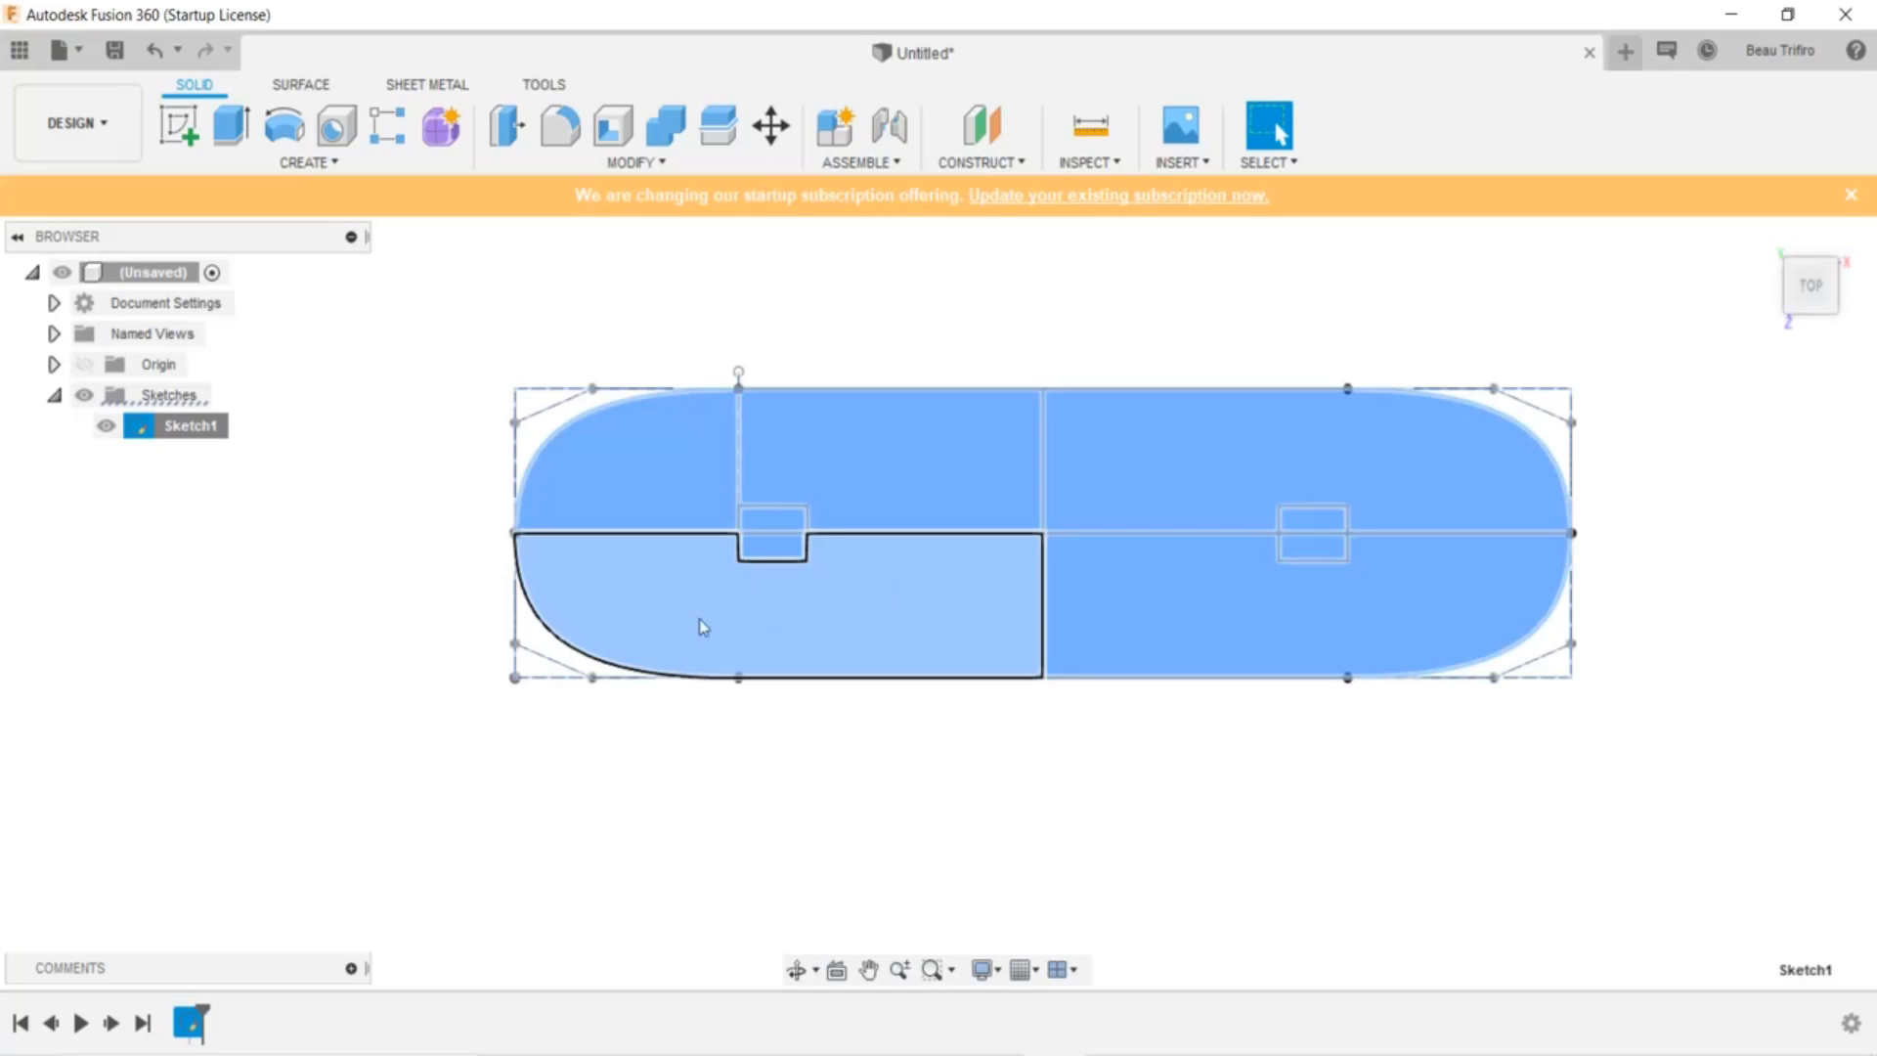
mouse_move(613, 622)
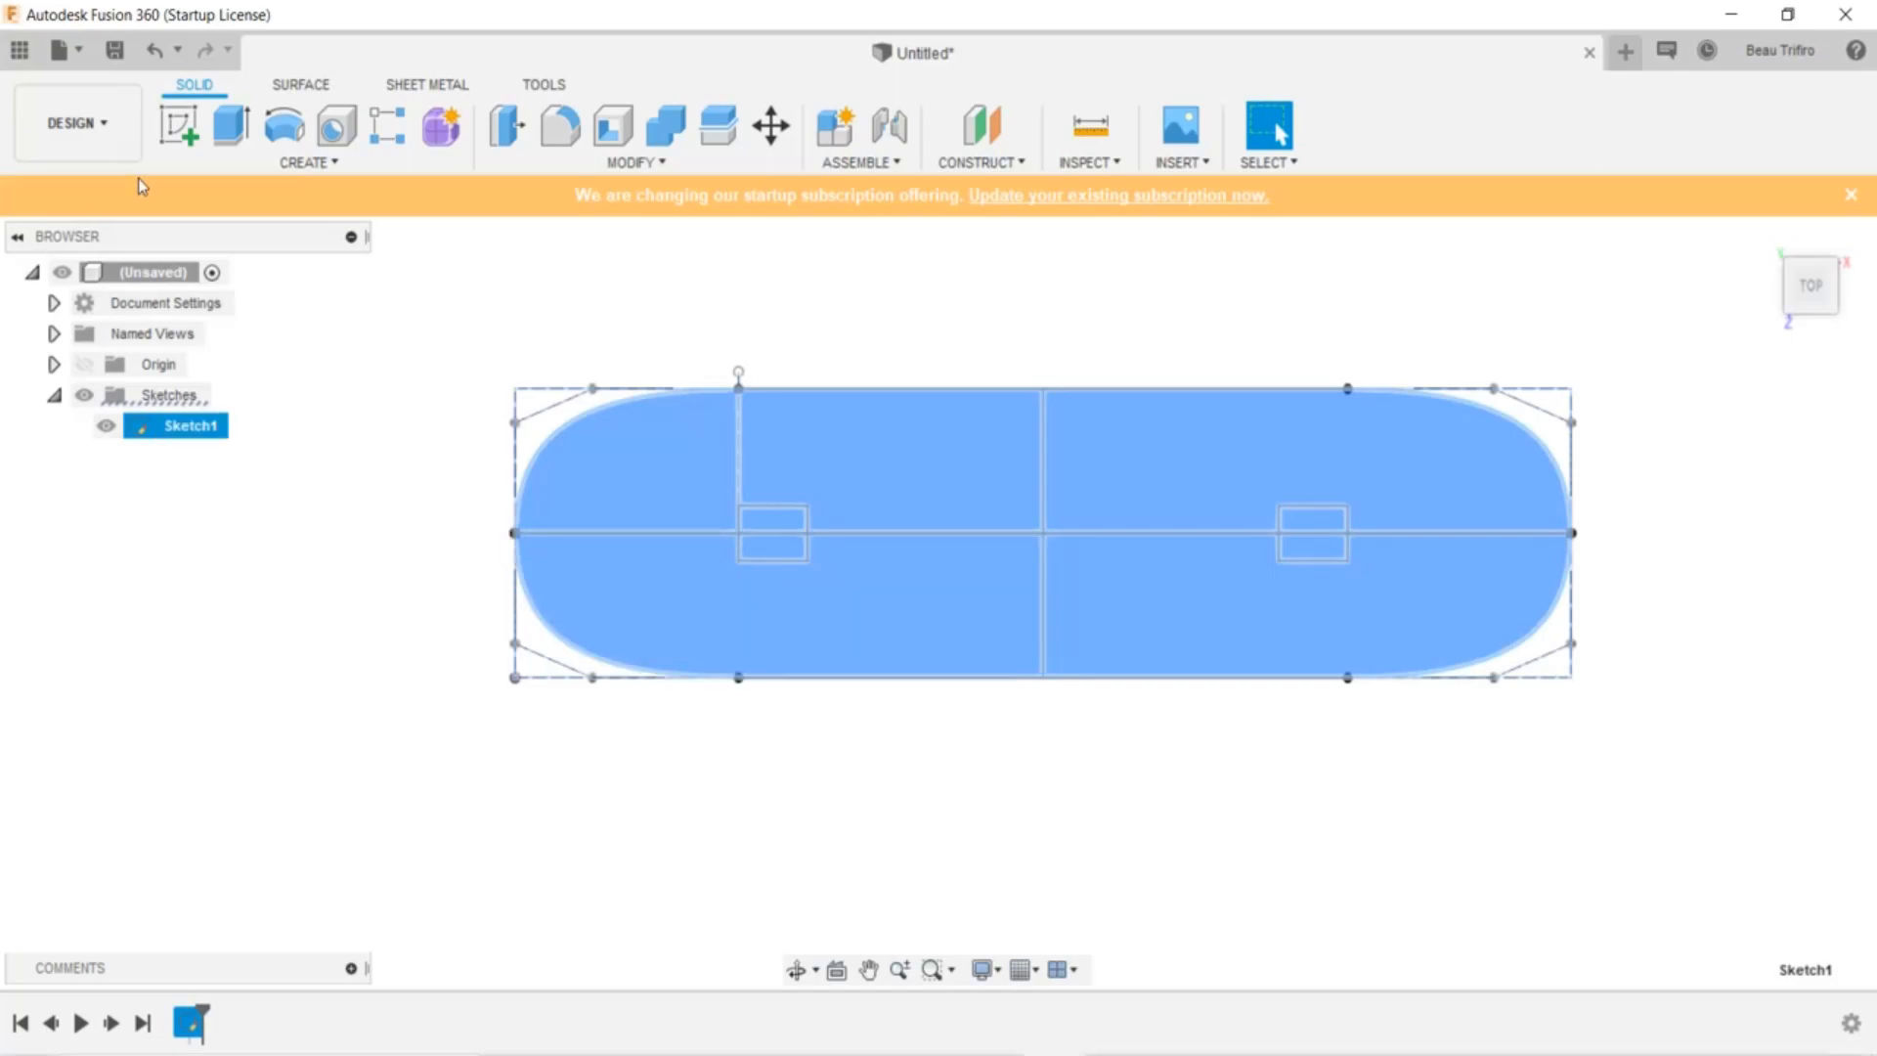
left_click(74, 122)
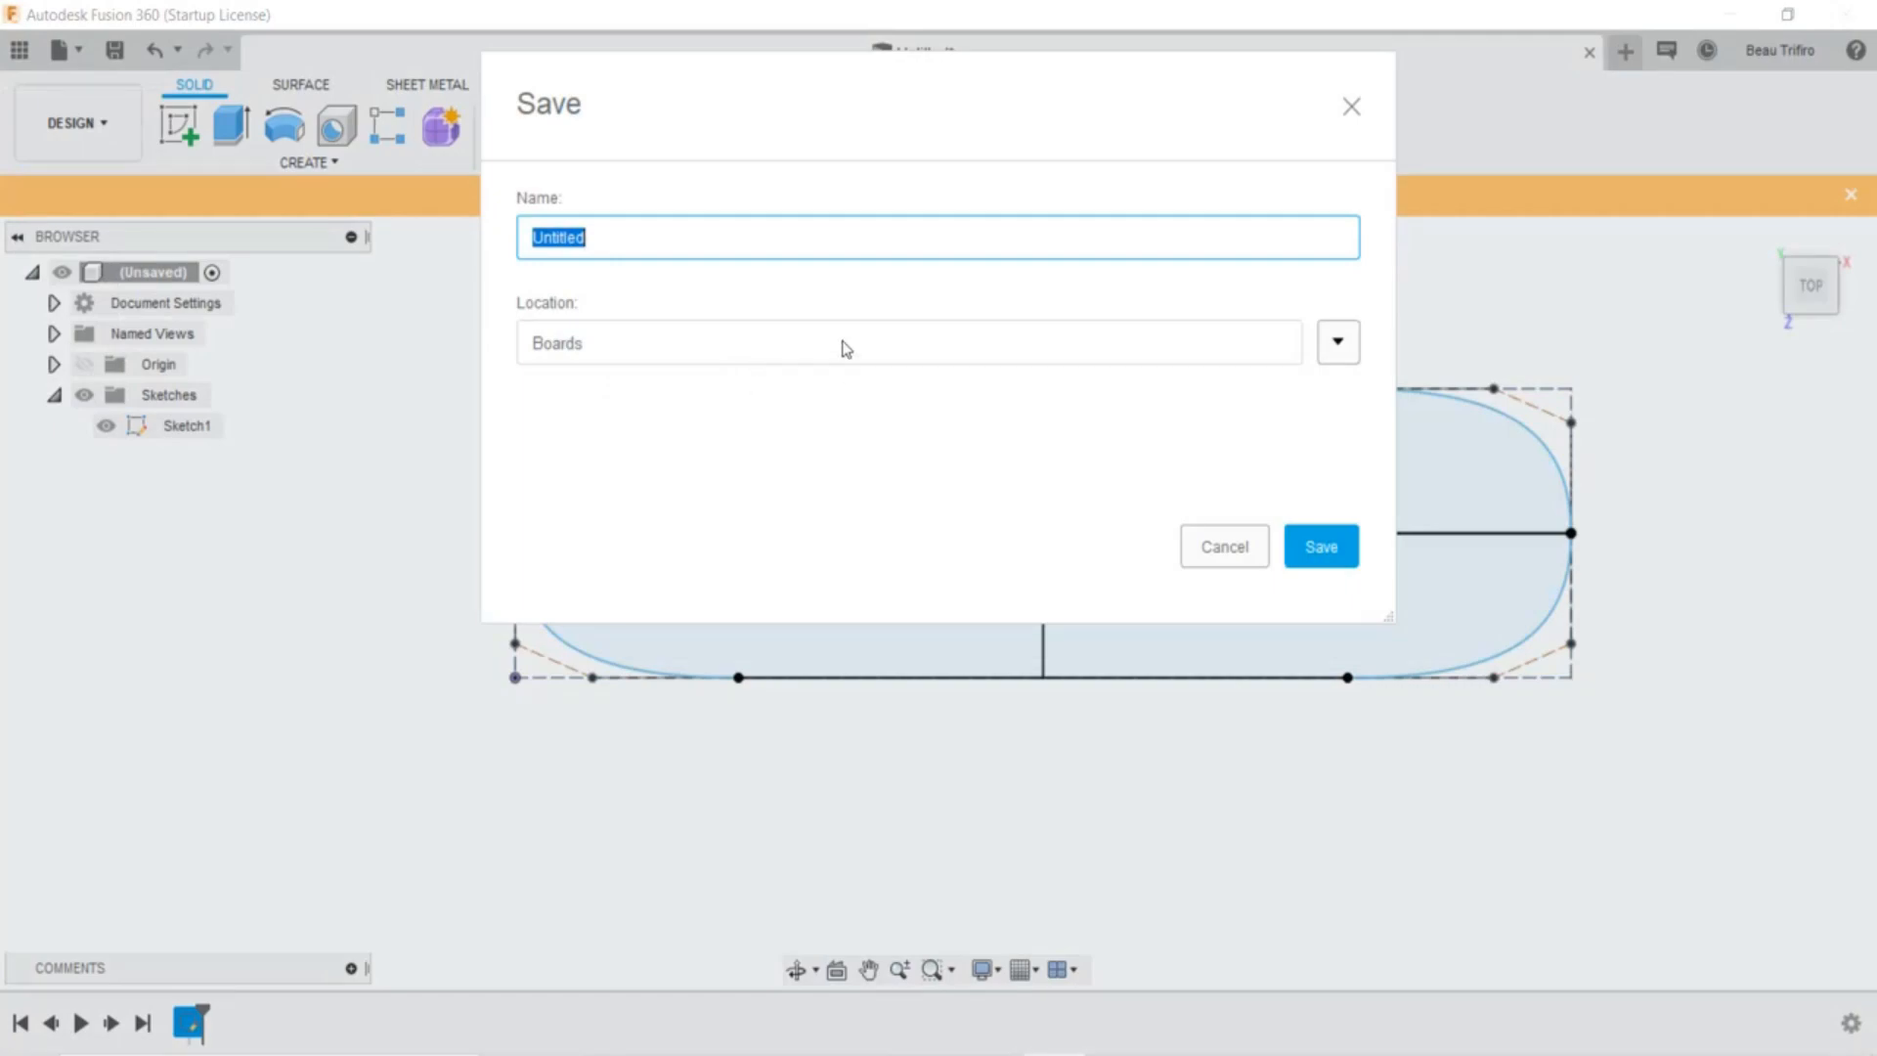
Save the design as 'template' in the Boards location
type("template")
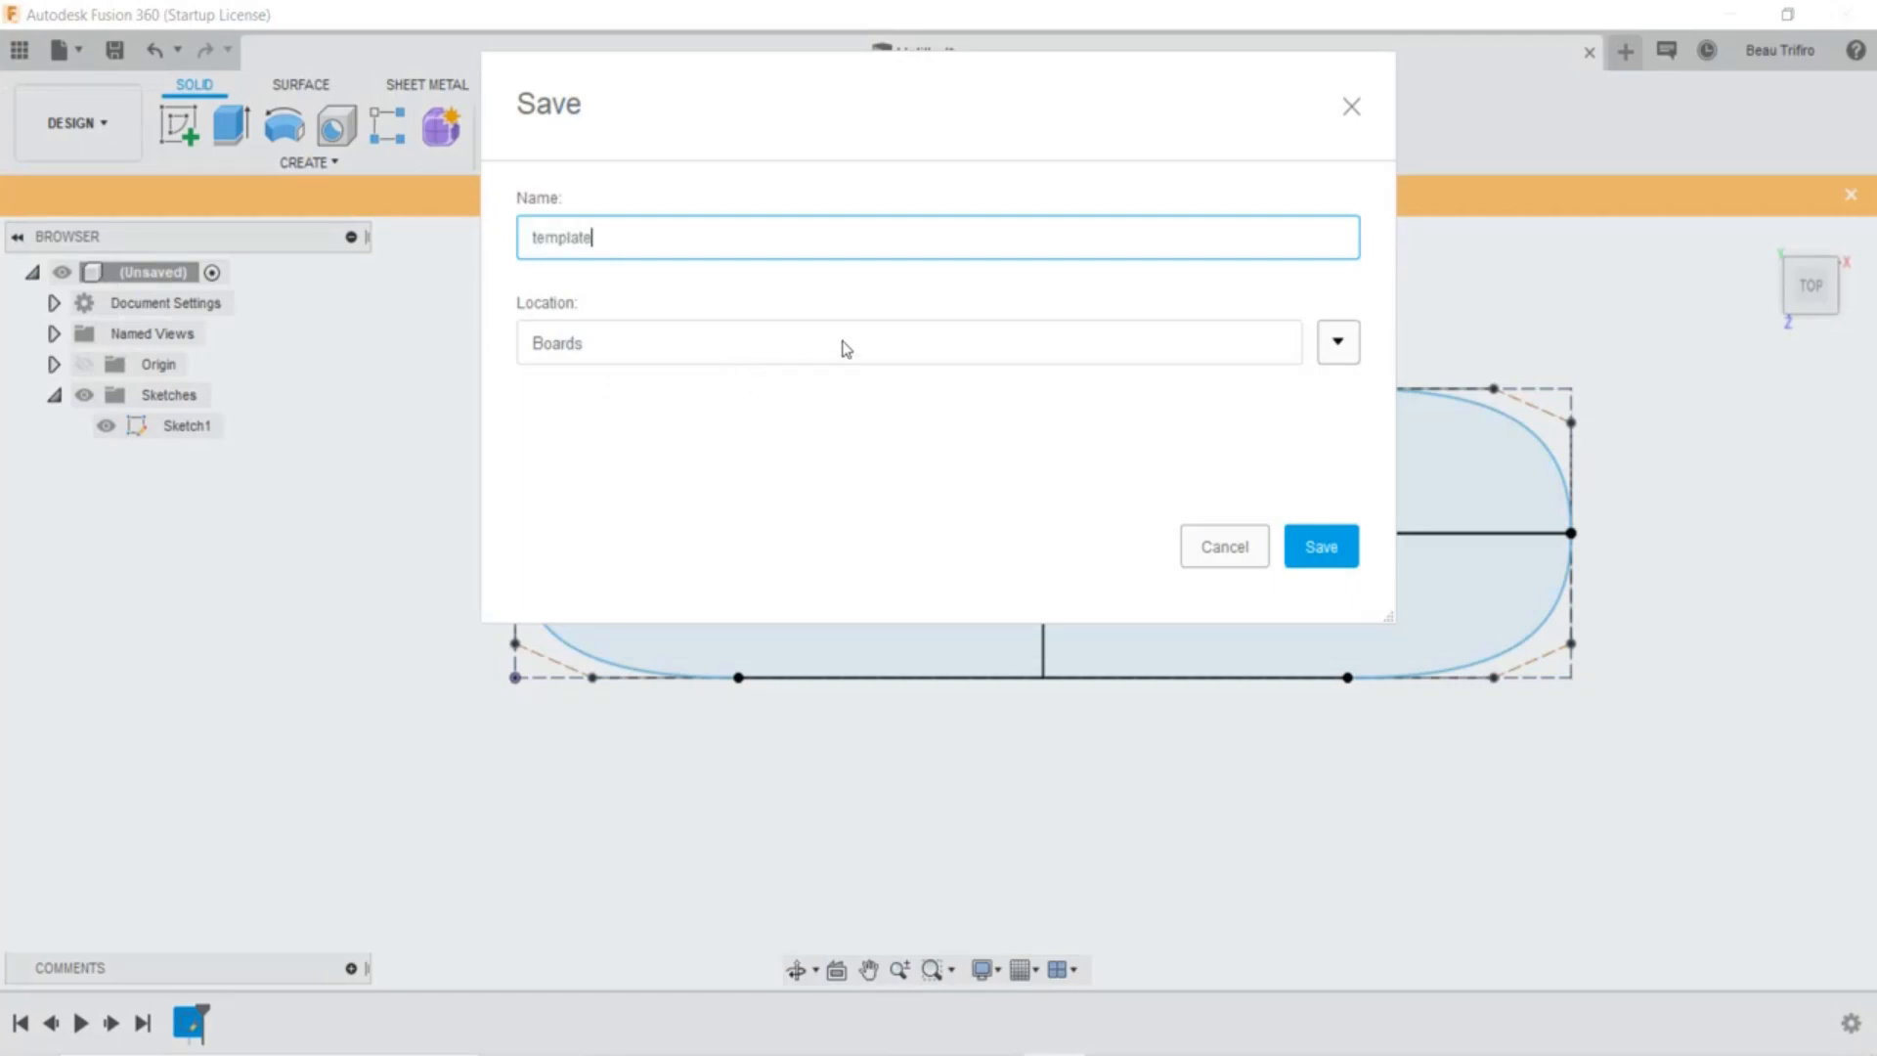
left_click(1317, 546)
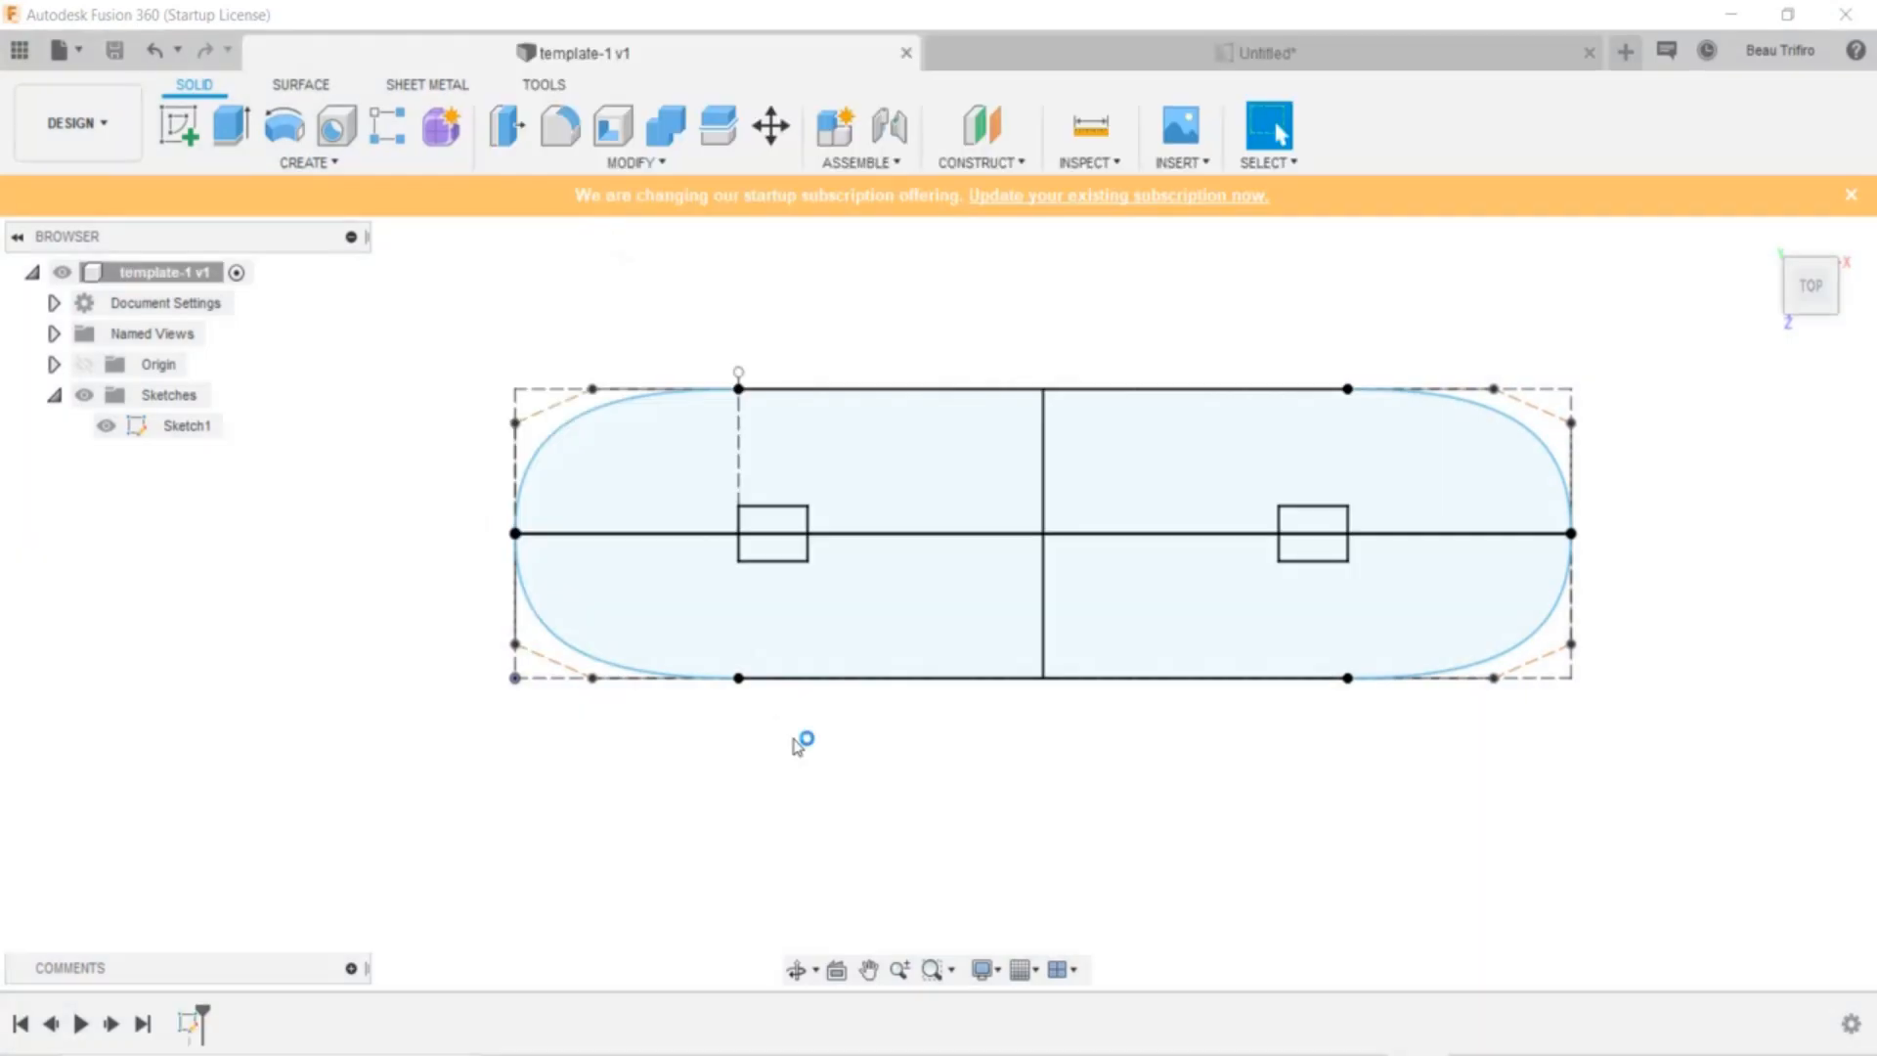
mouse_move(837, 715)
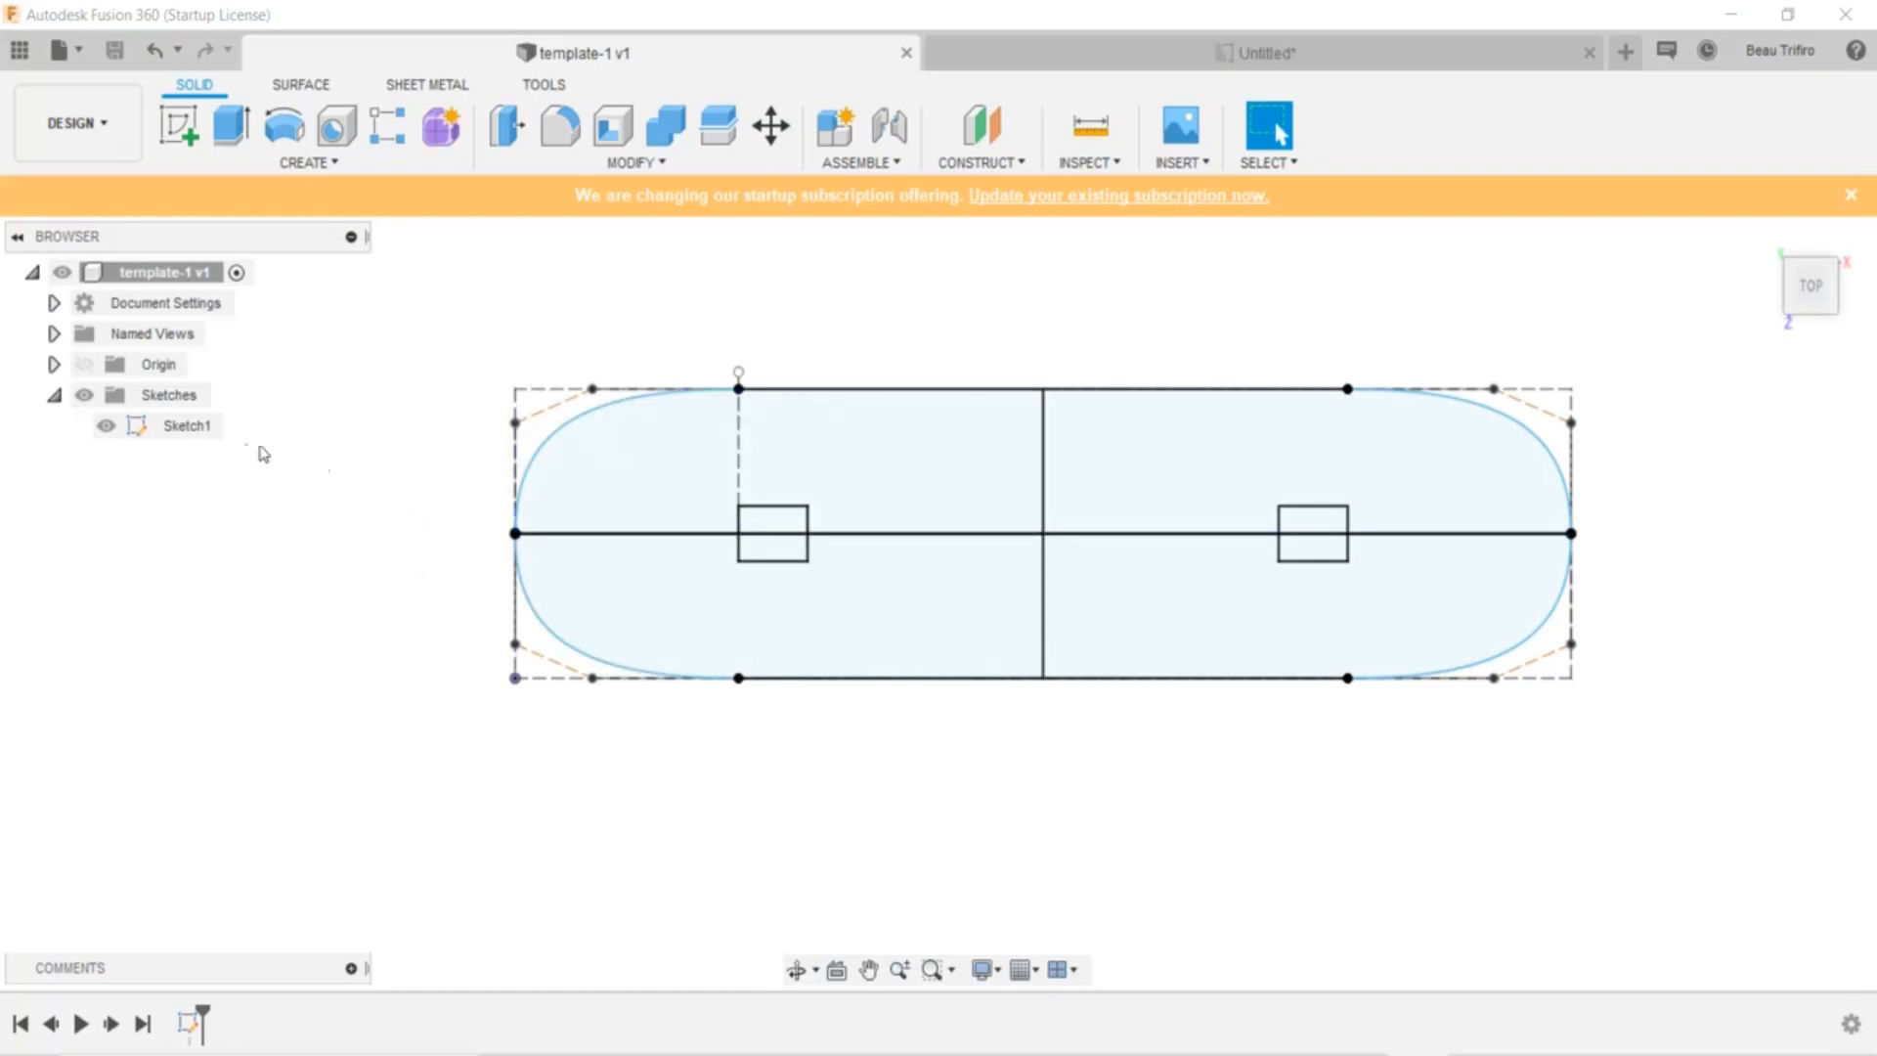
Reopen Sketch1 and add a 7.50 × 10.00 rectangle left of the deck outline
left_click(187, 425)
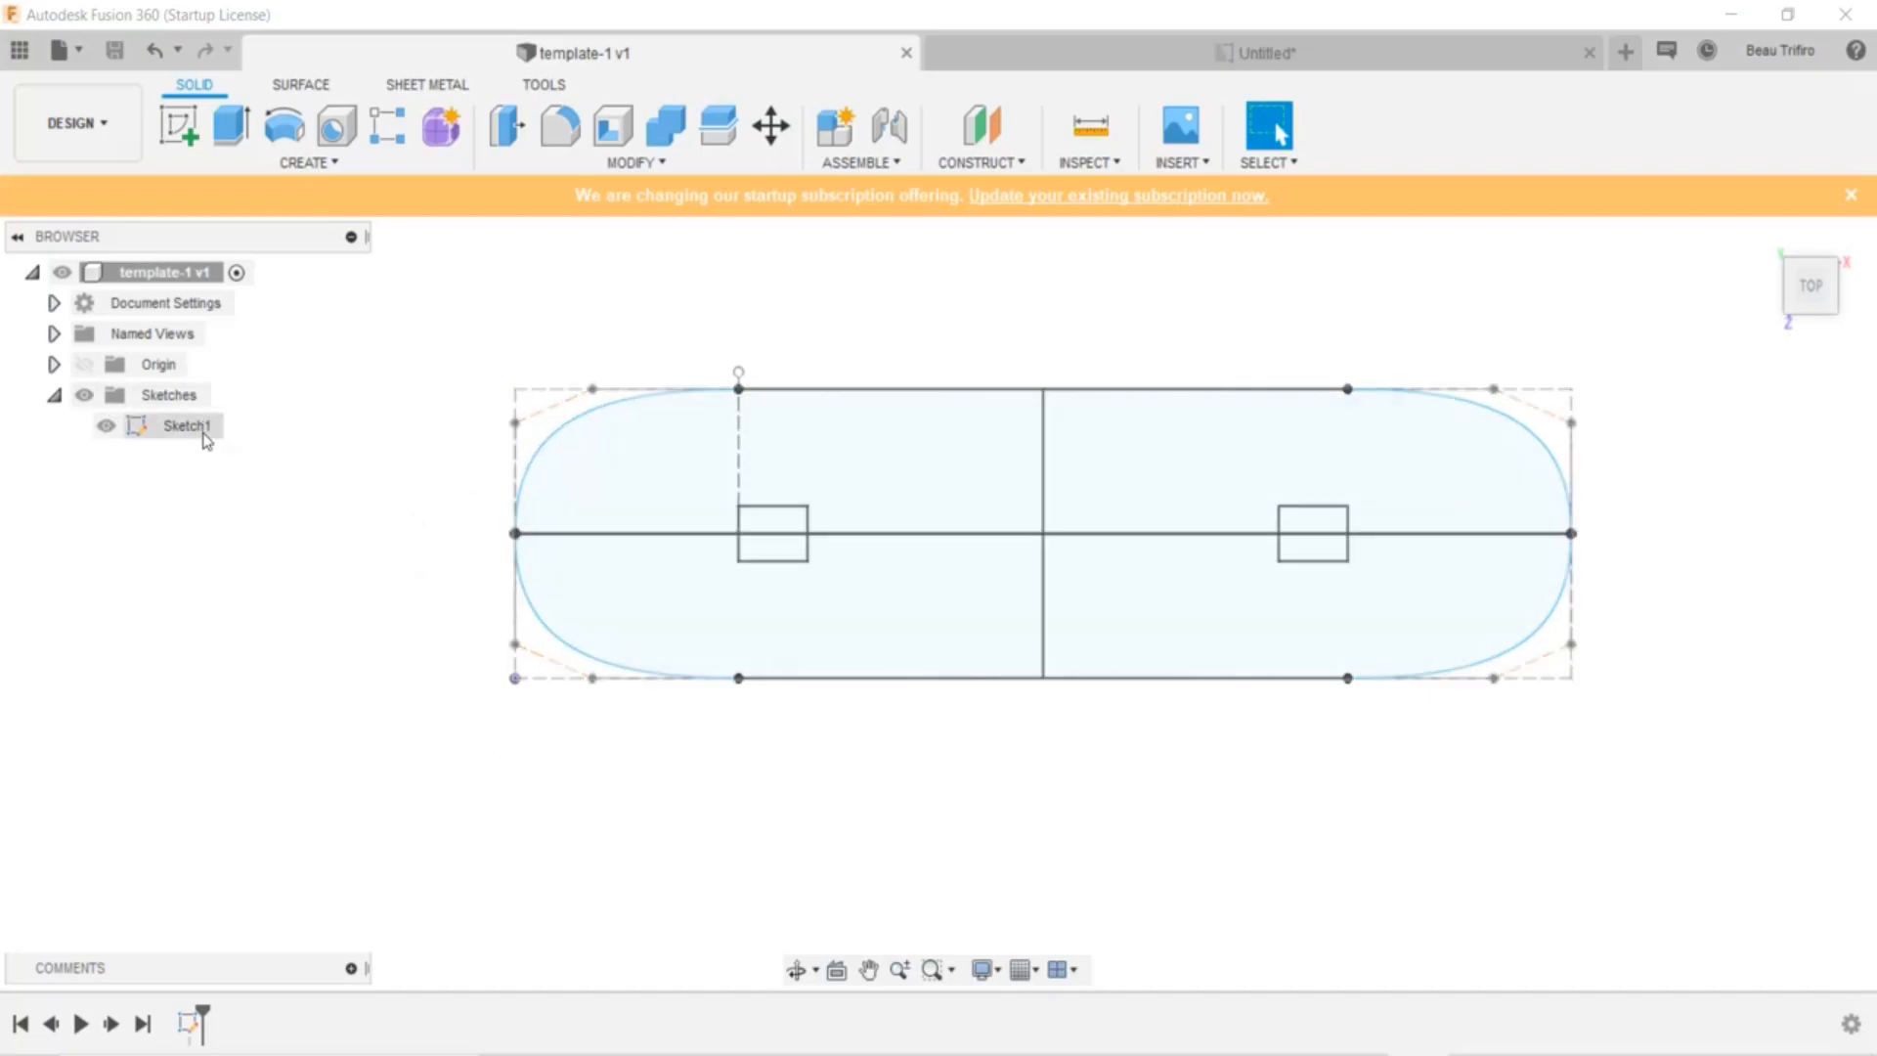
double_click(185, 425)
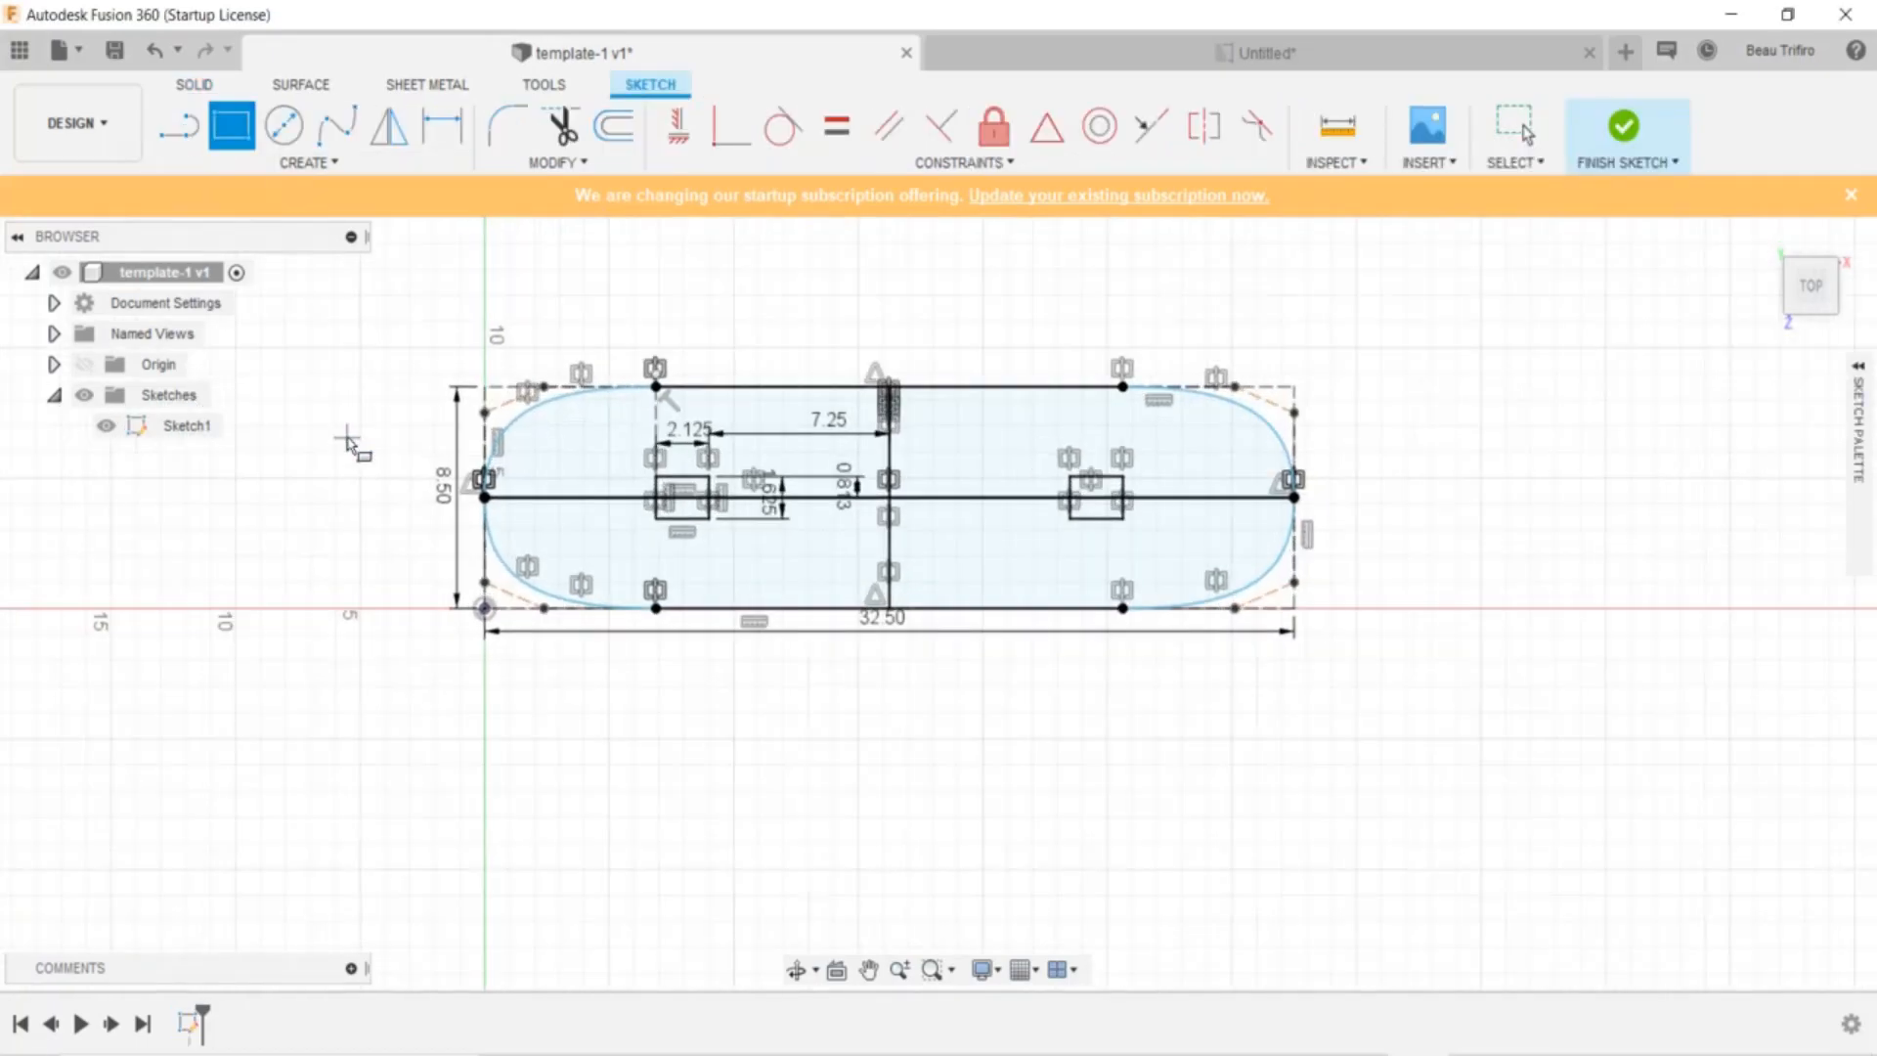
scroll("down", 3)
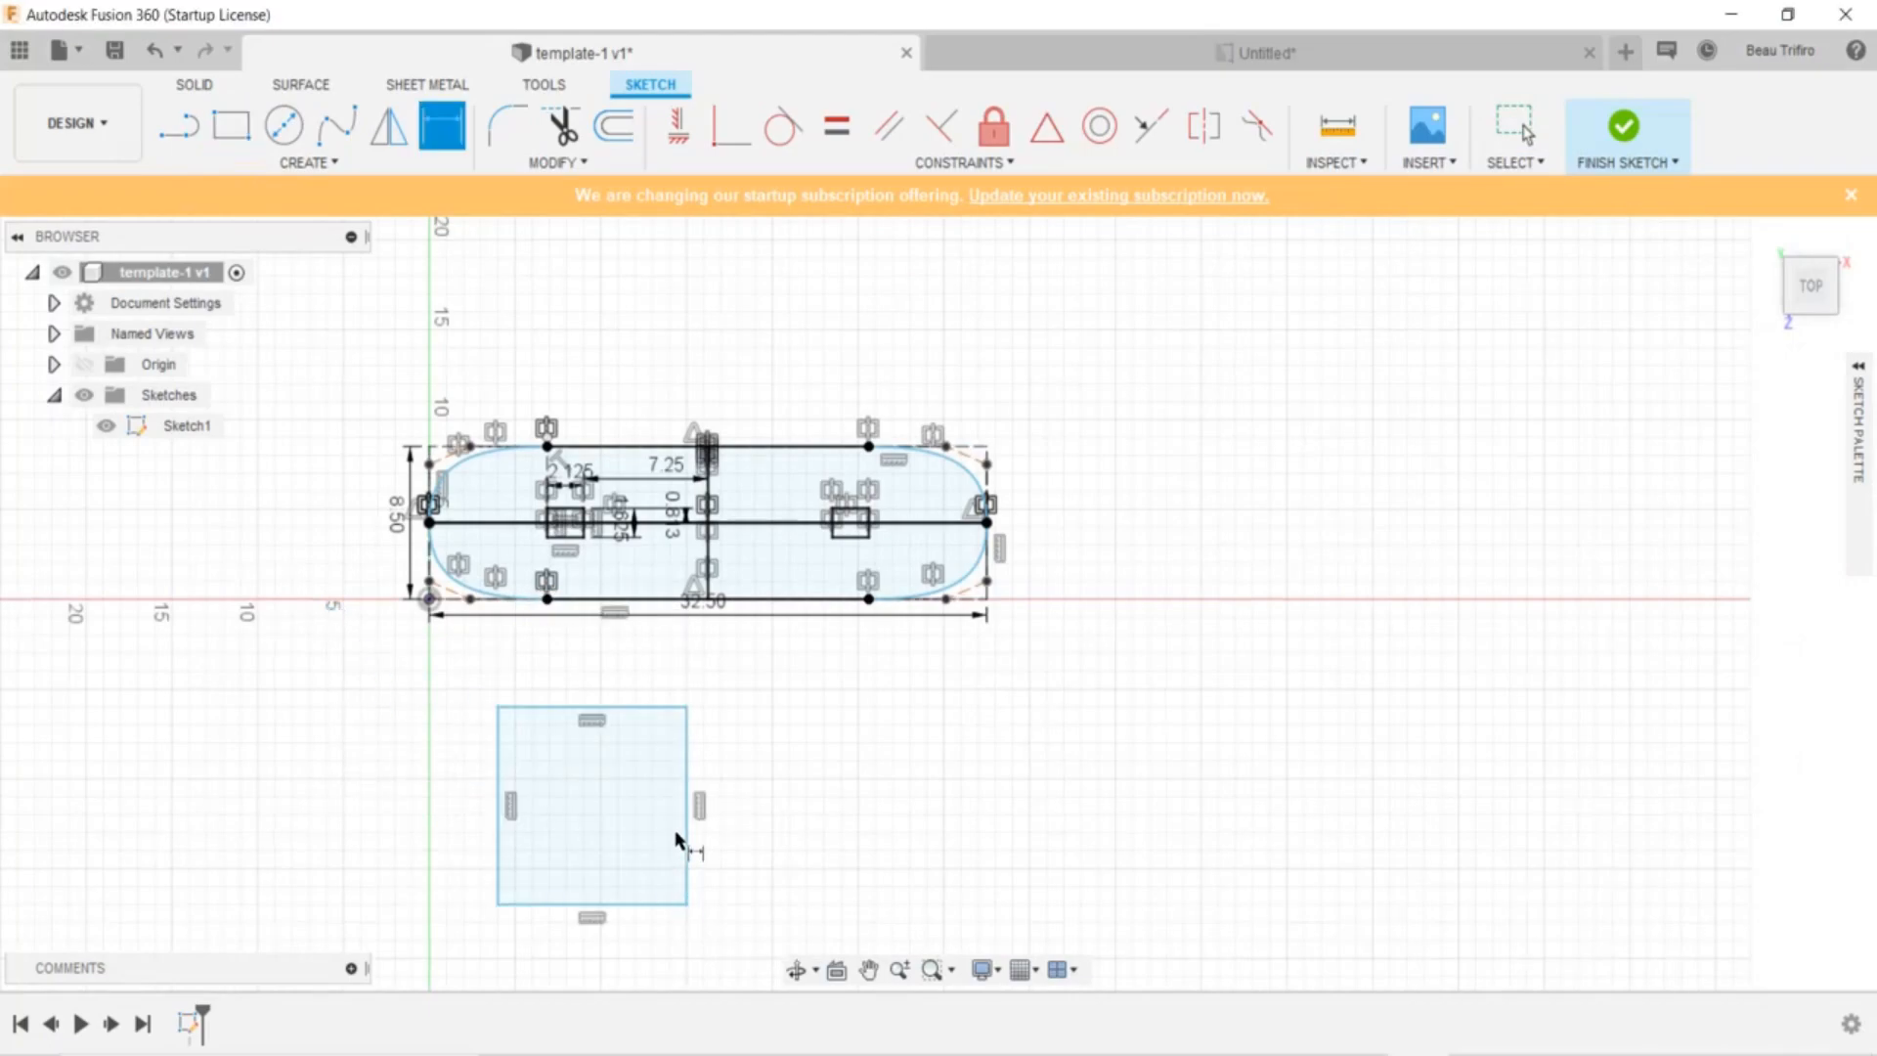
mouse_move(521, 885)
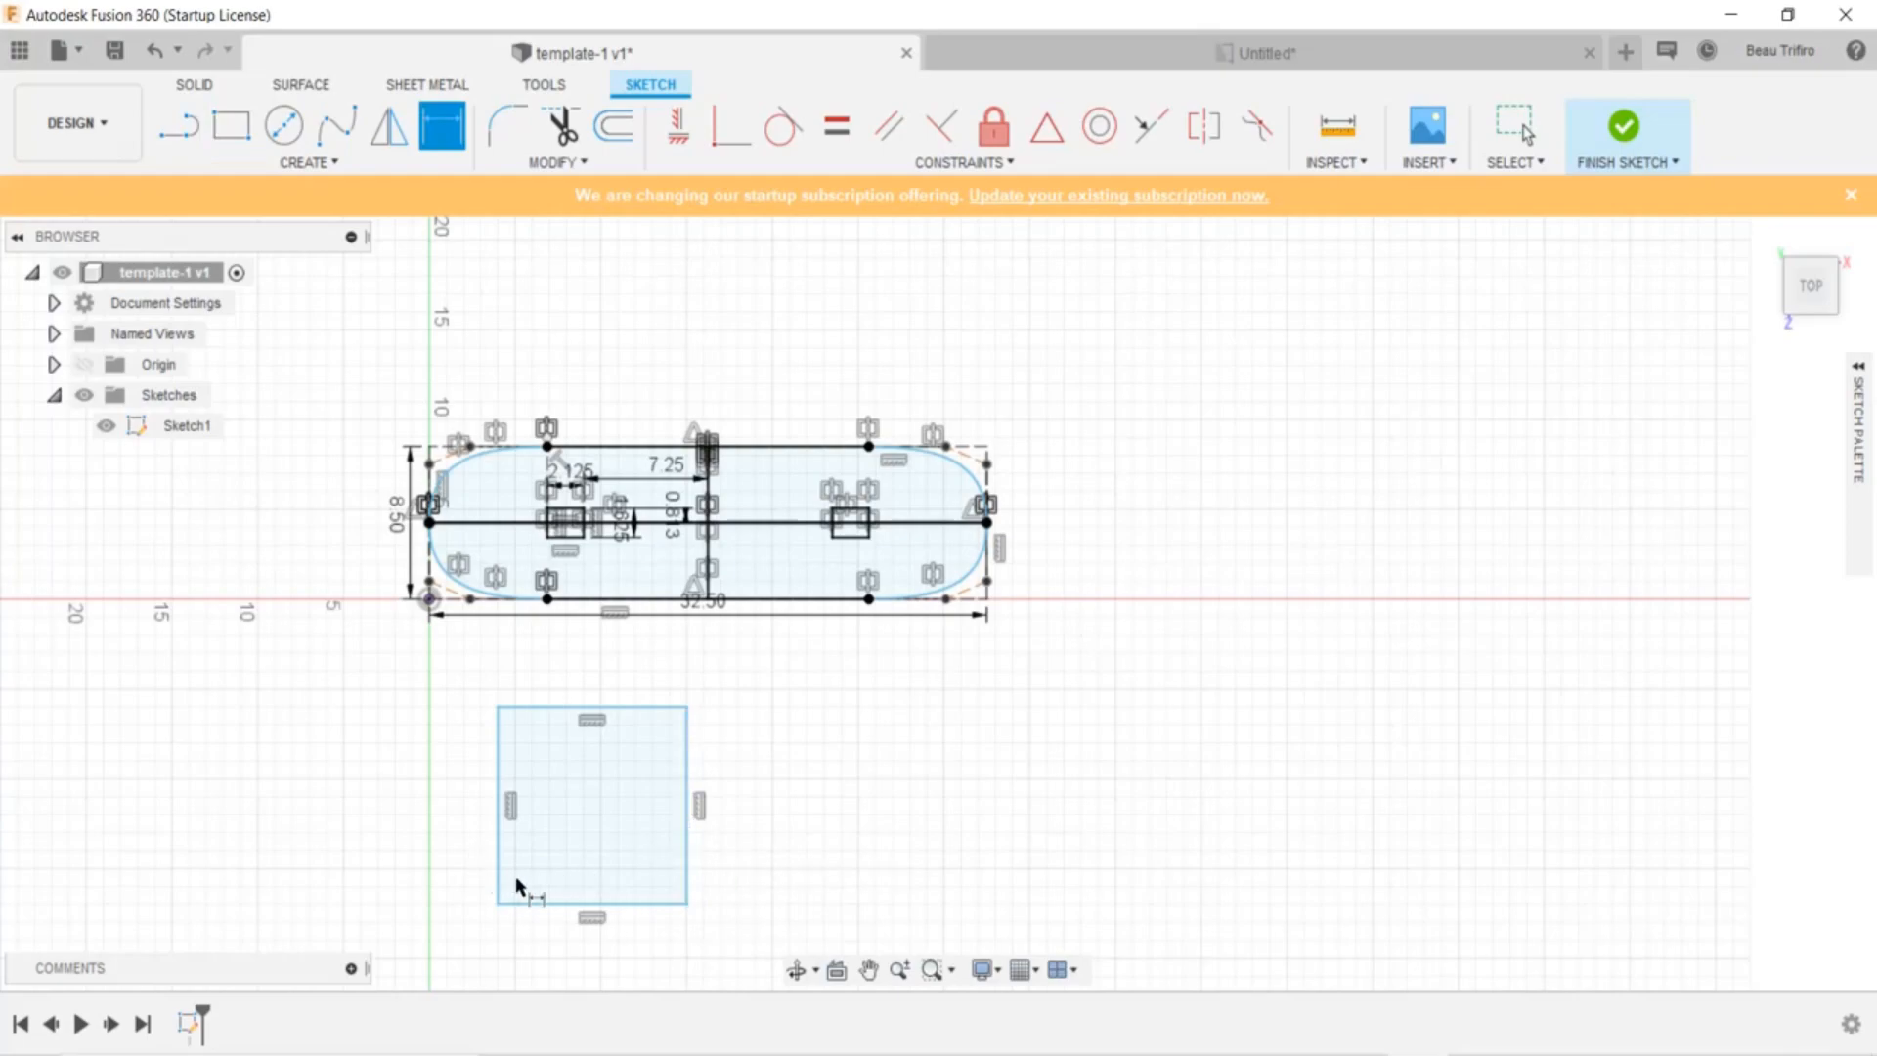
mouse_move(586, 874)
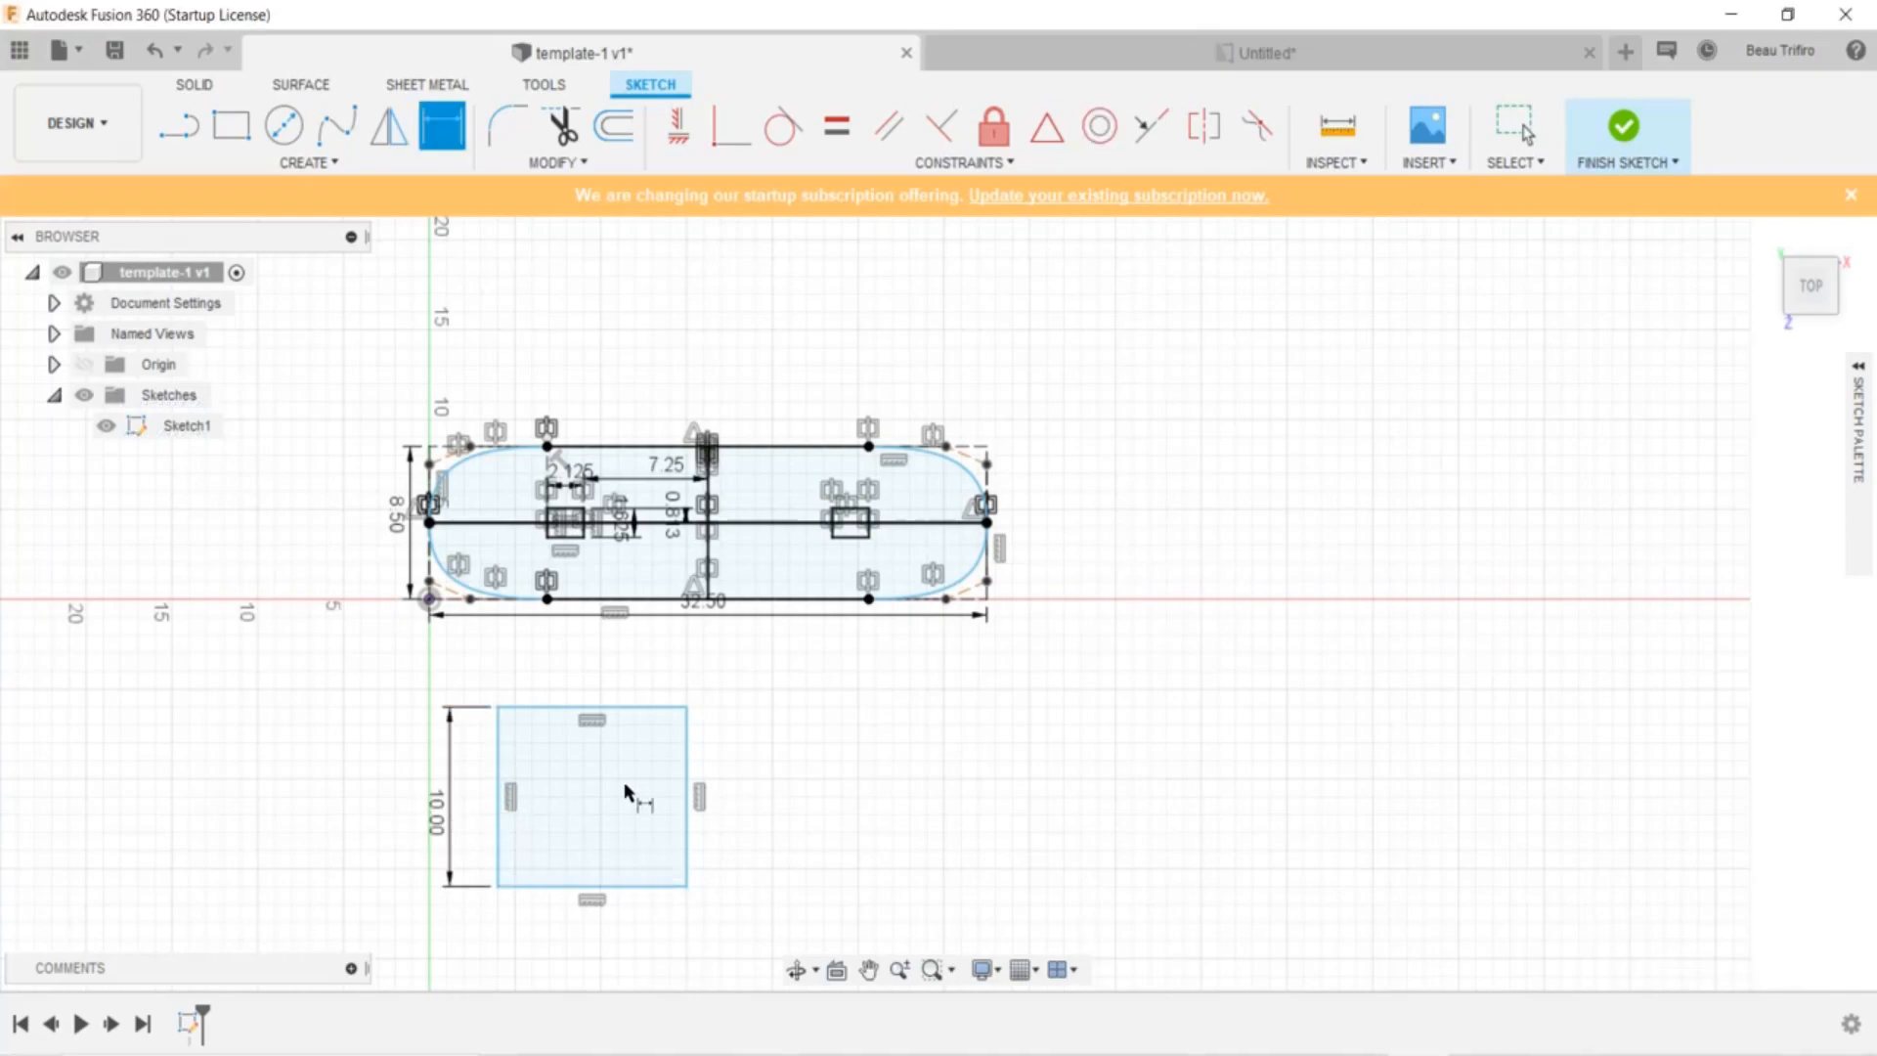
left_click(589, 900)
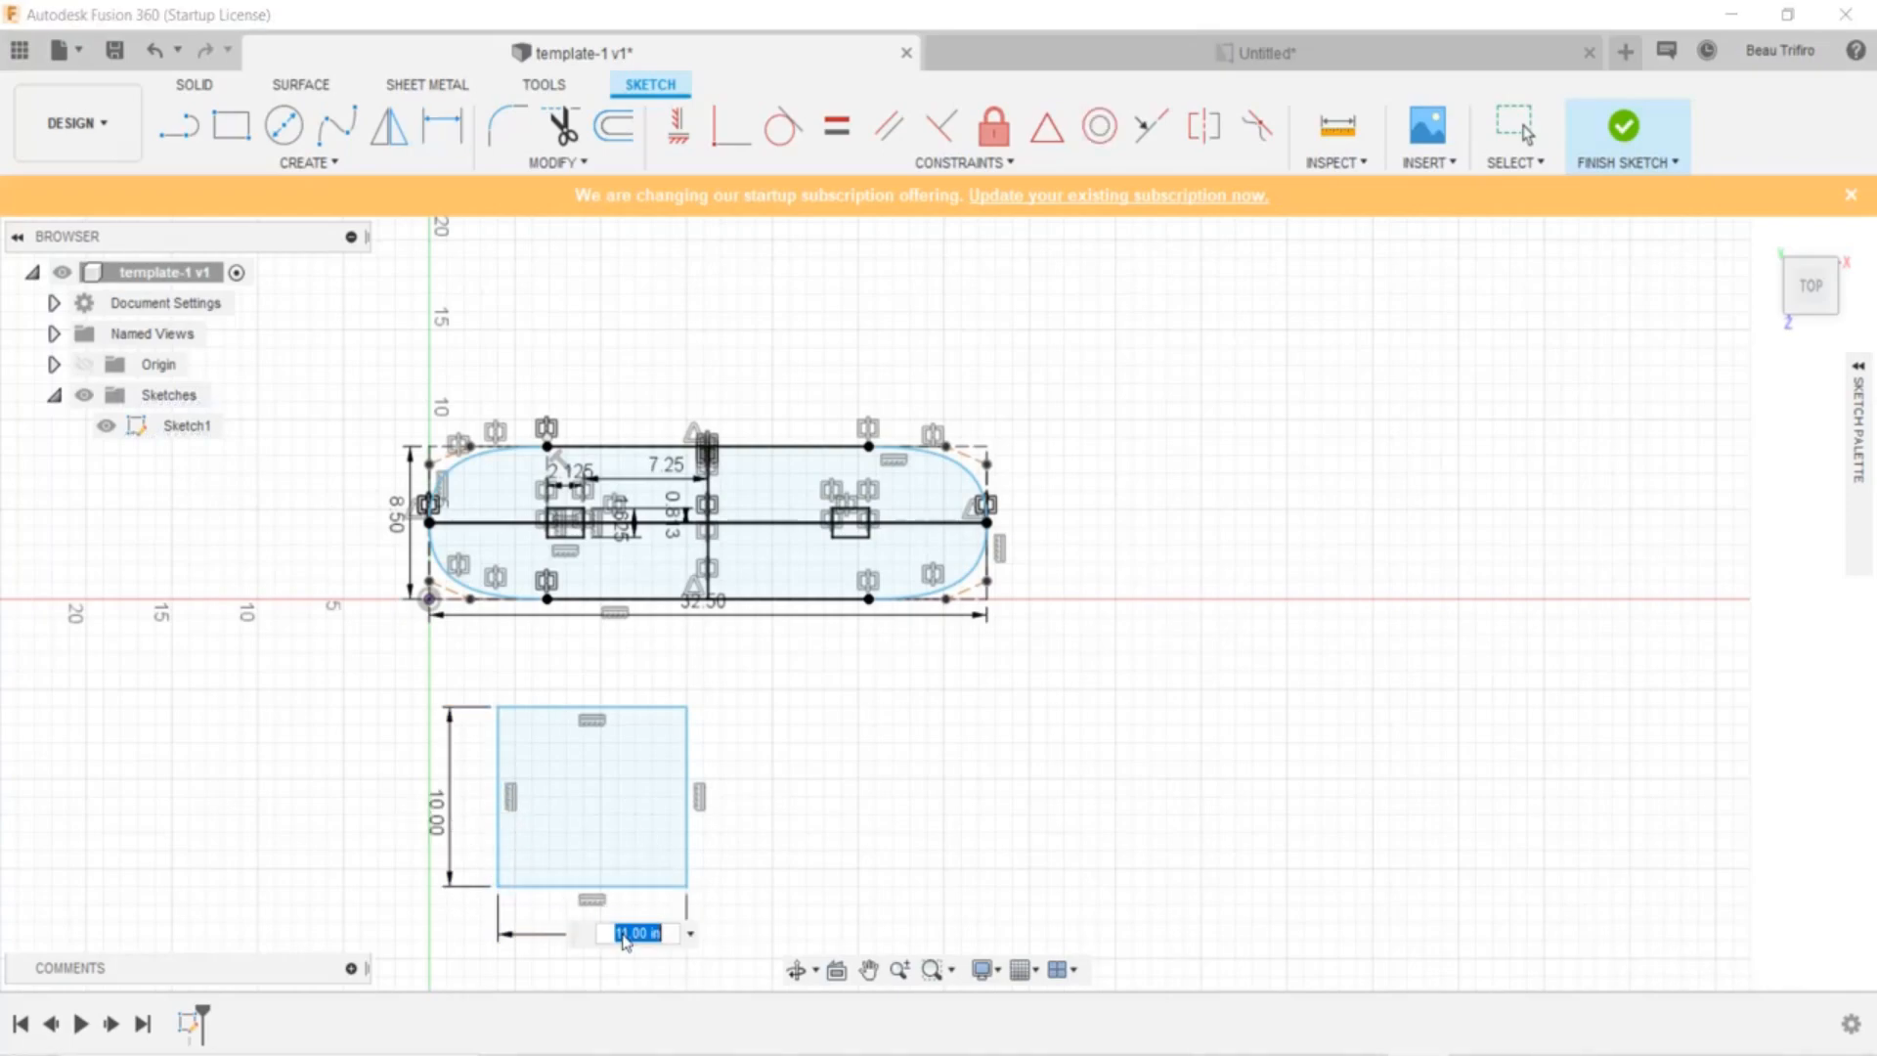
type("7.5")
key("Return")
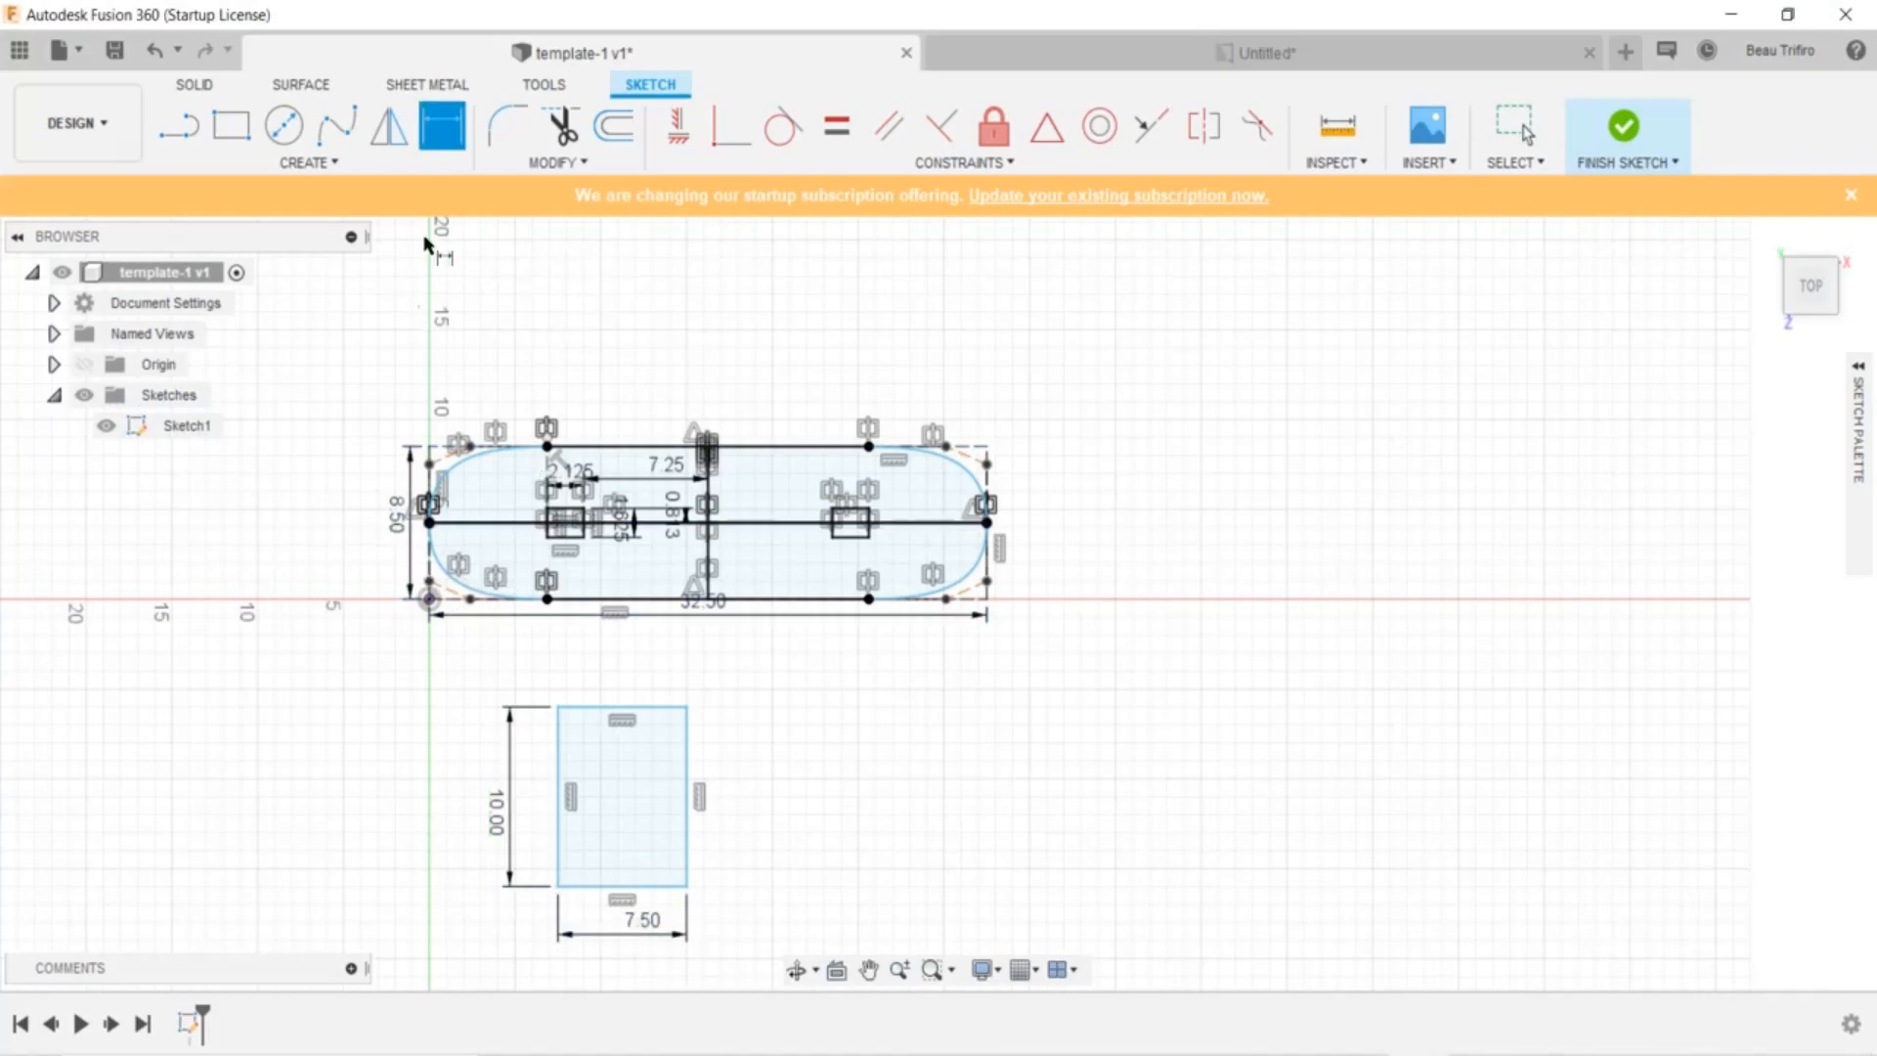
mouse_move(432, 441)
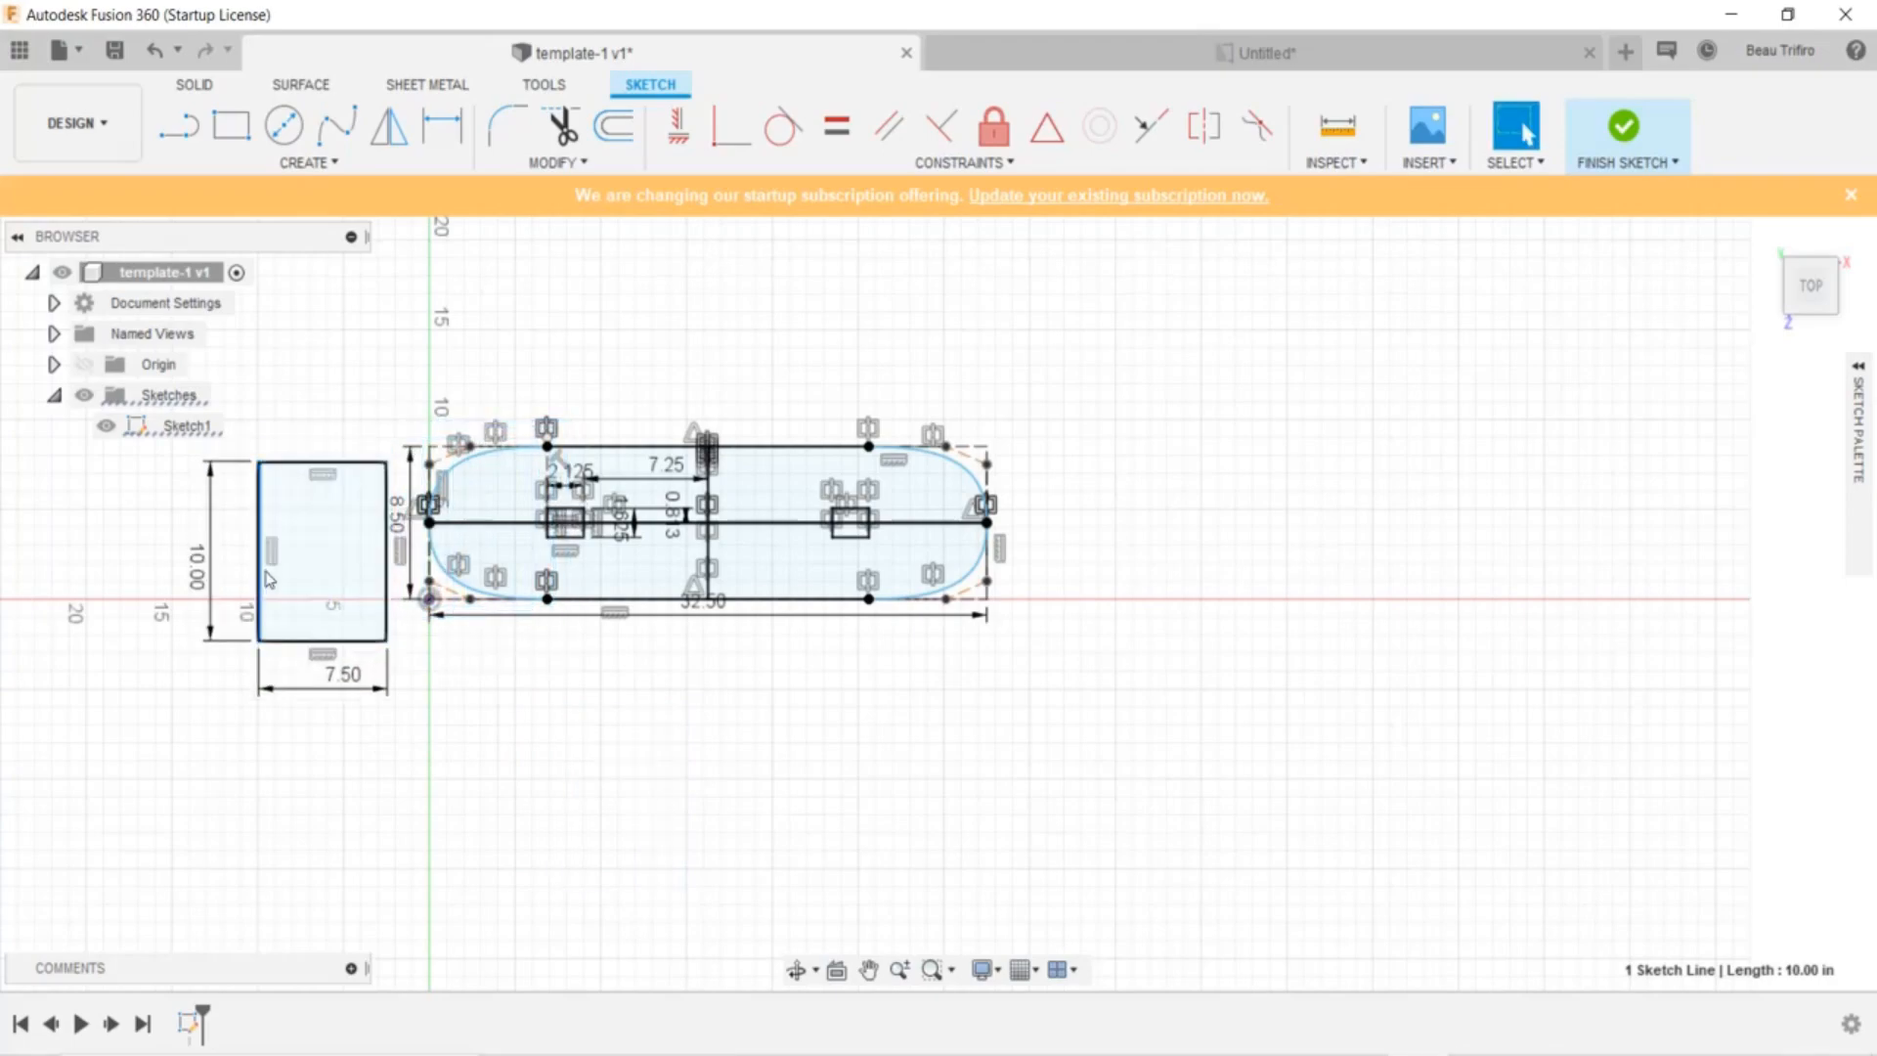
left_click(306, 163)
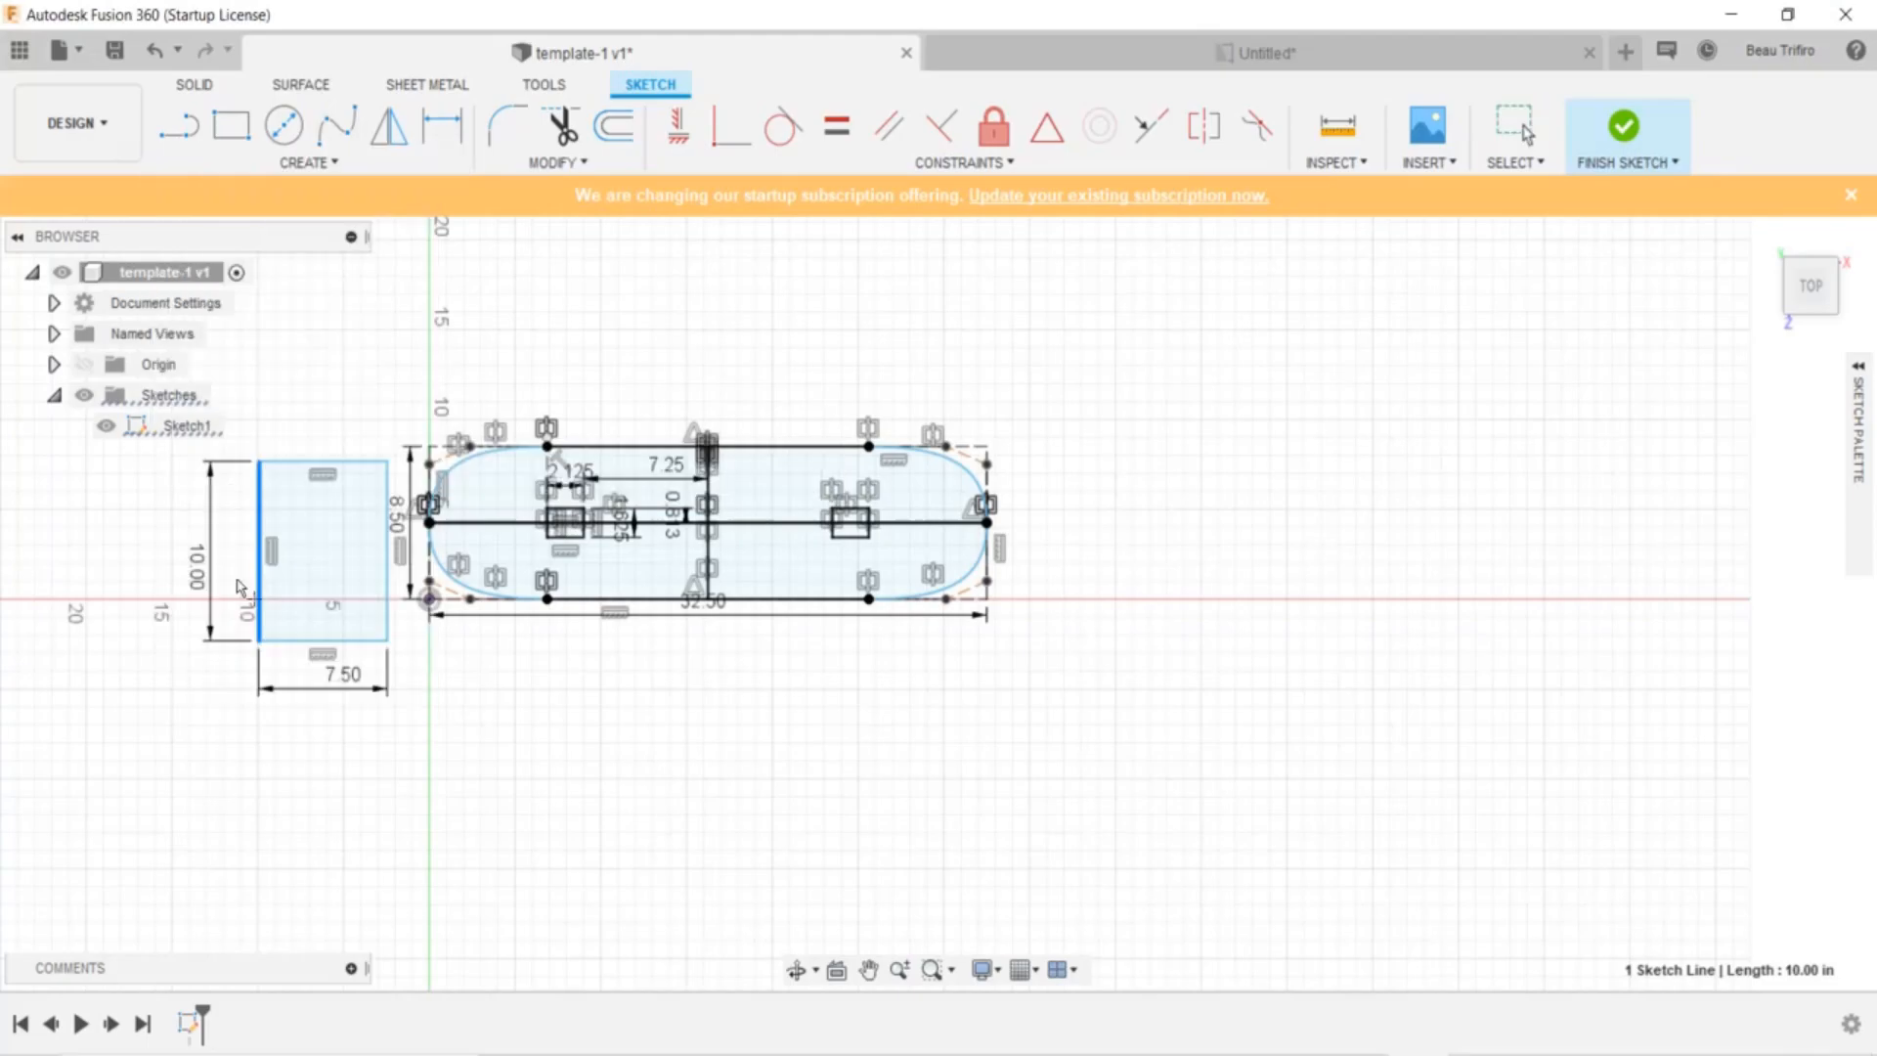
scroll("down", 3)
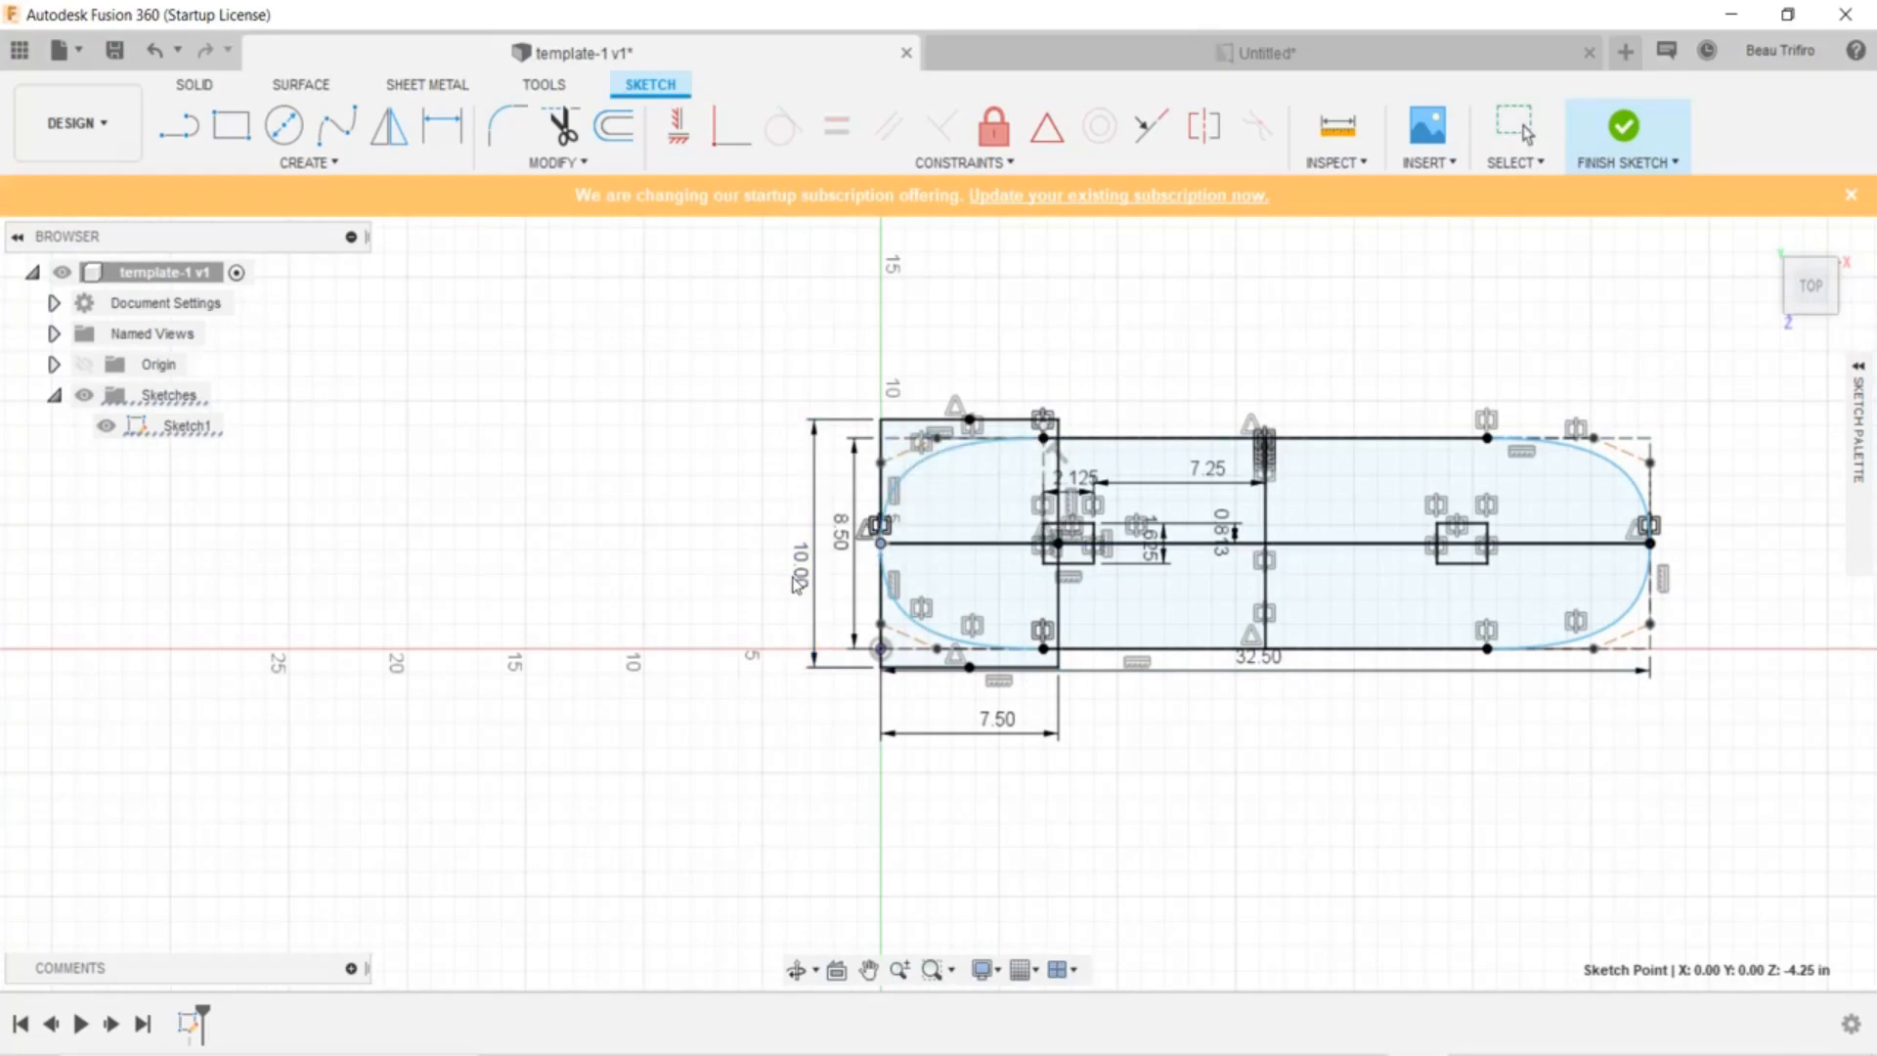
Snap the first tile to the deck end, add four more 7.50 × 10.00 tiles, and finish the sketch
left_click(964, 427)
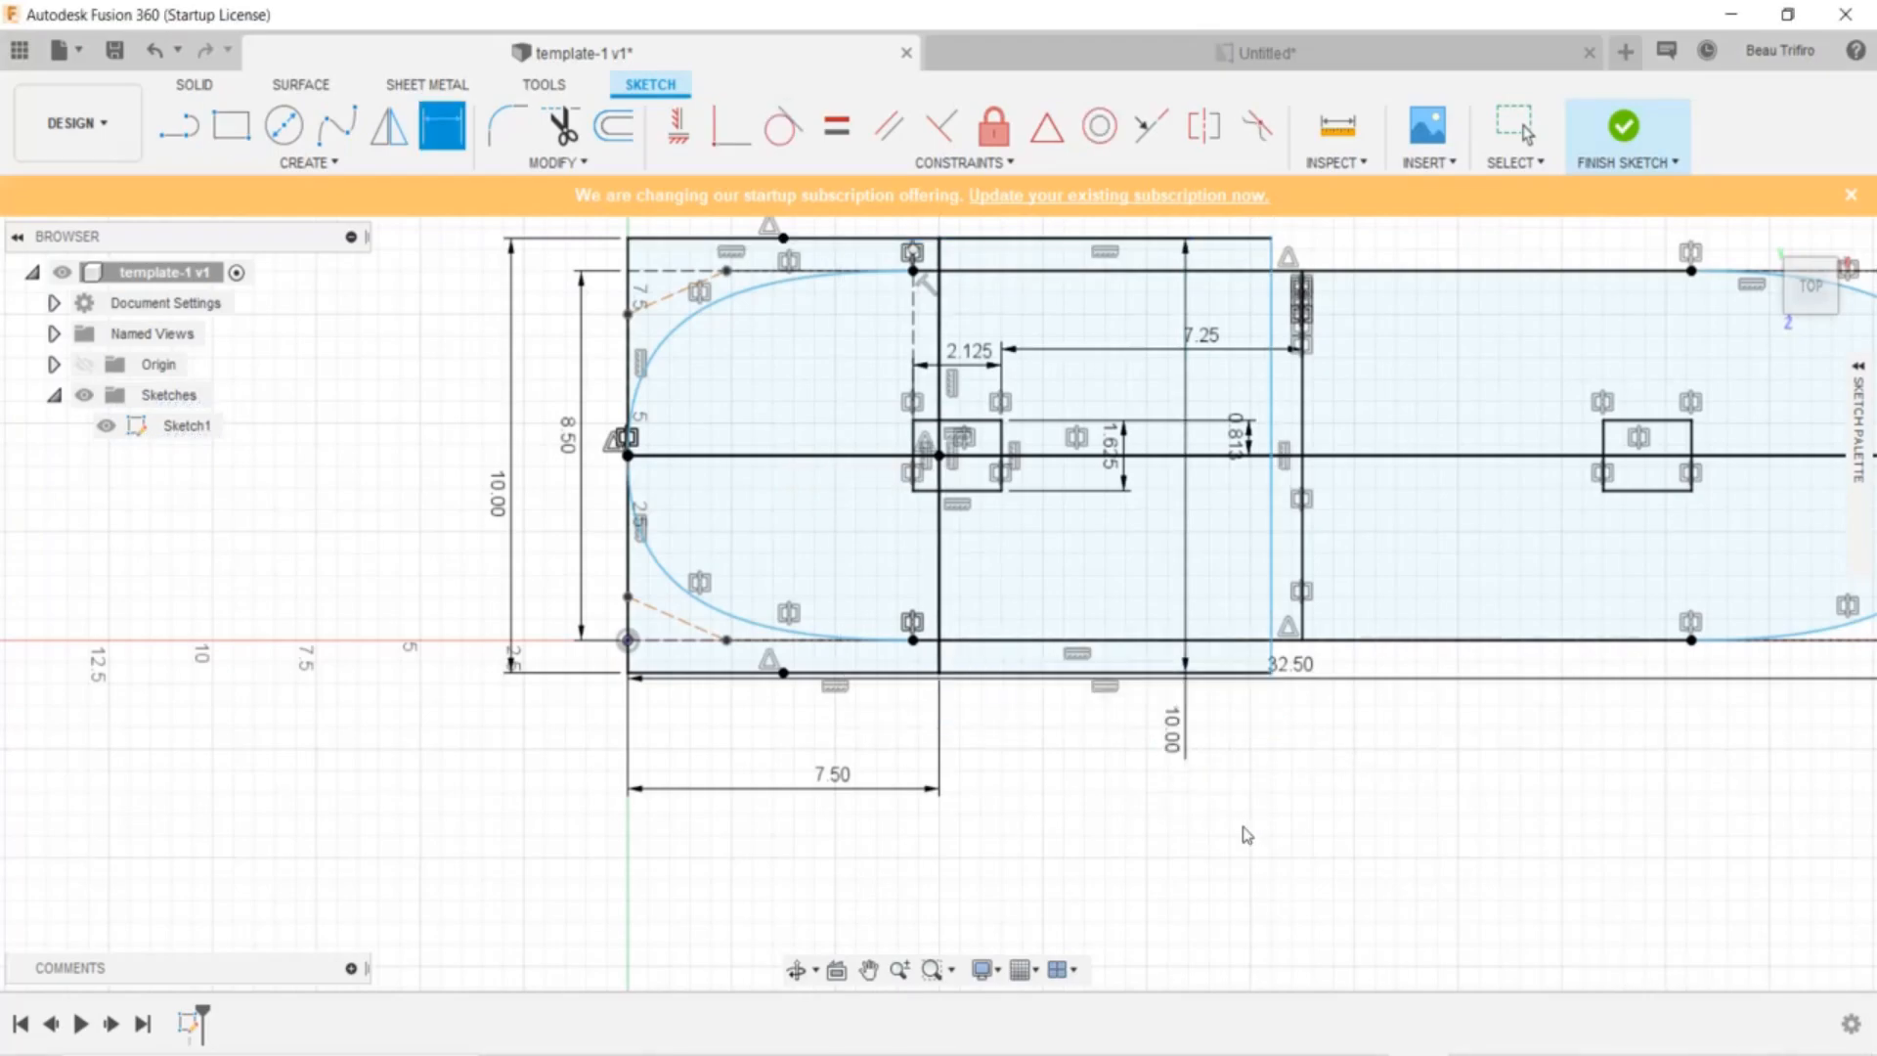
left_click(1077, 683)
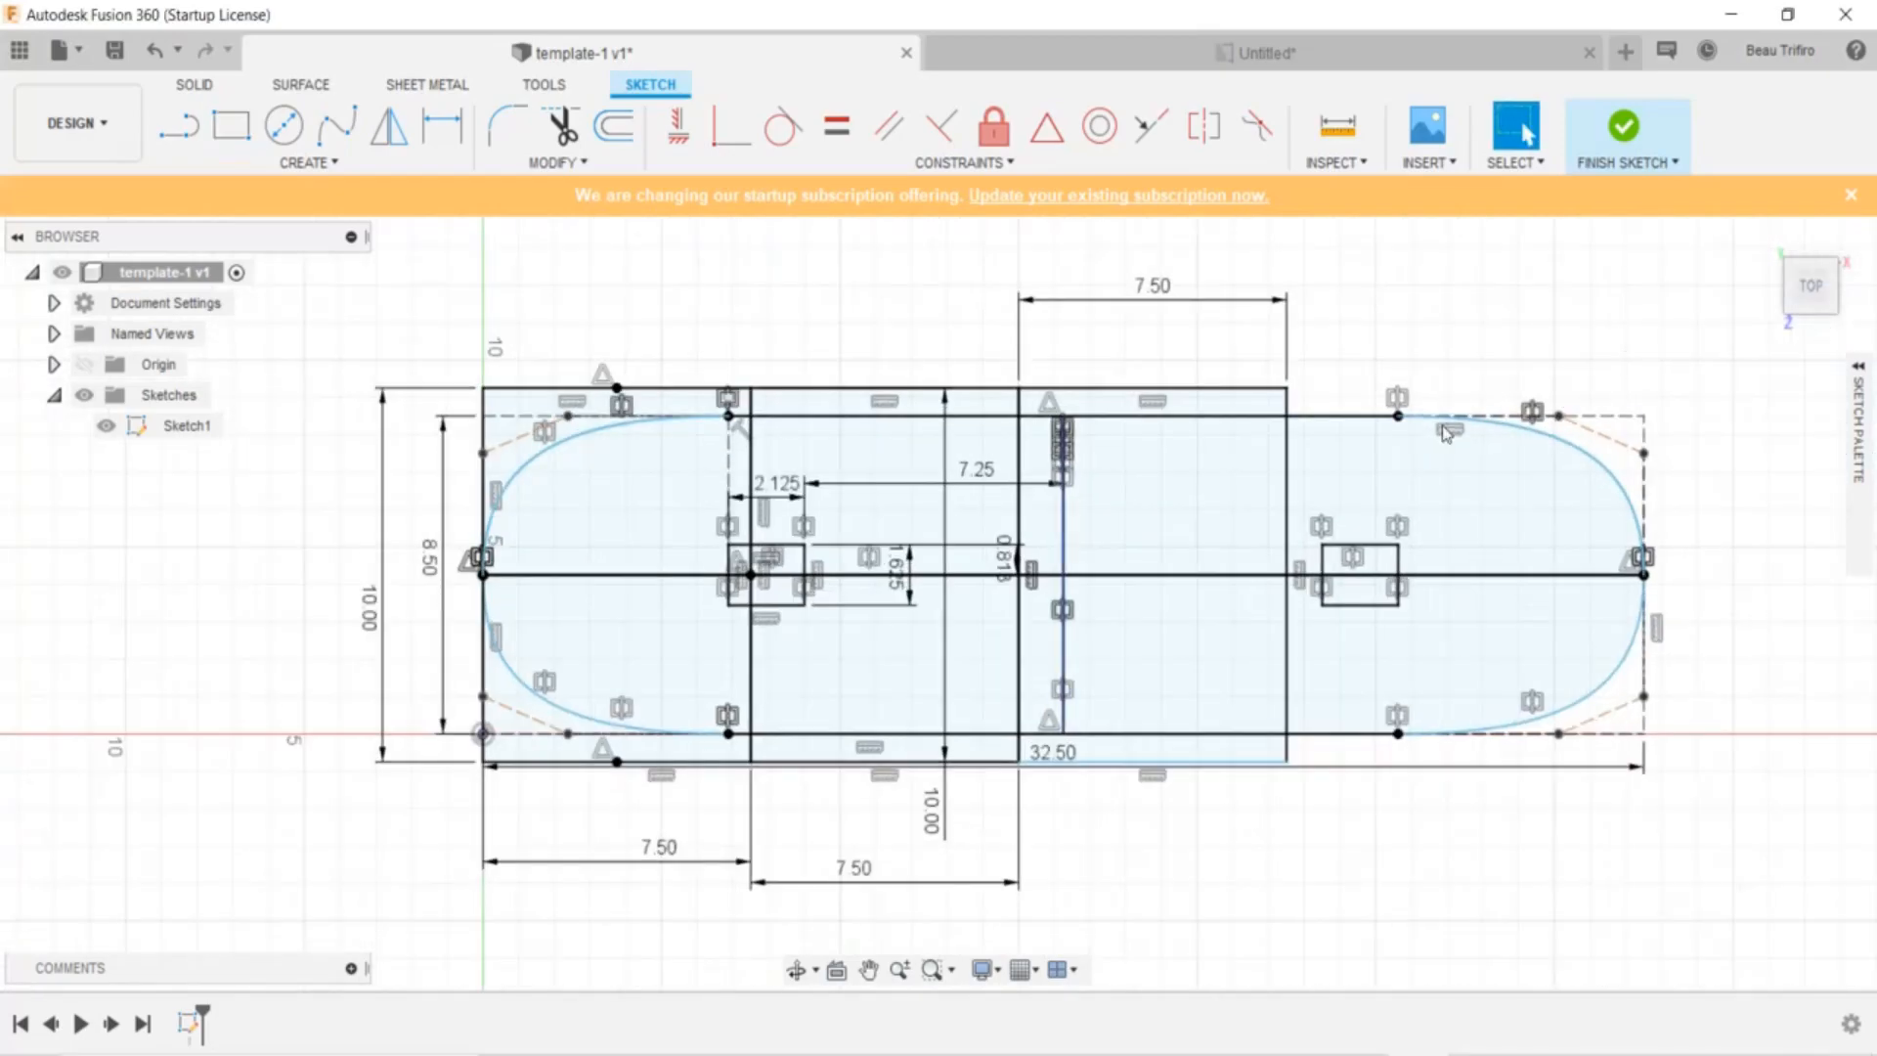
left_click(235, 127)
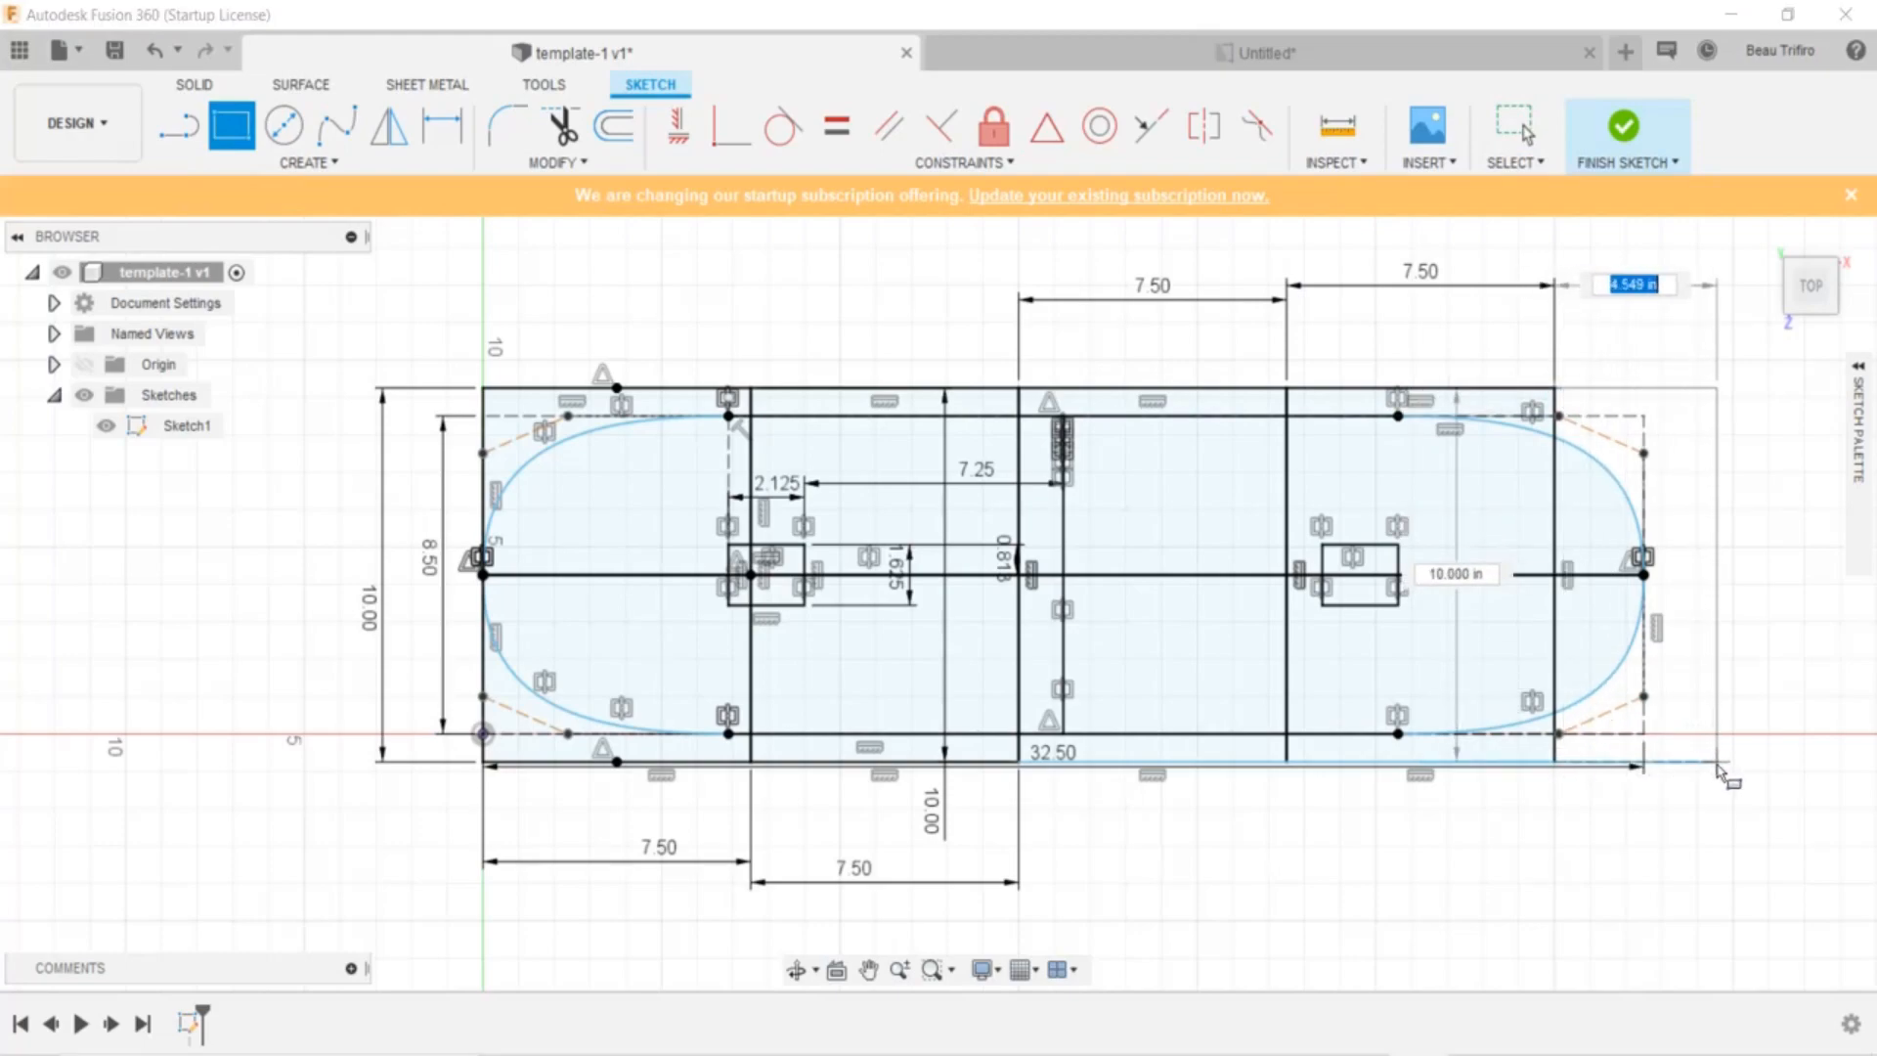
type("7.5")
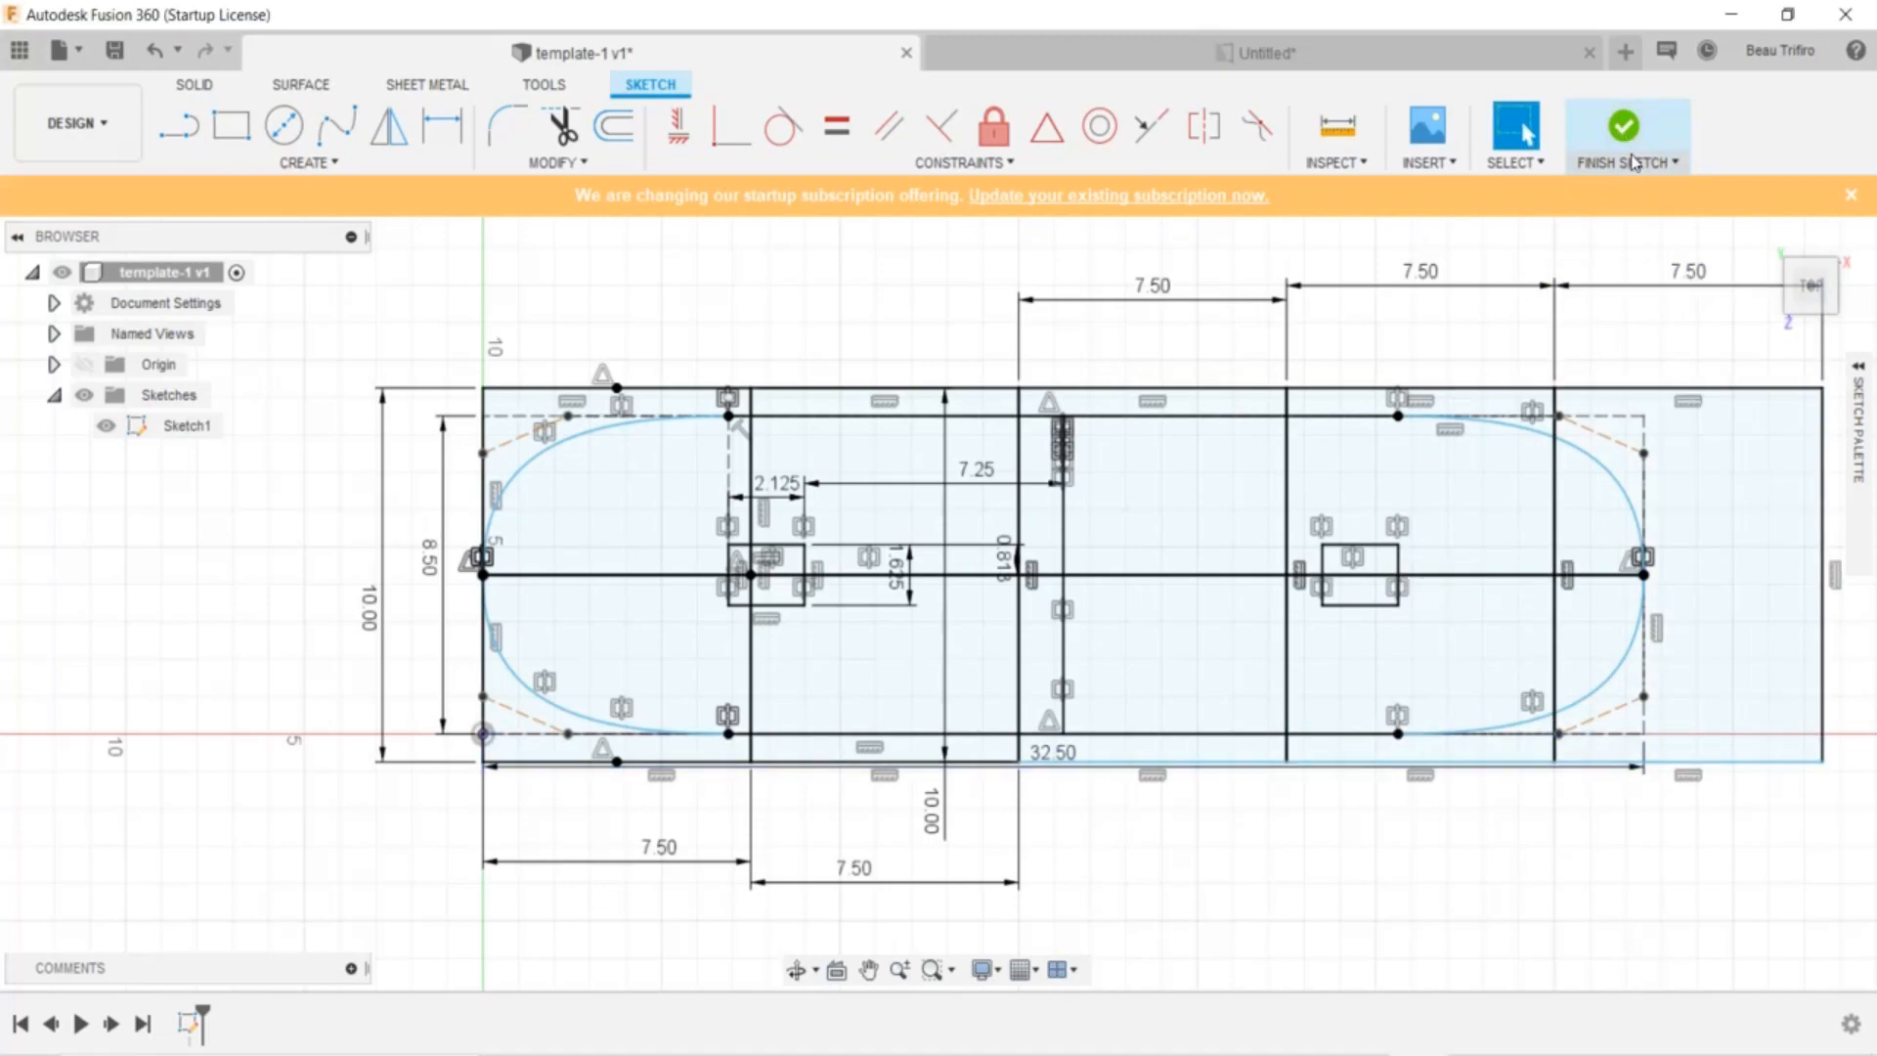
left_click(1625, 124)
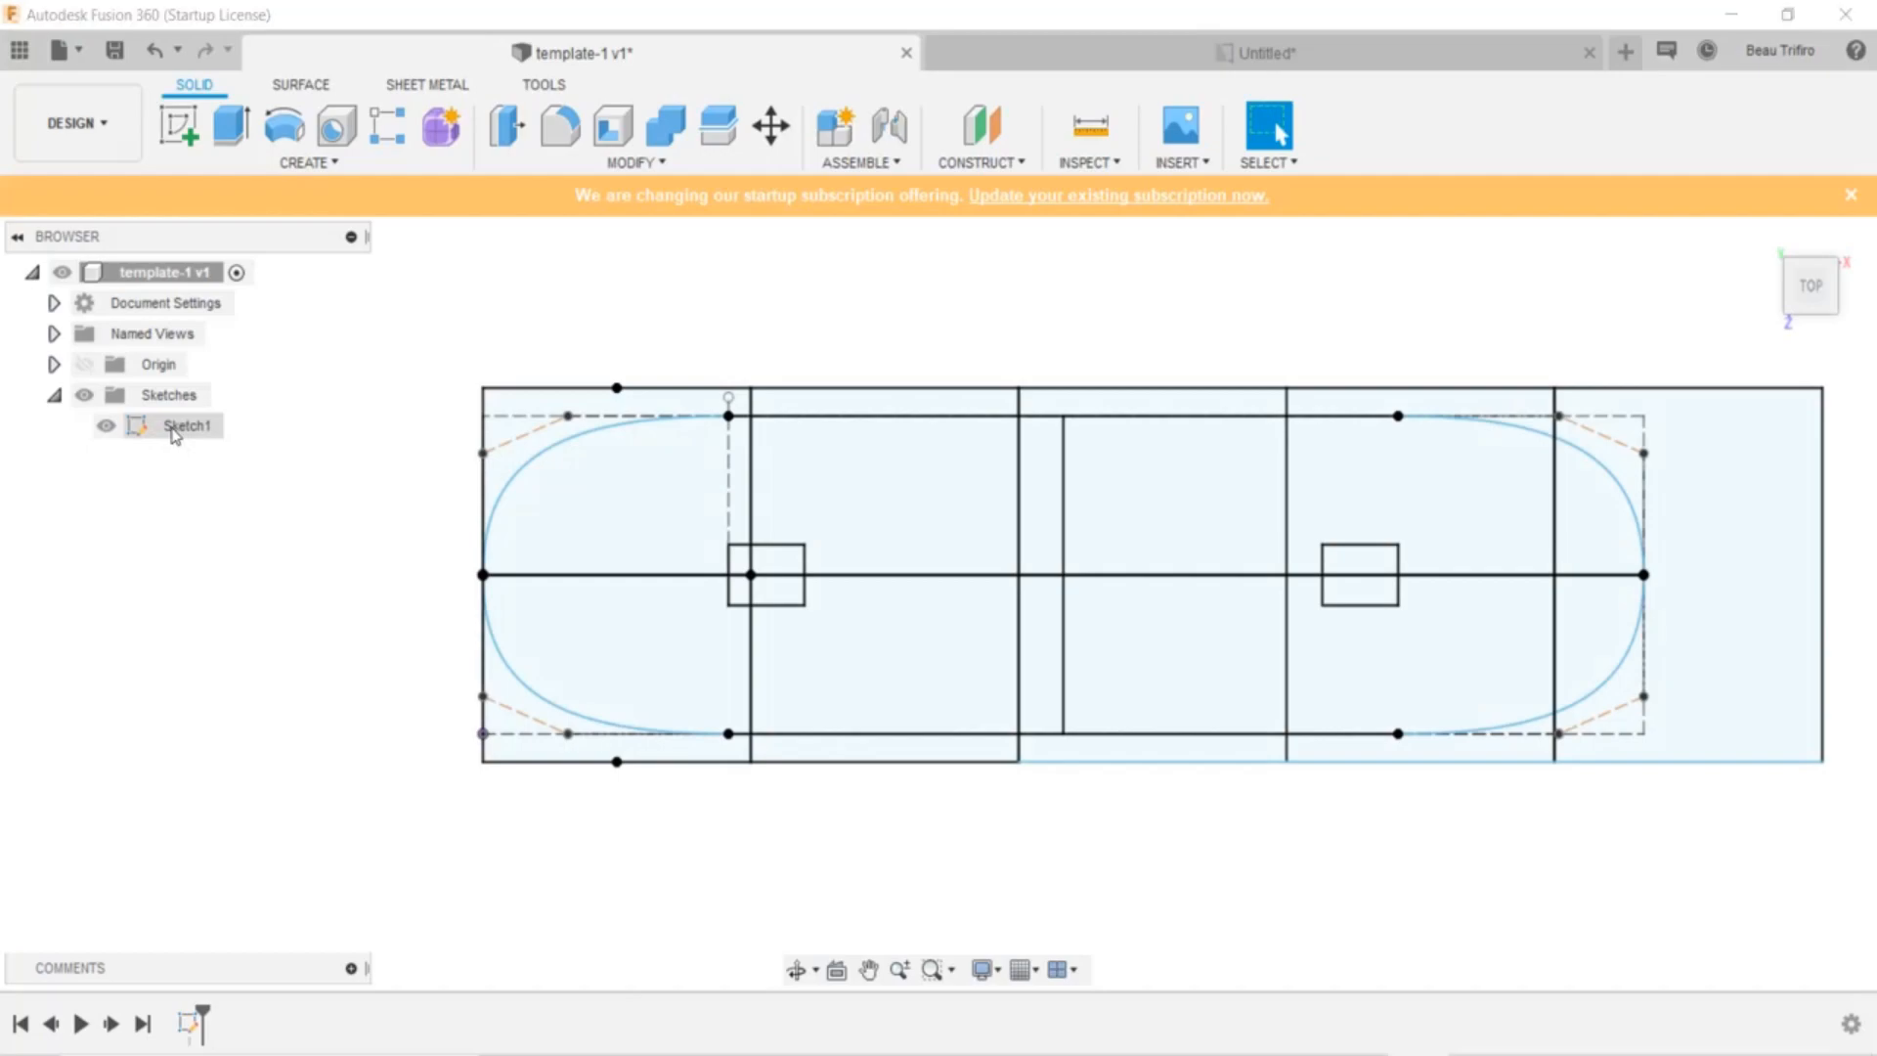
mouse_move(1715, 215)
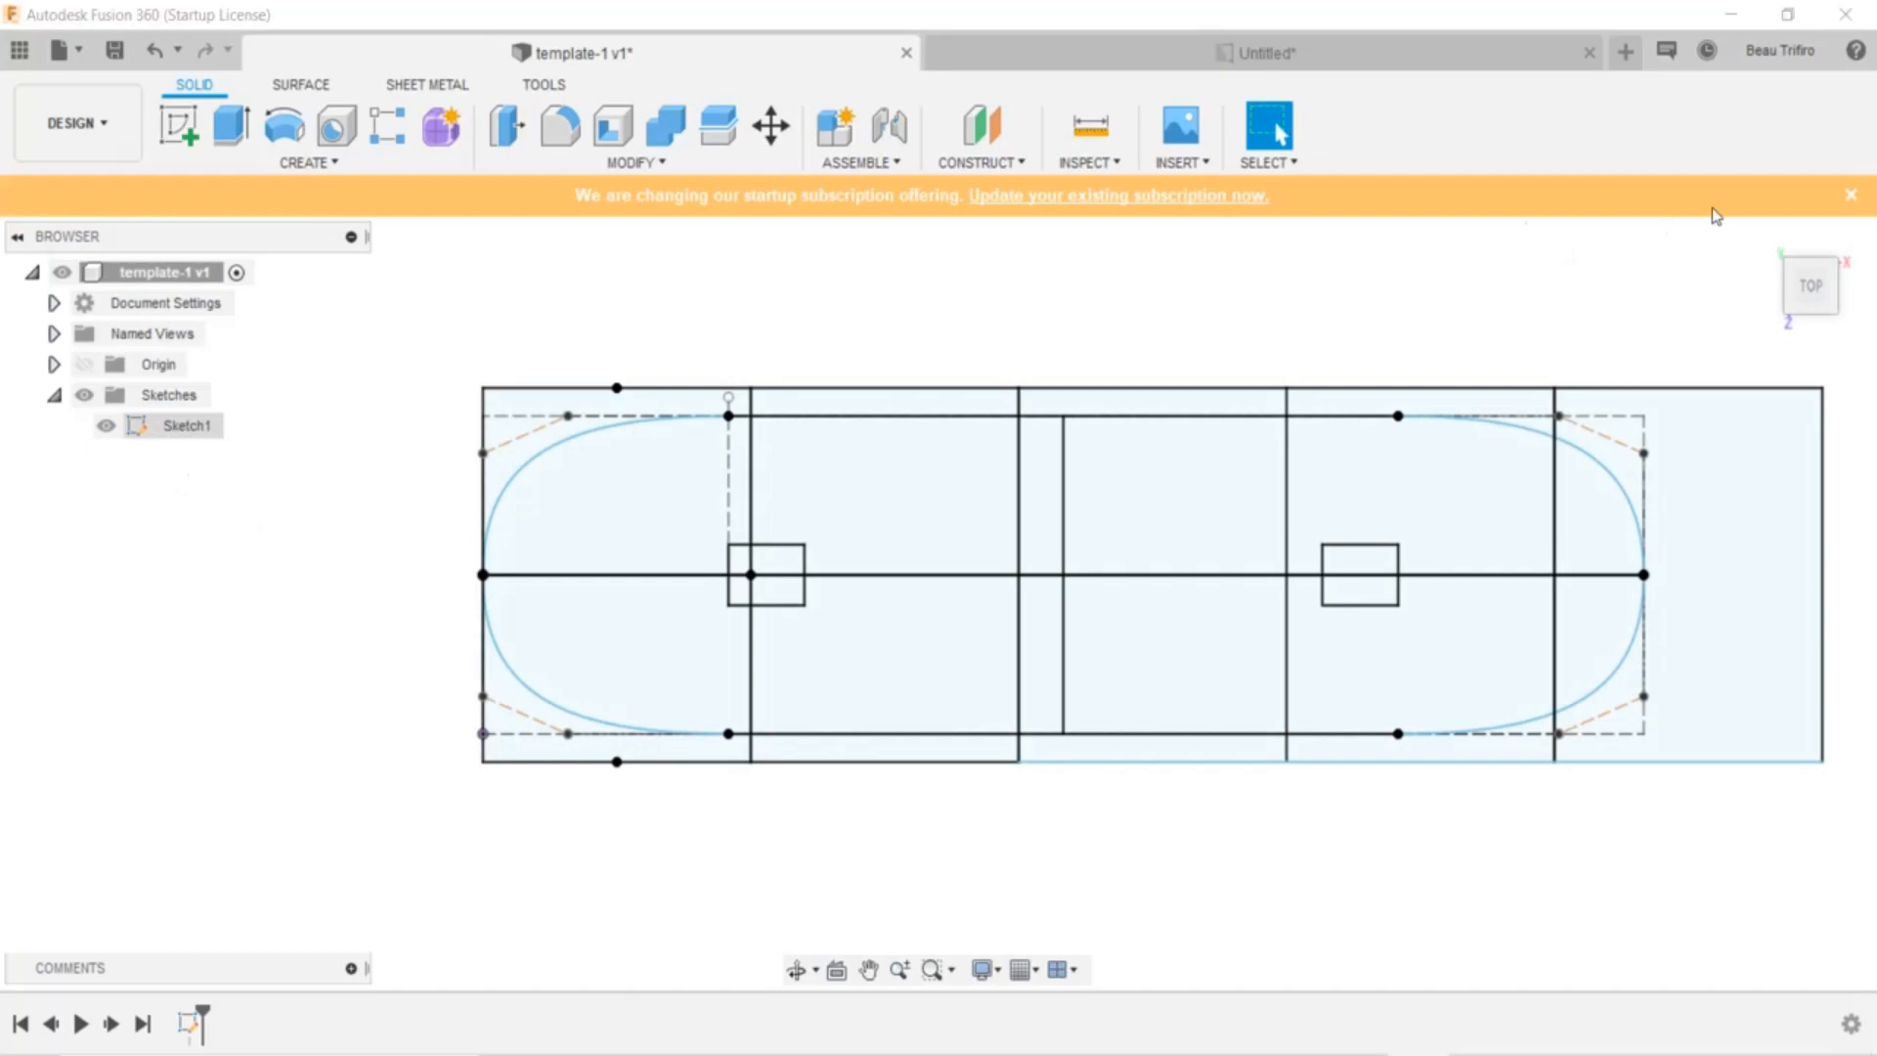
Leave the tiled sketch and bring up Sketch1's context menu in the Browser
left_click(186, 425)
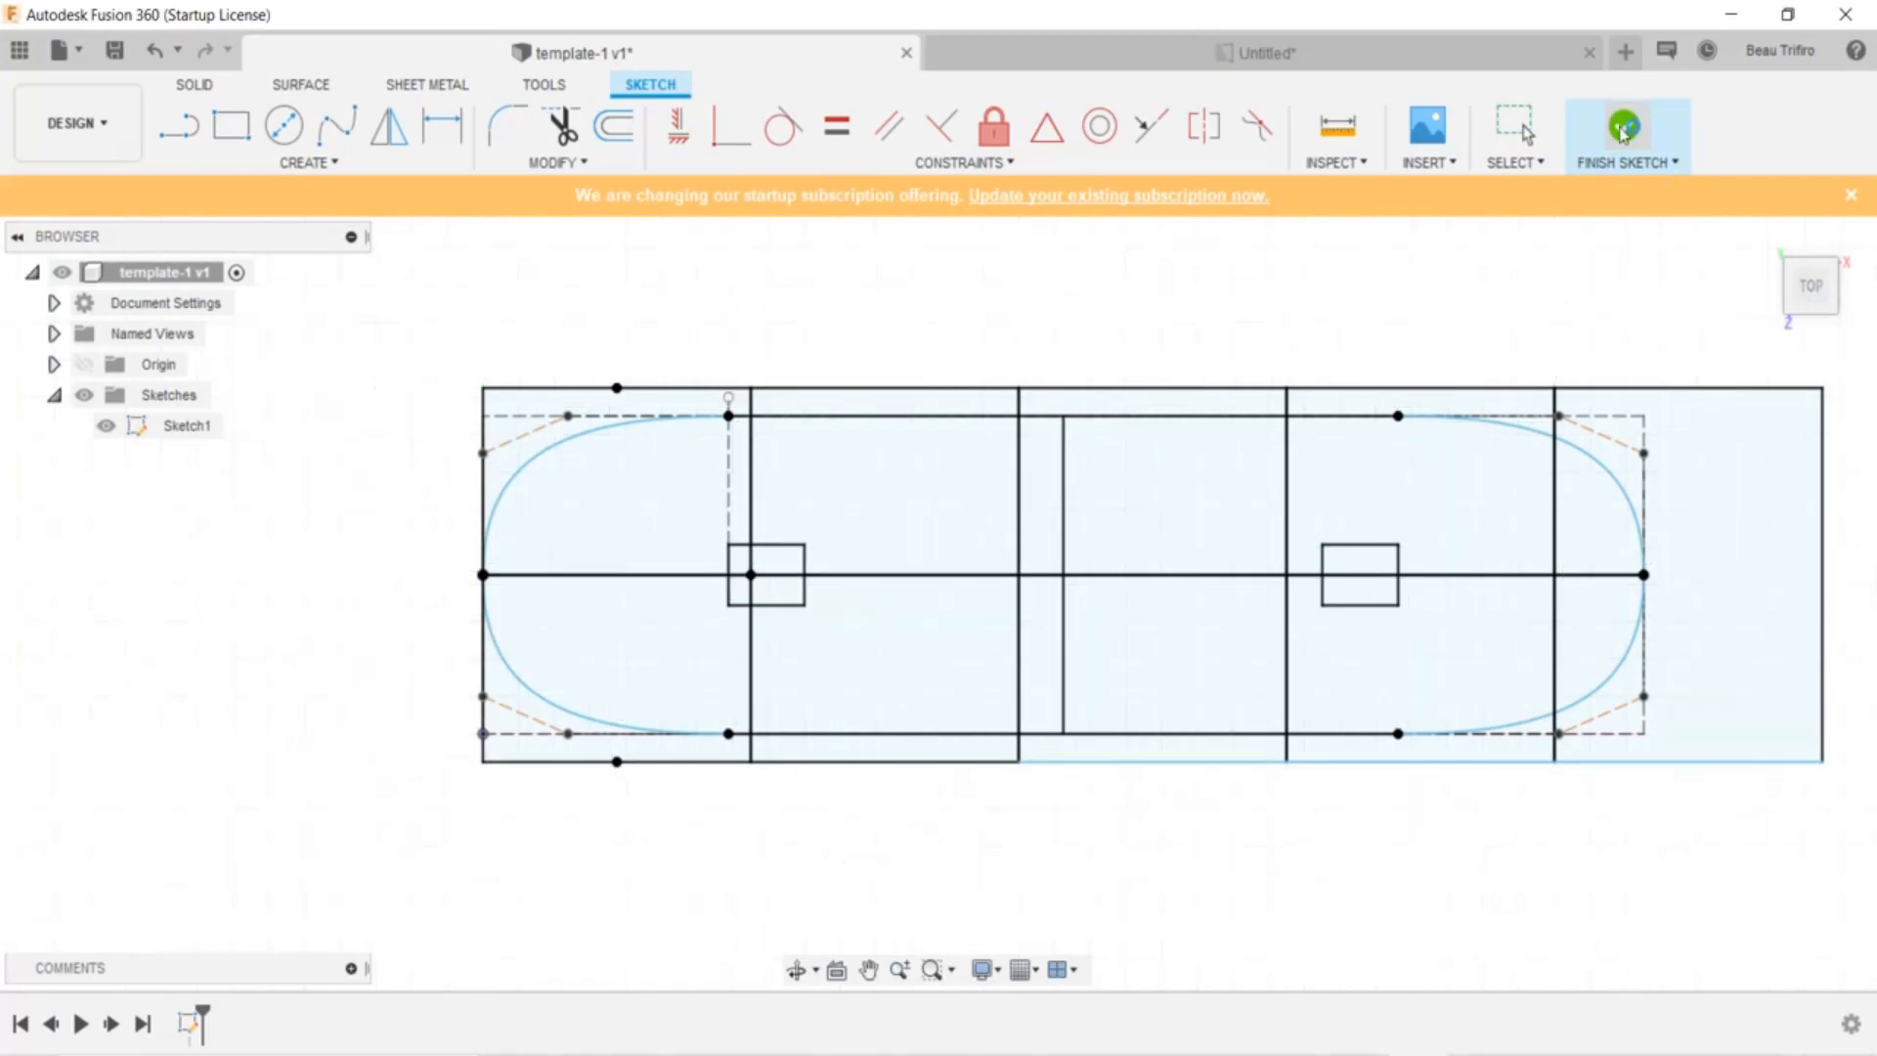
right_click(187, 426)
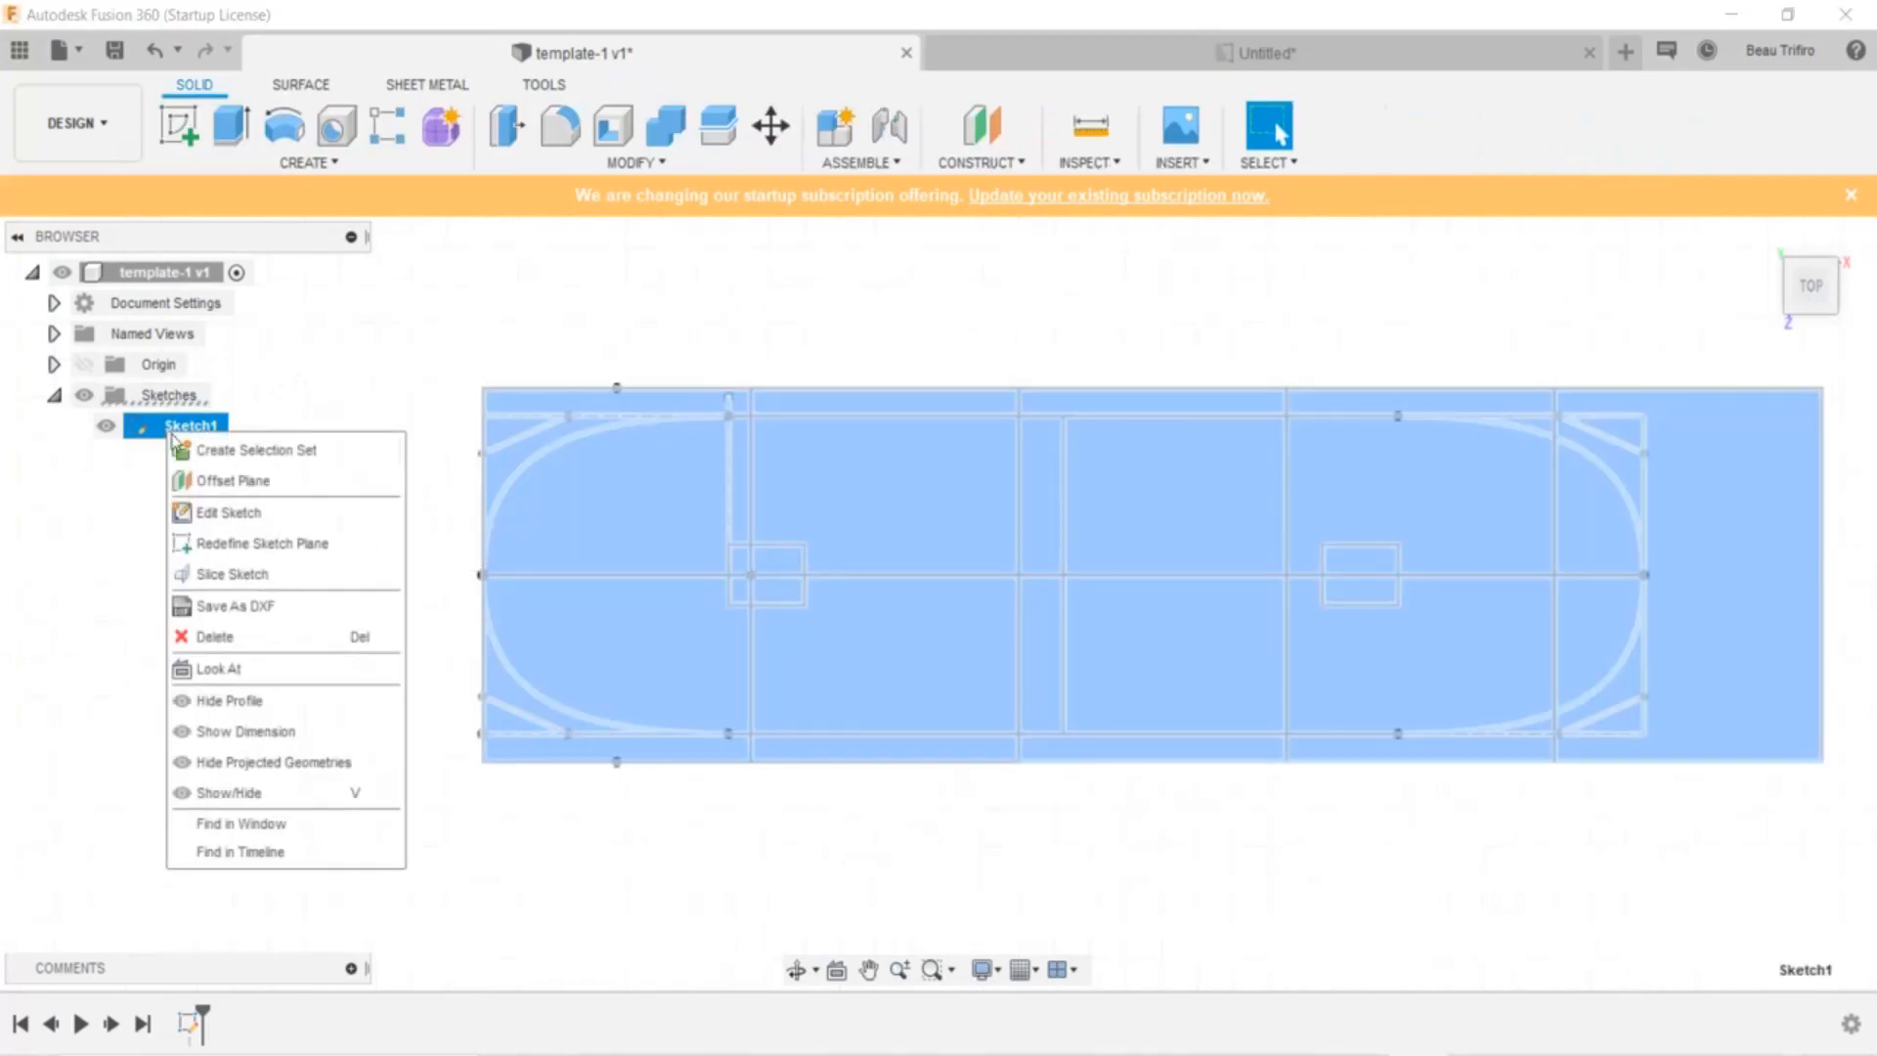
mouse_move(278, 635)
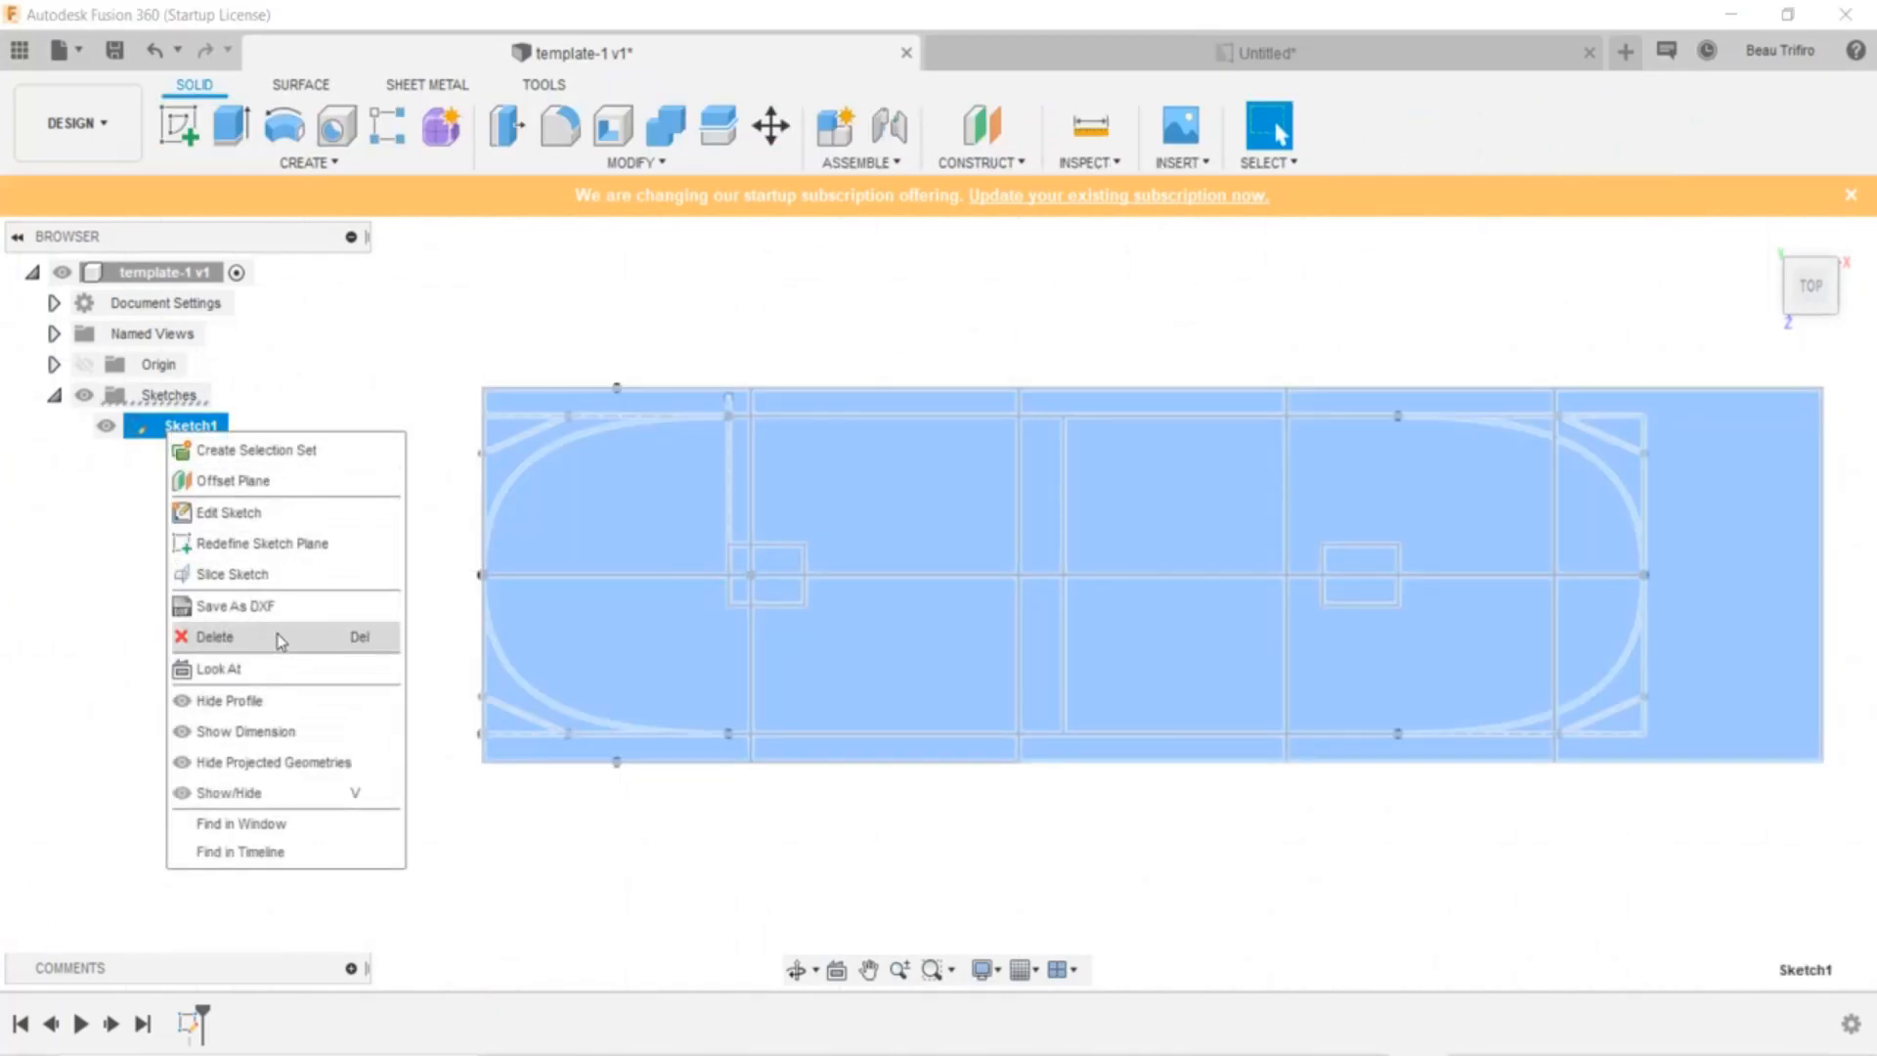
mouse_move(389, 467)
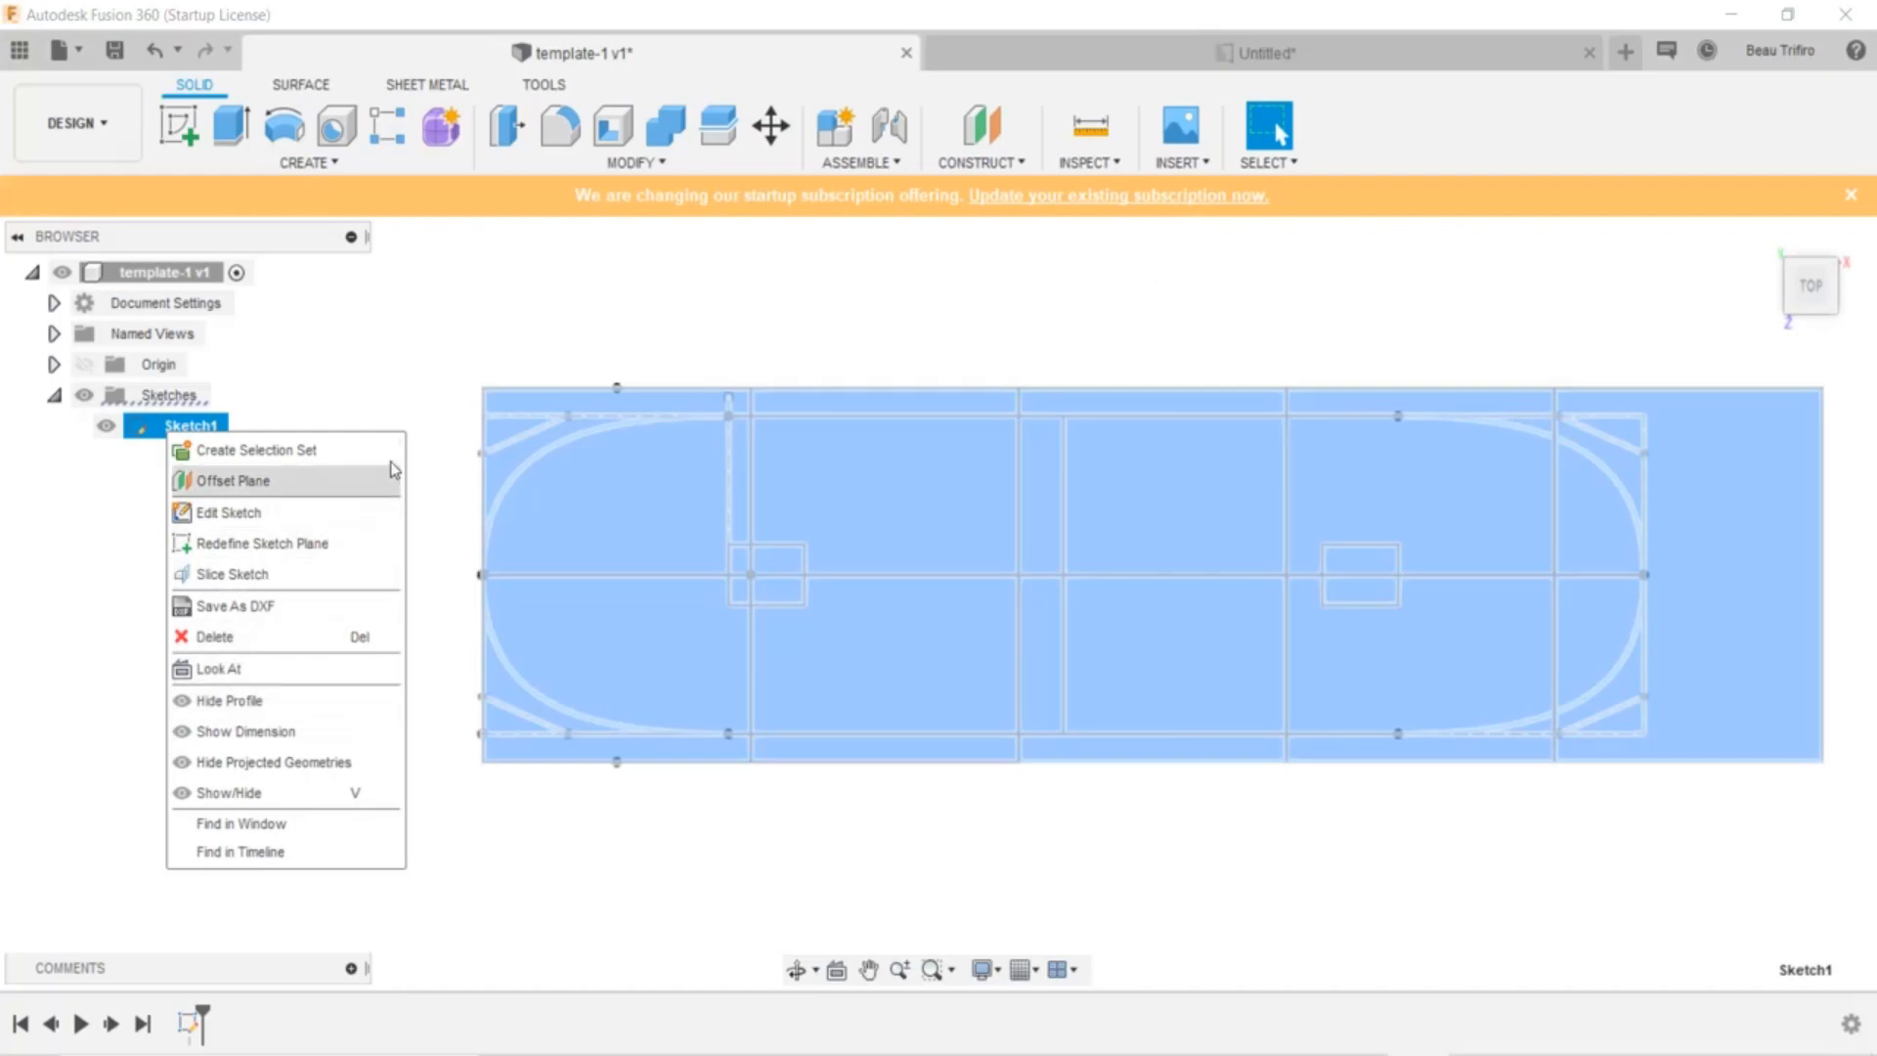
left_click(452, 764)
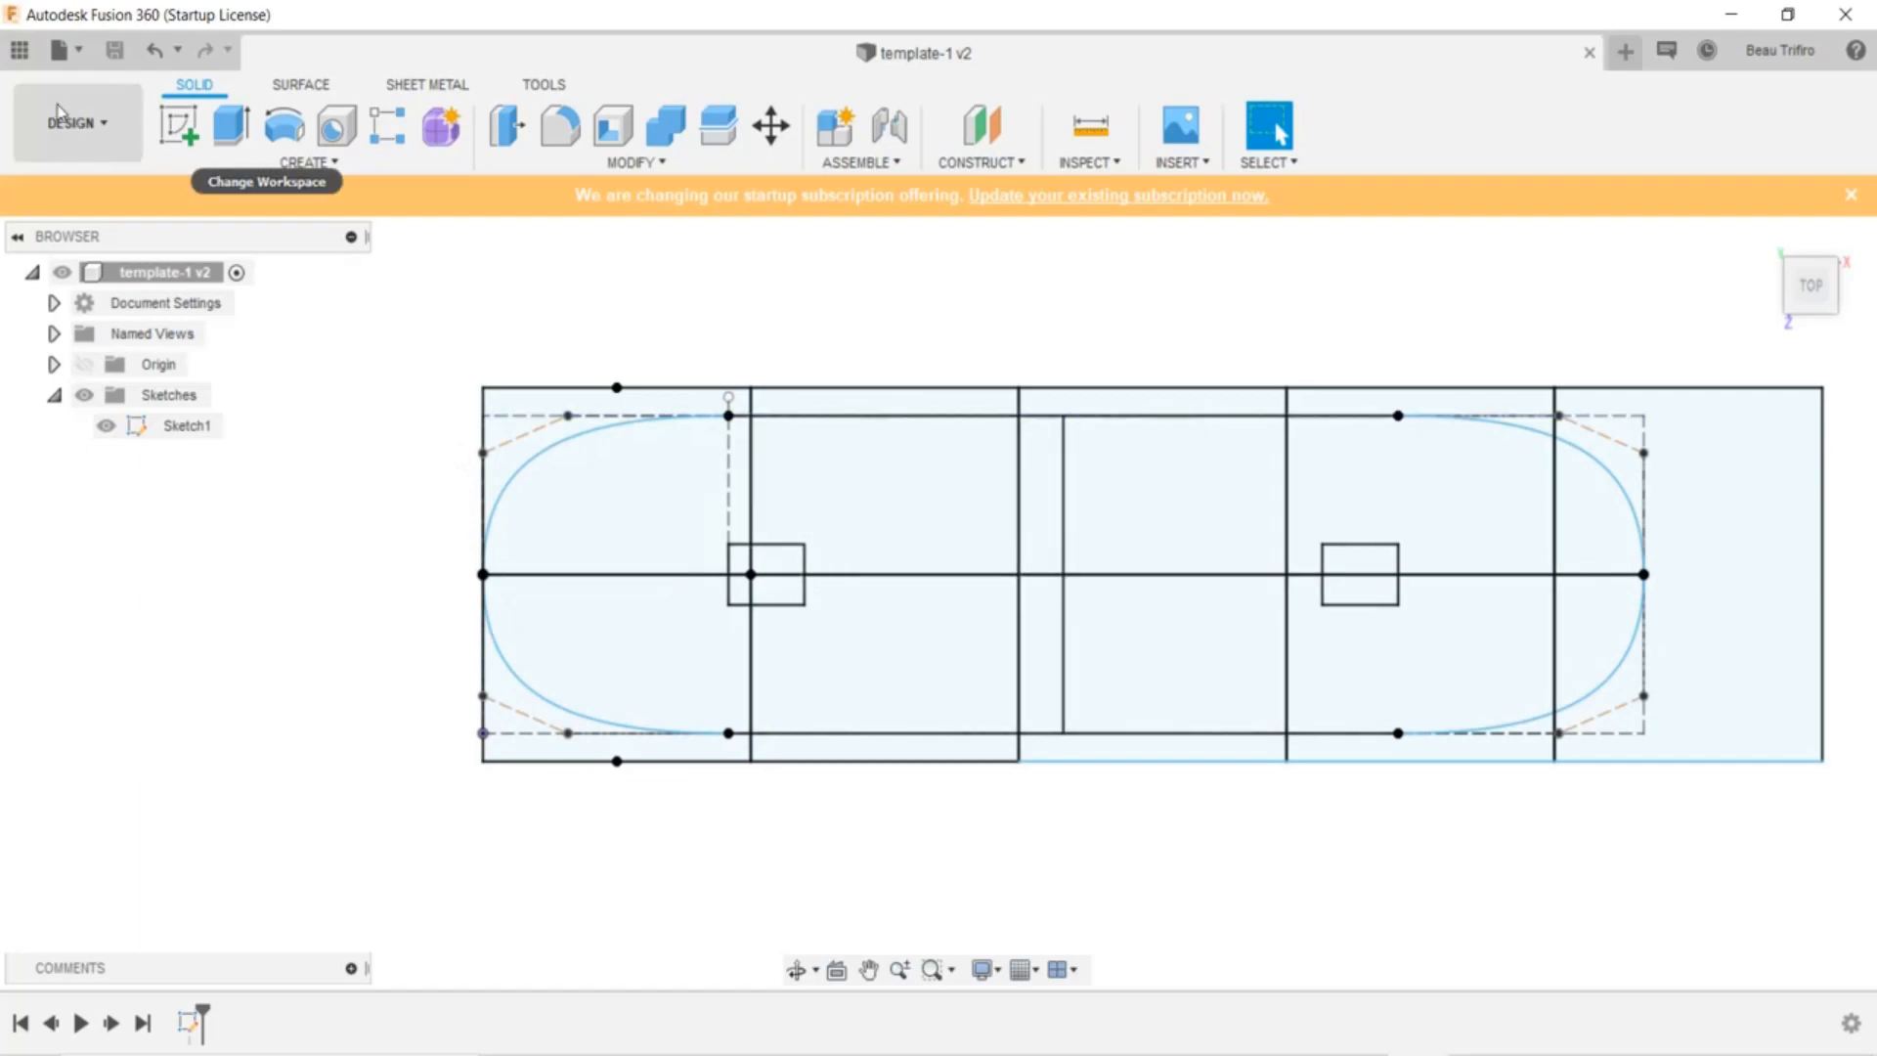
Create a new drawing from the template design on an A-size 8.5 × 11 in sheet
left_click(71, 124)
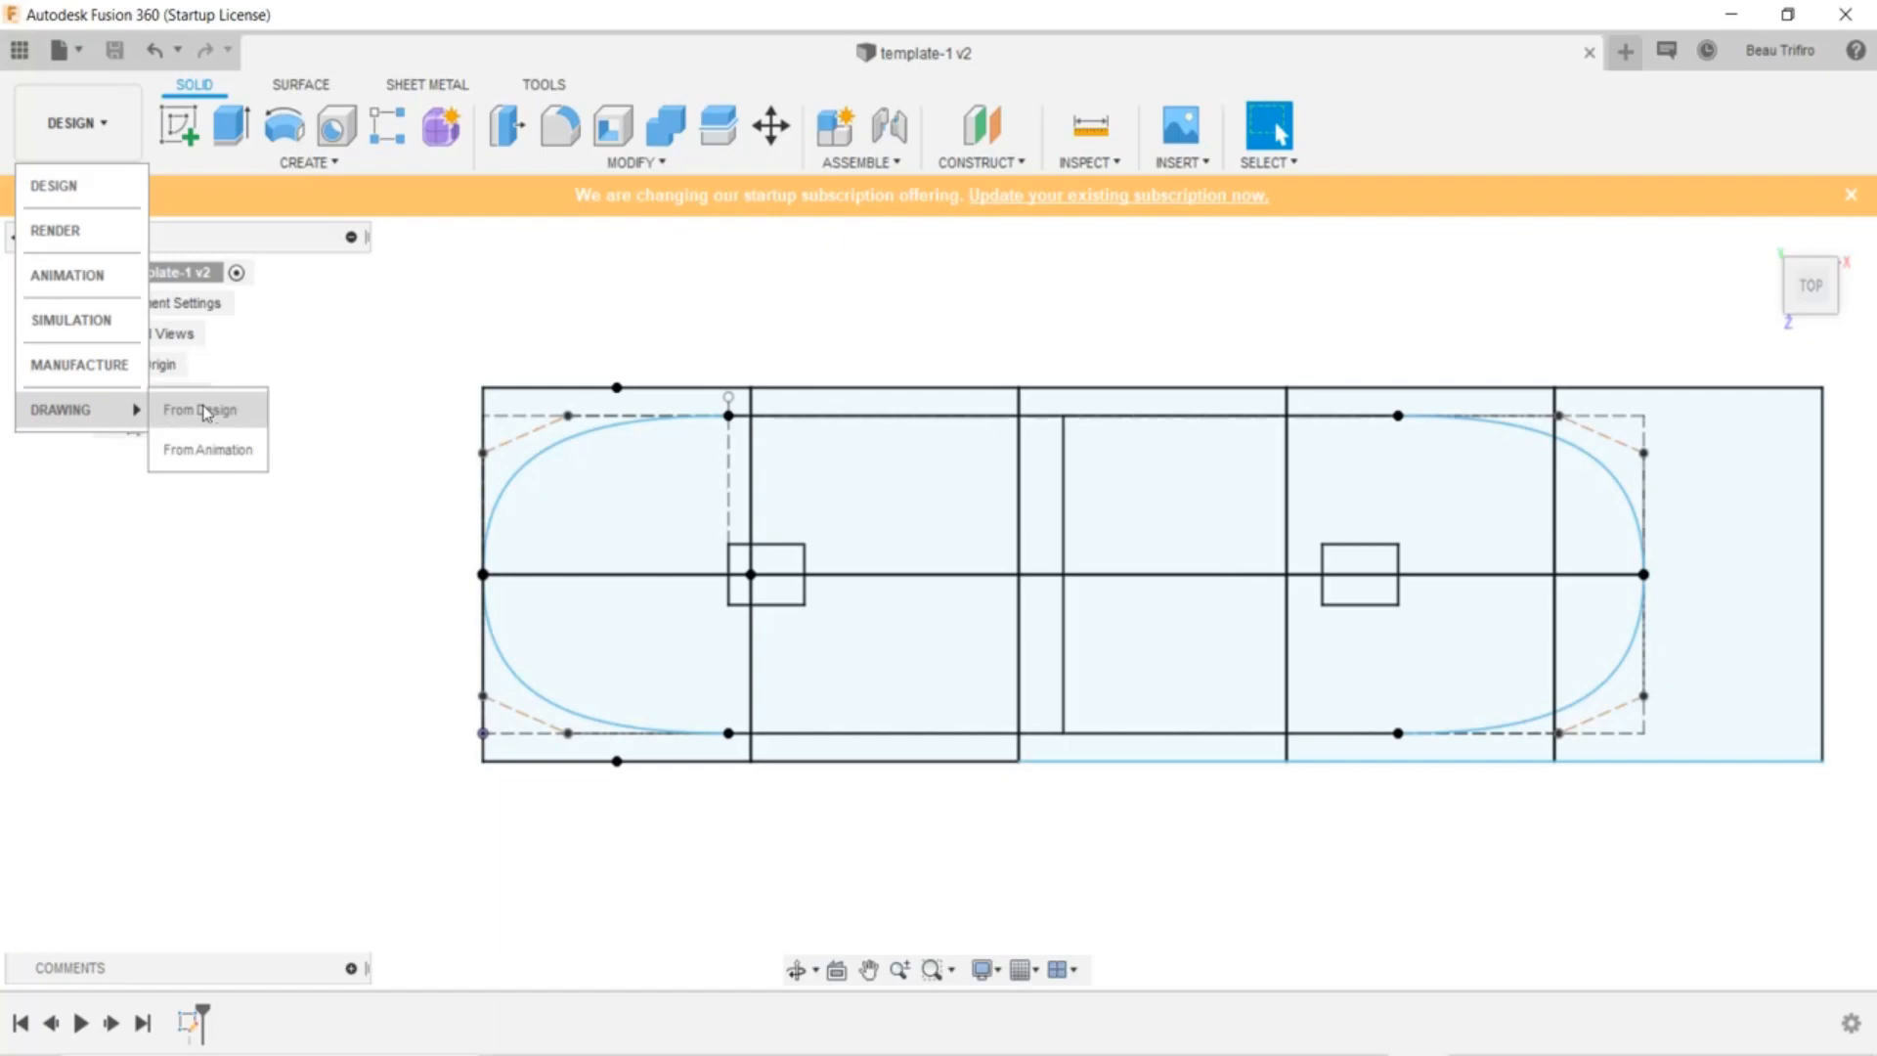
left_click(203, 410)
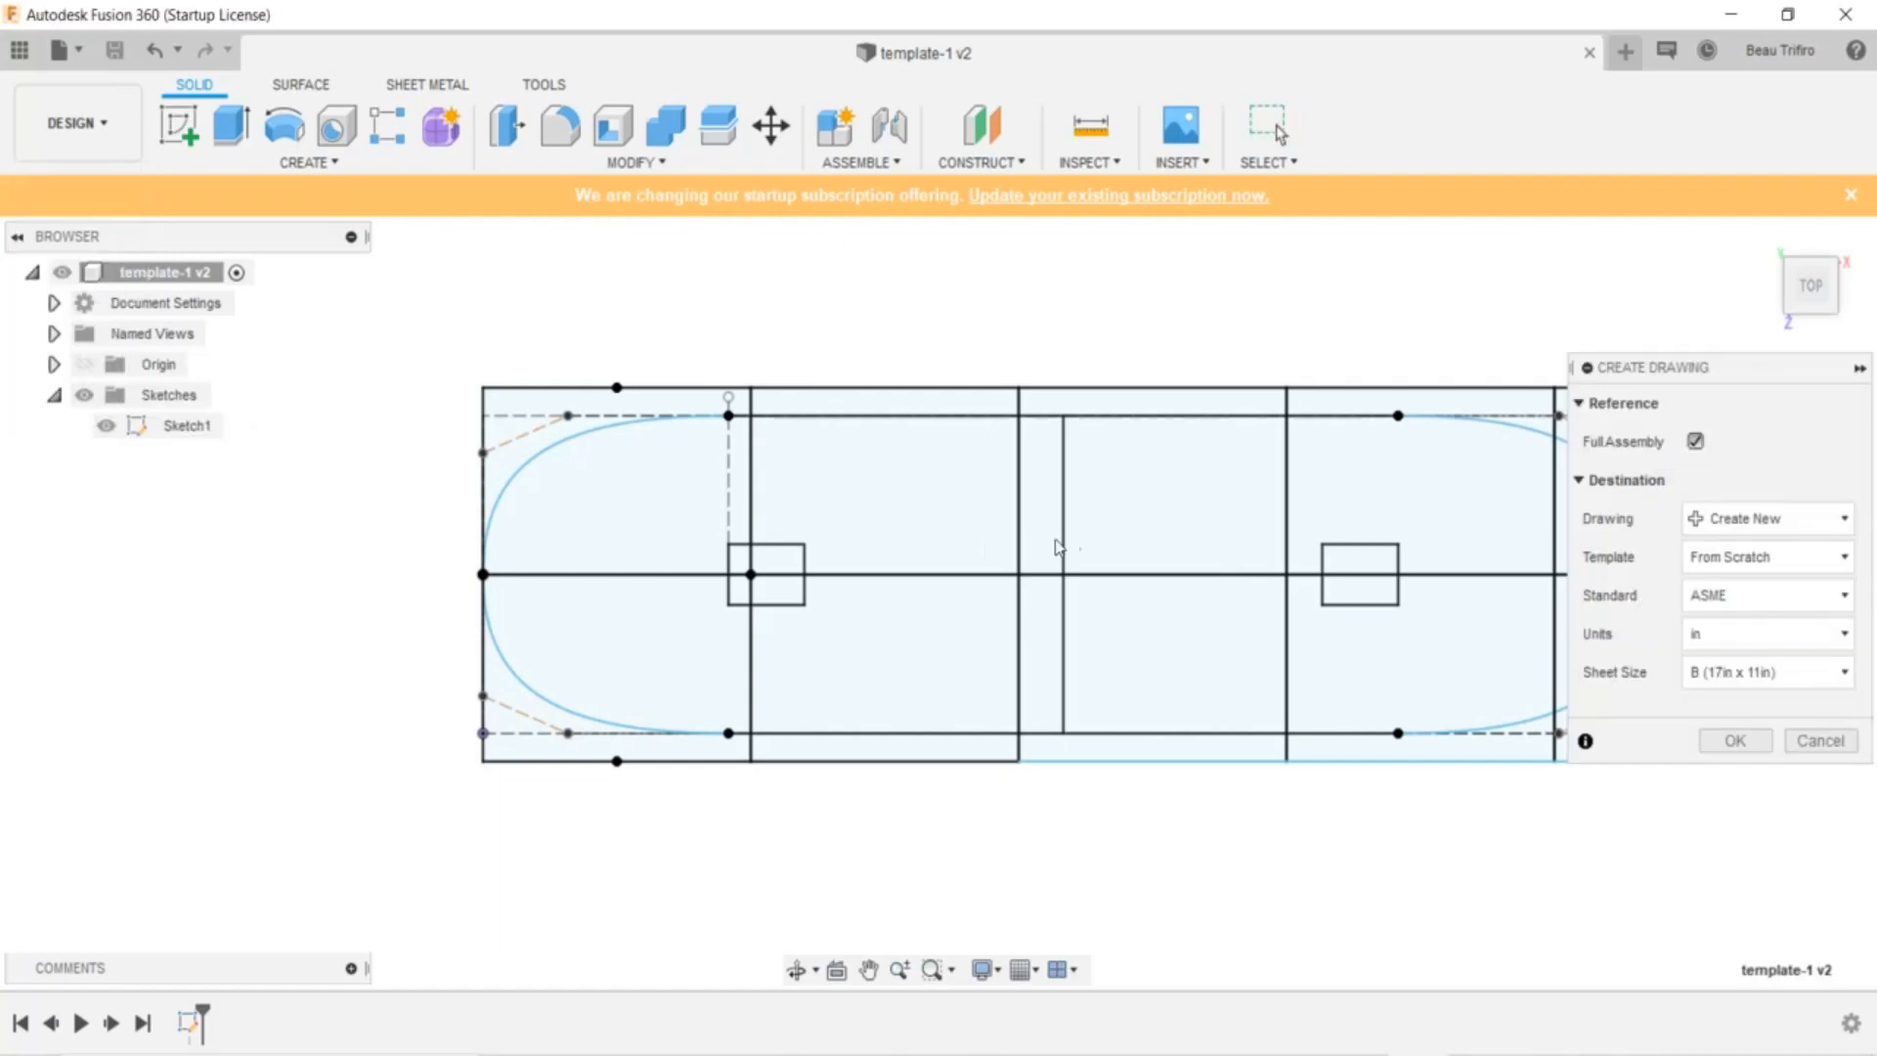
left_click(1765, 671)
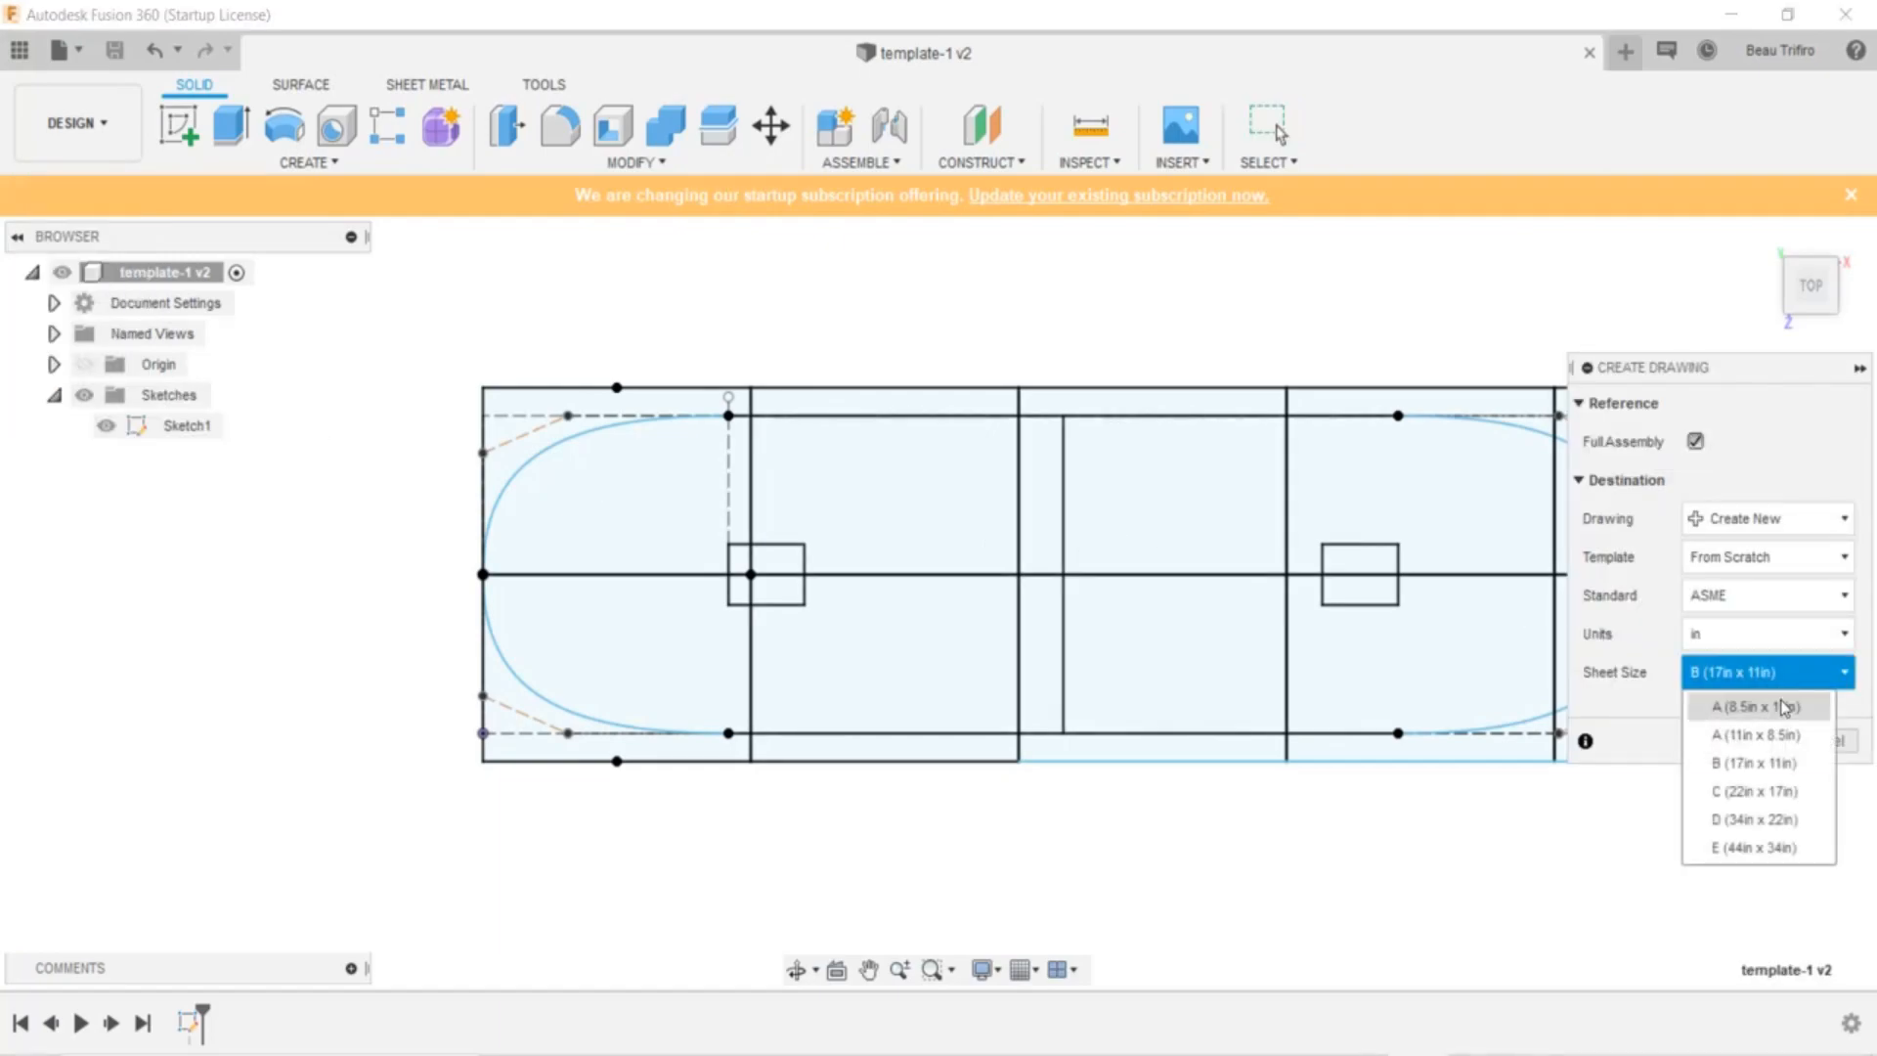
left_click(1752, 706)
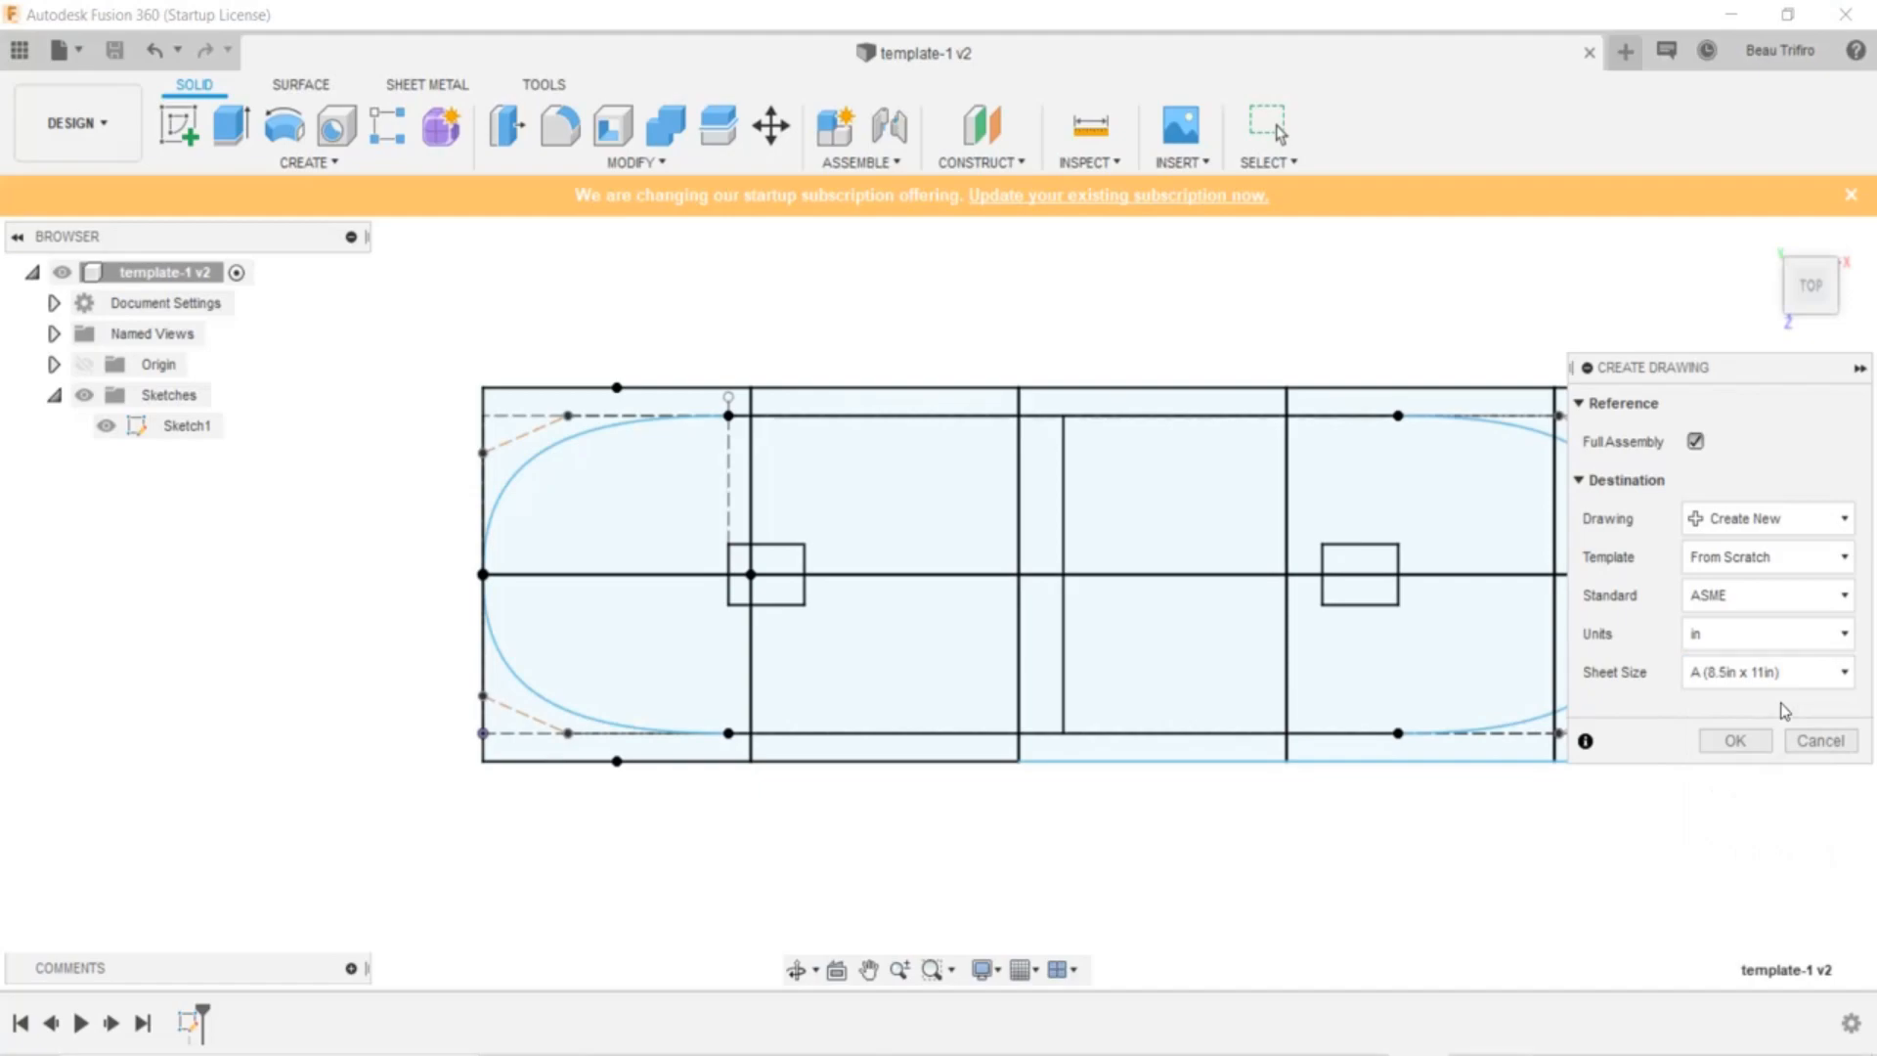
mouse_move(1721, 748)
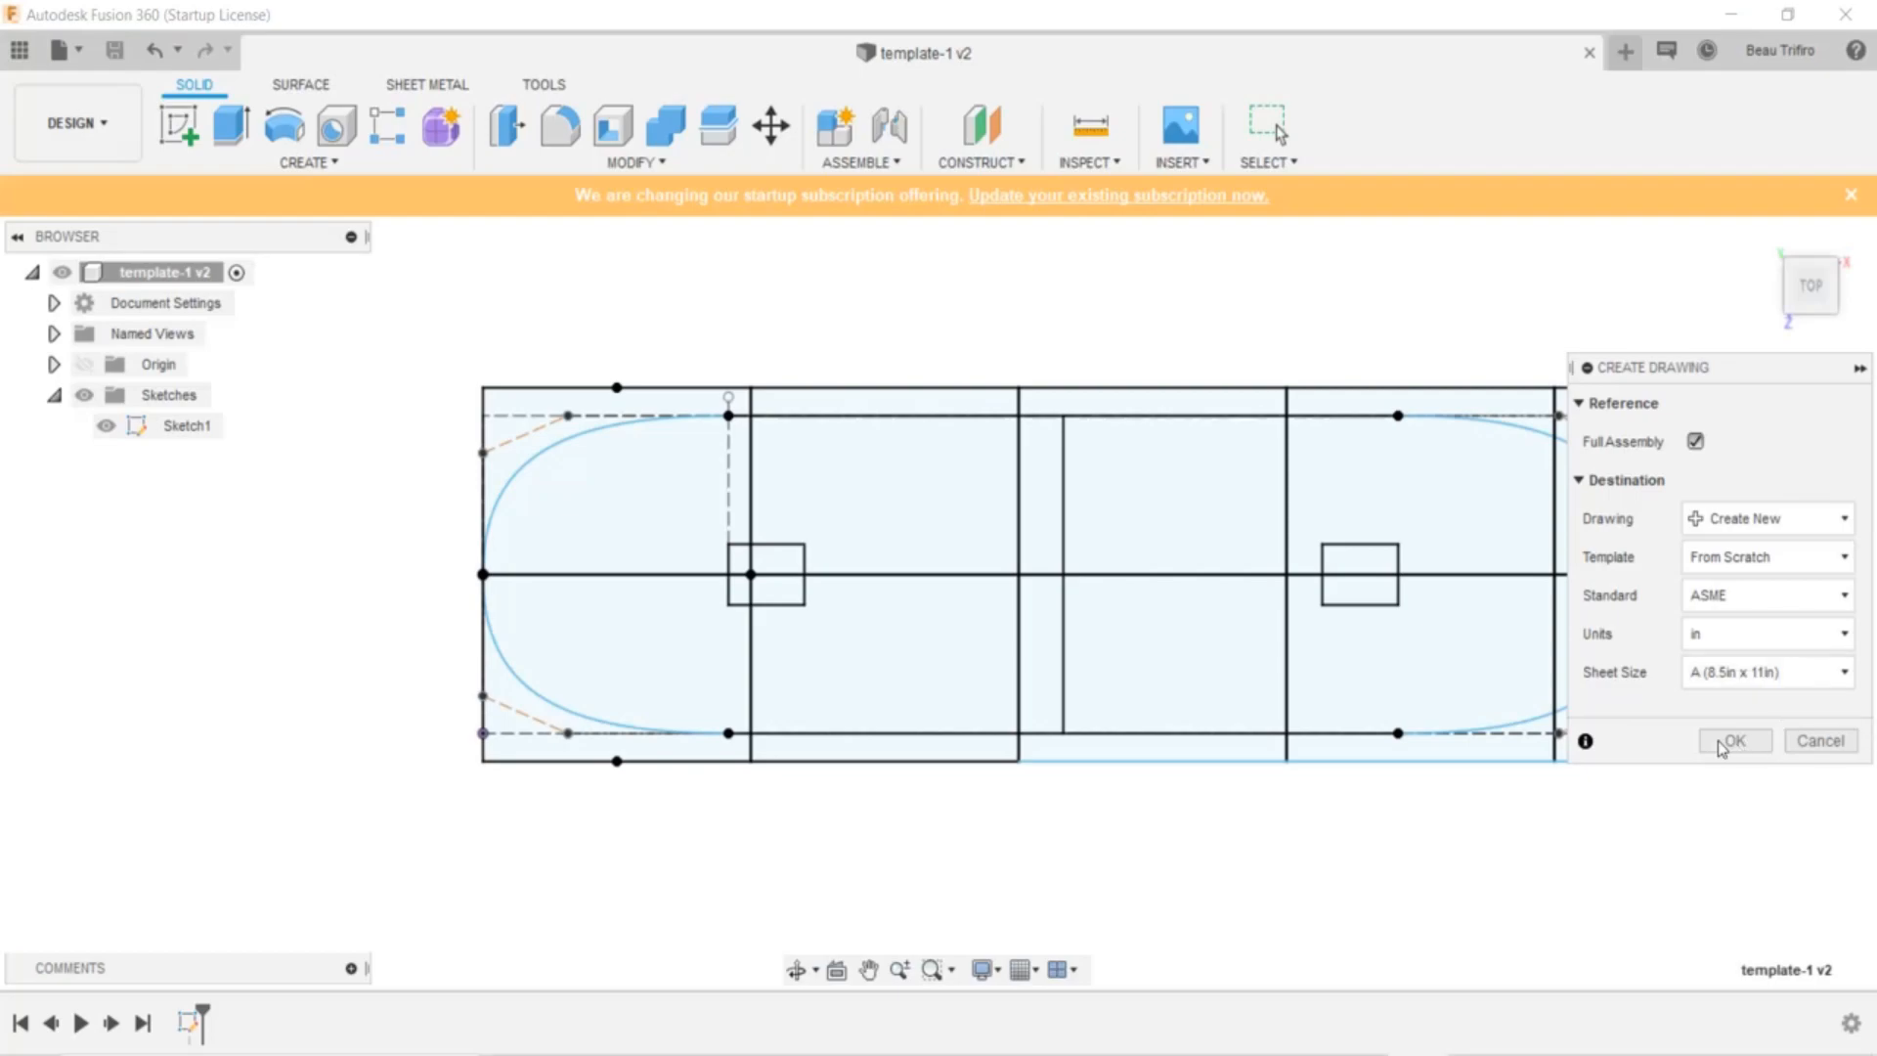
left_click(1732, 740)
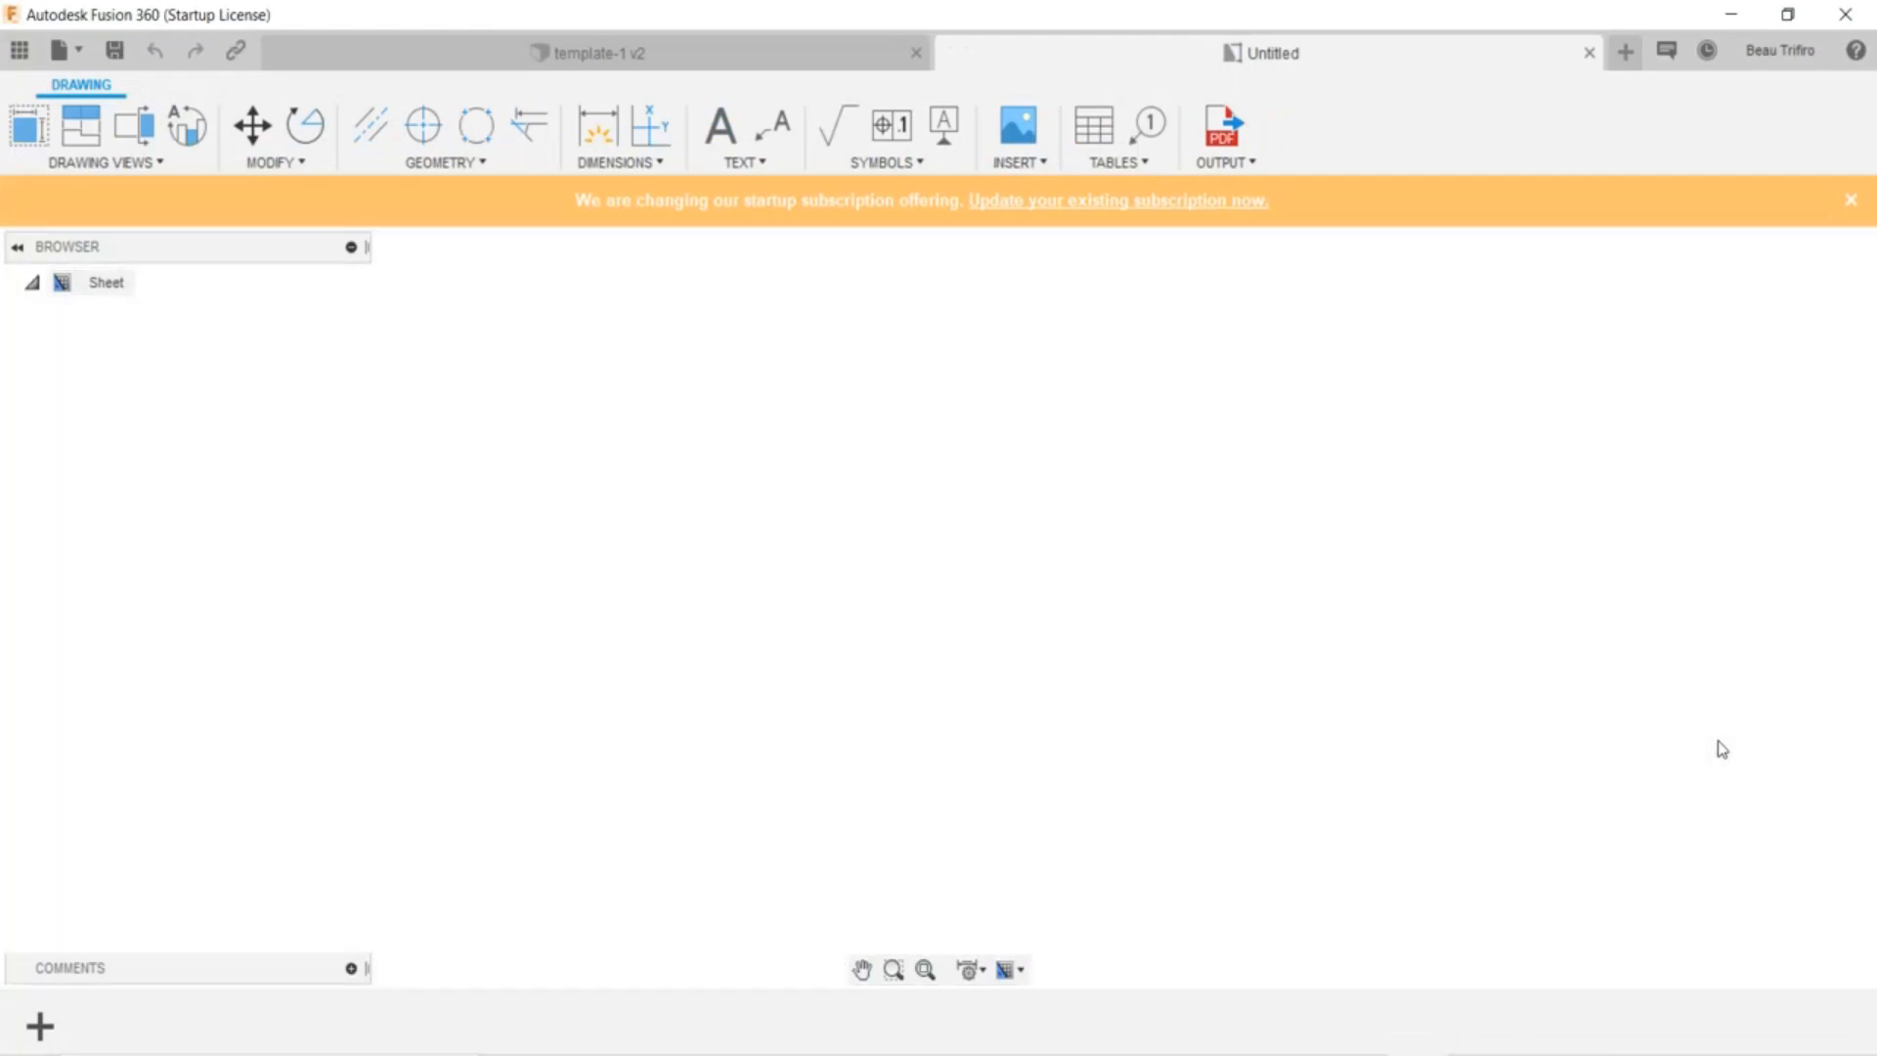
Place a Top orientation base view of the deck at 1:1 scale on the sheet
left_click(29, 127)
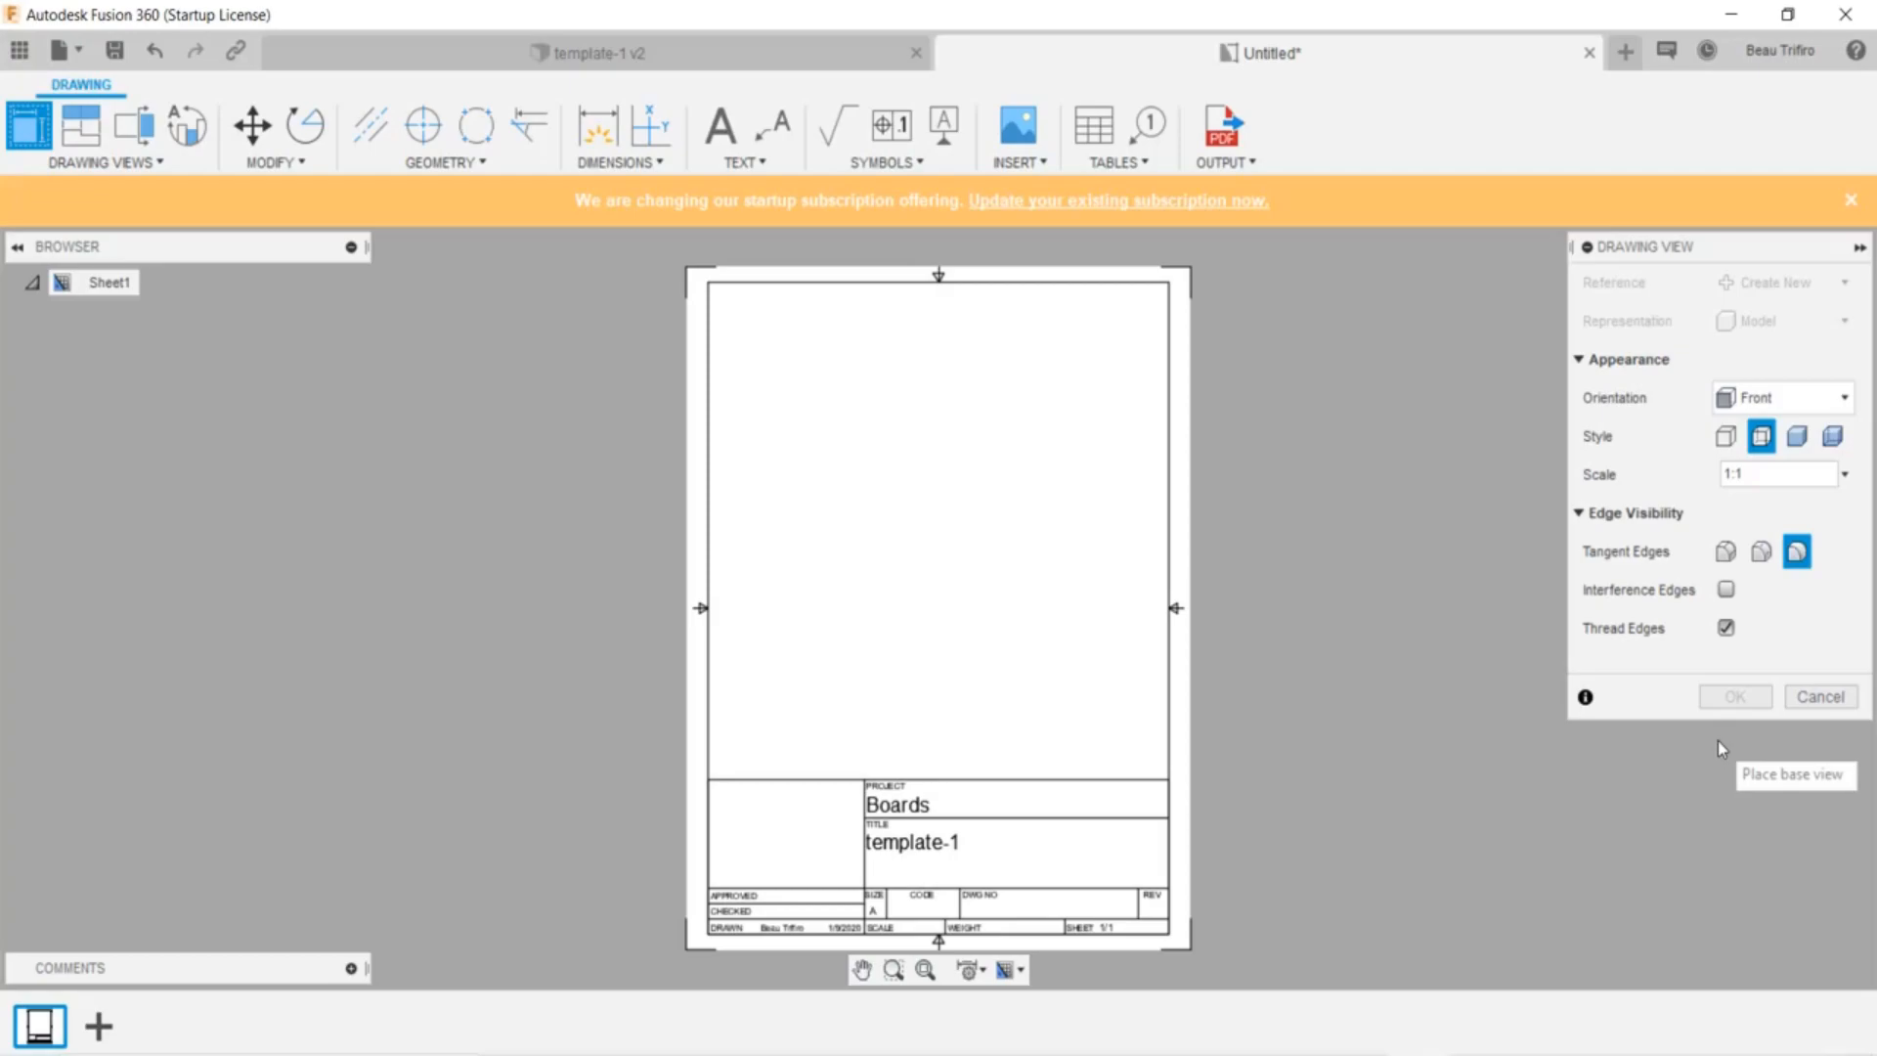
mouse_move(1700, 402)
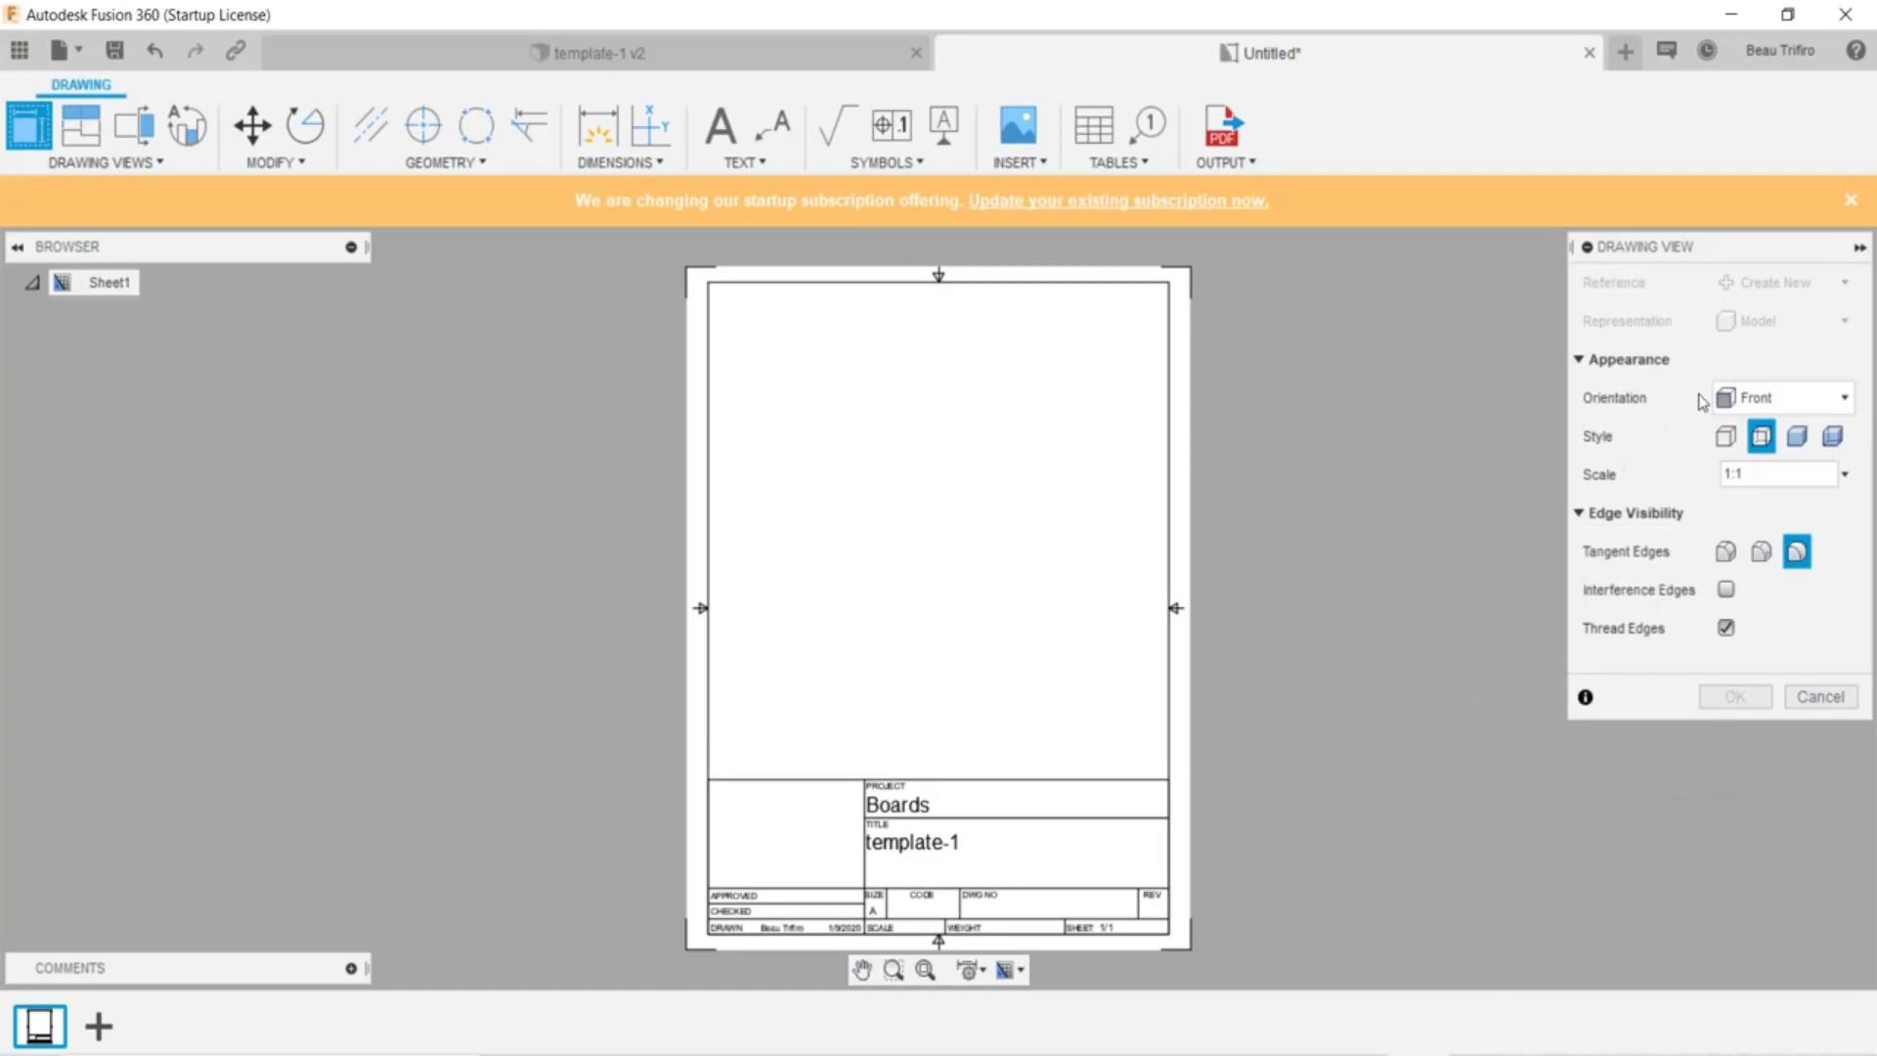
left_click(1783, 396)
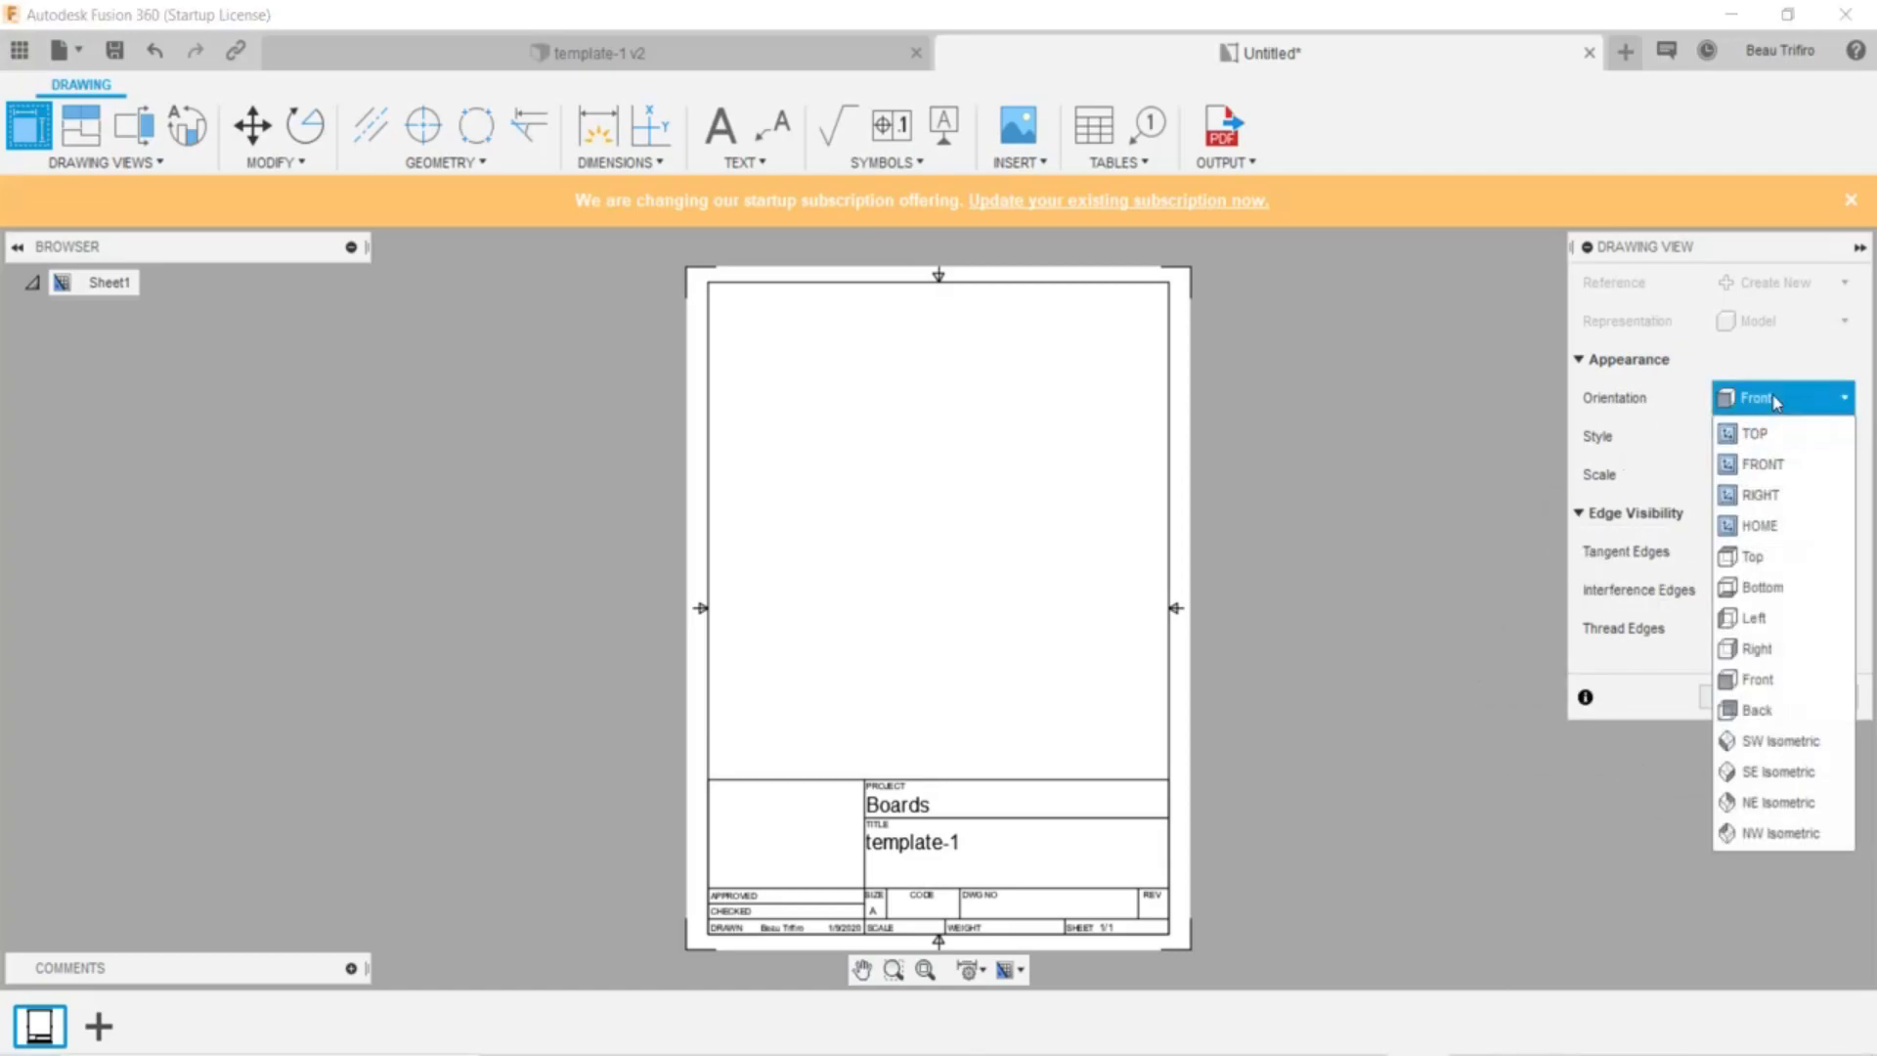
mouse_move(1783, 556)
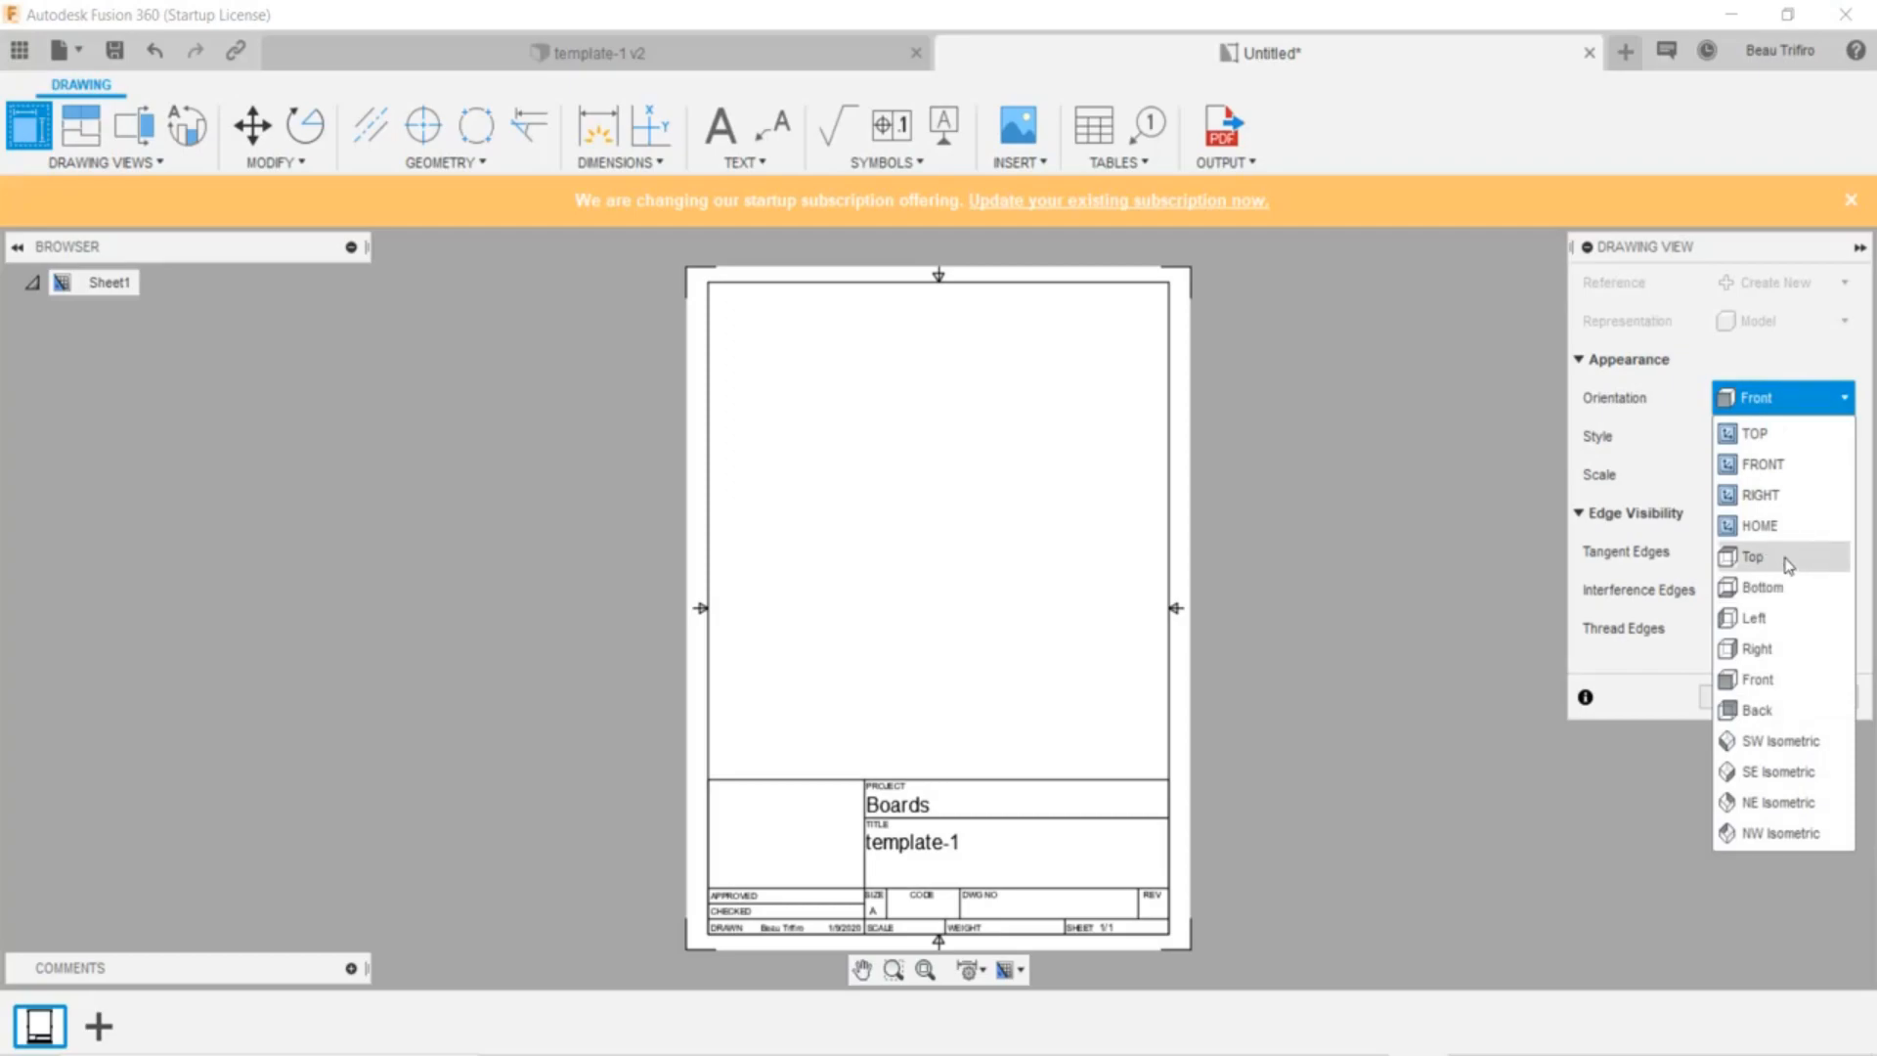
left_click(1752, 555)
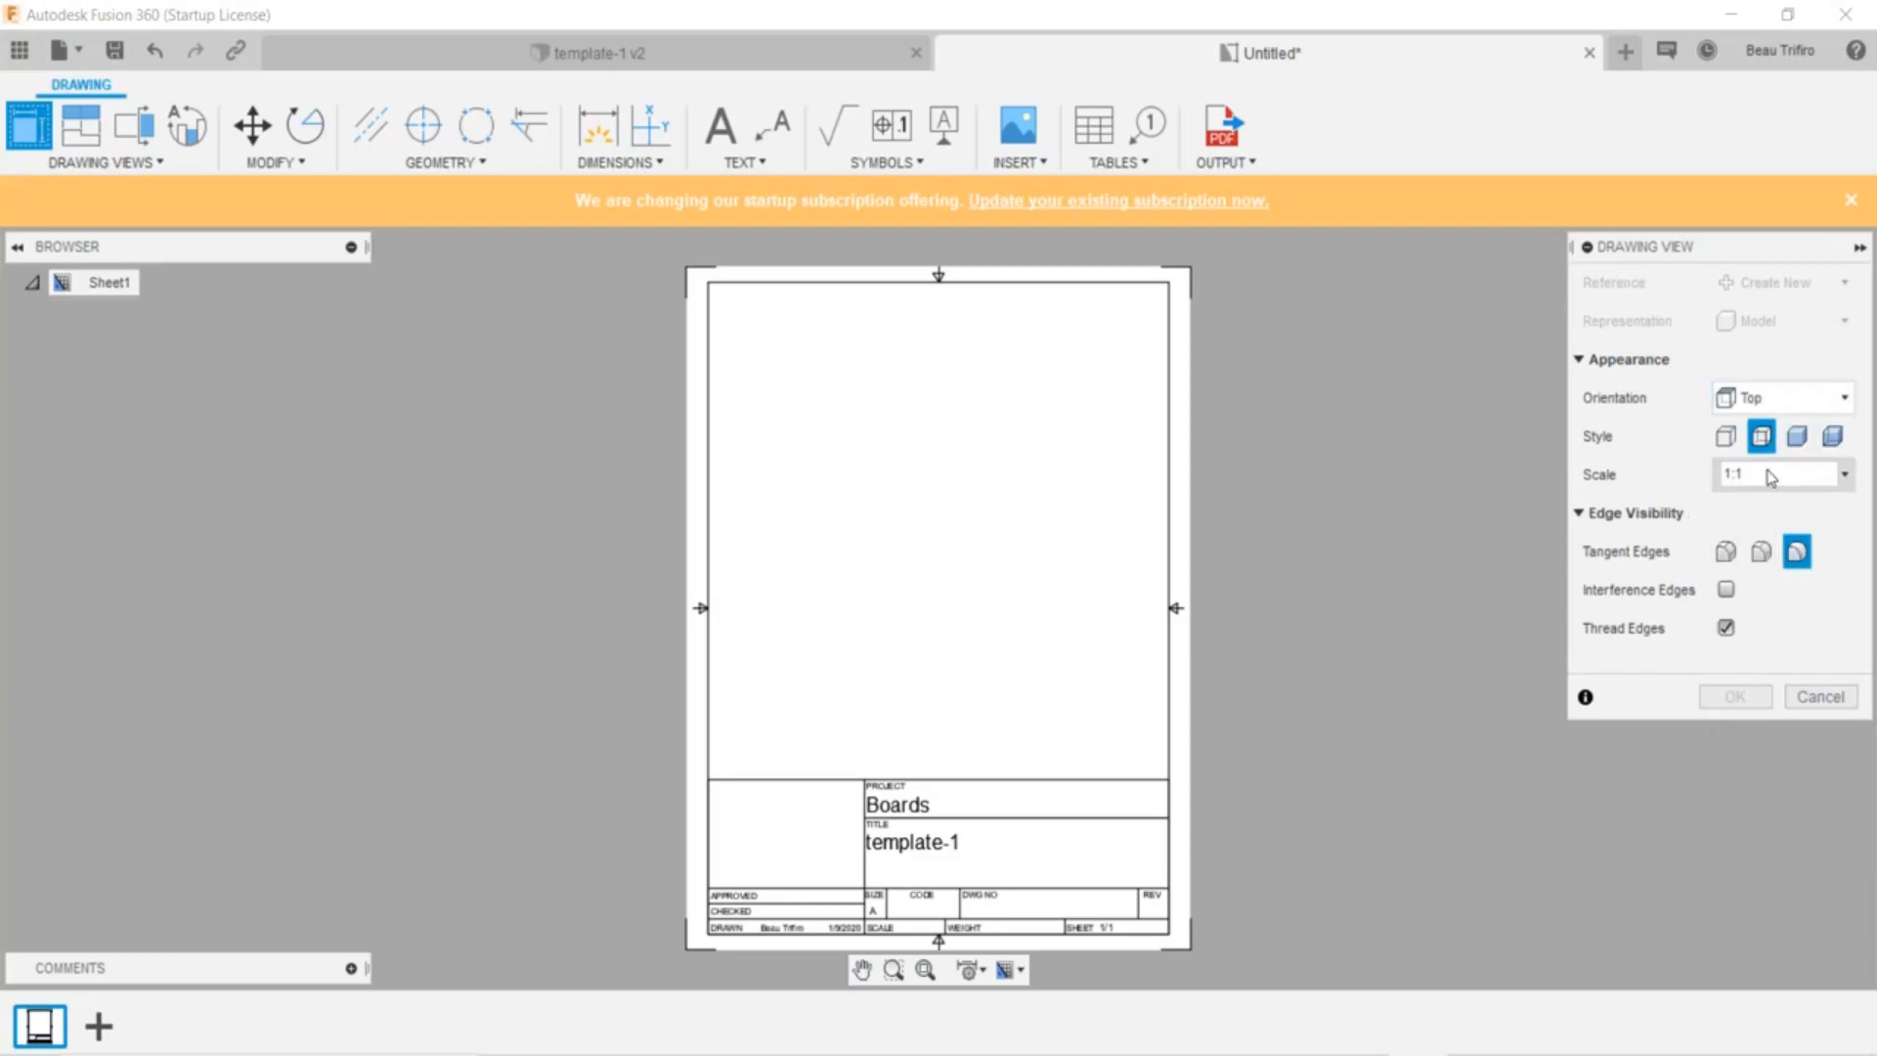
mouse_move(845, 554)
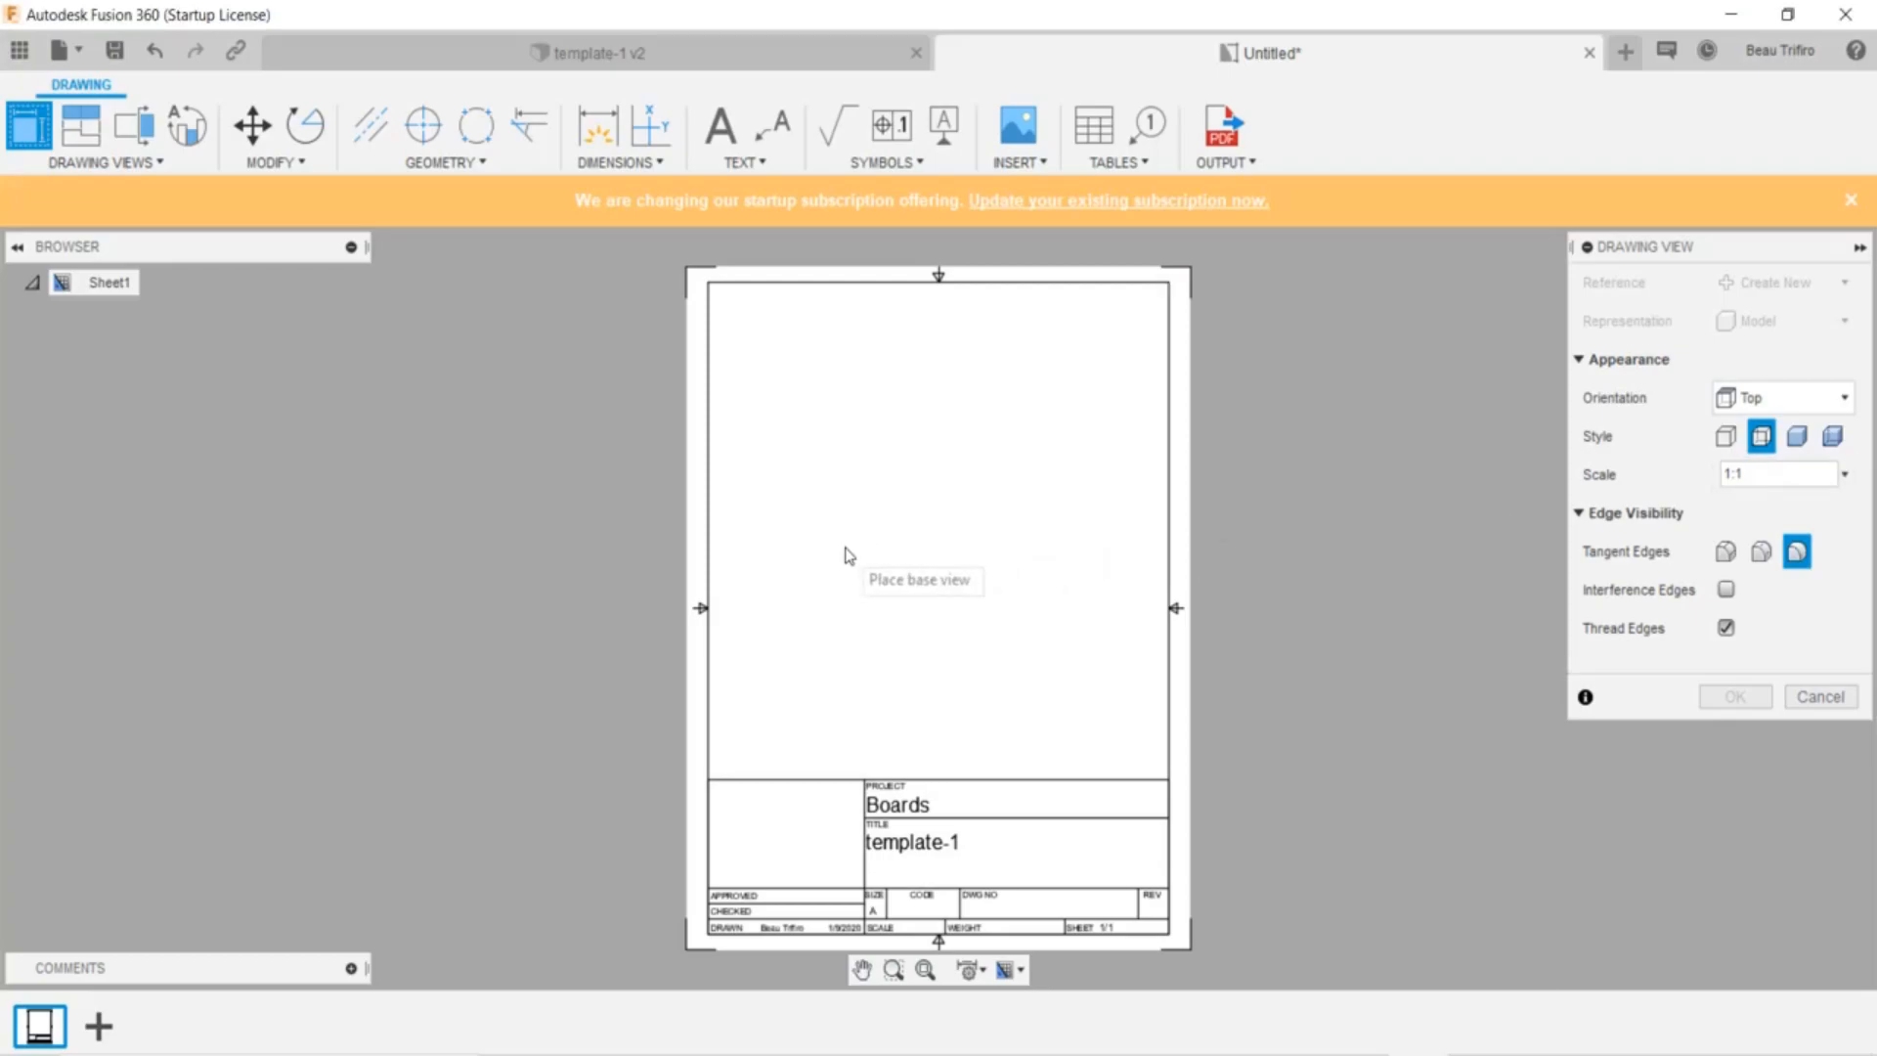
left_click(844, 549)
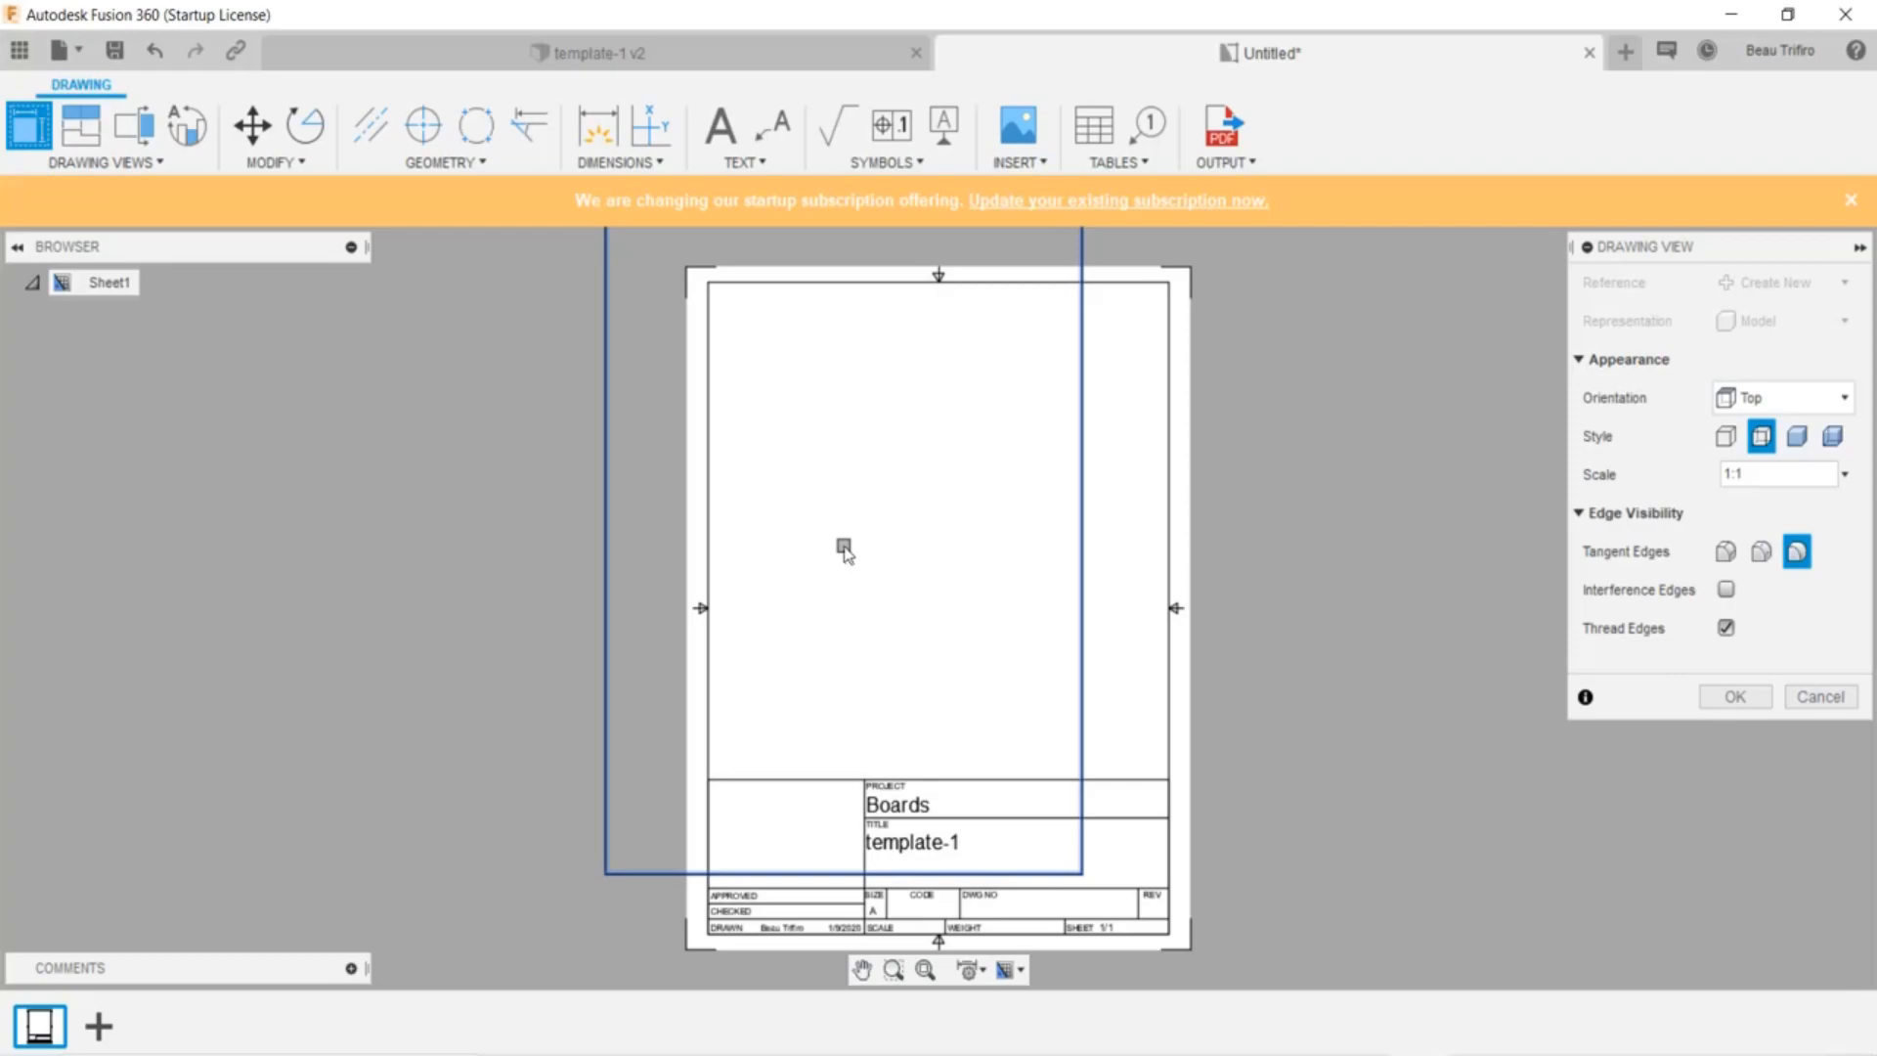
mouse_move(1345, 612)
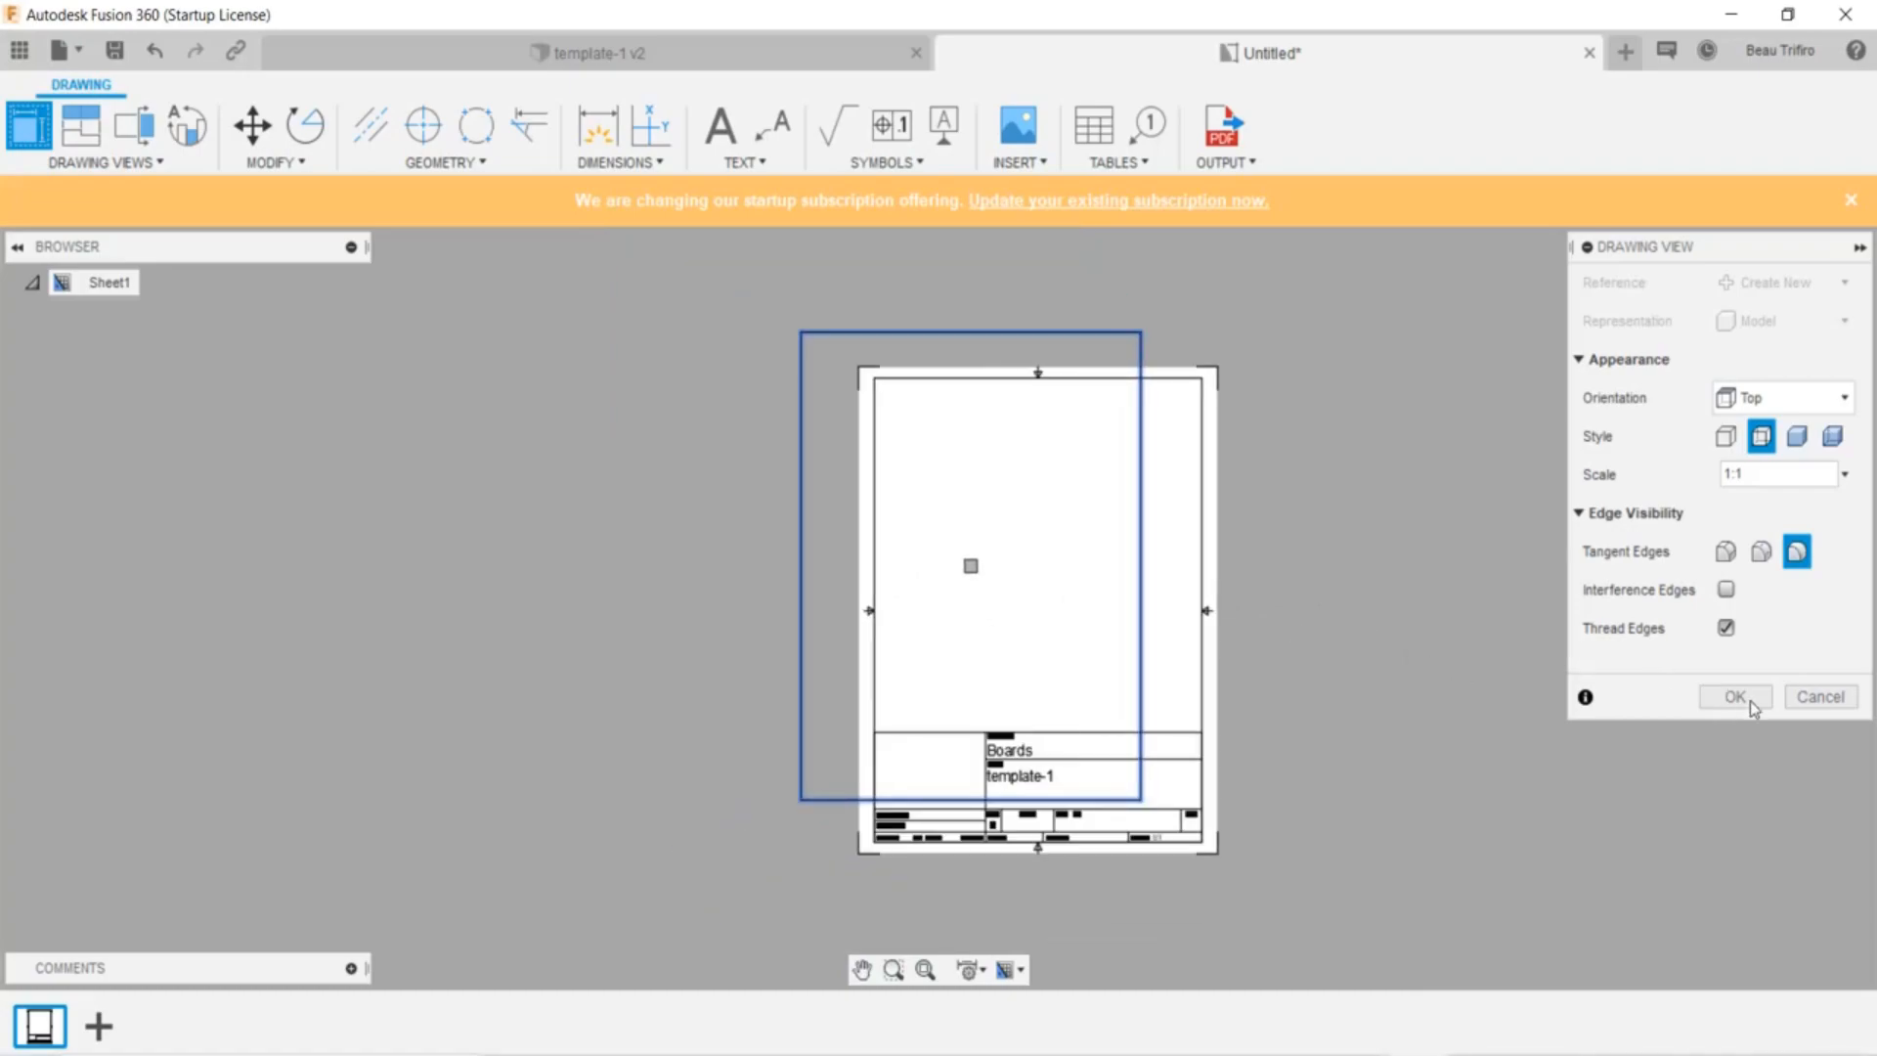
left_click(1733, 697)
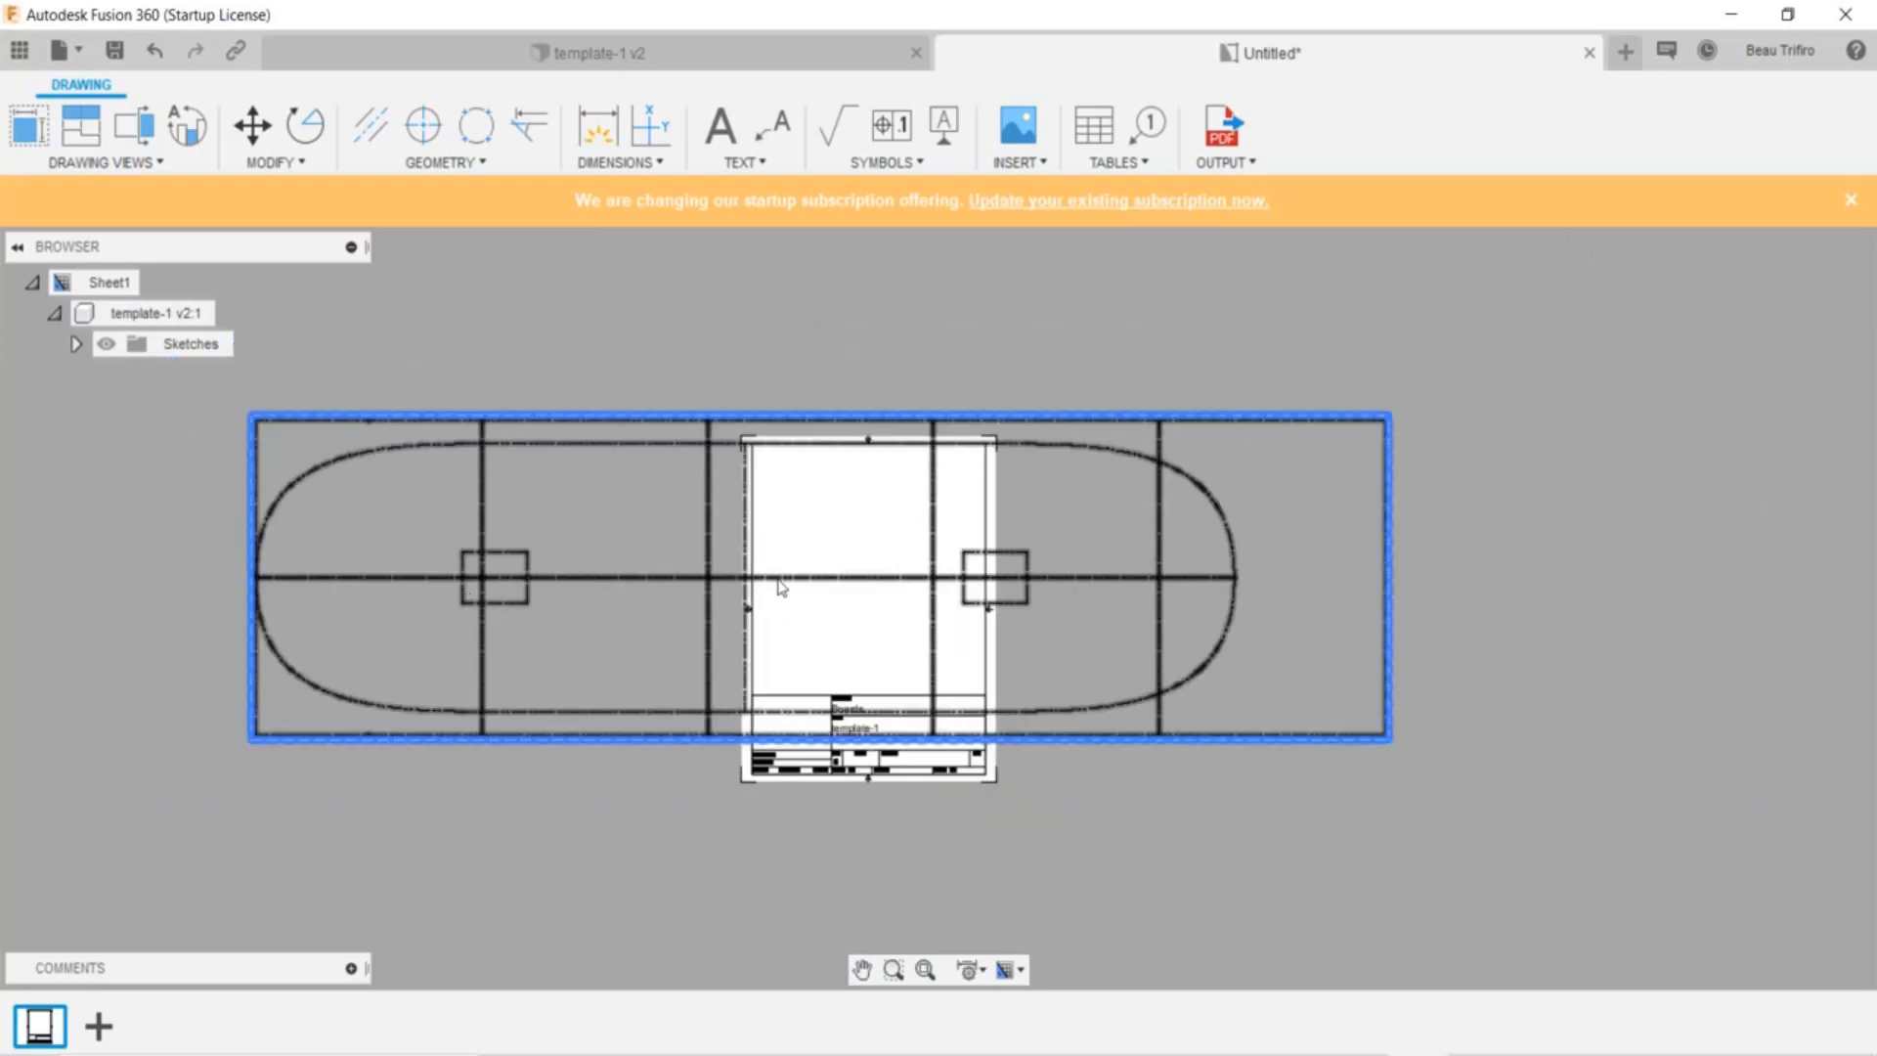
mouse_move(535, 644)
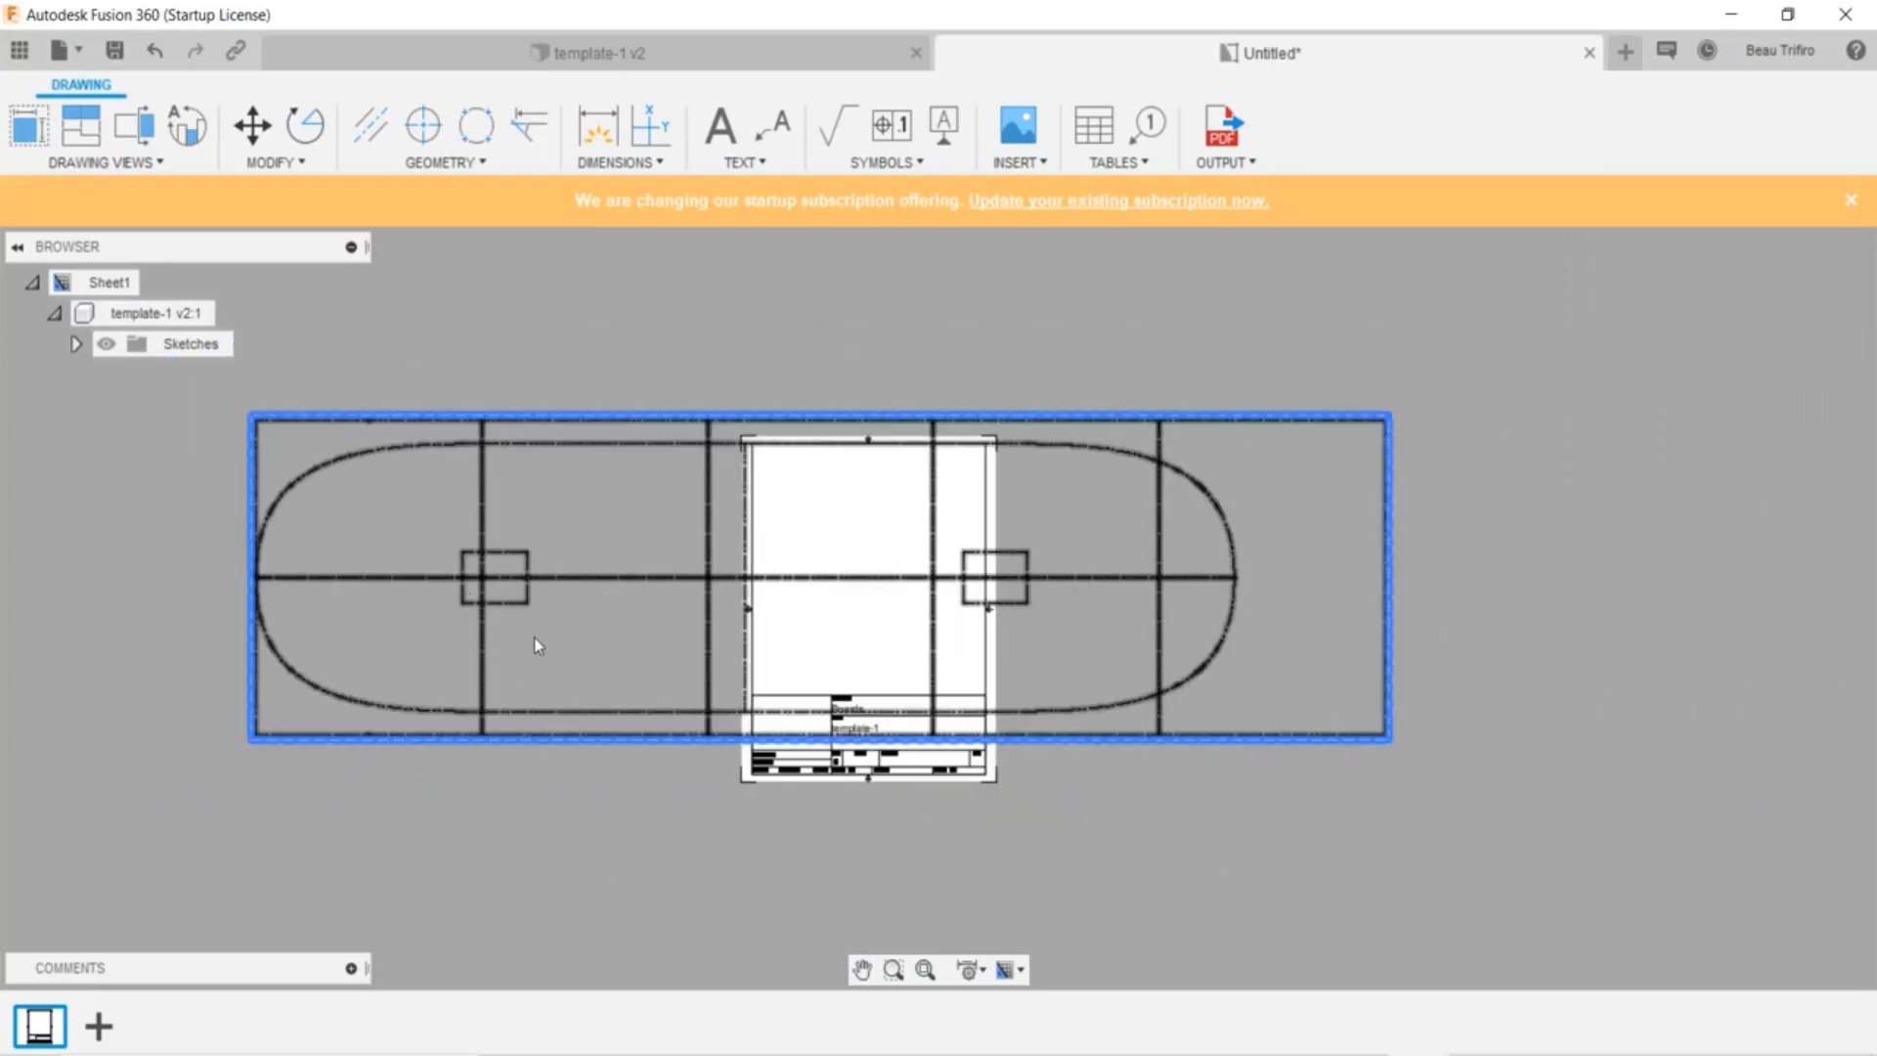
Move the top view so the deck's rounded nose sits inside the sheet's left edge
left_click(778, 814)
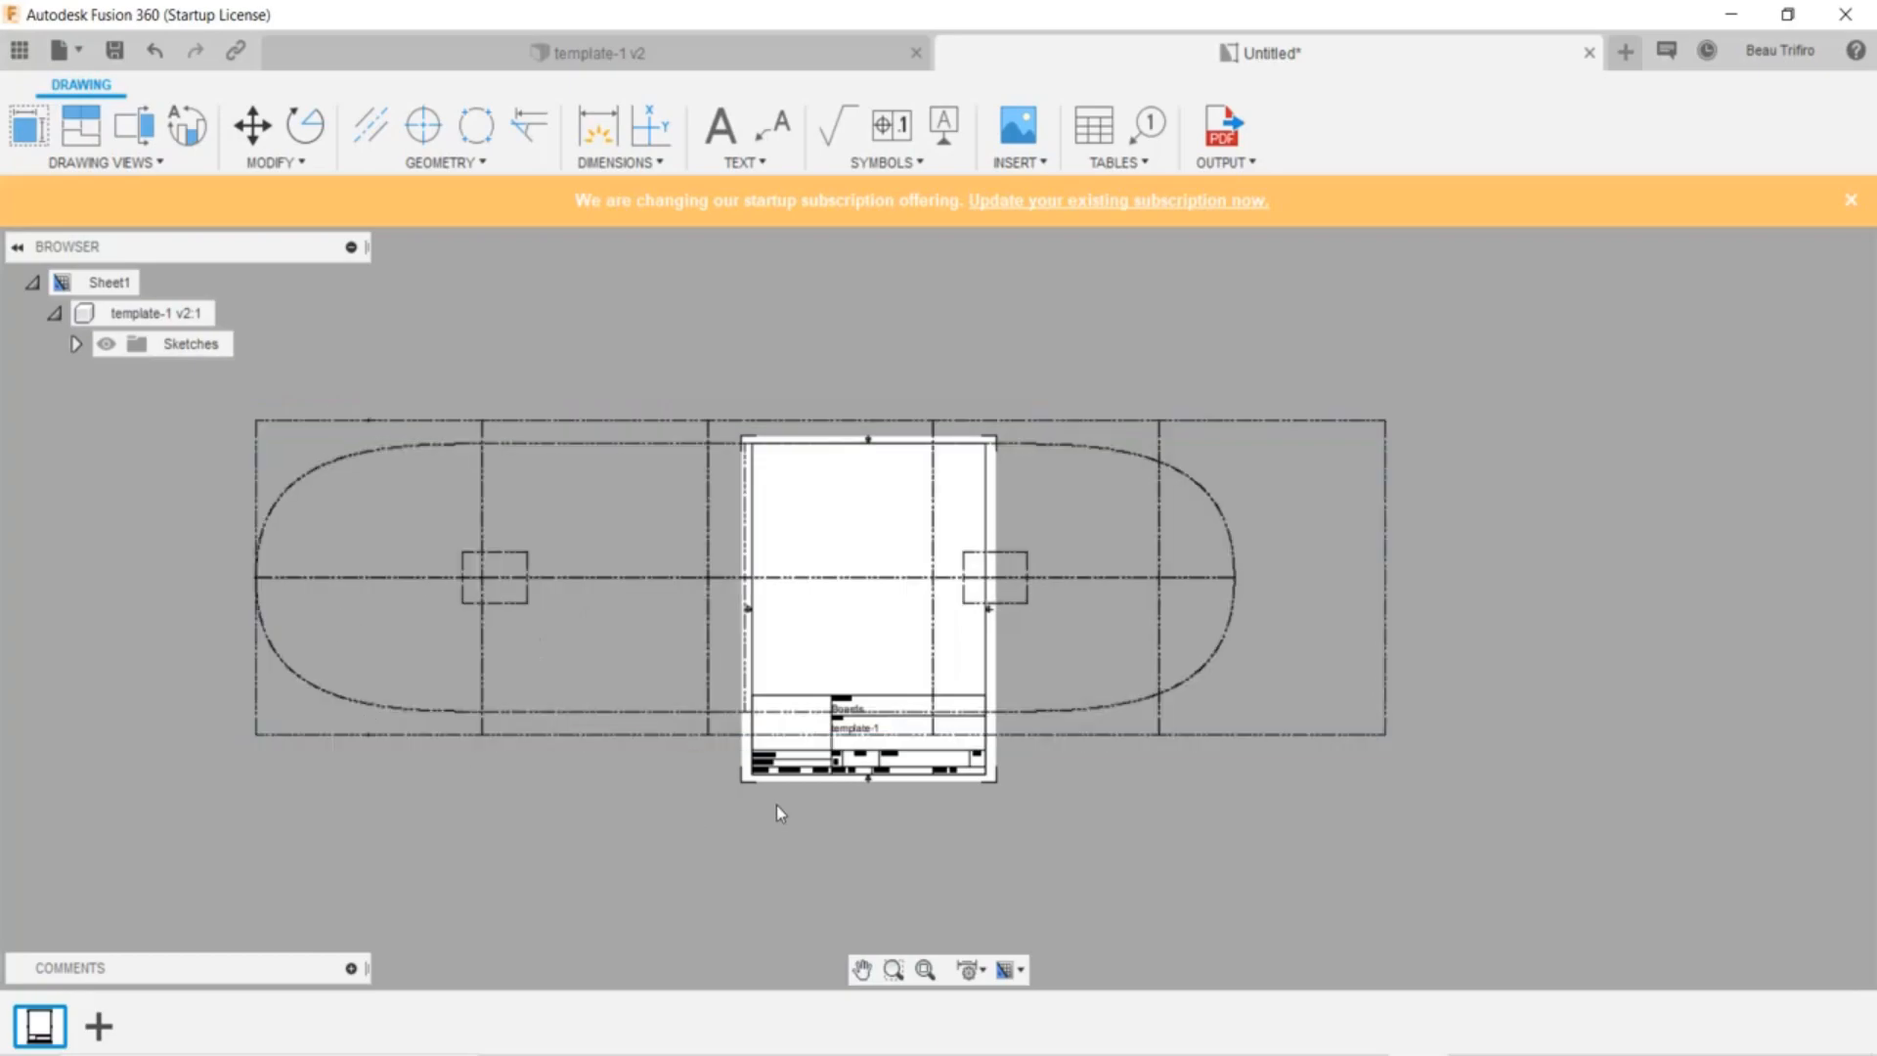
left_click(778, 778)
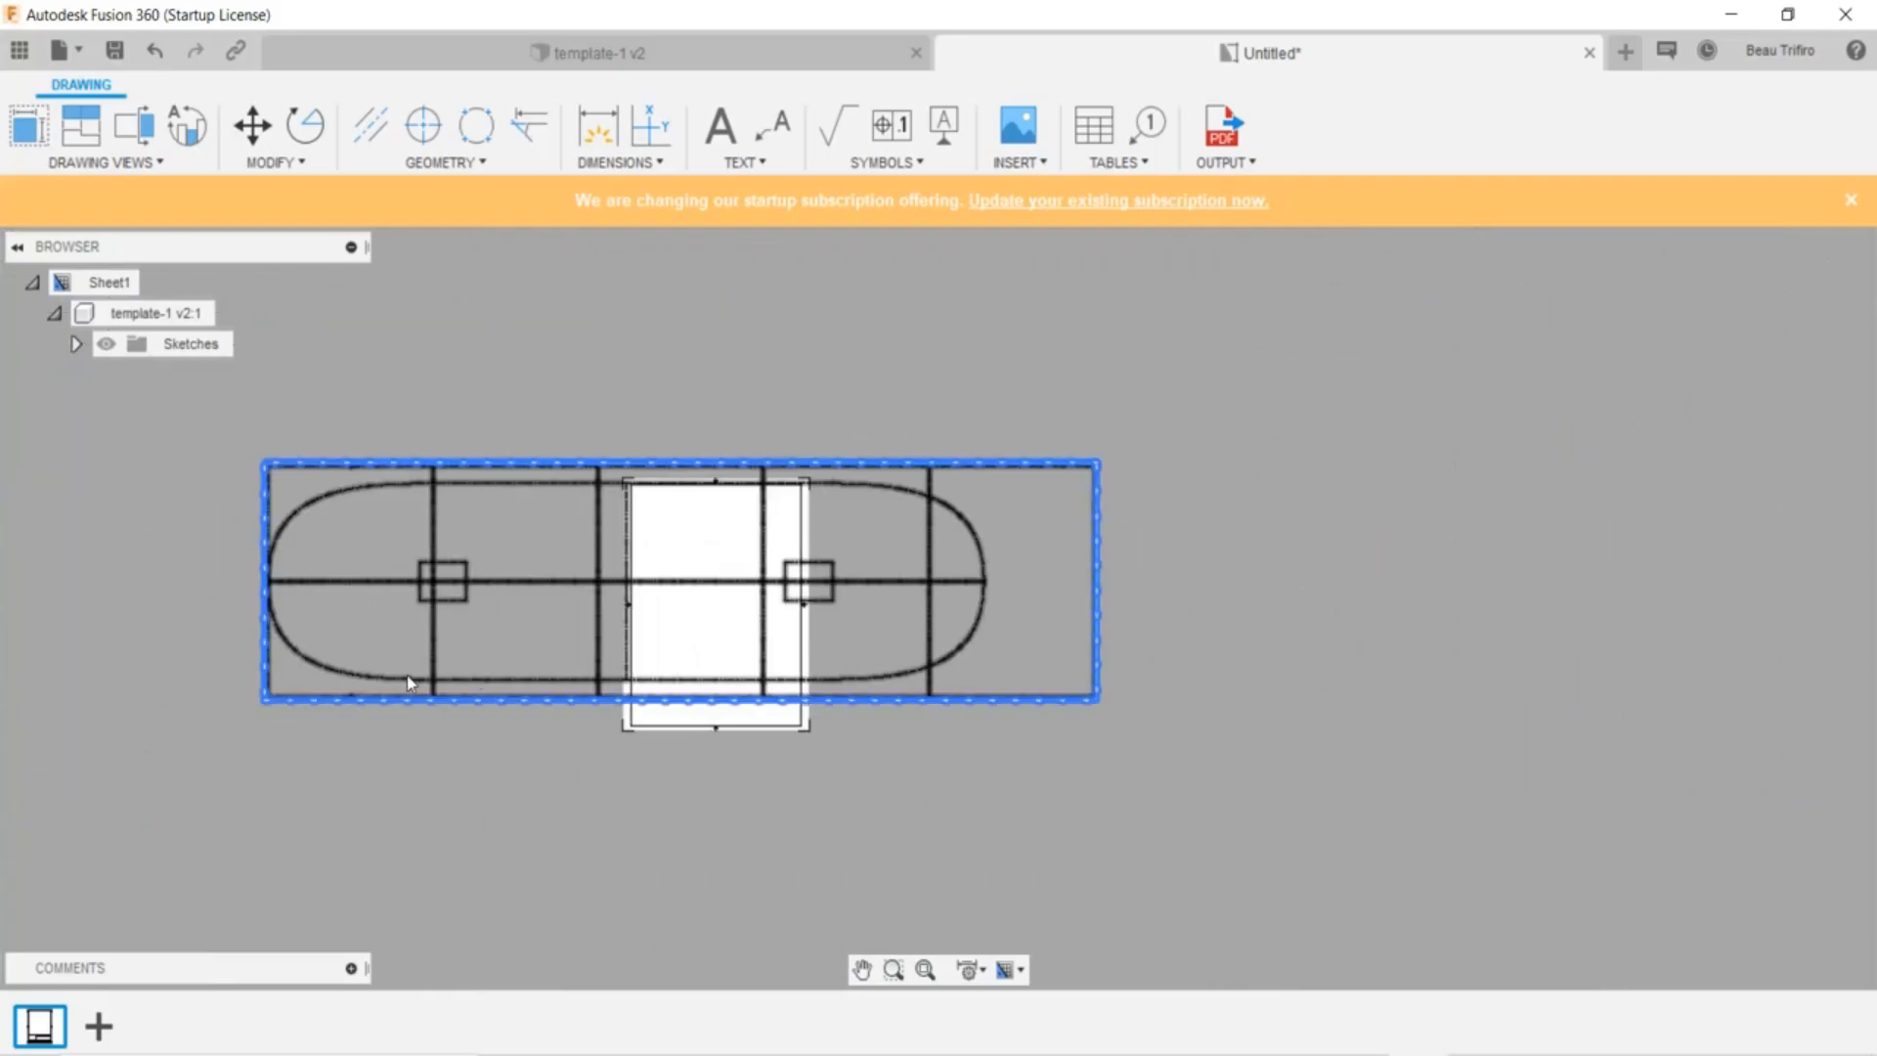
left_click(511, 666)
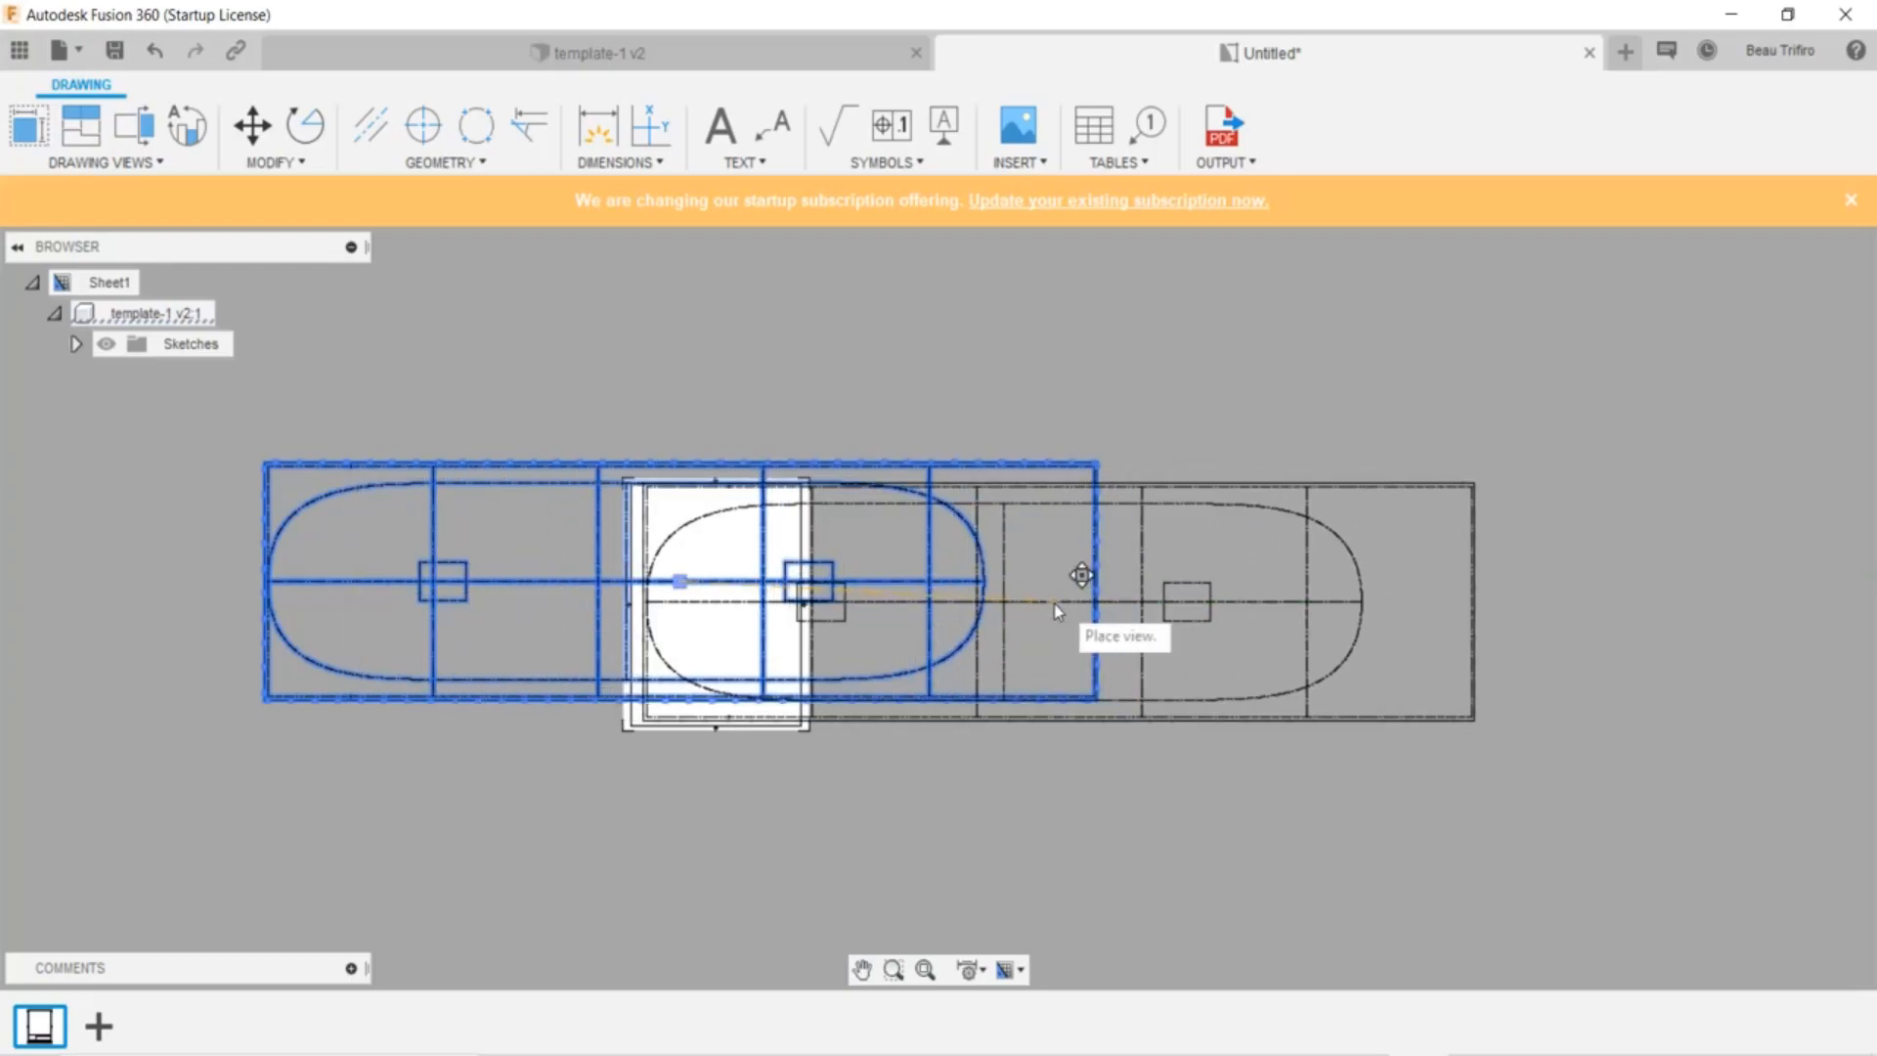
mouse_move(1041, 608)
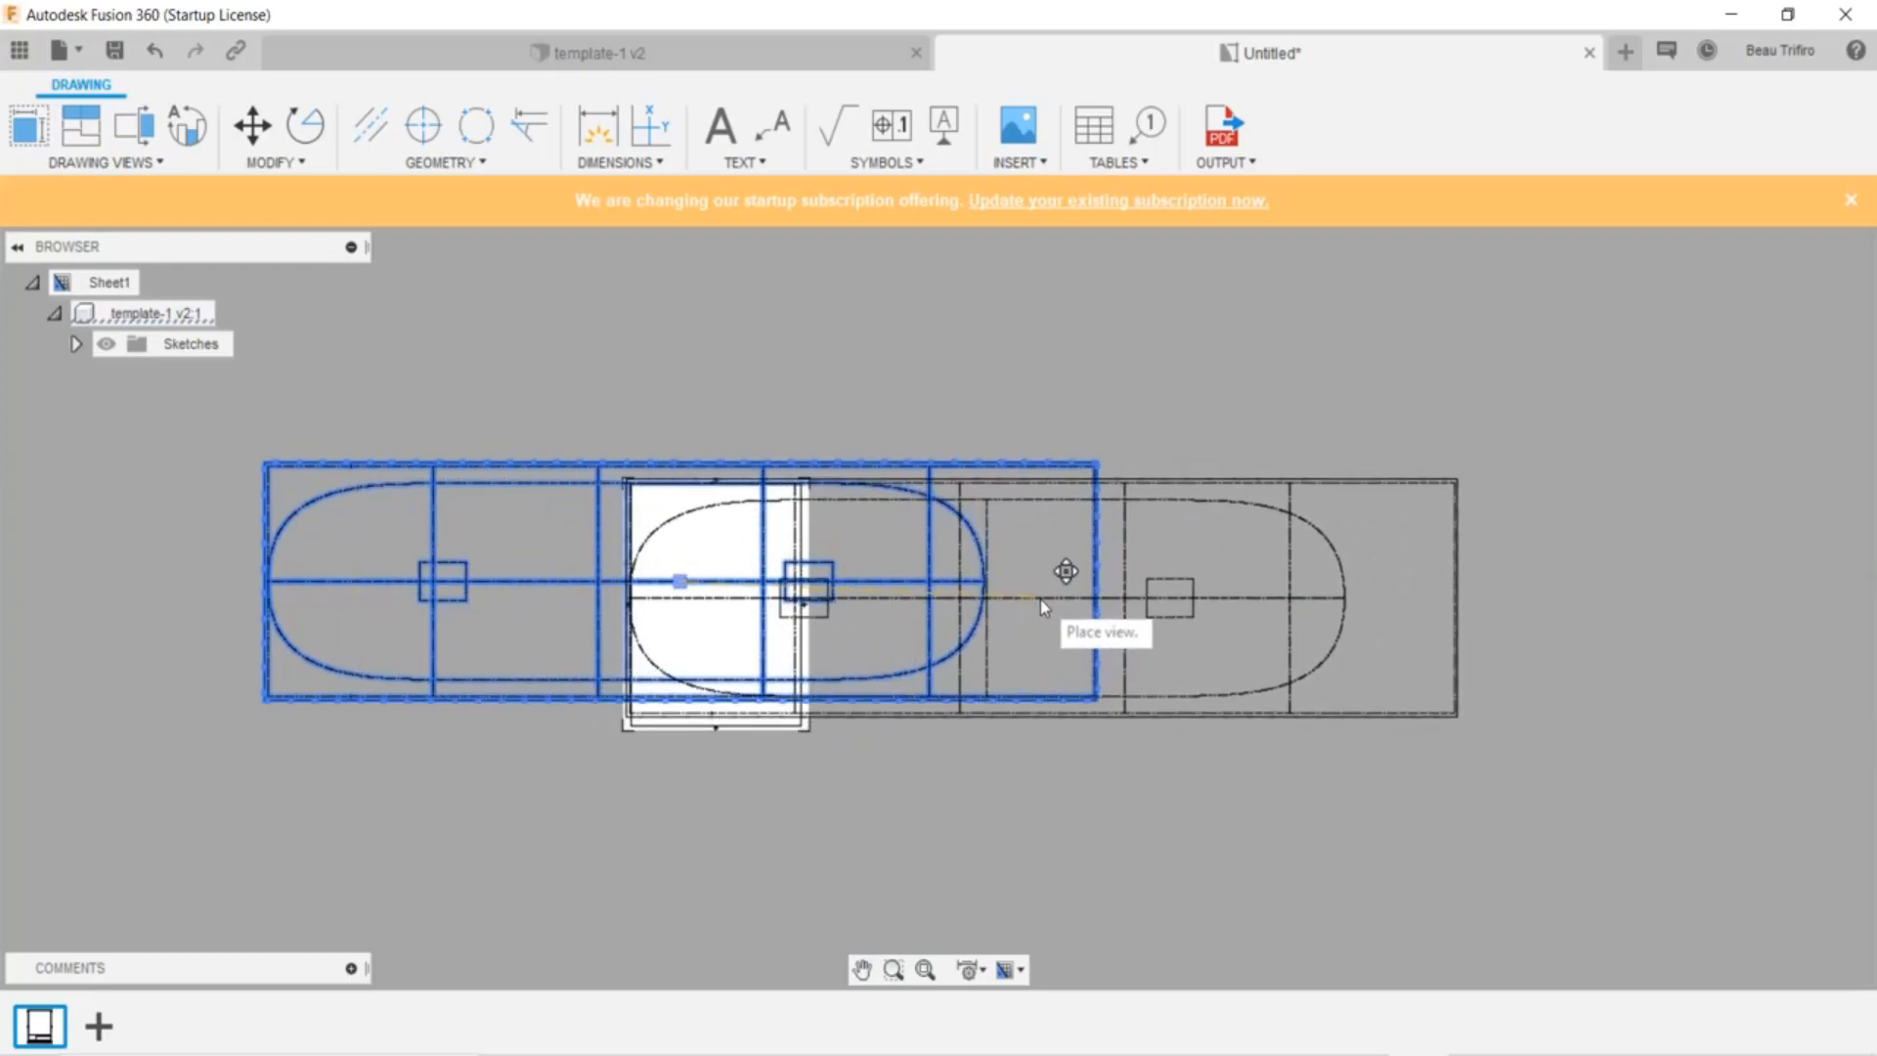
mouse_move(1054, 614)
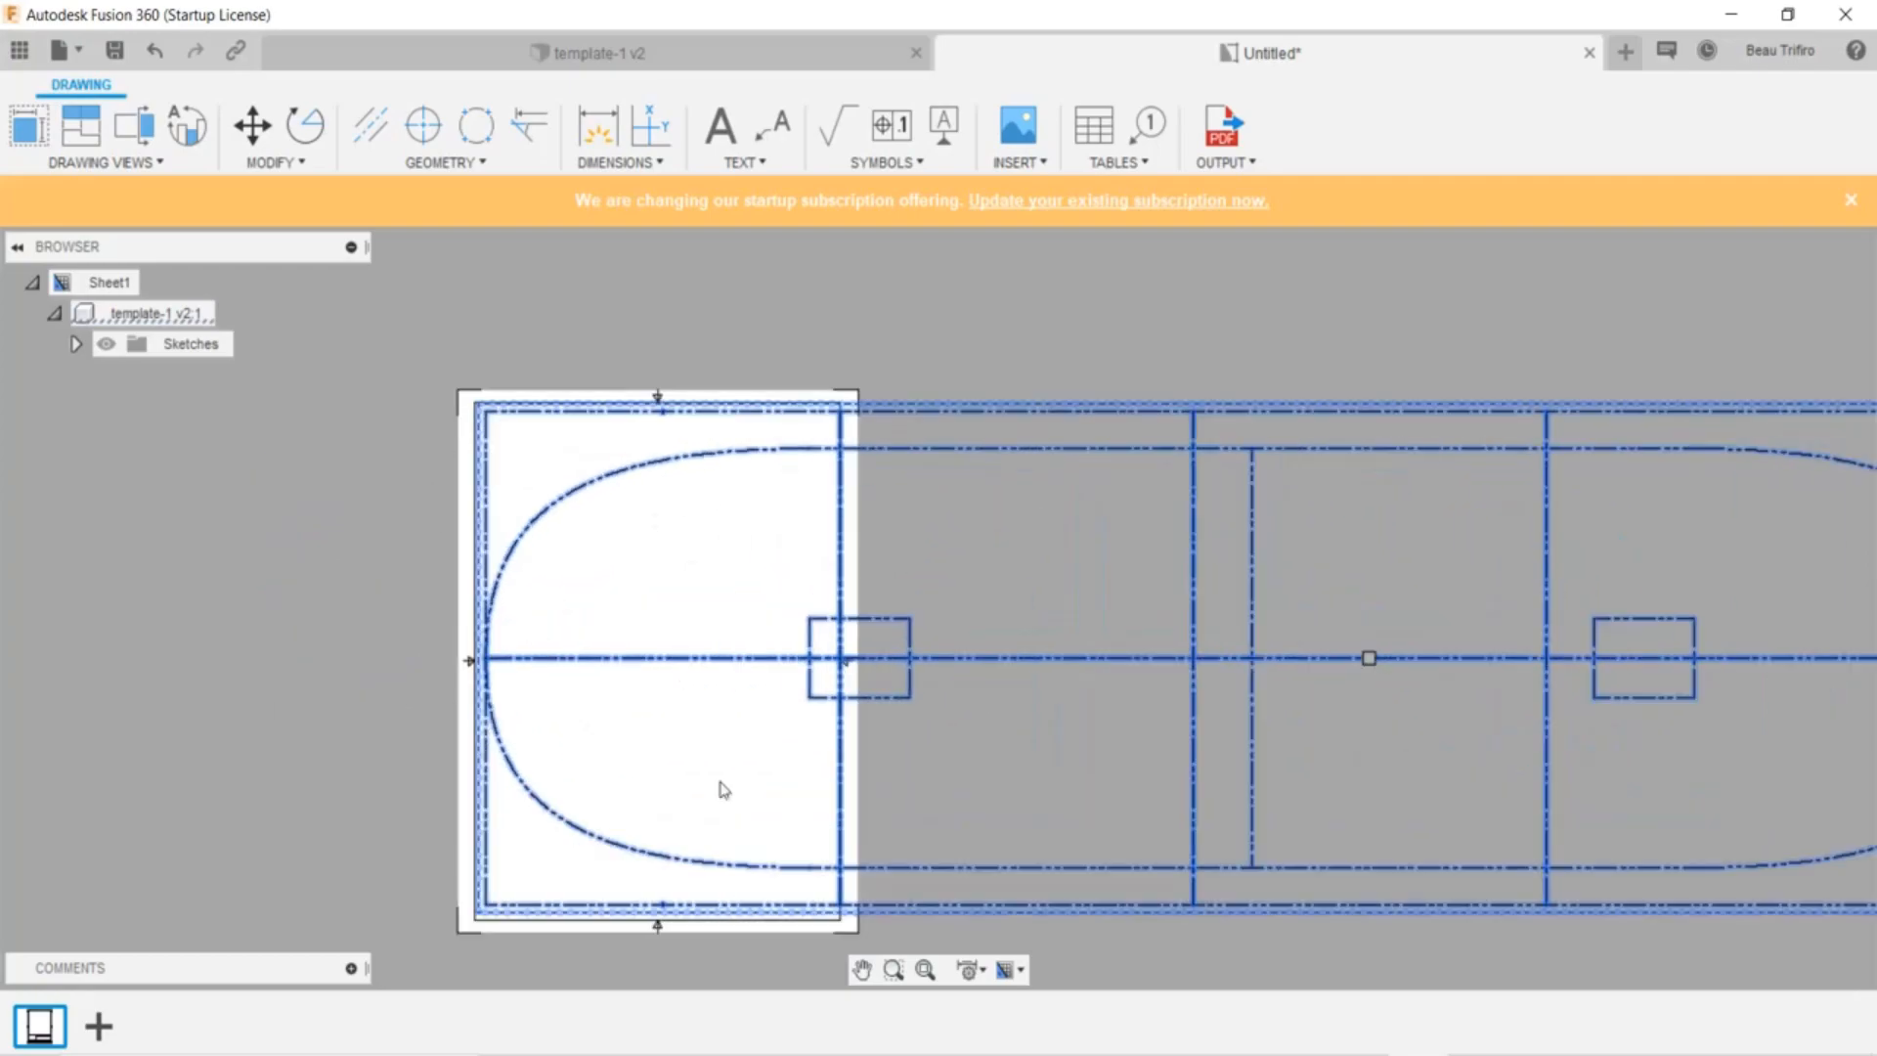
mouse_move(544, 405)
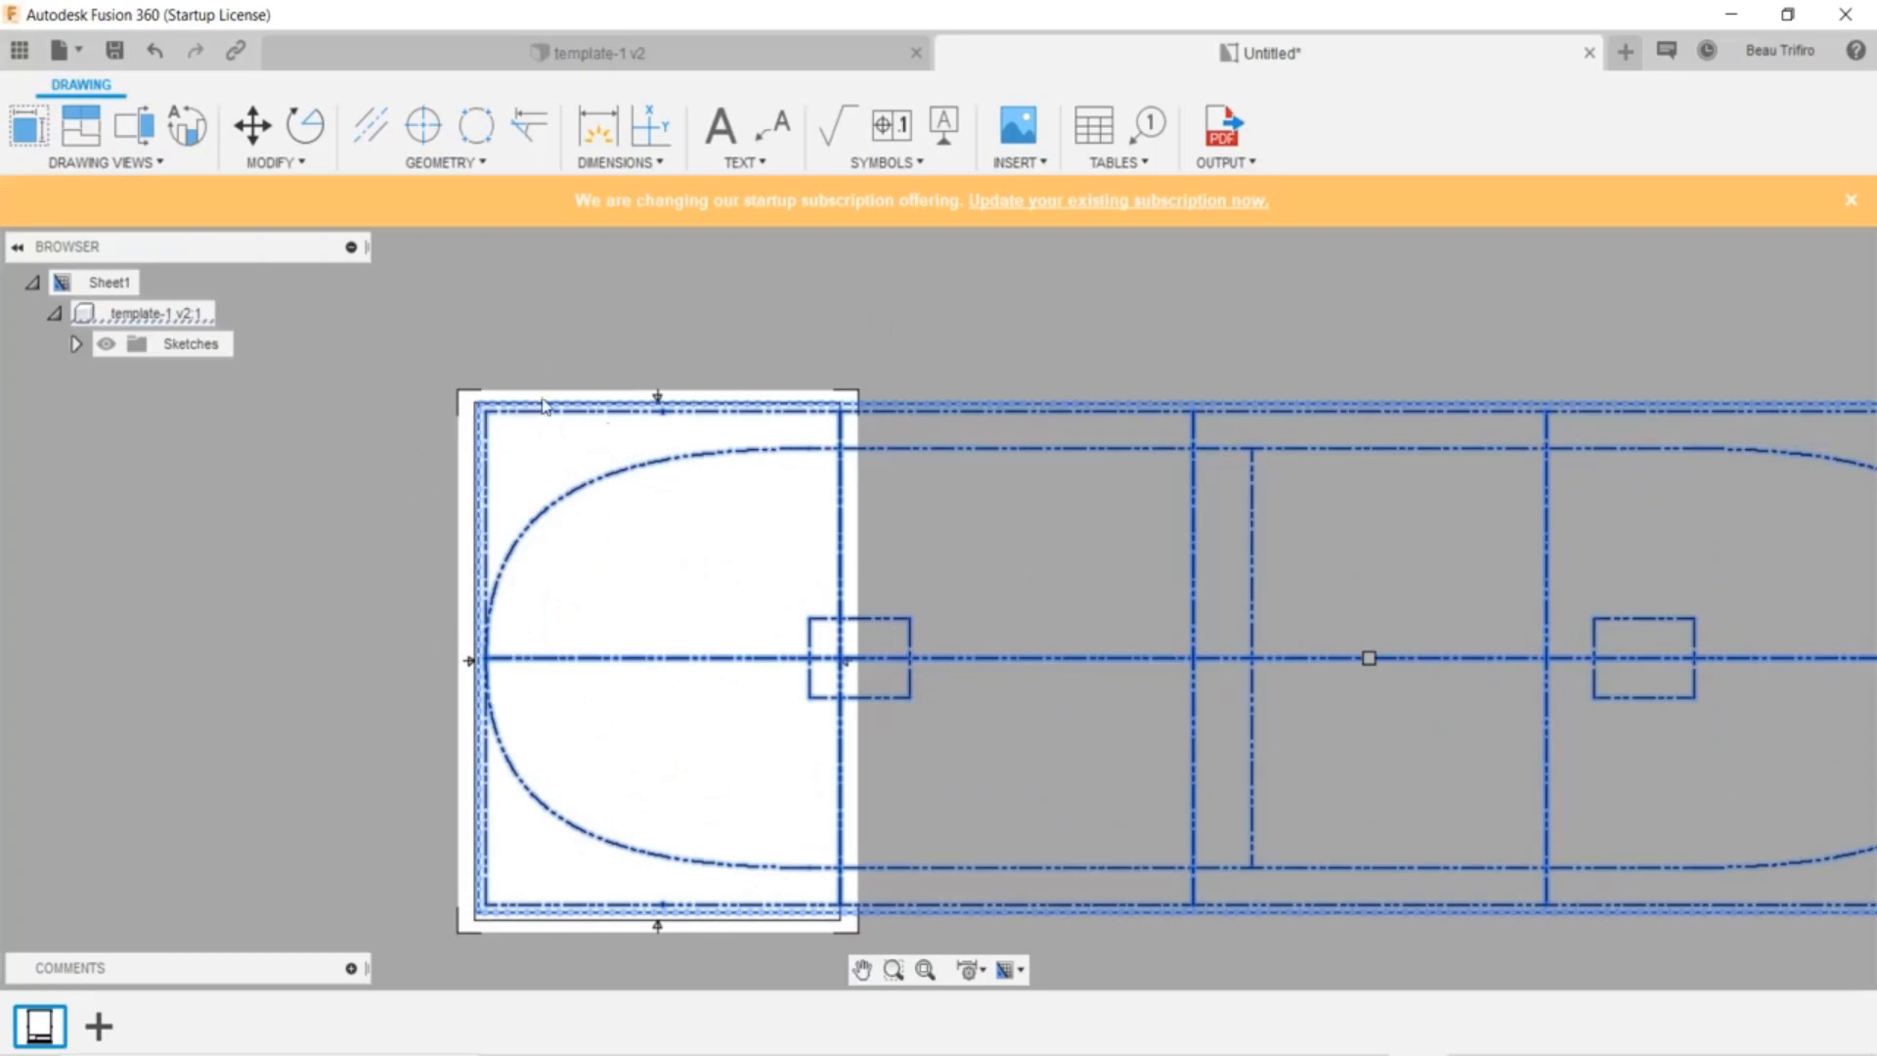
mouse_move(796, 395)
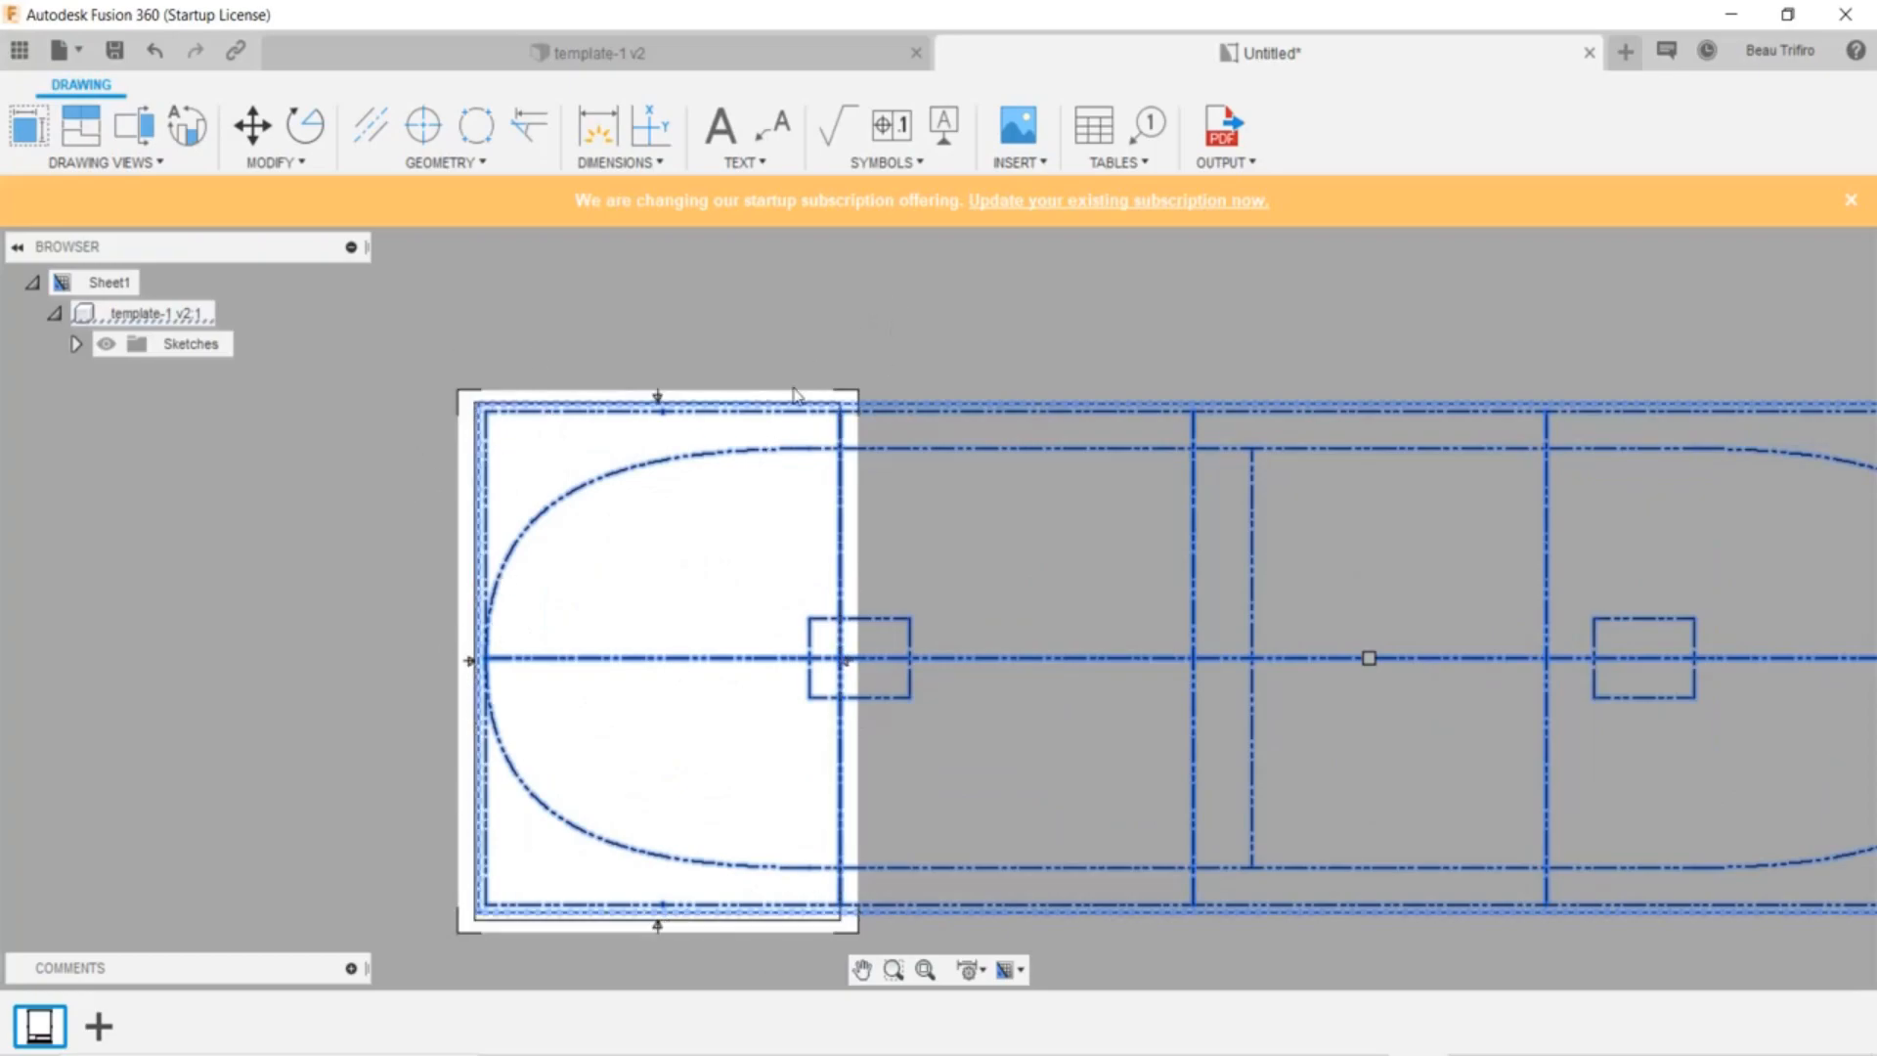
left_click(1173, 624)
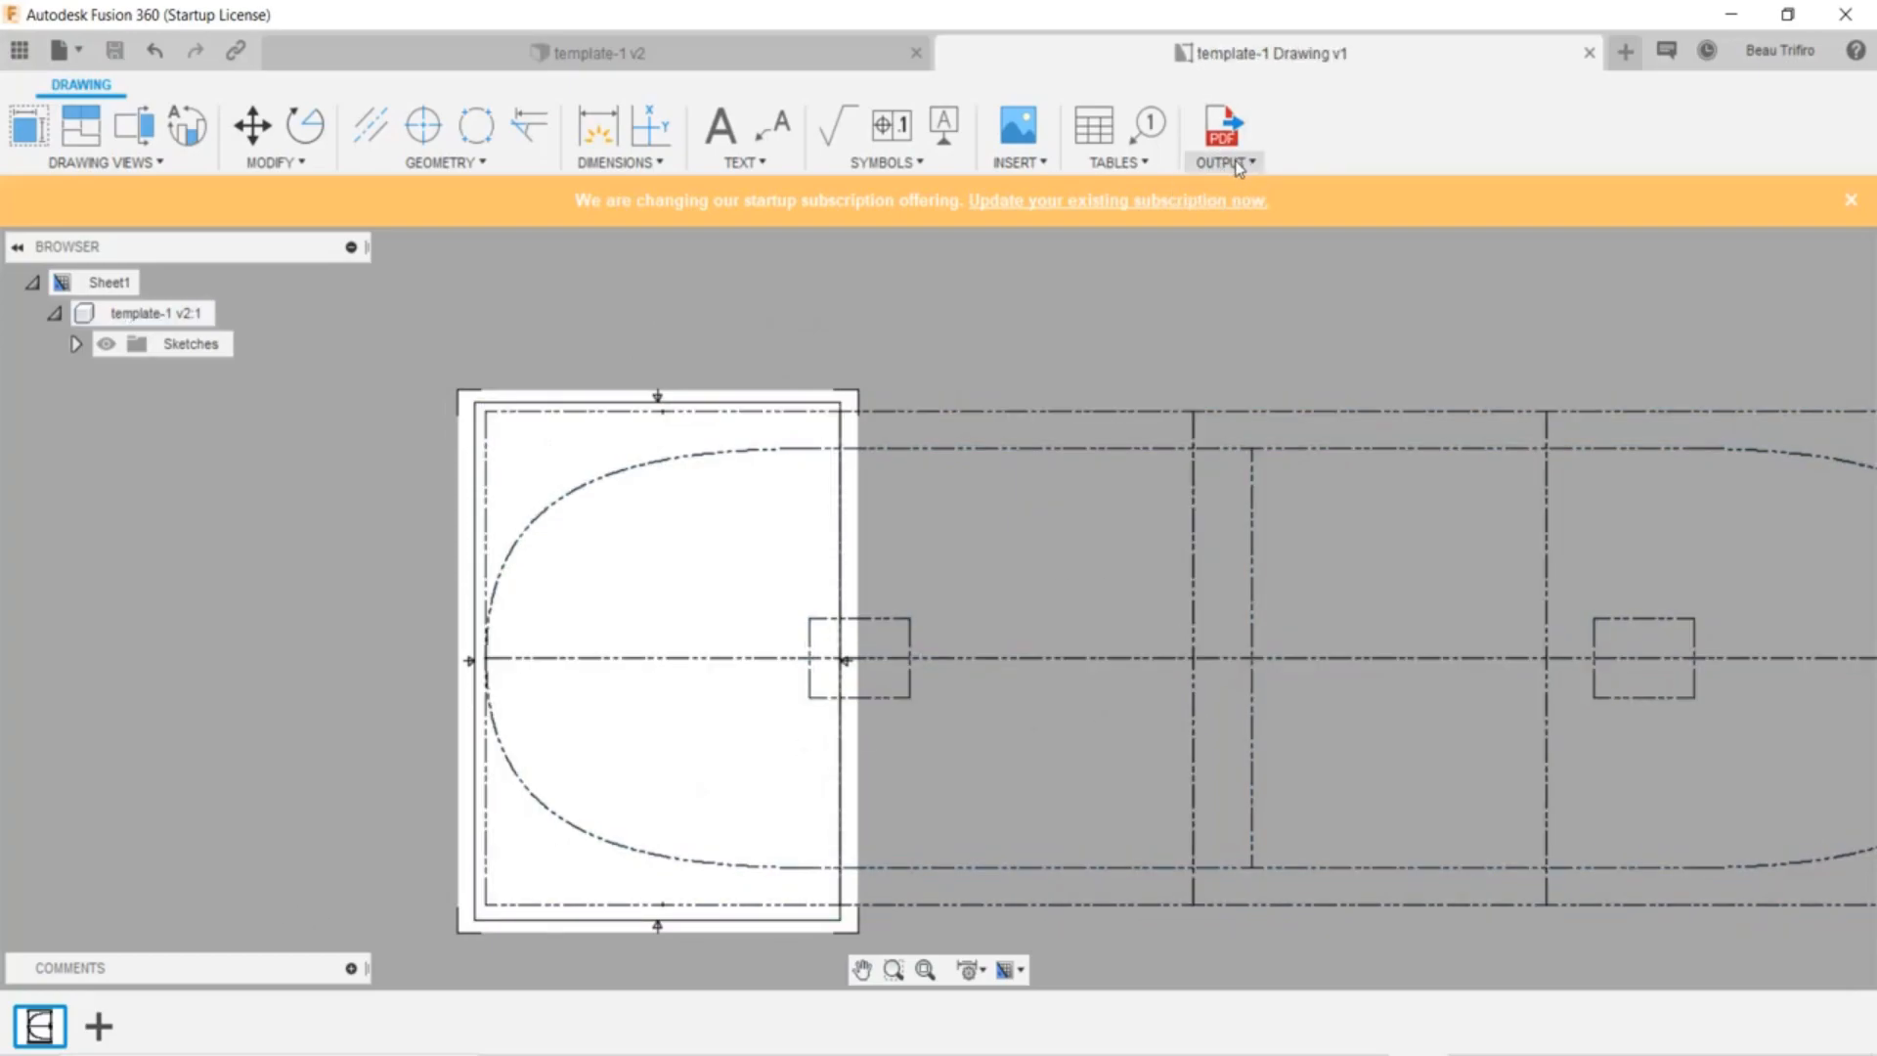
Export the sheet as template-1 Drawing v1.pdf with Open PDF enabled
left_click(1221, 138)
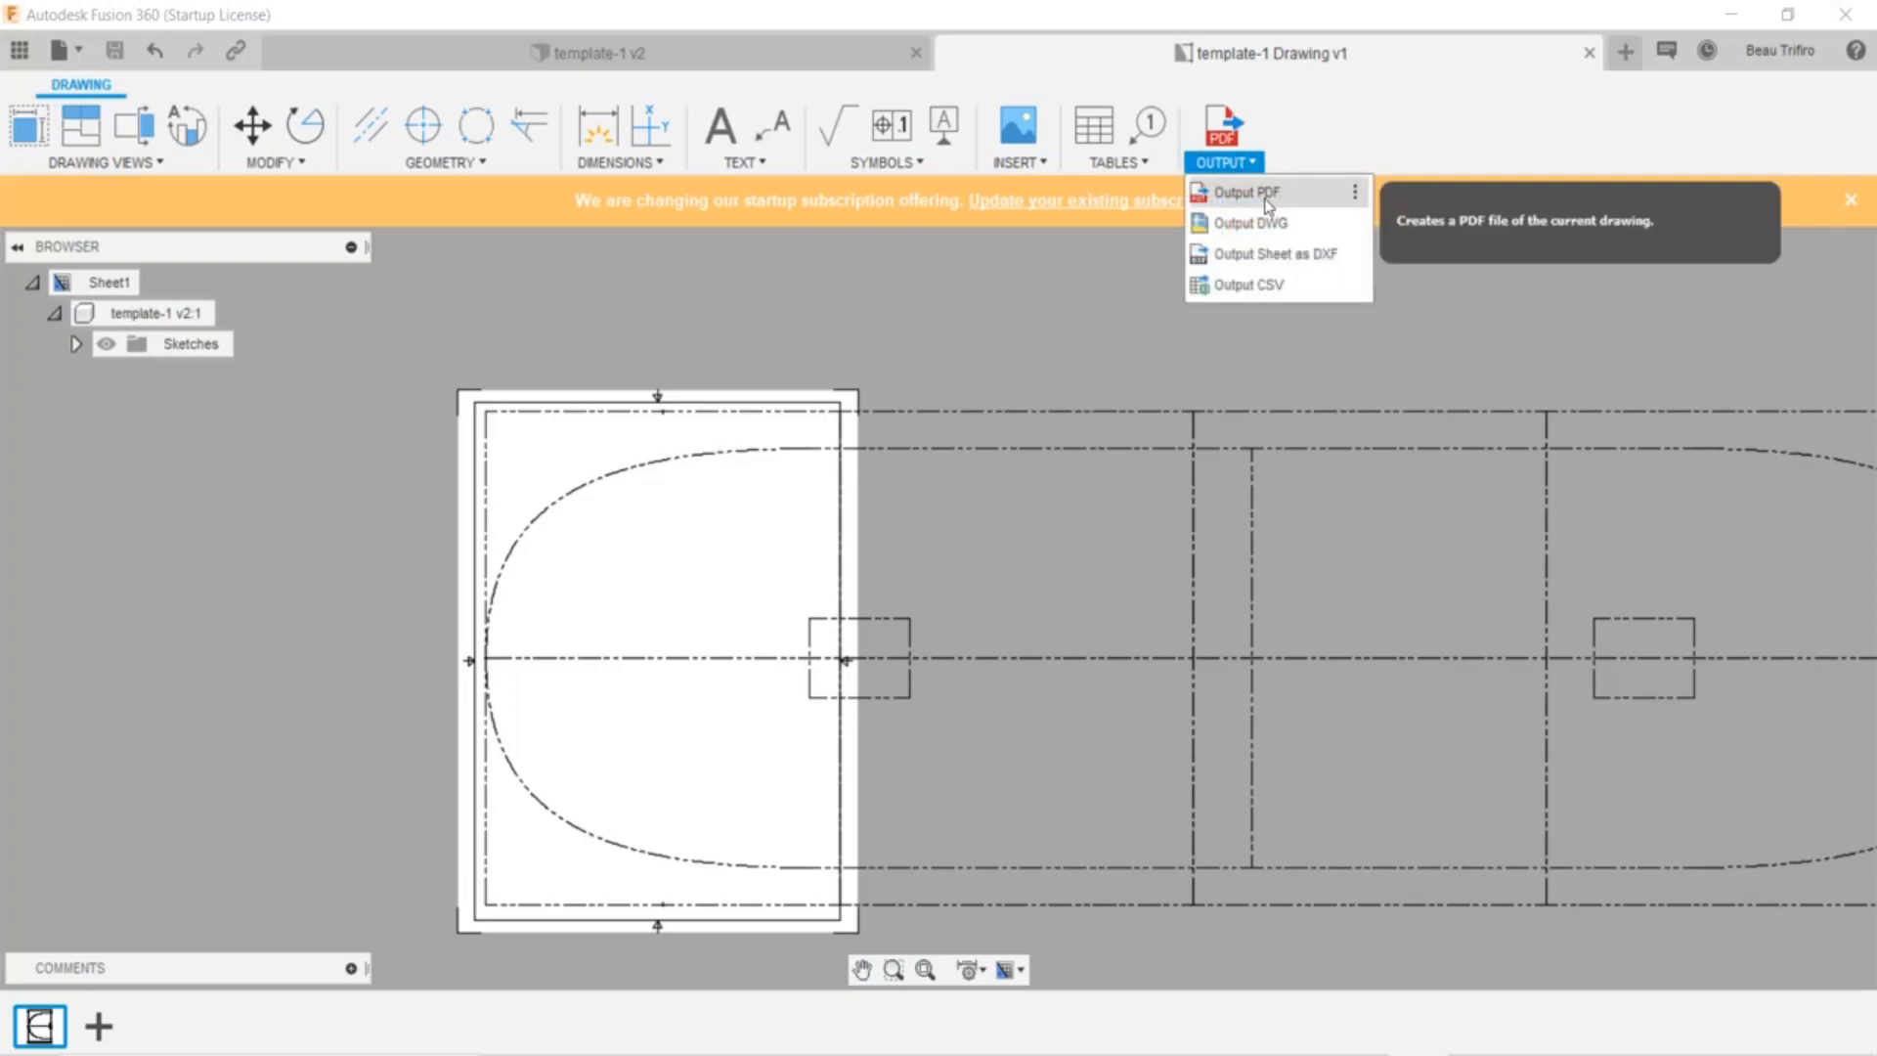
left_click(1244, 192)
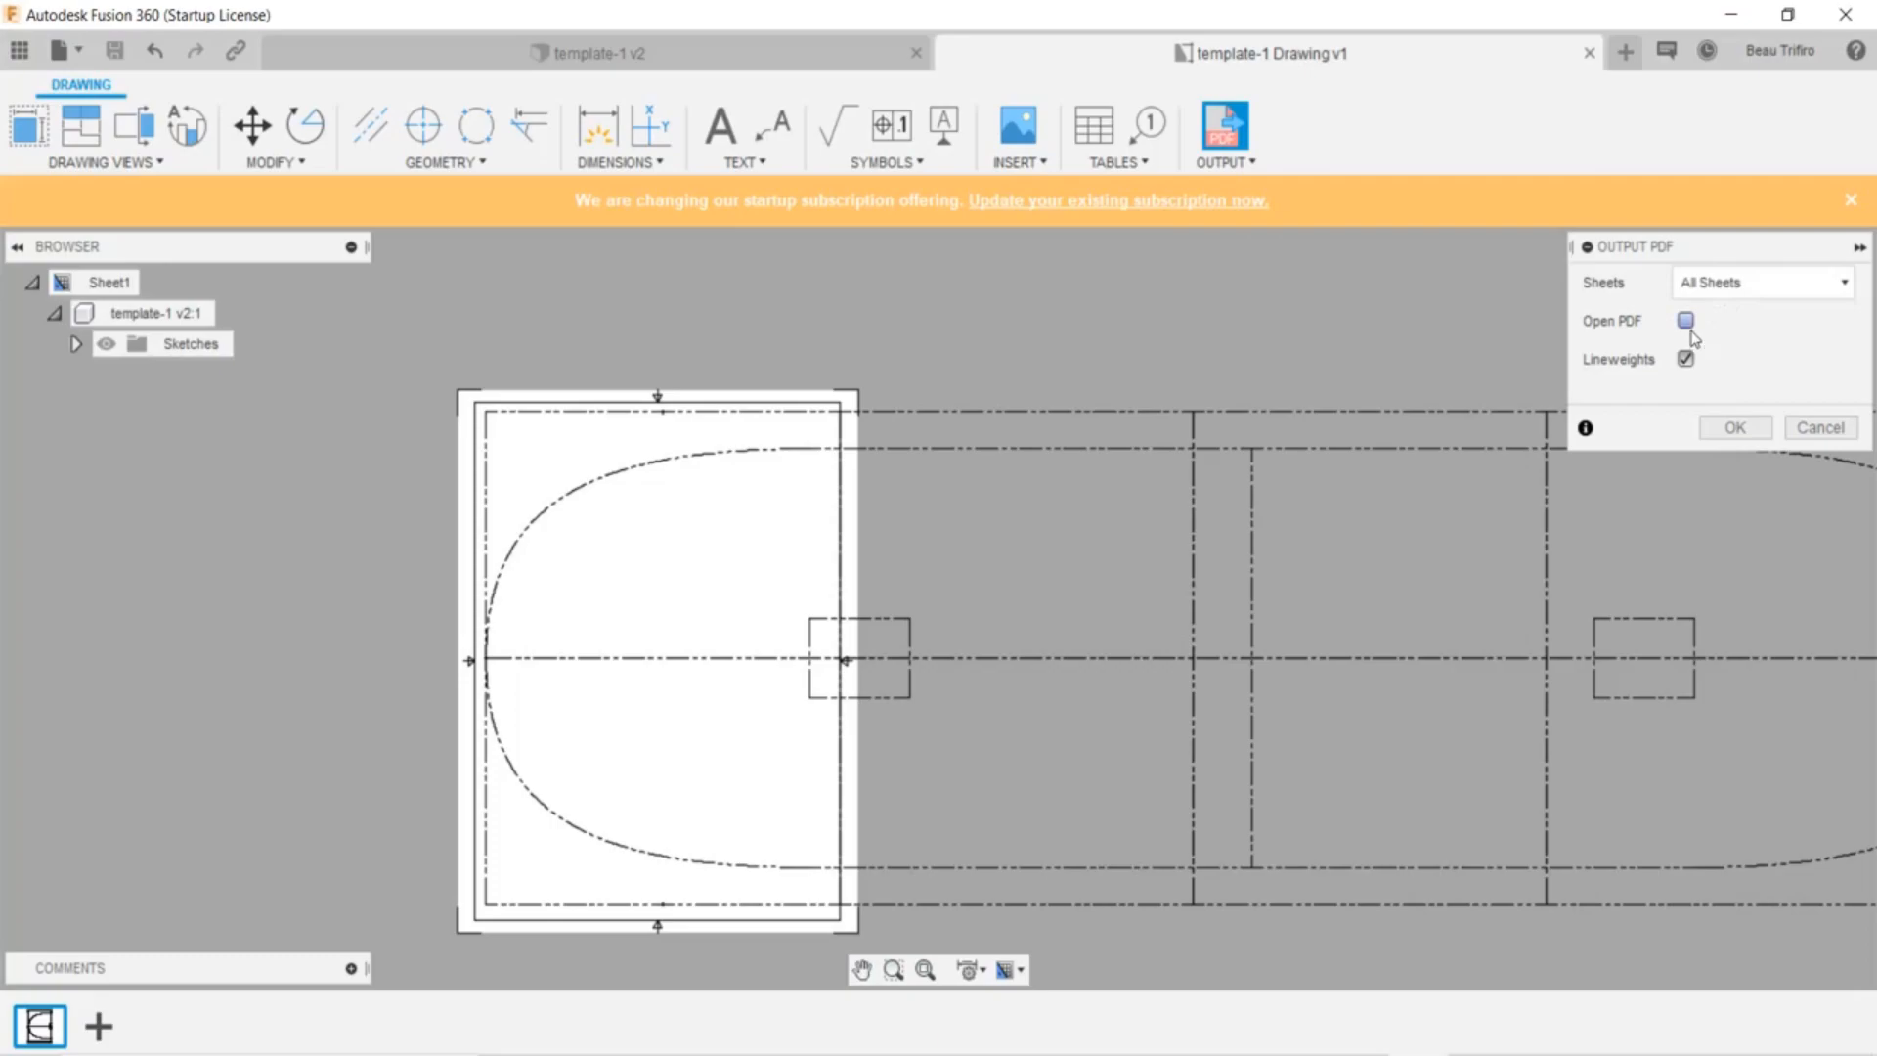
left_click(1684, 321)
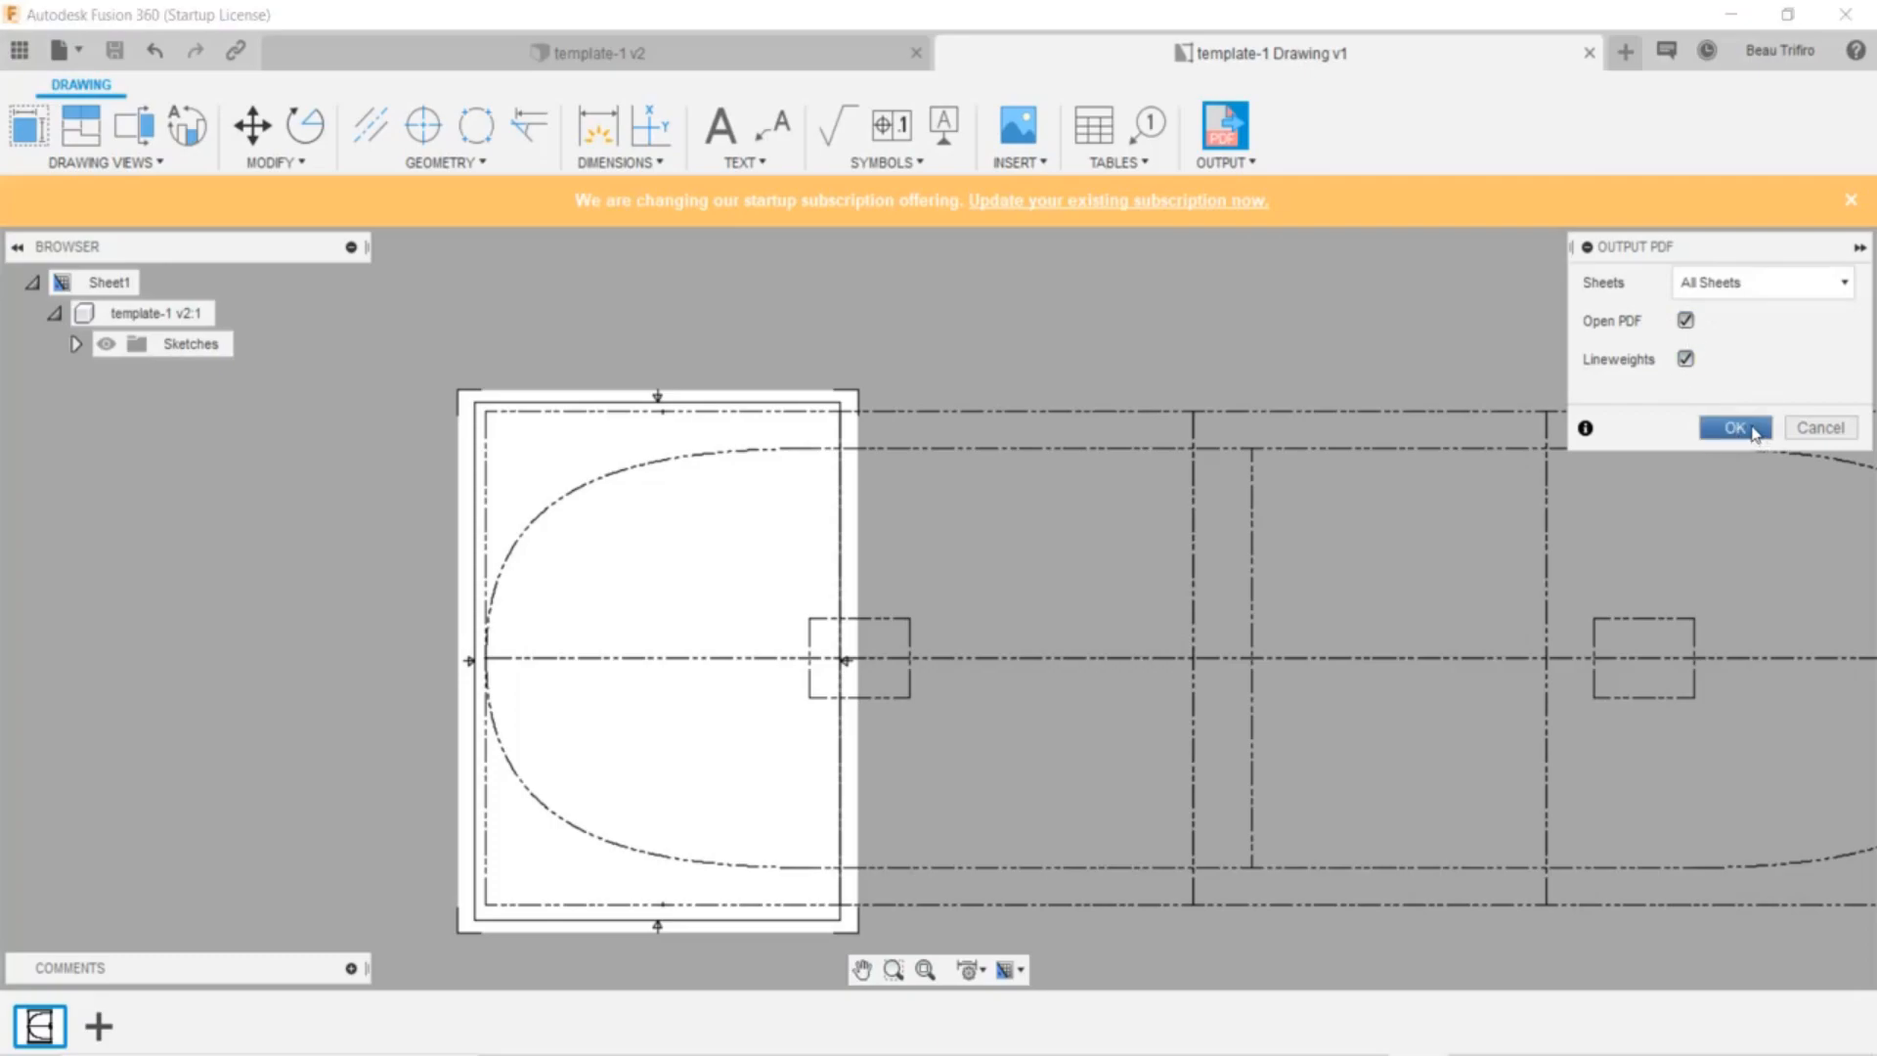
left_click(1732, 427)
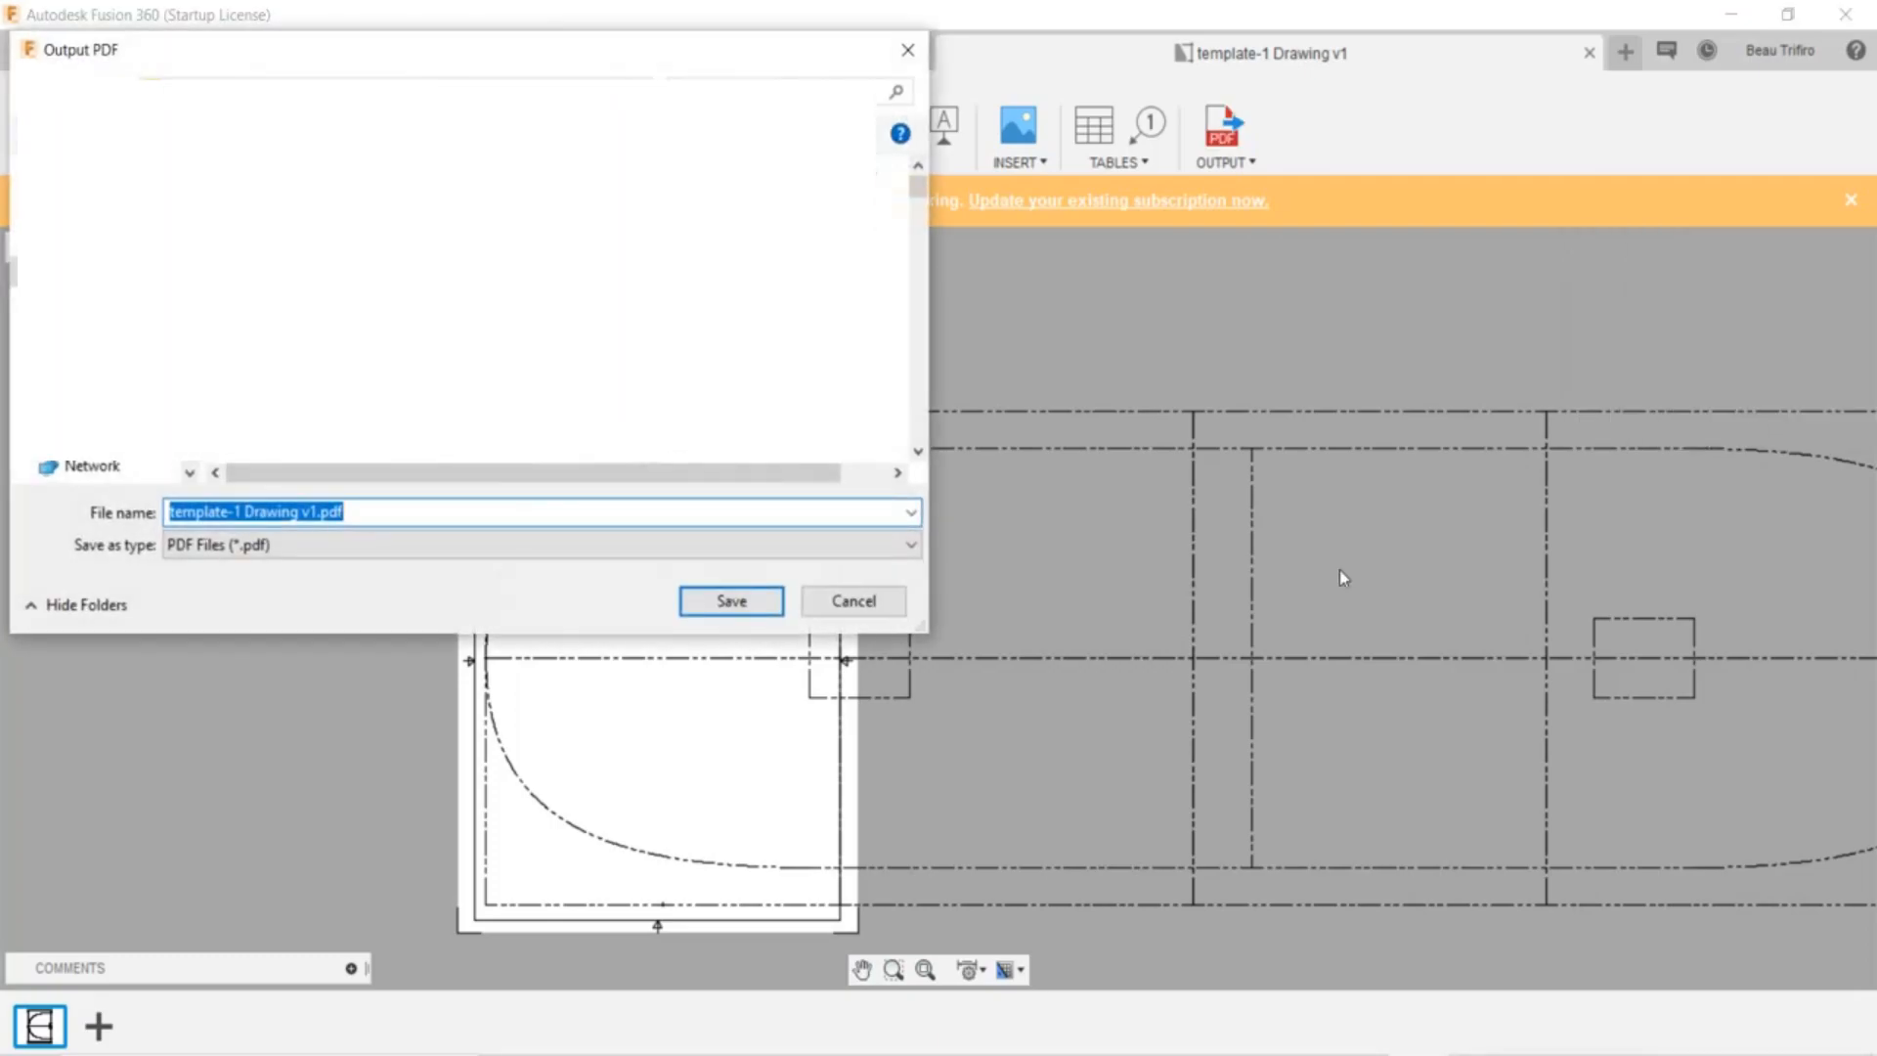
mouse_move(730, 601)
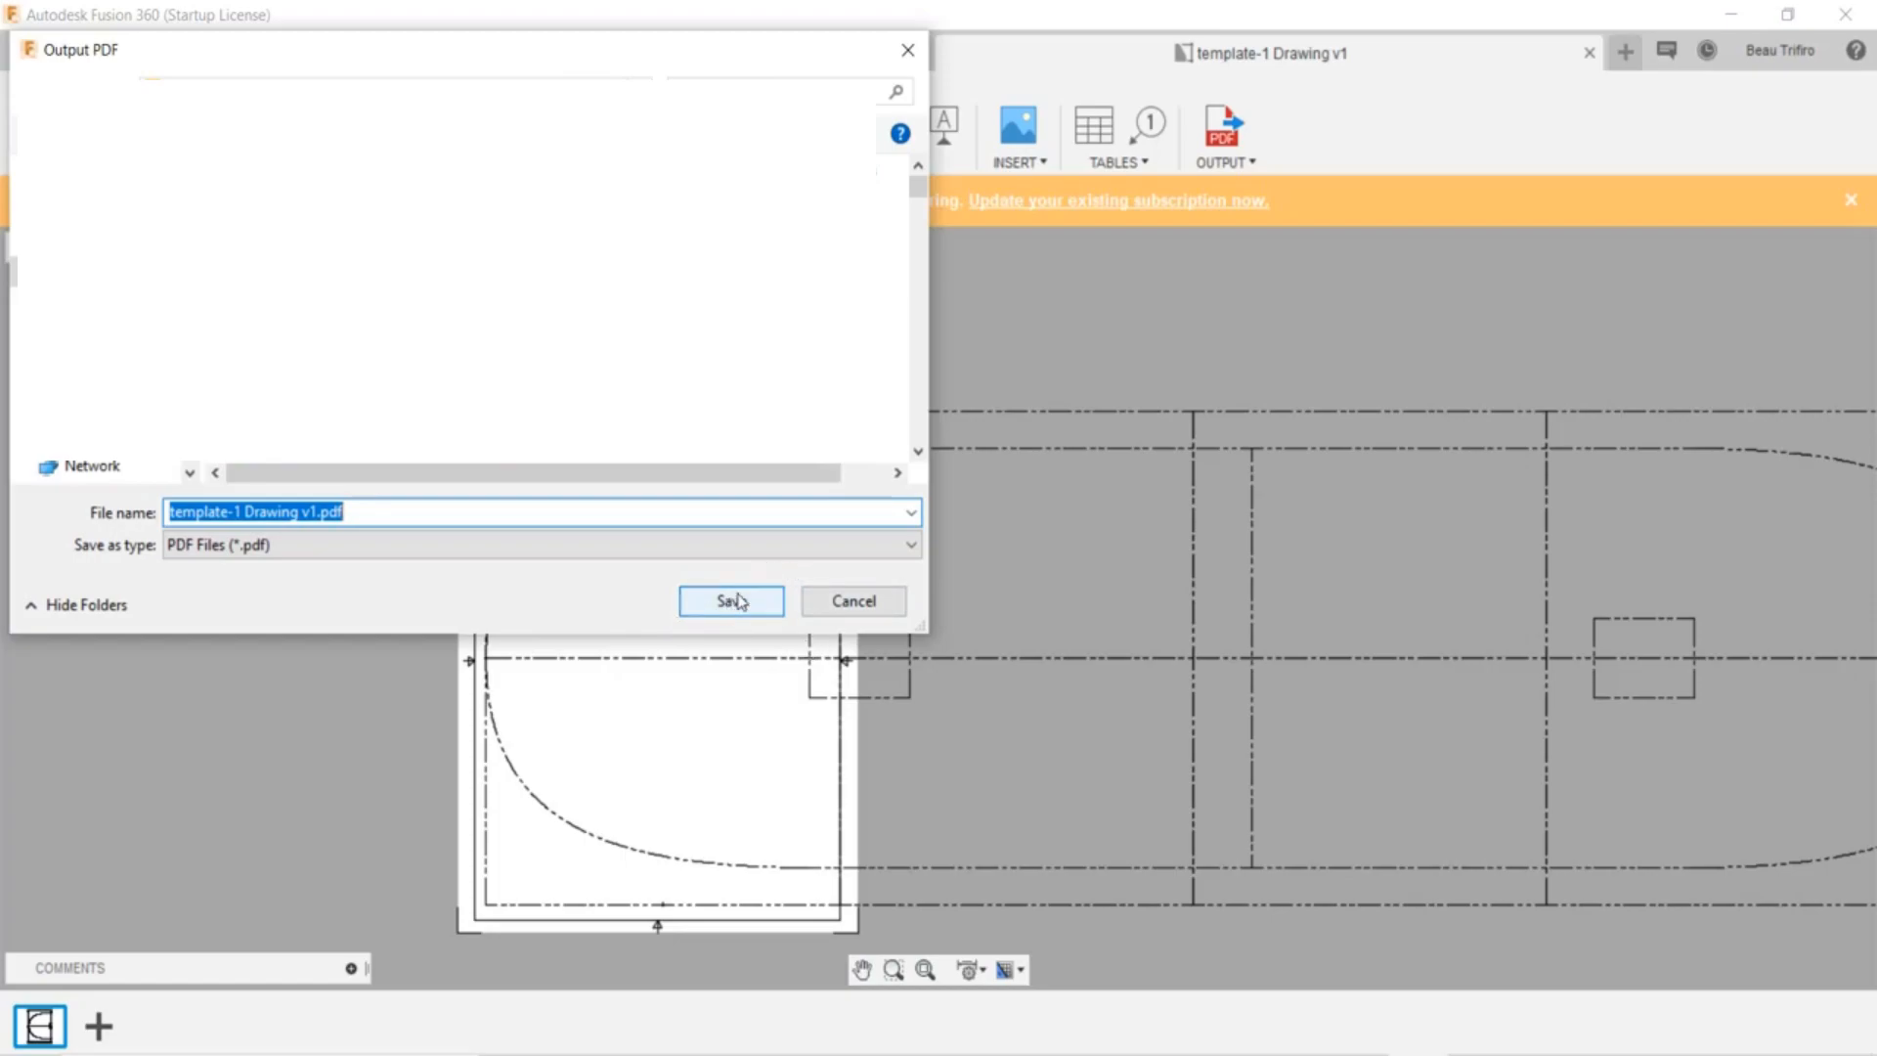
left_click(729, 600)
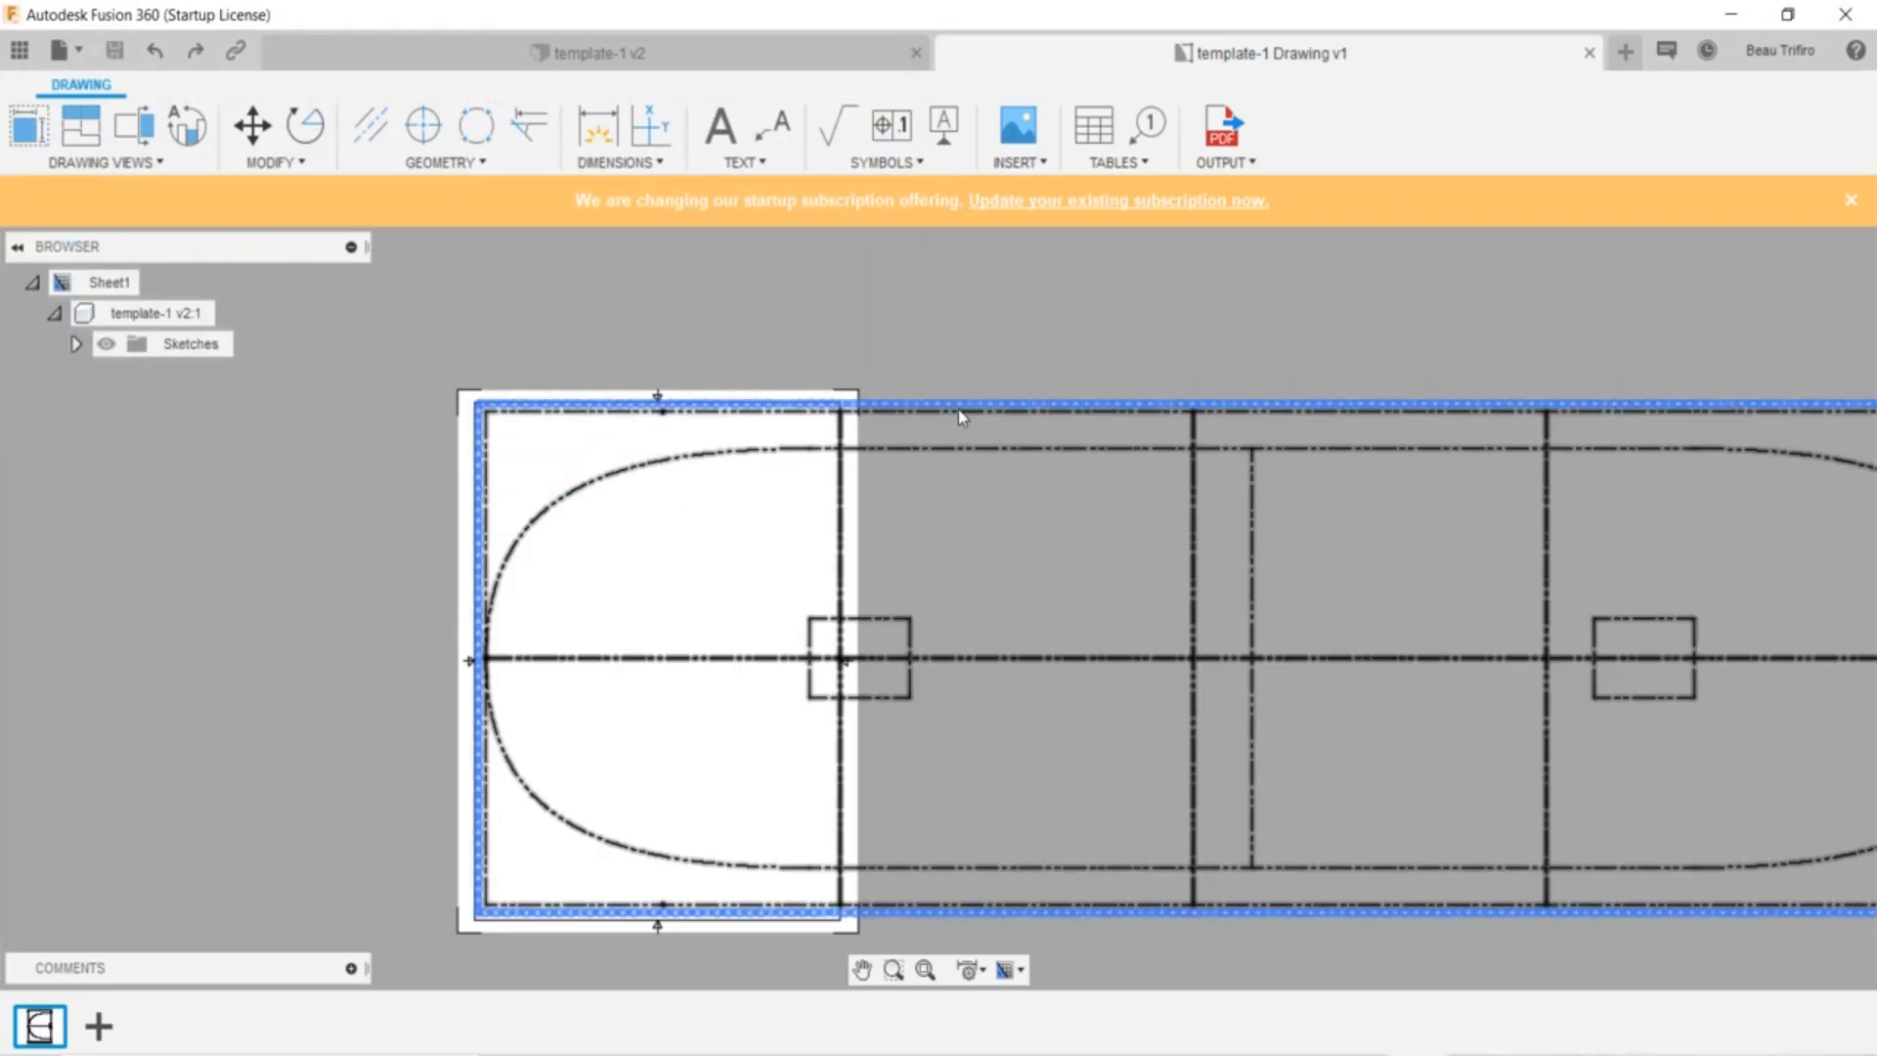
mouse_move(497, 458)
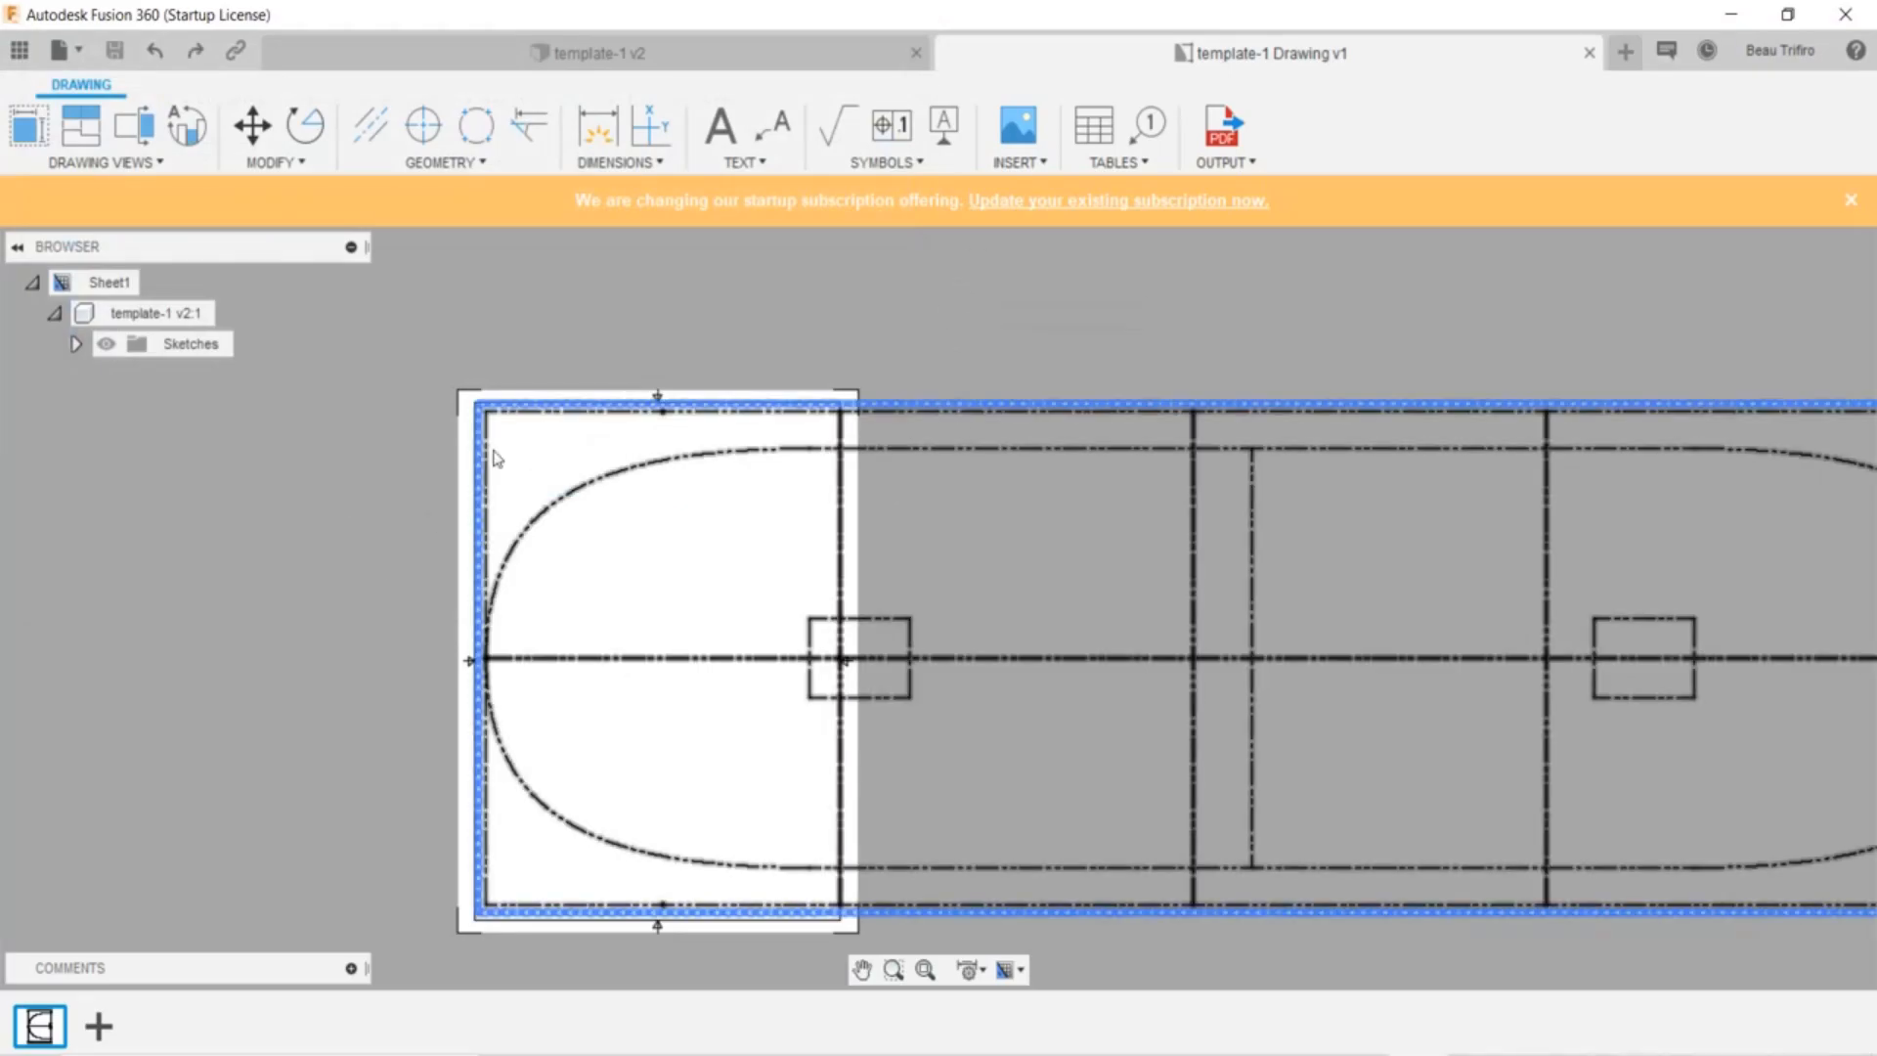
Shift the deck view so the second tile, with the mount rectangle, fills the sheet
left_click(1370, 662)
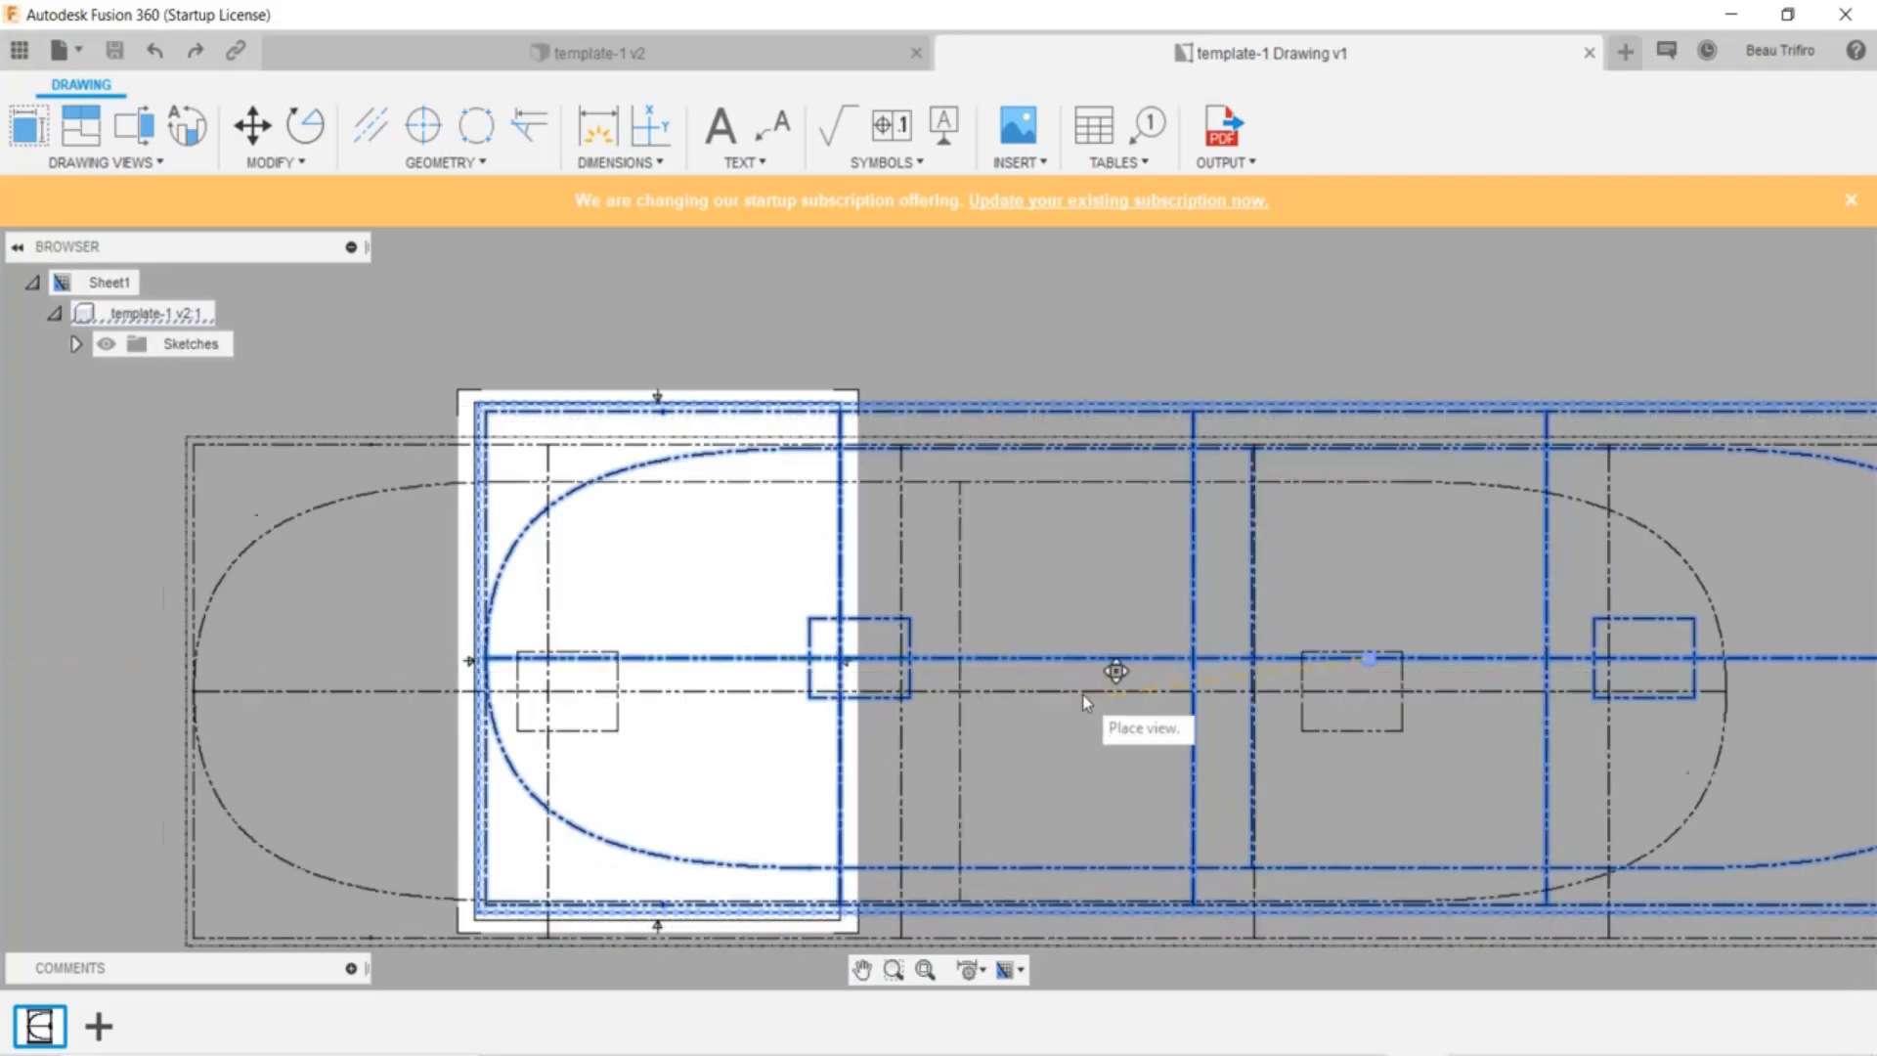
mouse_move(1029, 617)
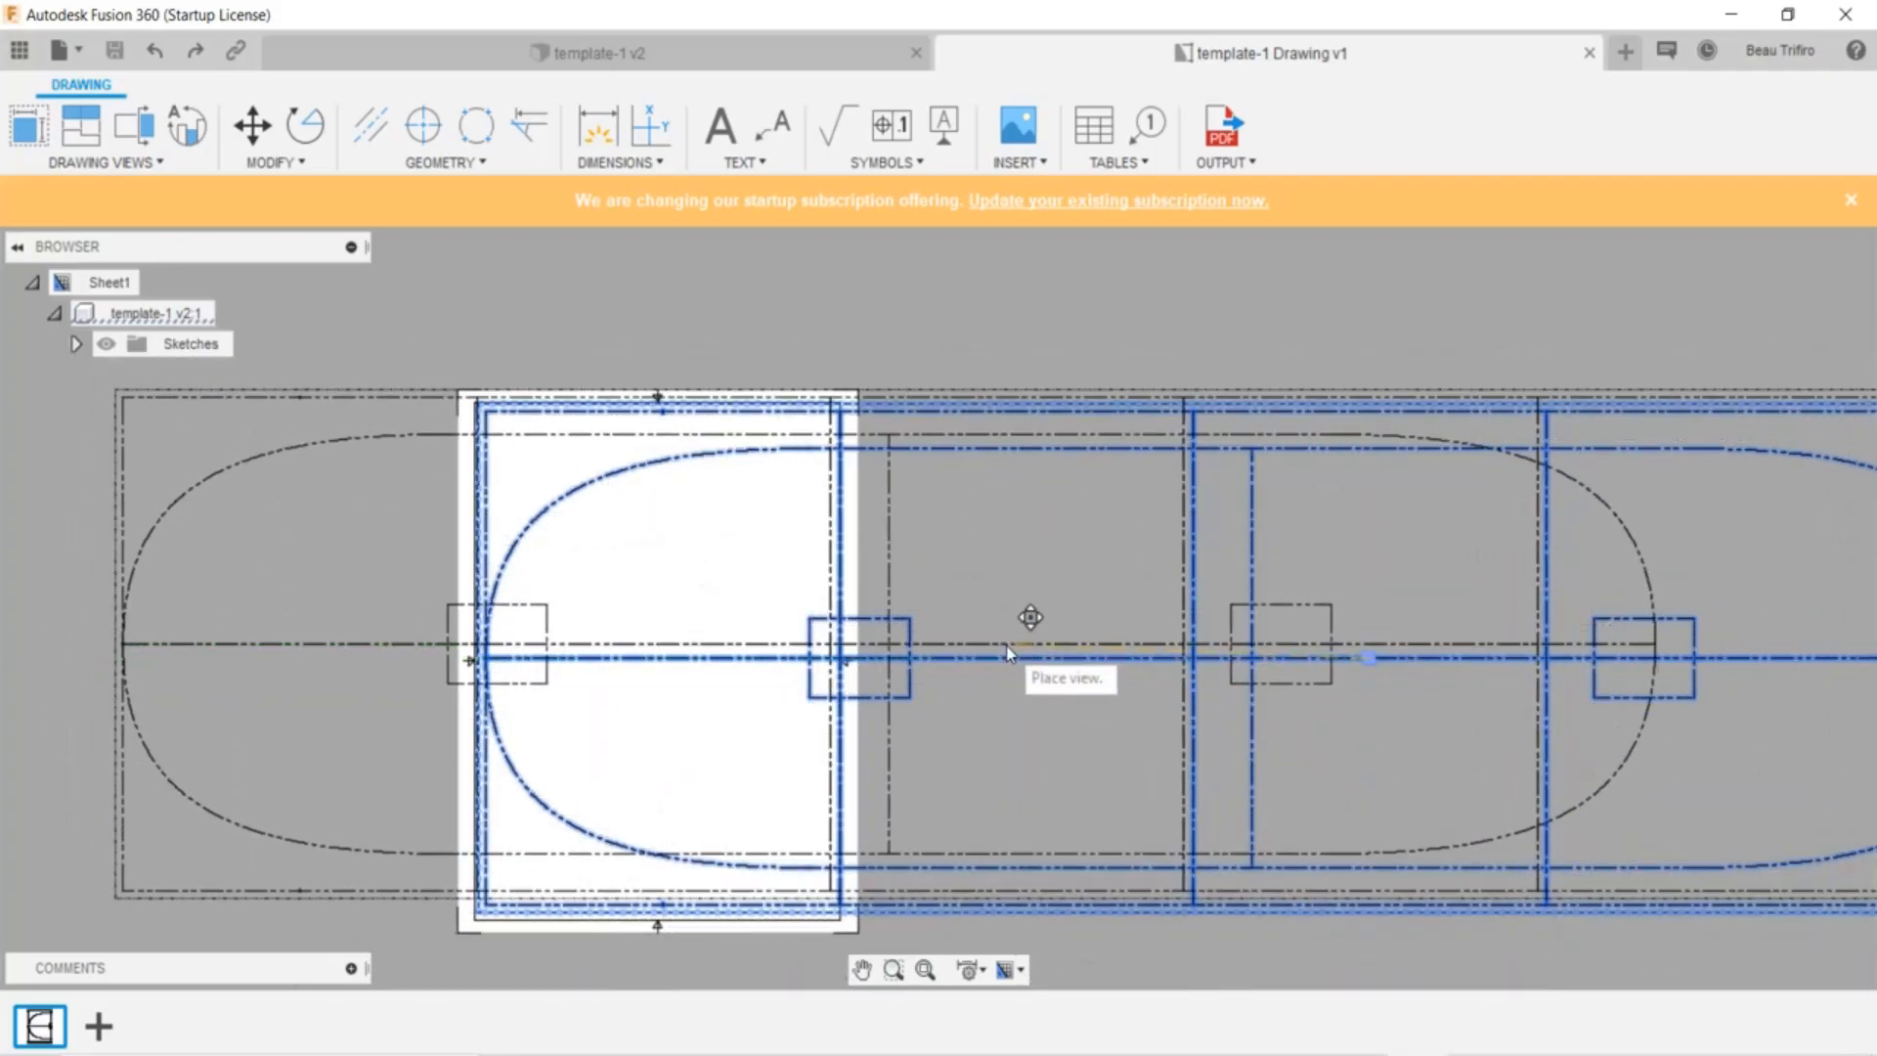
left_click(1033, 618)
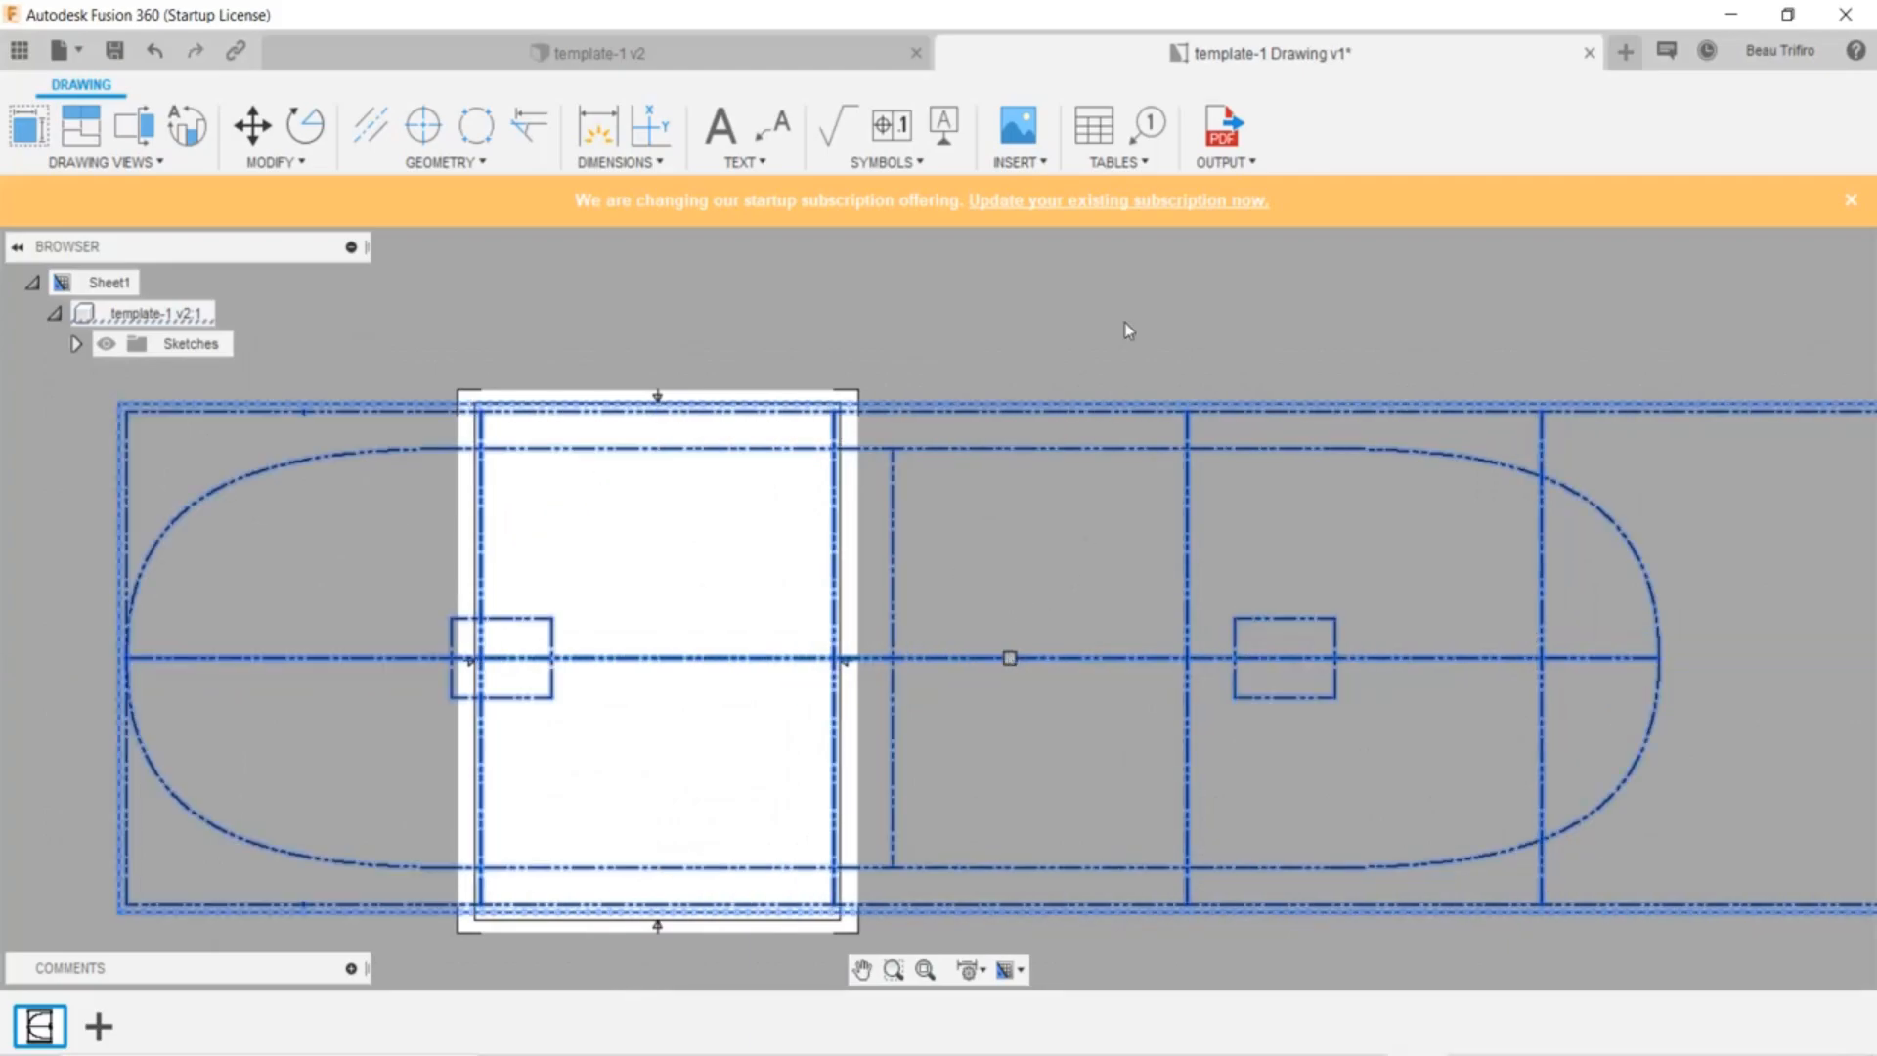
left_click(1220, 127)
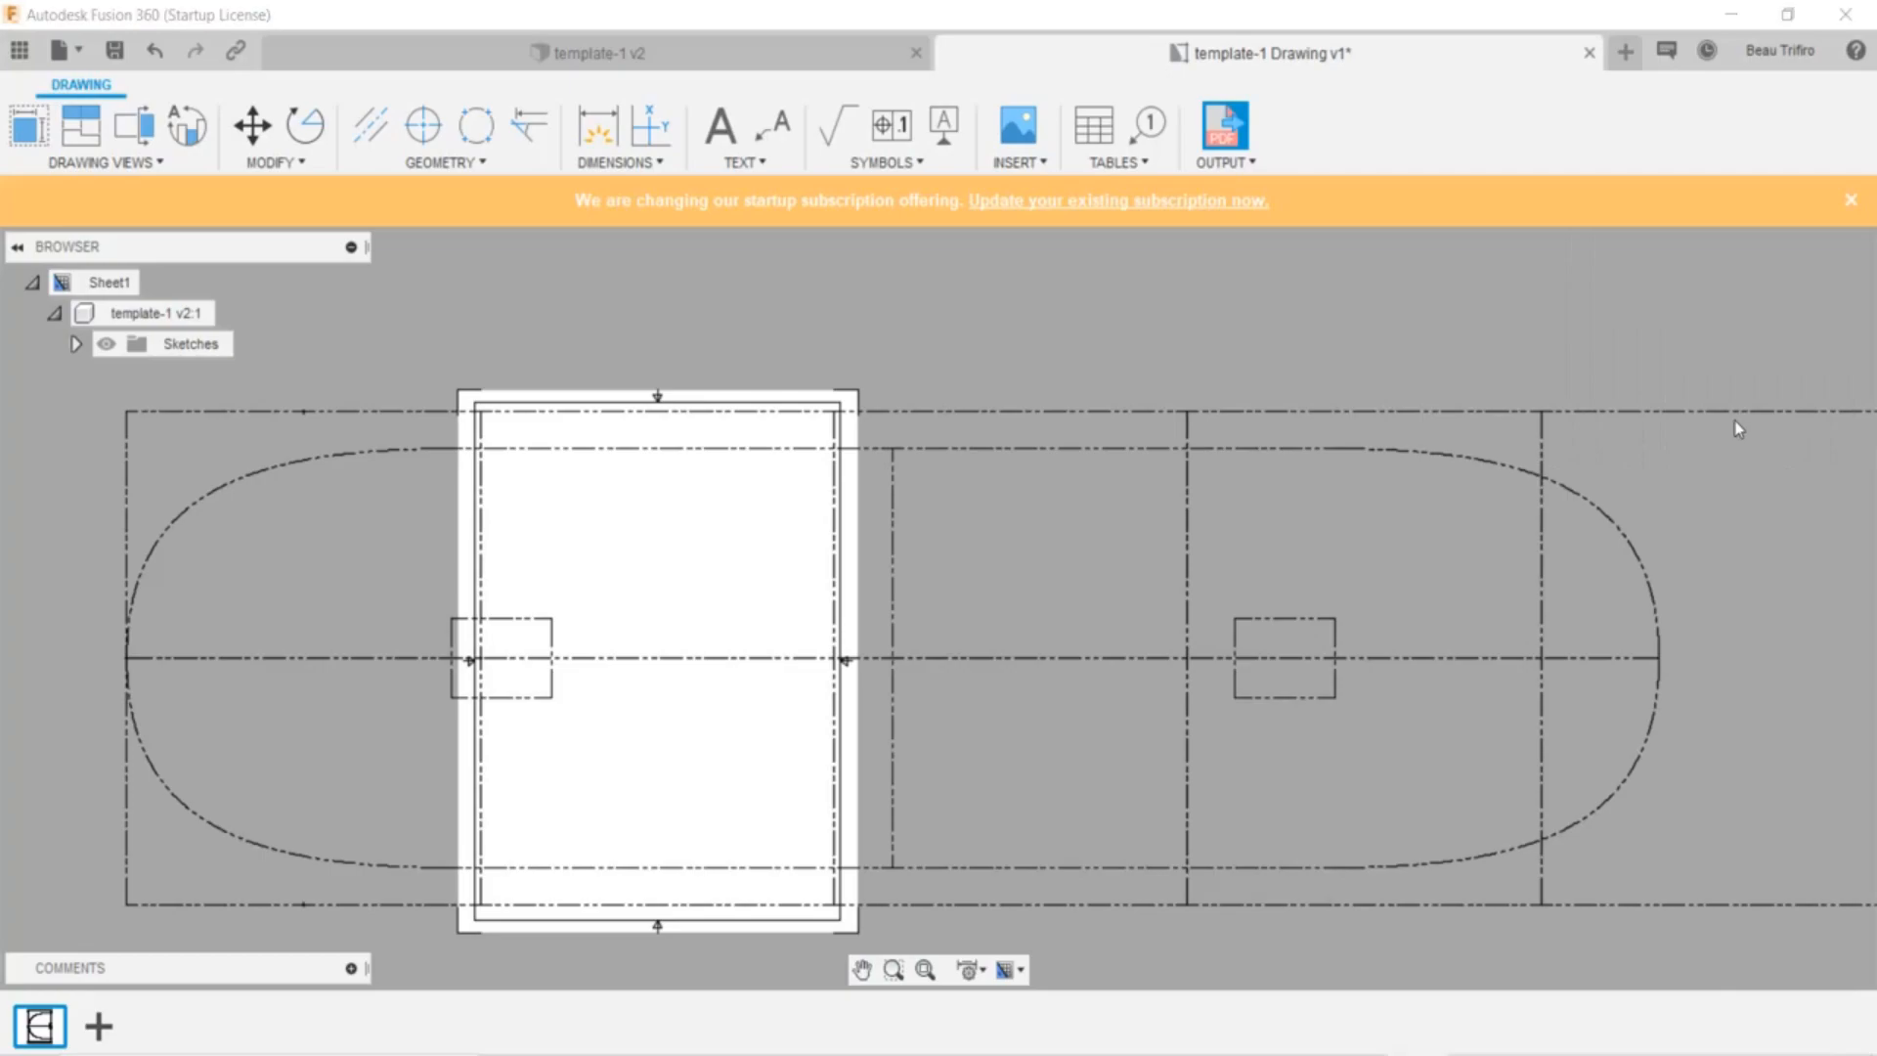
Export the sheet as a new PDF, template-1 Drawing v1-2.pdf, without overwriting the first
left_click(1222, 124)
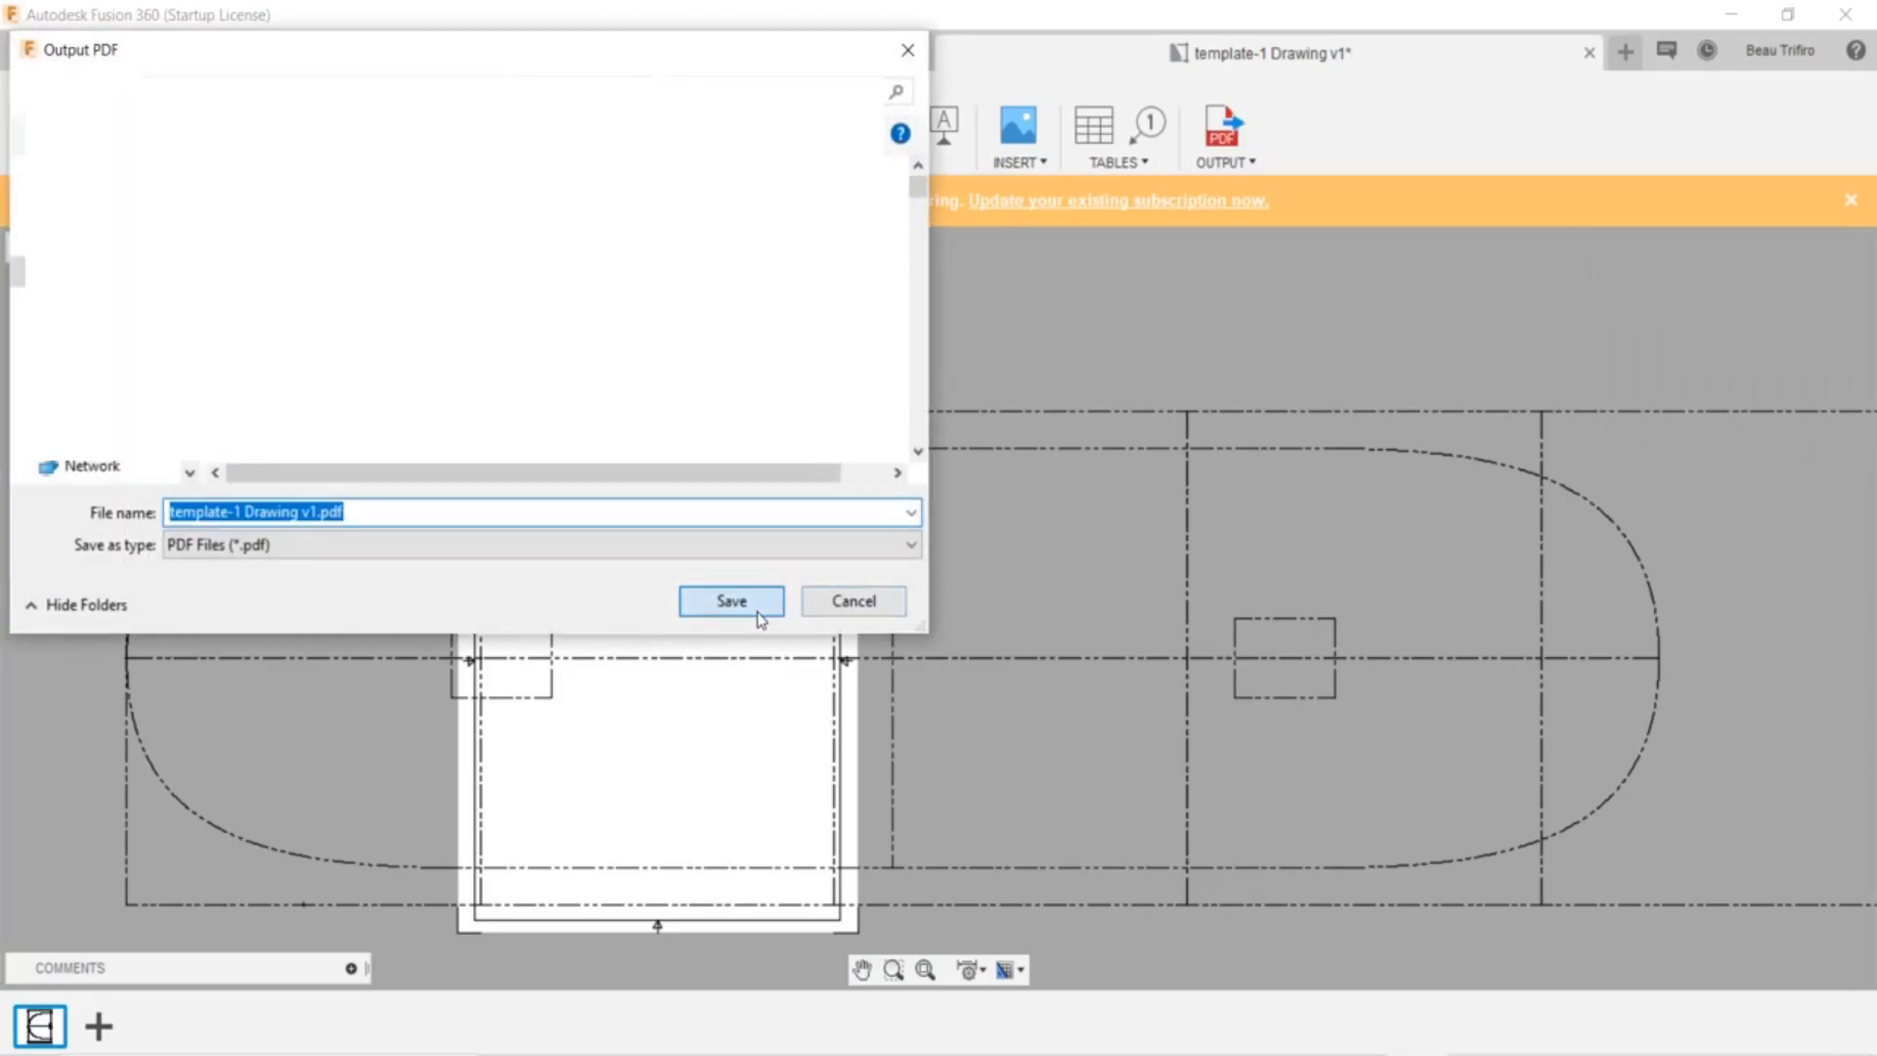
left_click(730, 601)
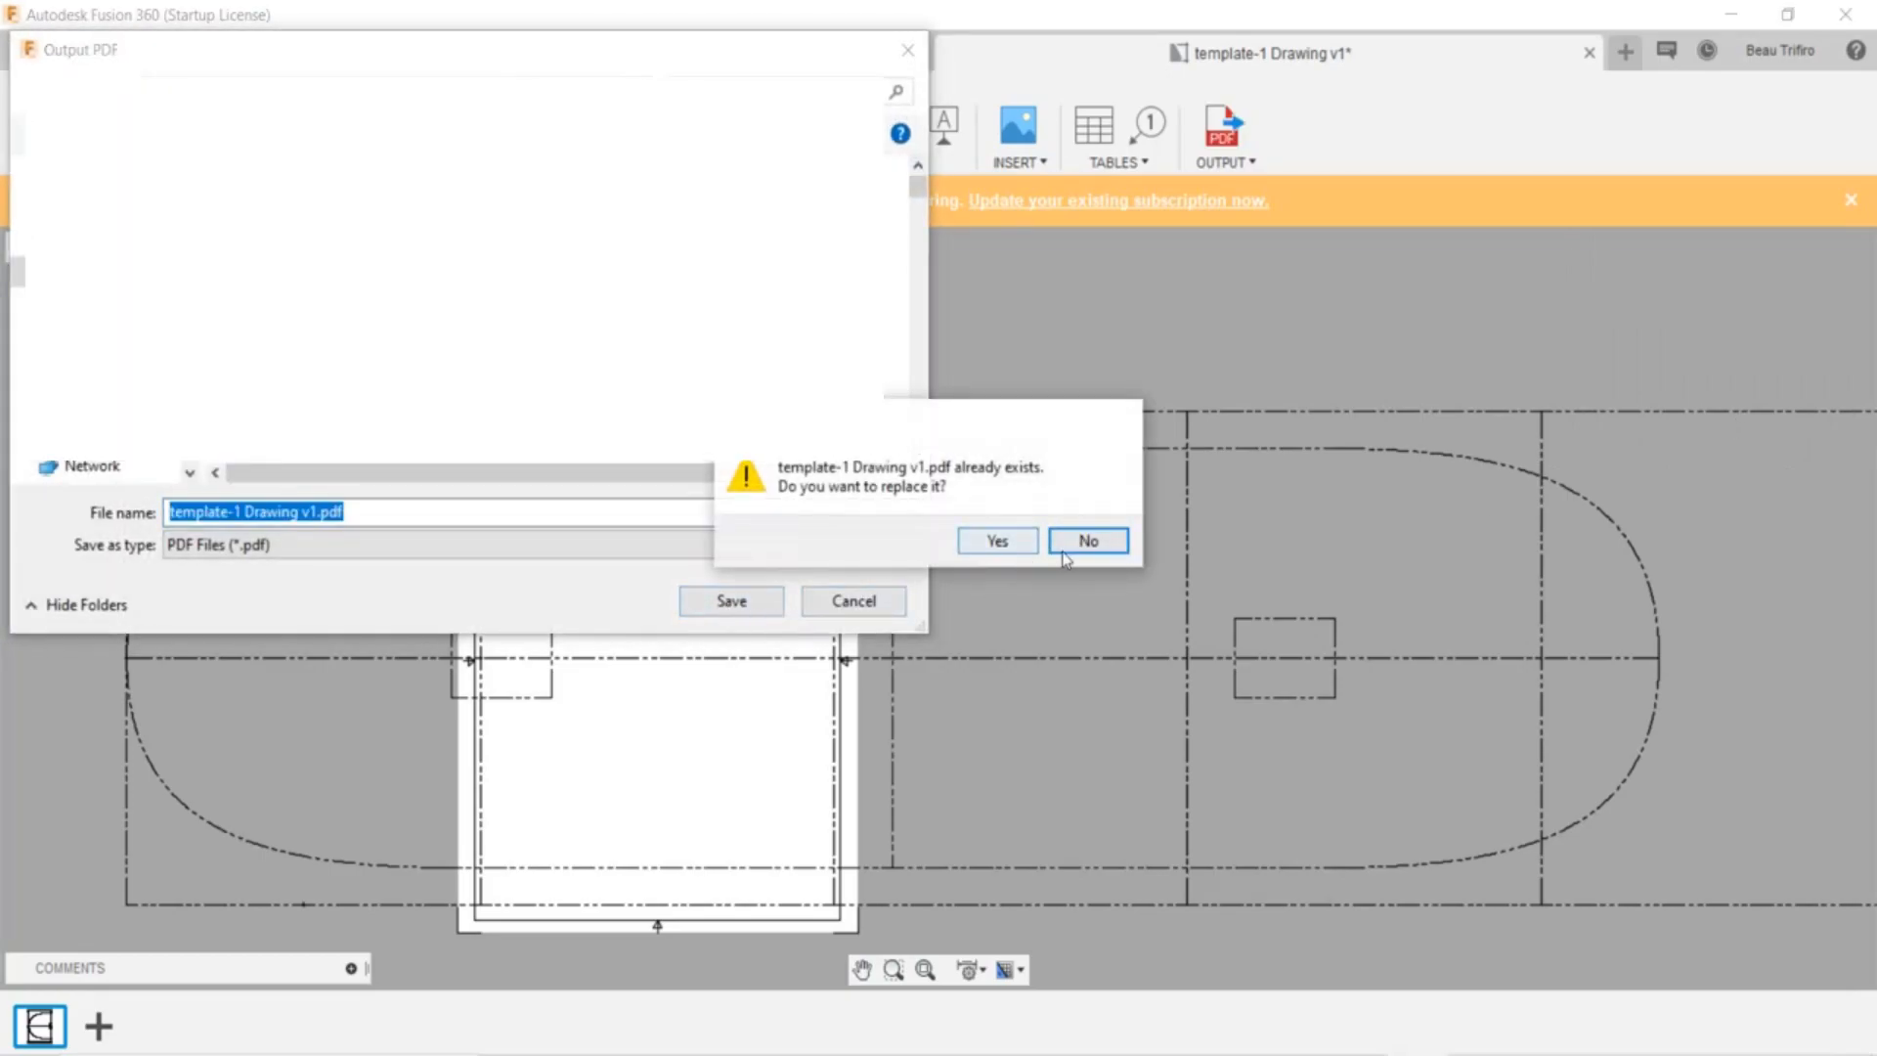
left_click(1087, 540)
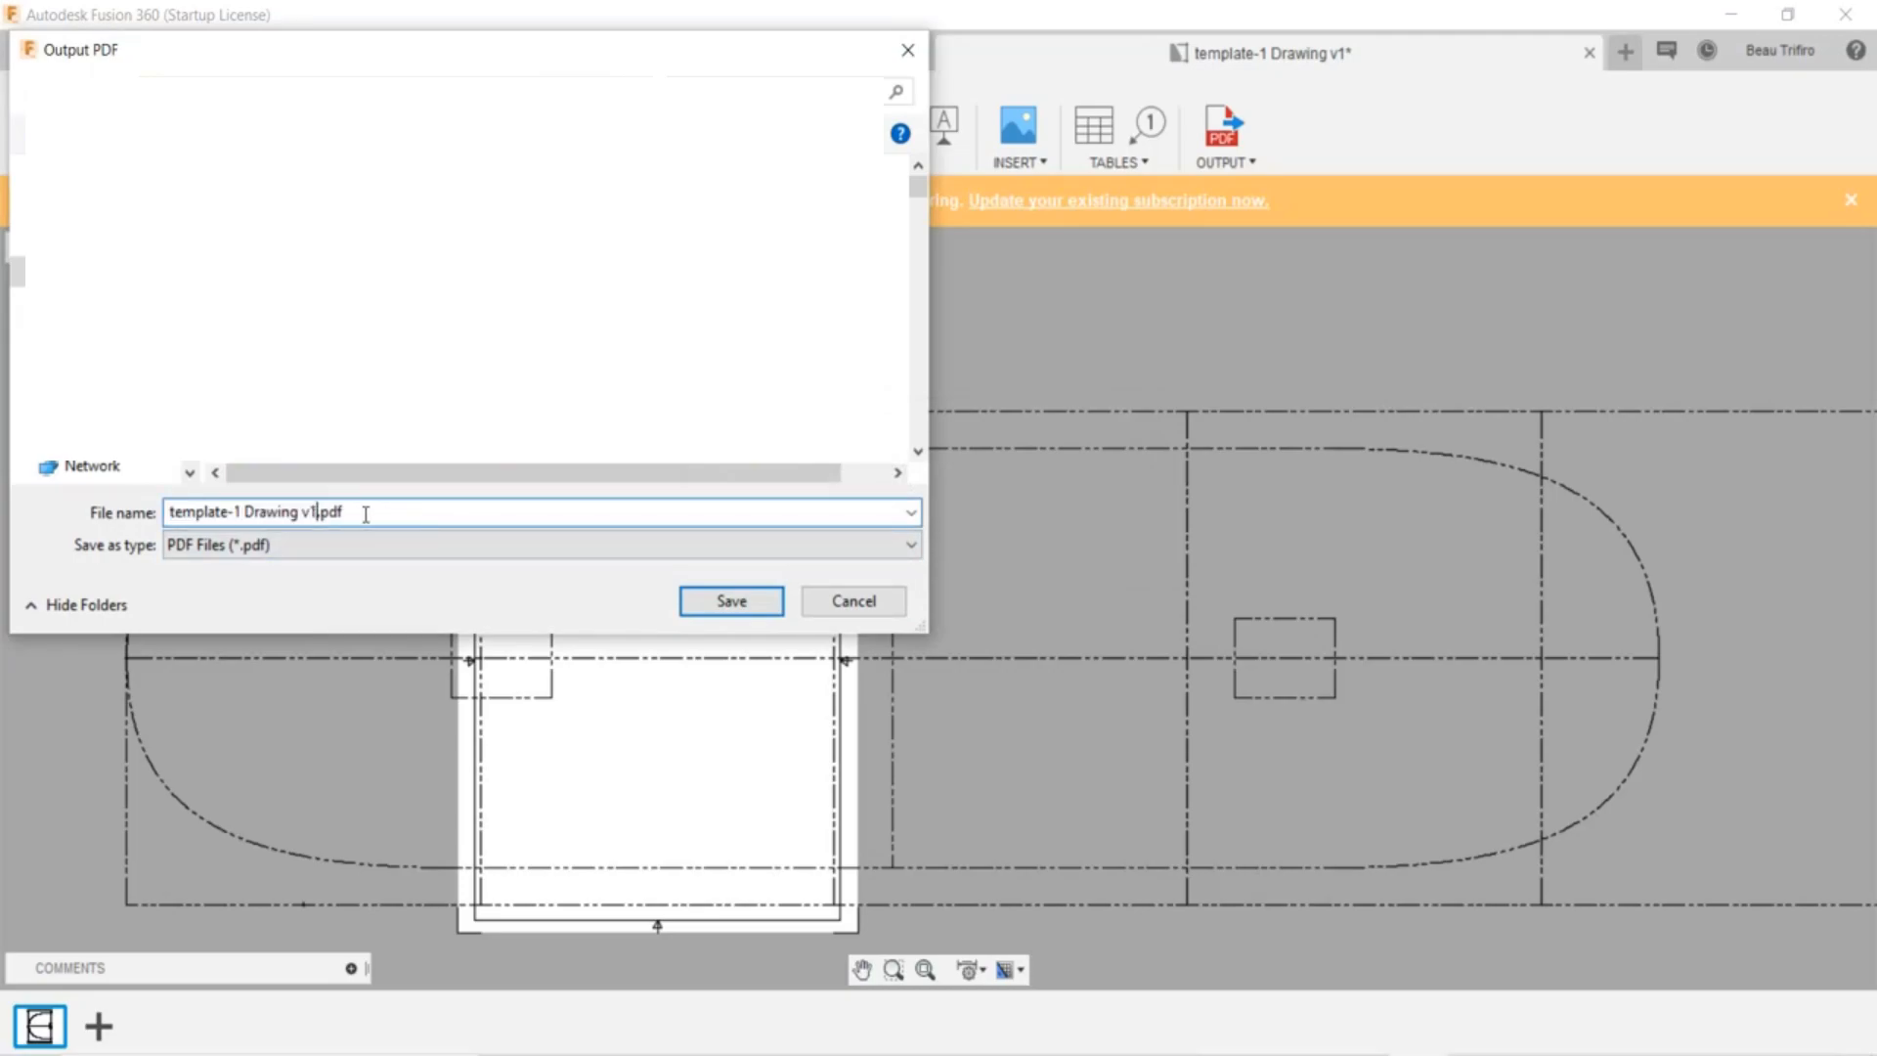
type("-2")
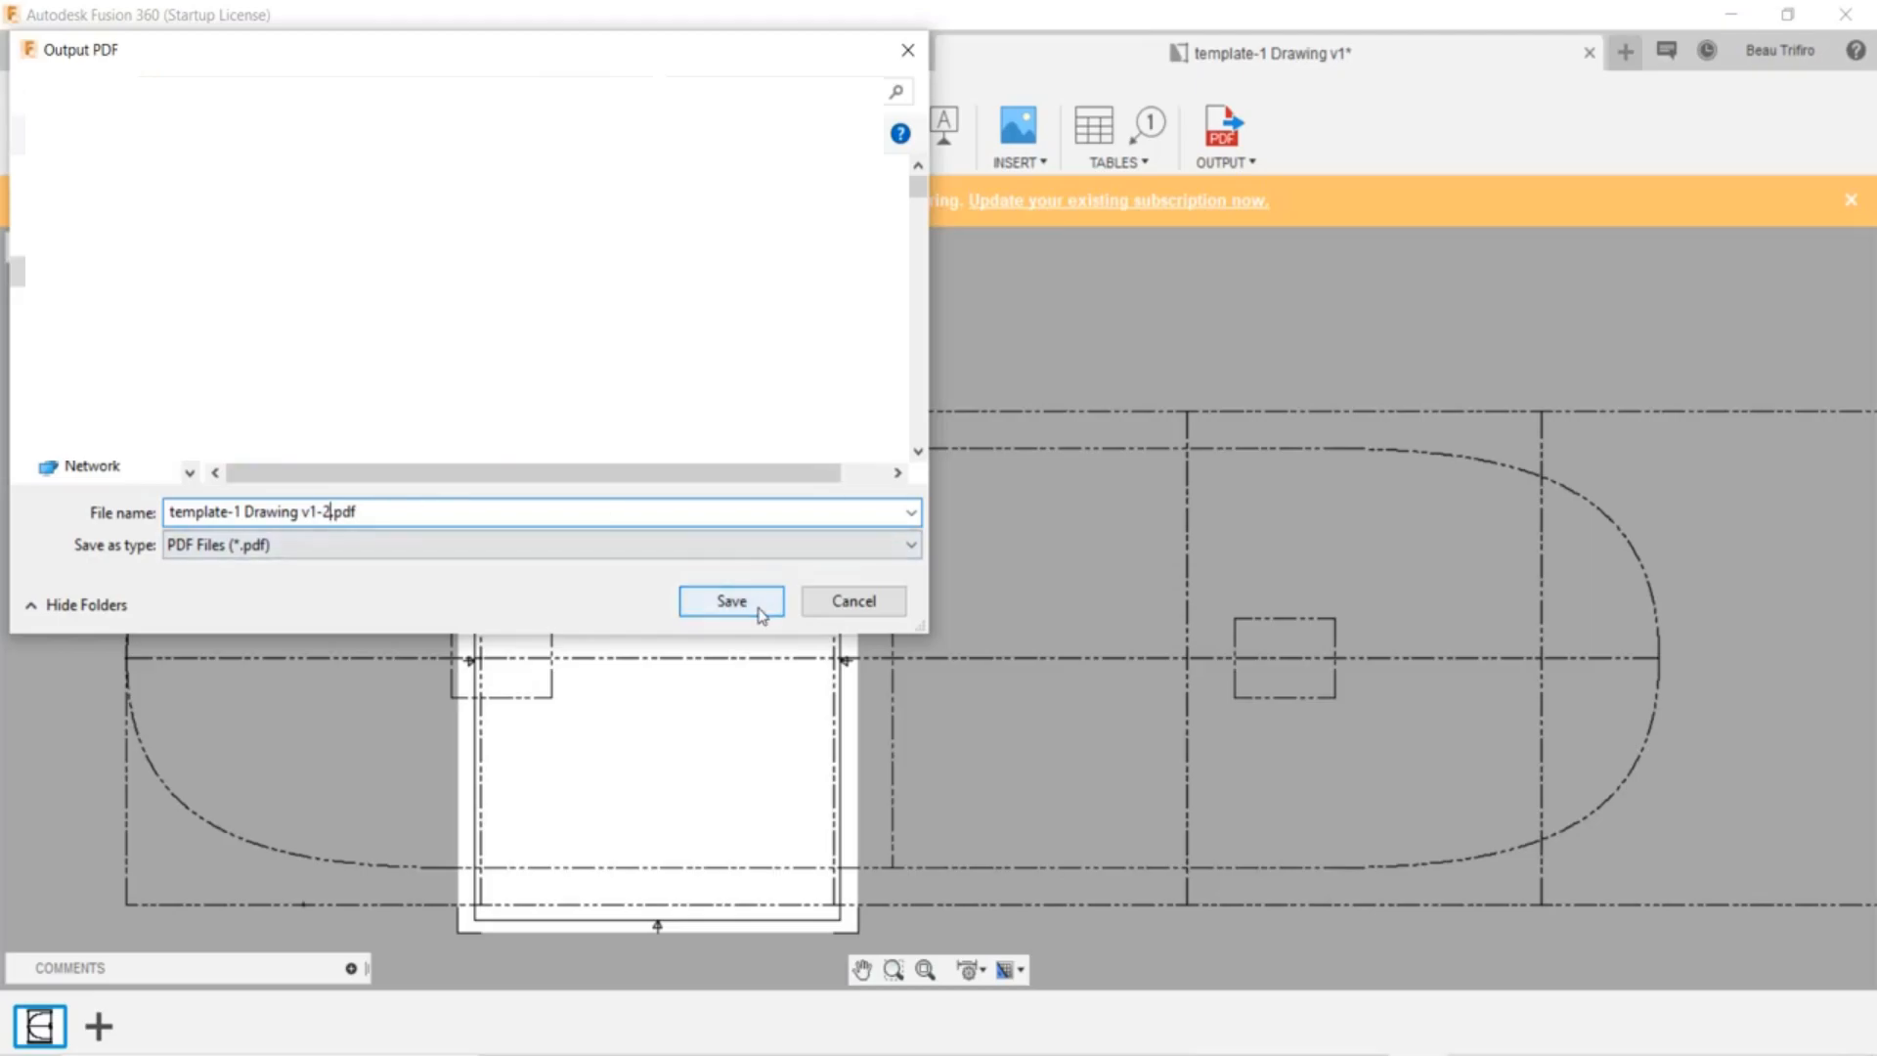
left_click(730, 599)
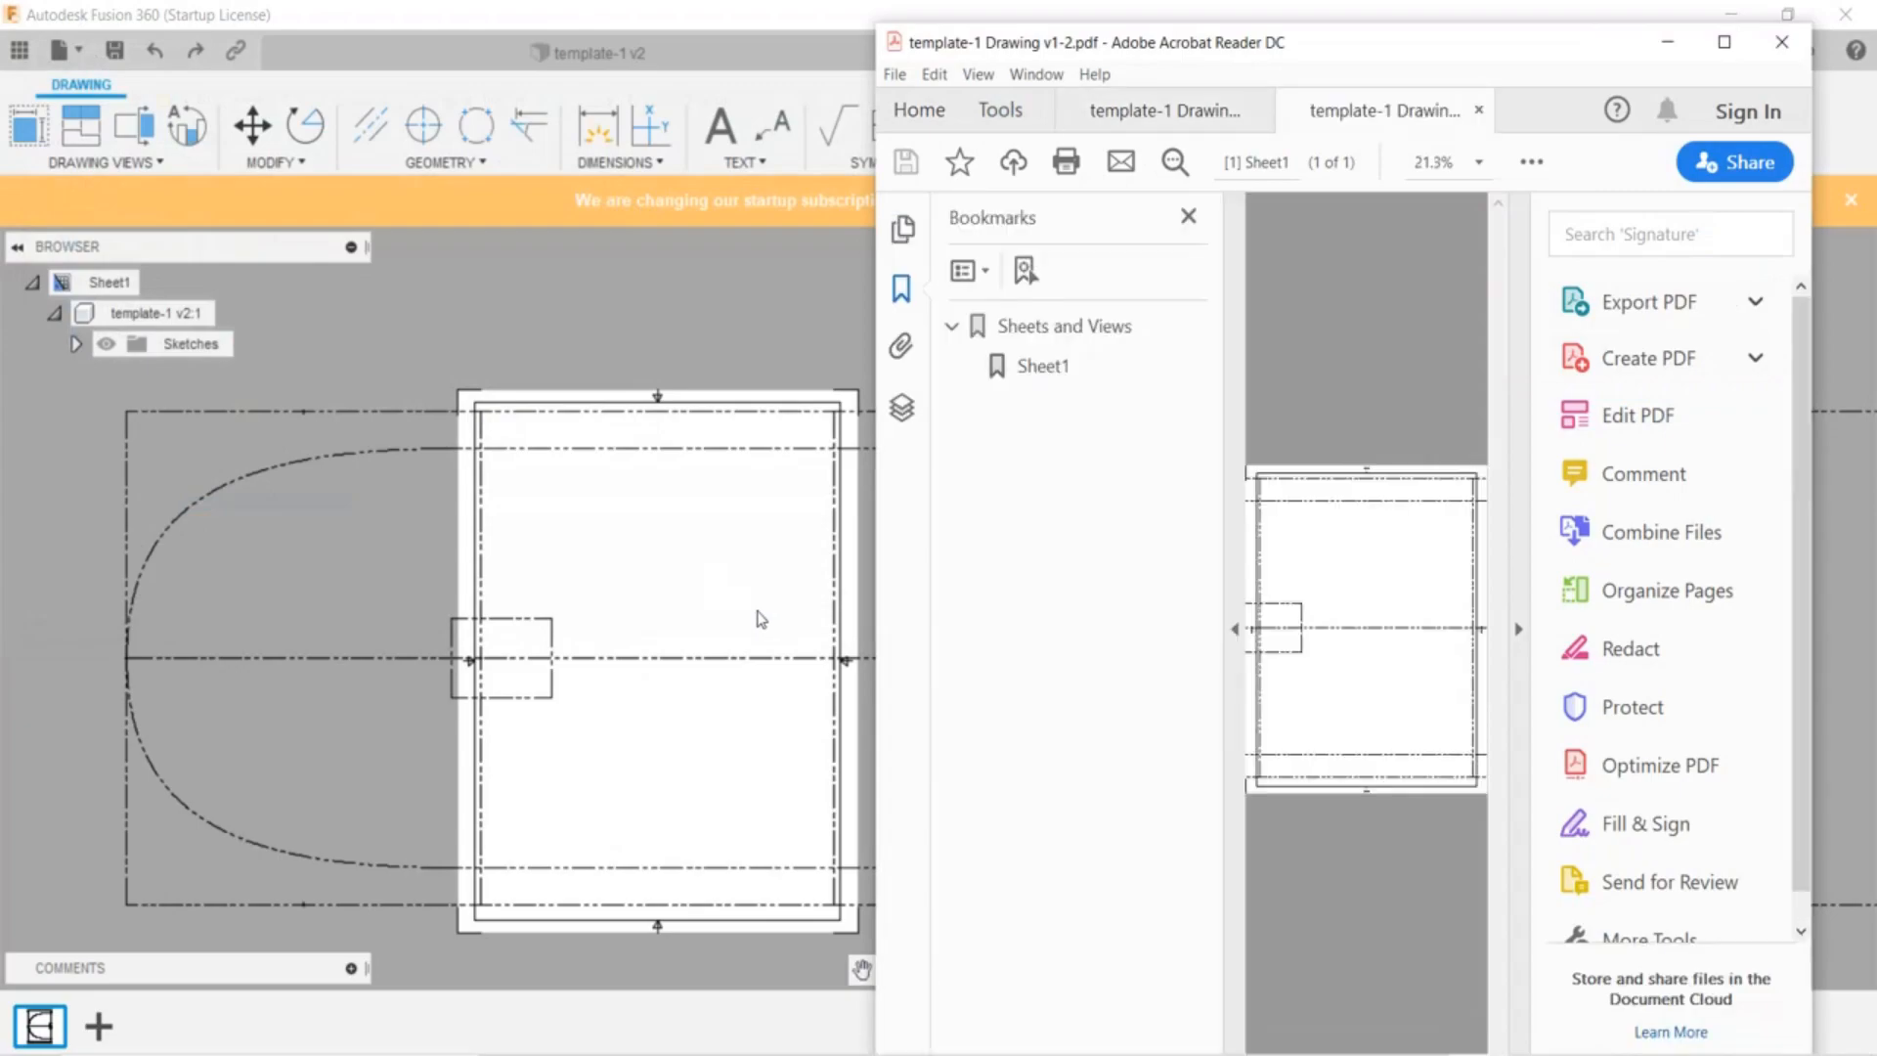
Enlarge the page and switch between the nose-end and second tile PDFs to compare overlap
left_click(959, 160)
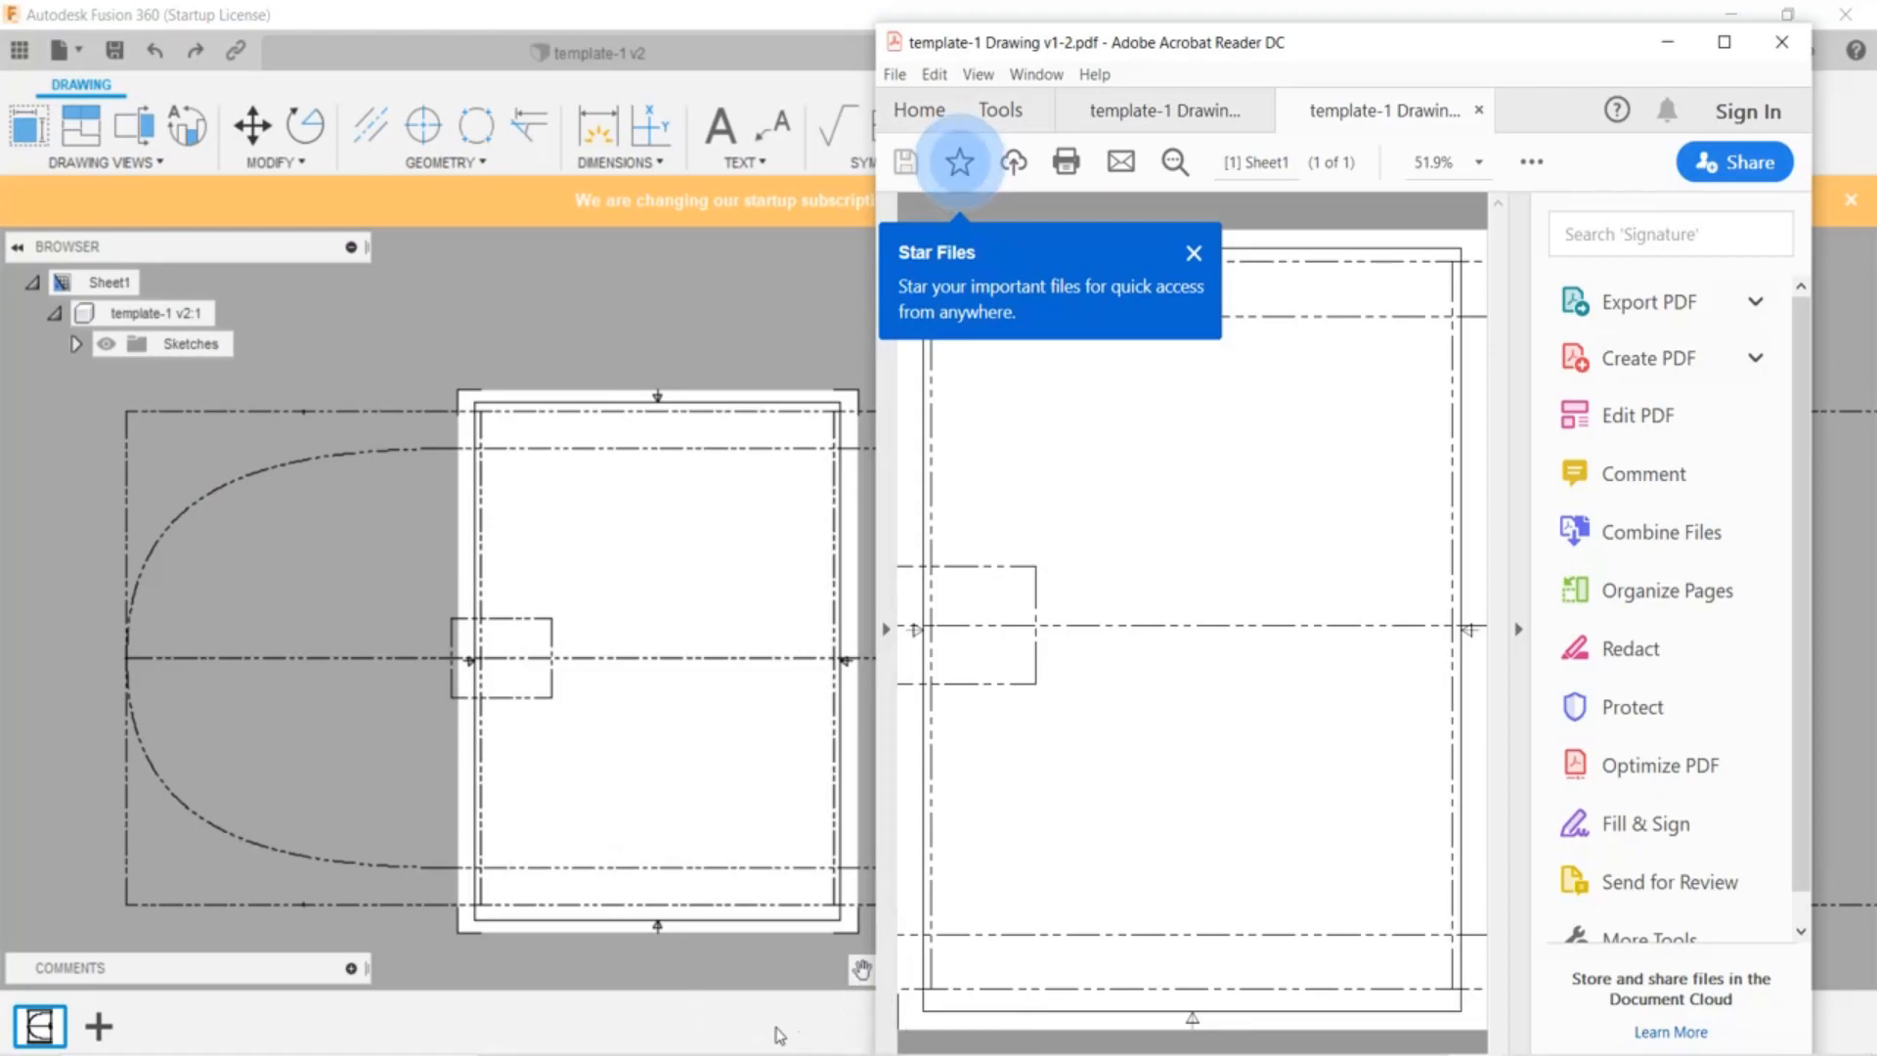
mouse_move(1216, 902)
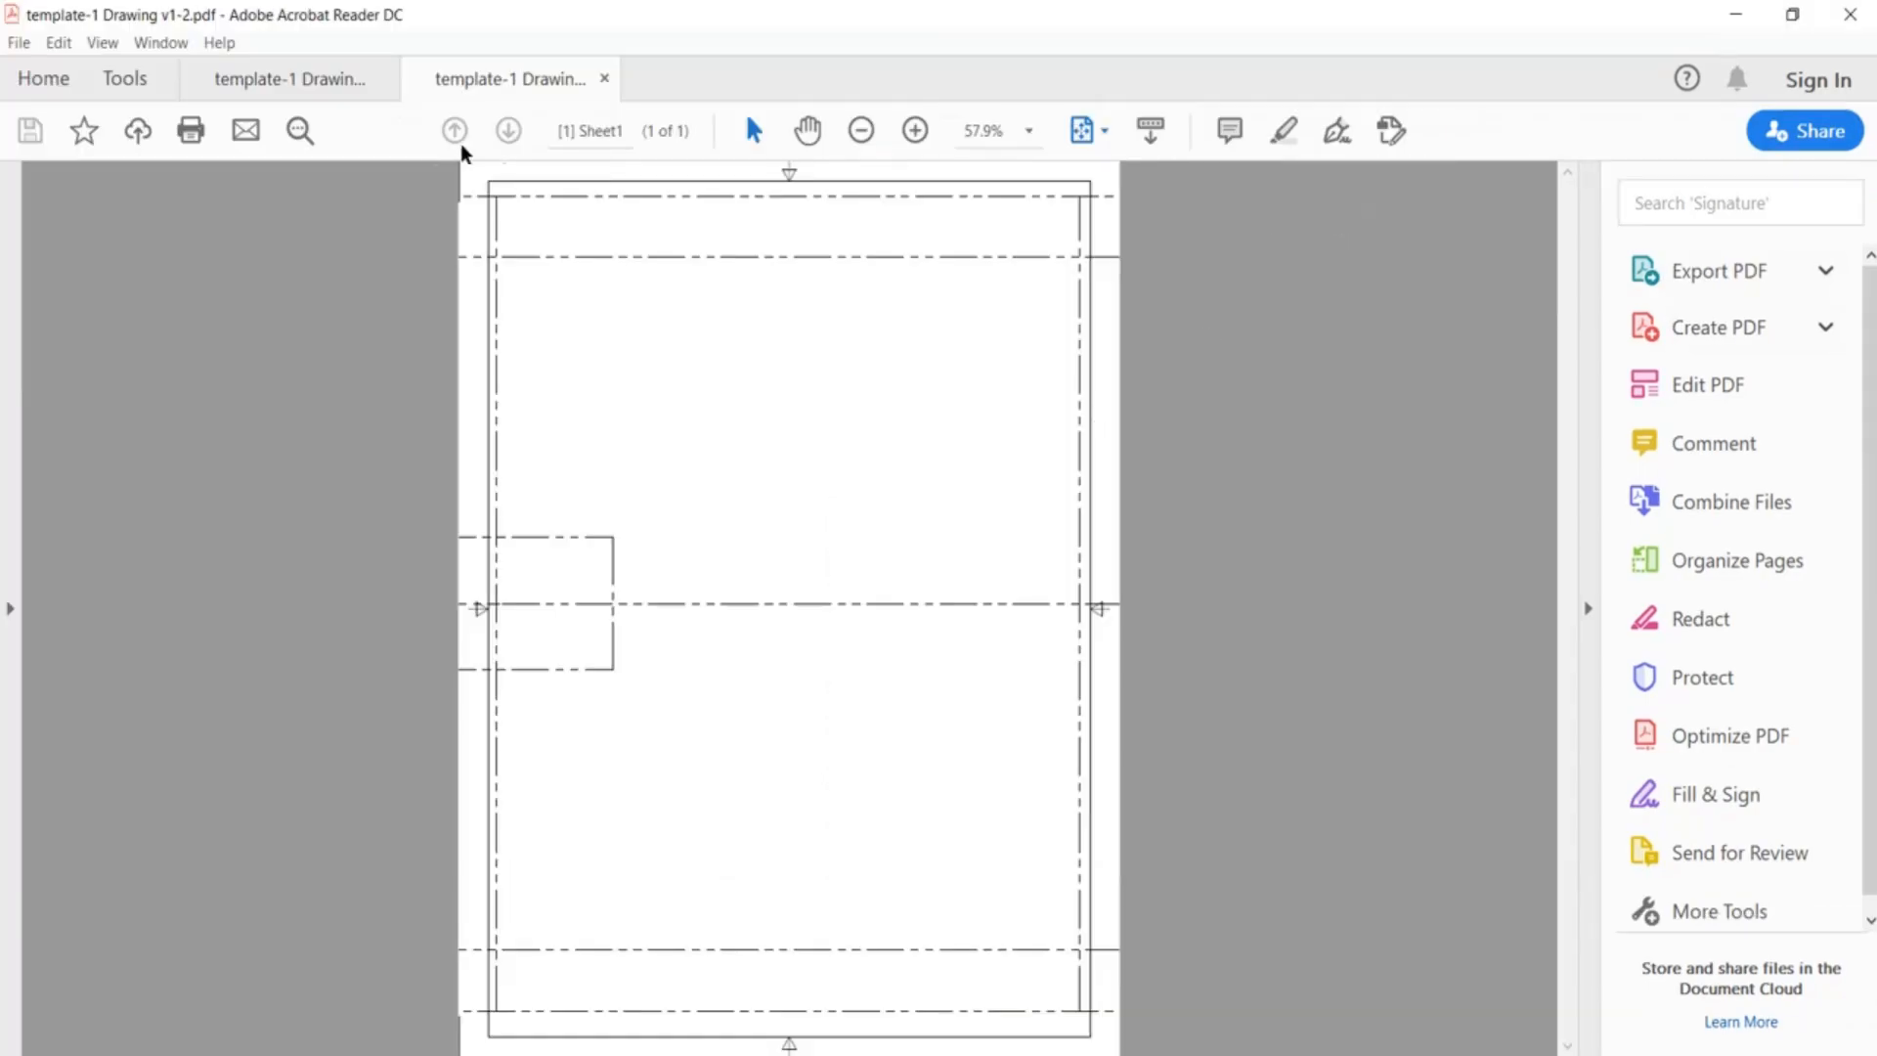
left_click(288, 78)
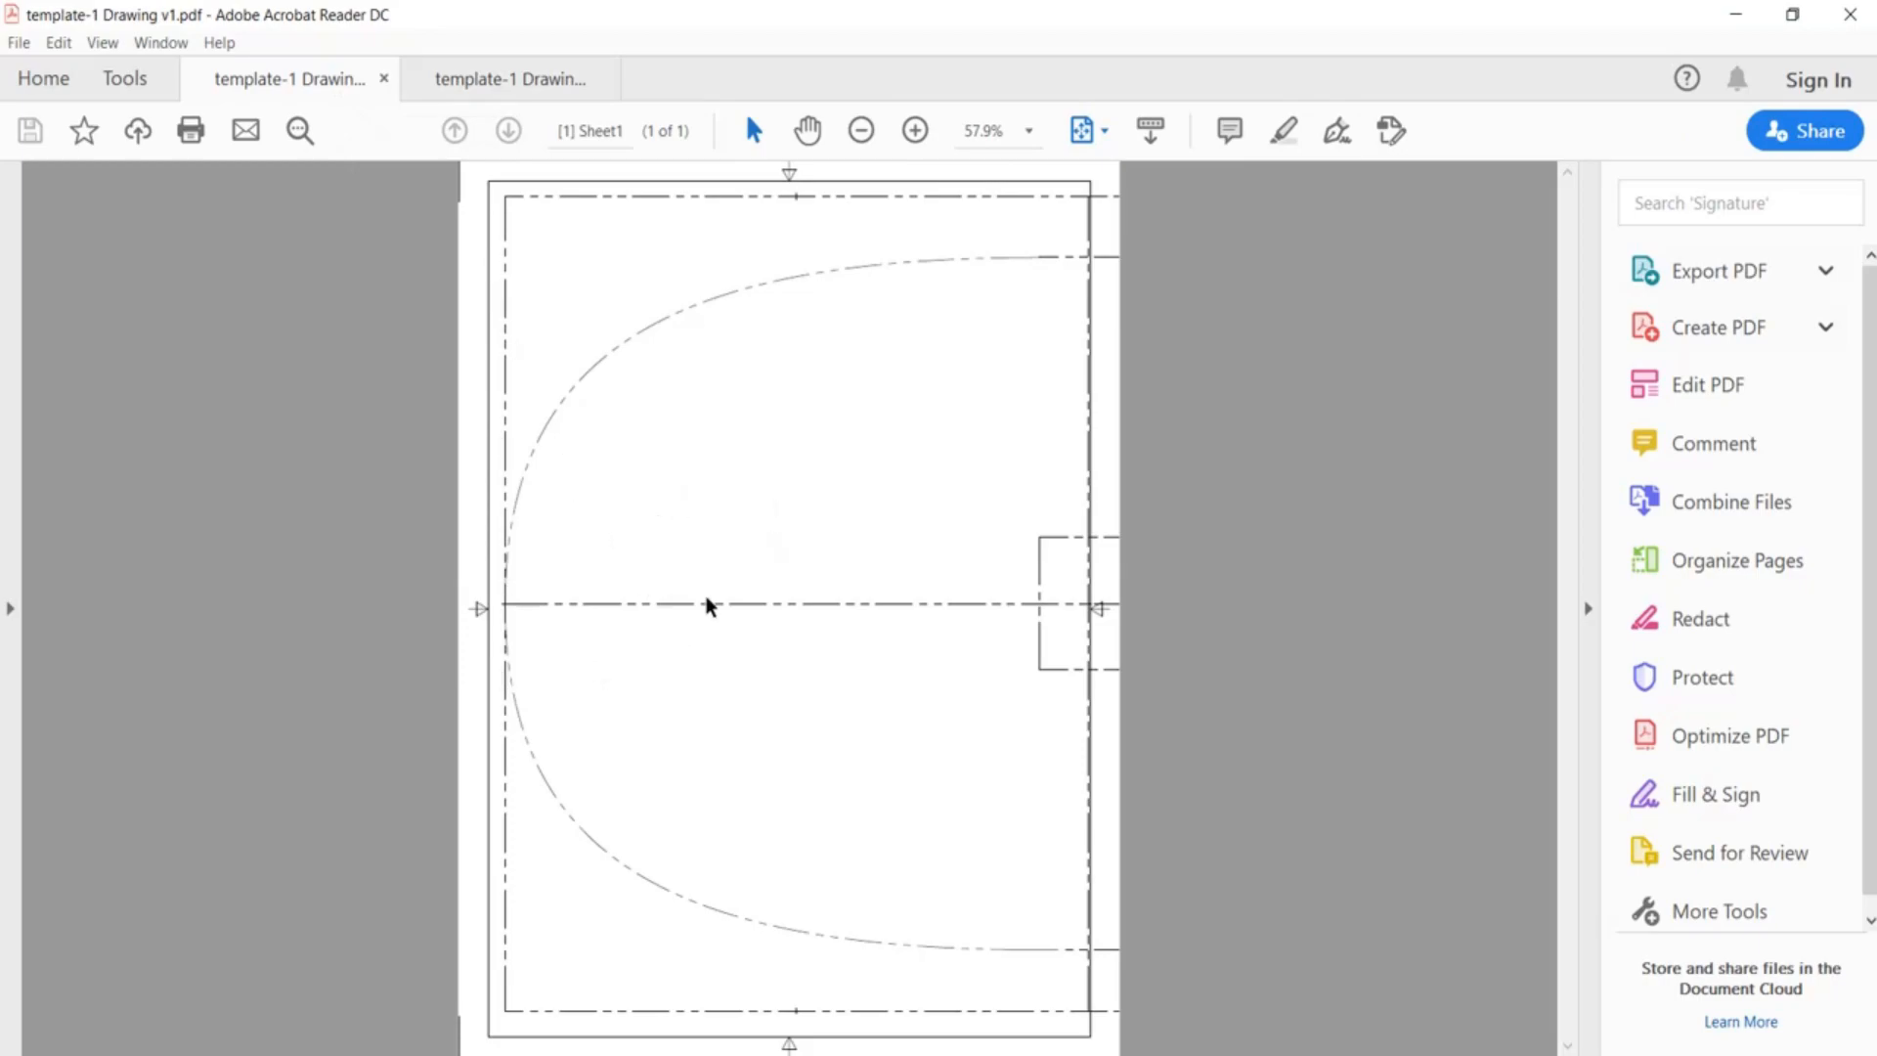
left_click(508, 79)
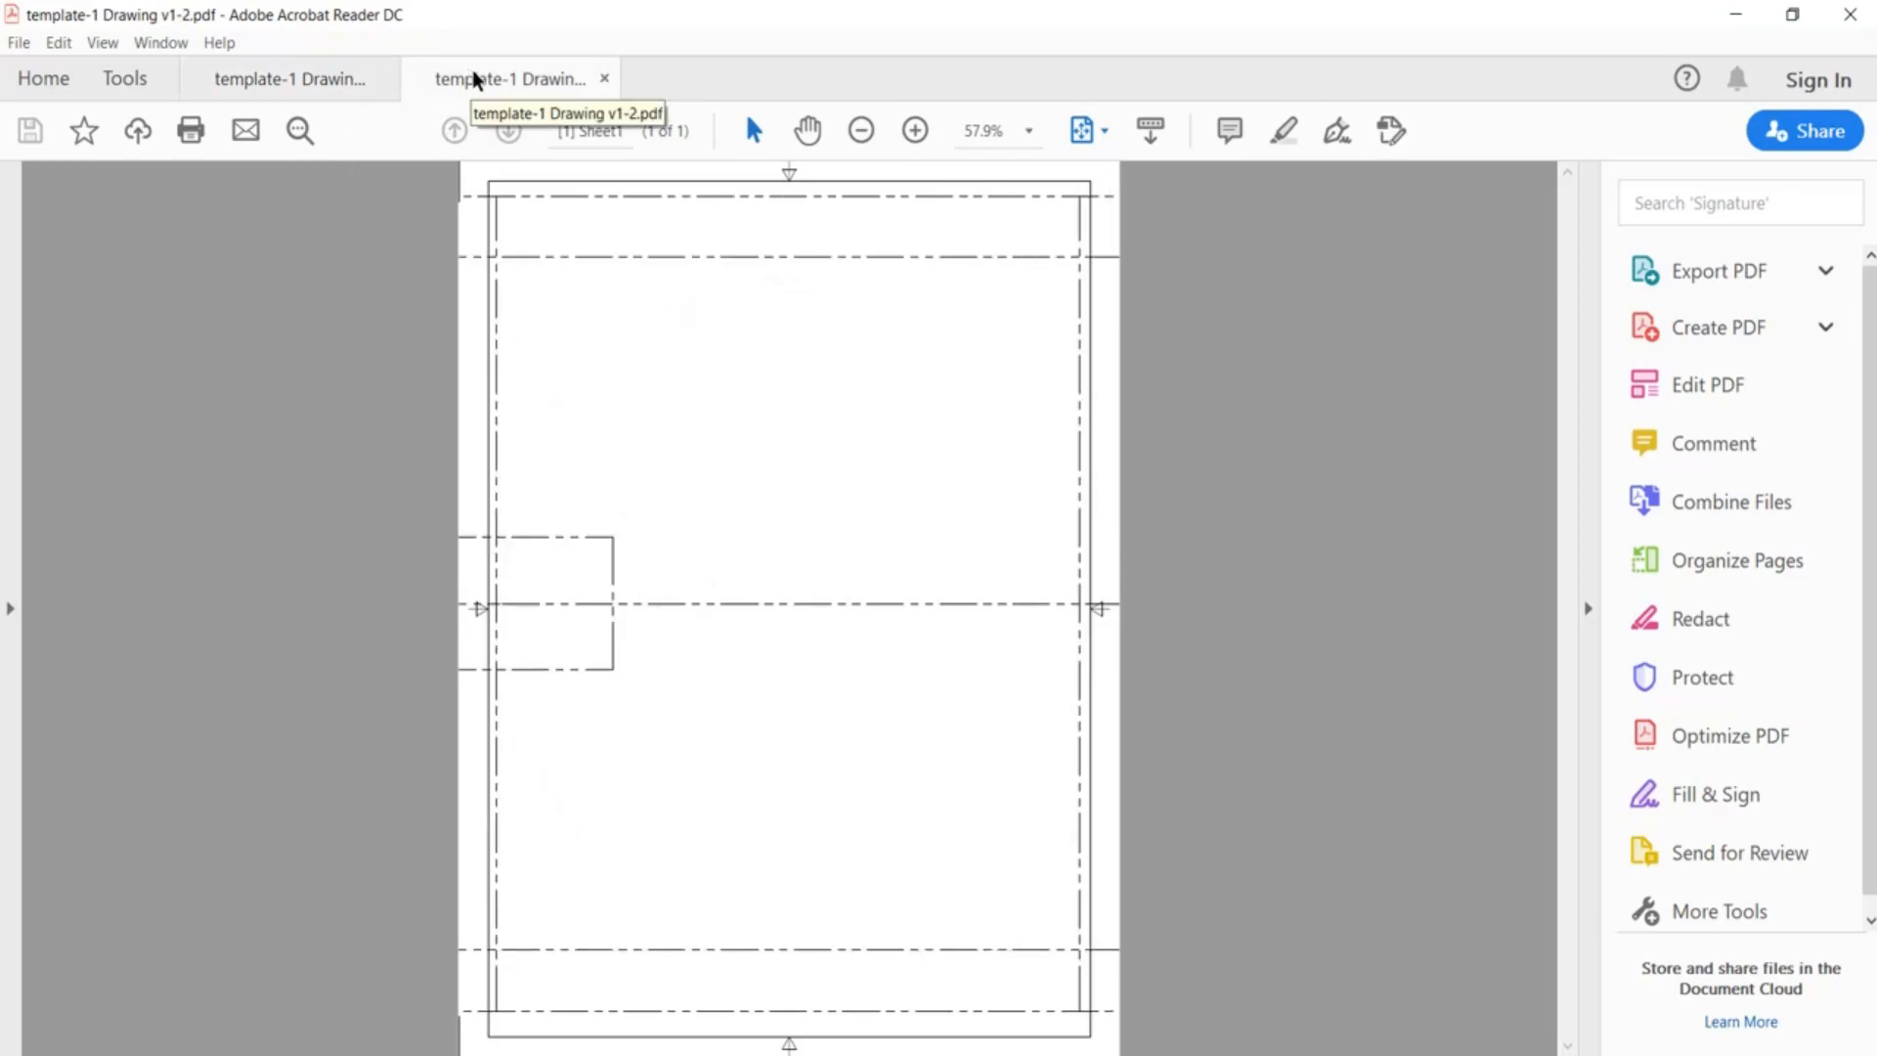
mouse_move(597, 244)
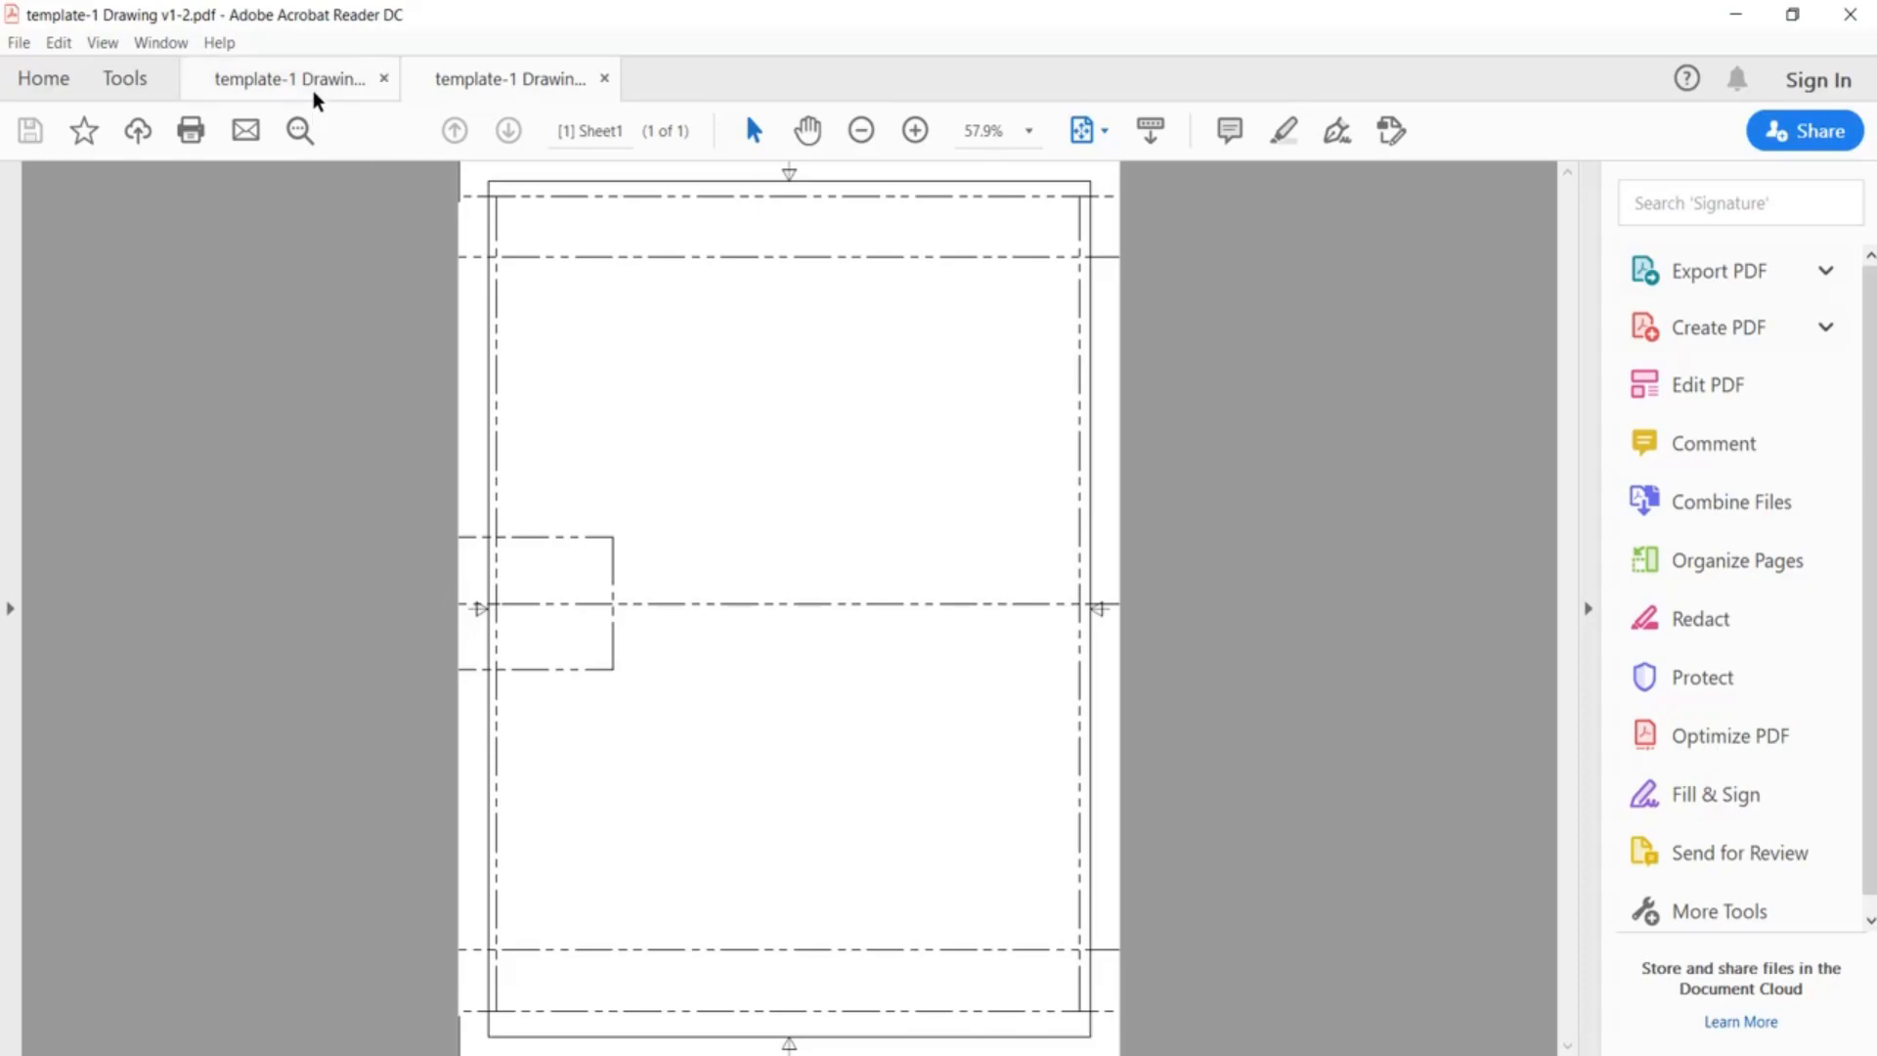
mouse_move(300, 130)
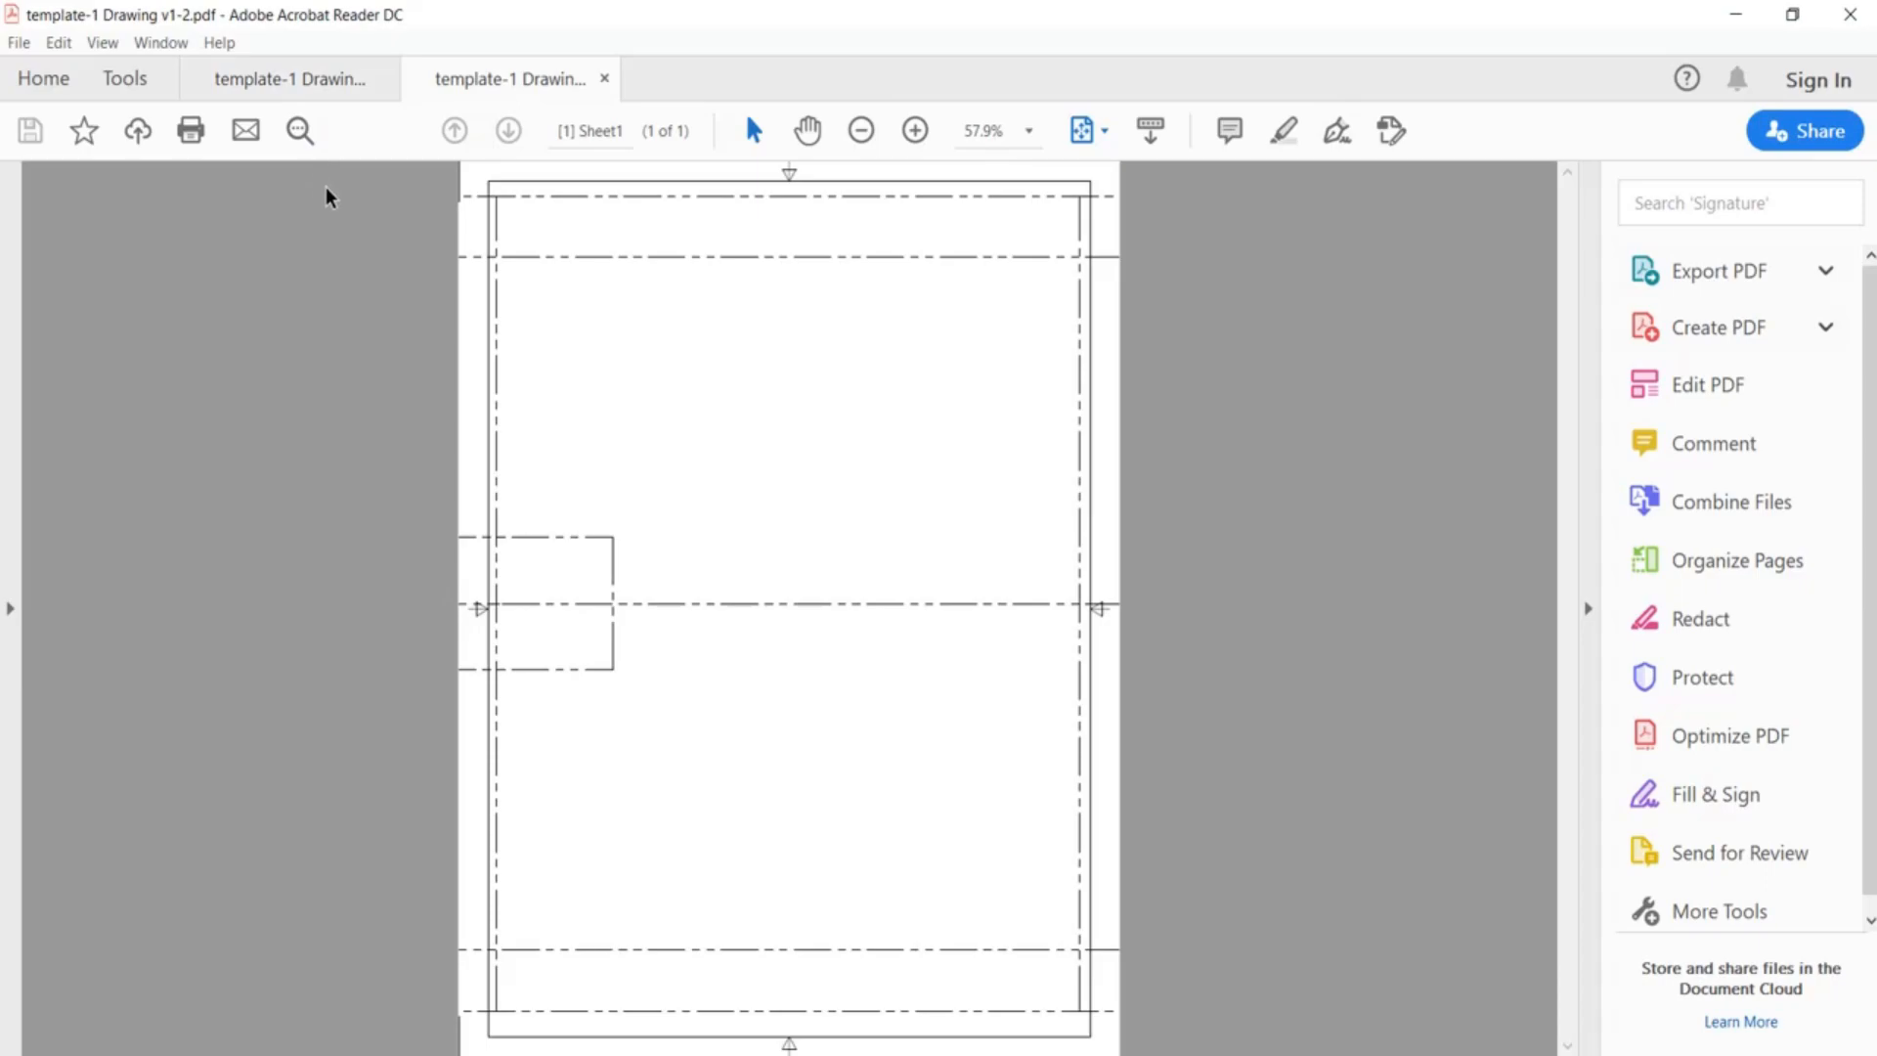
mouse_move(838, 1053)
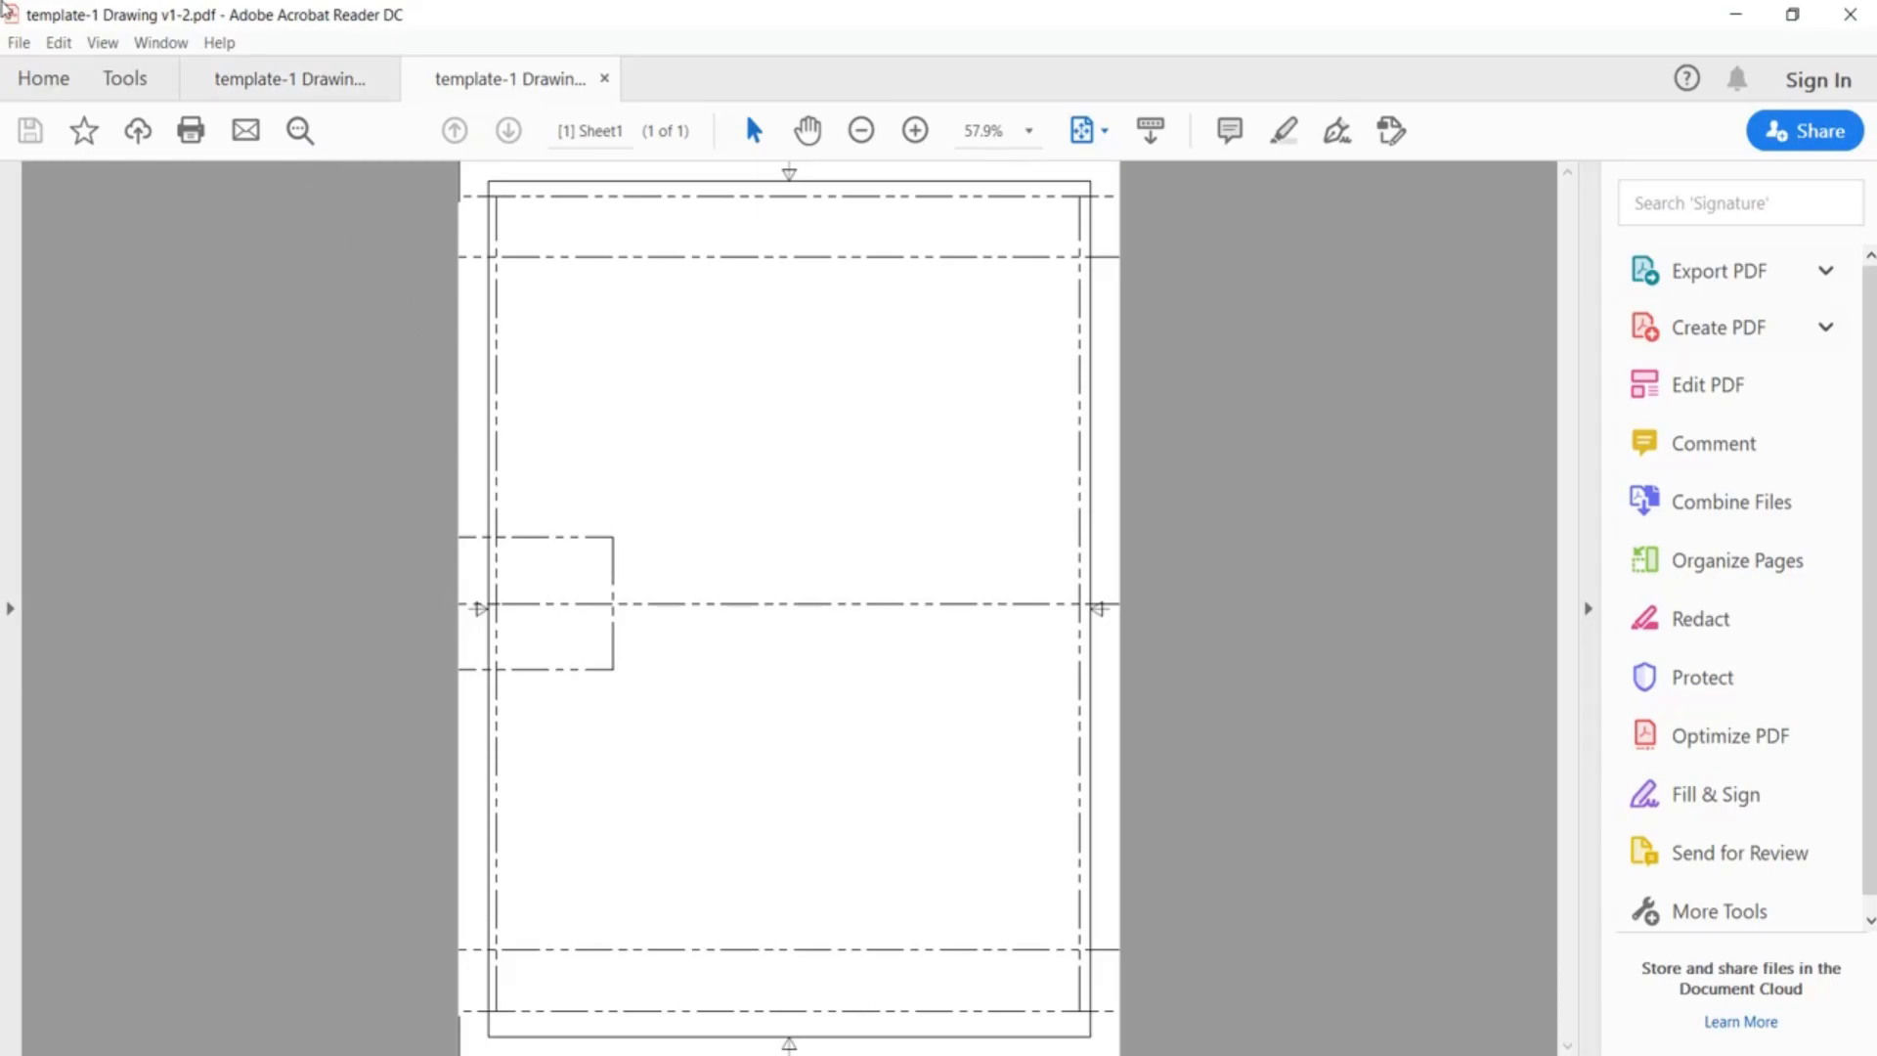
mouse_move(551, 308)
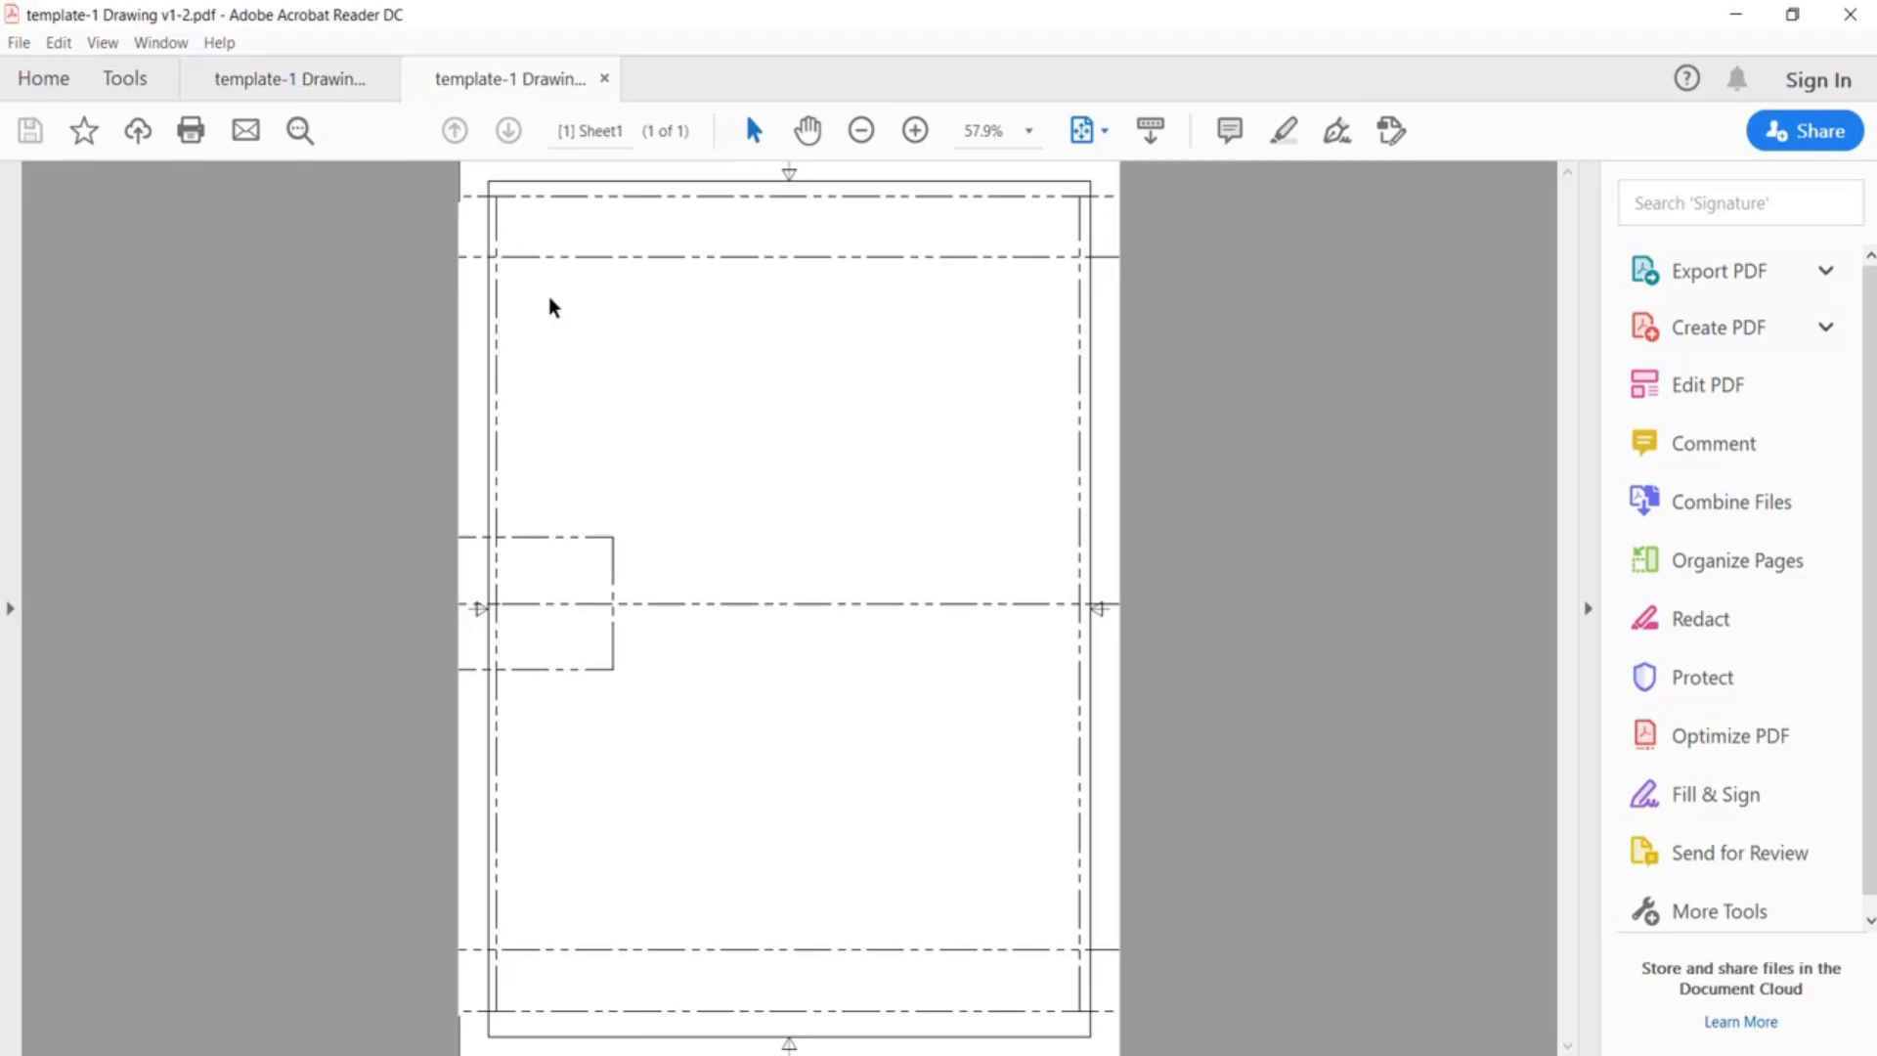
mouse_move(500, 778)
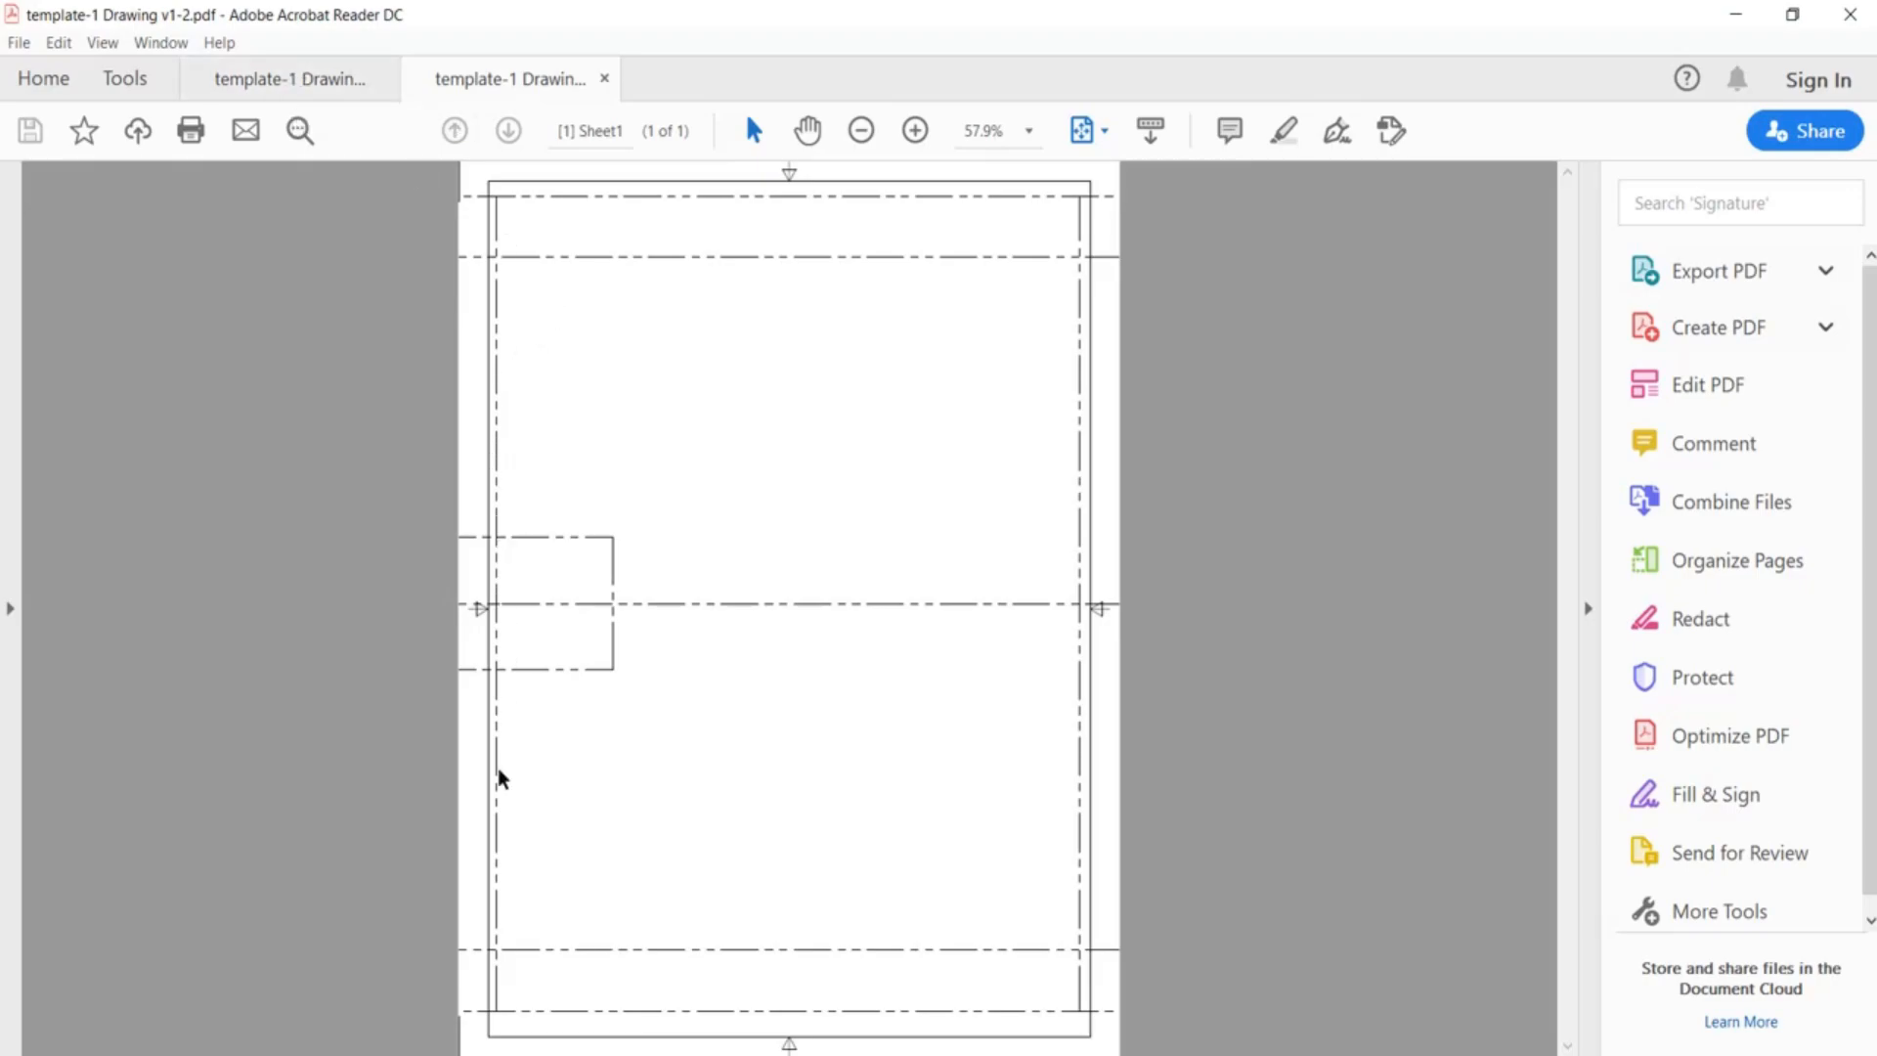
mouse_move(499, 993)
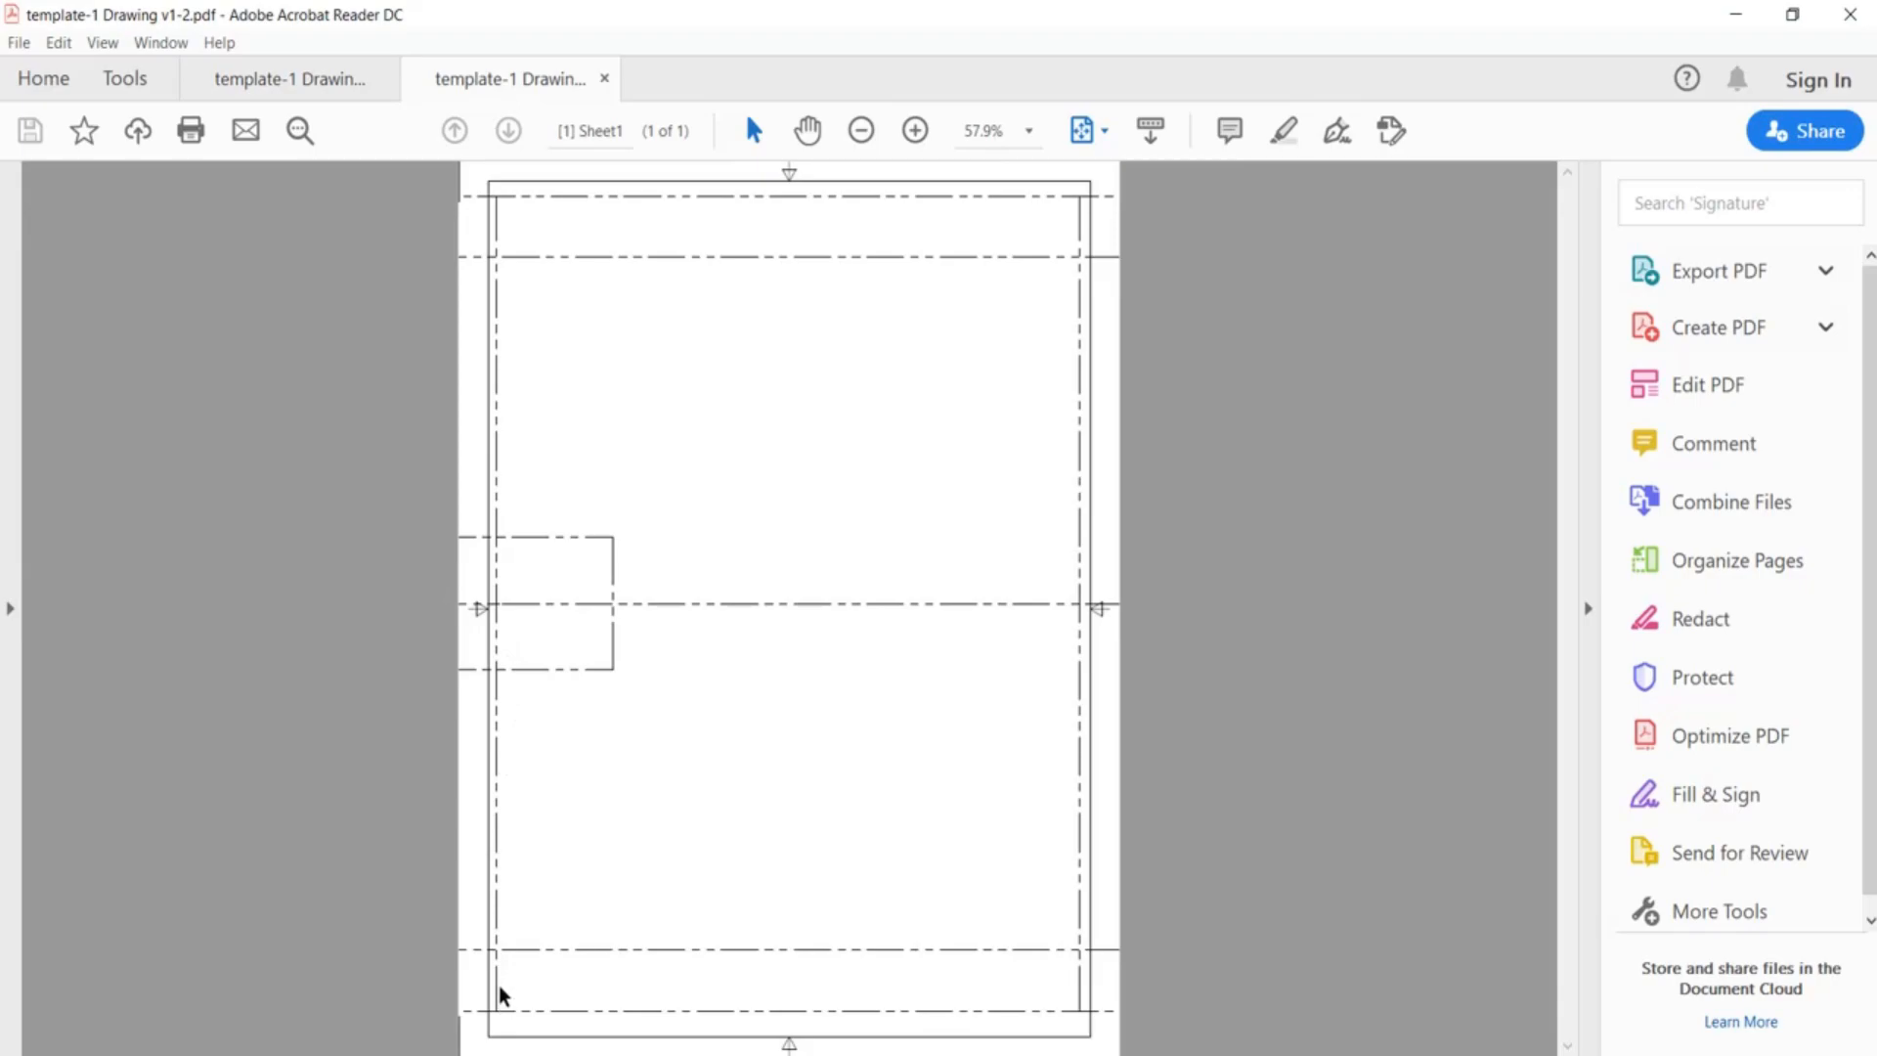
mouse_move(497, 849)
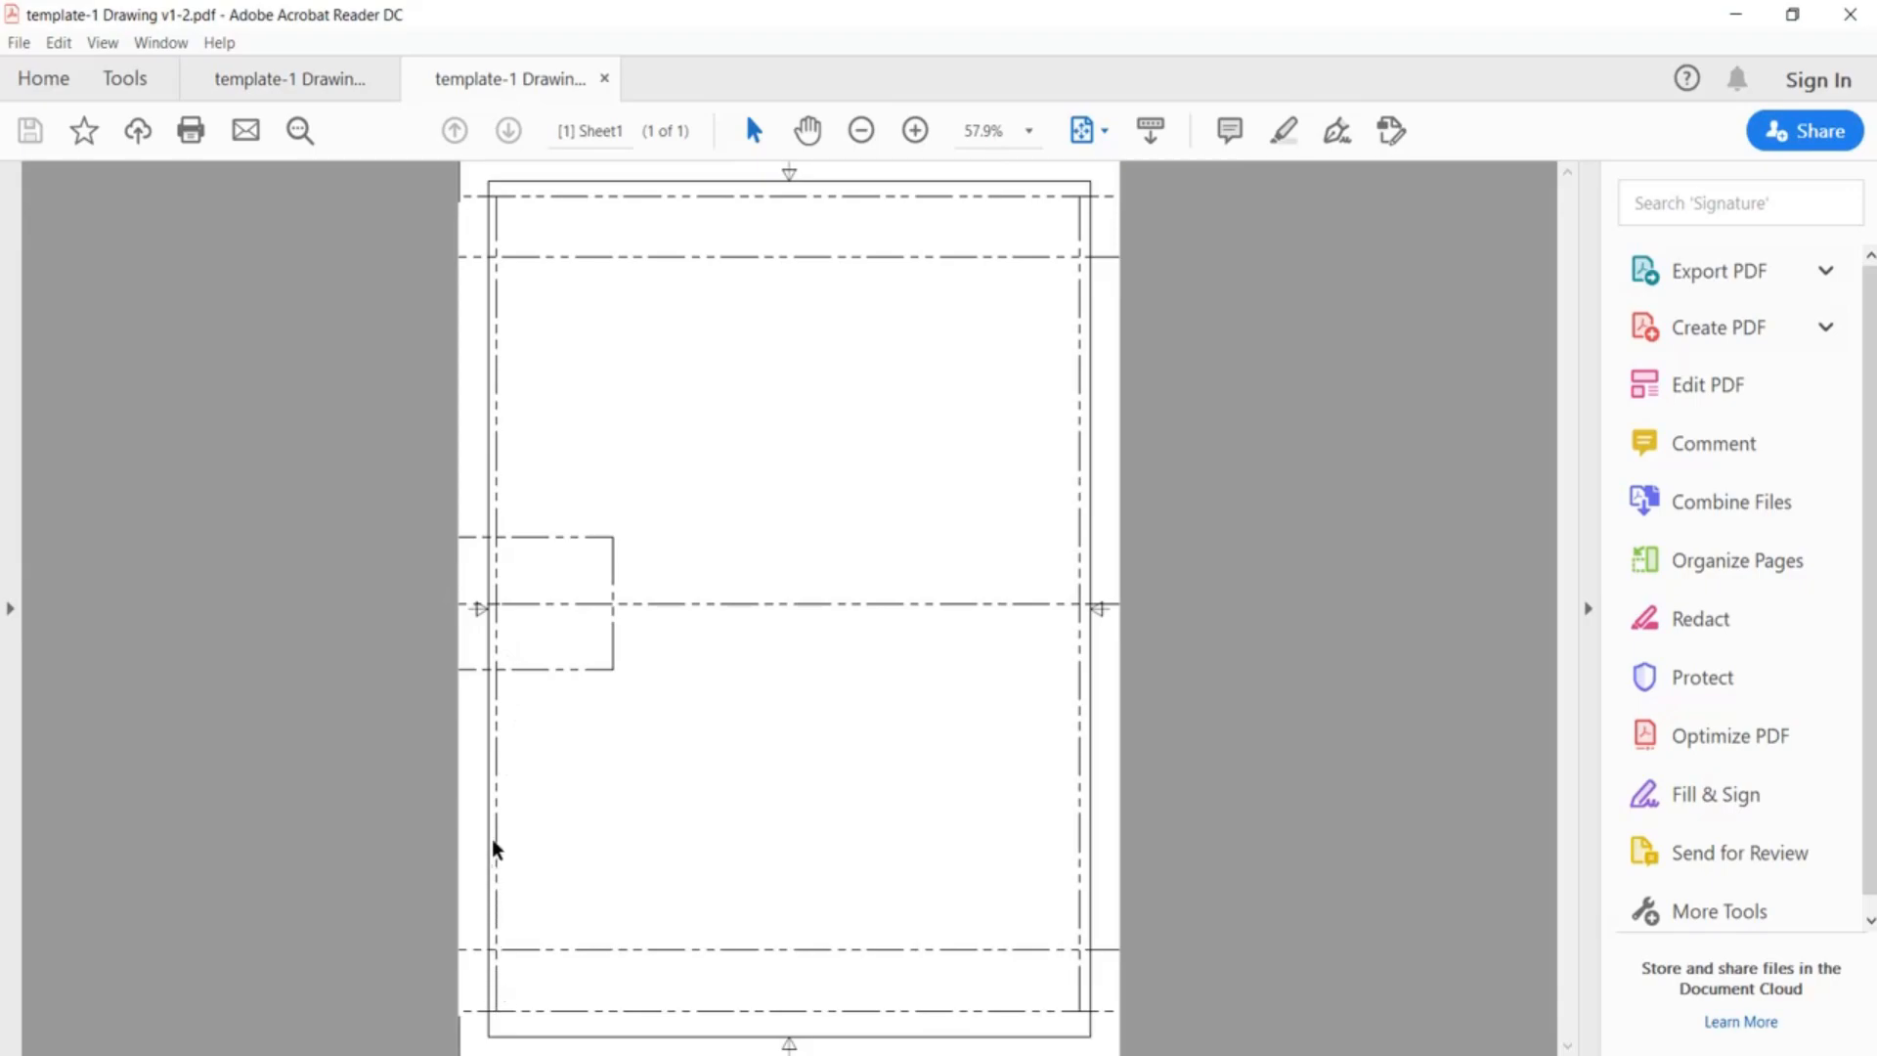
mouse_move(496, 441)
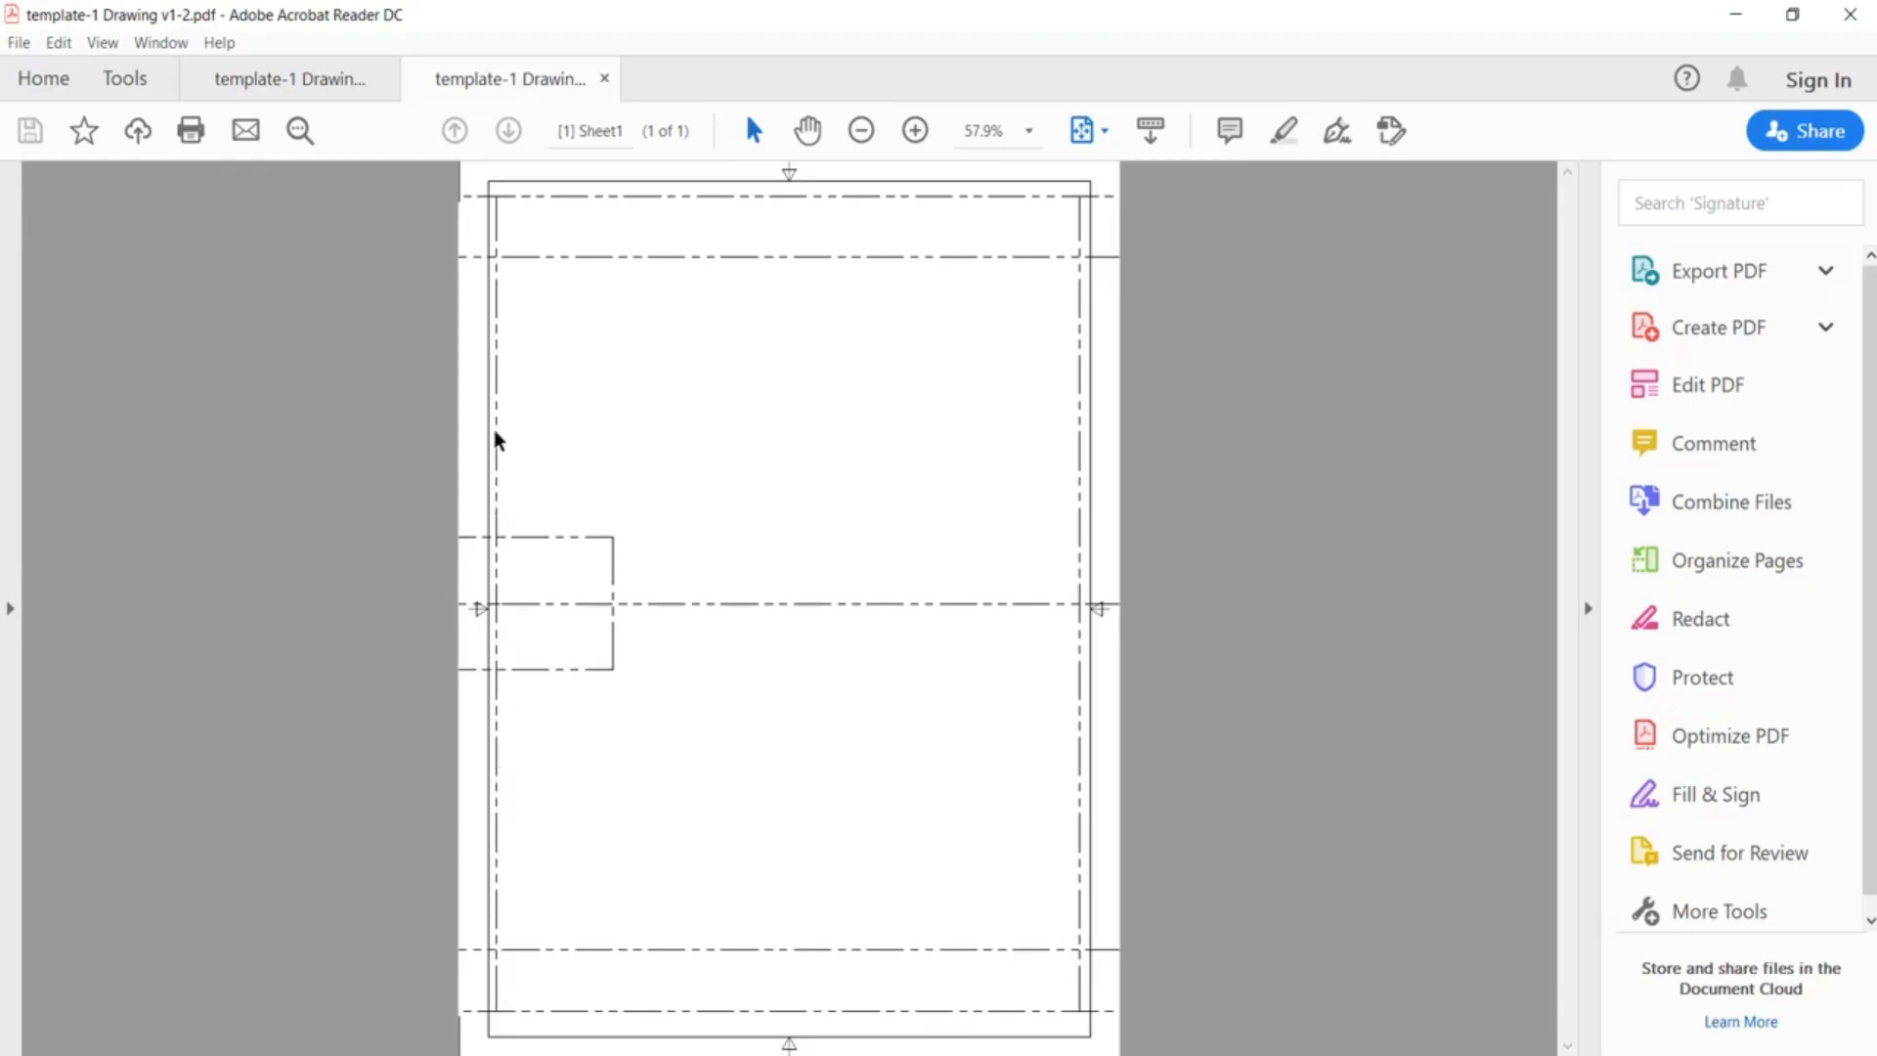
left_click(287, 79)
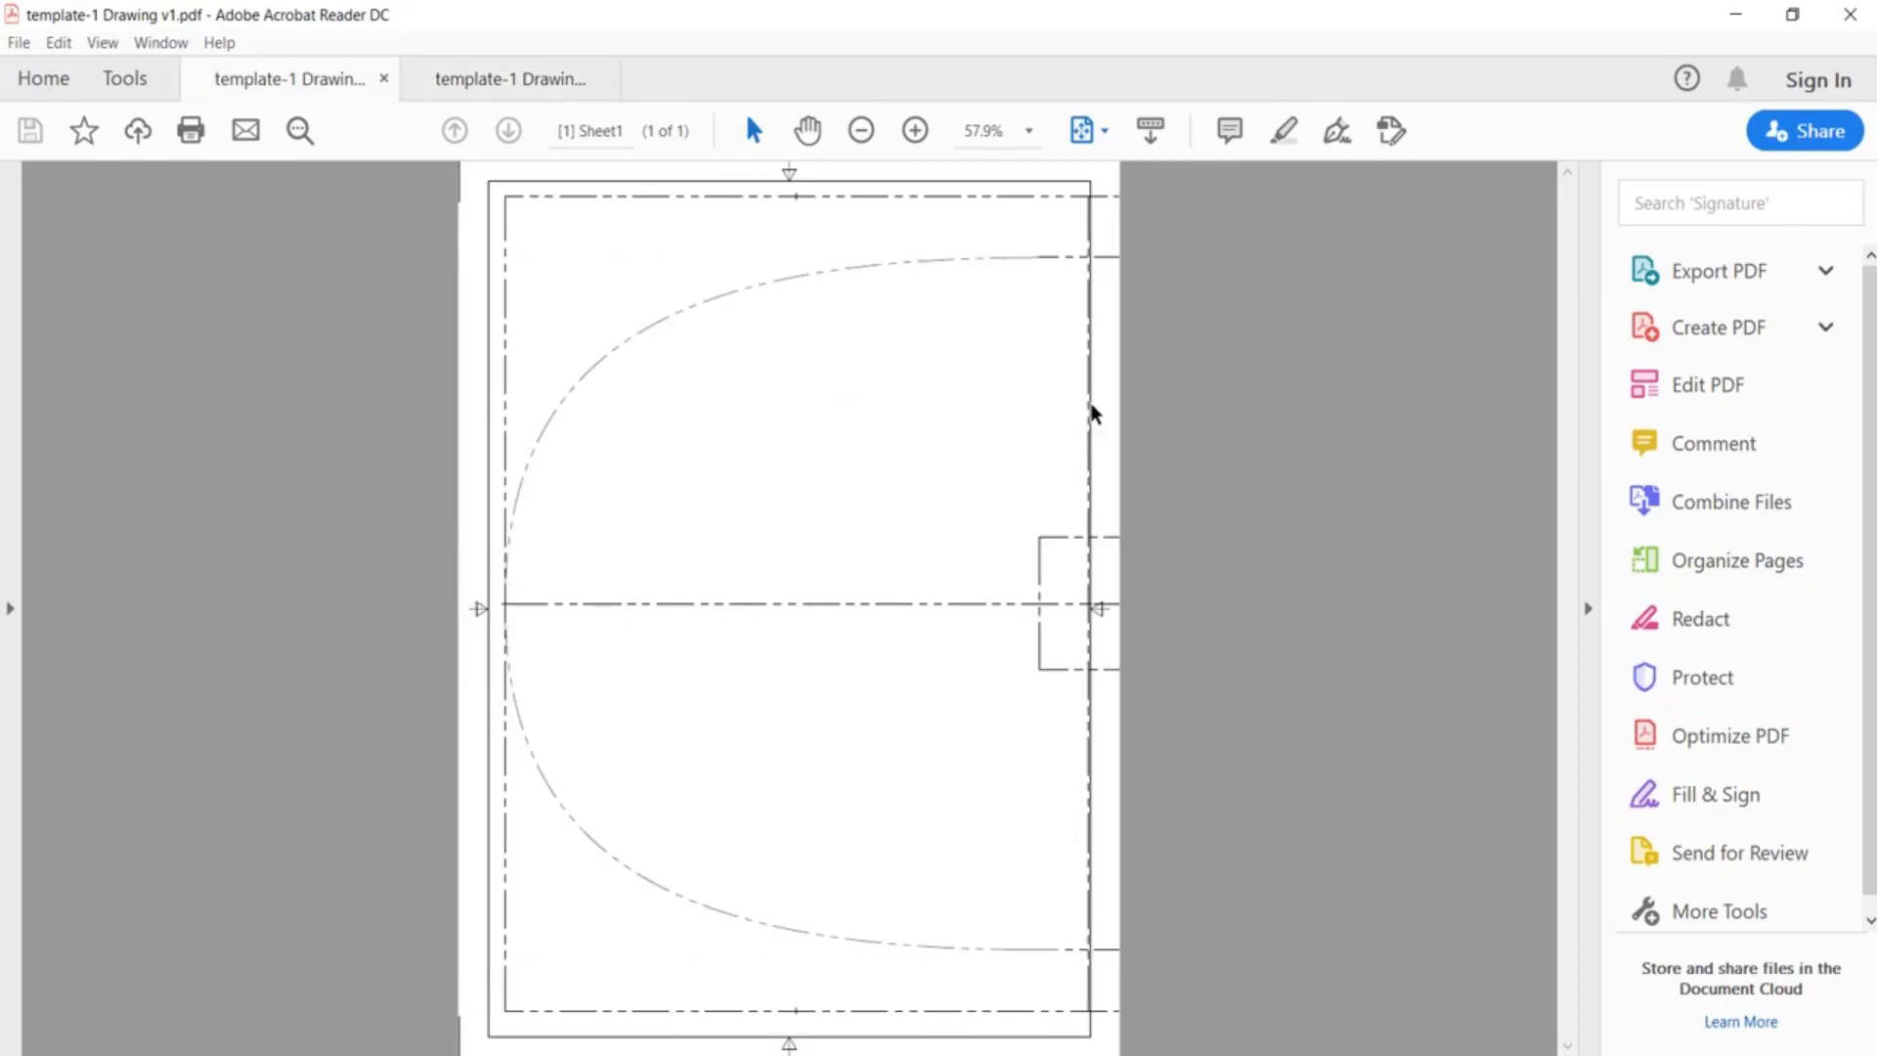
mouse_move(1089, 490)
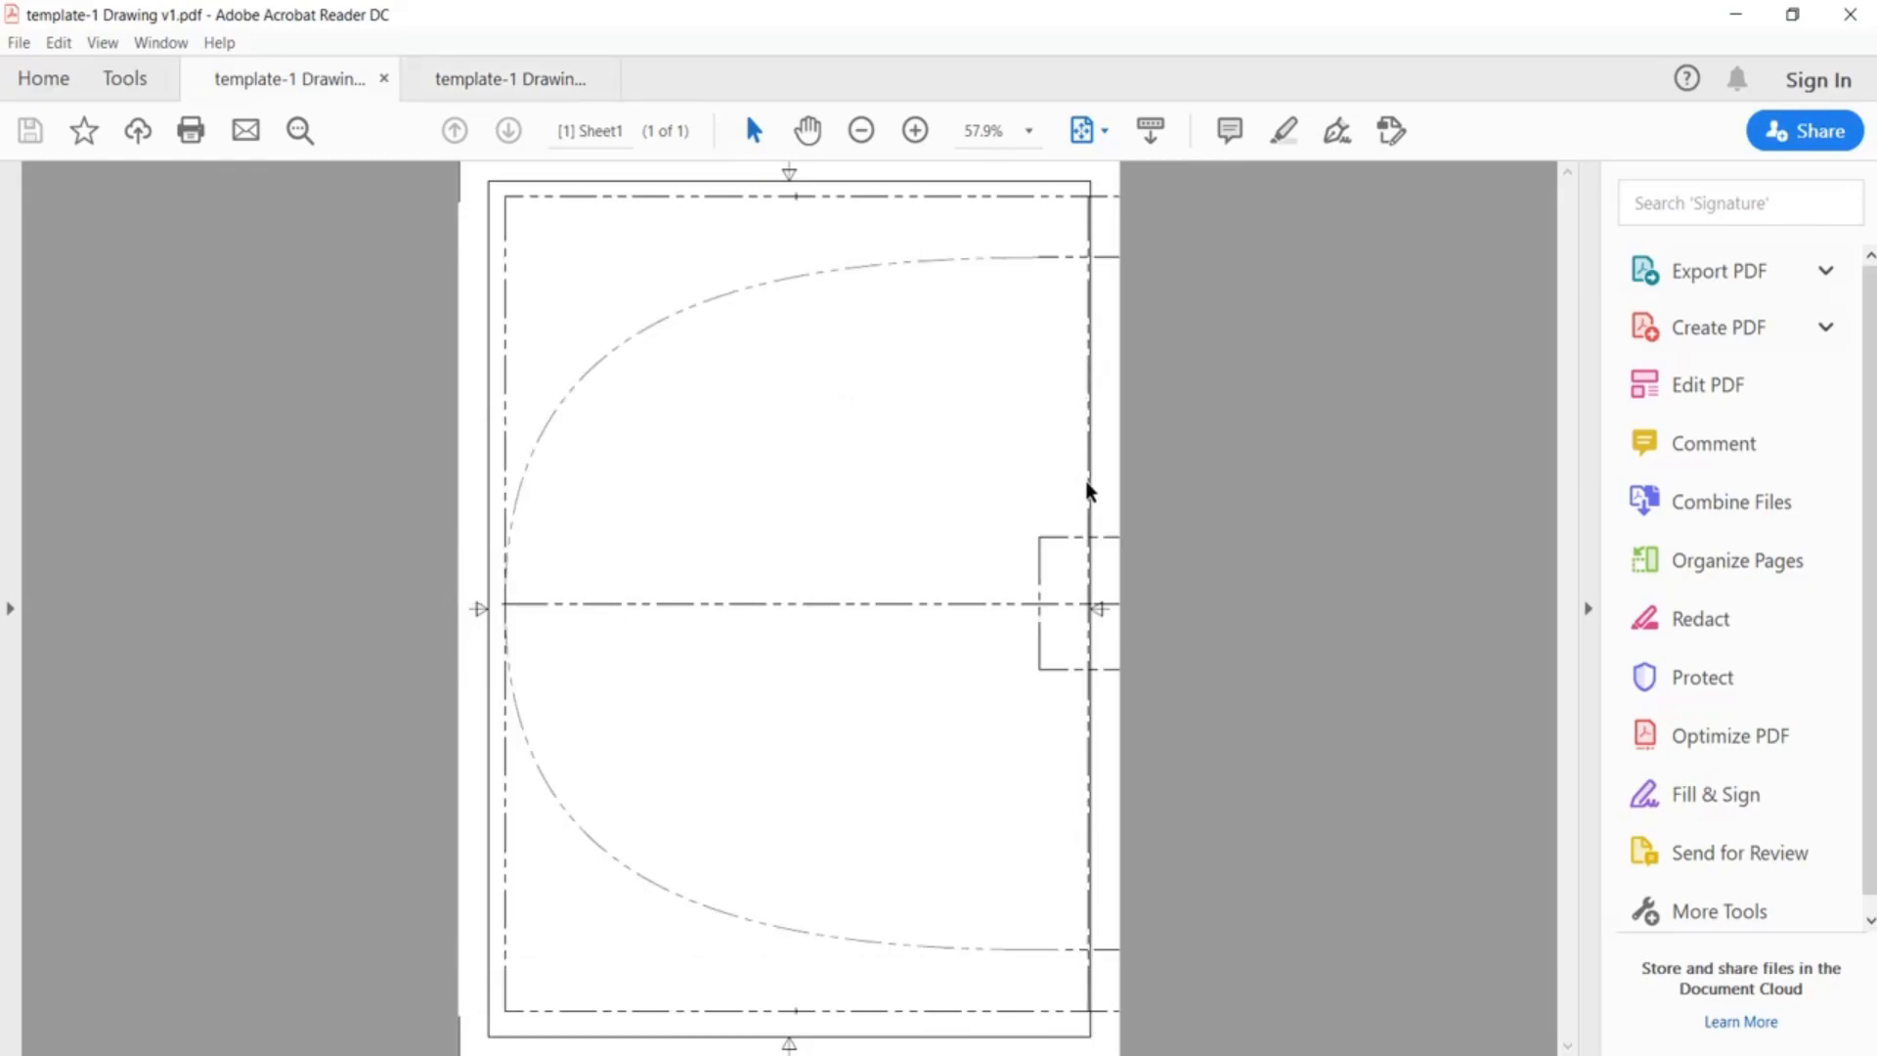
mouse_move(499, 467)
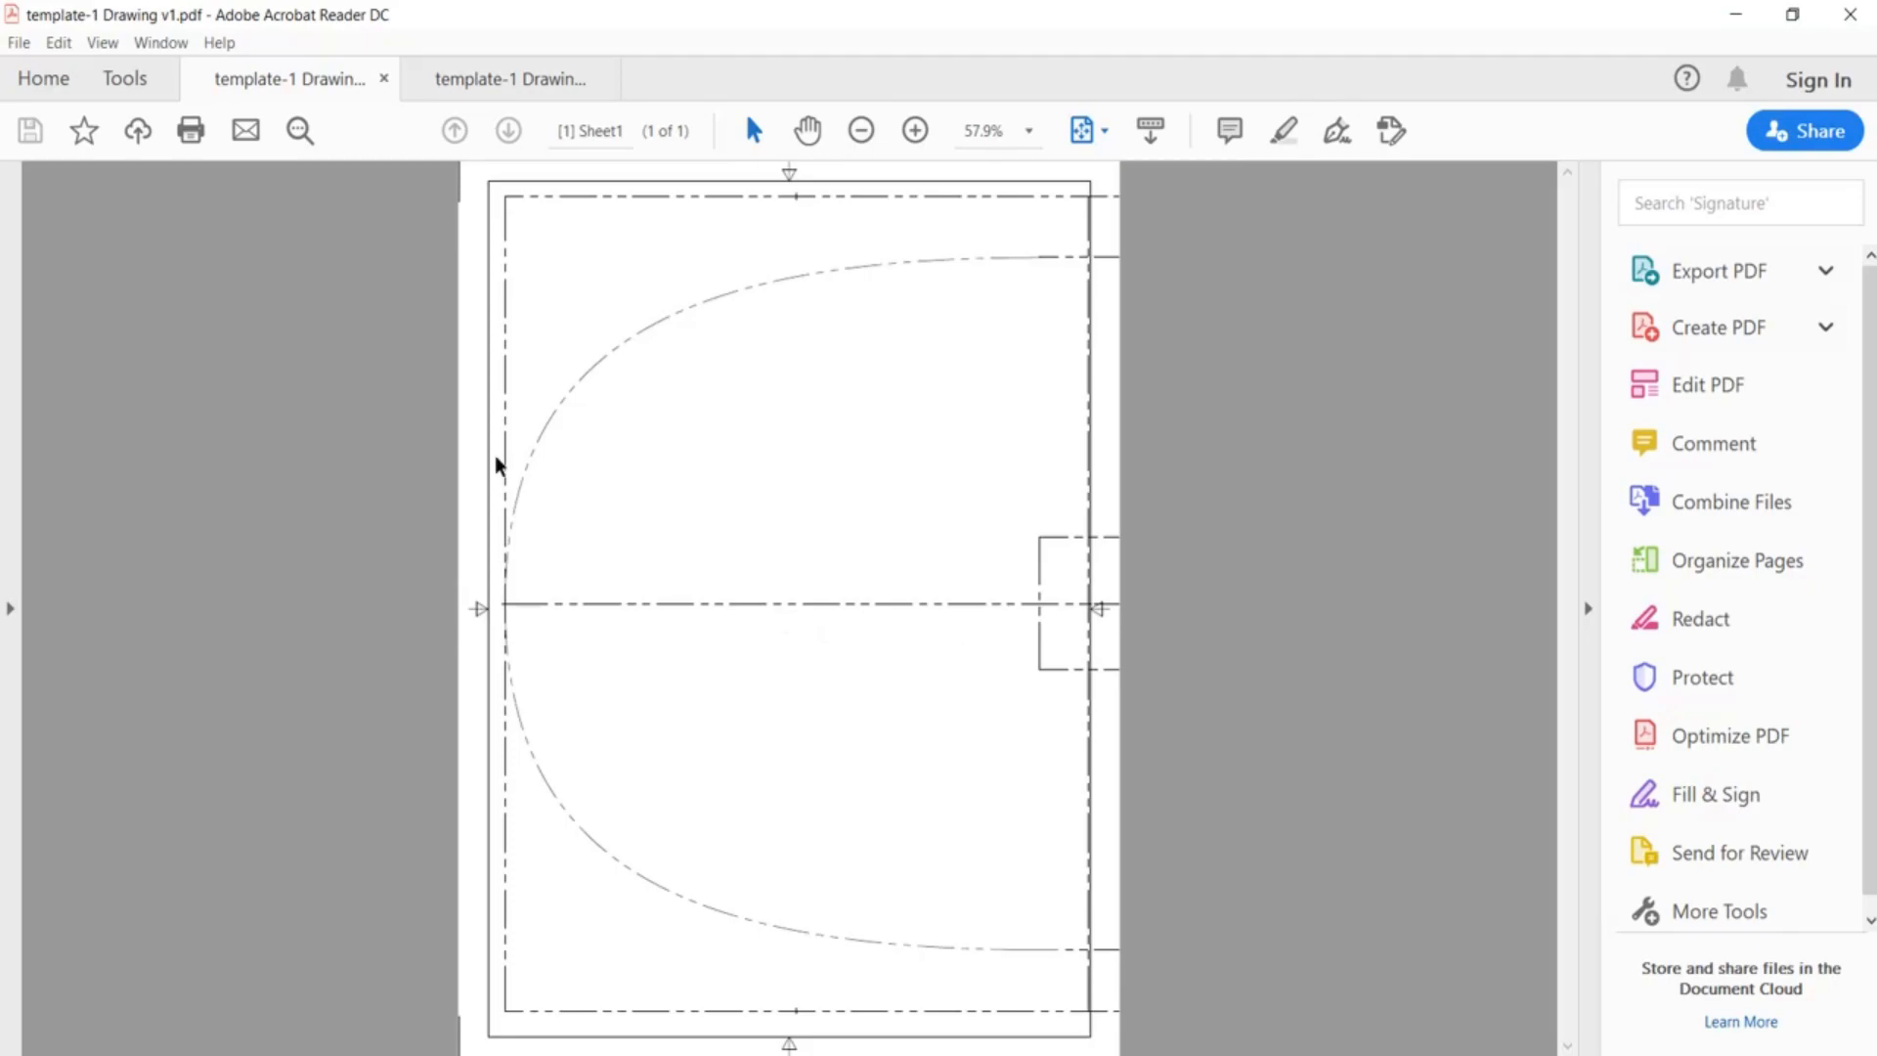
mouse_move(491, 229)
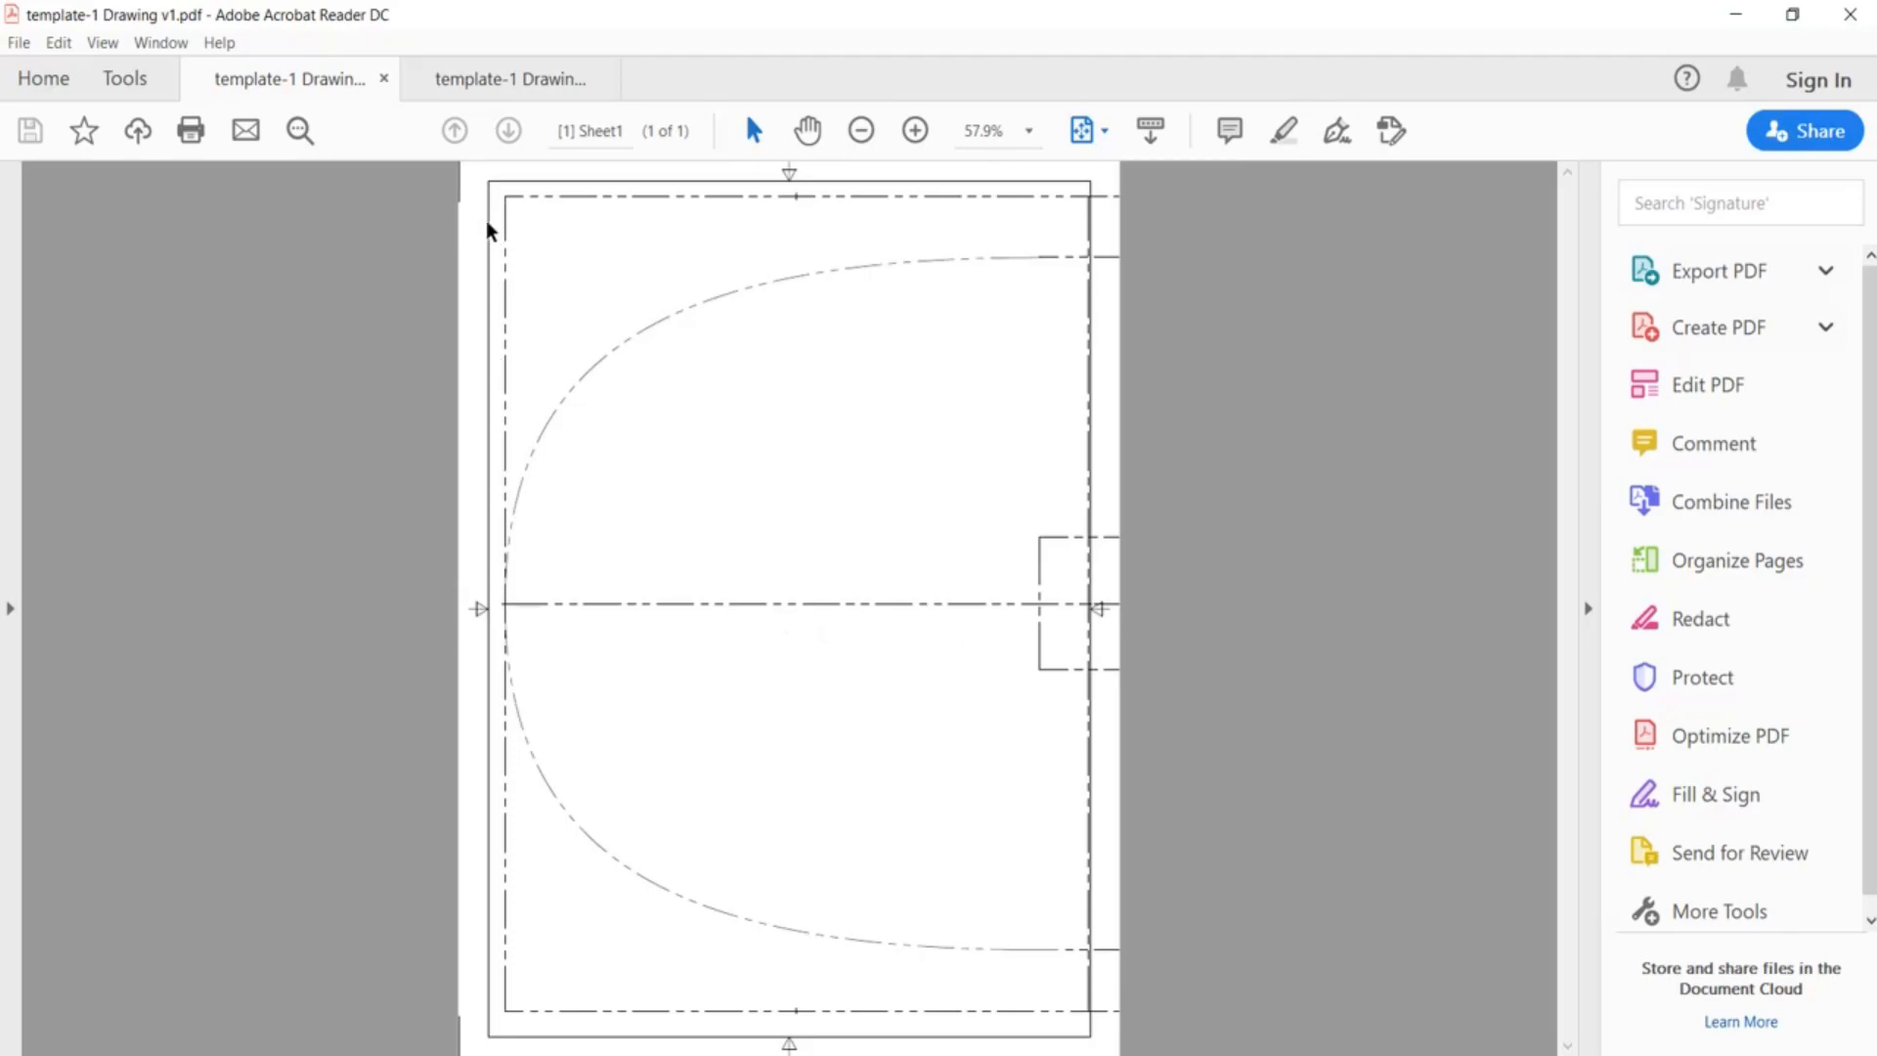
mouse_move(500, 187)
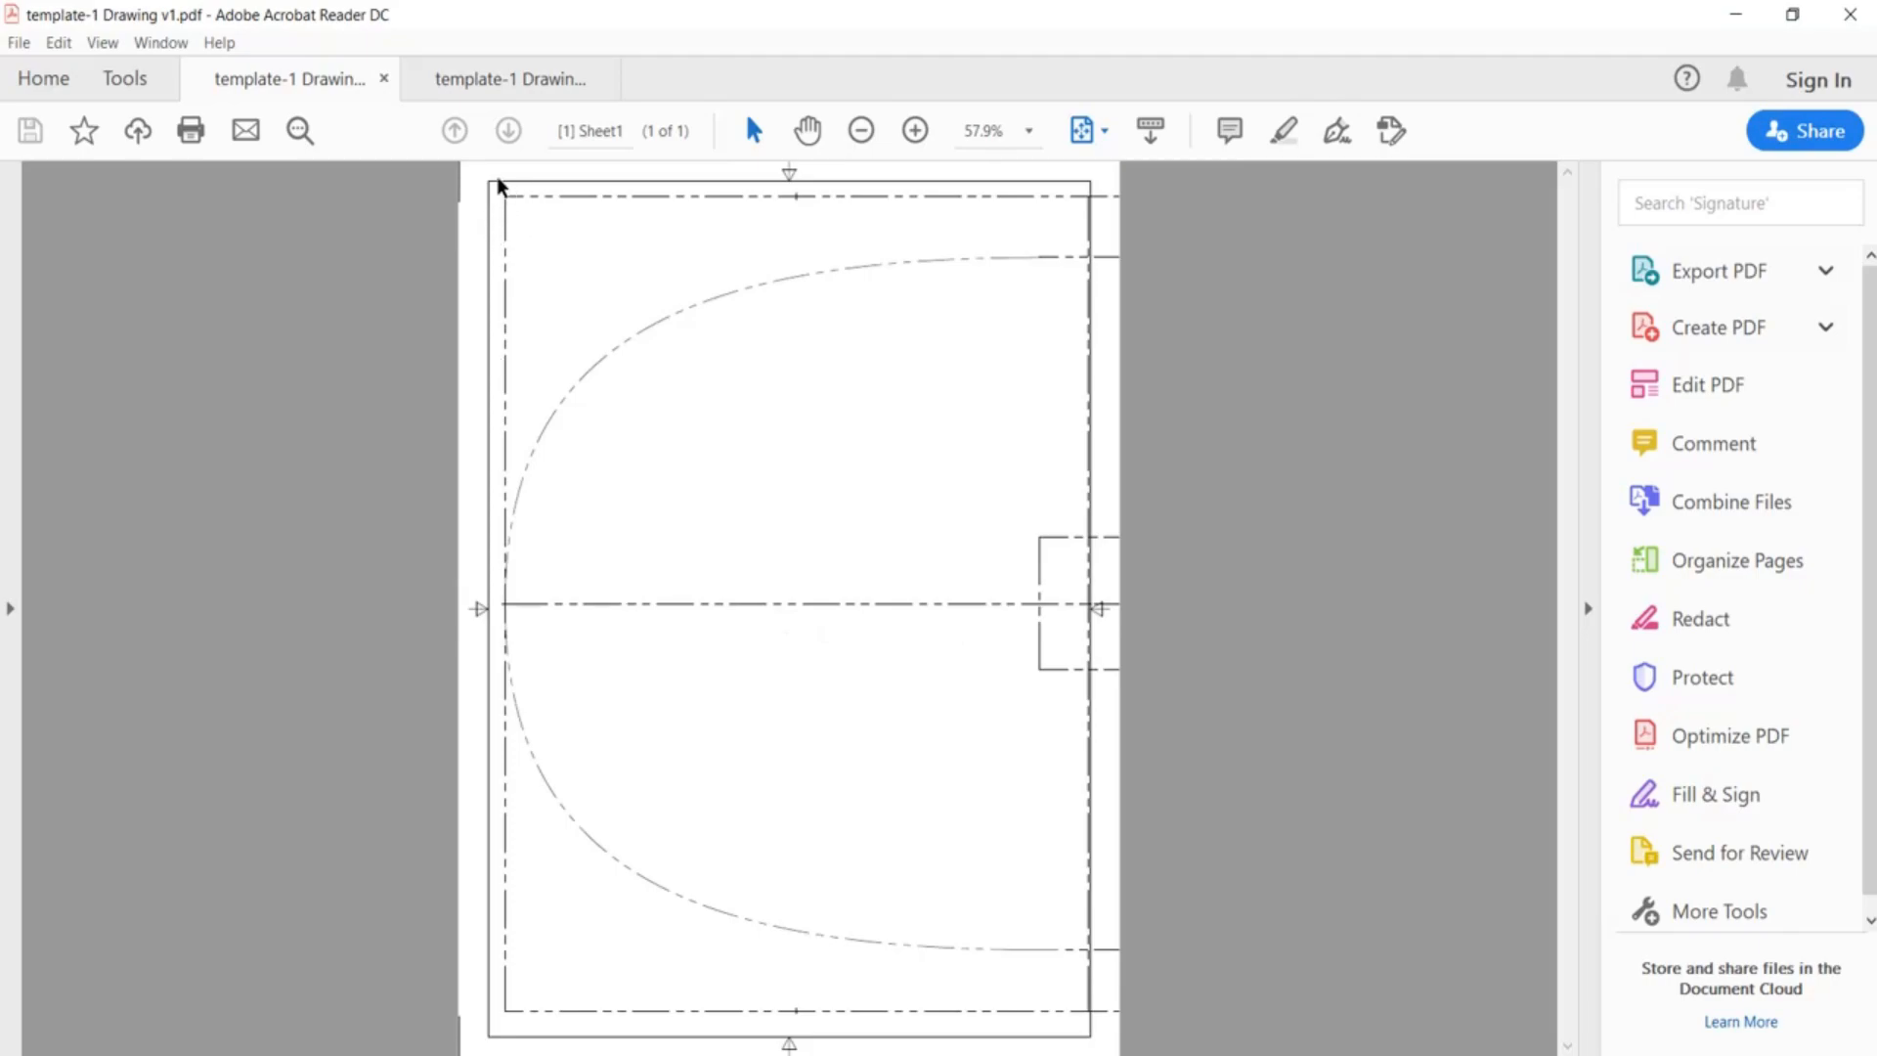
mouse_move(548, 857)
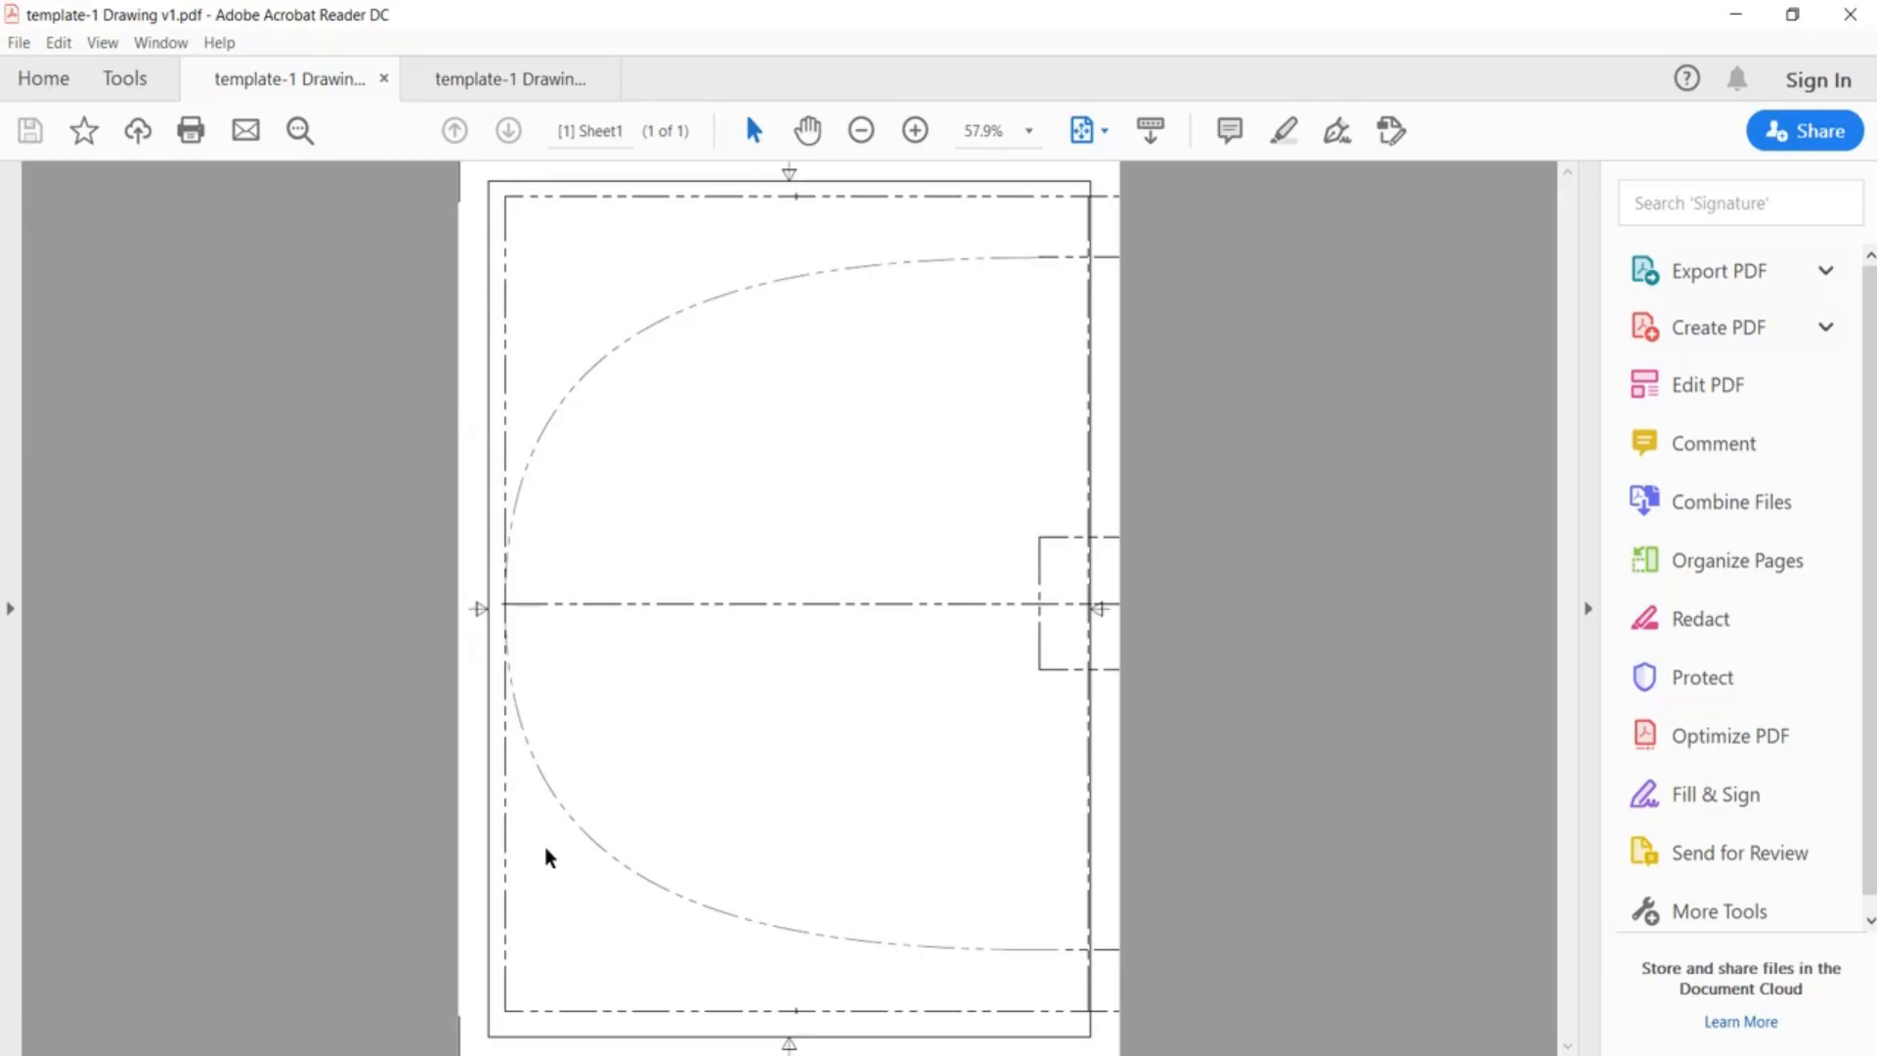
mouse_move(1456, 1050)
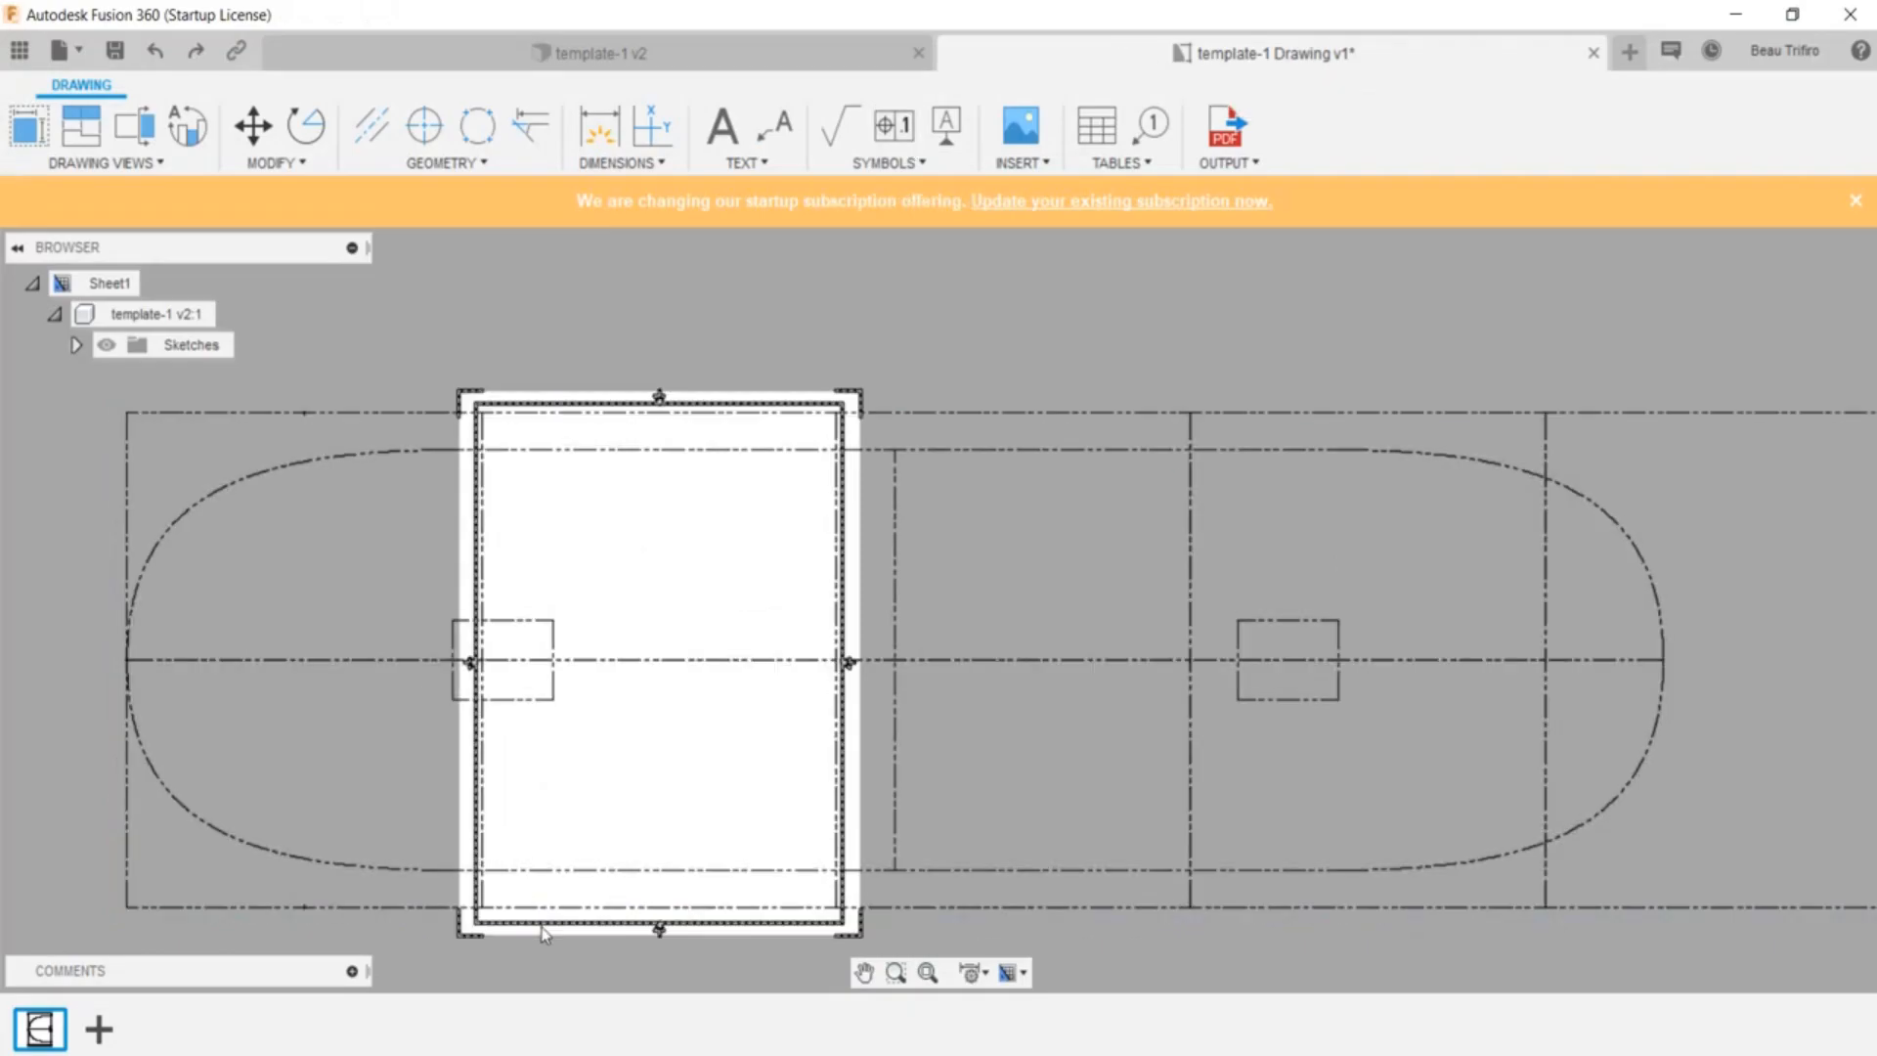
left_click(541, 932)
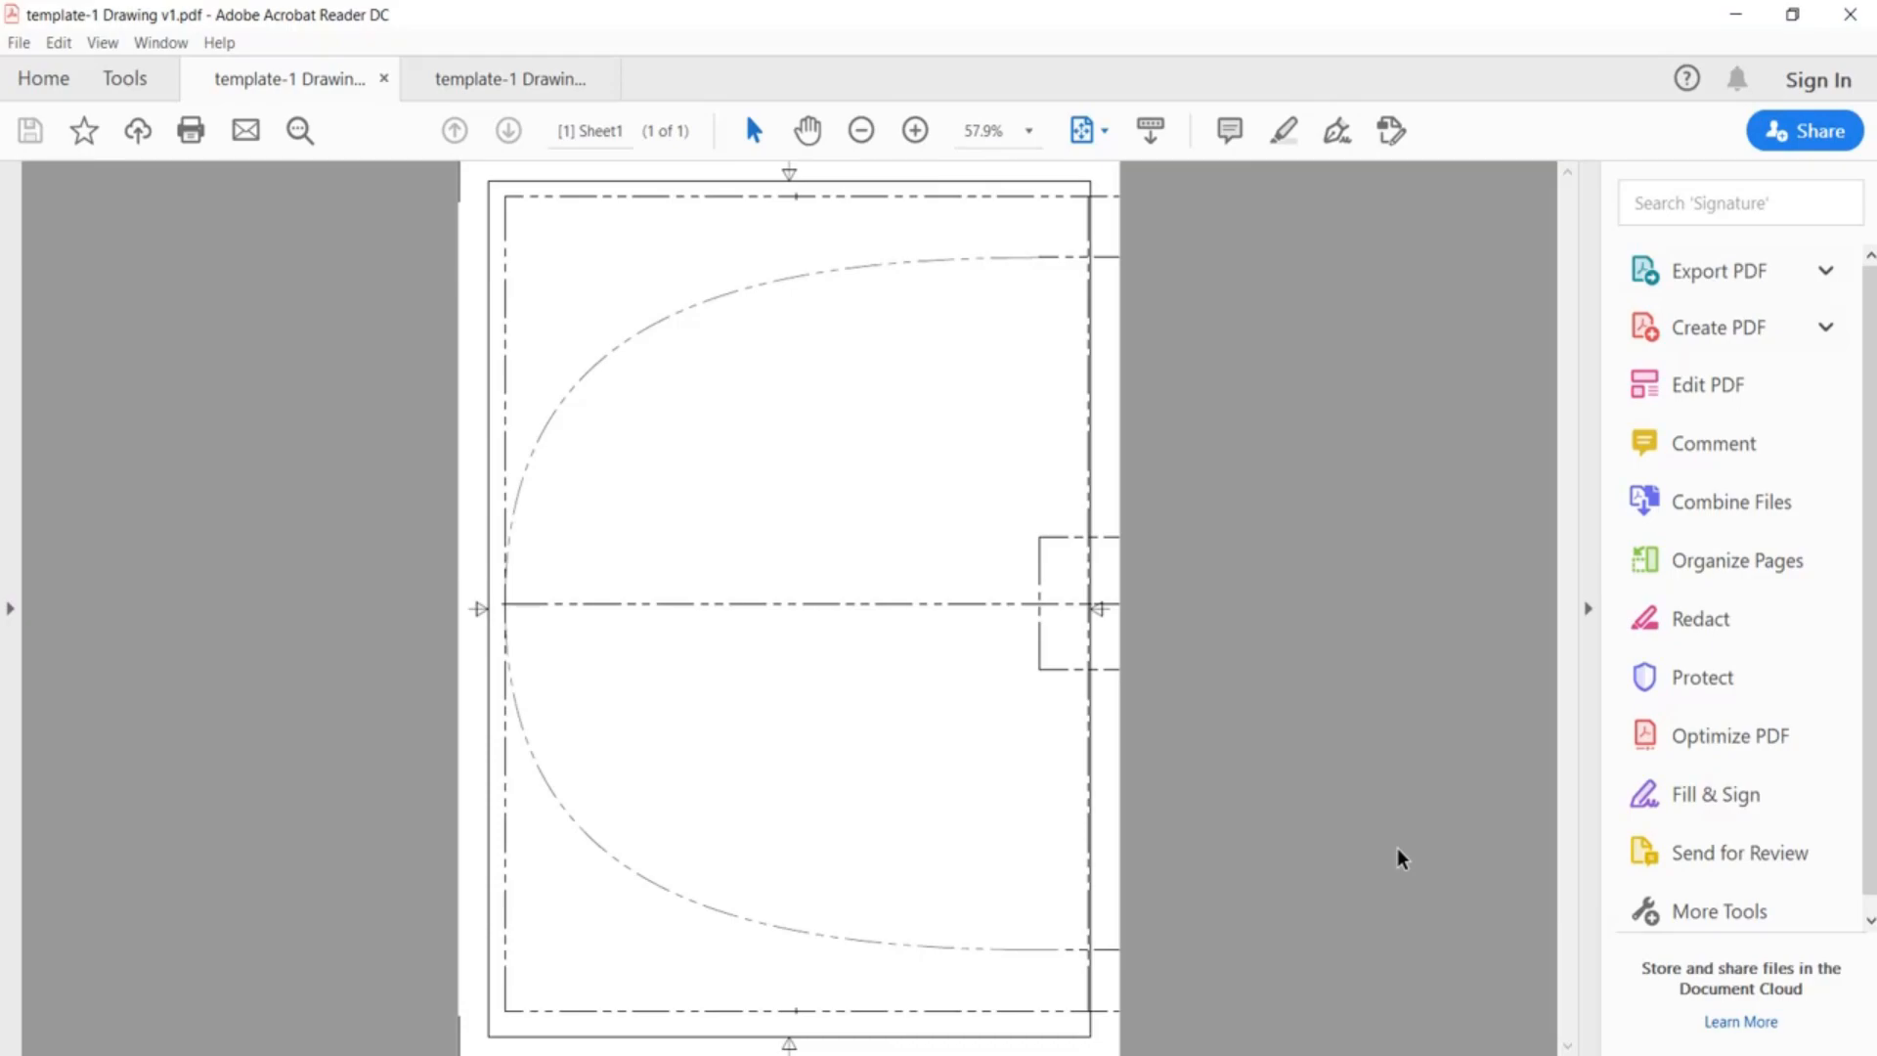
mouse_move(1130, 410)
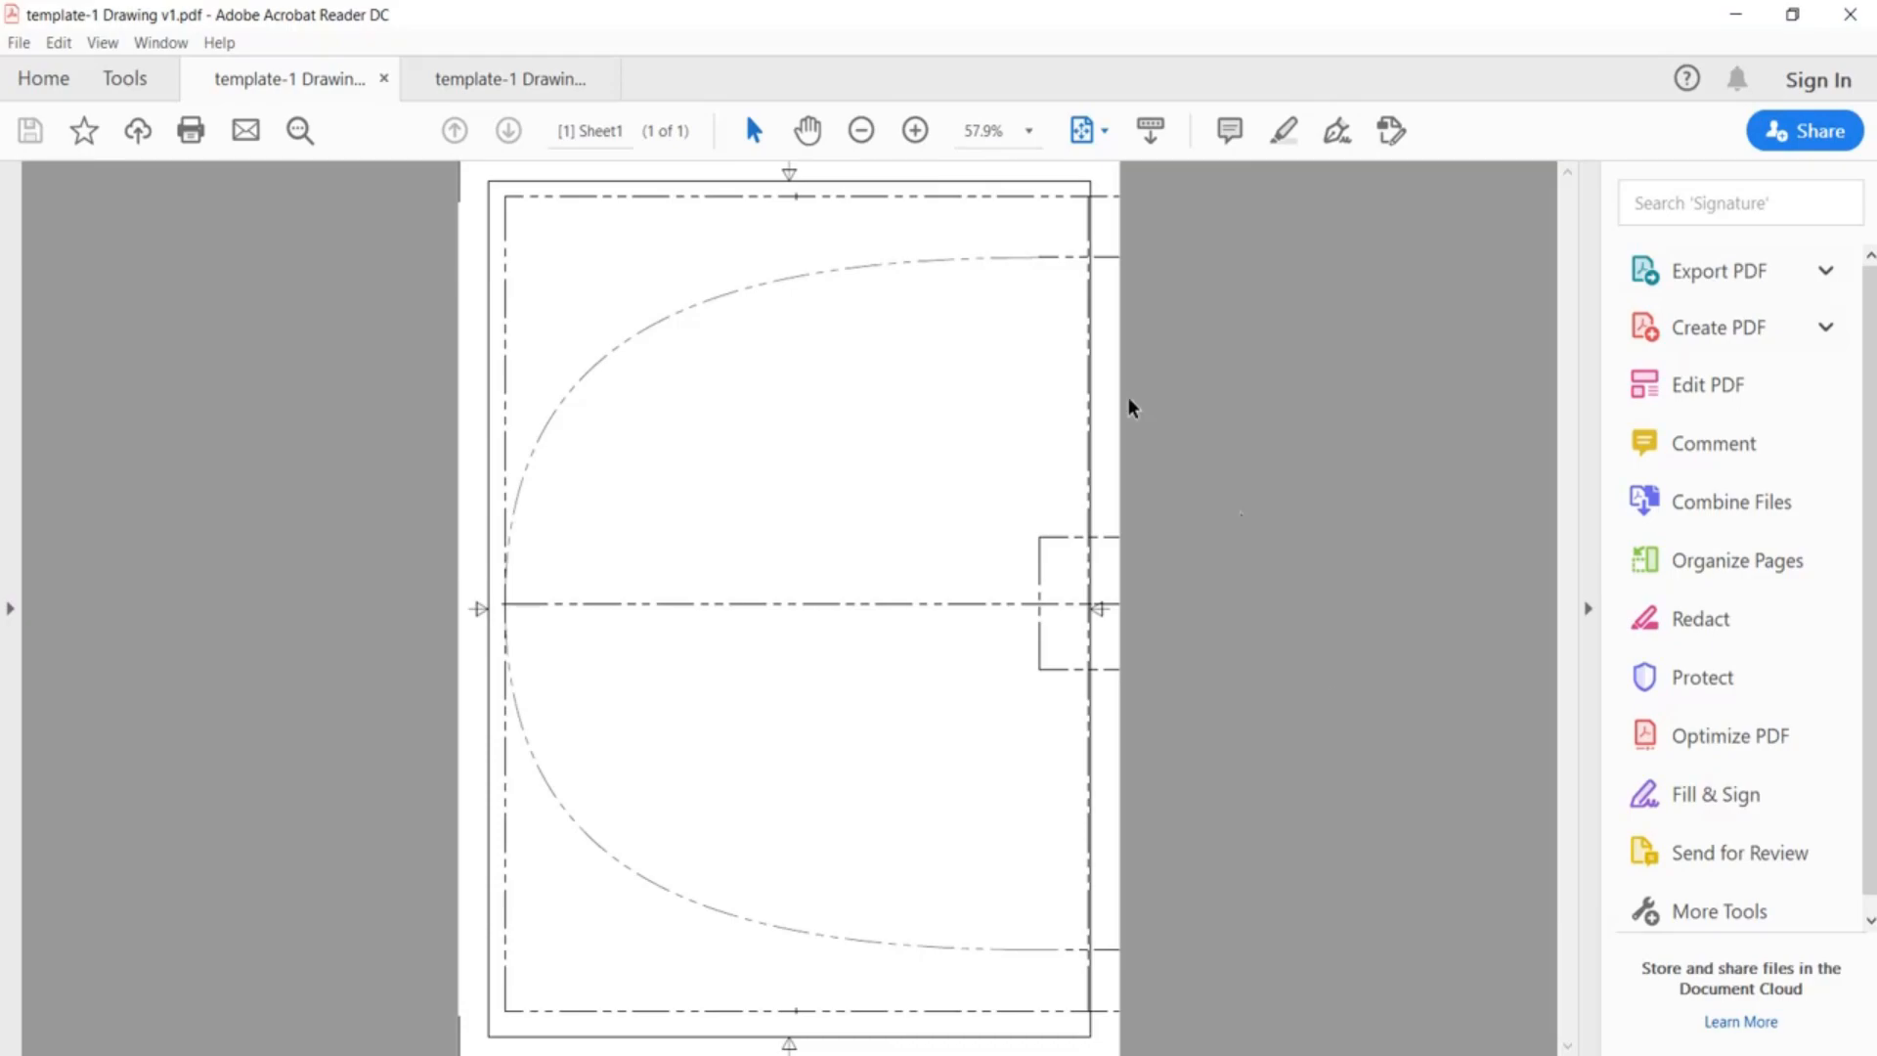
mouse_move(720, 467)
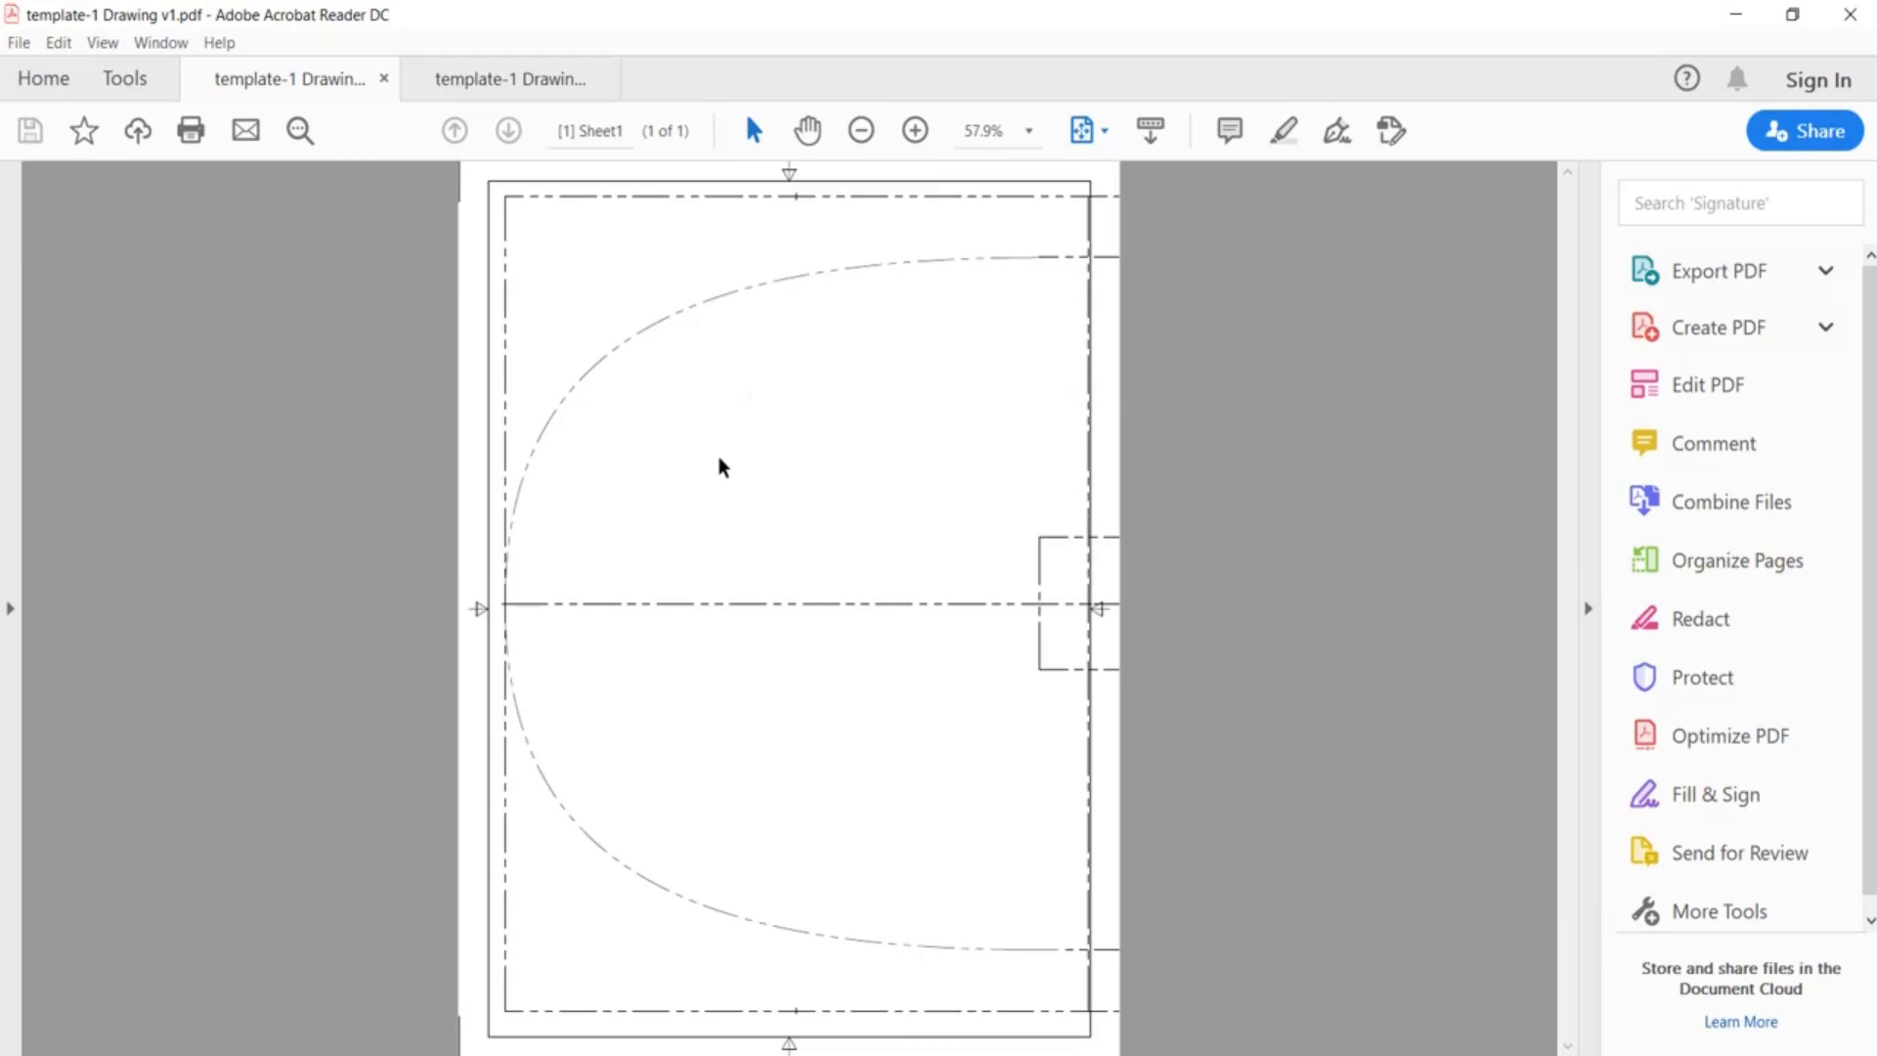